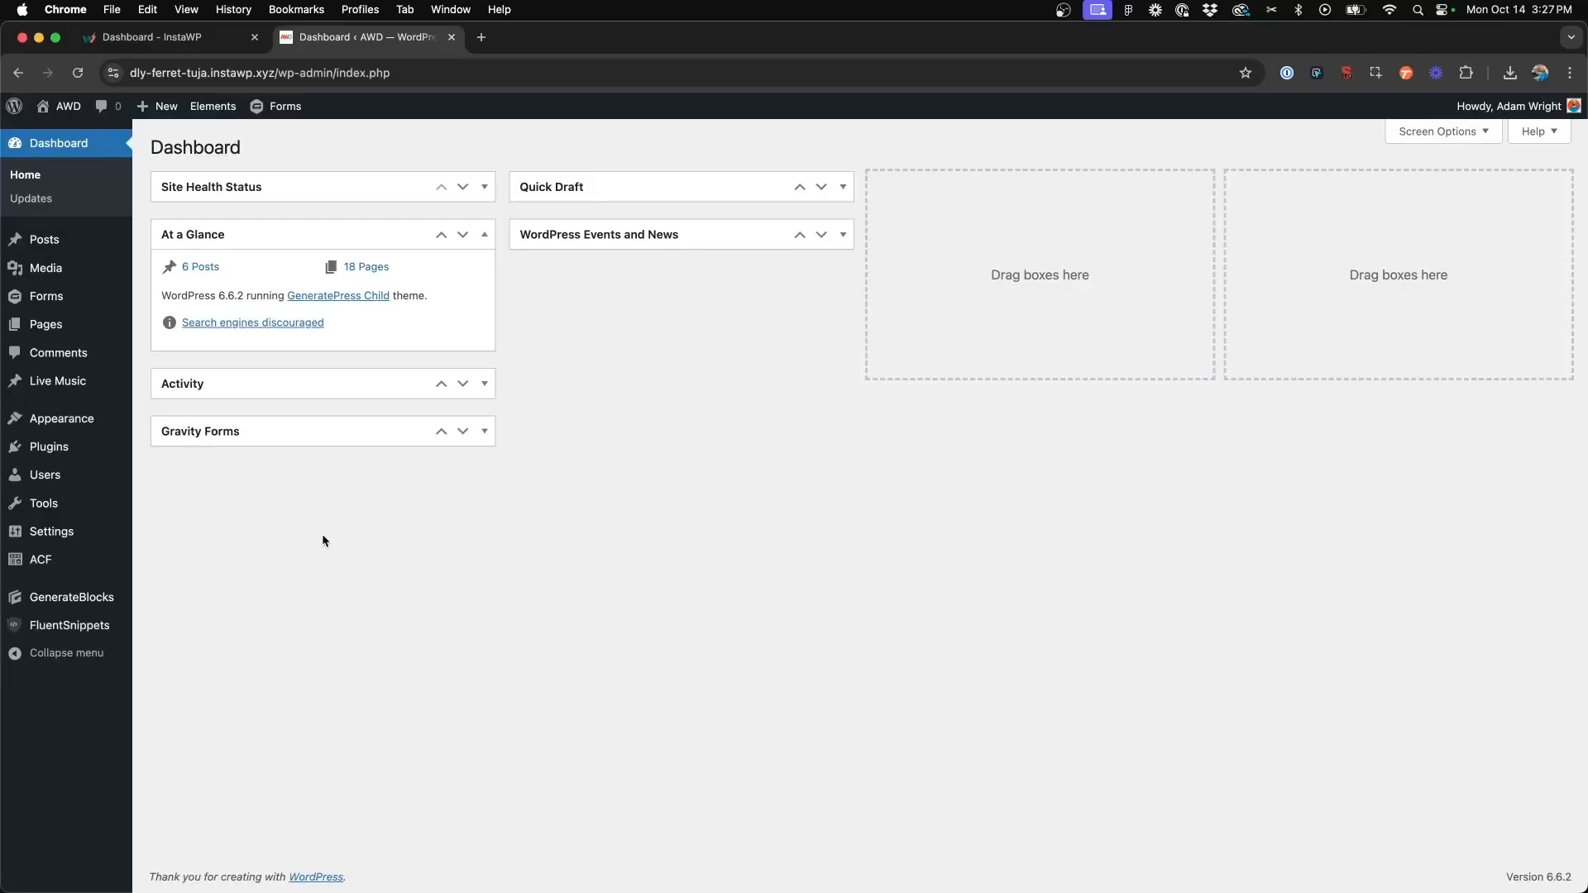
{"action": "mouse_move", "coordinate": [41, 559]}
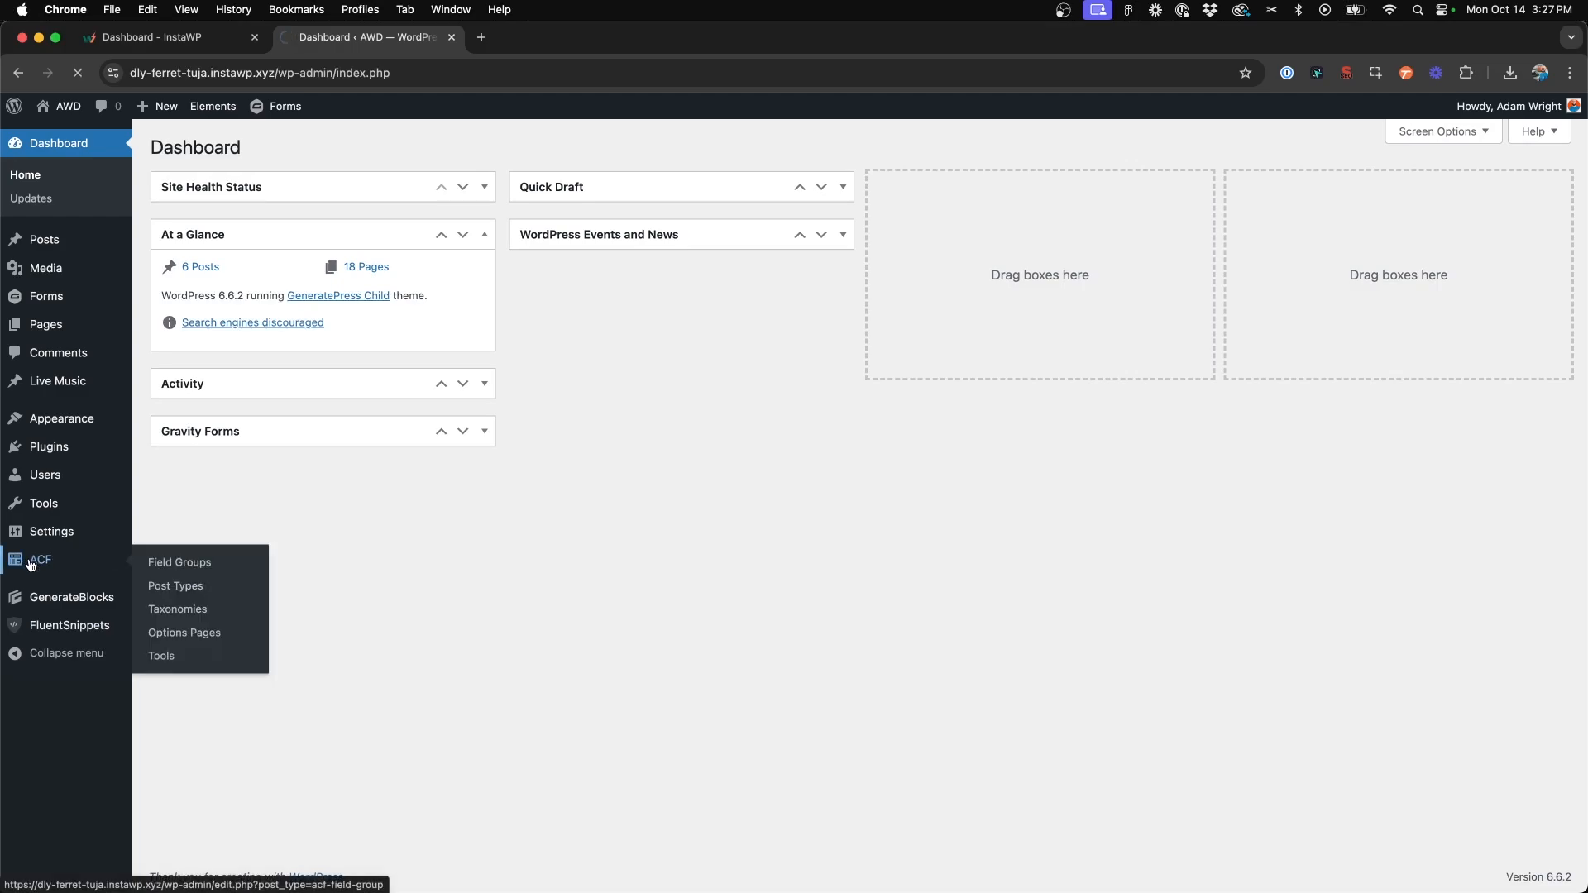
- Create an ACF post type labelled 'Galleries' (singular 'Gallery') and save it
{"action": "left_click", "coordinate": [180, 562]}
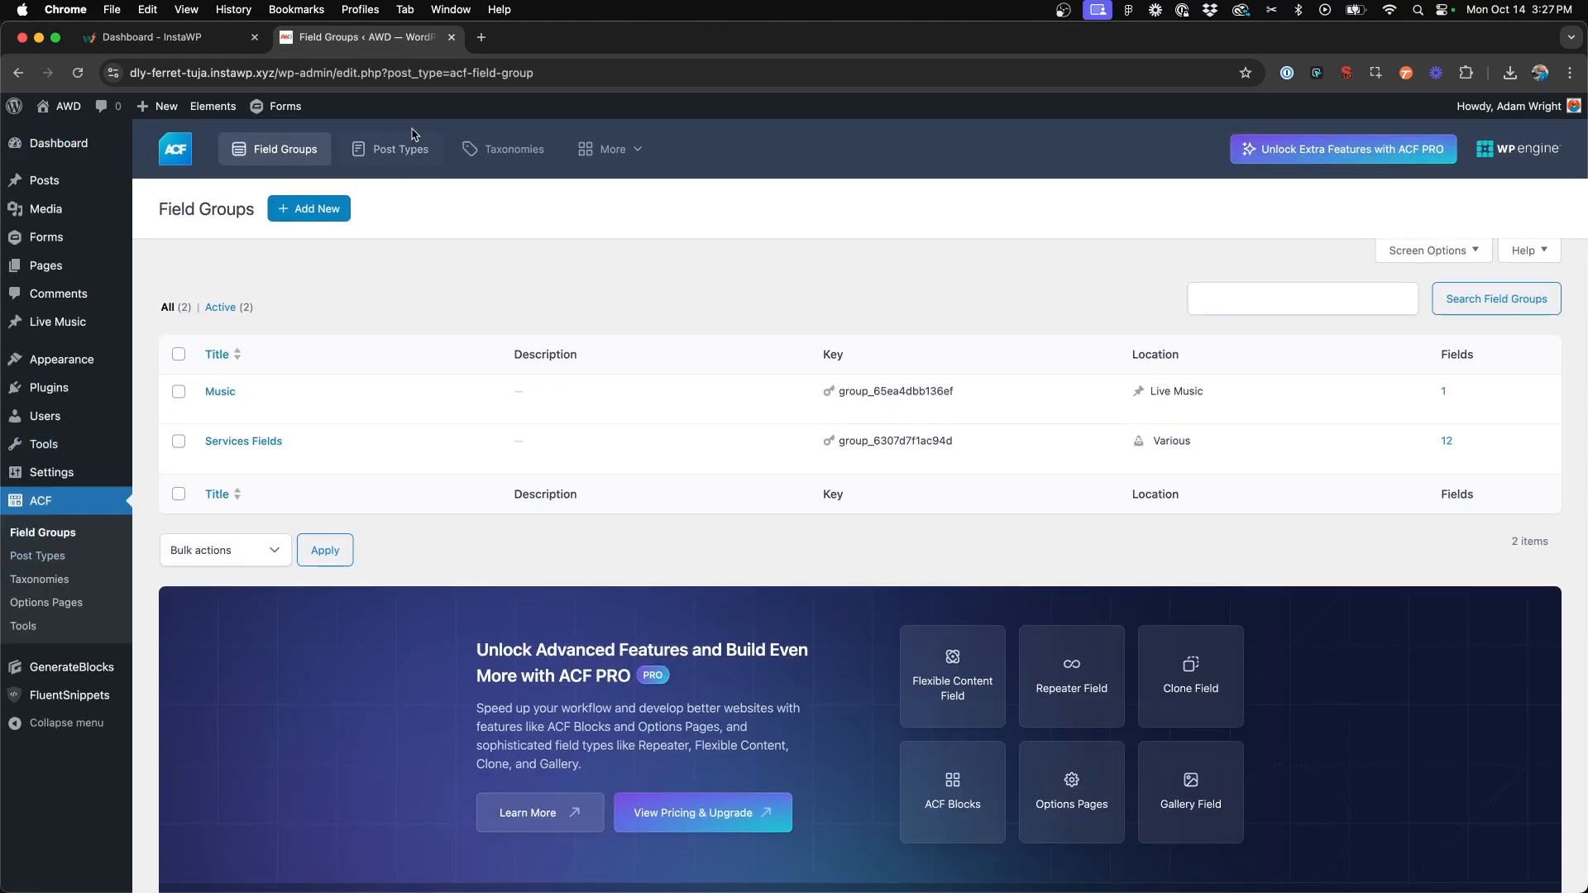
{"action": "left_click", "coordinate": [398, 149]}
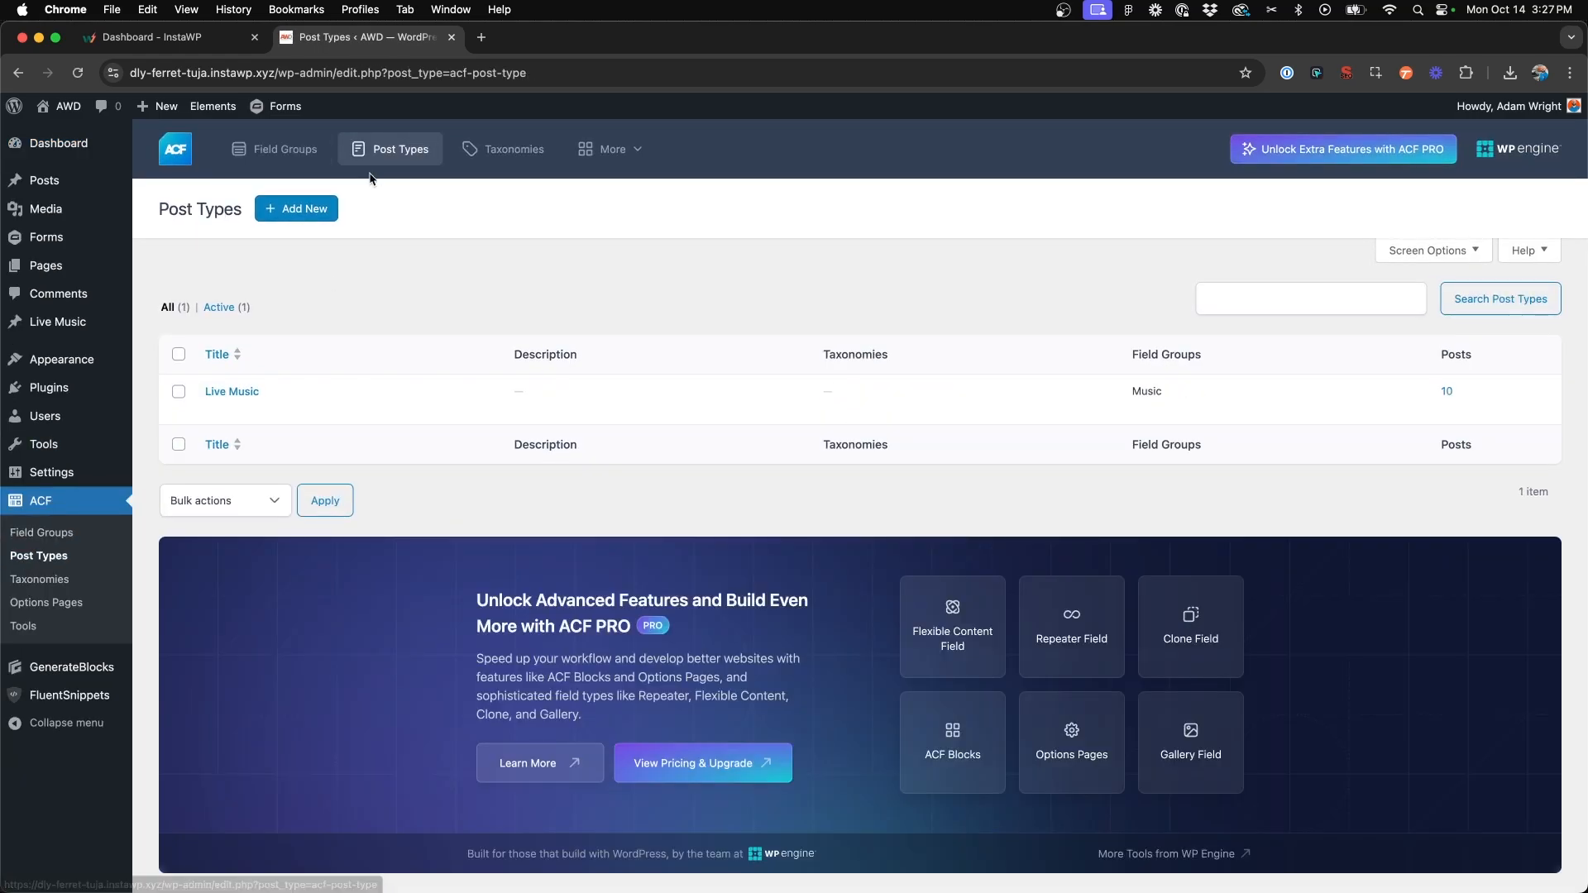
{"action": "left_click", "coordinate": [296, 208]}
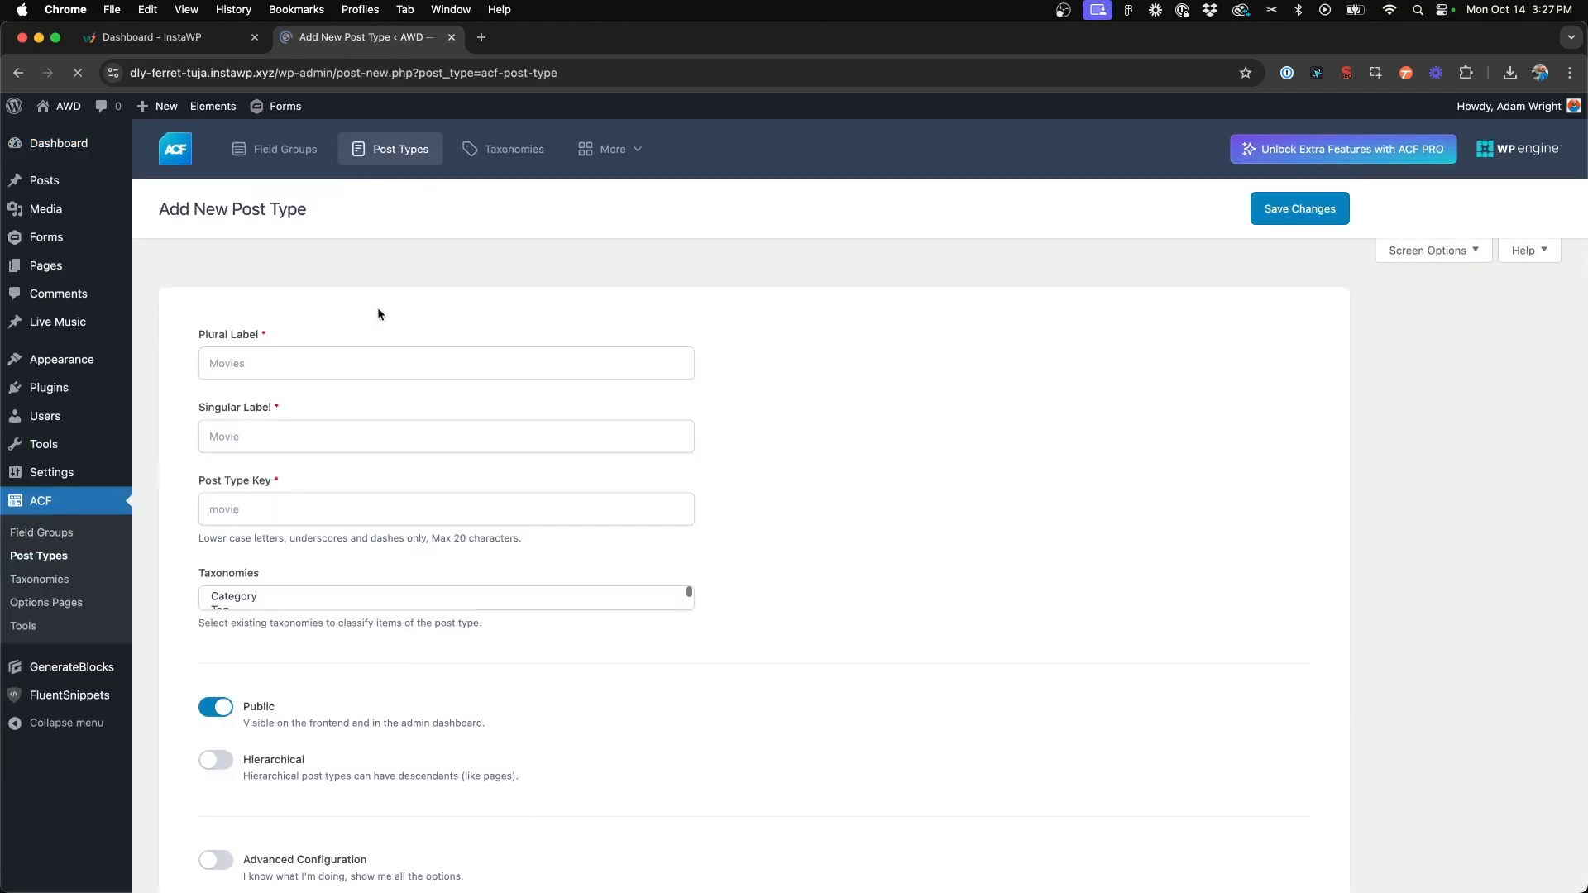
{"action": "left_click", "coordinate": [446, 362]}
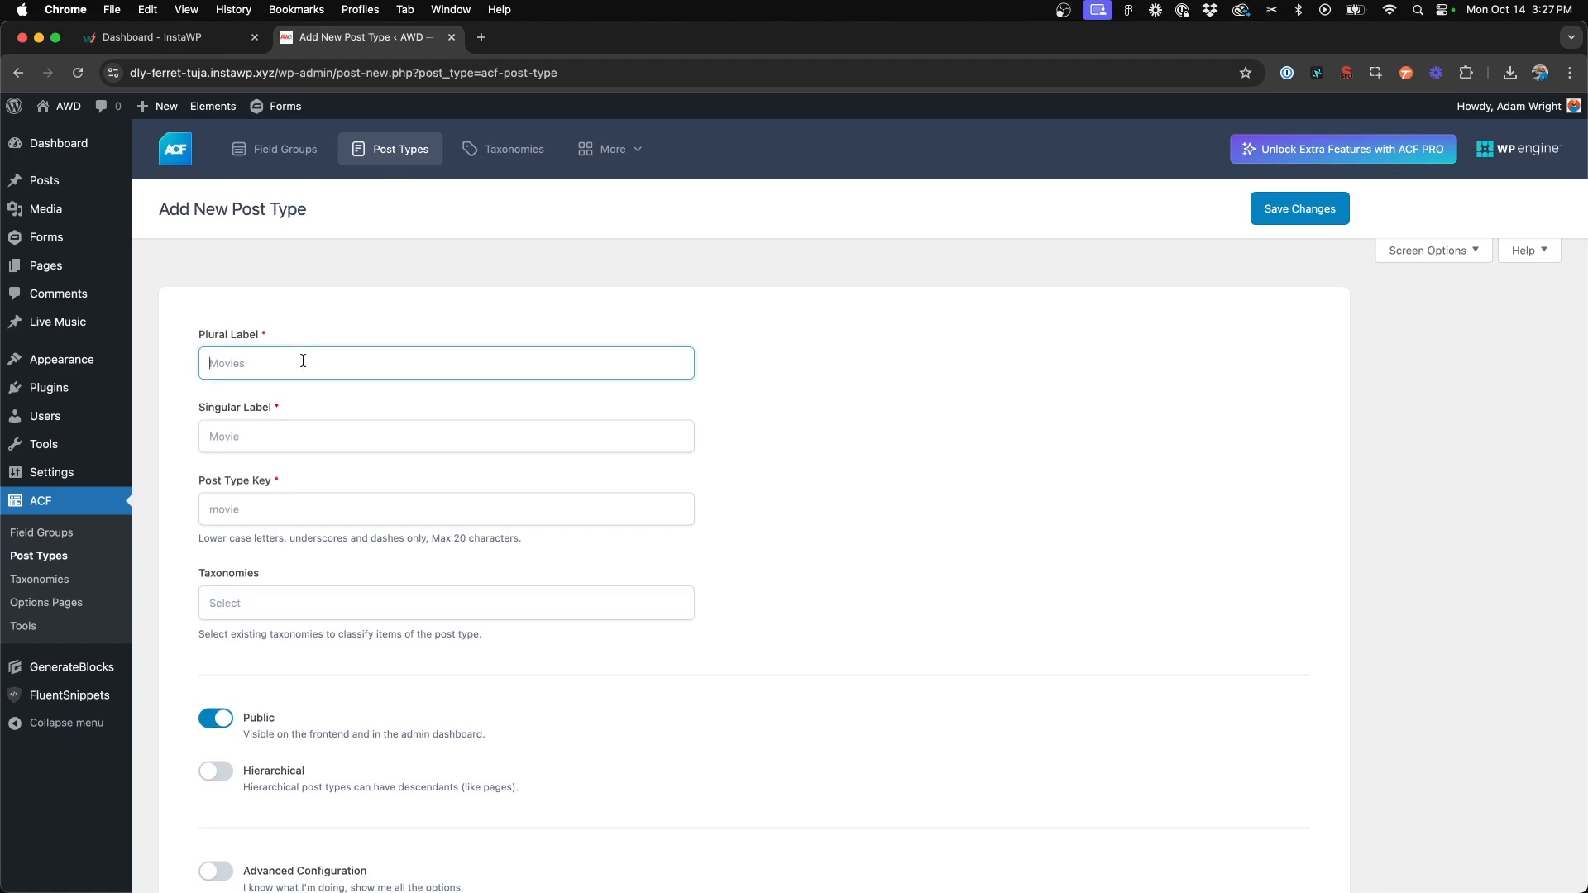
{"action": "type", "text": "Galleries"}
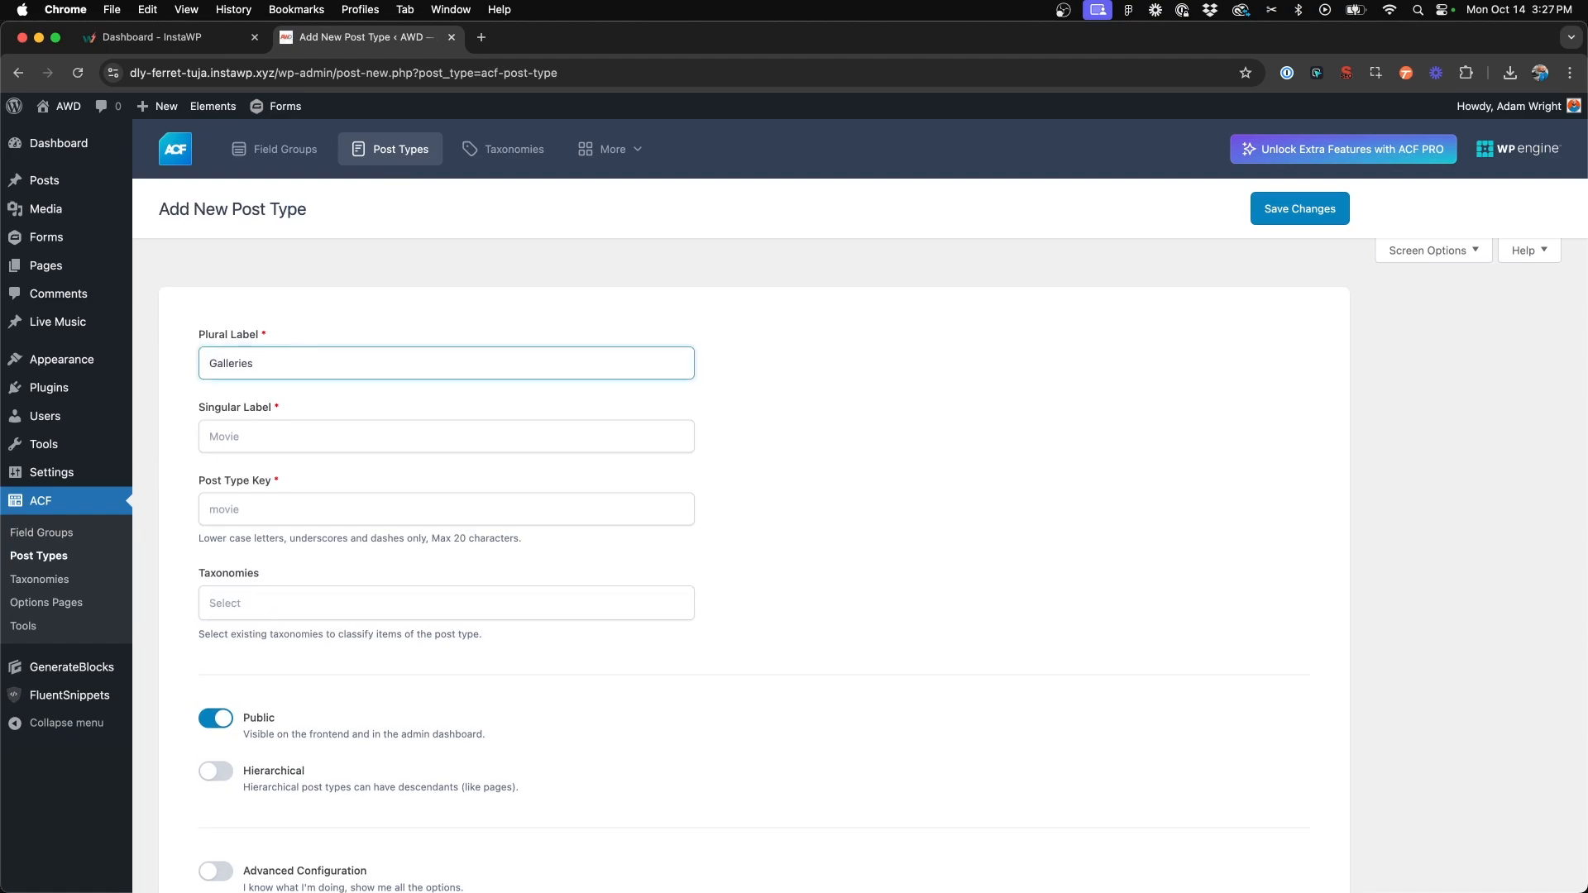
{"action": "type", "text": "Gallery"}
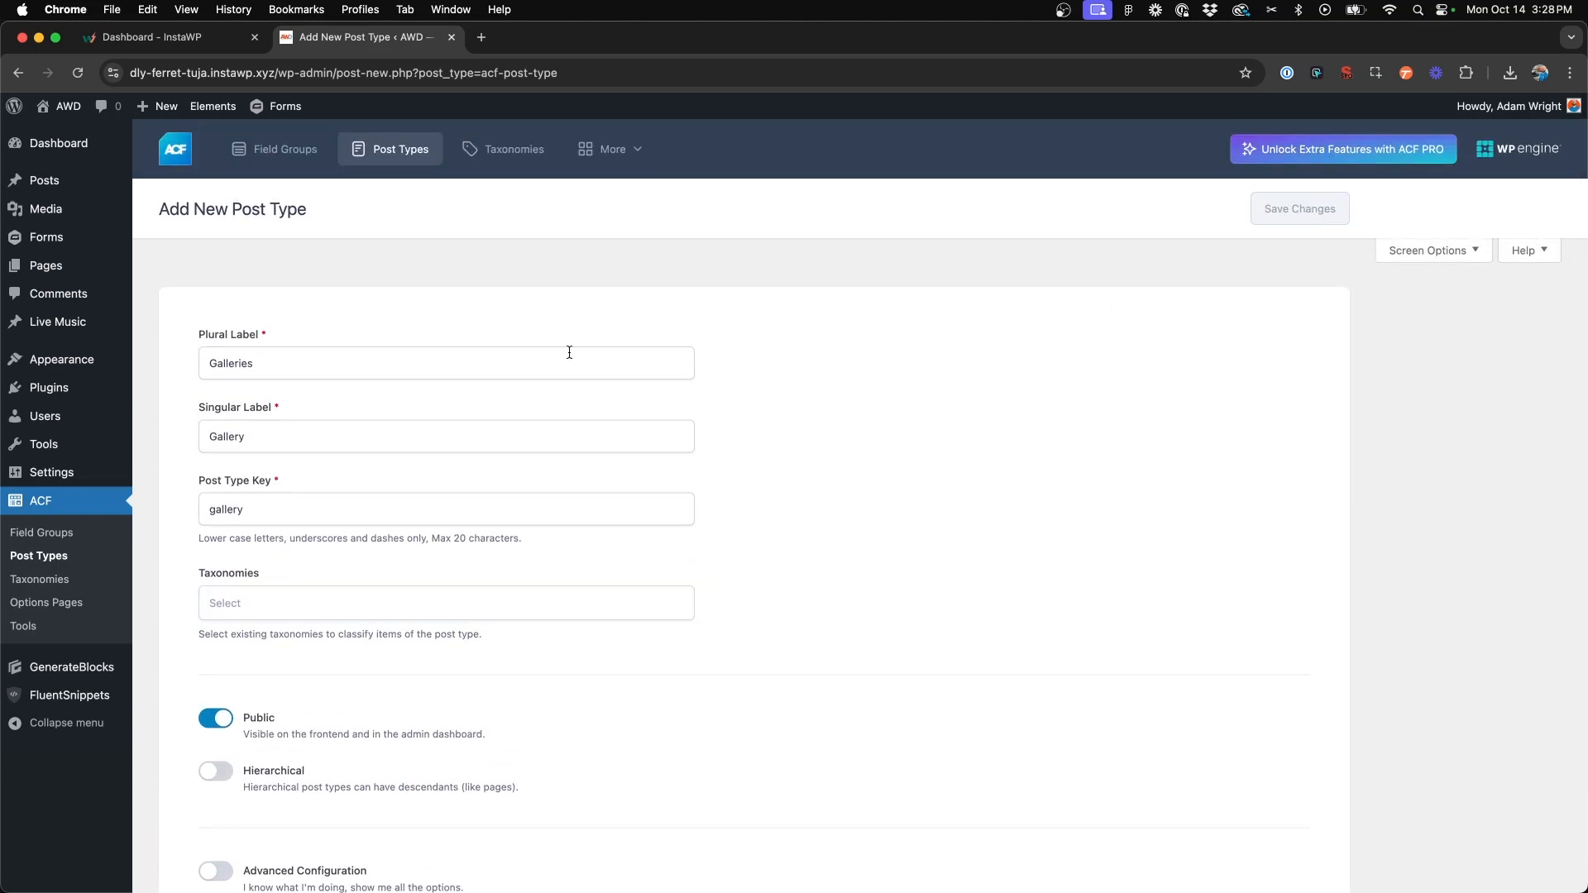
{"action": "left_click", "coordinate": [1298, 208]}
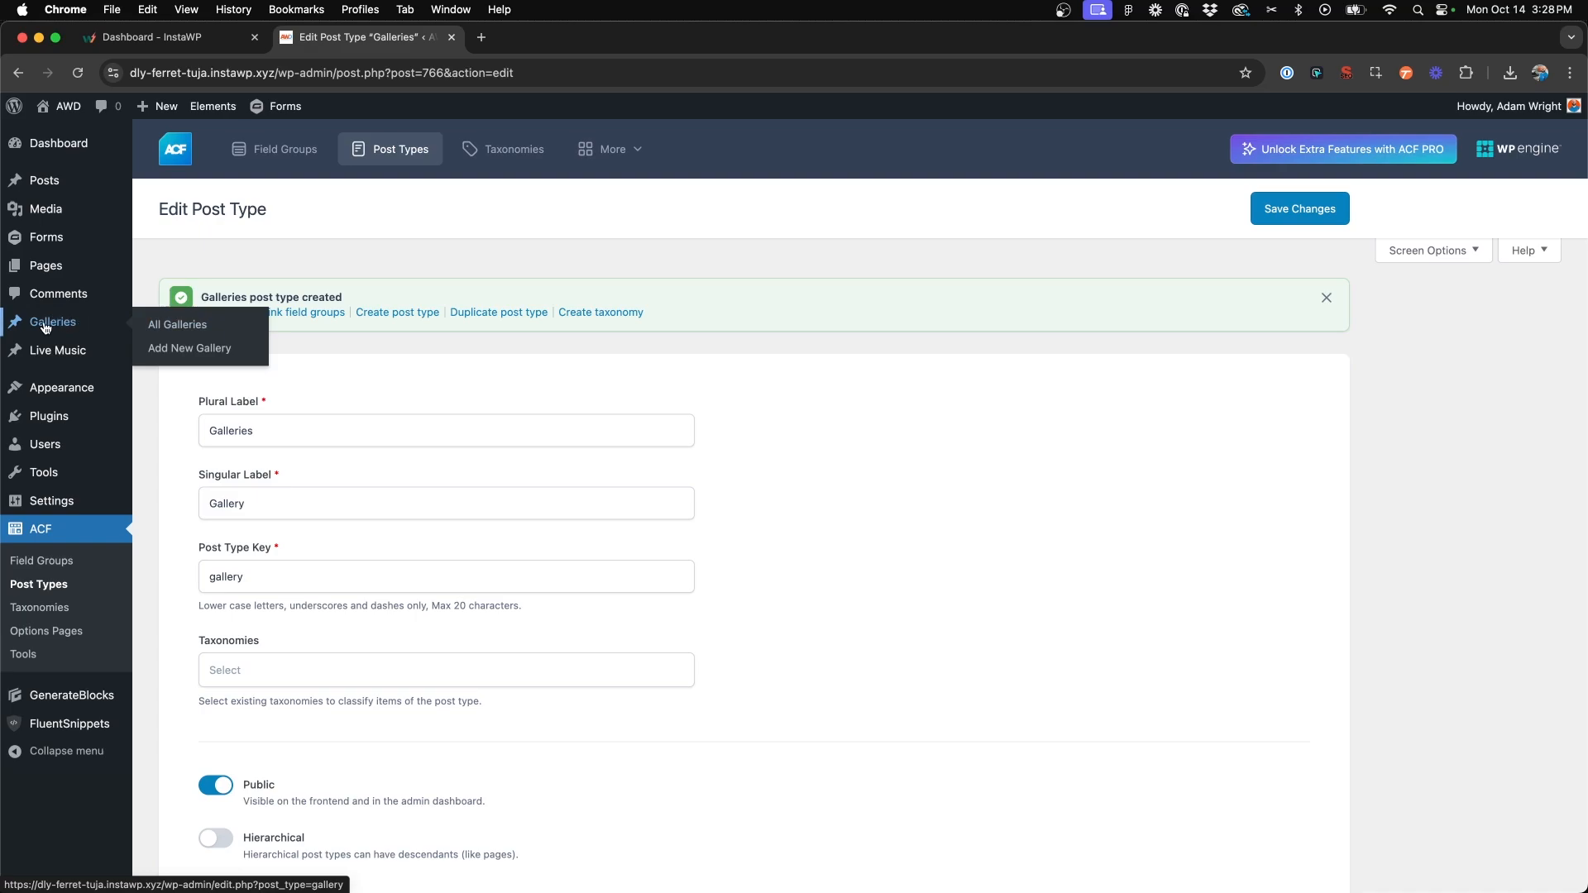
{"action": "mouse_move", "coordinate": [302, 339]}
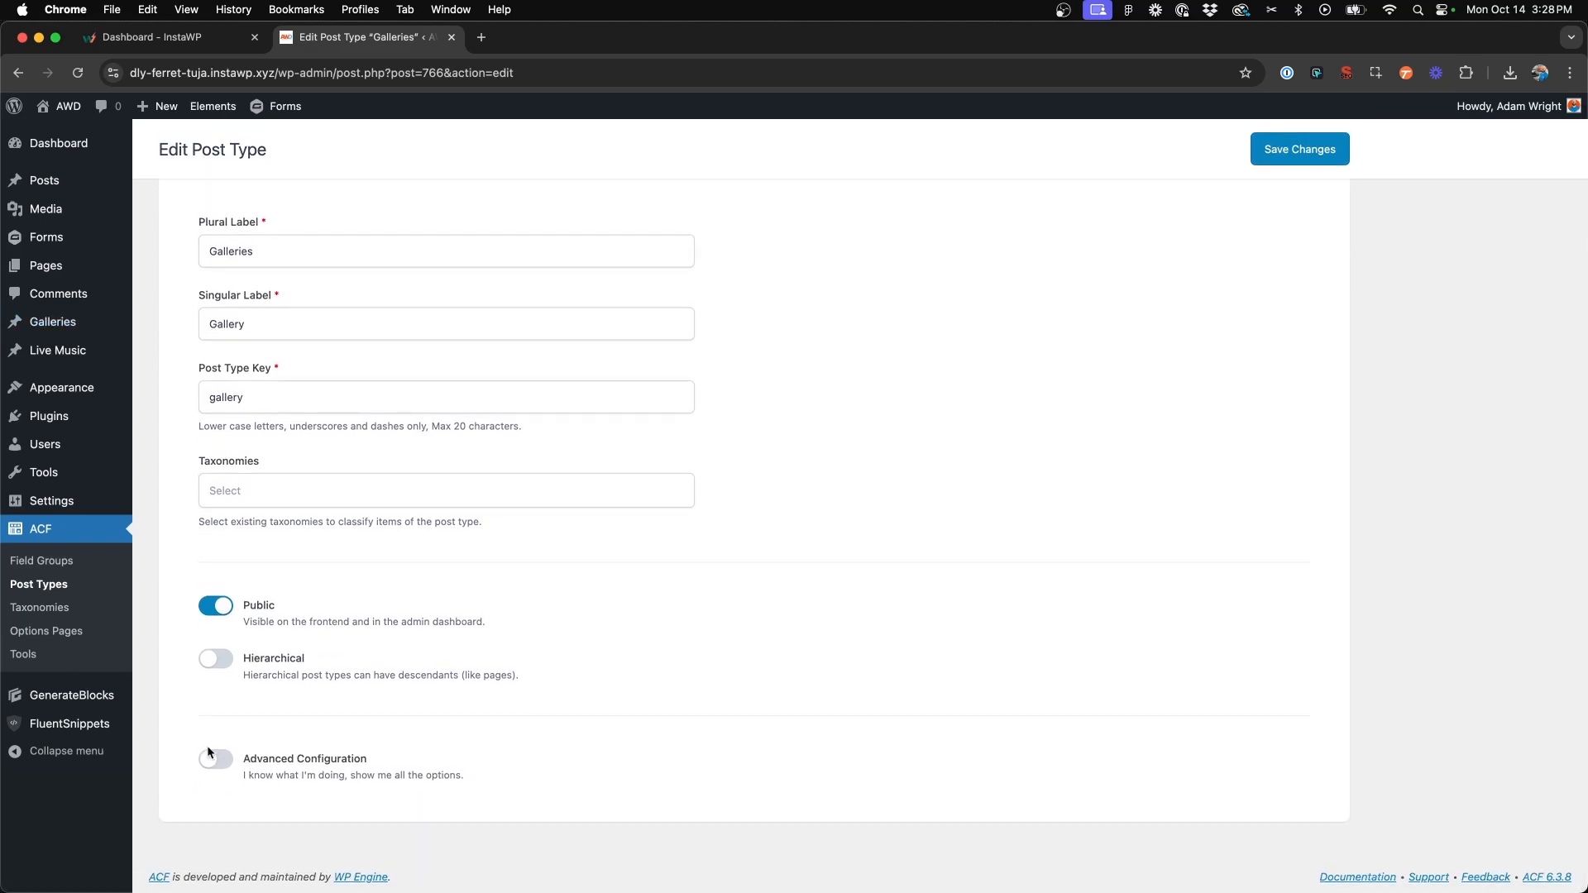
- Enable advanced configuration and give Galleries the 'gall' gallery Dashicon, then save
{"action": "left_click", "coordinate": [215, 759]}
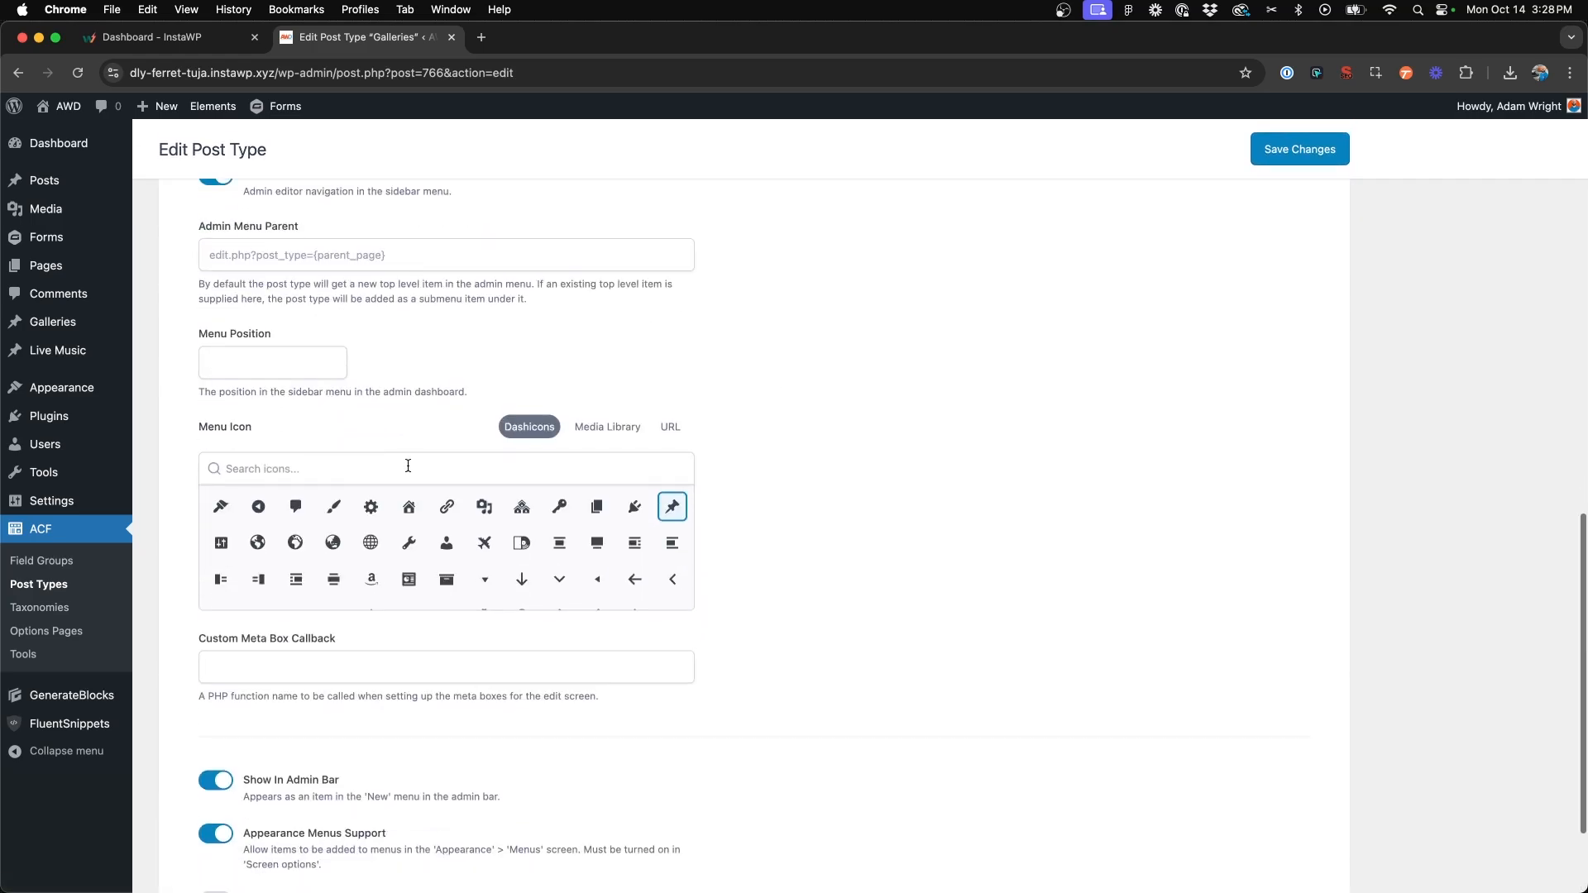
{"action": "left_click", "coordinate": [446, 543]}
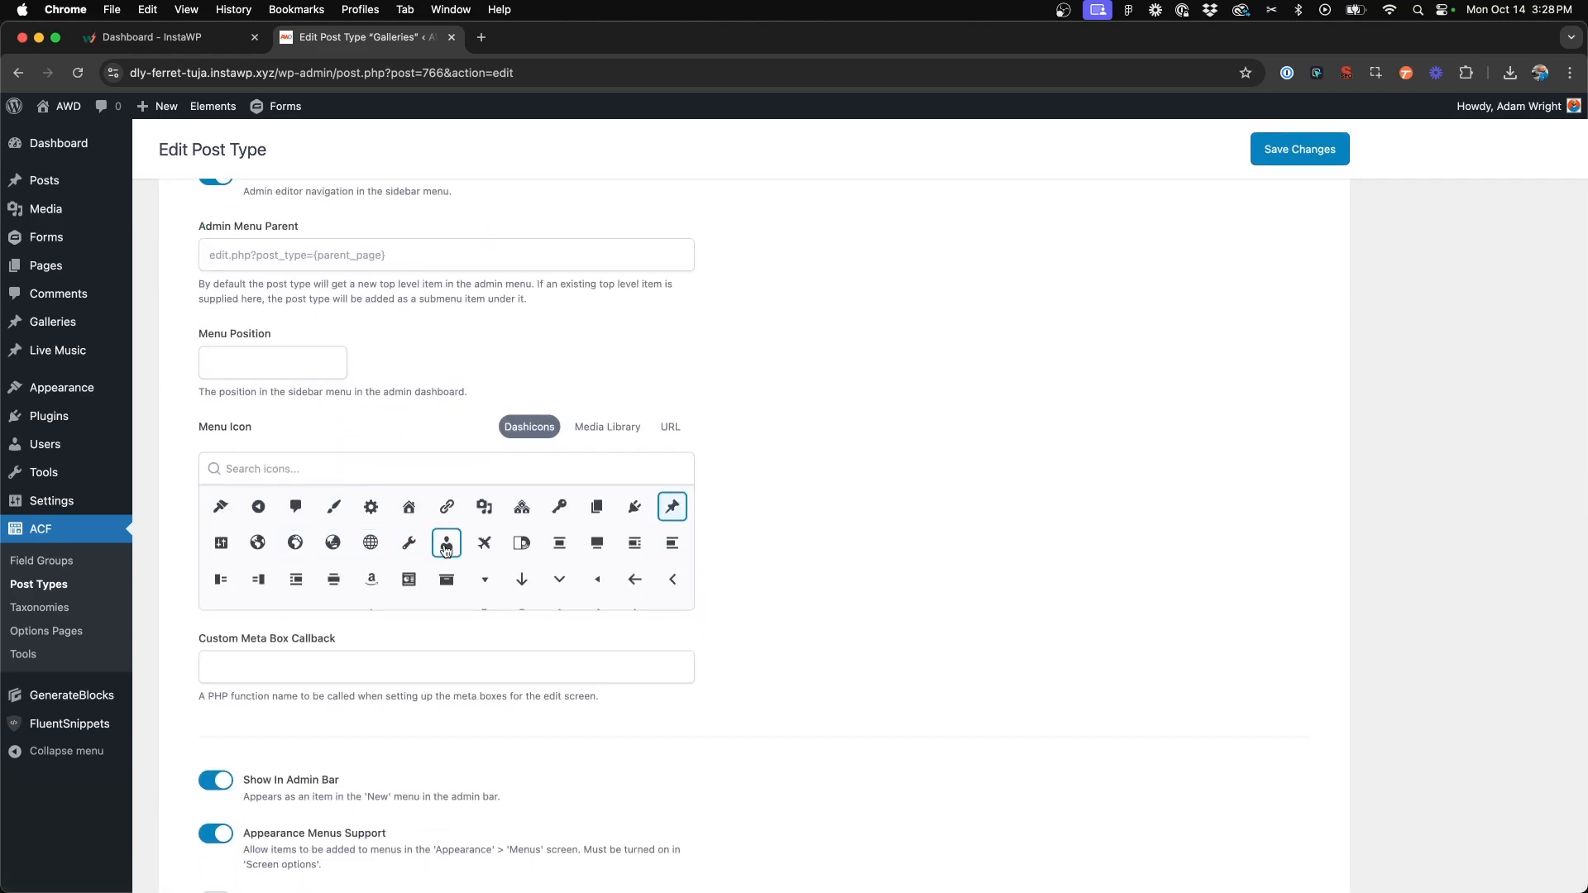
{"action": "left_click", "coordinate": [446, 468]}
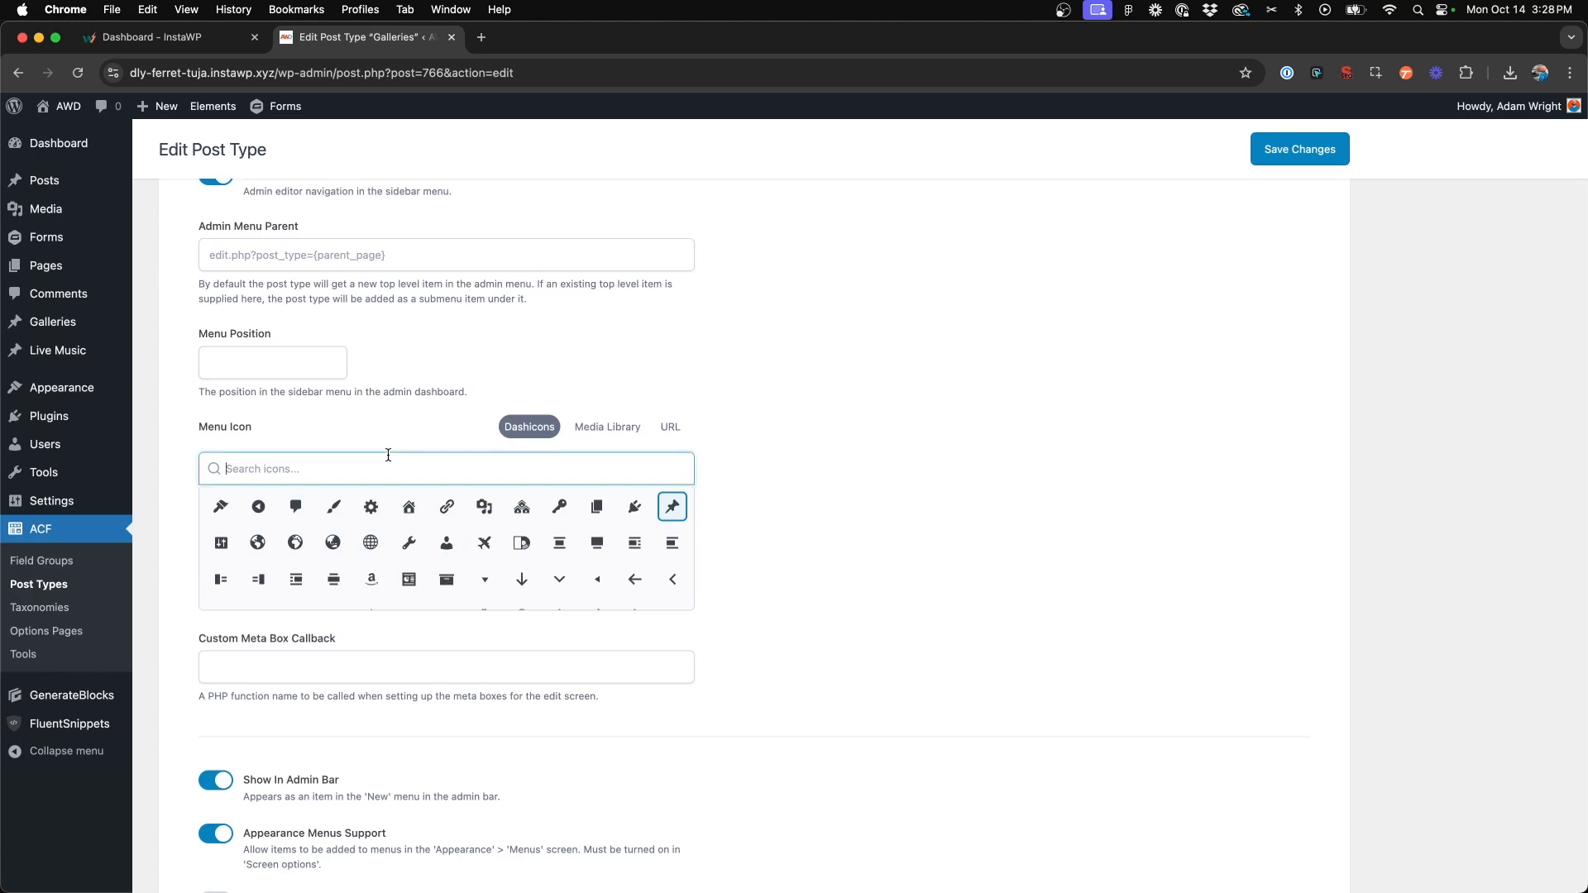
{"action": "type", "text": "pho"}
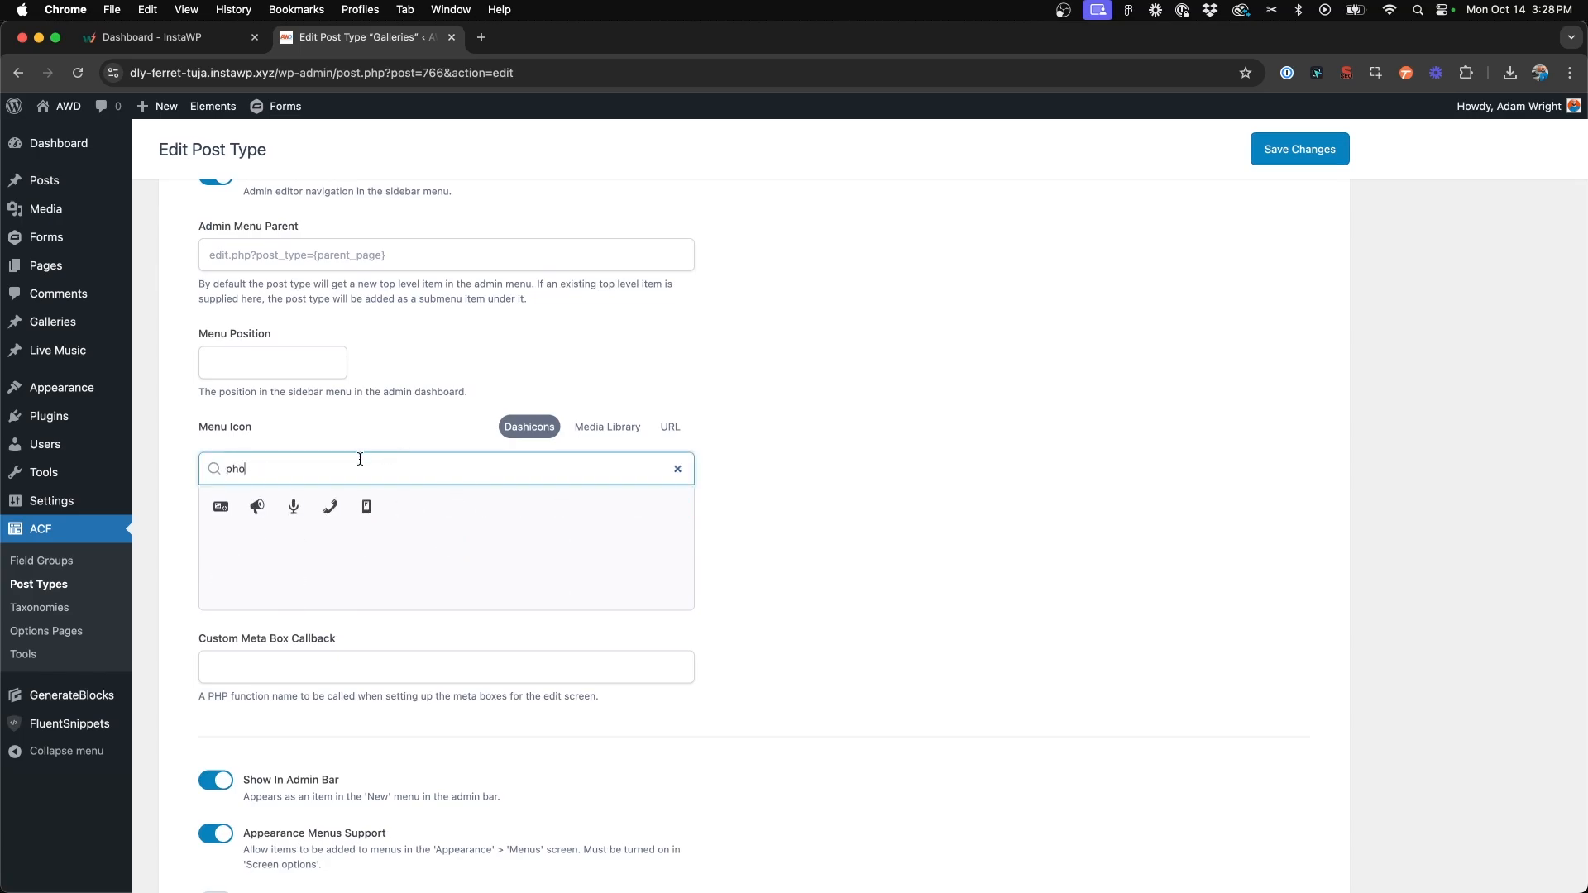
{"action": "type", "text": "gall"}
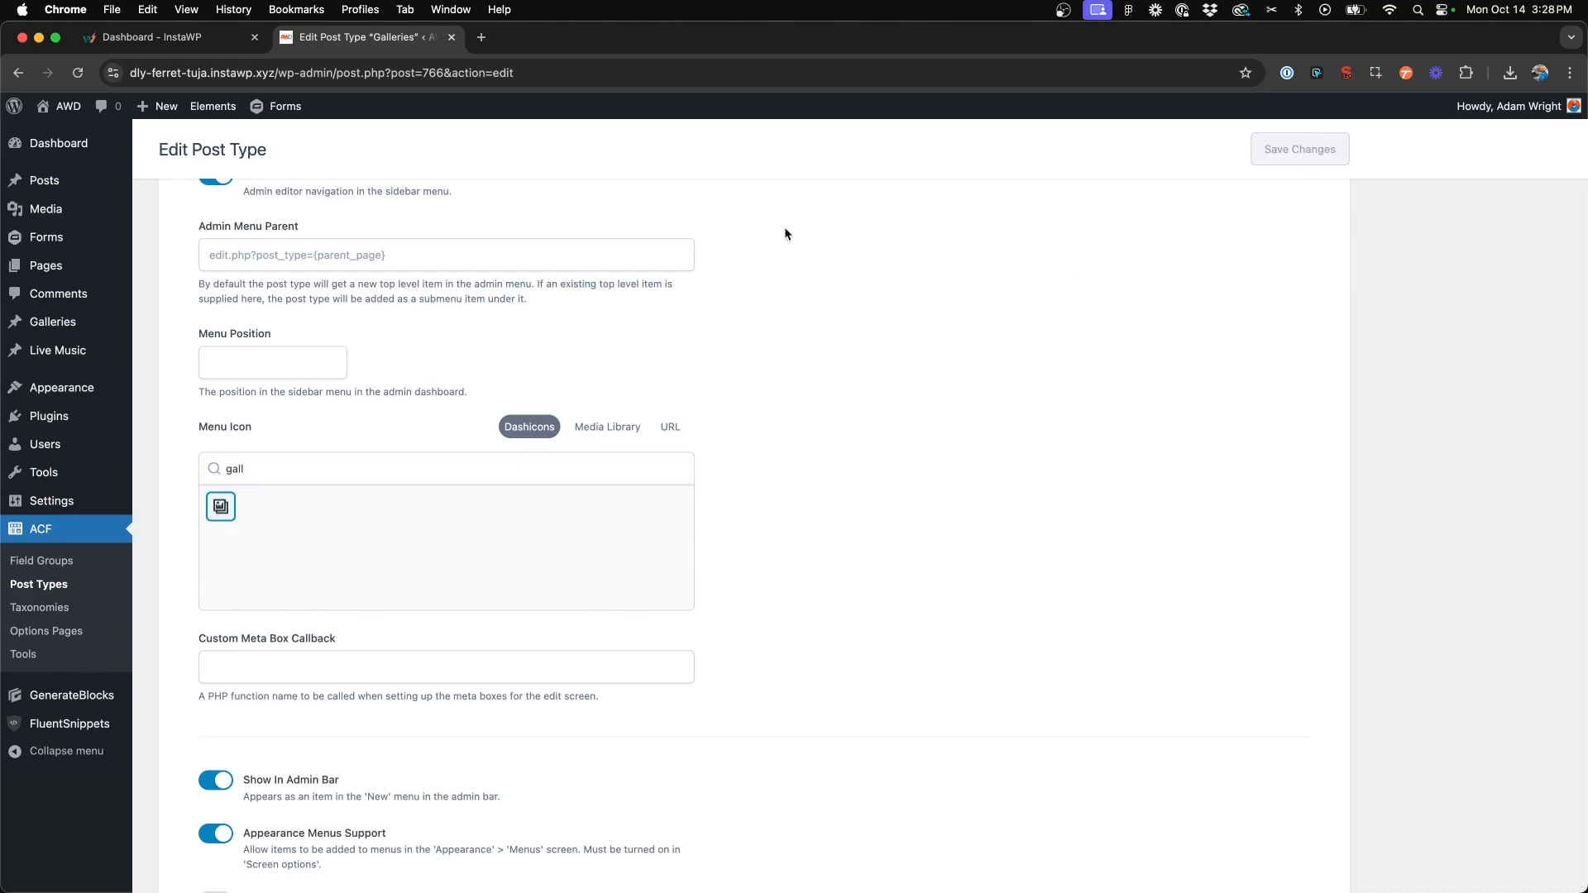
{"action": "mouse_move", "coordinate": [51, 322]}
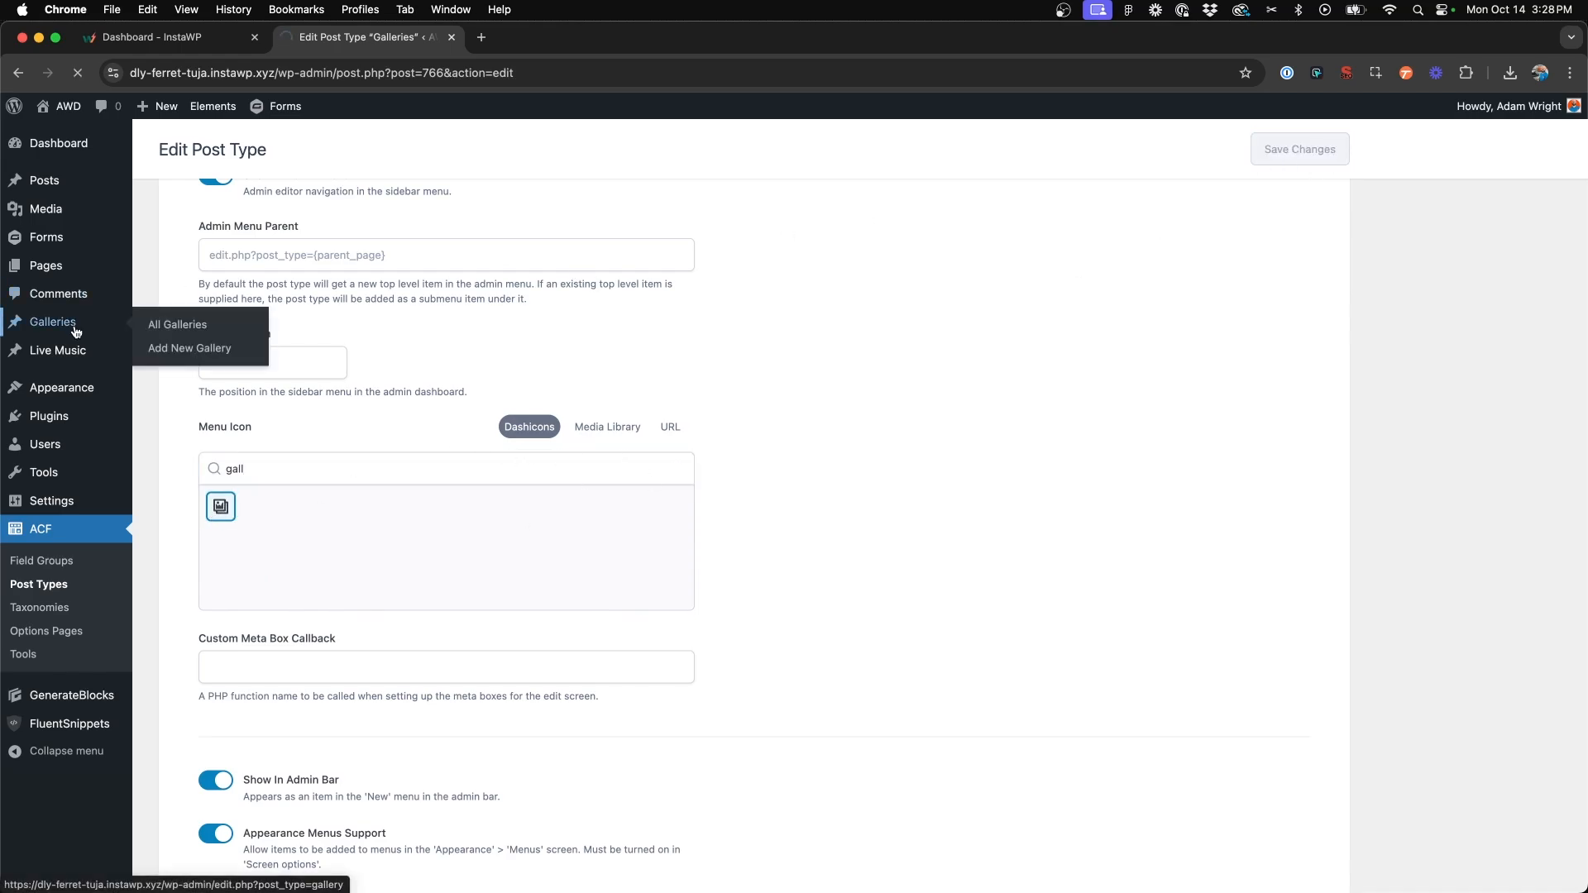
{"action": "left_click", "coordinate": [1299, 149]}
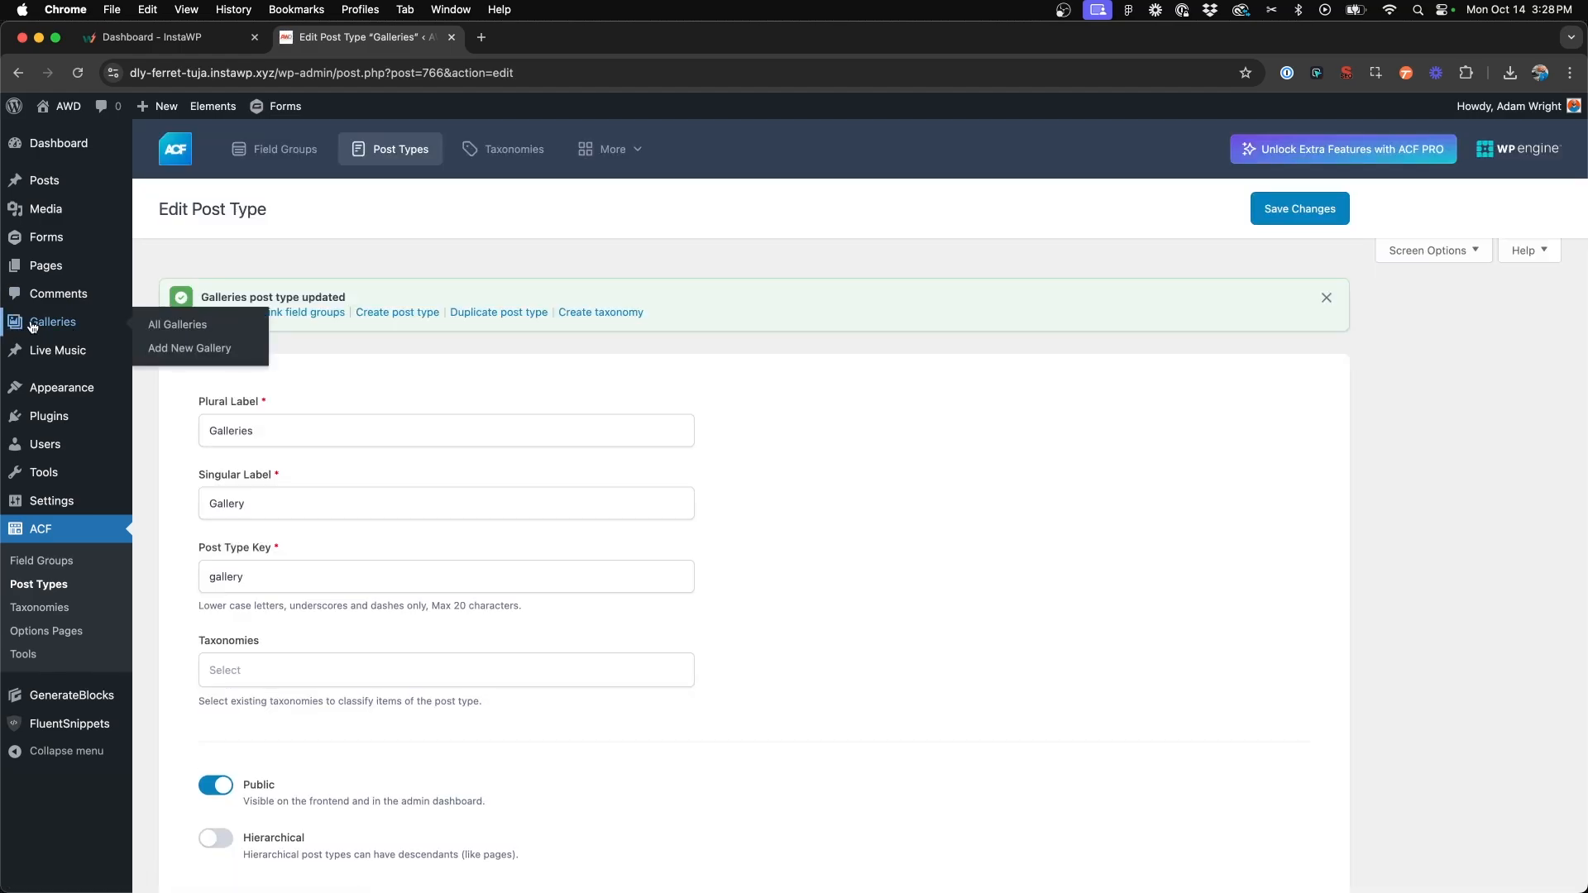
{"action": "mouse_move", "coordinate": [283, 457]}
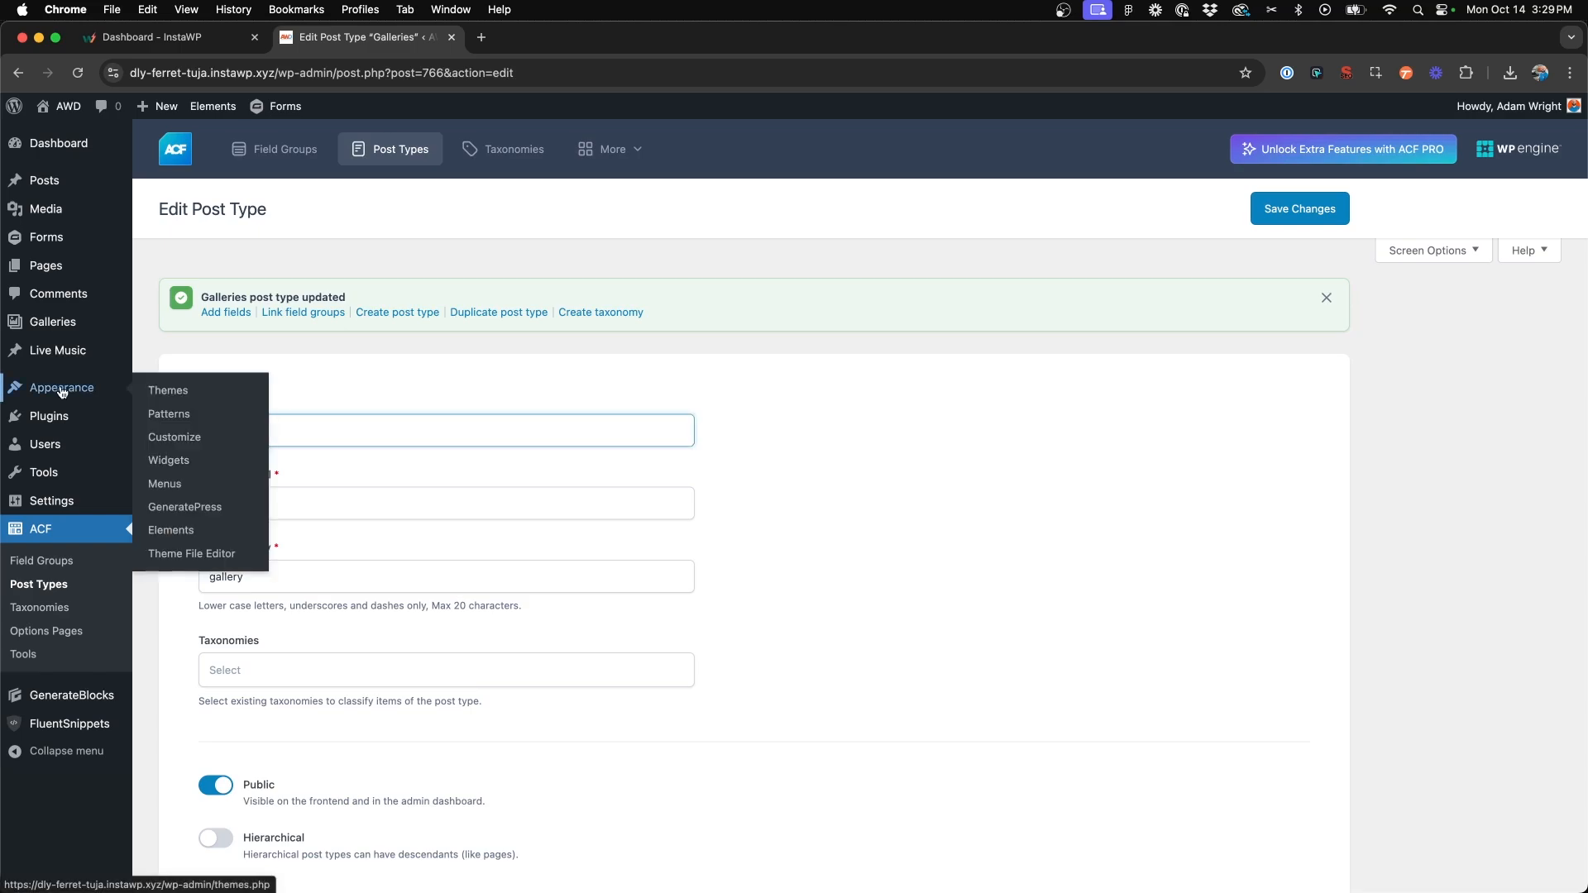
{"action": "mouse_move", "coordinate": [170, 530]}
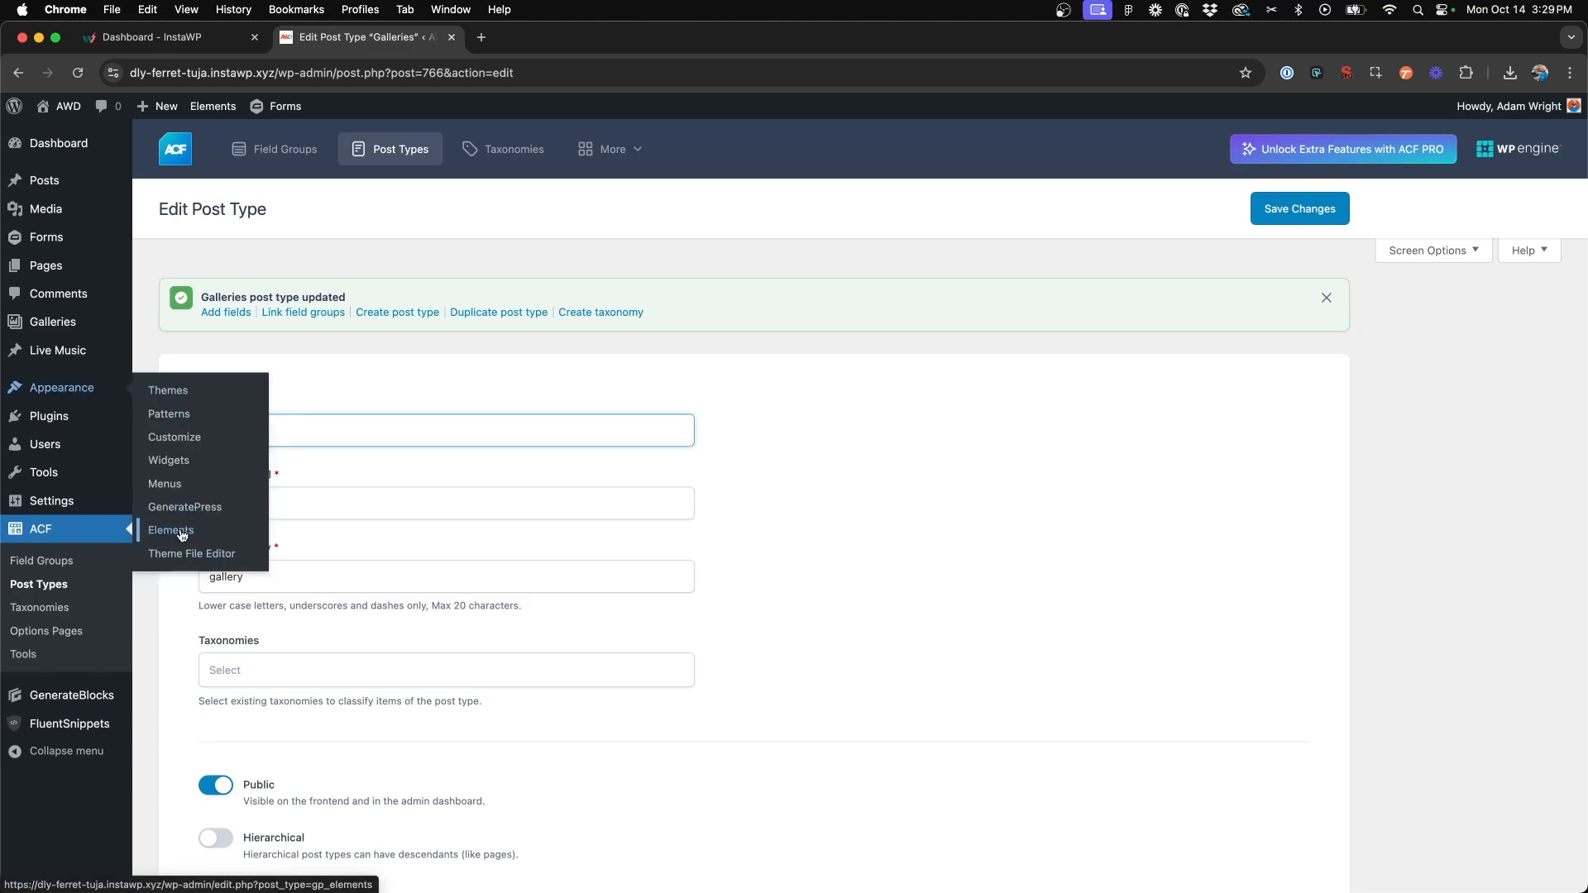
- From Appearance > Elements, create a new element of type Block
{"action": "left_click", "coordinate": [170, 529]}
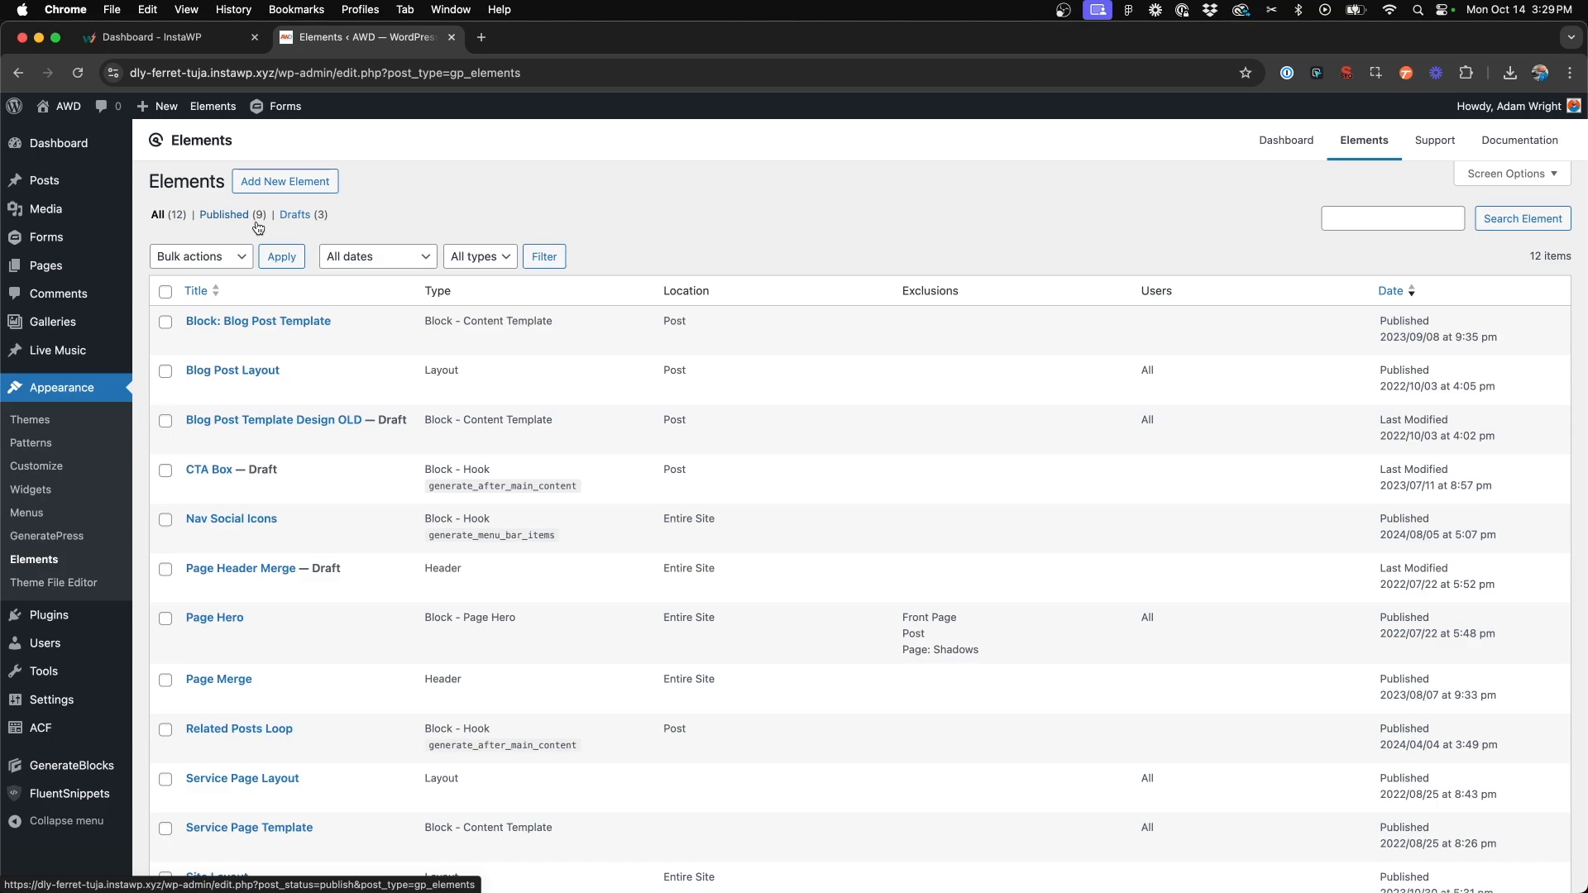
{"action": "mouse_move", "coordinate": [345, 217]}
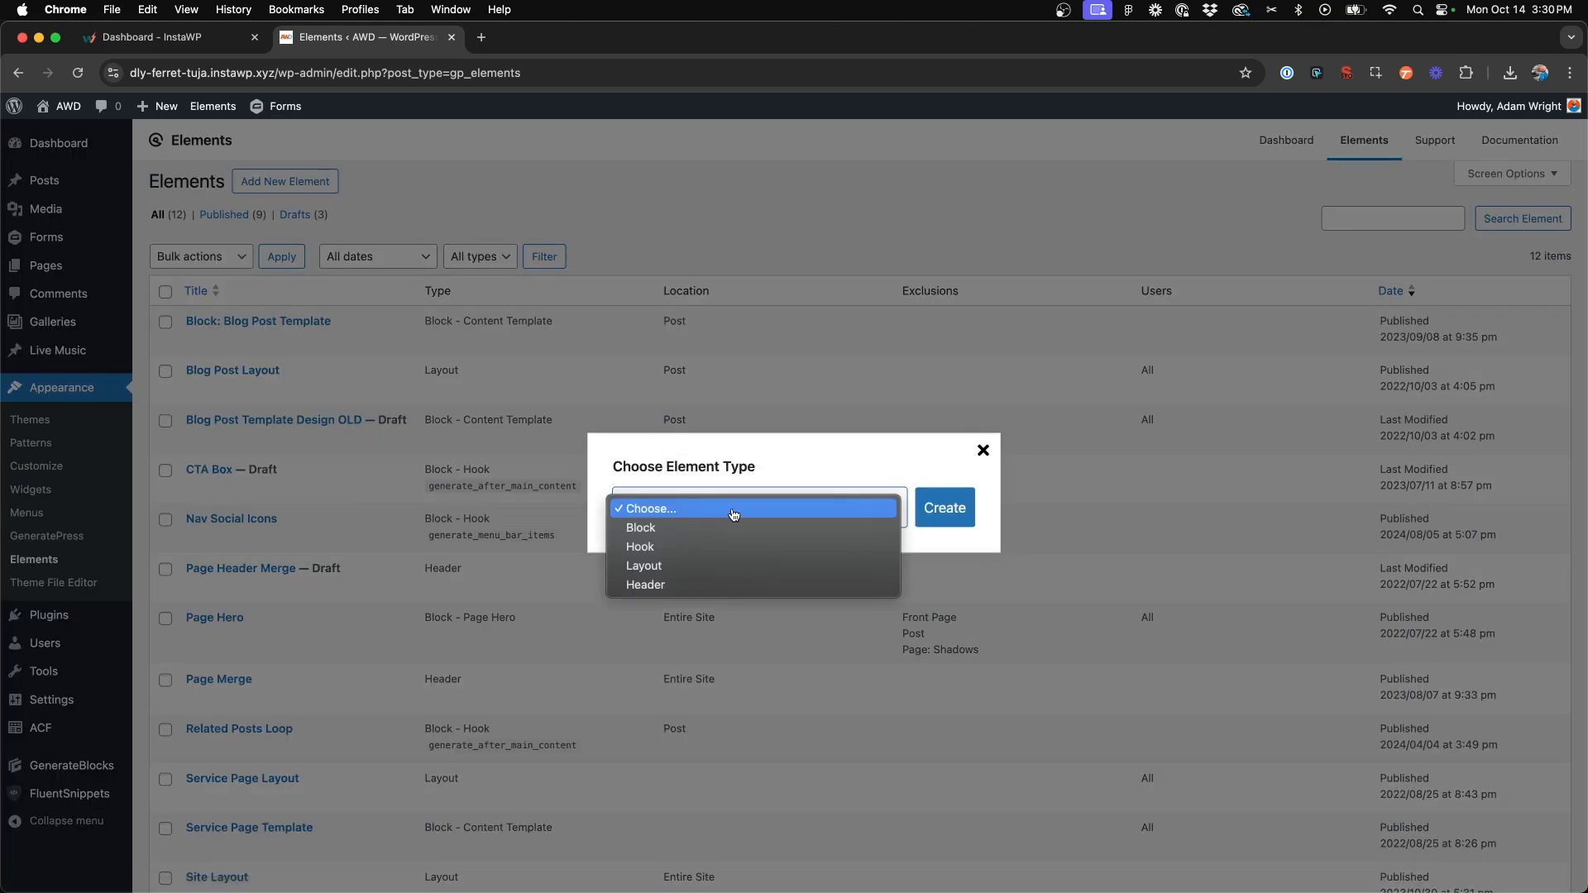
{"action": "left_click", "coordinate": [641, 526]}
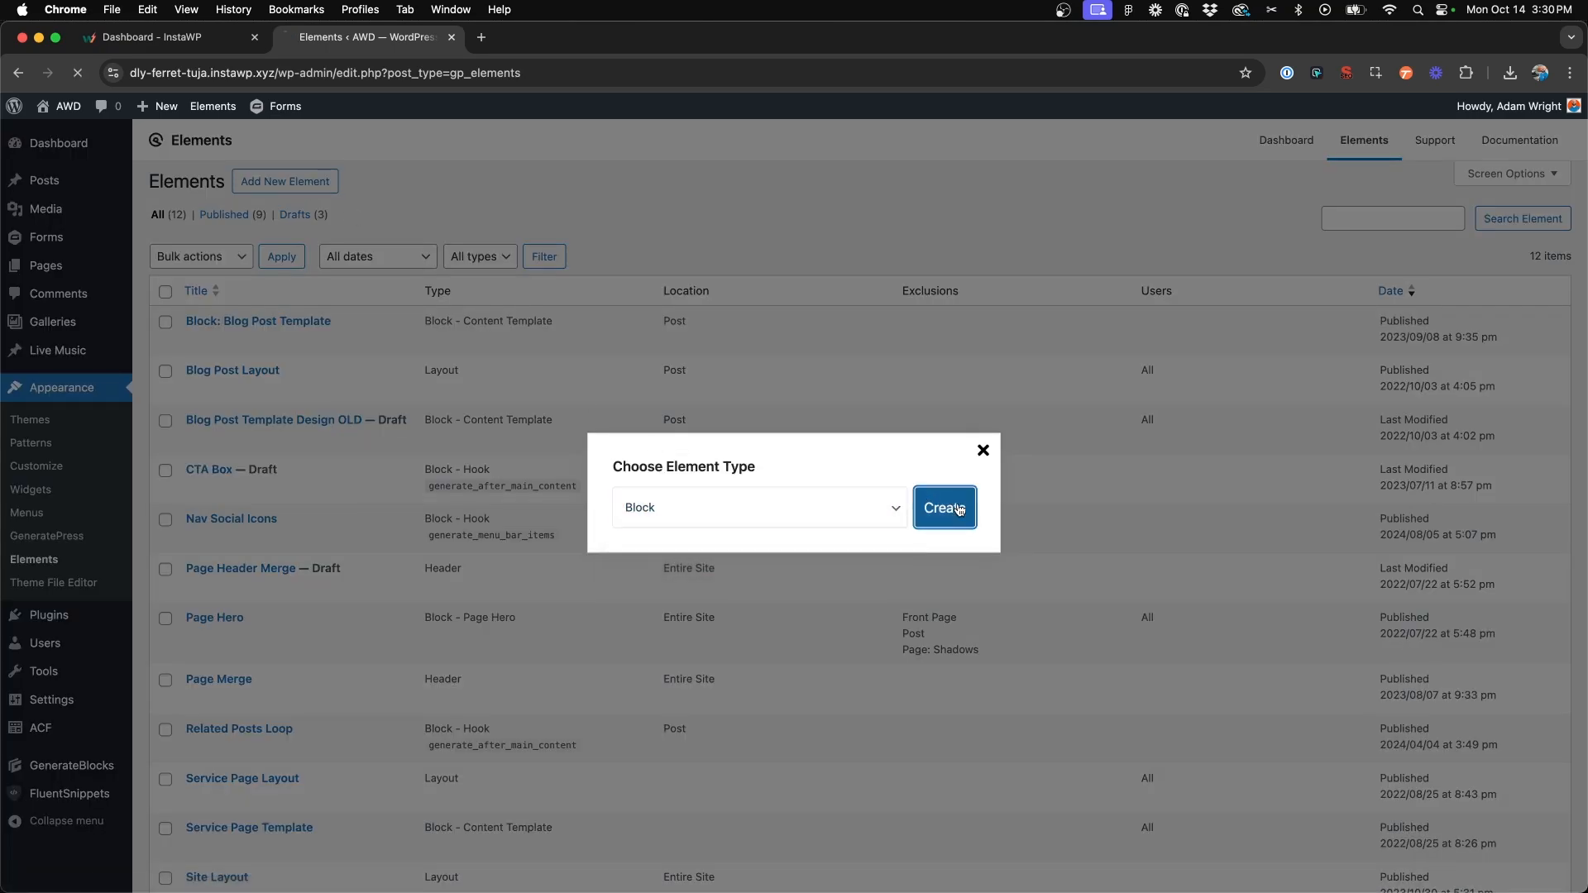
{"action": "left_click", "coordinate": [943, 507]}
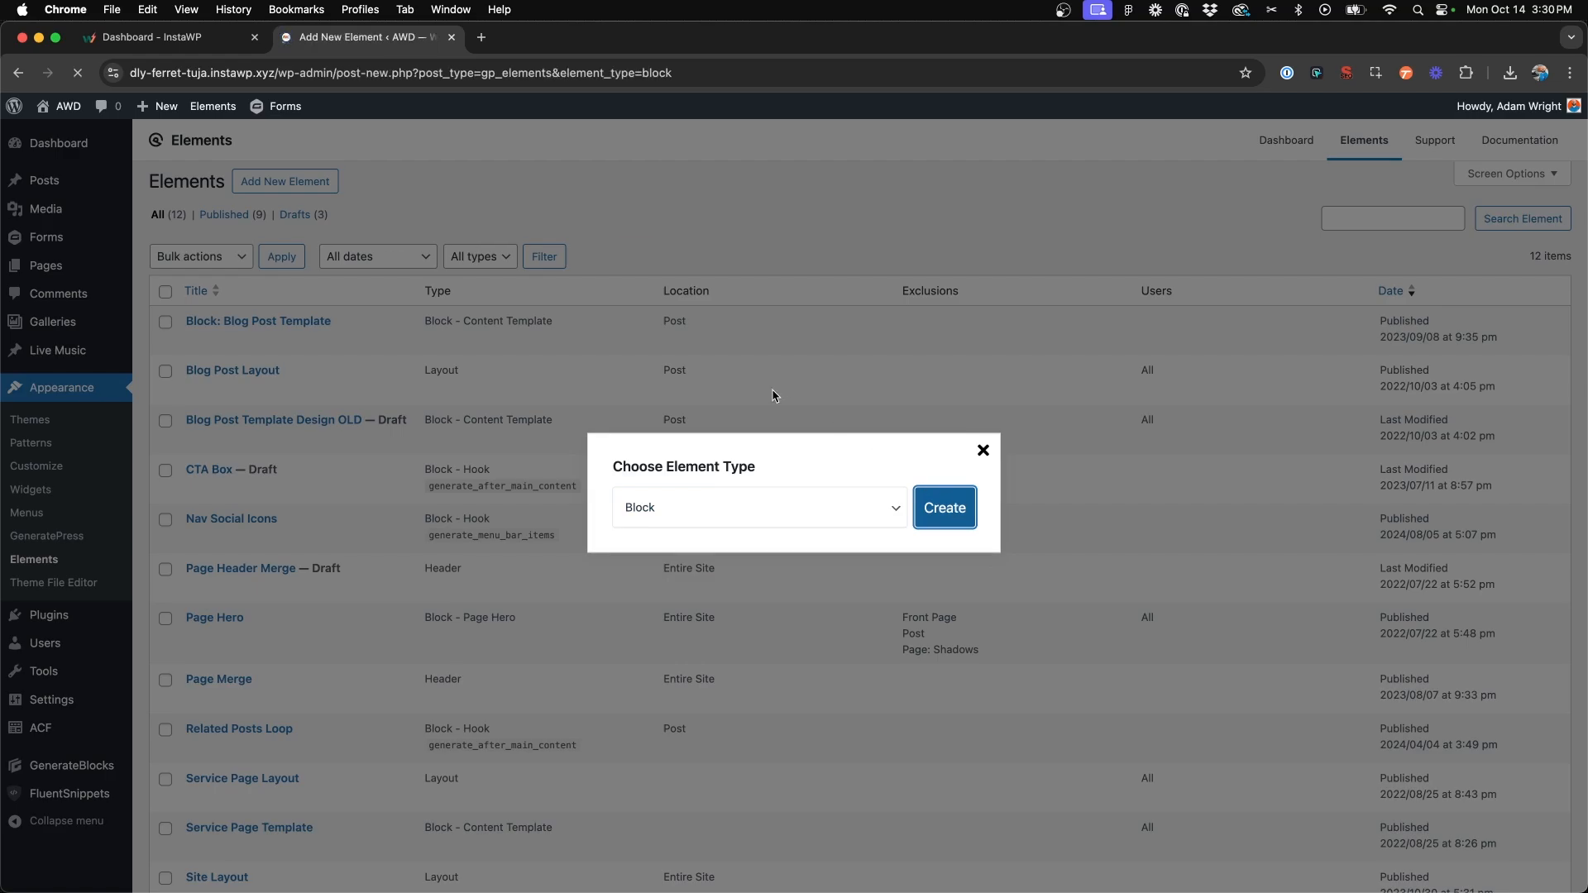
- Title the element 'Gallery Page Template' and set its type to Content Template
{"action": "left_click", "coordinate": [942, 507]}
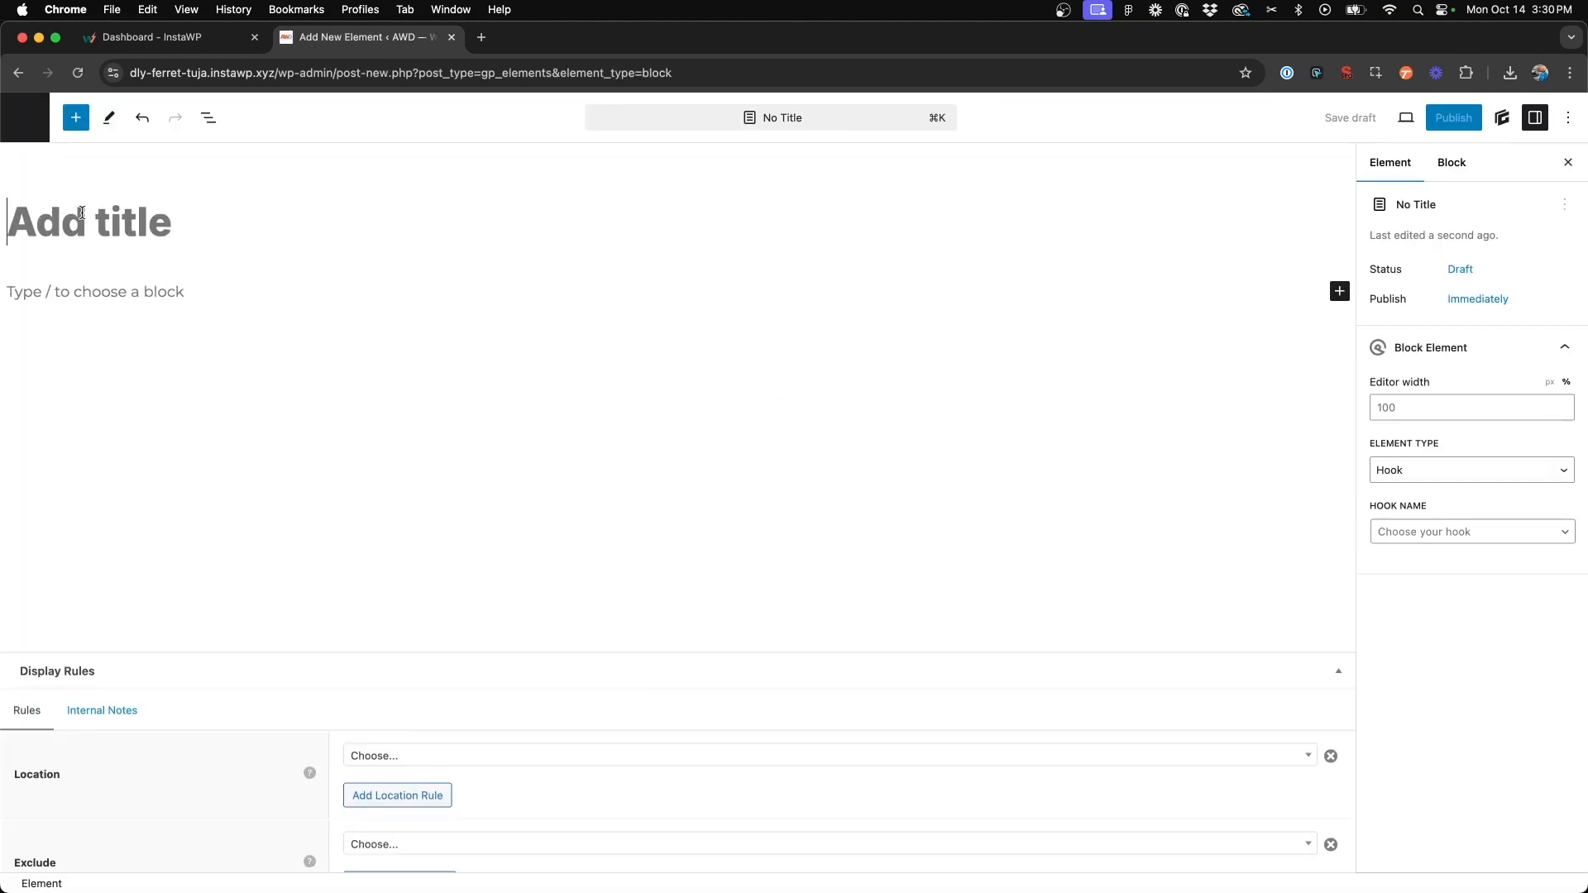
{"action": "type", "text": "Gallery Page T"}
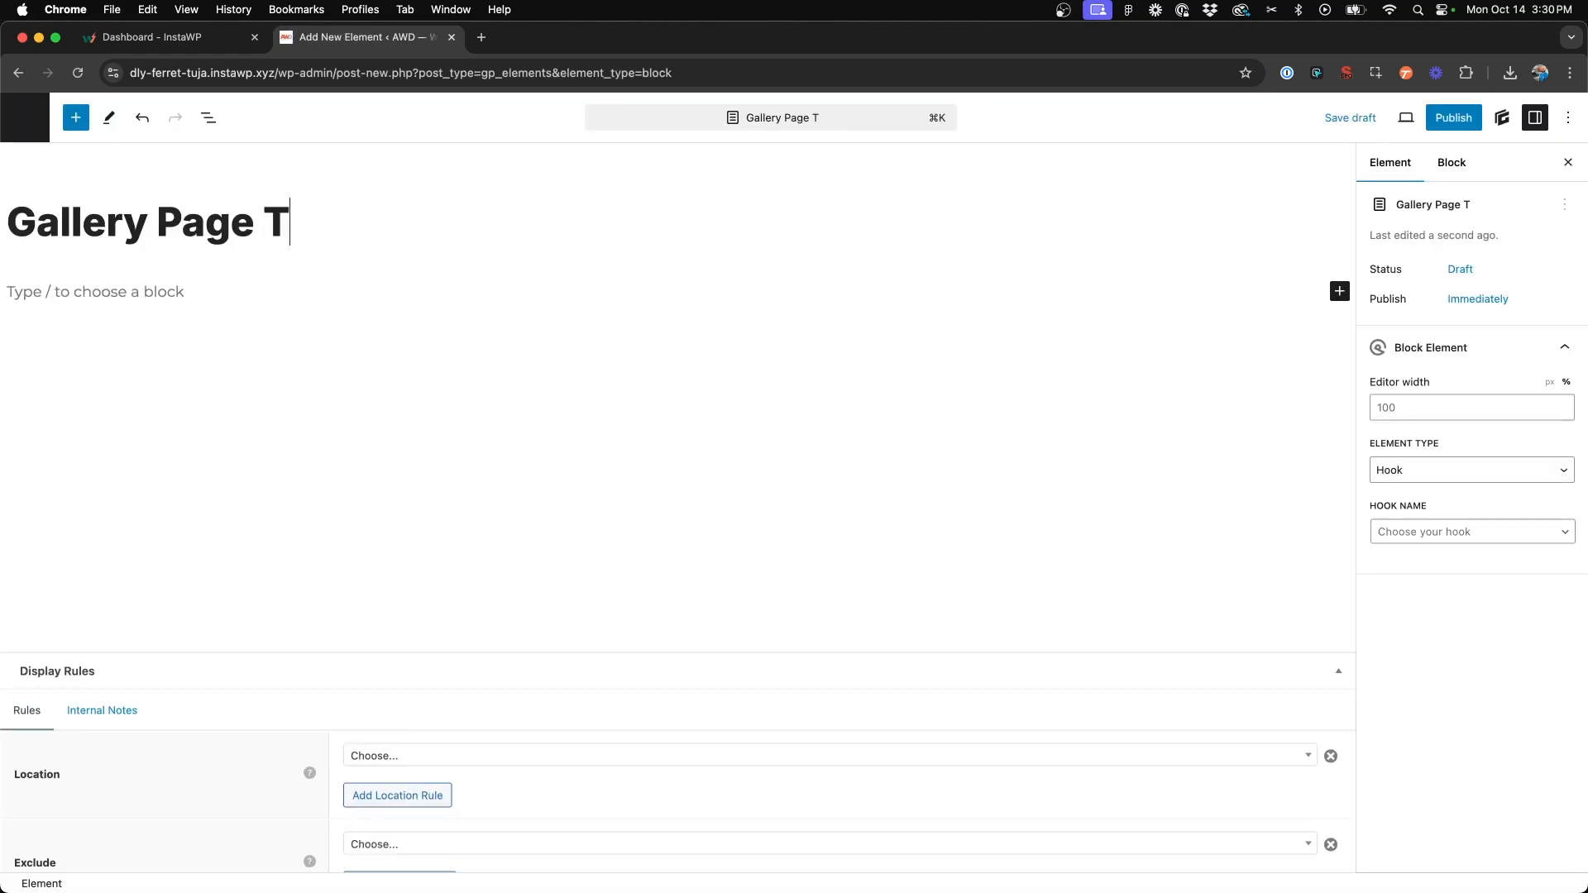
{"action": "type", "text": "emplate"}
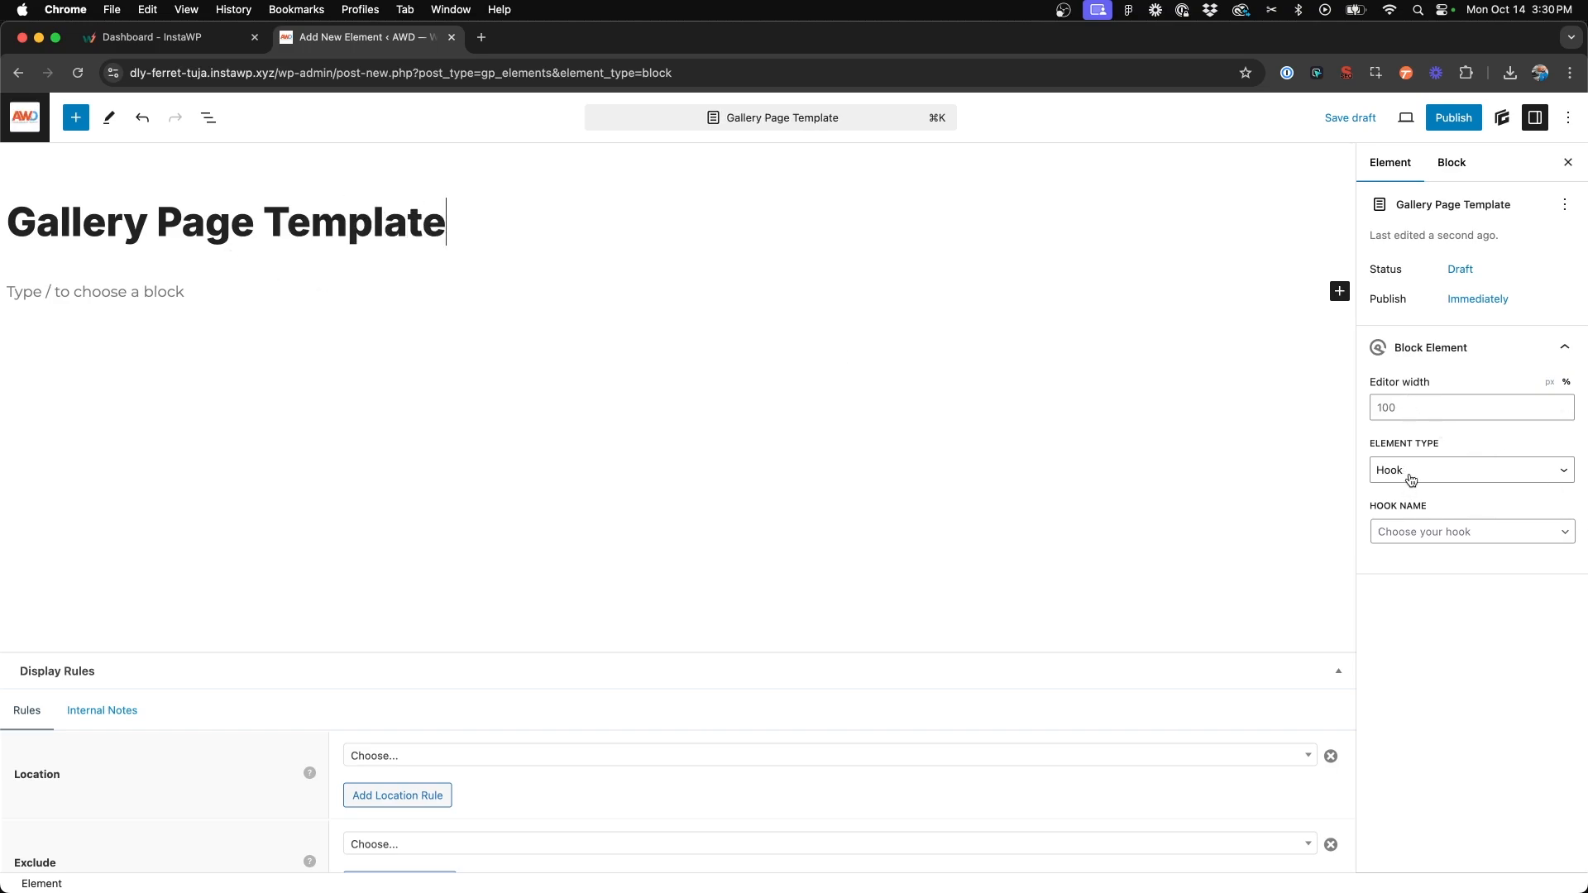
{"action": "left_click", "coordinate": [1470, 469]}
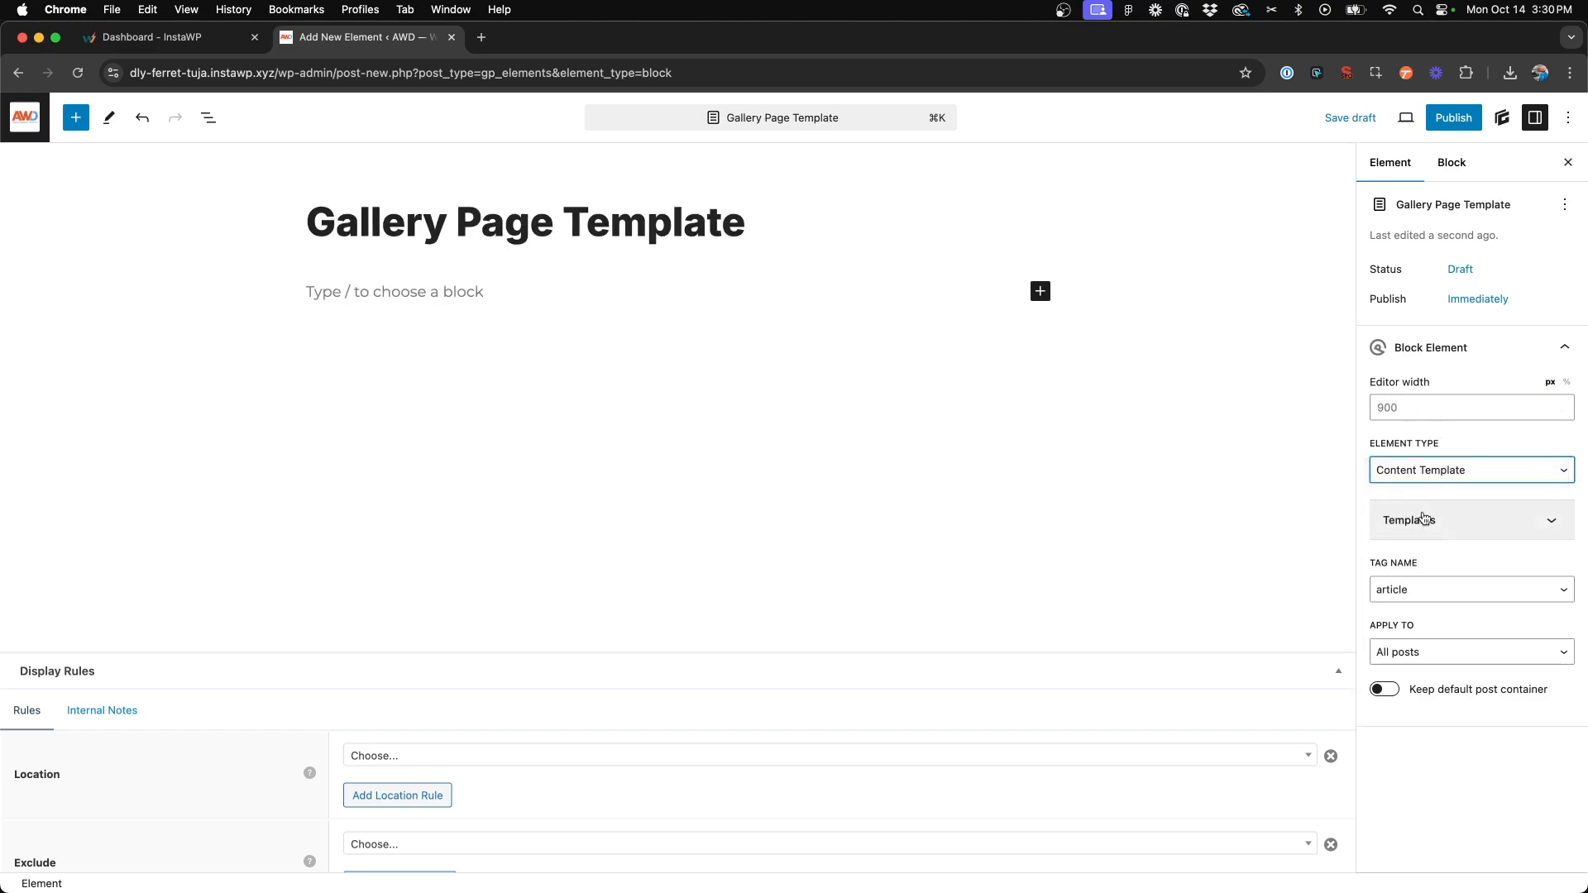
{"action": "left_click", "coordinate": [1469, 407]}
{"action": "type", "text": "100"}
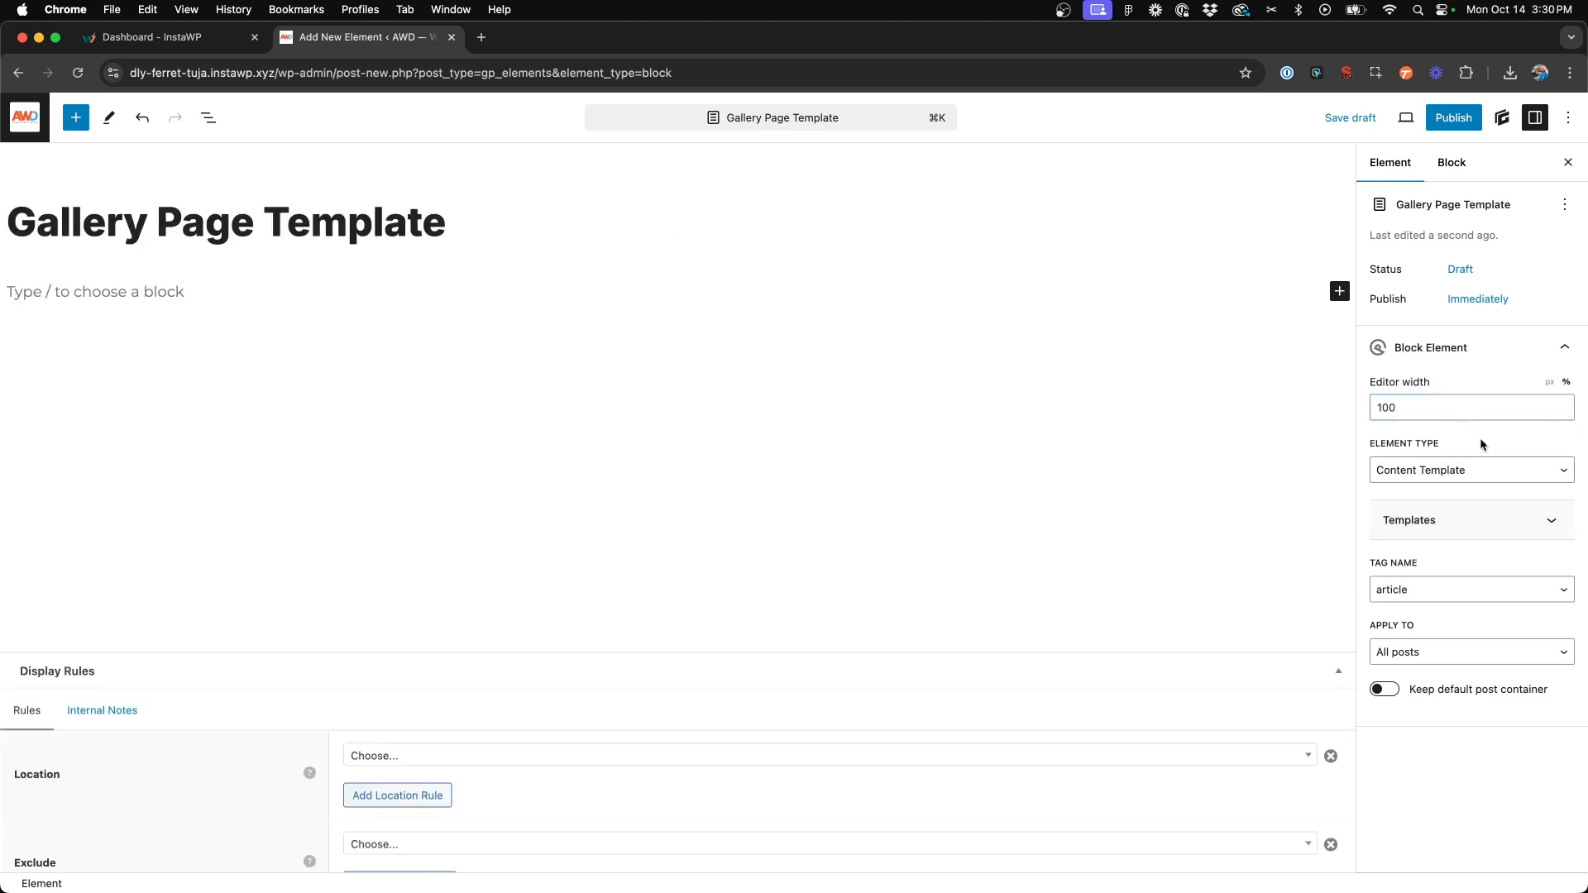
{"action": "mouse_move", "coordinate": [943, 391]}
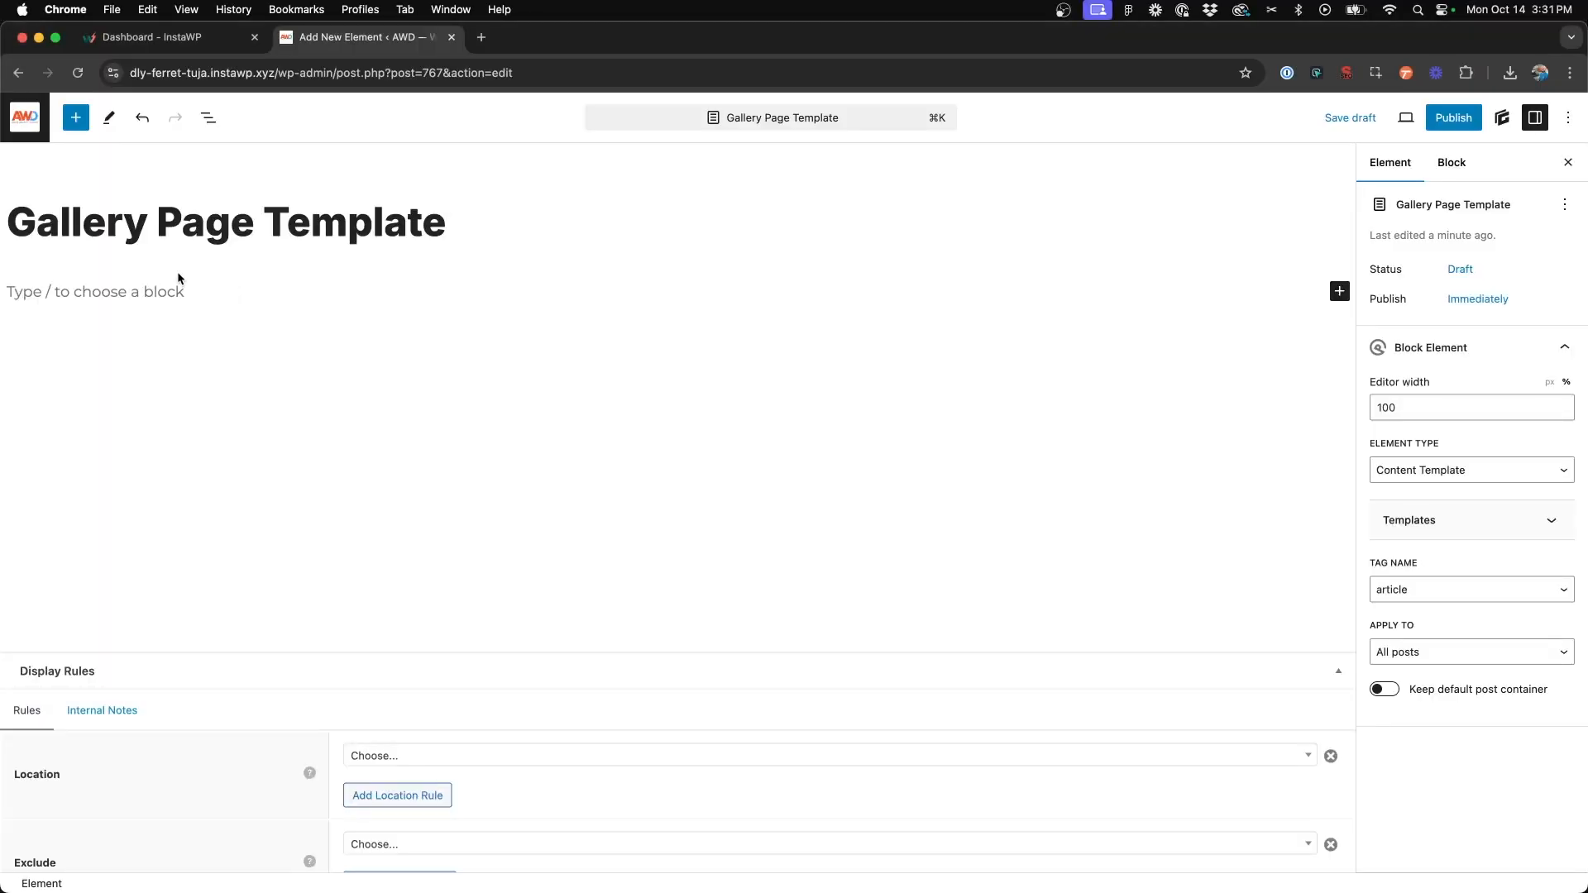
- Insert a Container with an inner container and enter style name 'container-small'
{"action": "type", "text": "/cont"}
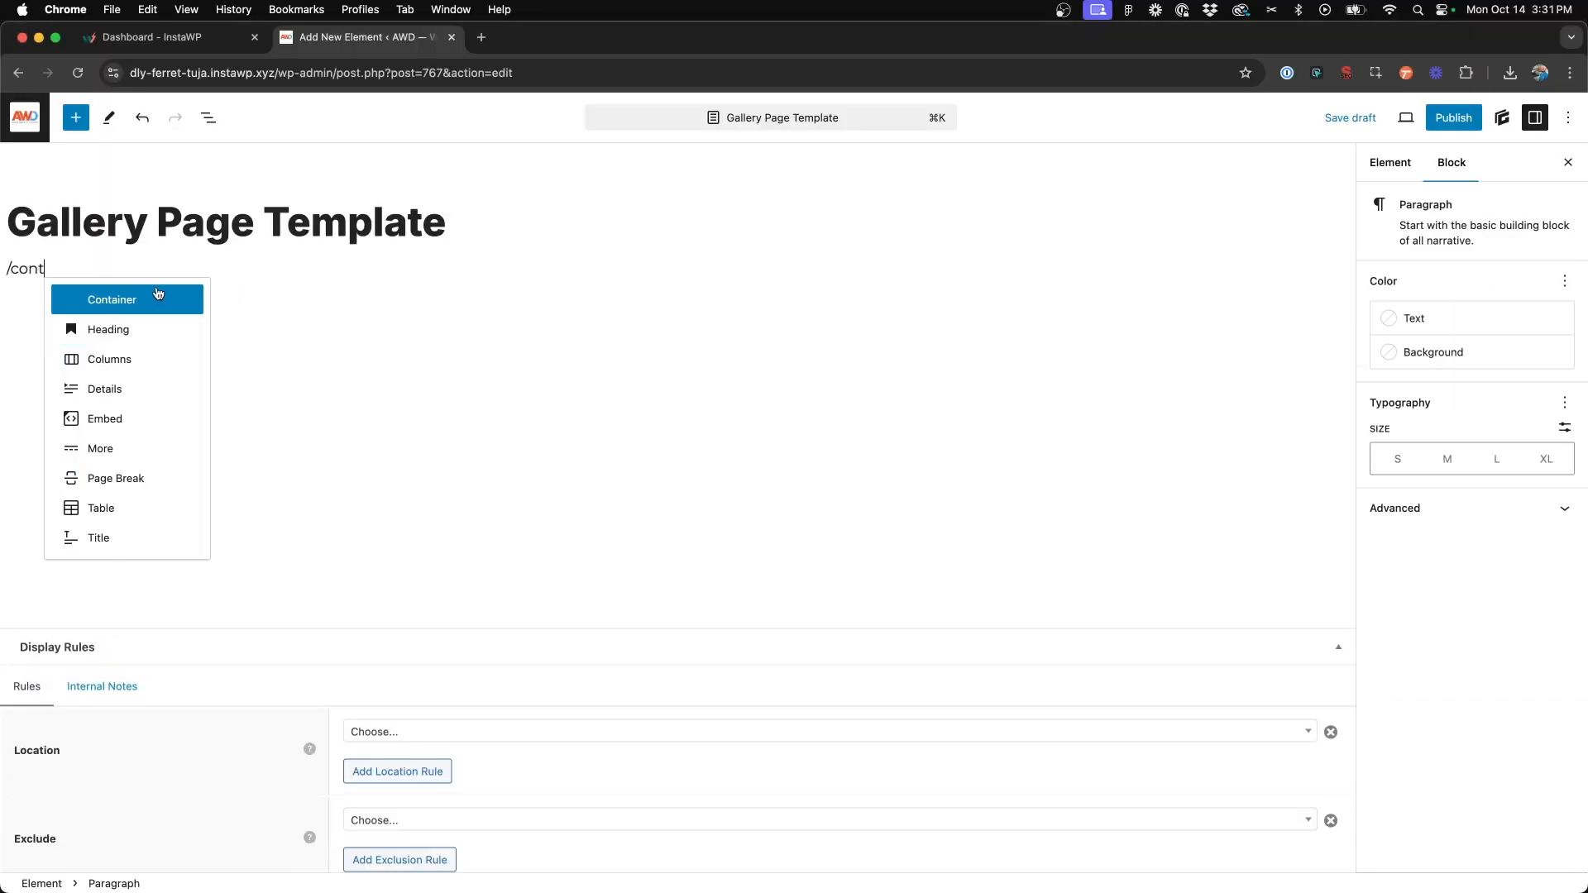
{"action": "left_click", "coordinate": [111, 299]}
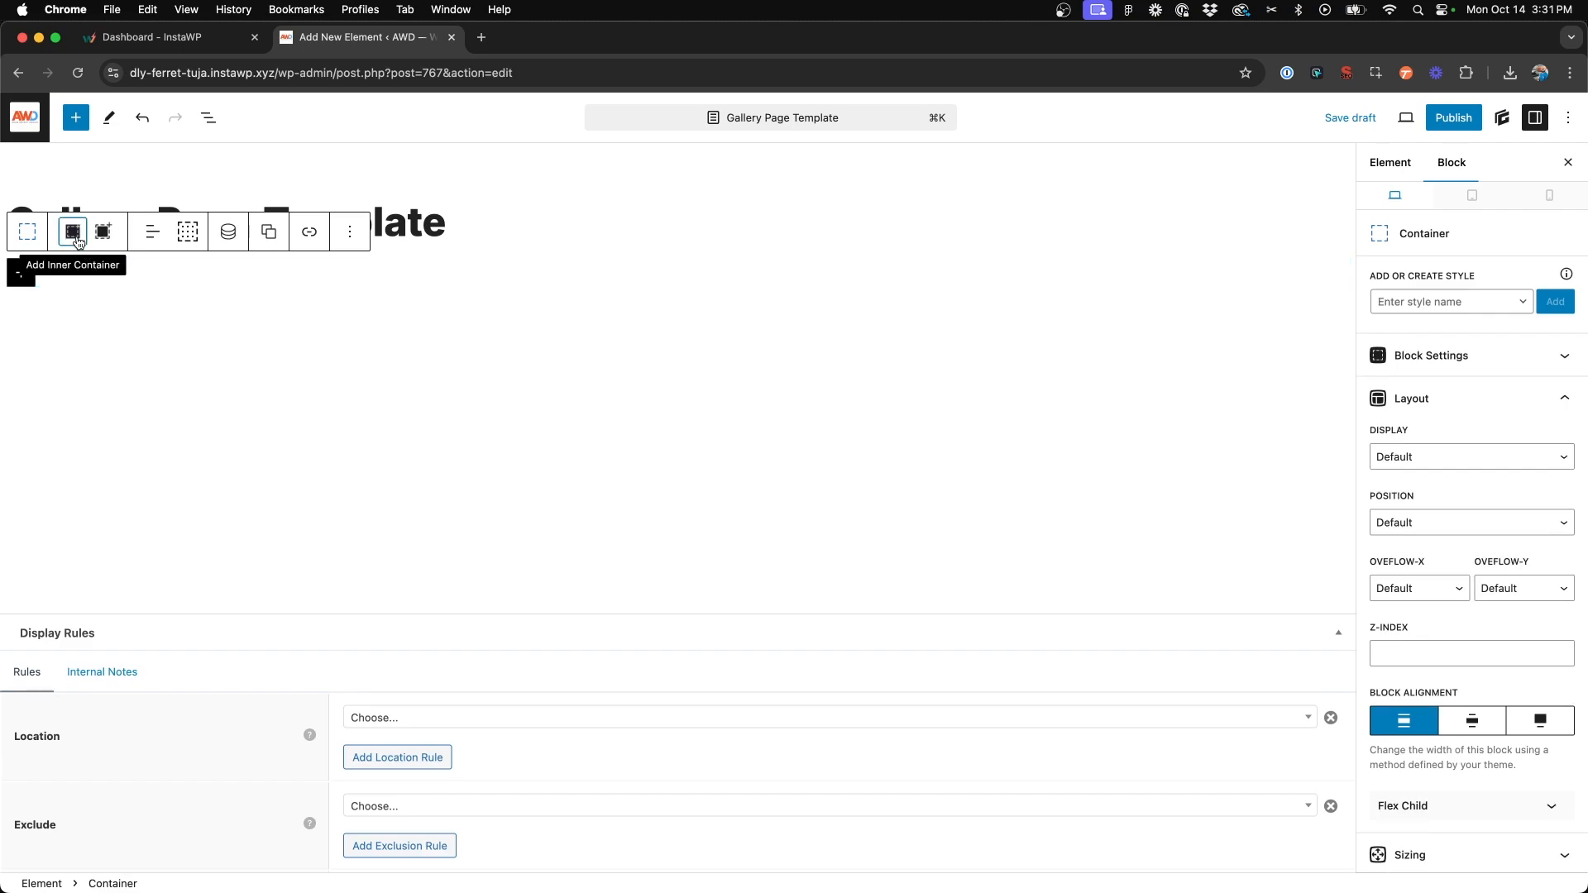
{"action": "left_click", "coordinate": [72, 231]}
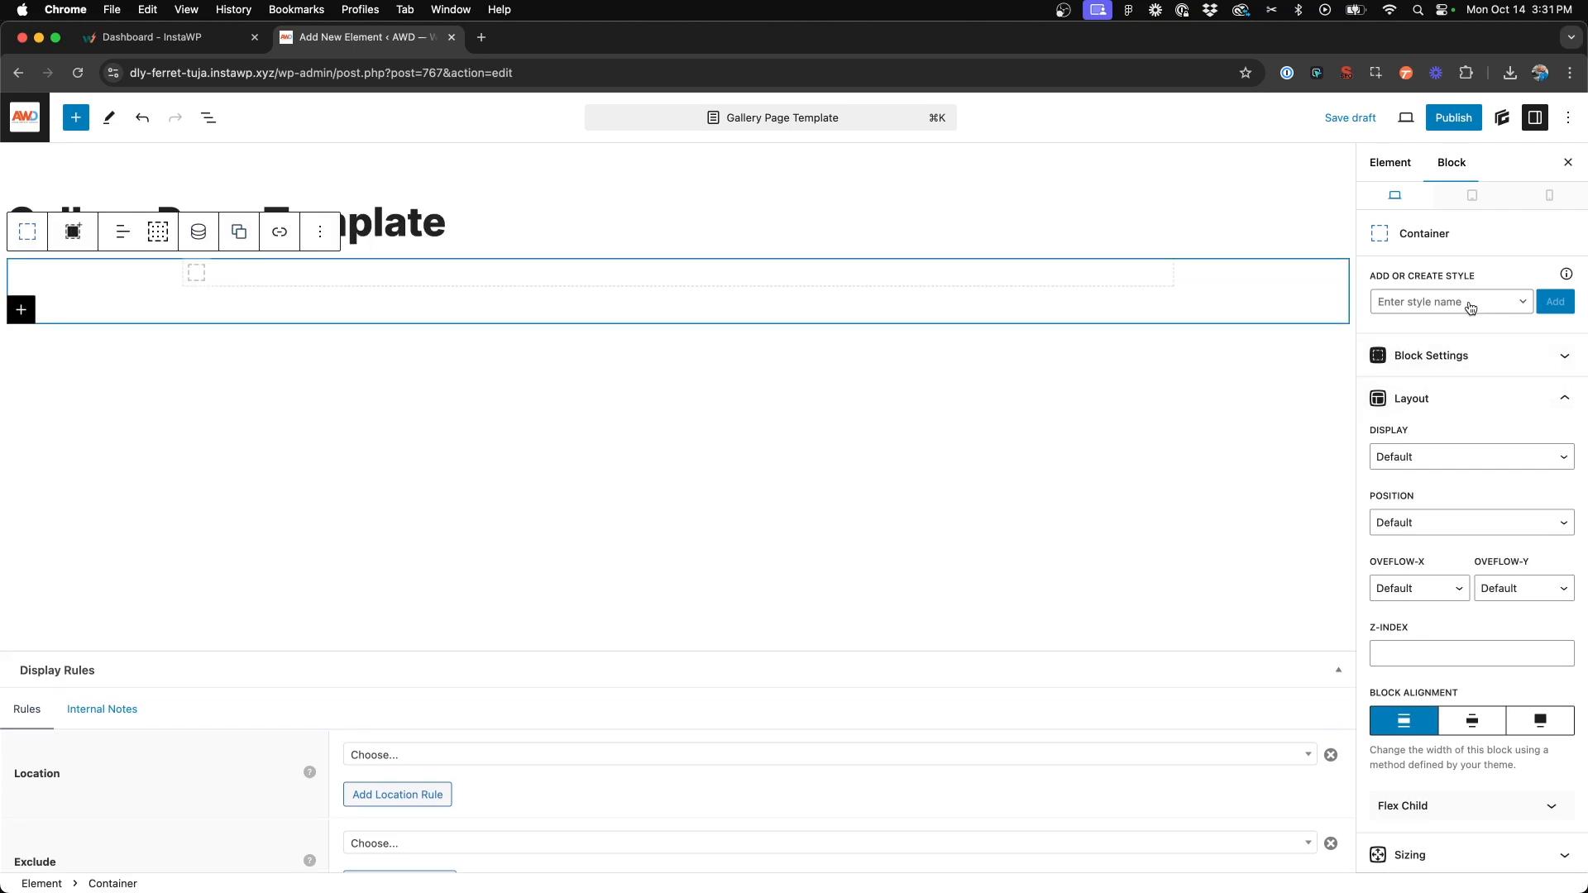
{"action": "left_click", "coordinate": [1443, 301]}
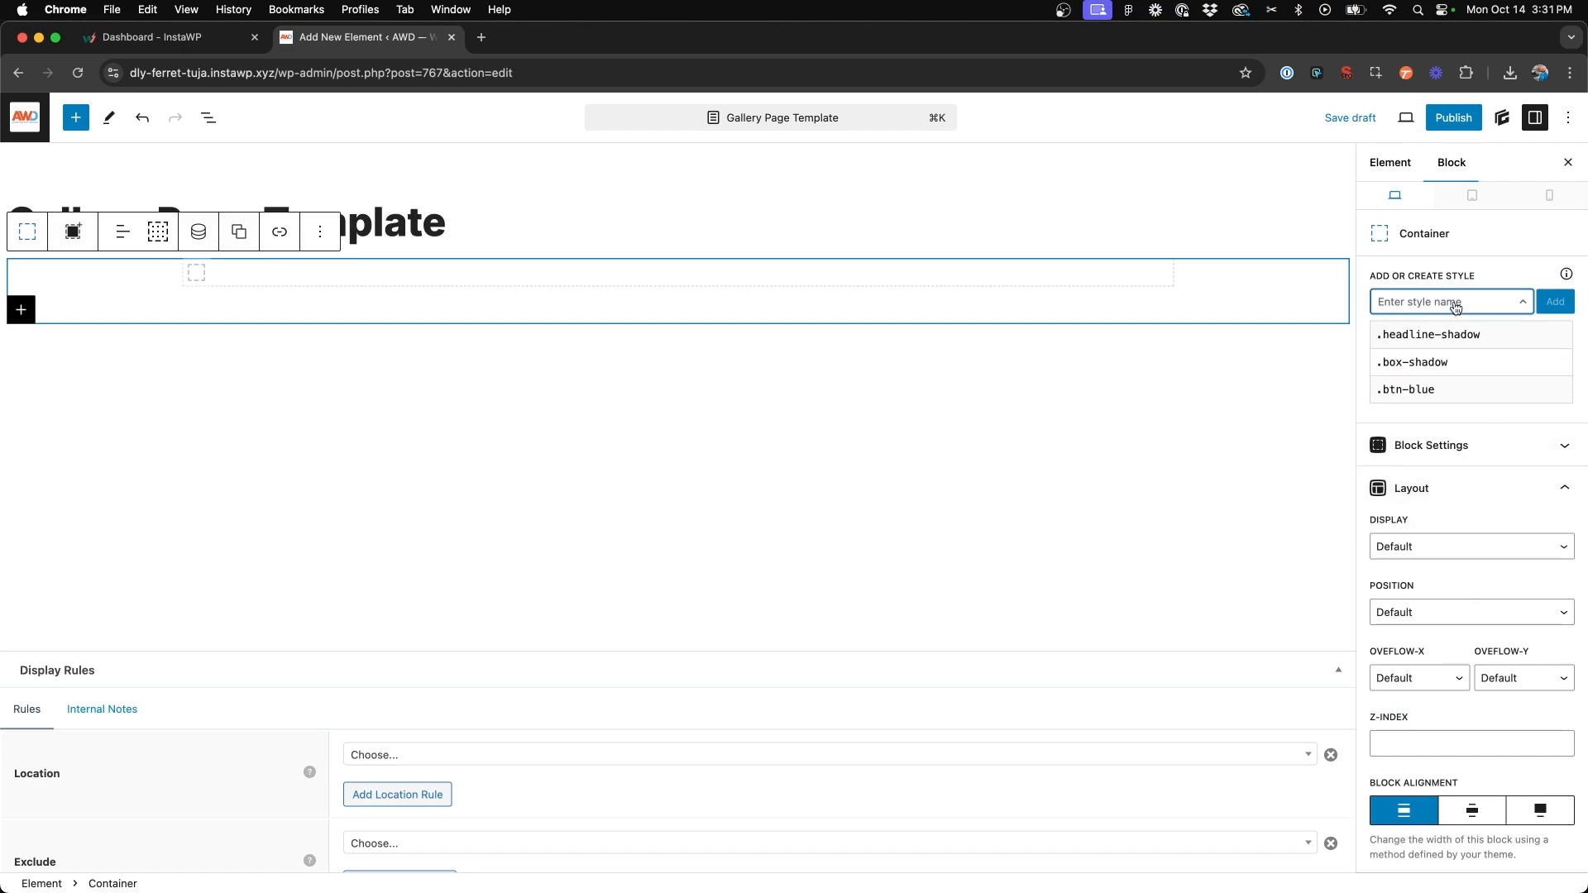
{"action": "type", "text": "container-small"}
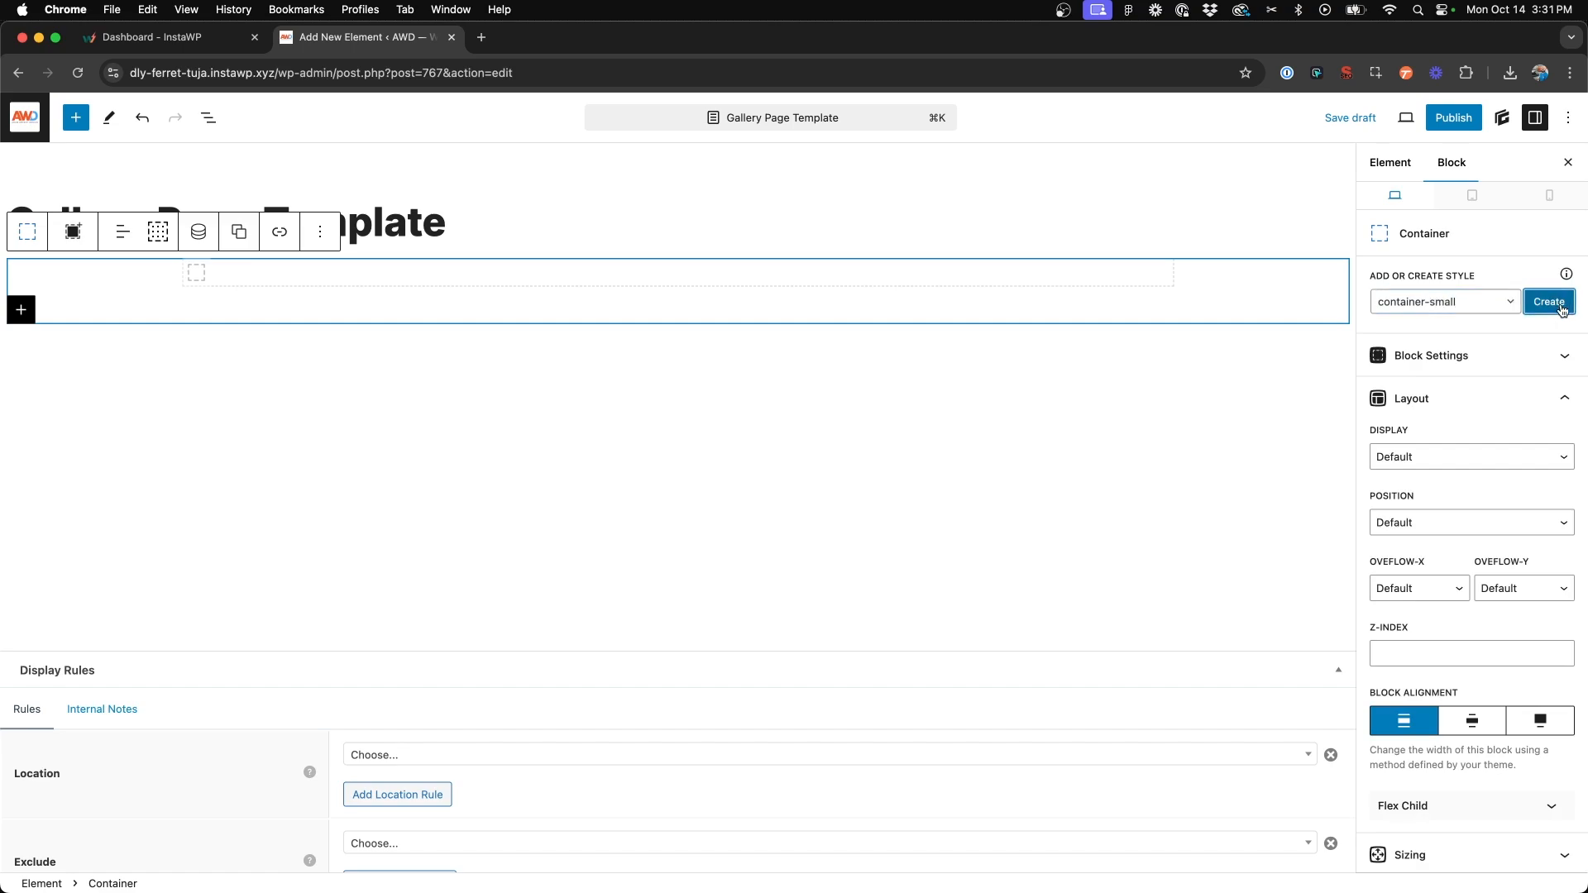
- Create the container-small style with 80px top/right and 20px bottom/left padding
{"action": "left_click", "coordinate": [1549, 302]}
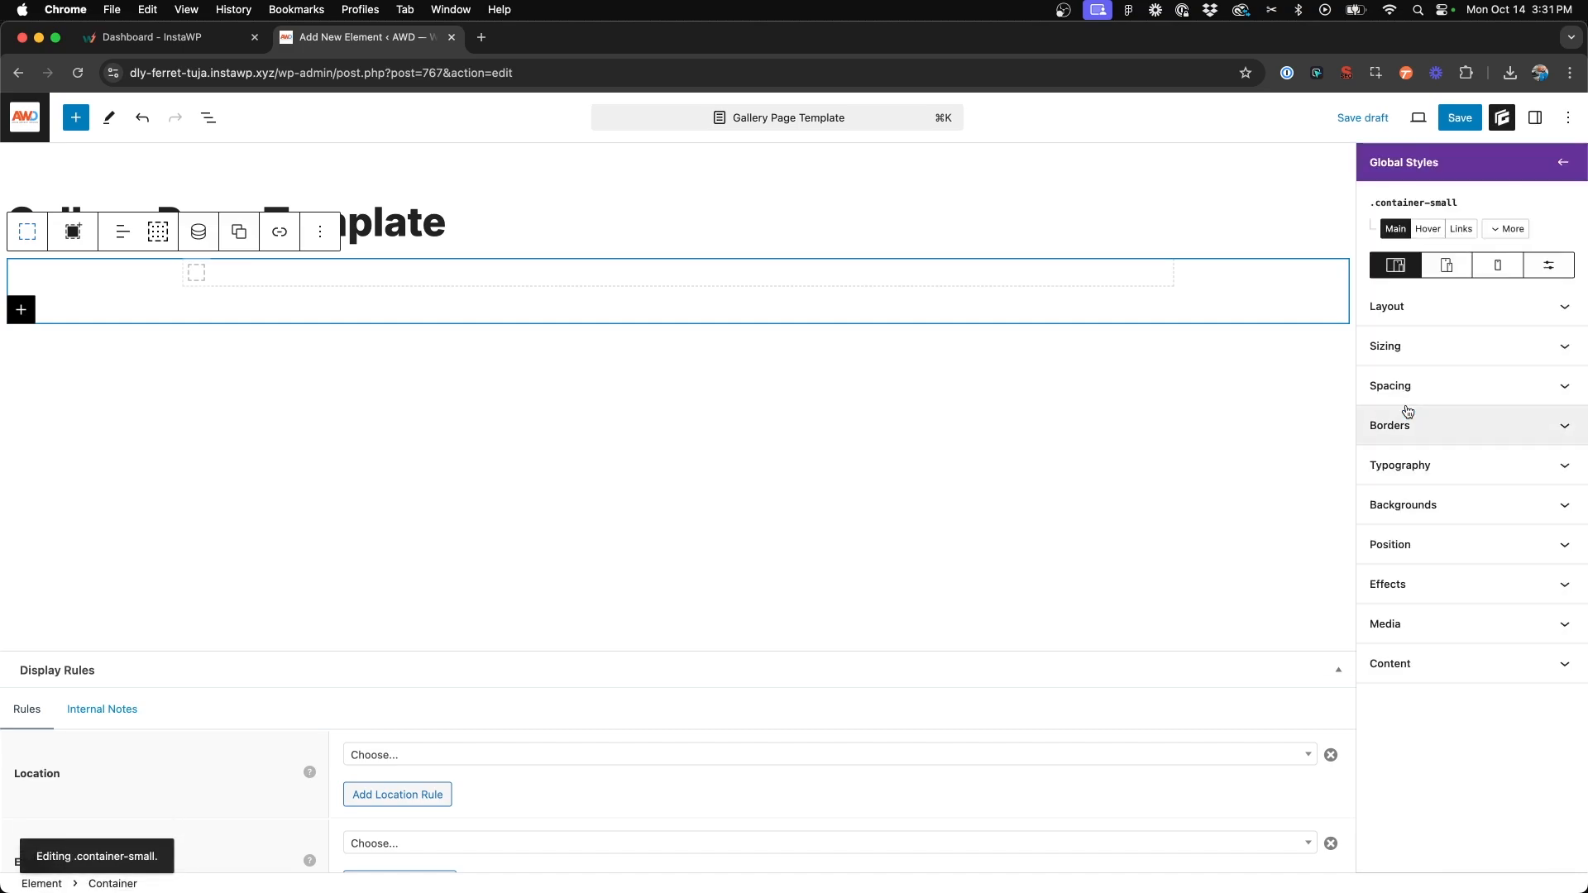
{"action": "left_click", "coordinate": [1390, 386]}
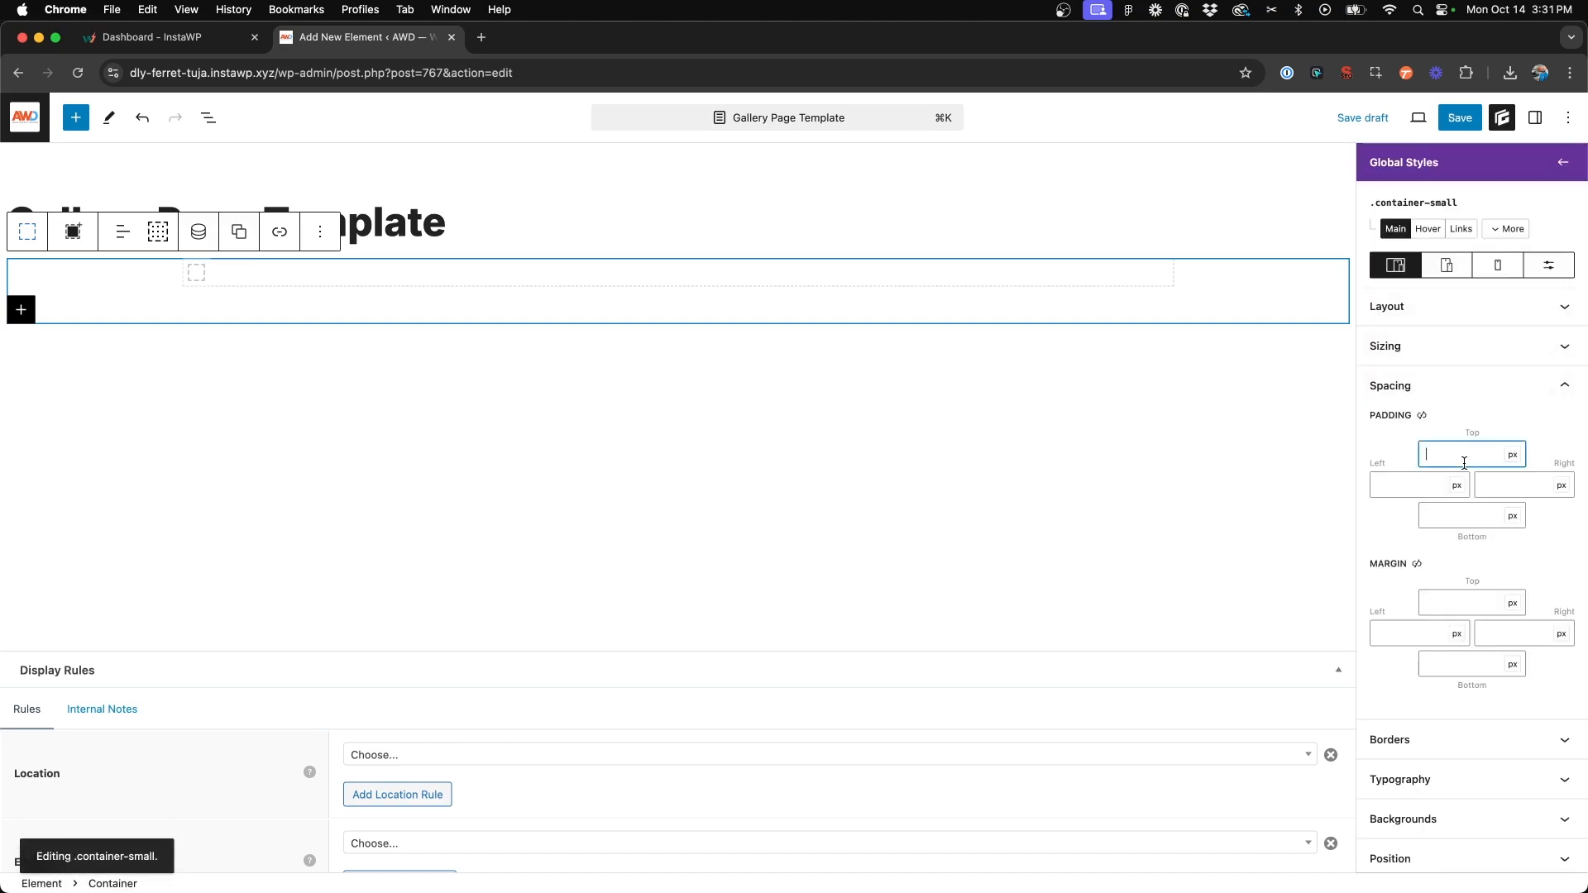
{"action": "type", "text": "20"}
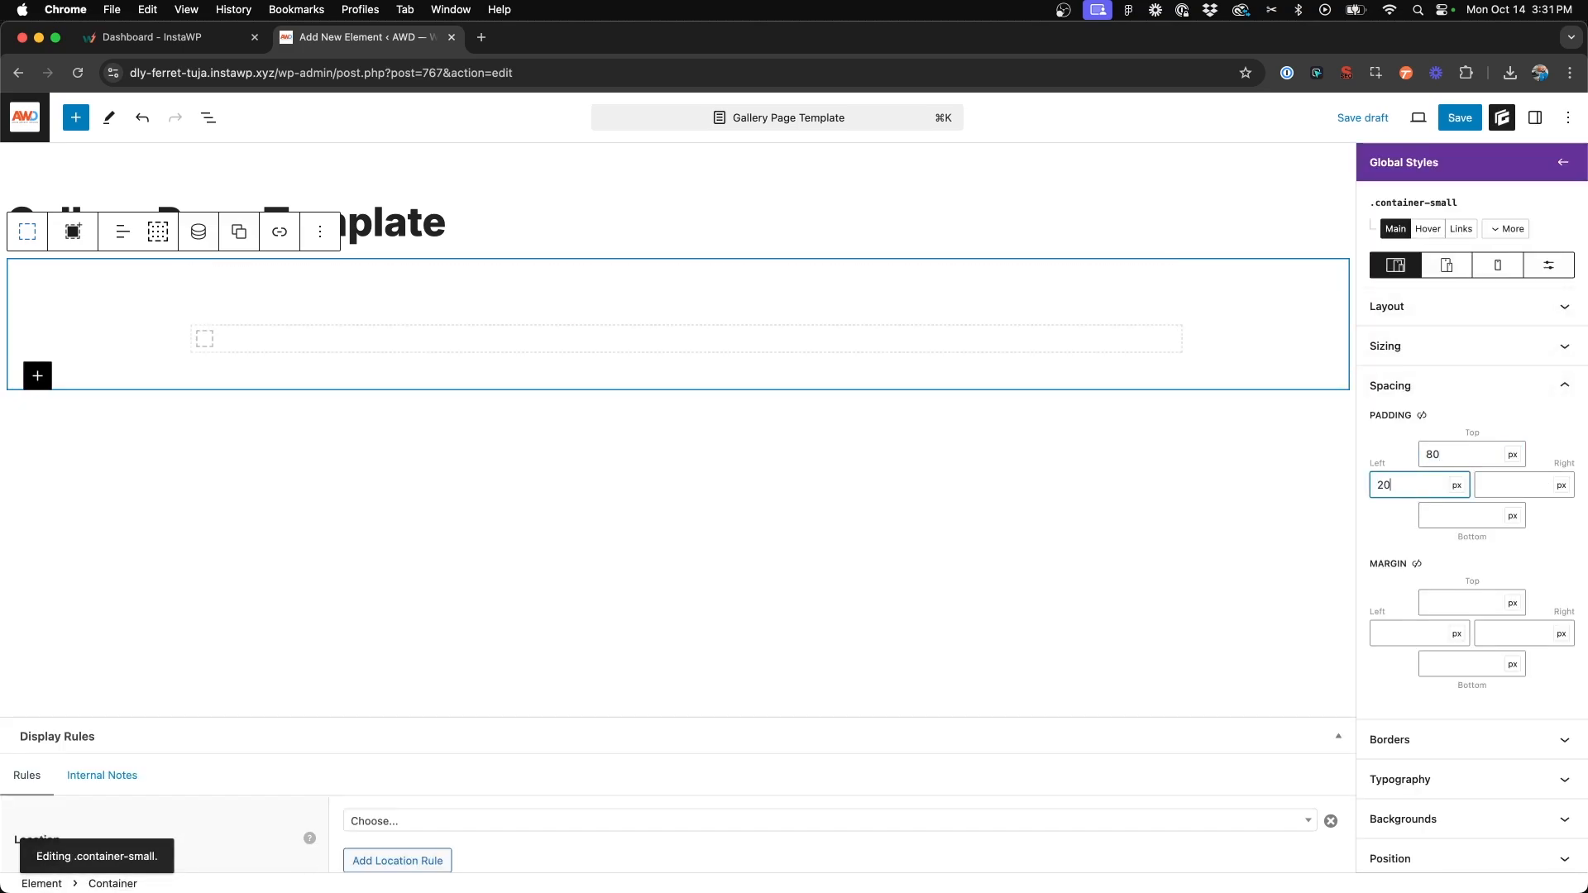
{"action": "type", "text": "800"}
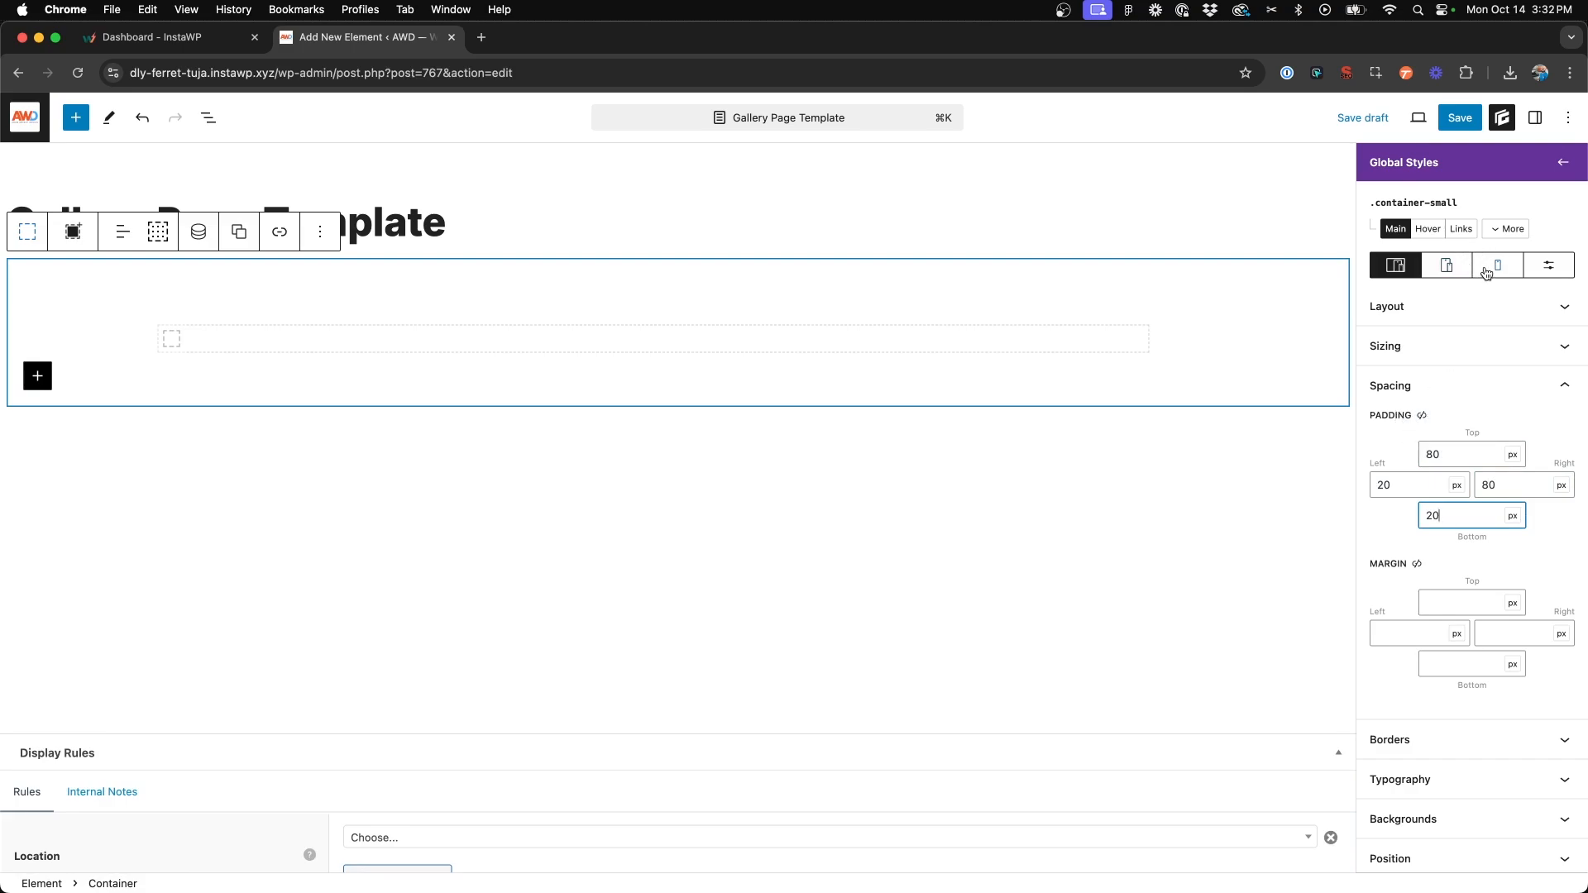
{"action": "left_click", "coordinate": [1496, 265]}
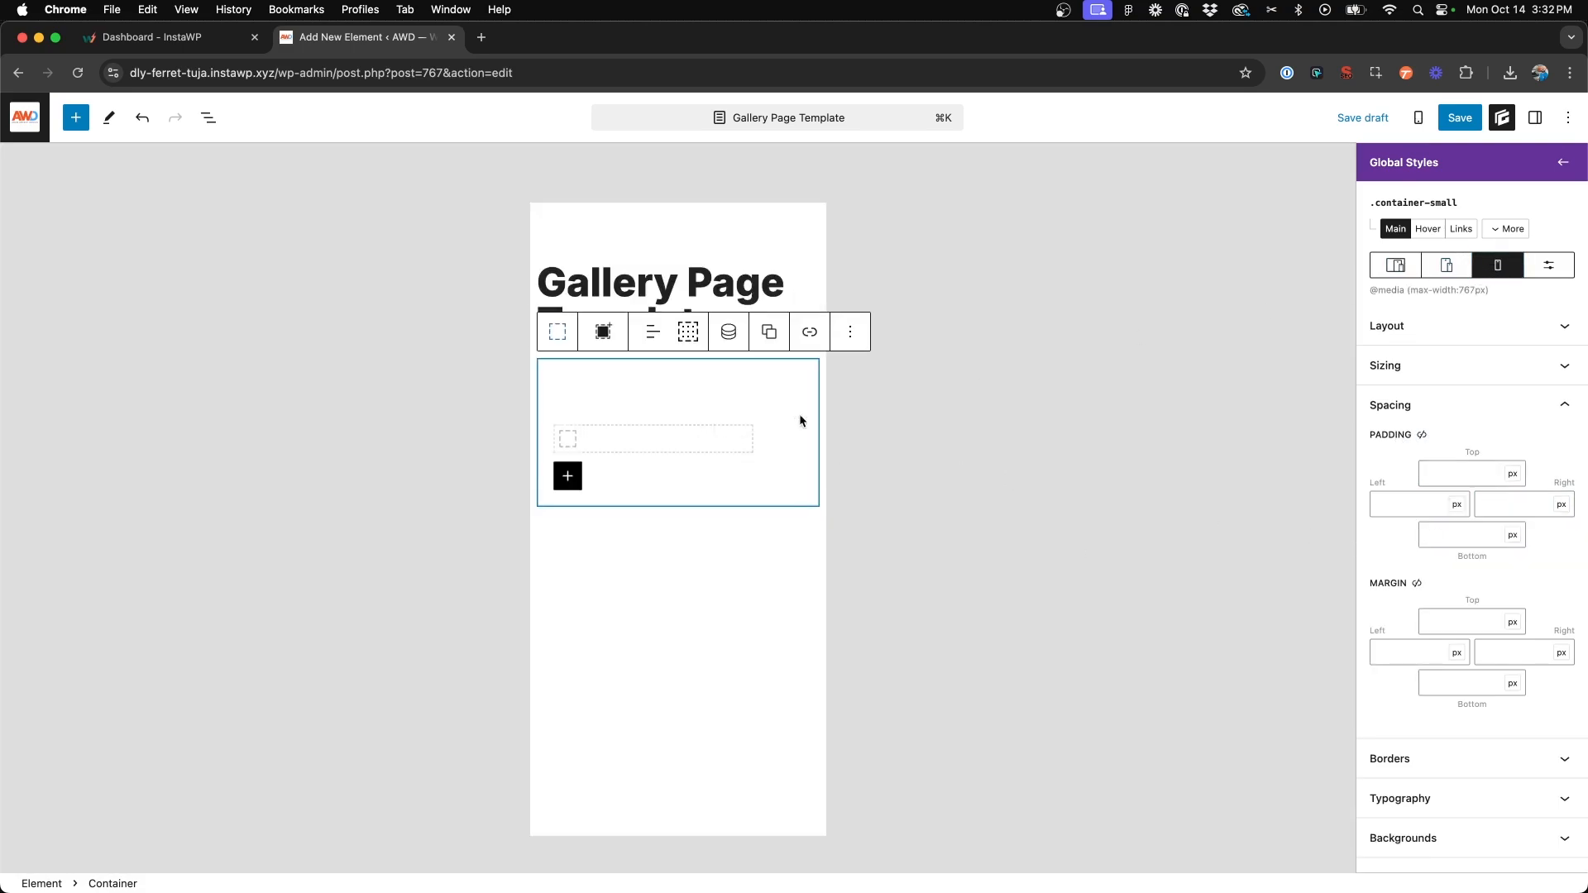
{"action": "left_click", "coordinate": [1395, 265]}
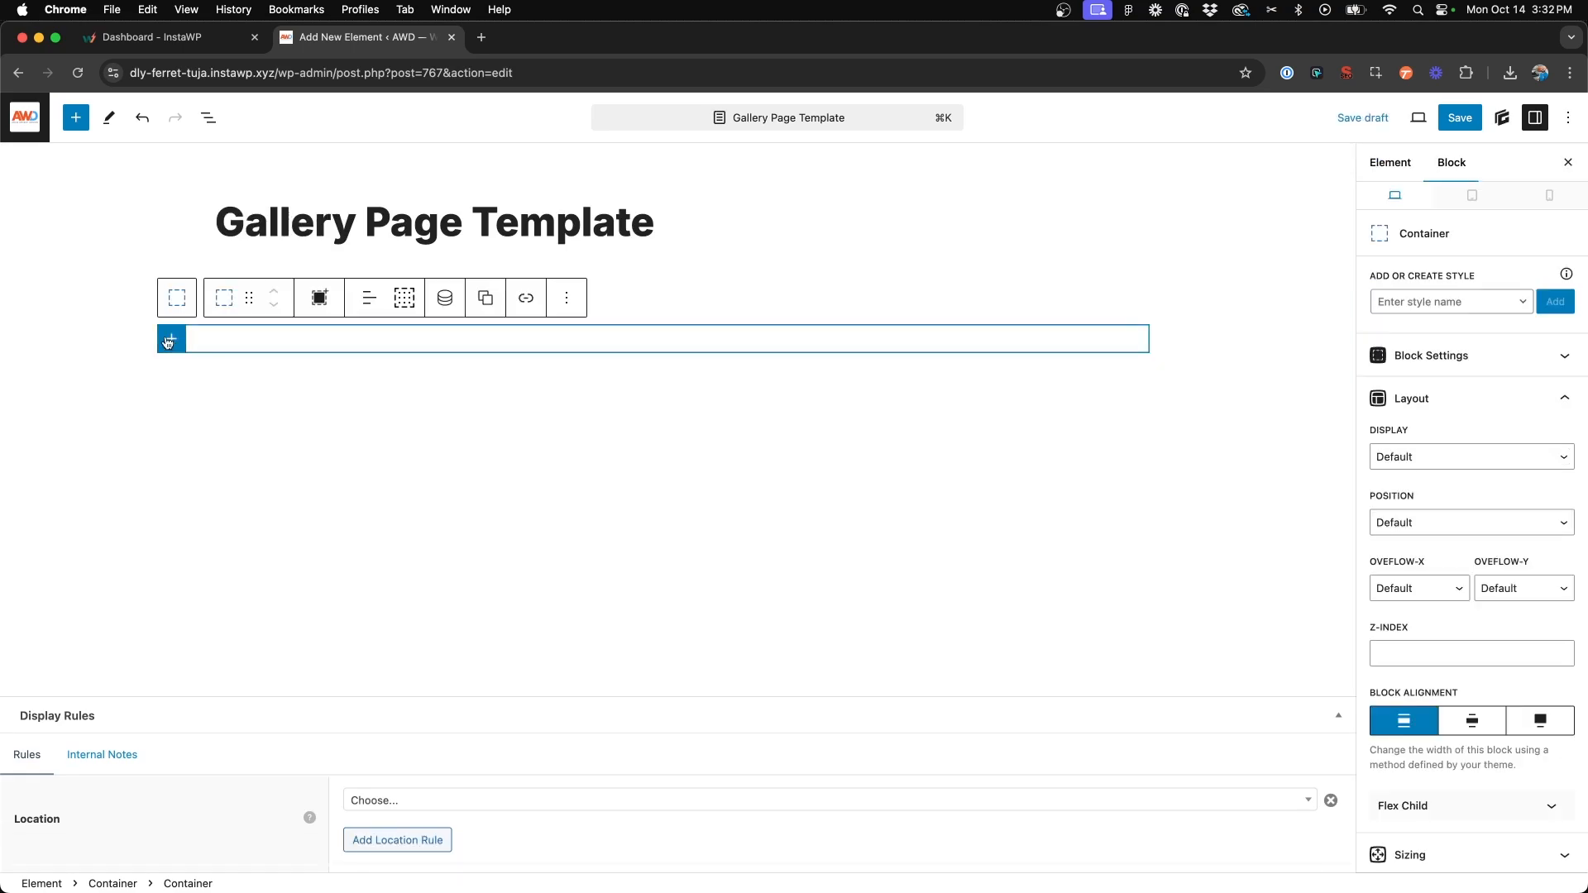
- Add an H1 Headline in the inner container showing the post title via dynamic data
{"action": "left_click", "coordinate": [170, 340]}
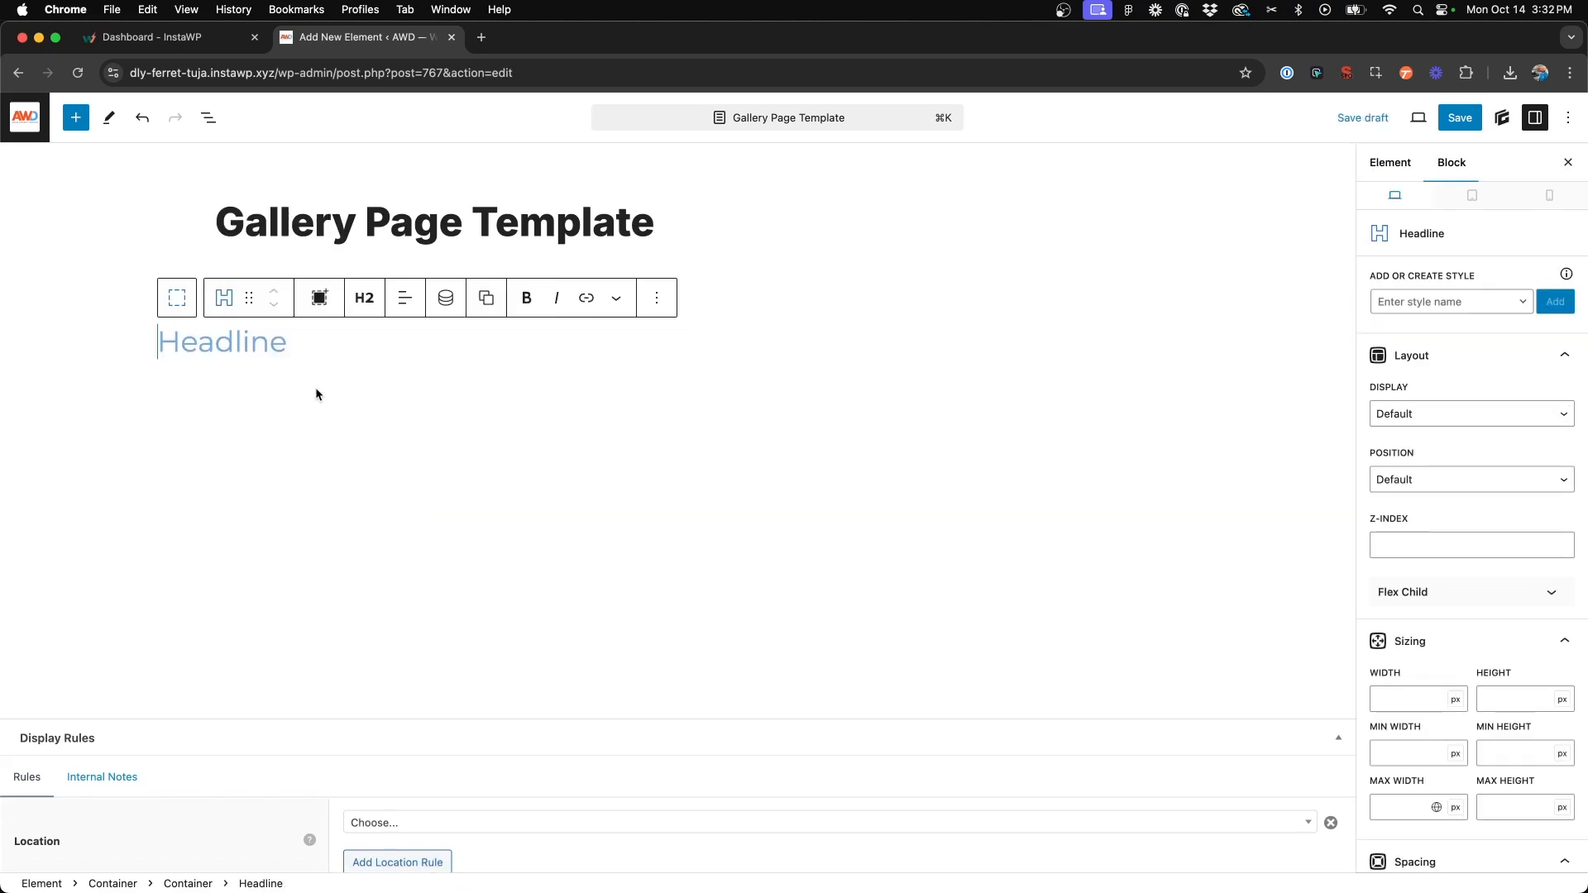
{"action": "left_click", "coordinate": [364, 297]}
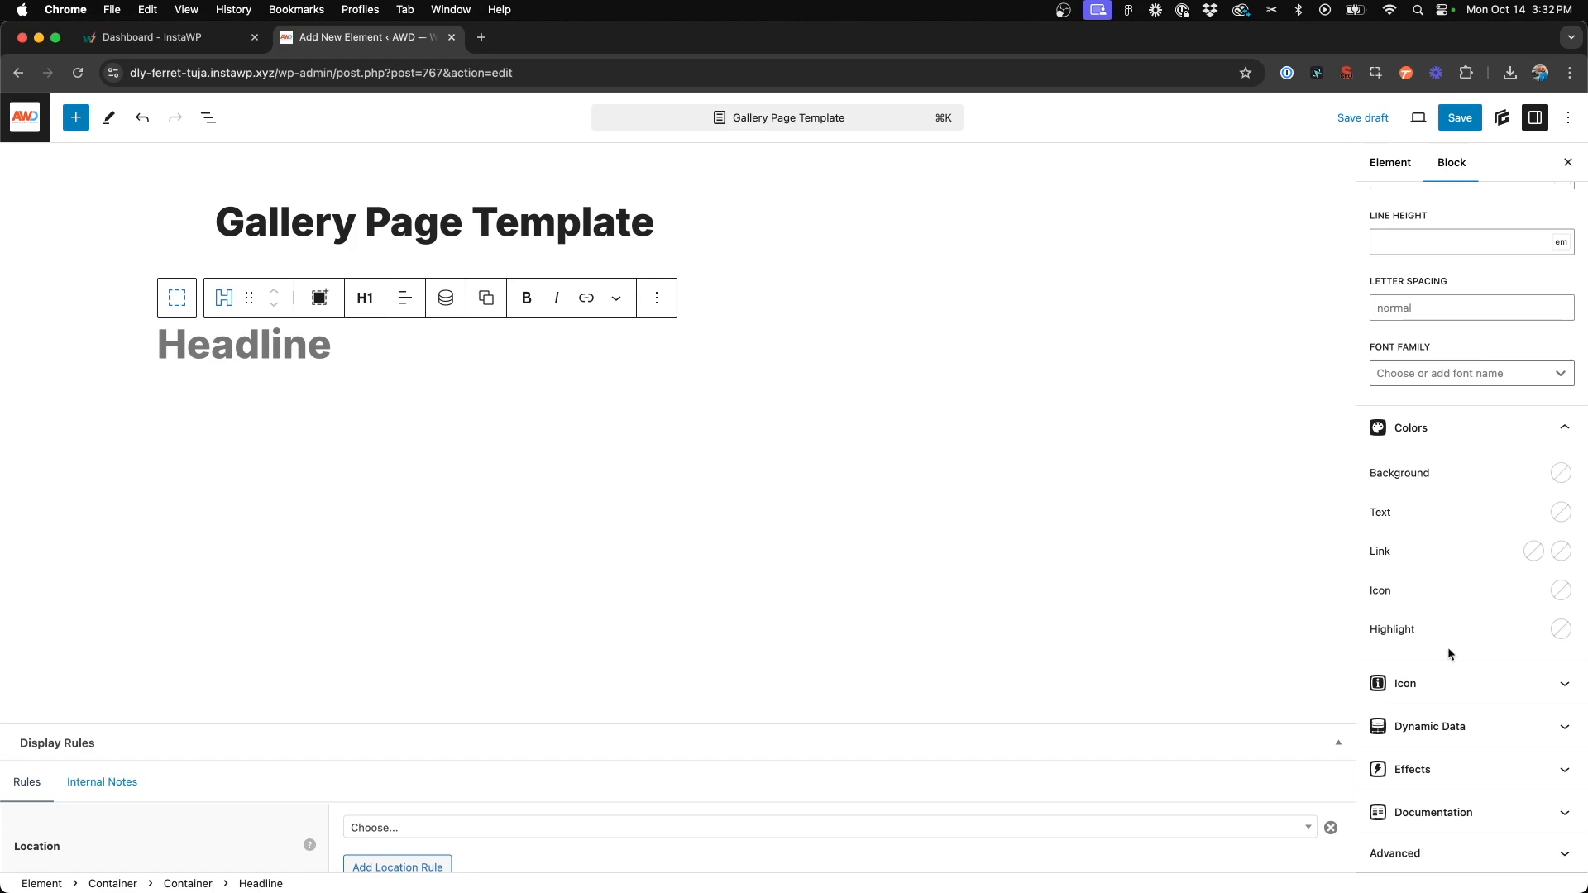
{"action": "left_click", "coordinate": [1383, 721]}
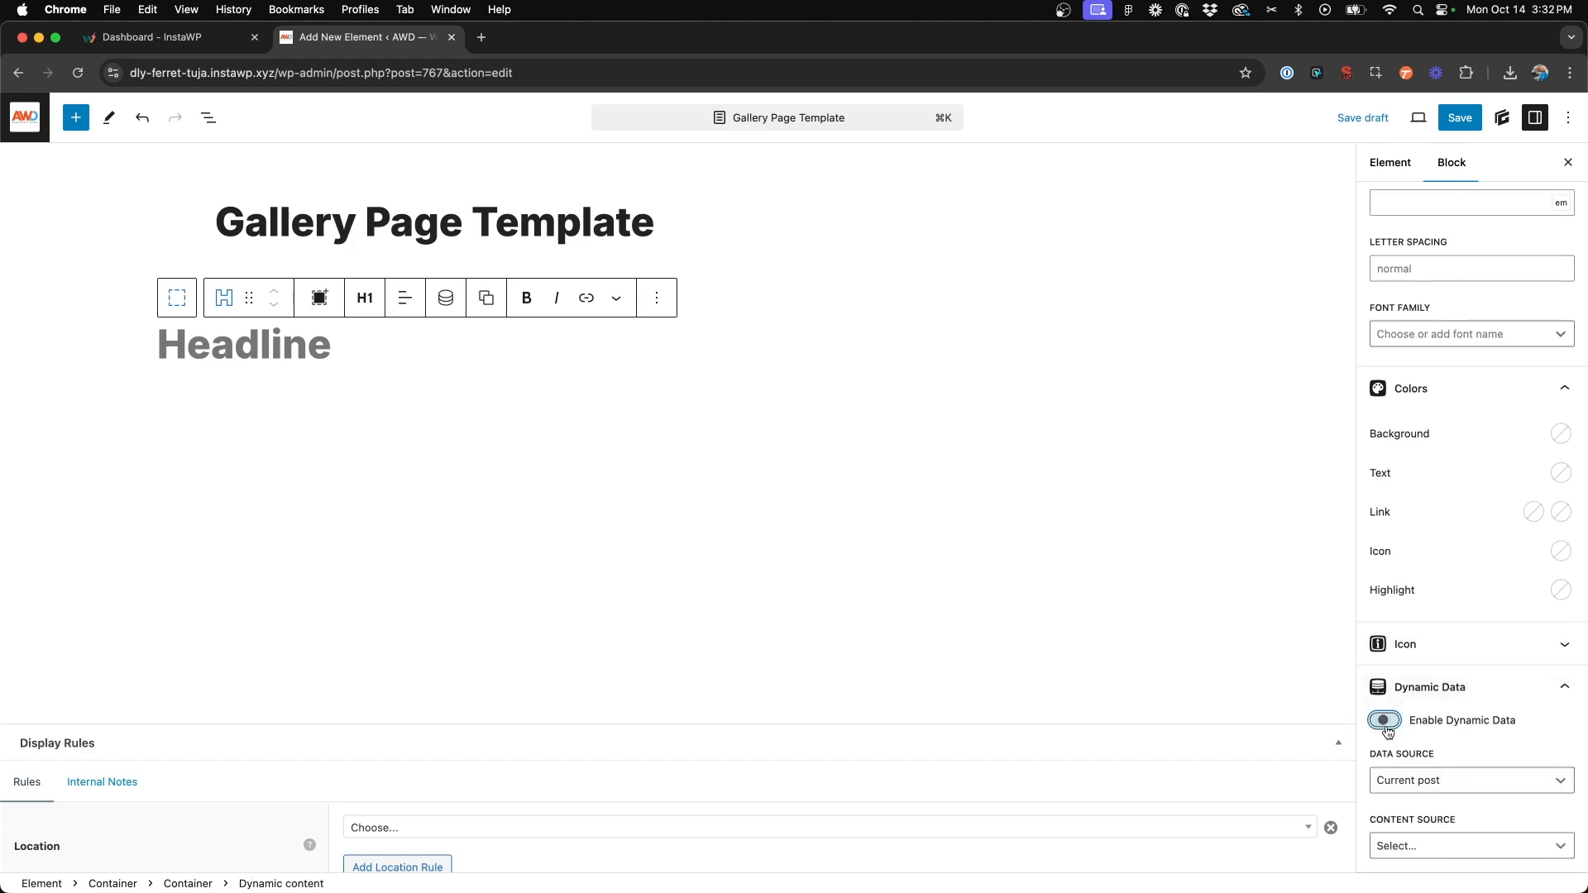
{"action": "left_click", "coordinate": [1384, 720]}
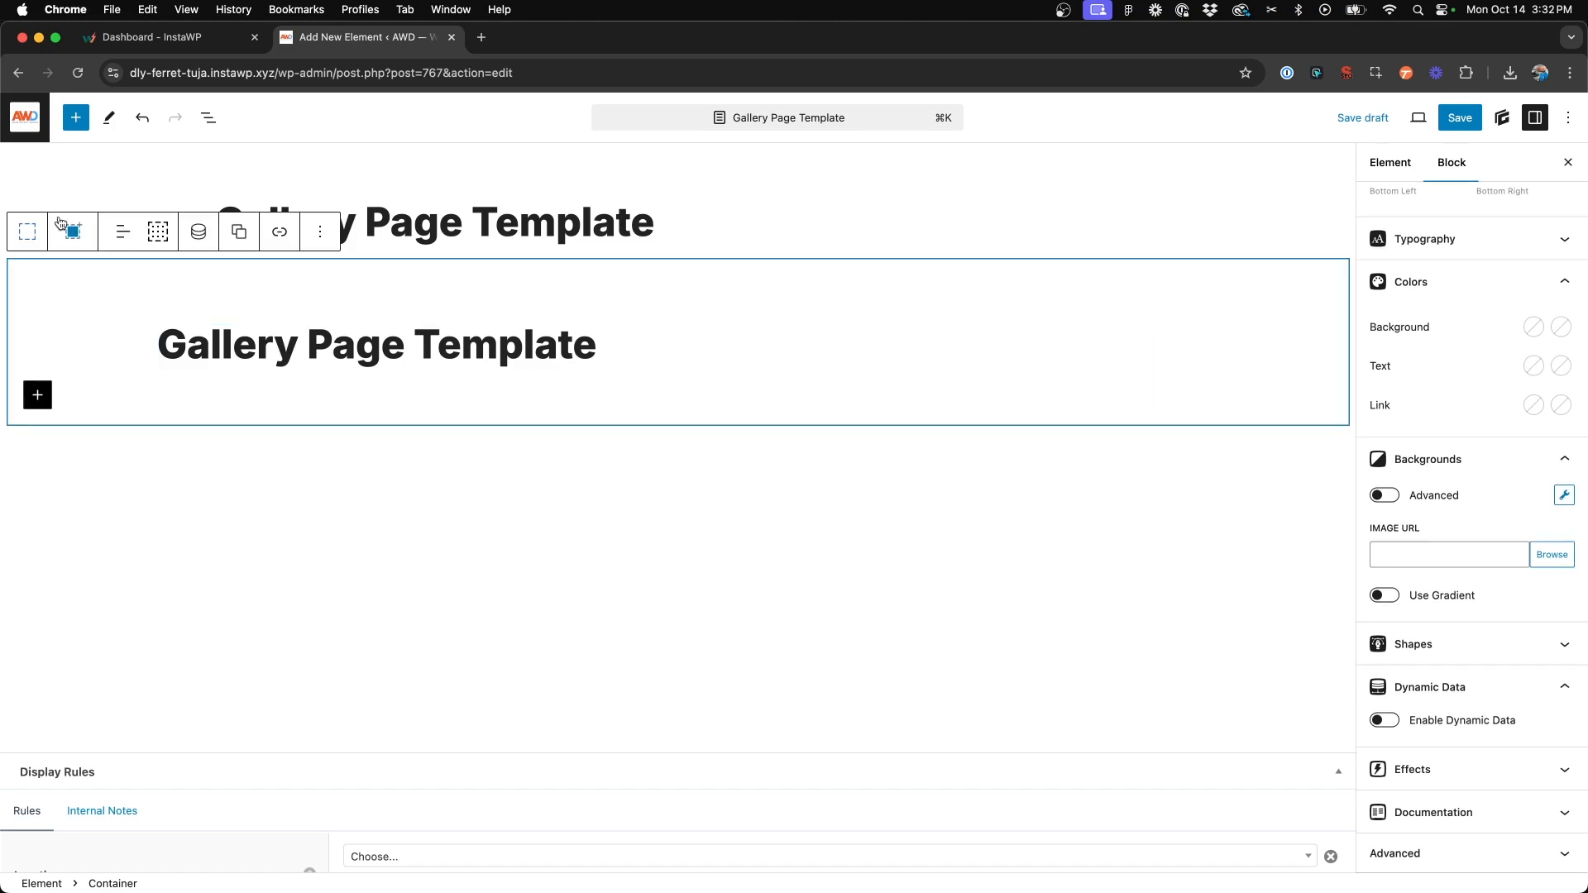
- Set a house photo from the media library as the outer container's background
{"action": "left_click", "coordinate": [207, 117]}
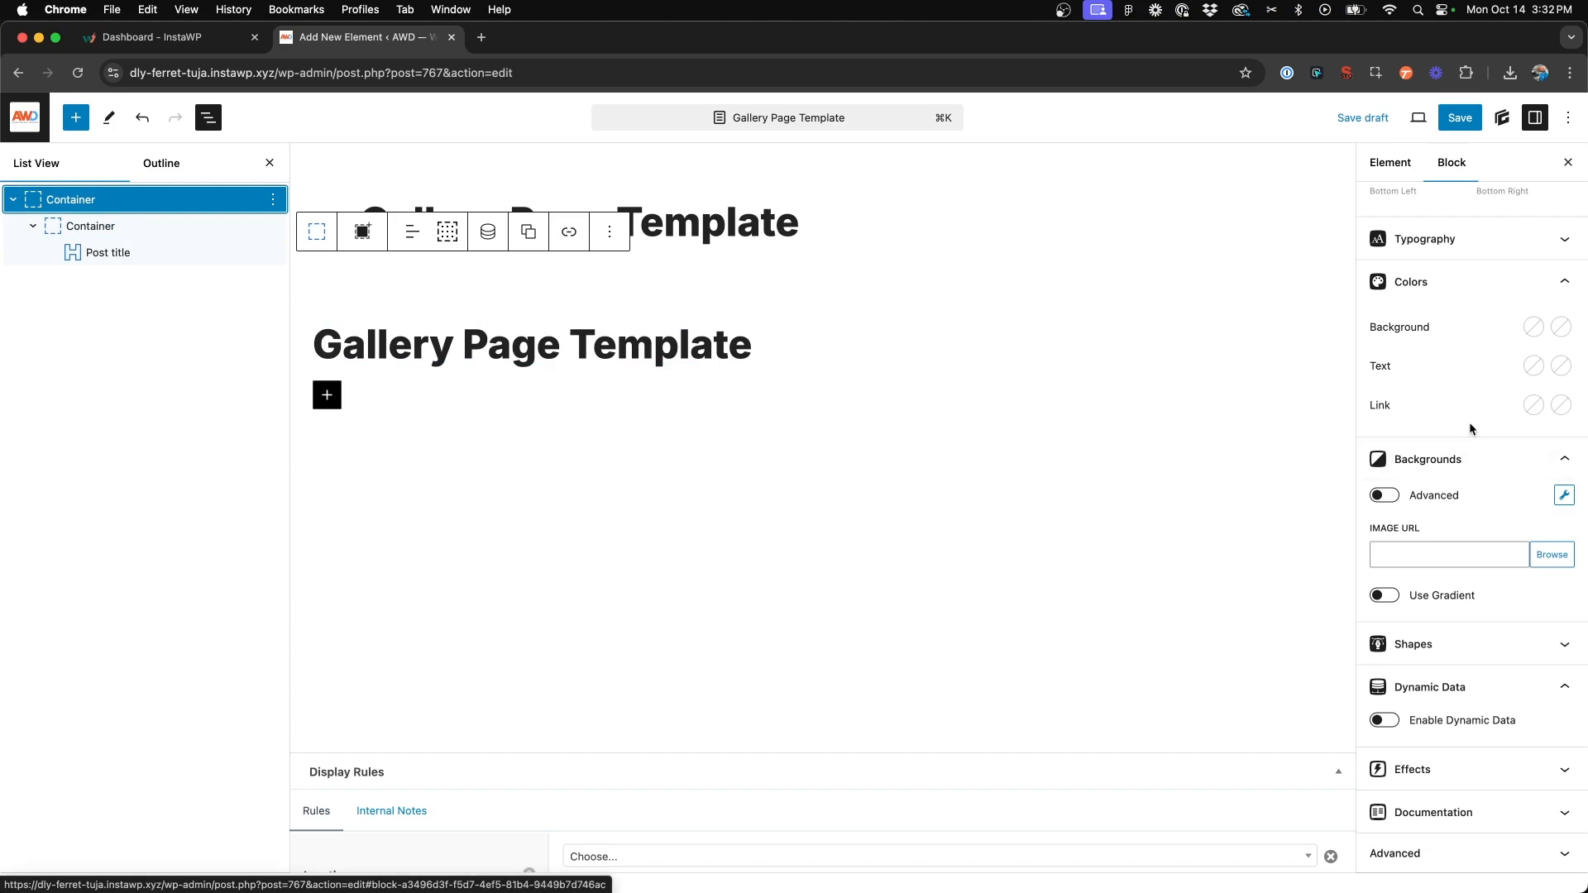
{"action": "mouse_move", "coordinate": [1450, 620]}
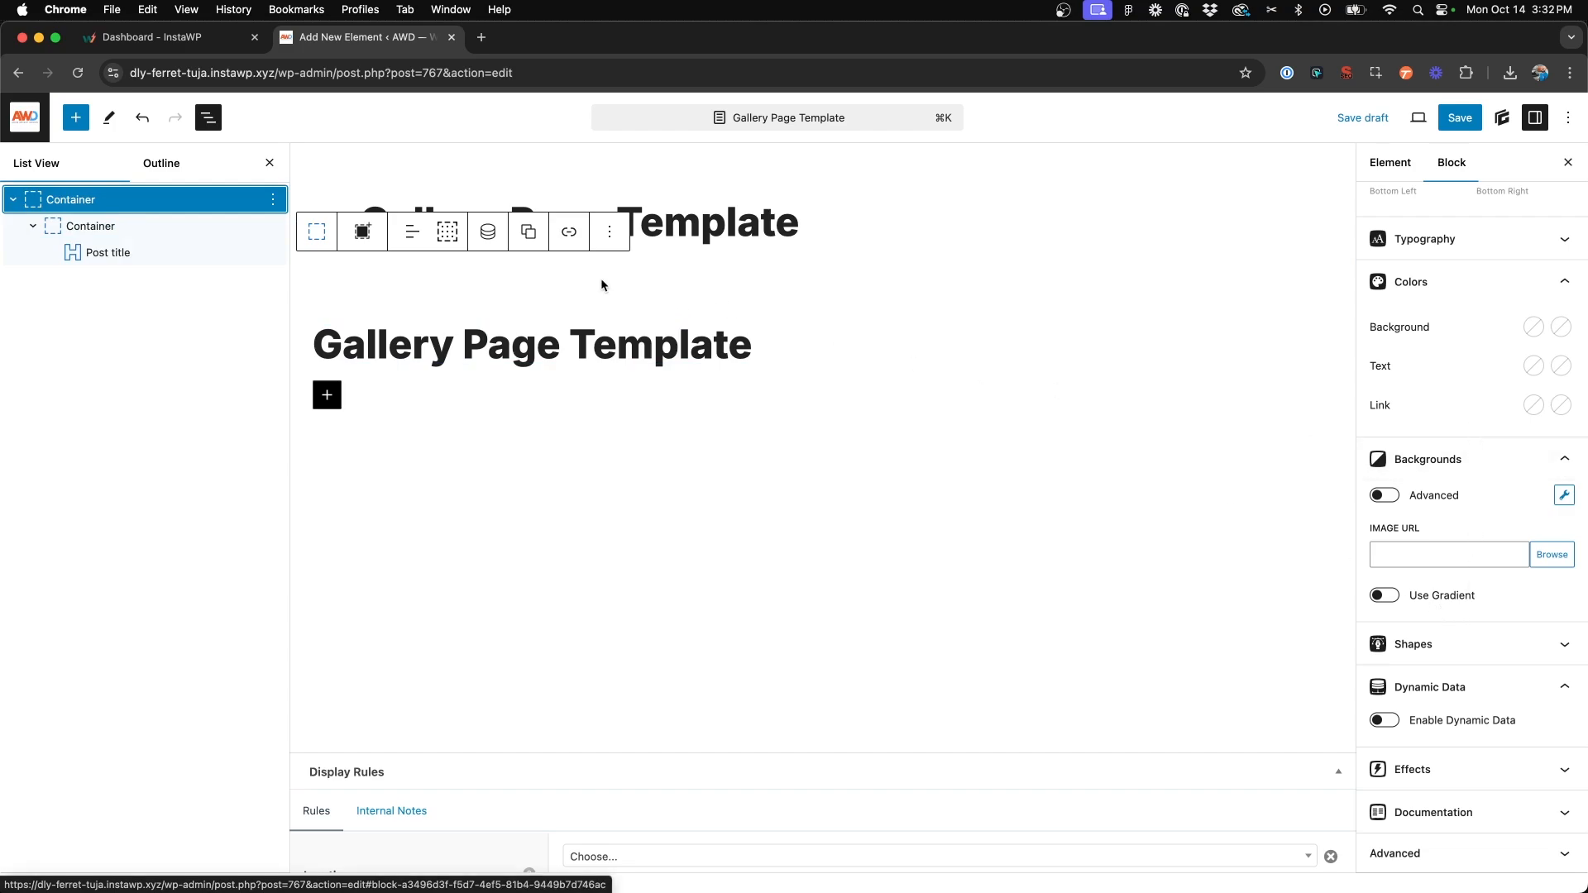
{"action": "left_click", "coordinate": [487, 230]}
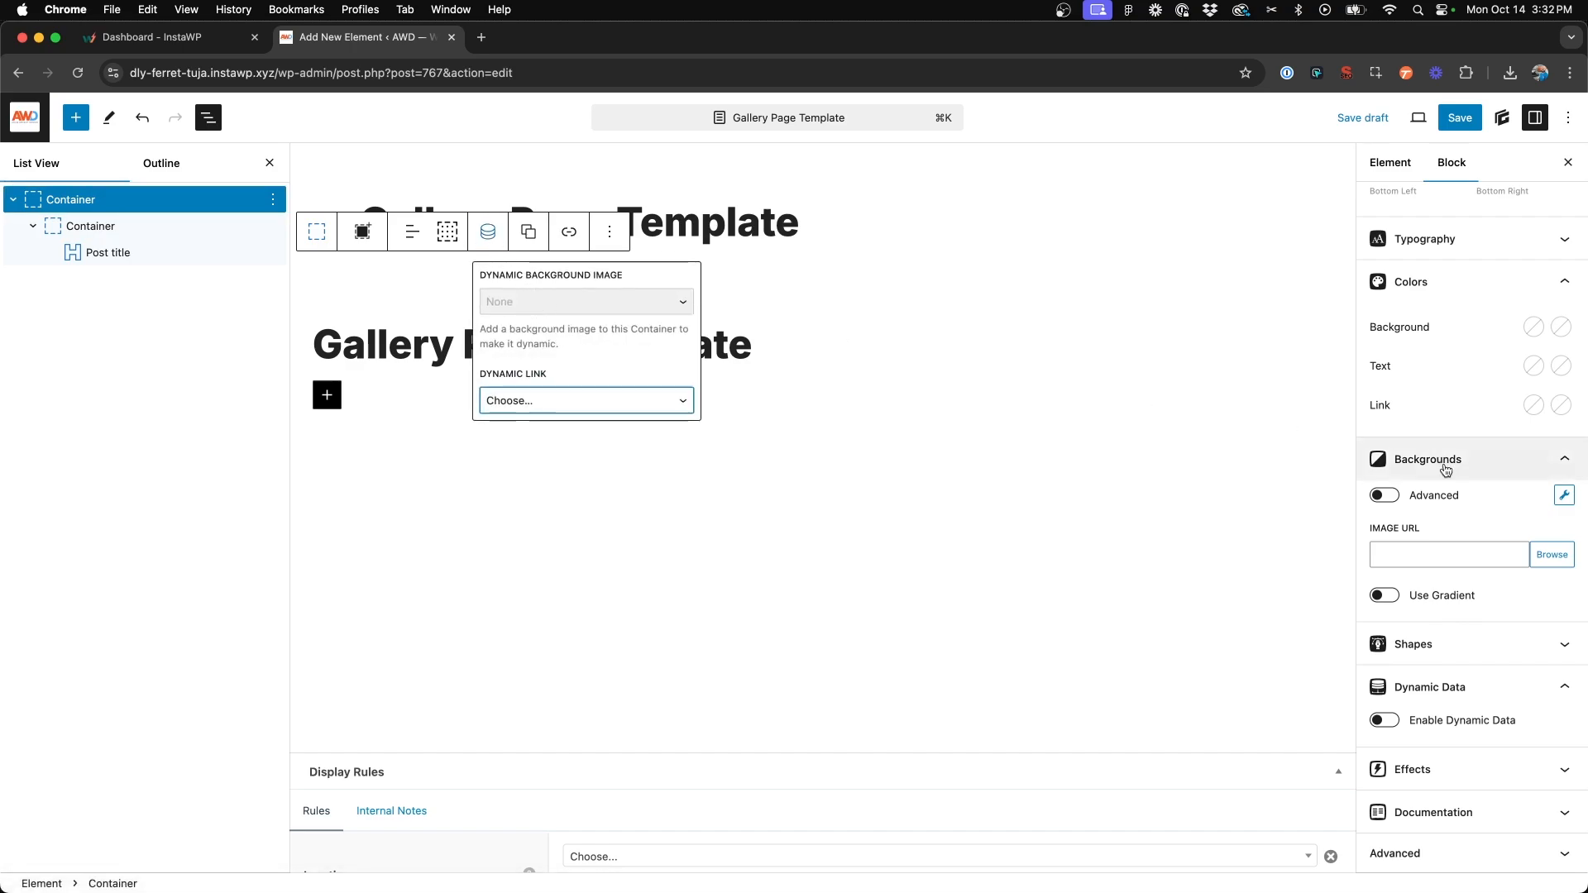
{"action": "mouse_move", "coordinate": [487, 231]}
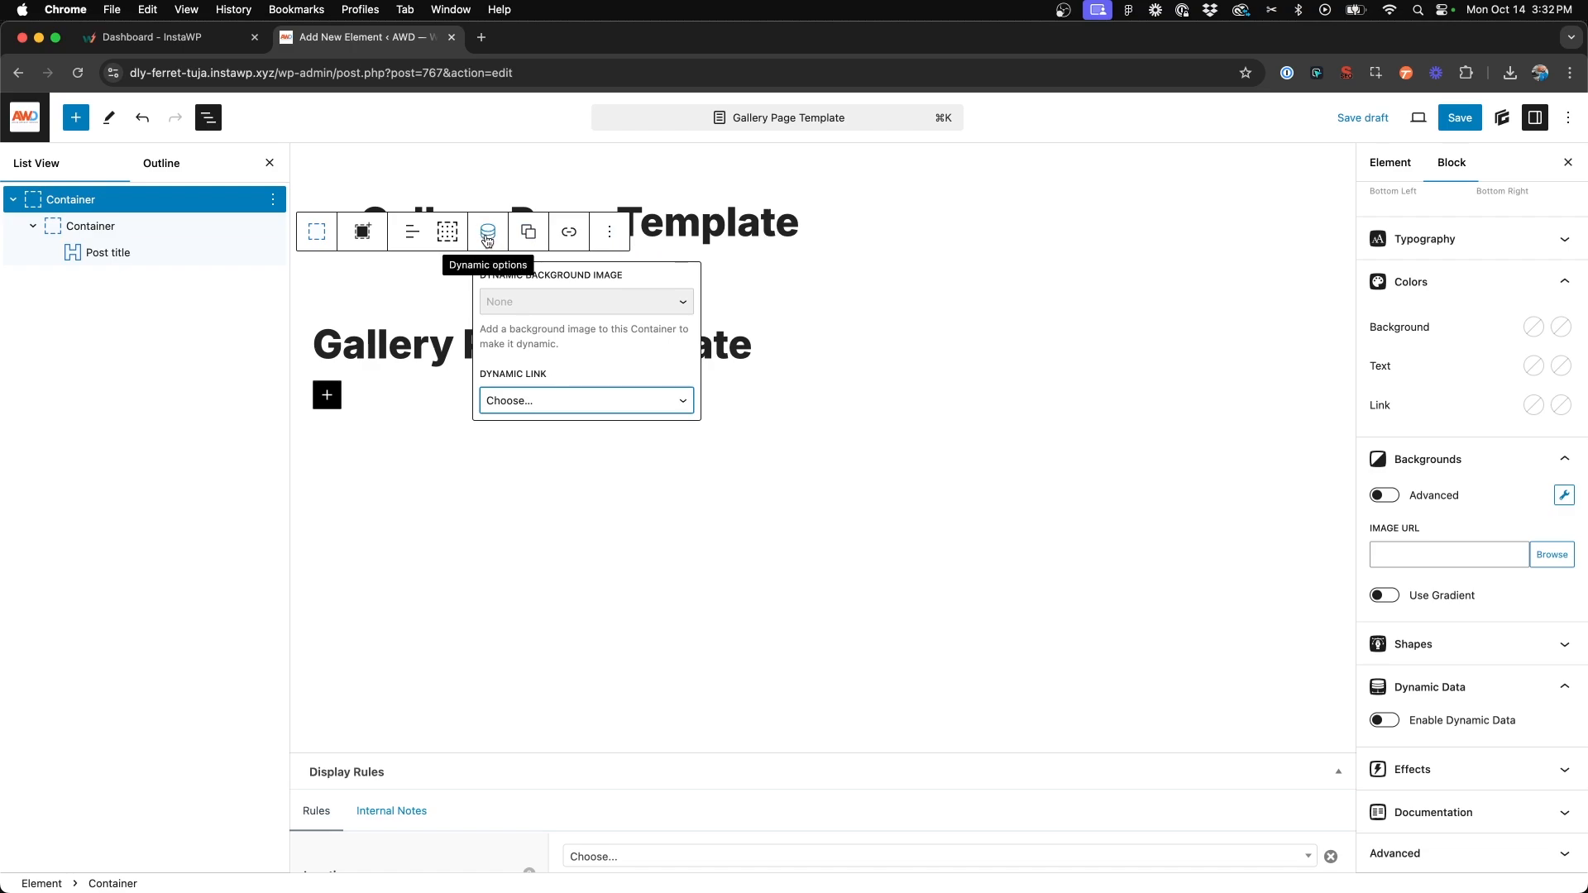
{"action": "mouse_move", "coordinate": [516, 281]}
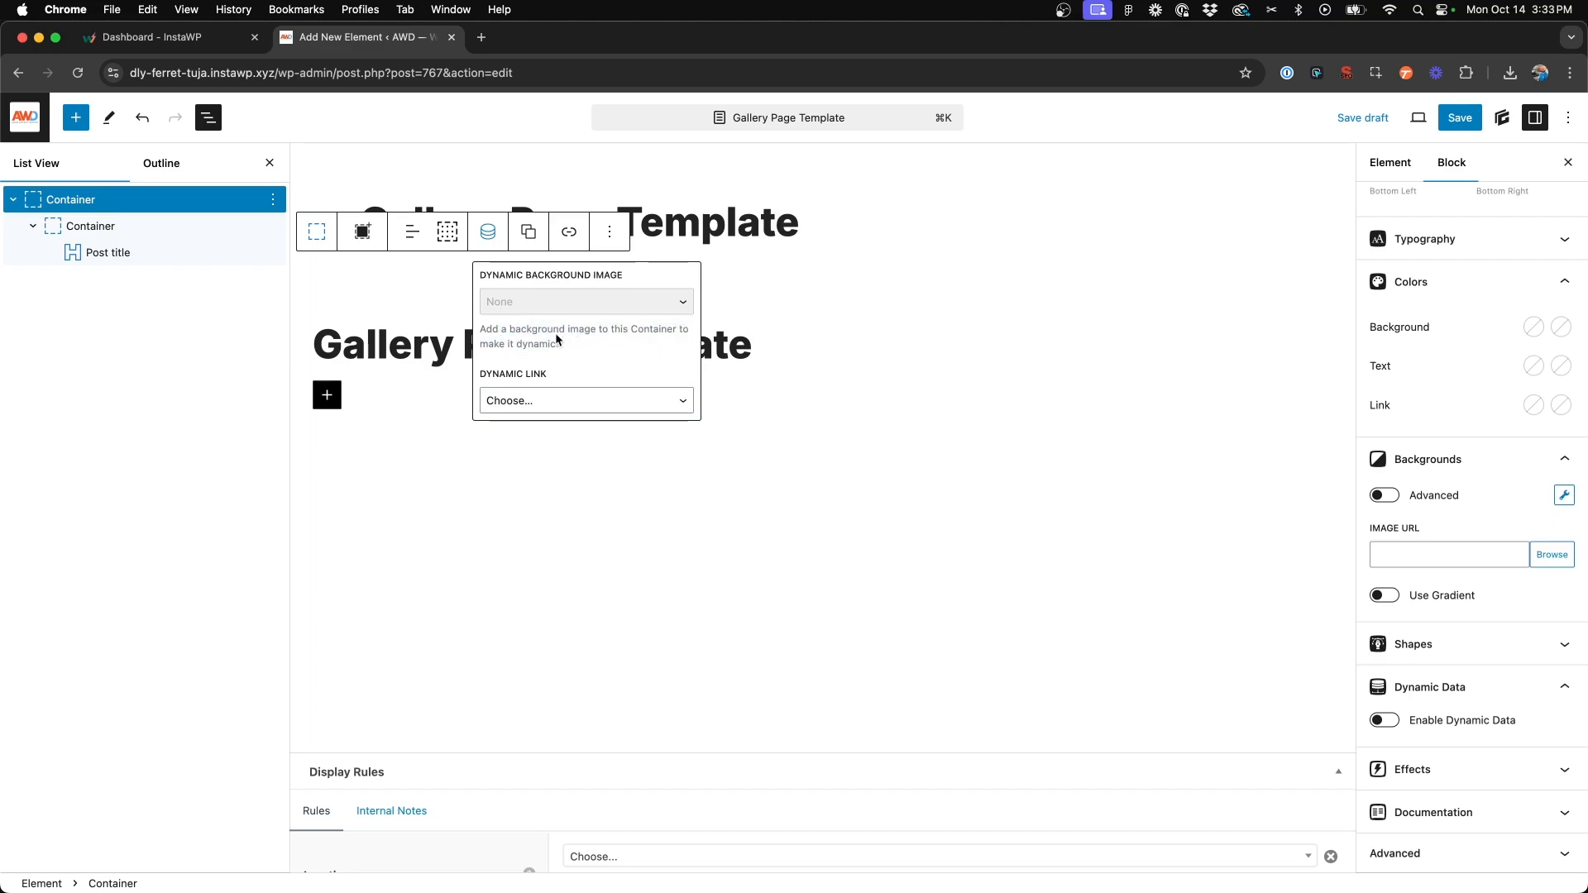
{"action": "left_click", "coordinate": [1551, 554]}
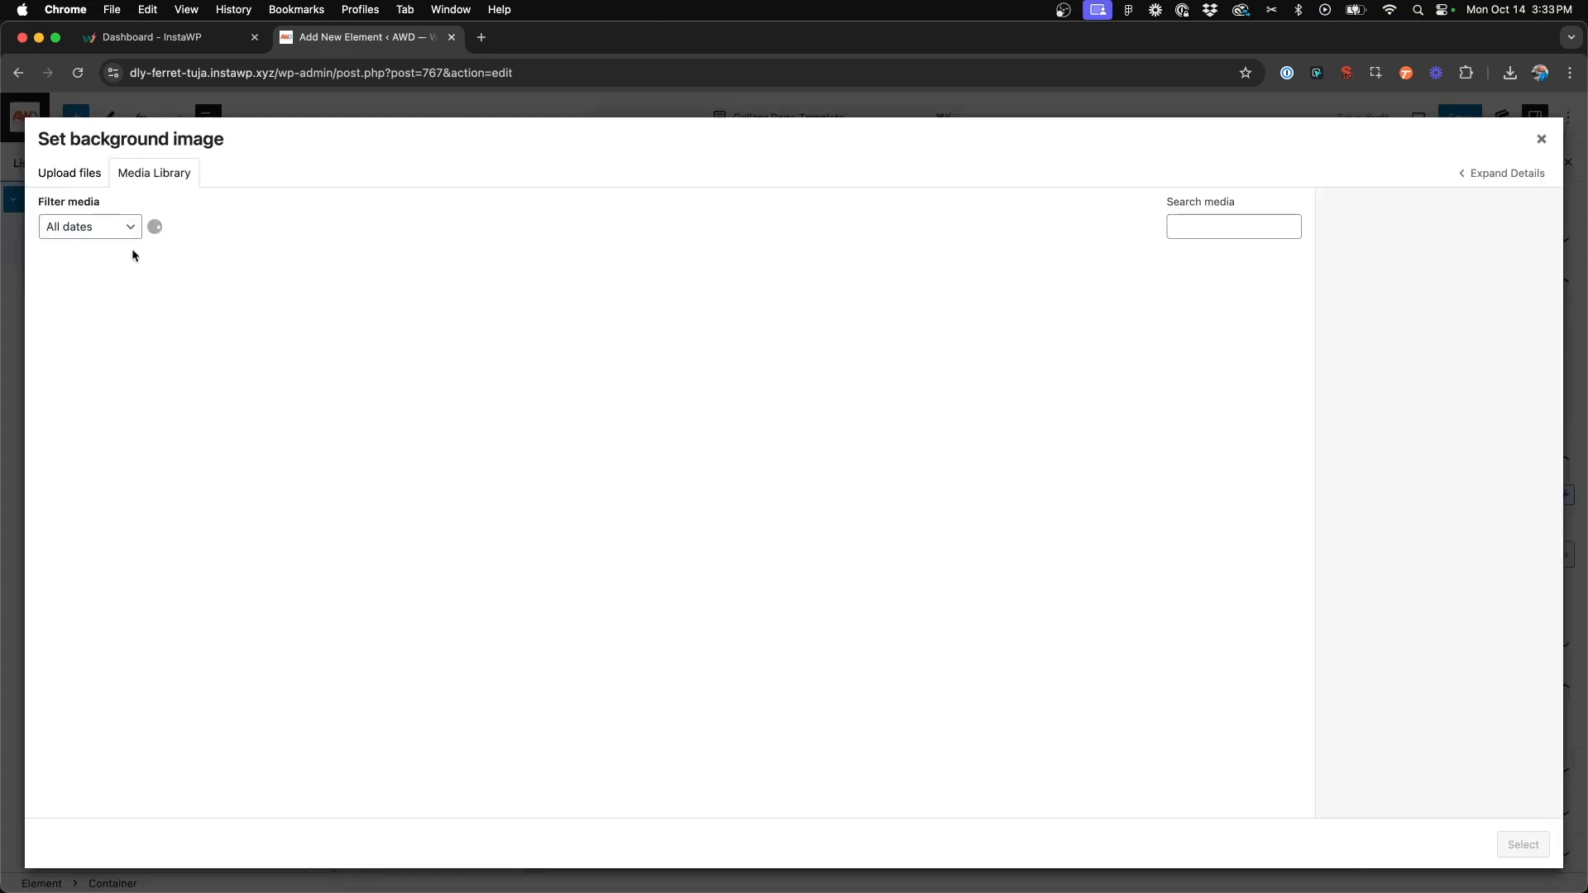
{"action": "left_click", "coordinate": [94, 313]}
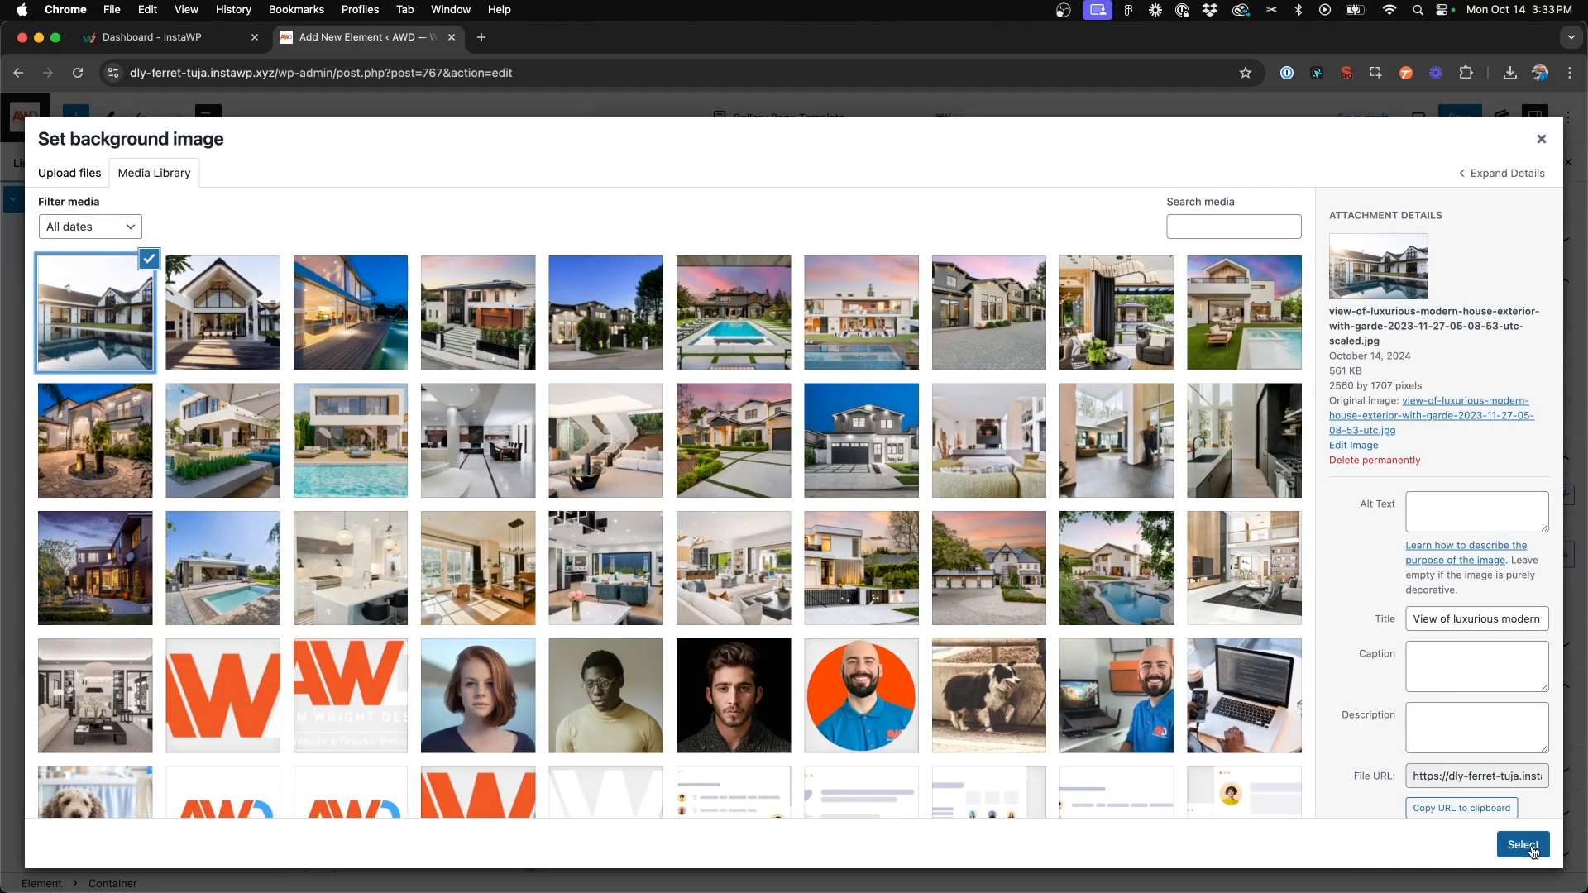
{"action": "left_click", "coordinate": [1522, 843]}
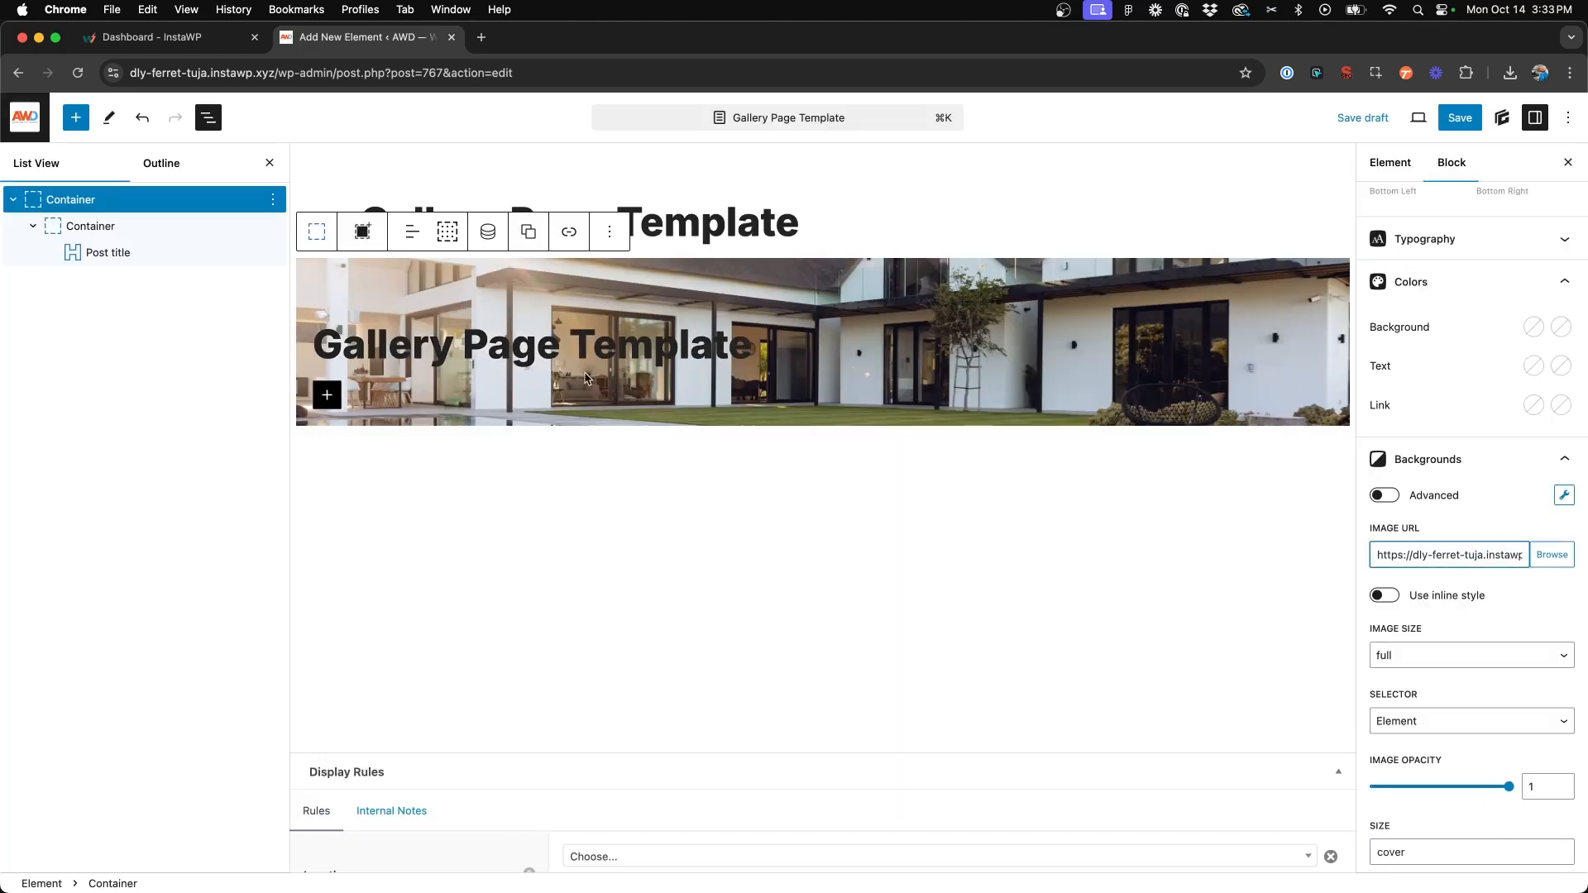
{"action": "mouse_move", "coordinate": [487, 231]}
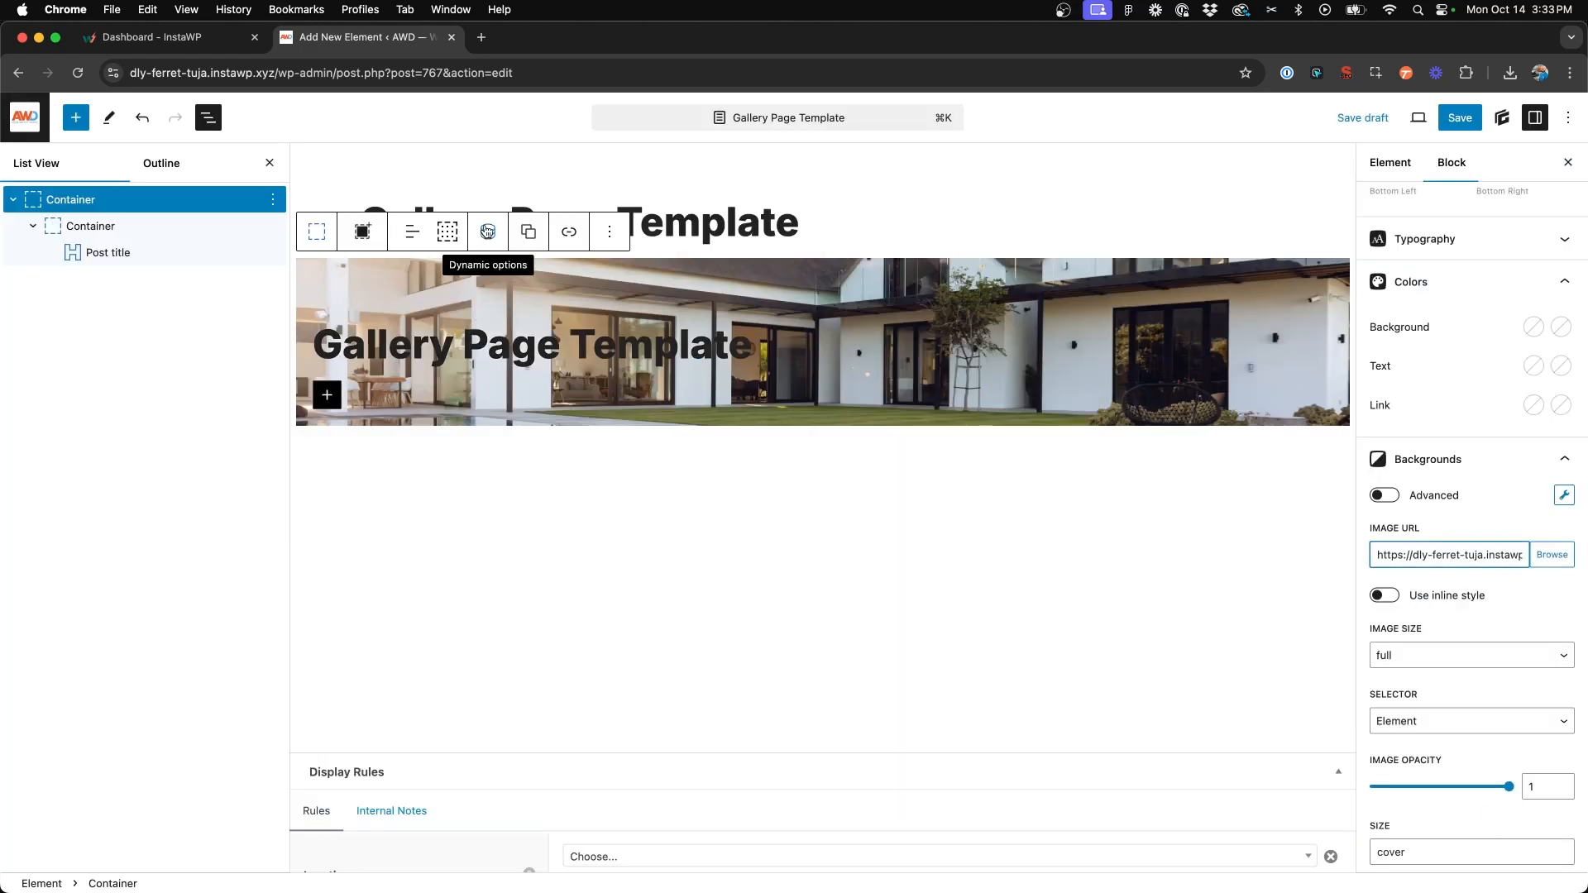
- Set the container's dynamic background image to the featured image
{"action": "left_click", "coordinate": [487, 231]}
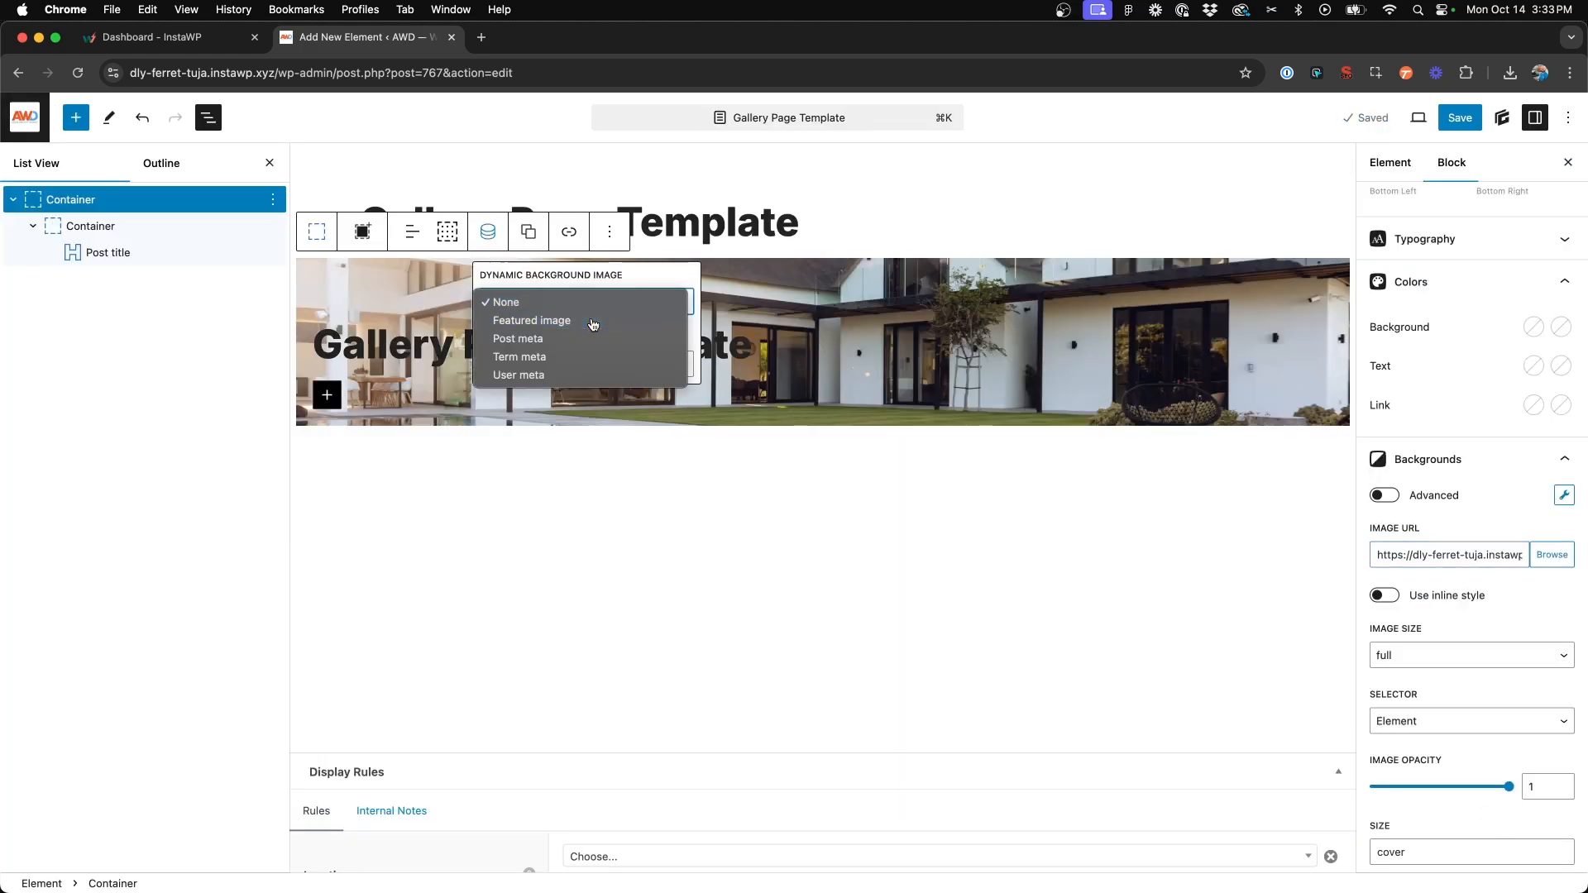
{"action": "left_click", "coordinate": [531, 320]}
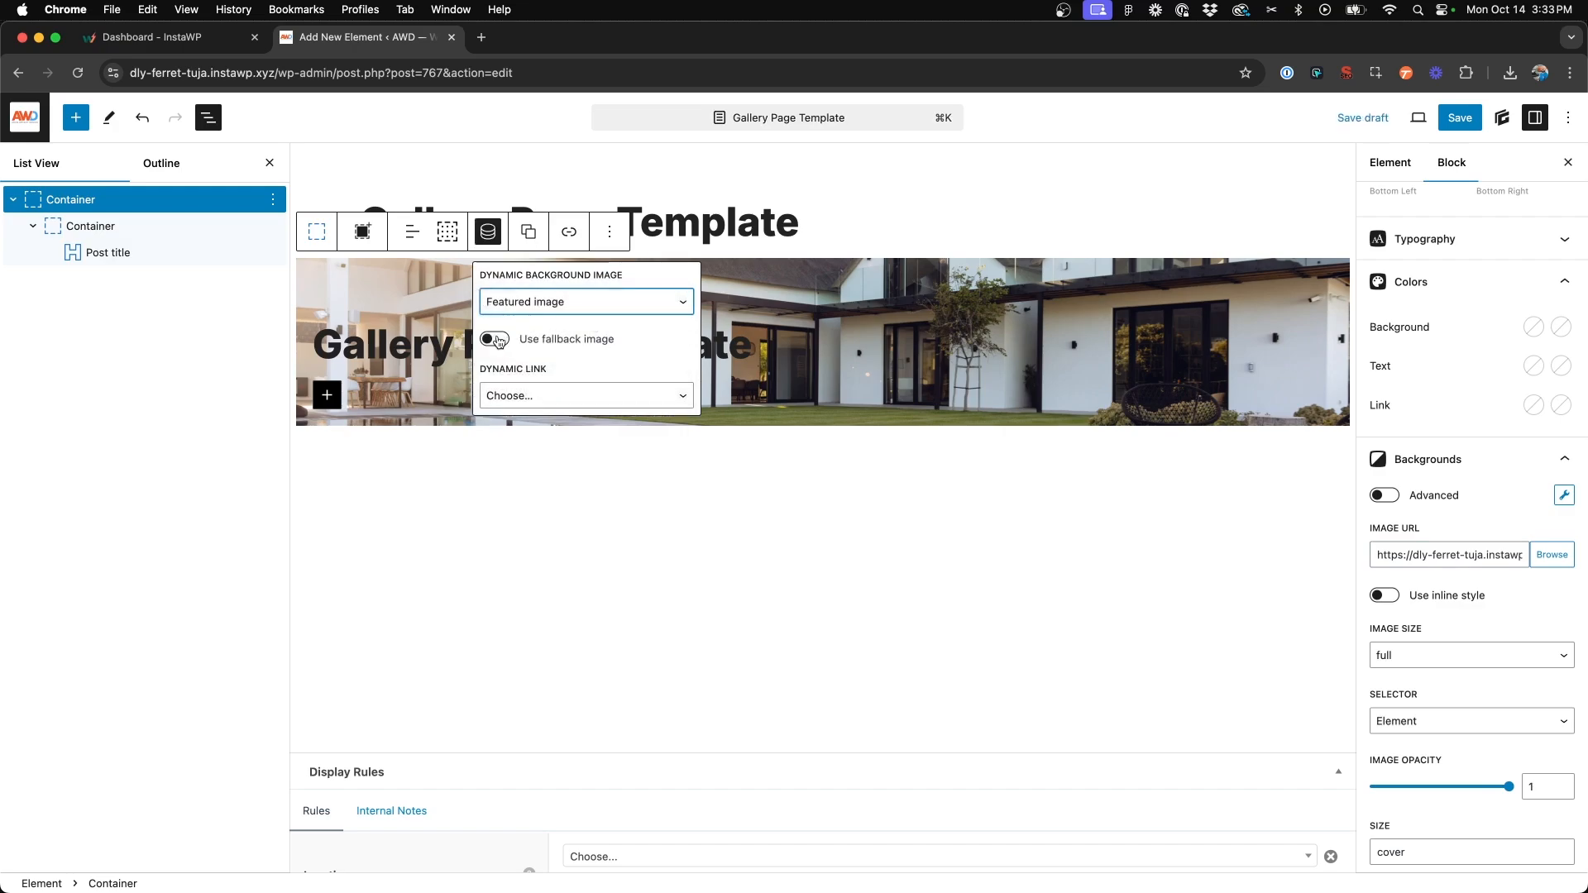
{"action": "left_click", "coordinate": [495, 338]}
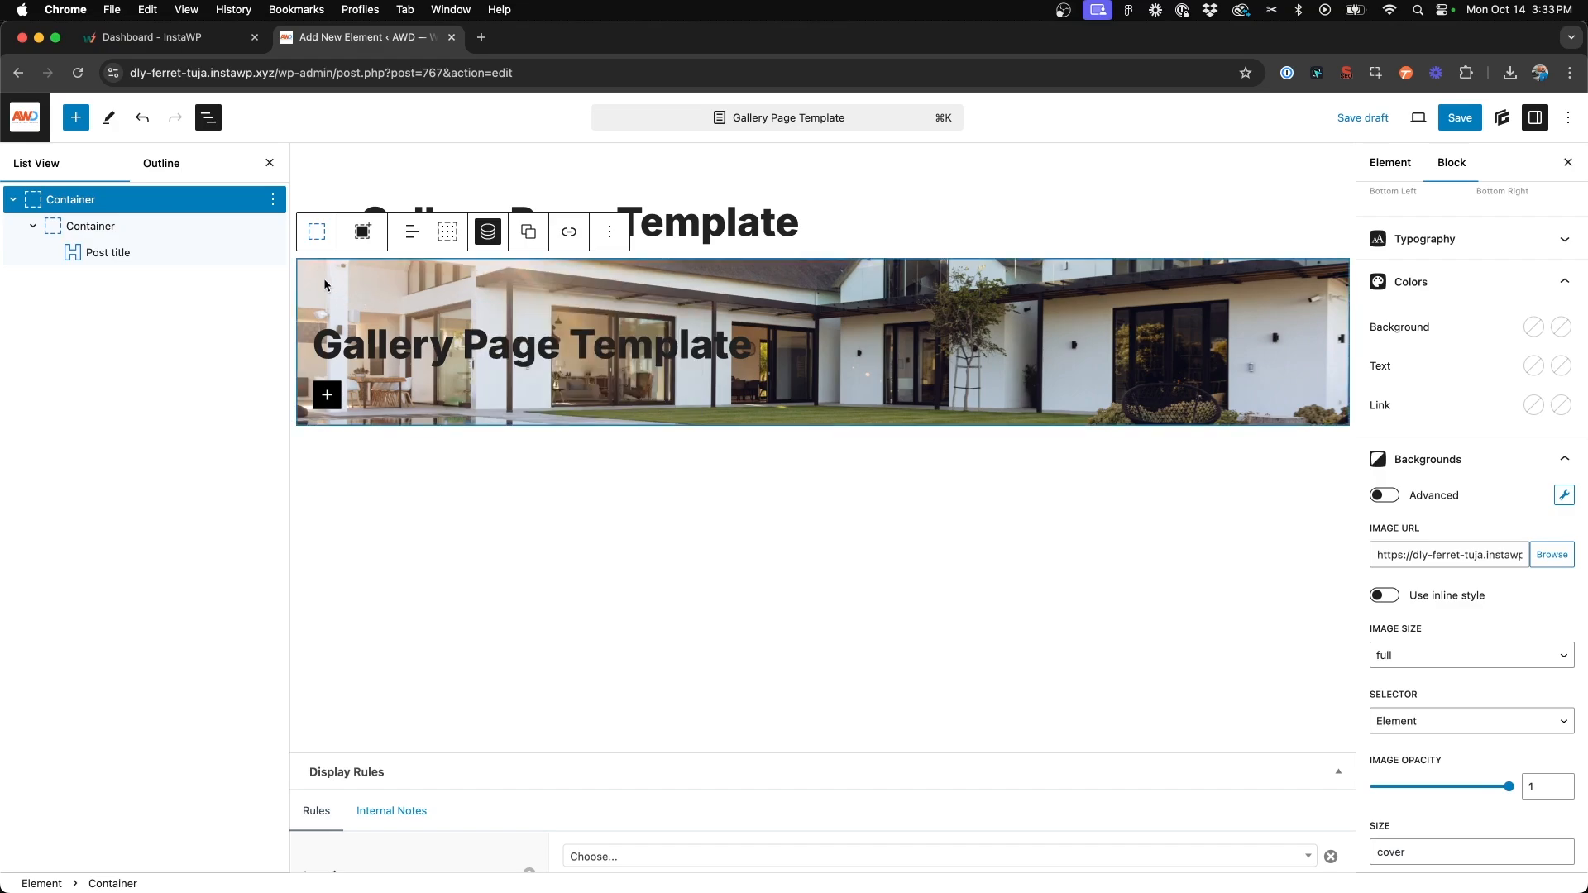
{"action": "mouse_move", "coordinate": [410, 261]}
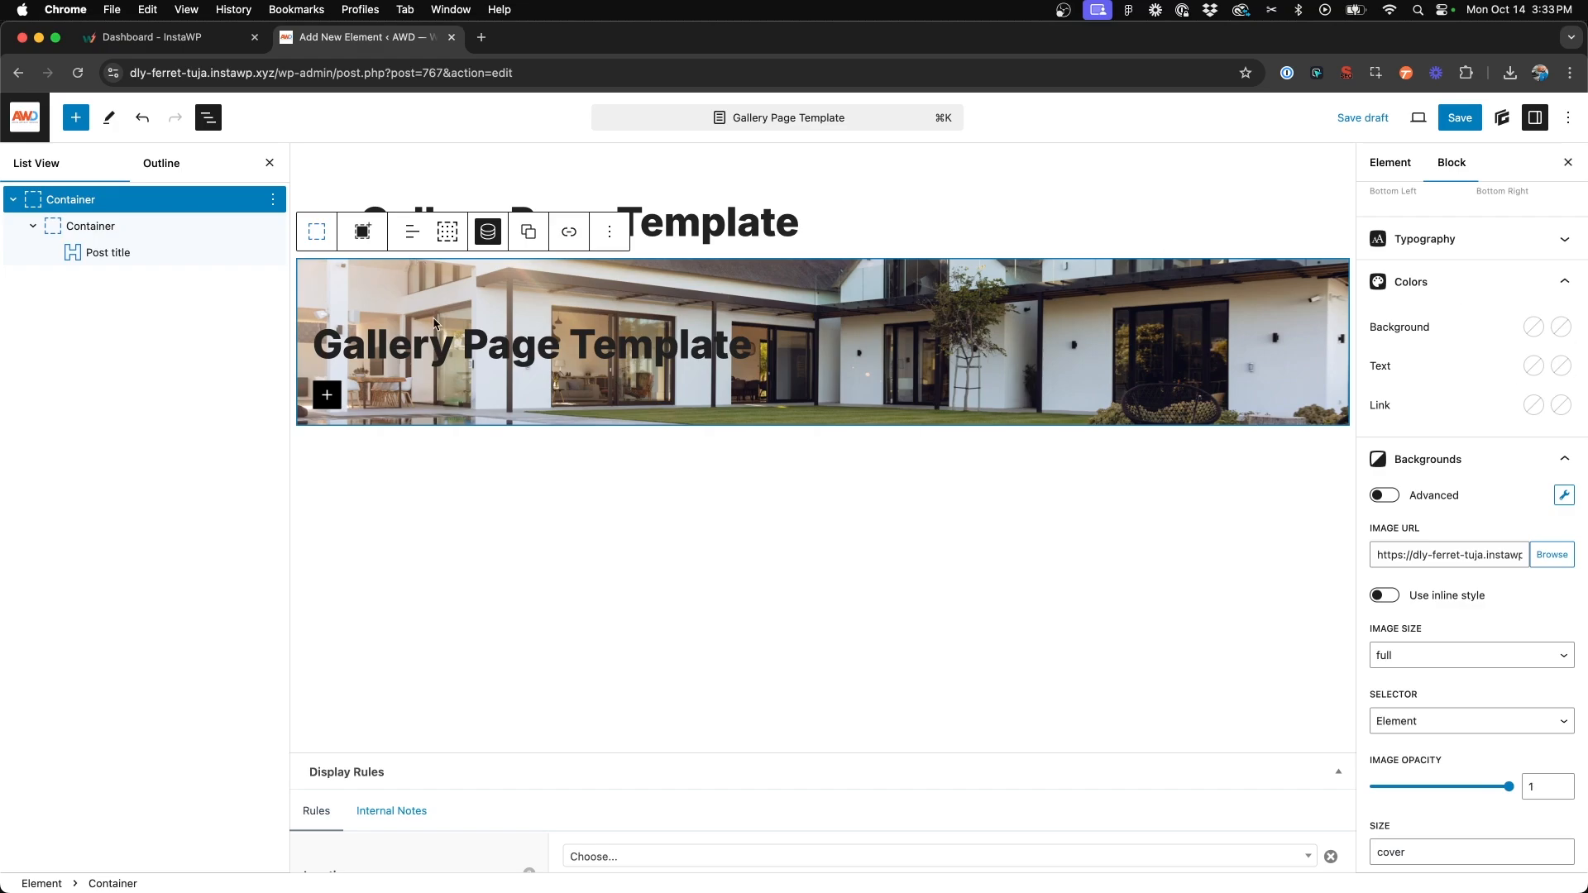
- Add a pseudo-element gradient over the image, from transparent rgba(255,255,255,0) to white
{"action": "scroll", "scroll_direction": "down", "scroll_amount": 3}
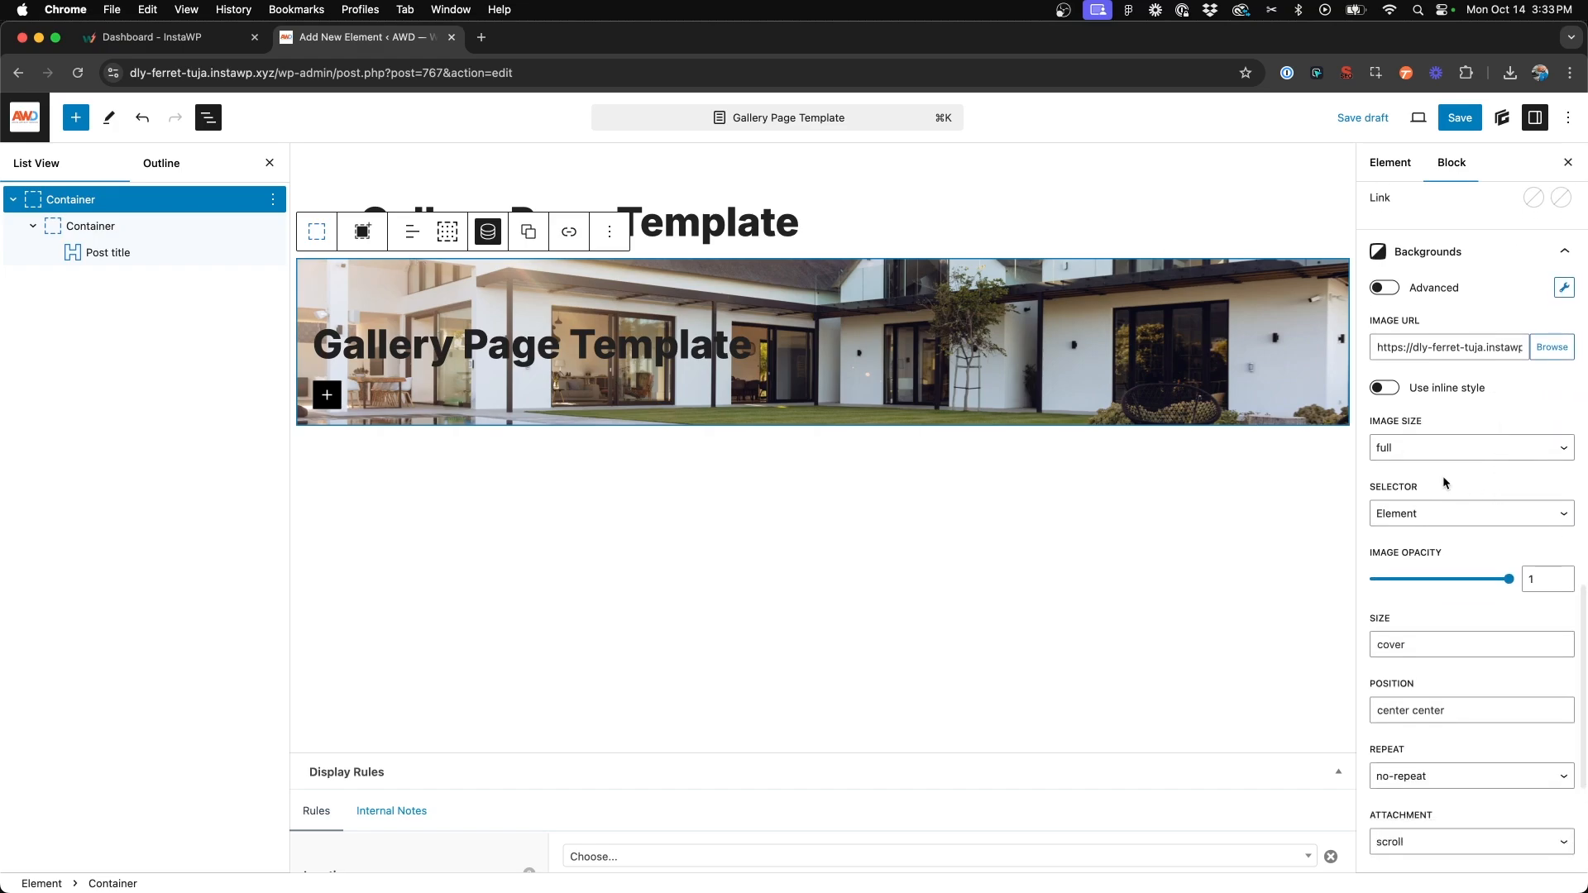
{"action": "scroll", "scroll_direction": "down", "scroll_amount": 3}
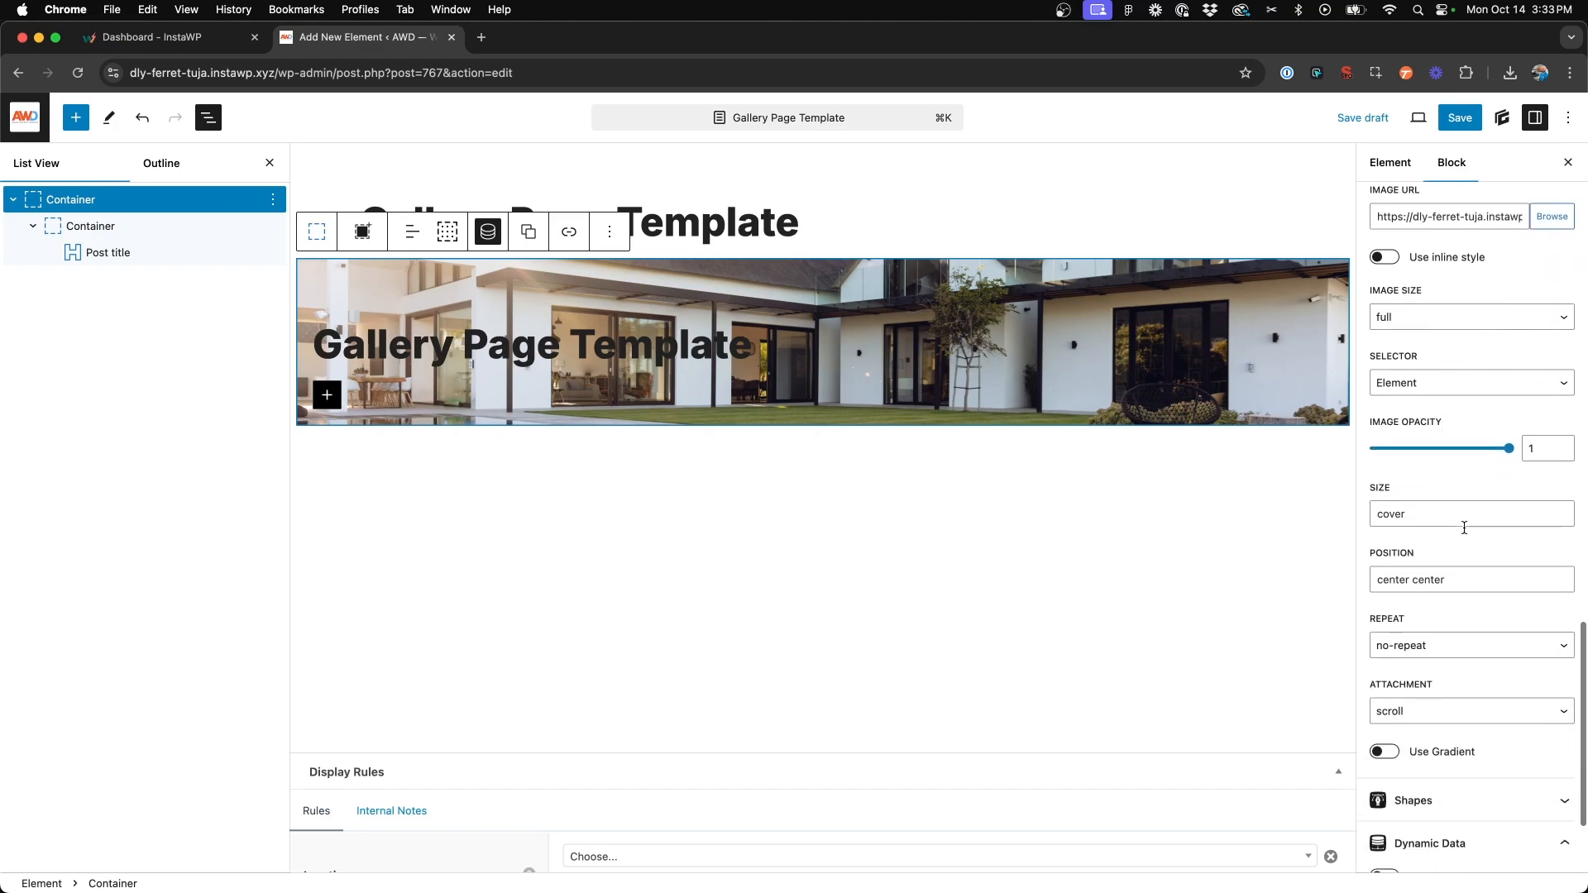
{"action": "left_click", "coordinate": [1384, 752]}
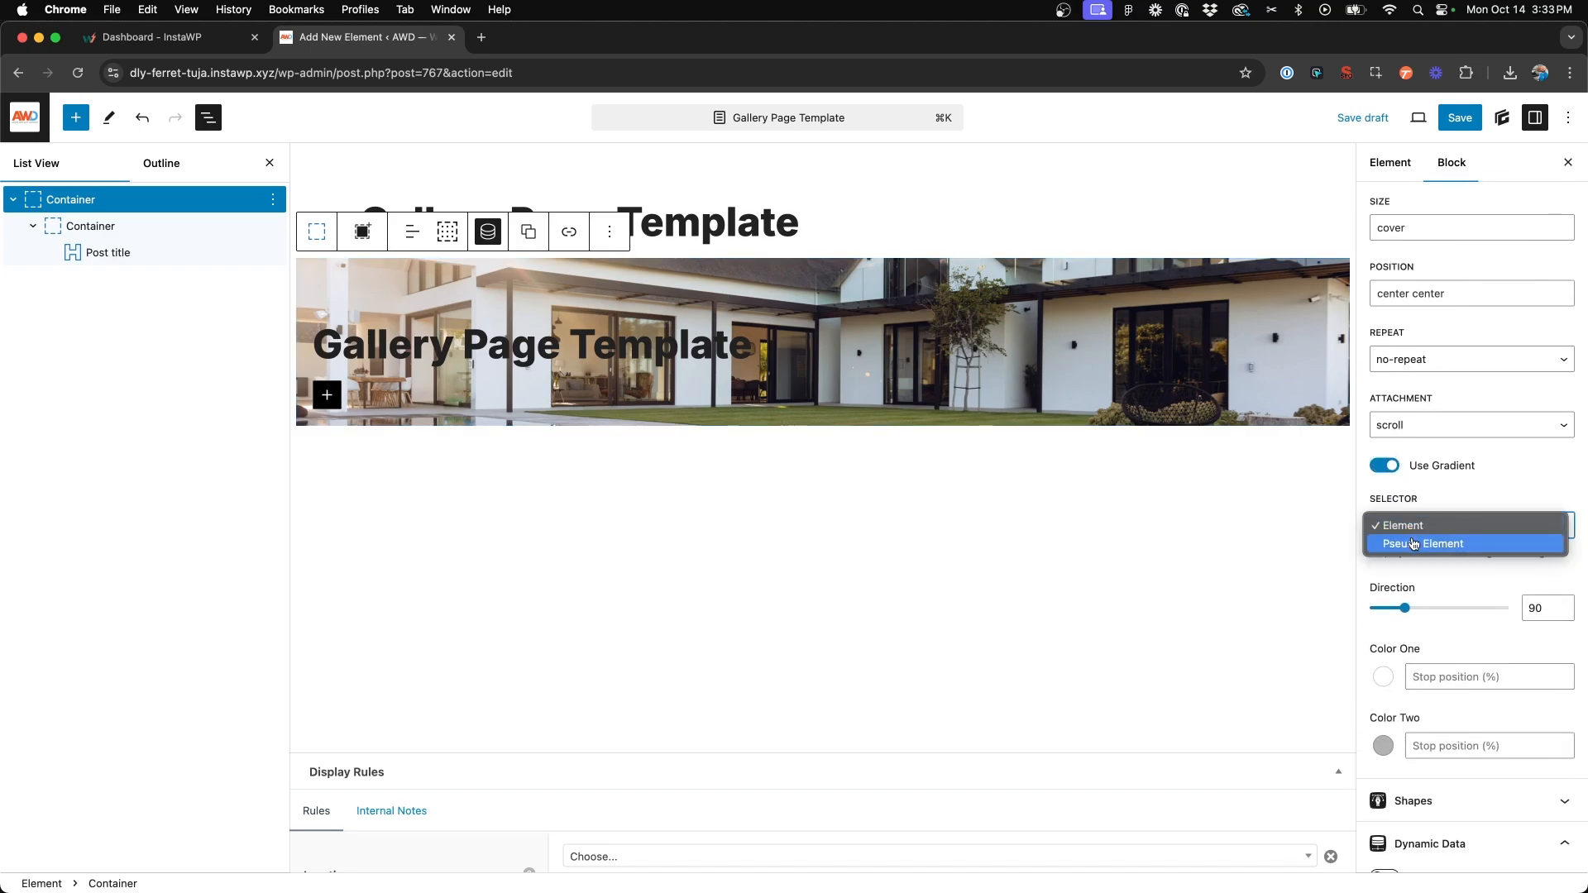
{"action": "left_click", "coordinate": [1402, 524]}
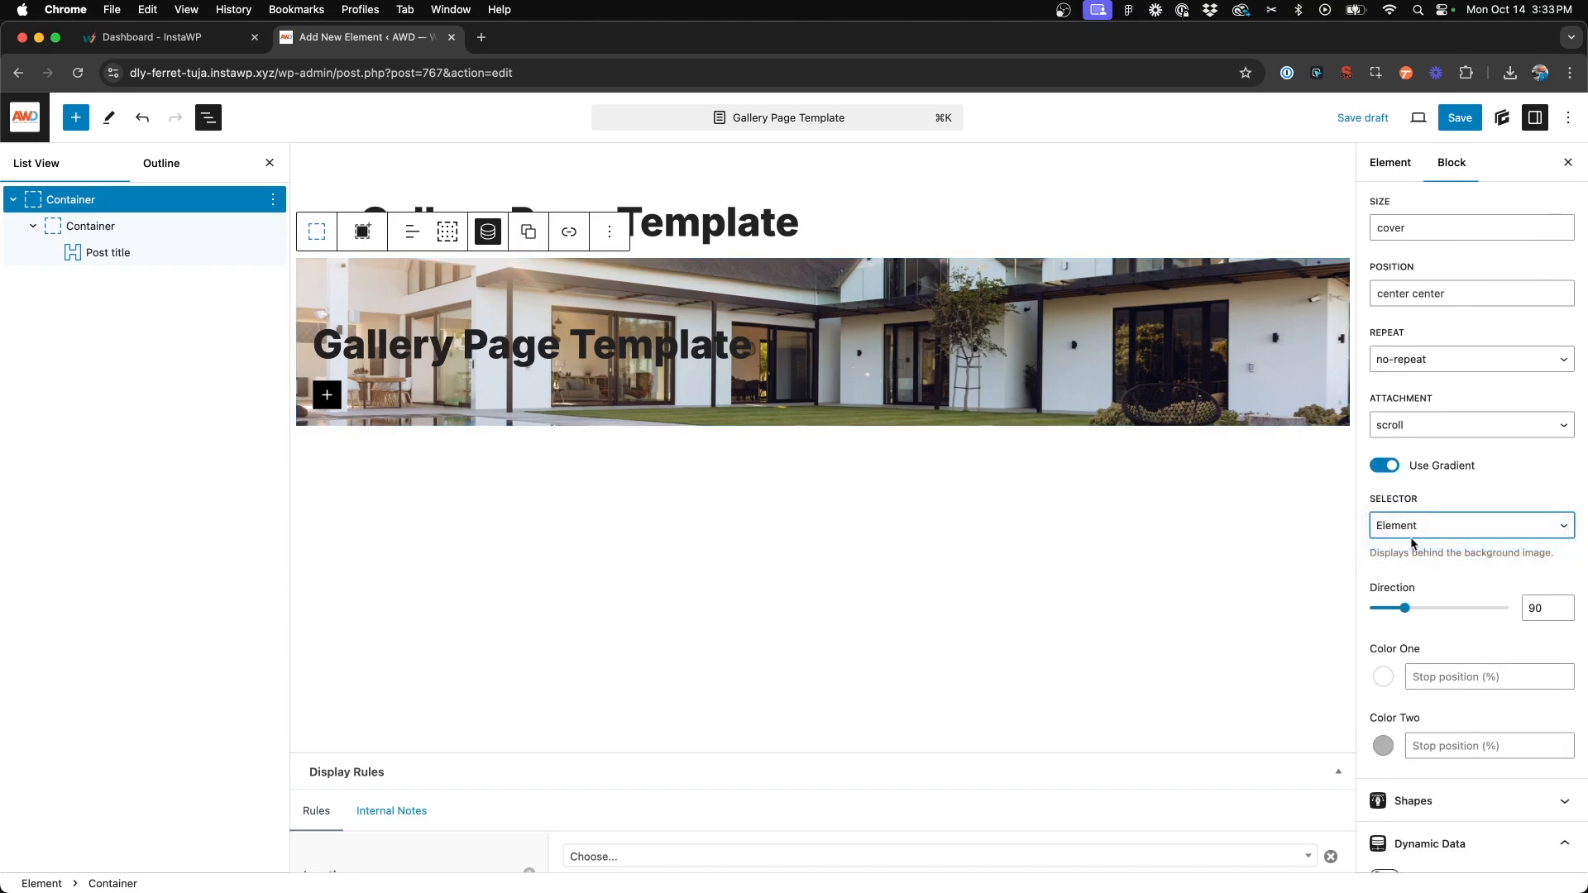
{"action": "left_click", "coordinate": [1469, 524]}
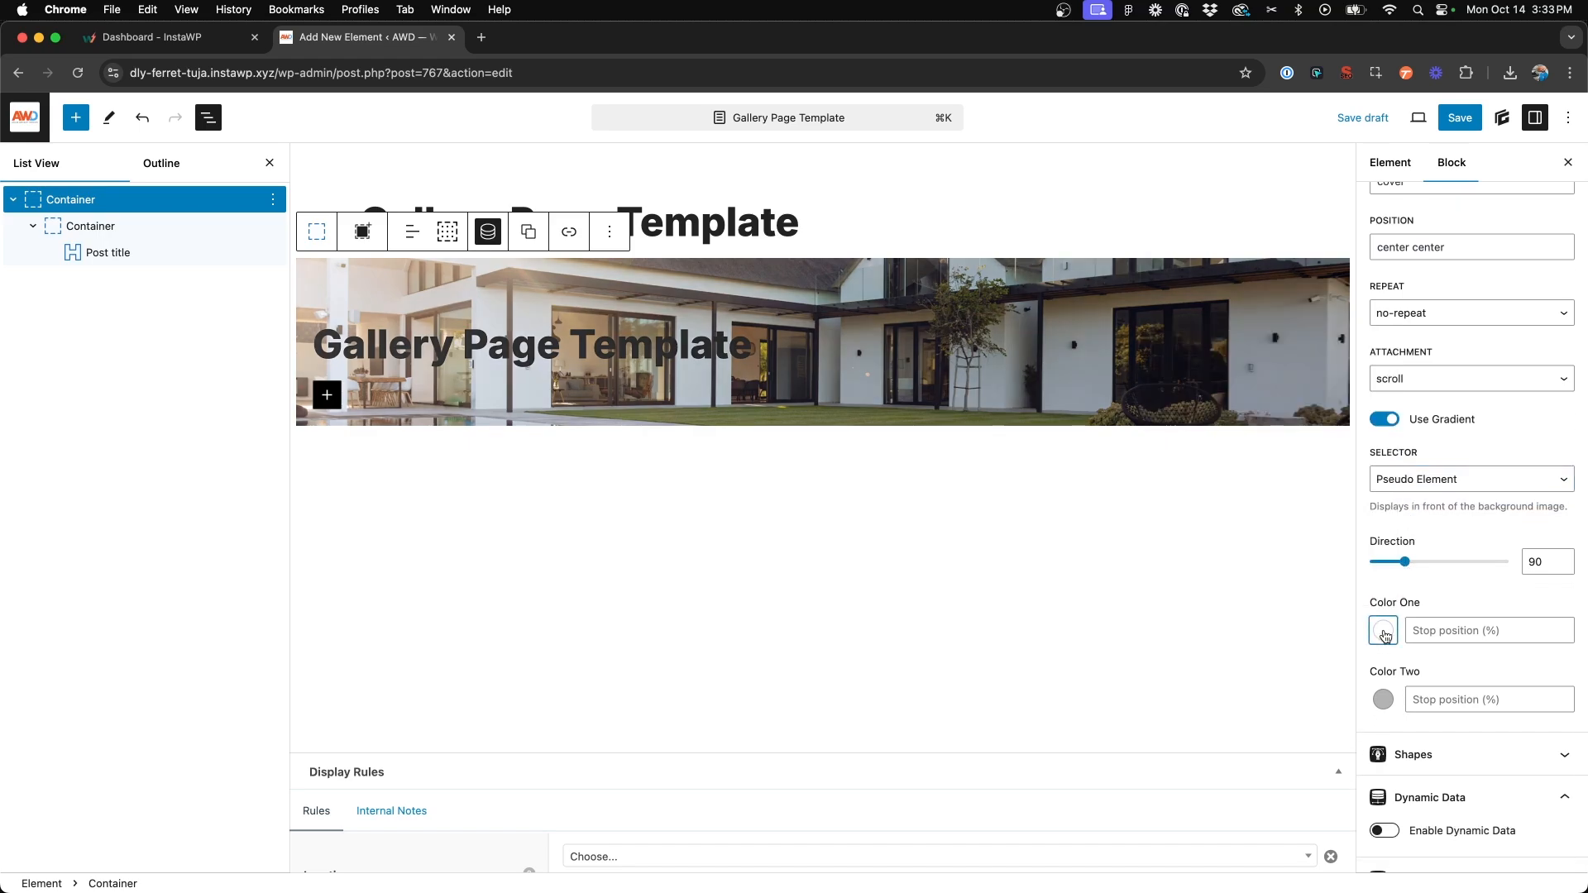
{"action": "left_click", "coordinate": [1382, 631]}
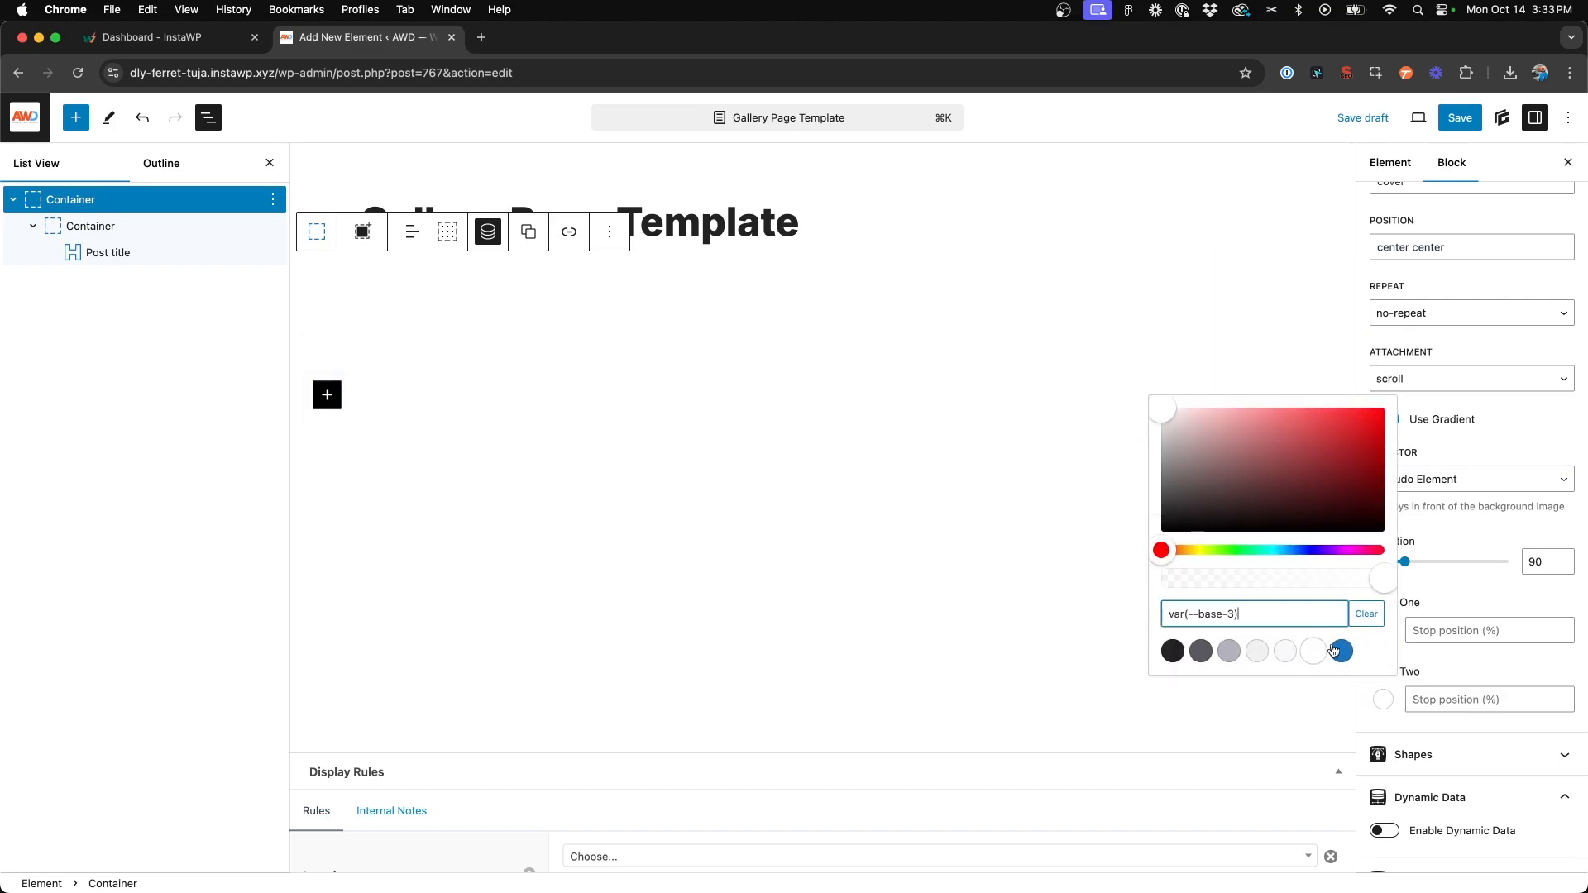
{"action": "left_click", "coordinate": [1313, 650]}
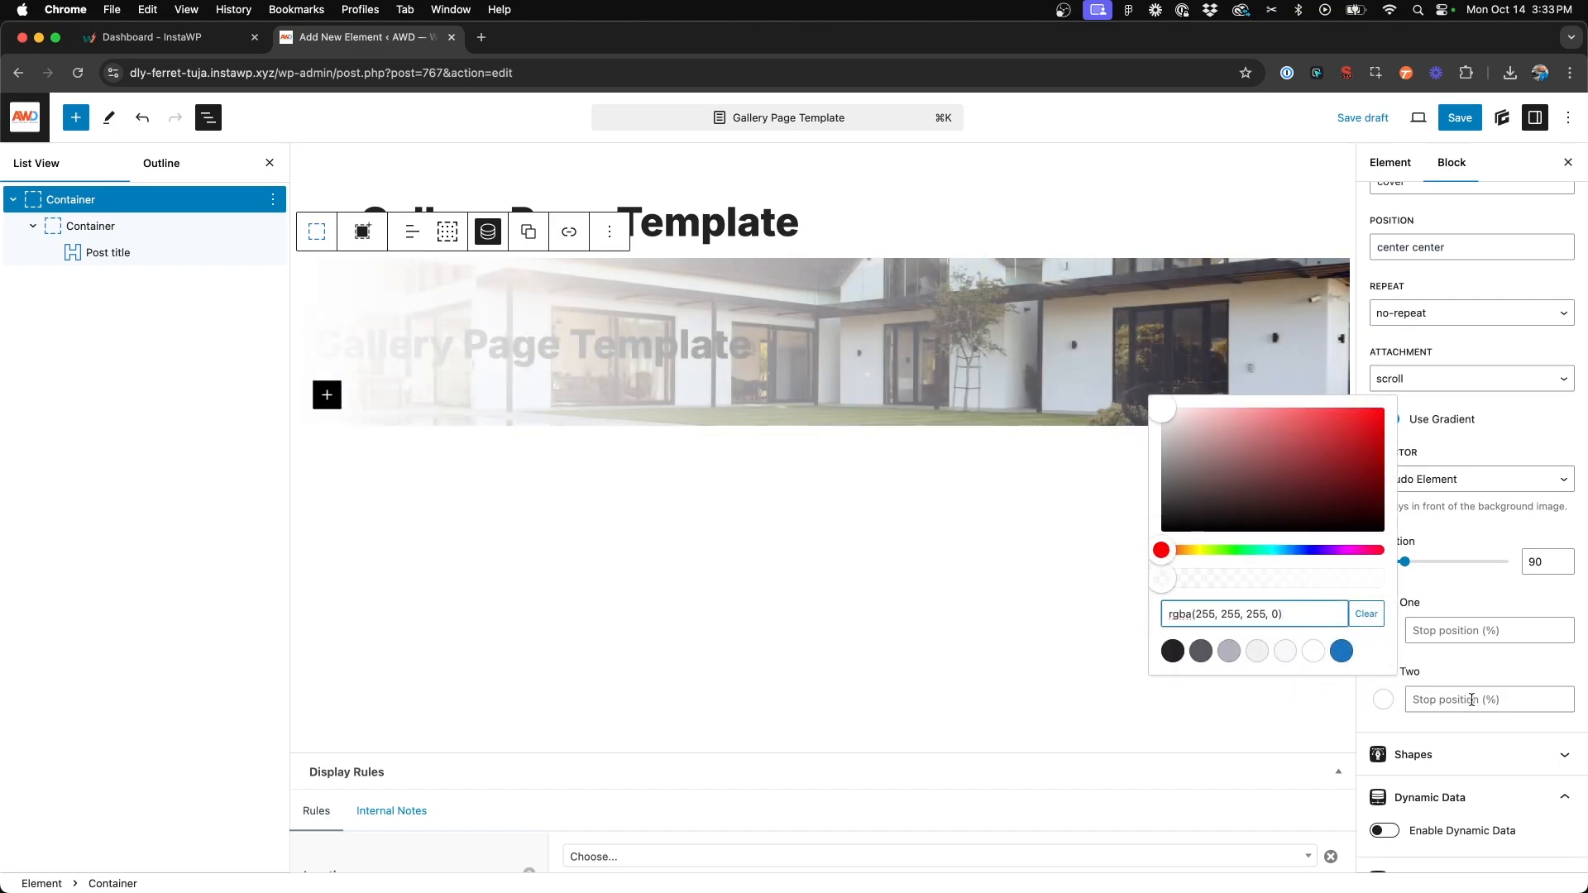
{"action": "left_click", "coordinate": [1383, 419]}
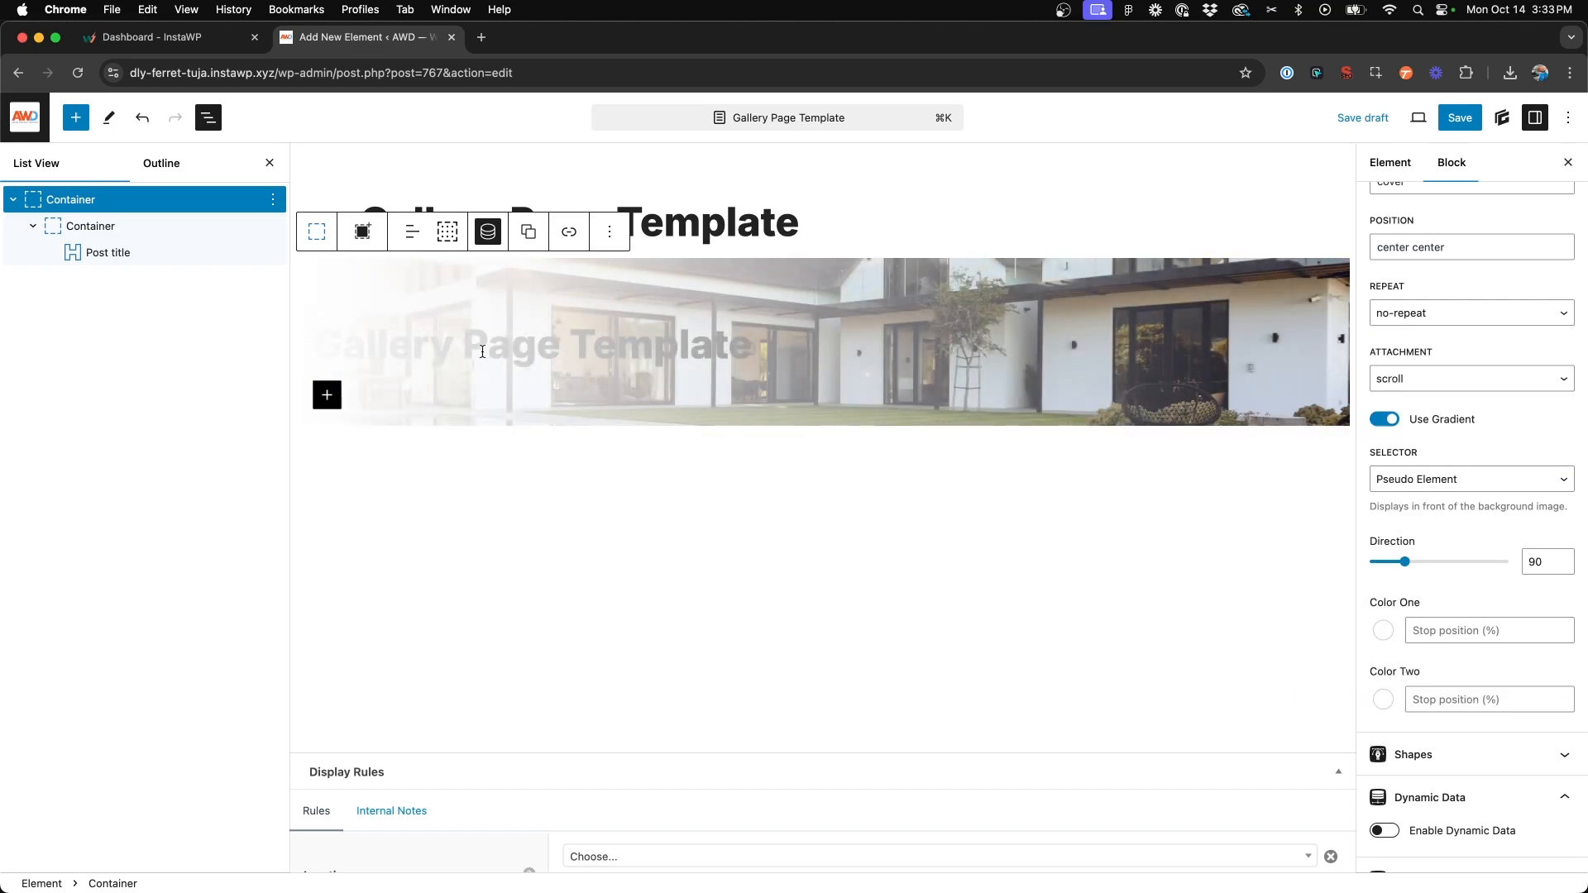
{"action": "mouse_move", "coordinate": [108, 252]}
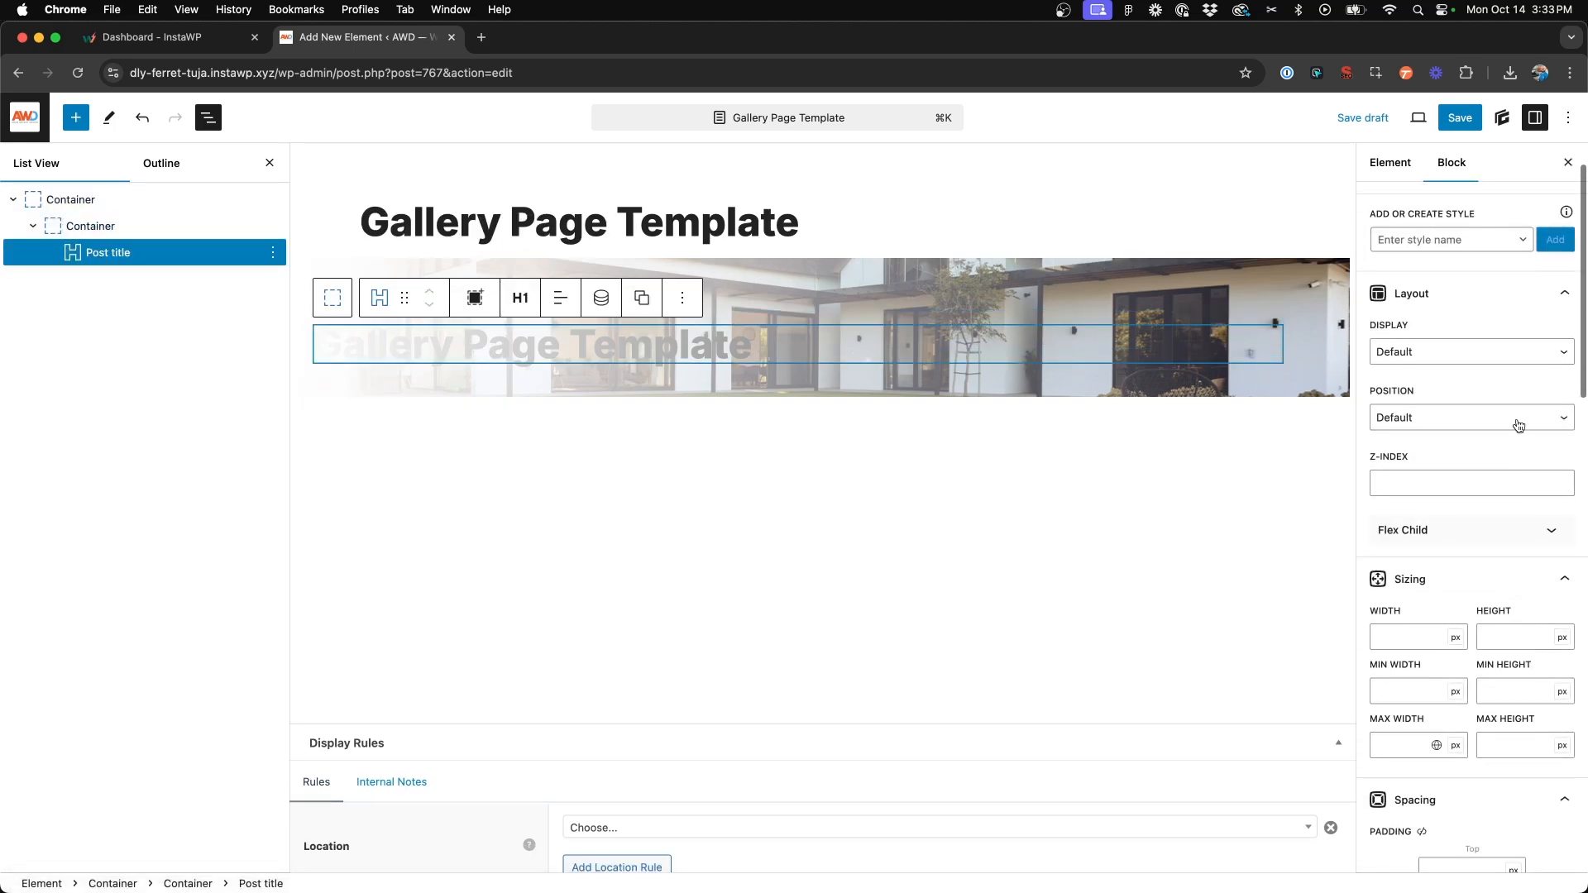
- Give the post title relative position with z-index 2 and add a paragraph below
{"action": "left_click", "coordinate": [1469, 483]}
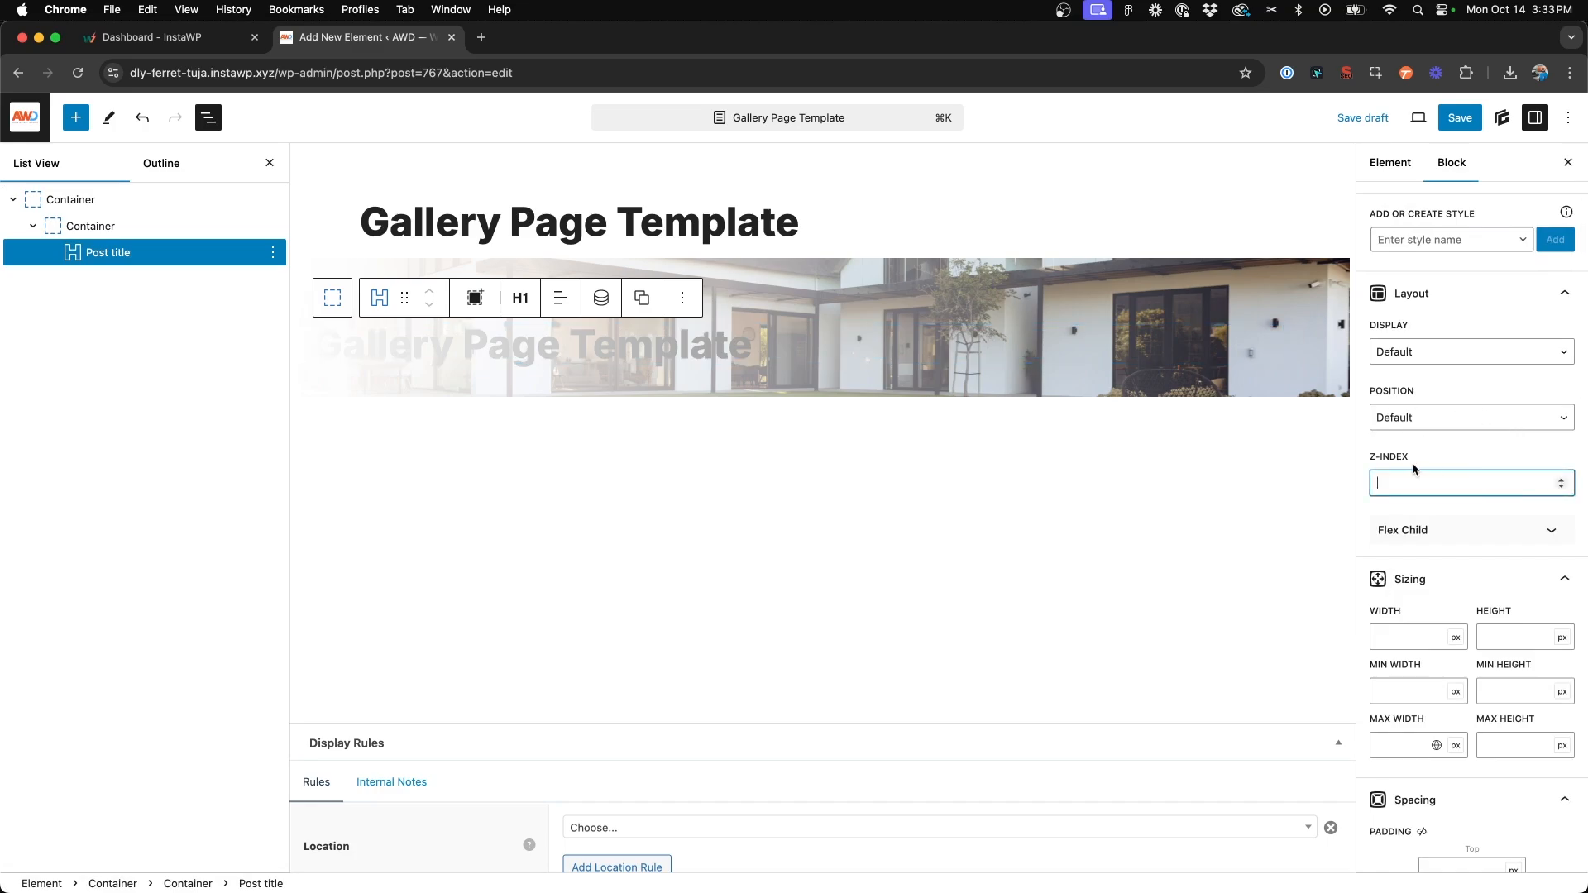
{"action": "type", "text": "2"}
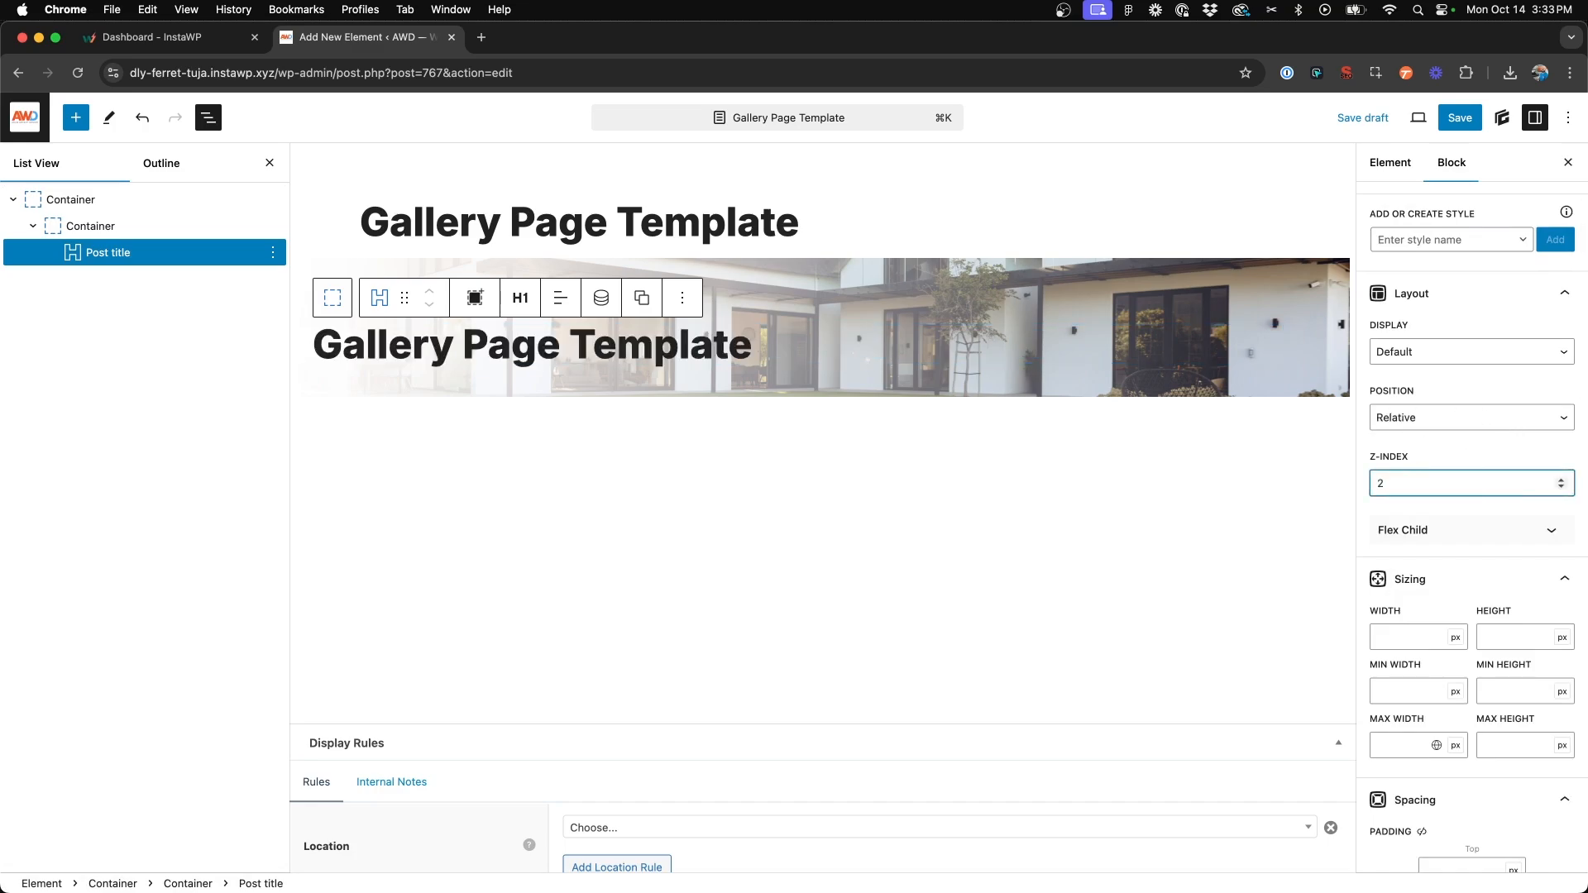
{"action": "mouse_move", "coordinate": [736, 349]}
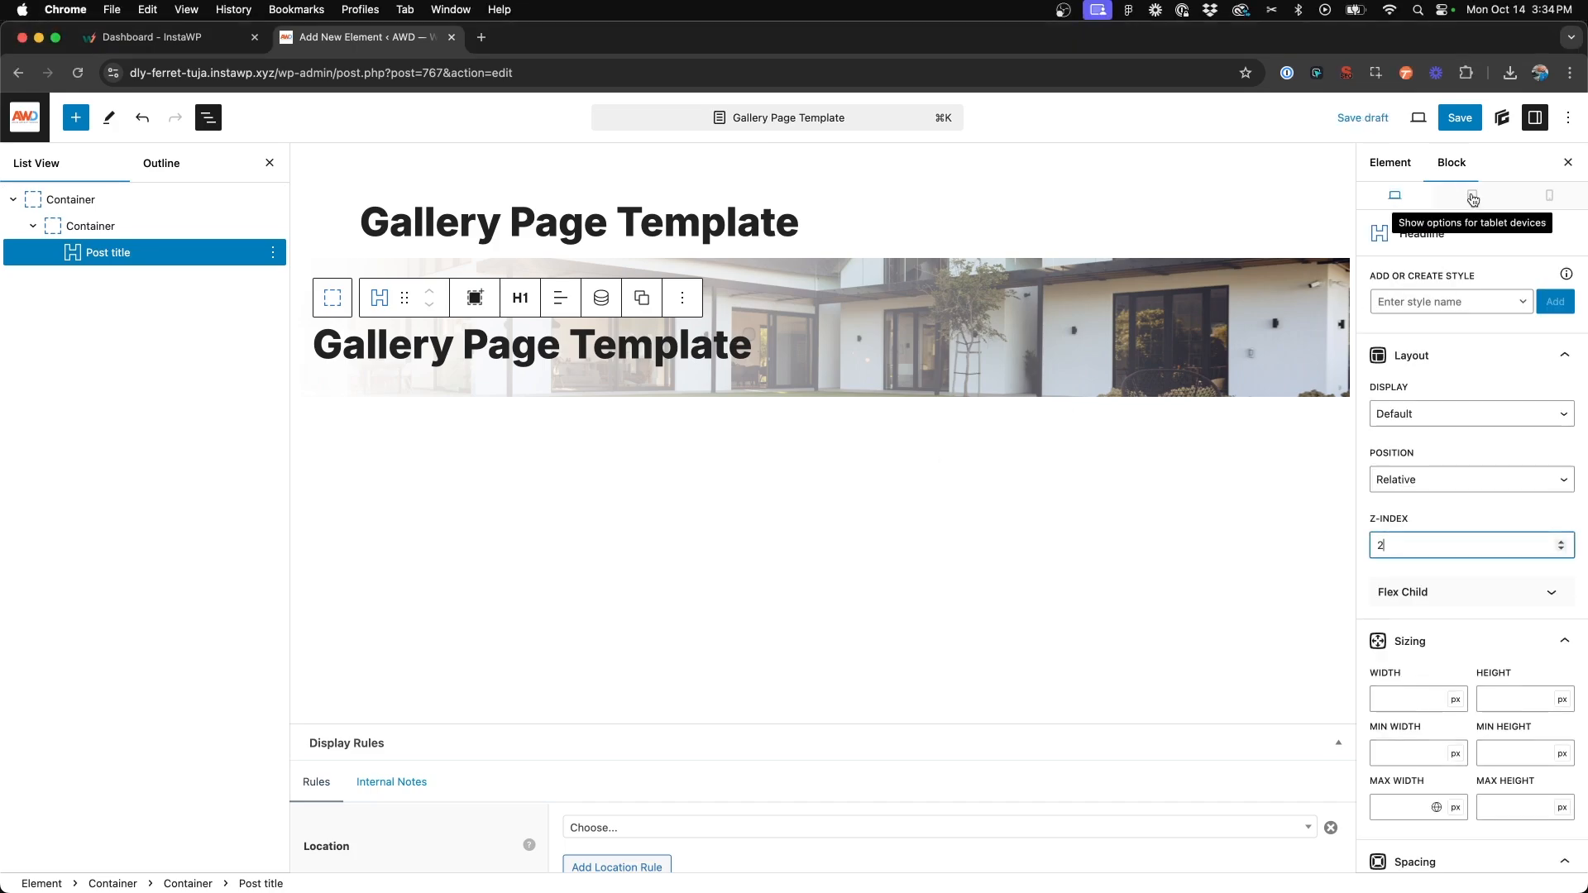
{"action": "left_click", "coordinate": [1471, 194]}
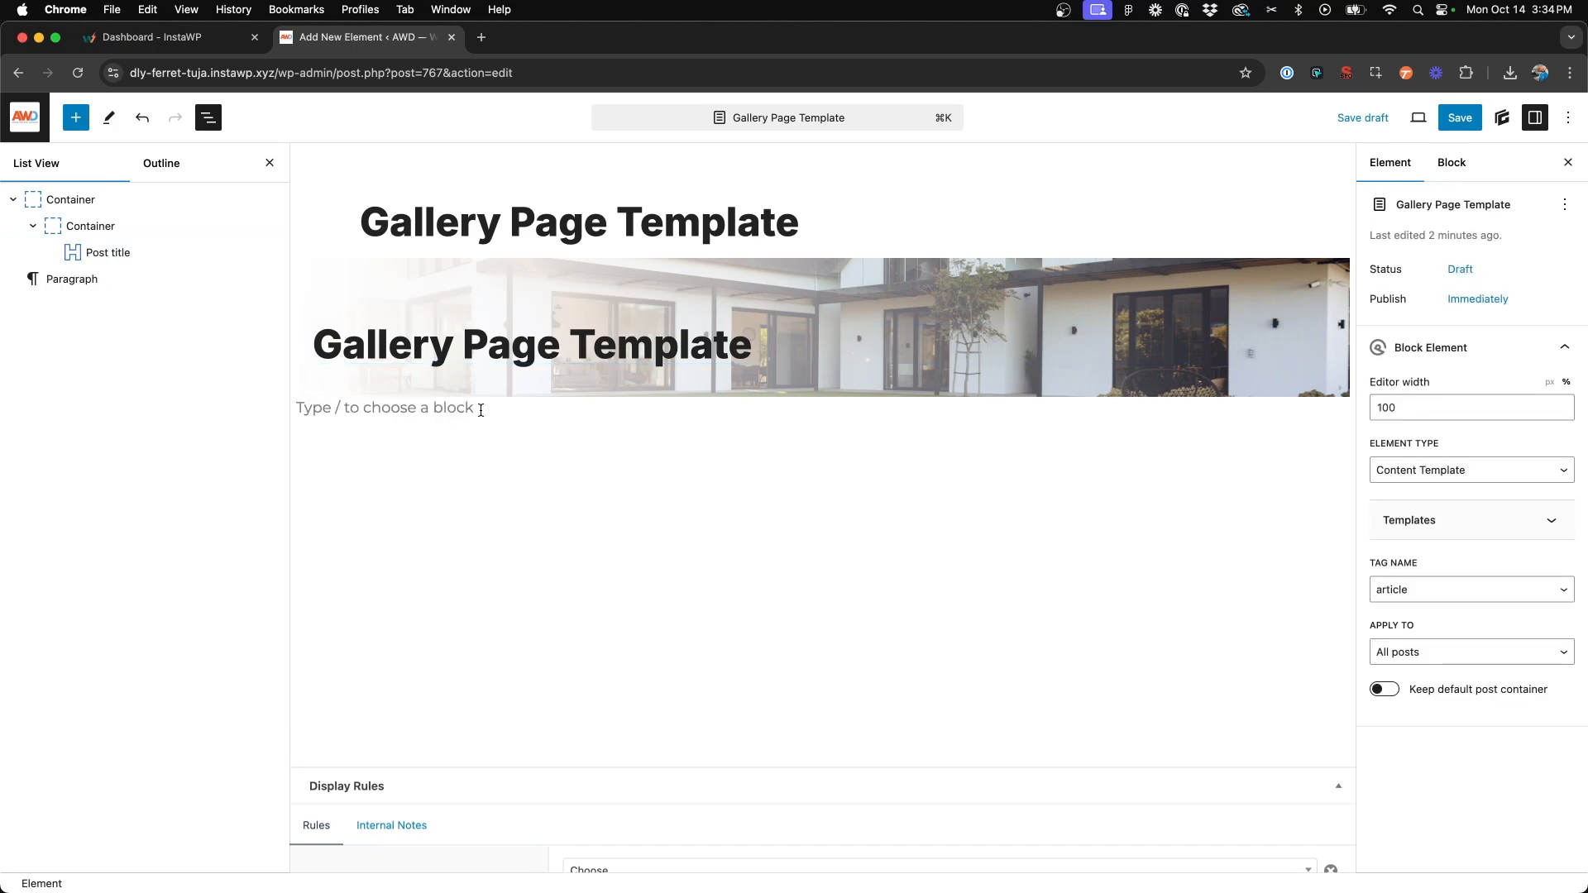
- Below the hero, insert a Container block via /container and add an inner container
{"action": "left_click", "coordinate": [388, 407]}
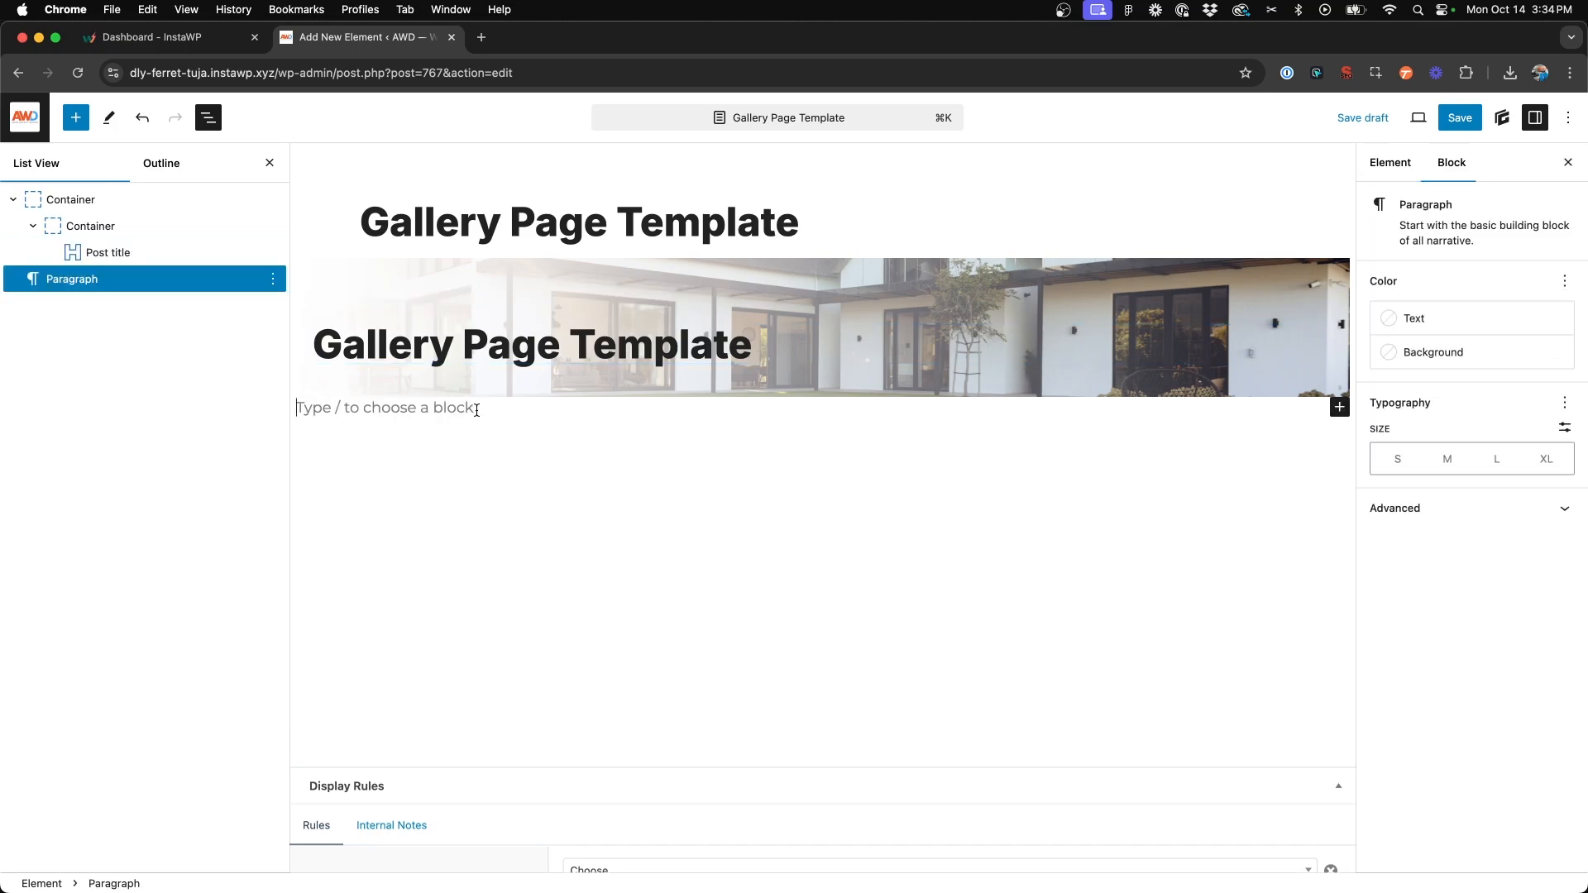
{"action": "type", "text": "/cont"}
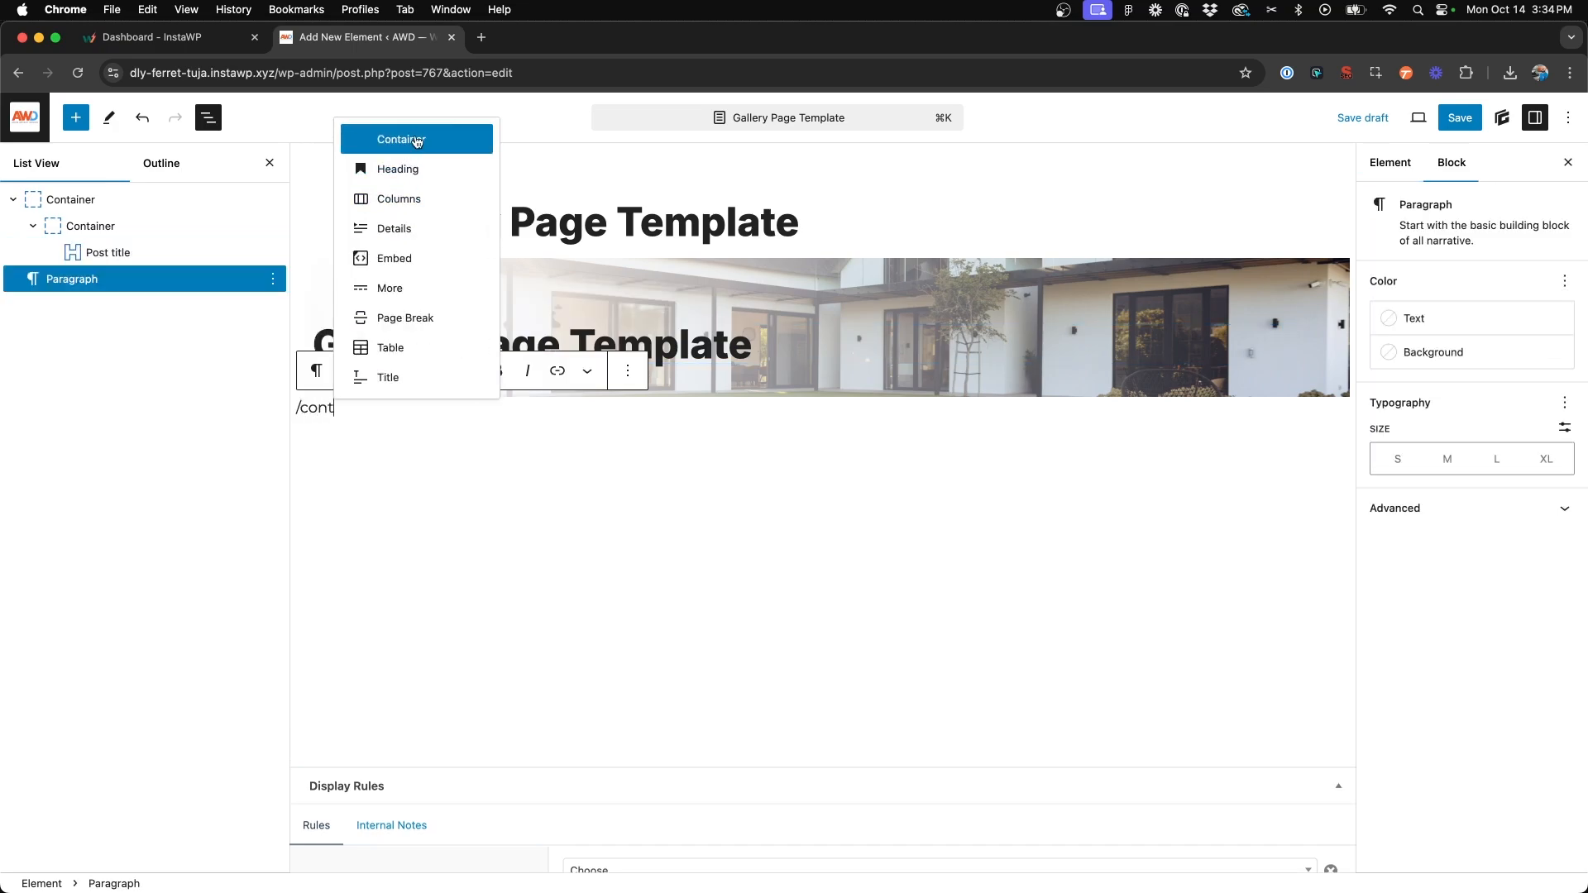
{"action": "left_click", "coordinate": [401, 139]}
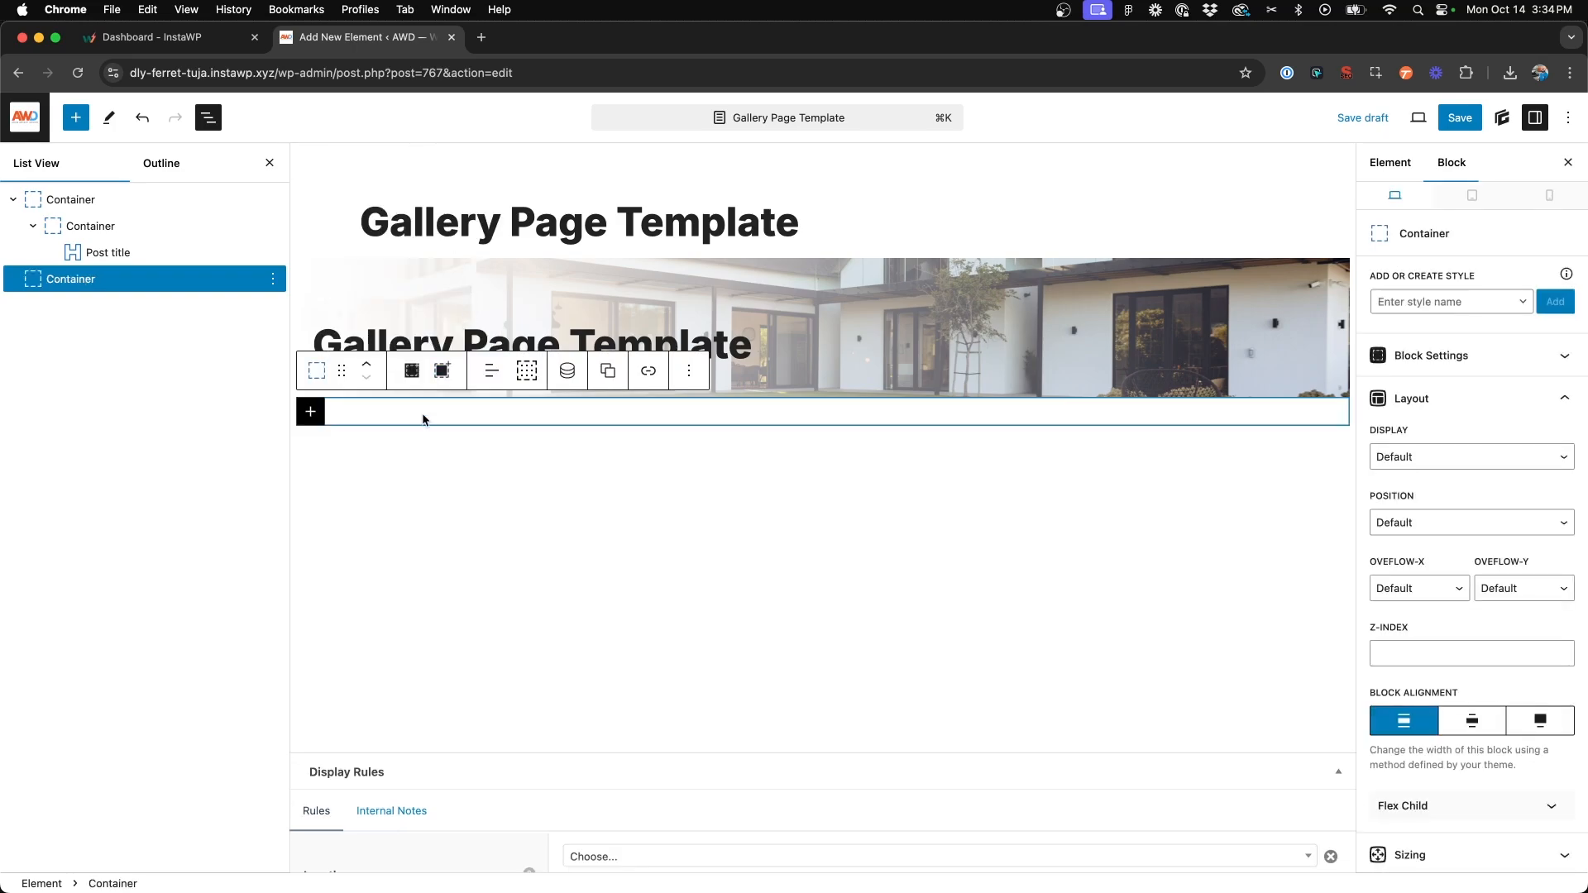
{"action": "mouse_move", "coordinate": [411, 369]}
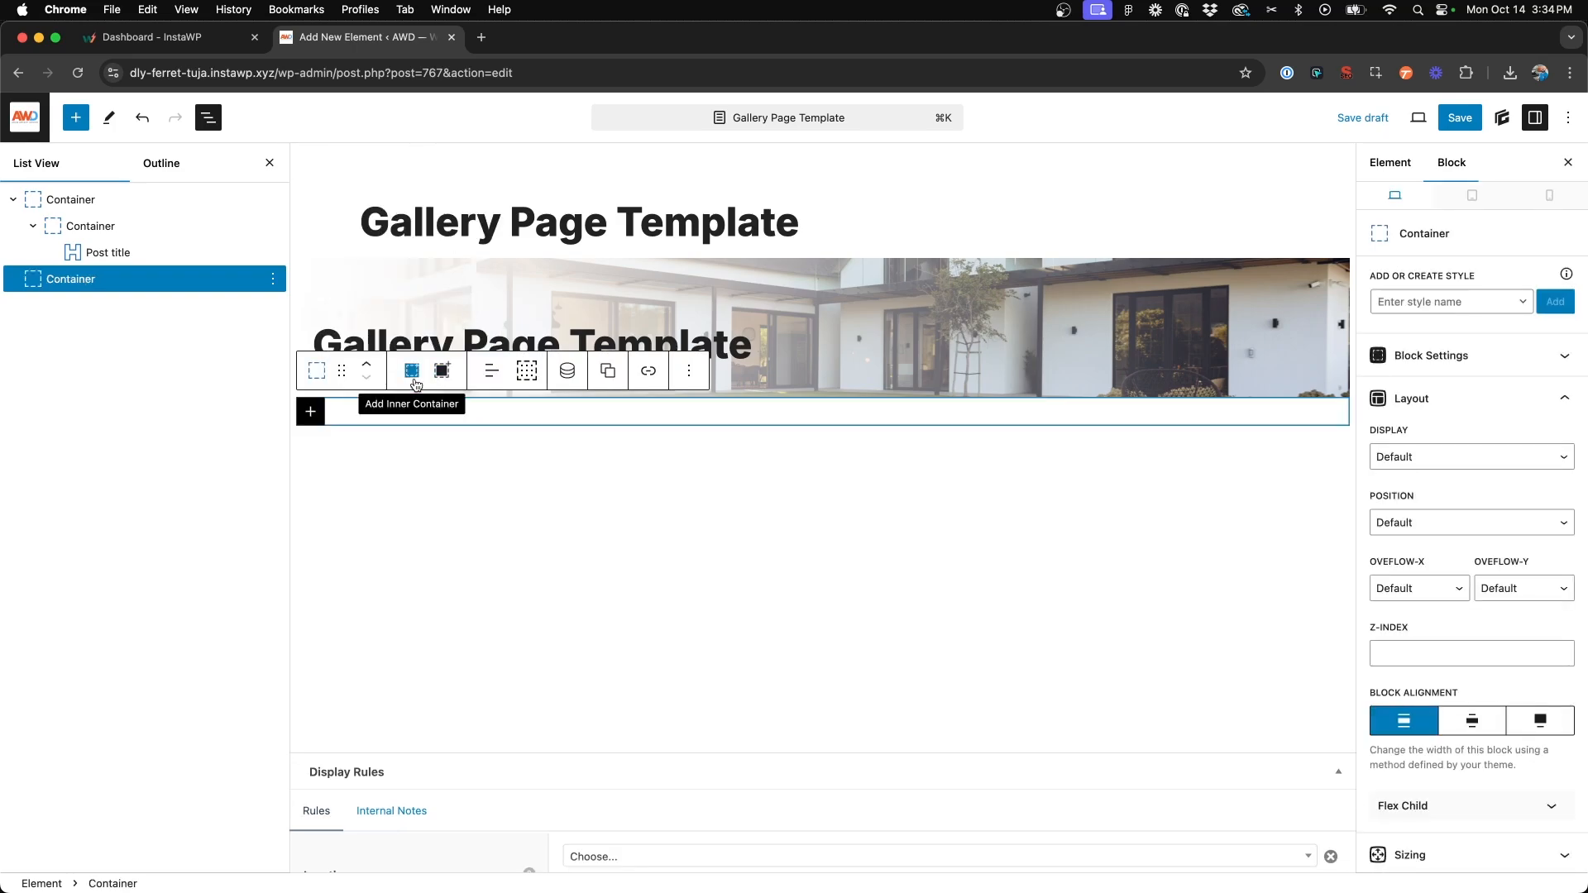
{"action": "left_click", "coordinate": [410, 369]}
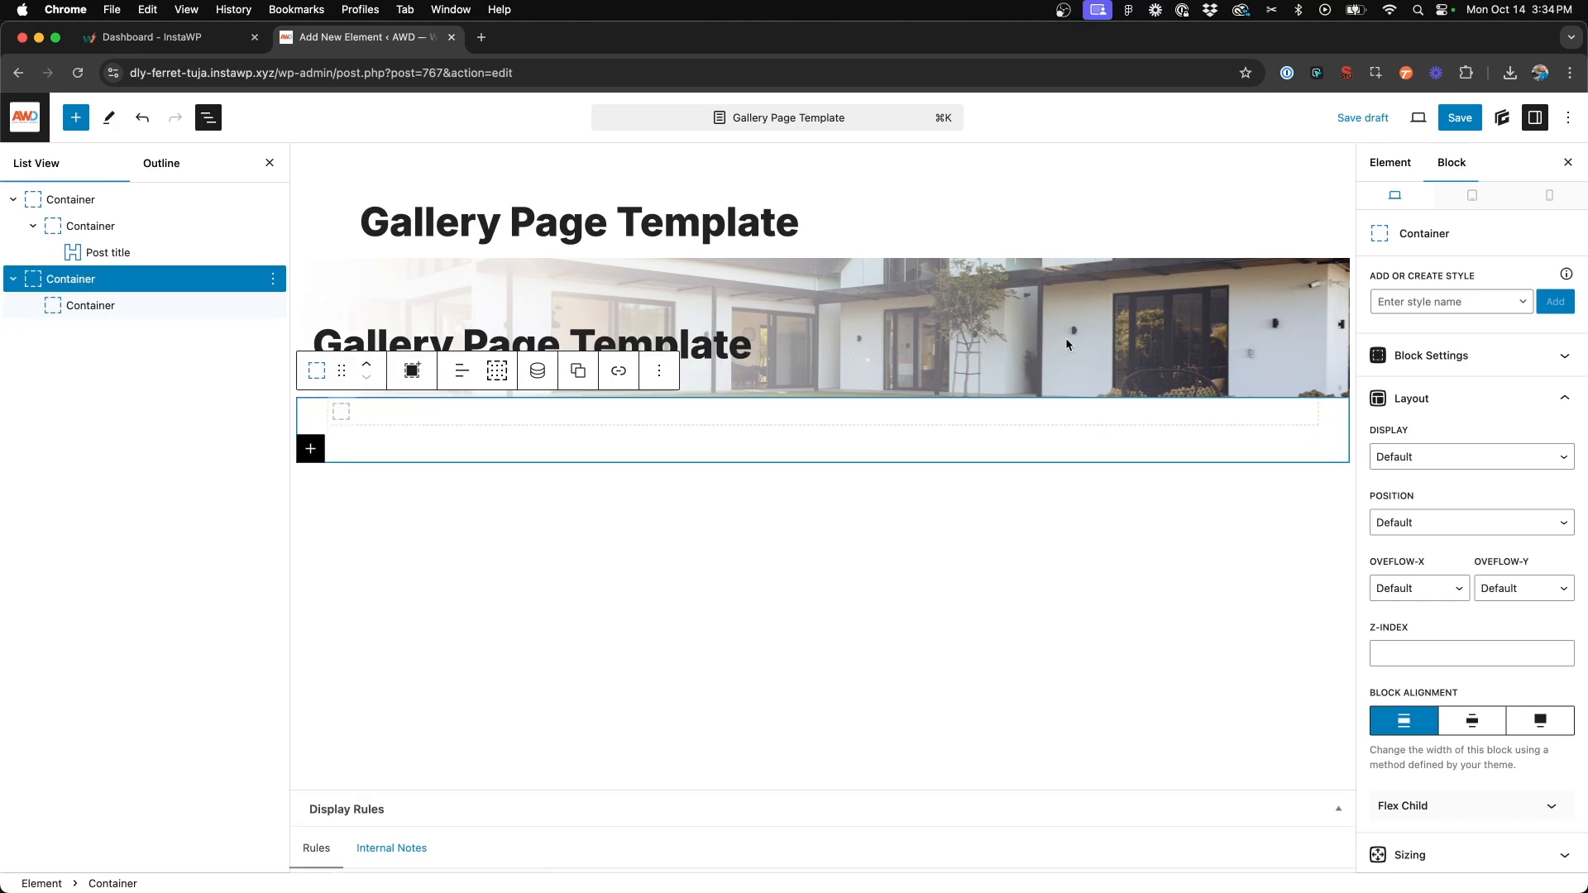
- Apply the container-small style and set the inner container's max width to 800
{"action": "left_click", "coordinate": [1450, 301]}
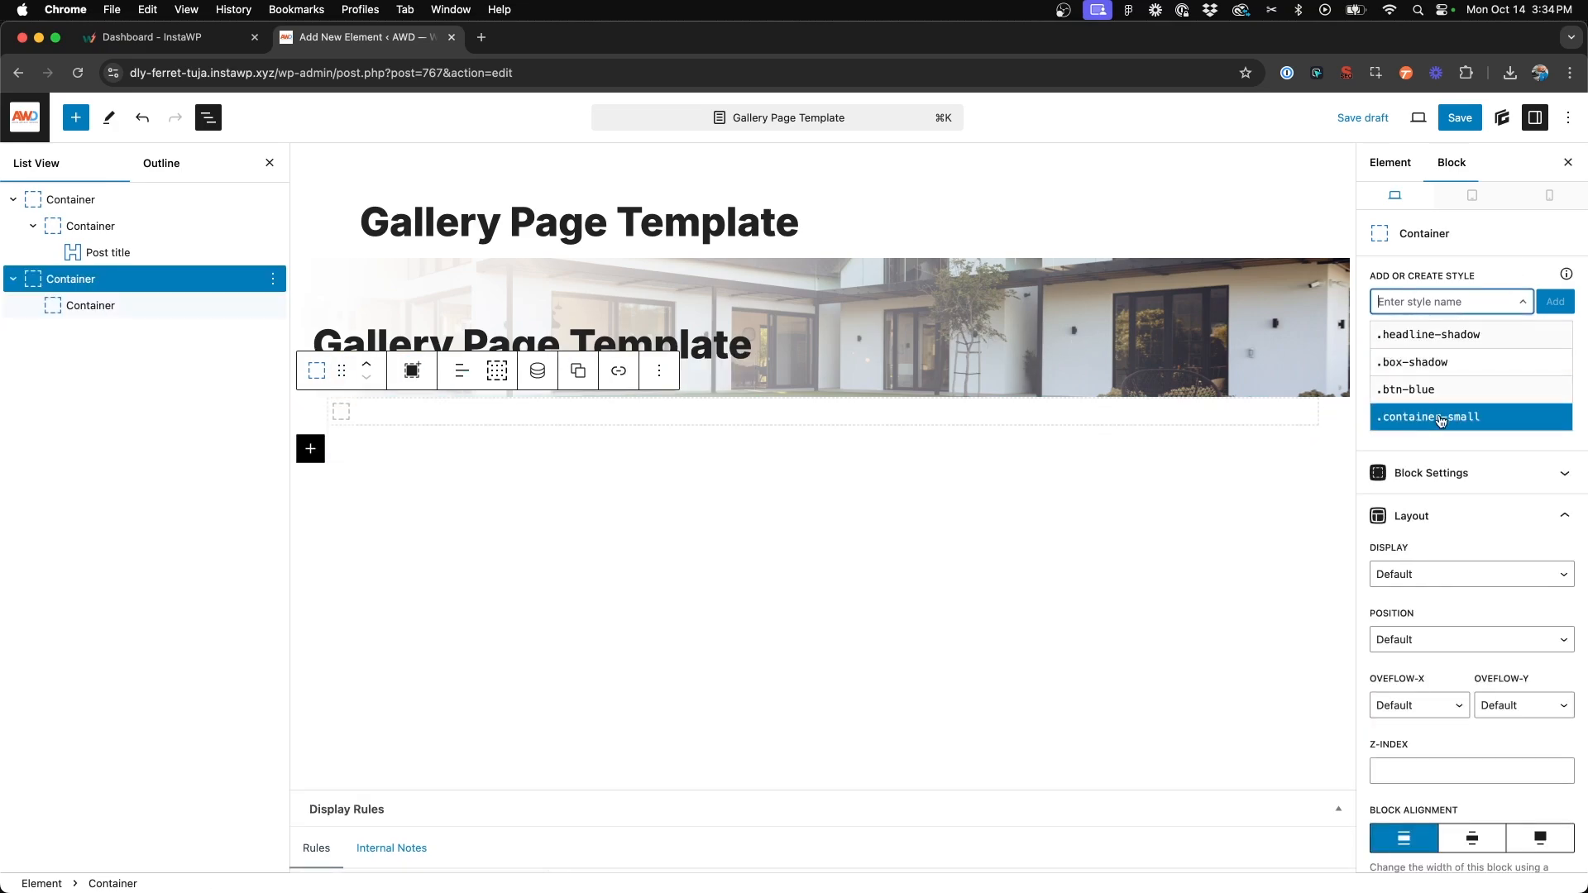
{"action": "left_click", "coordinate": [1429, 416]}
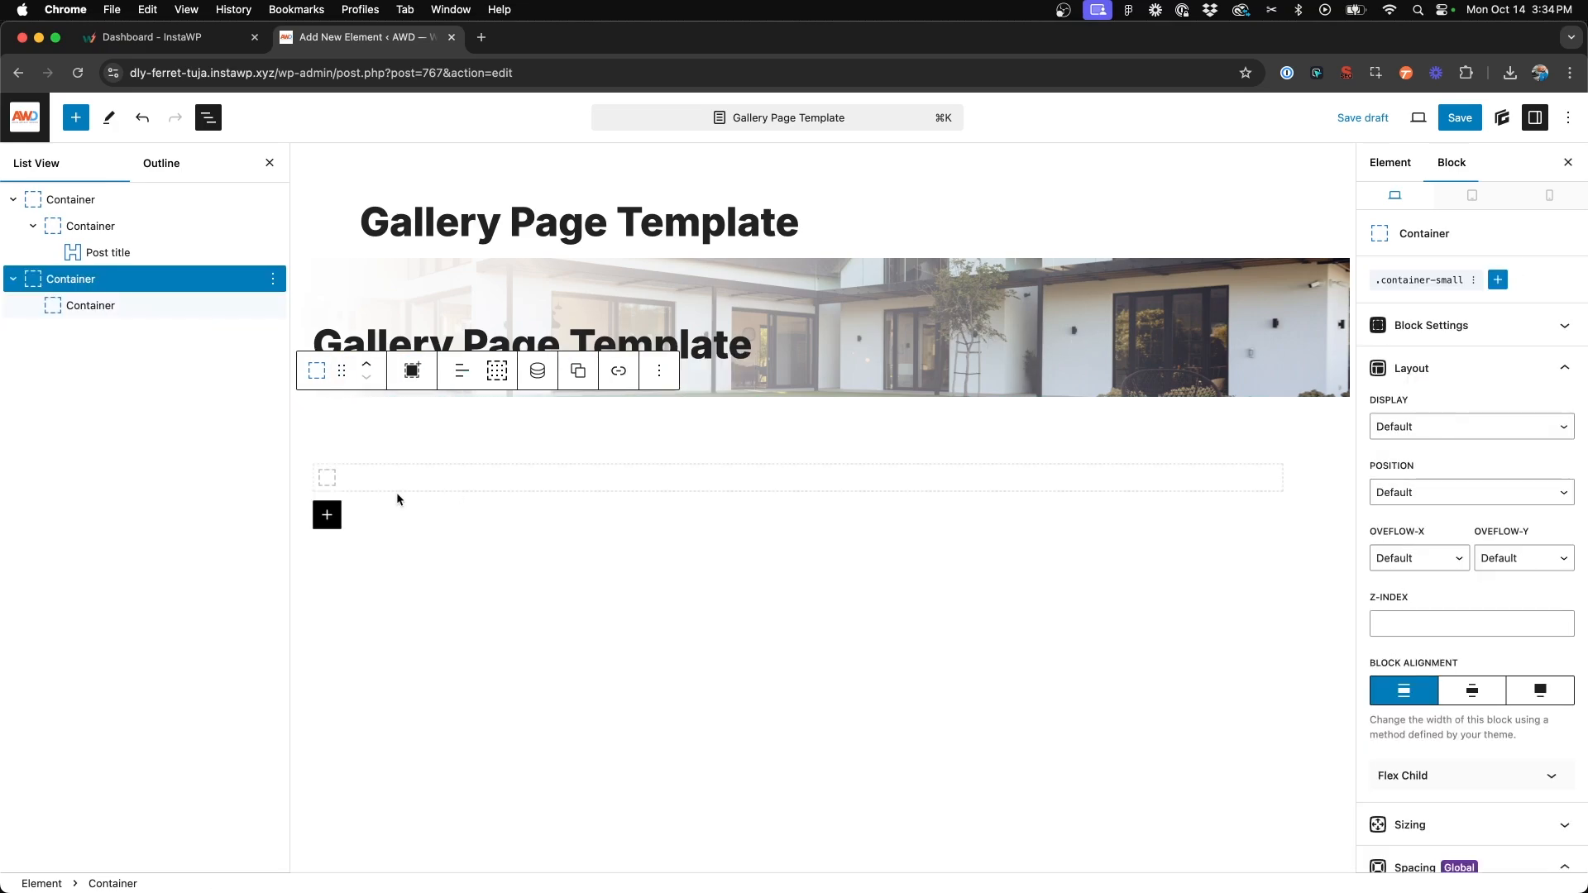
{"action": "mouse_move", "coordinate": [378, 476]}
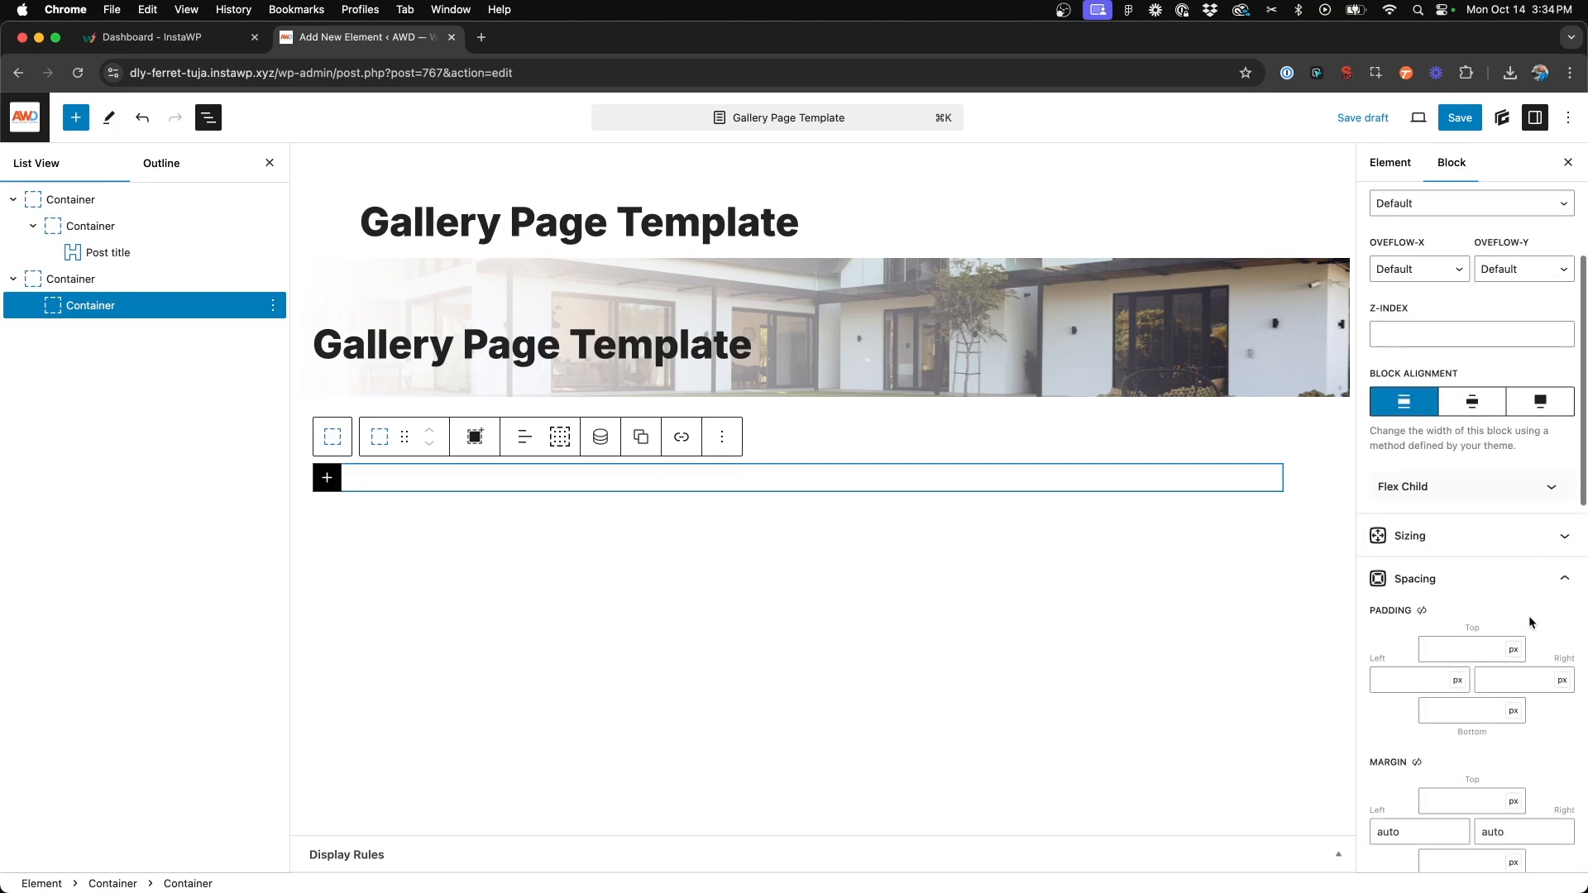
{"action": "left_click", "coordinate": [1408, 536]}
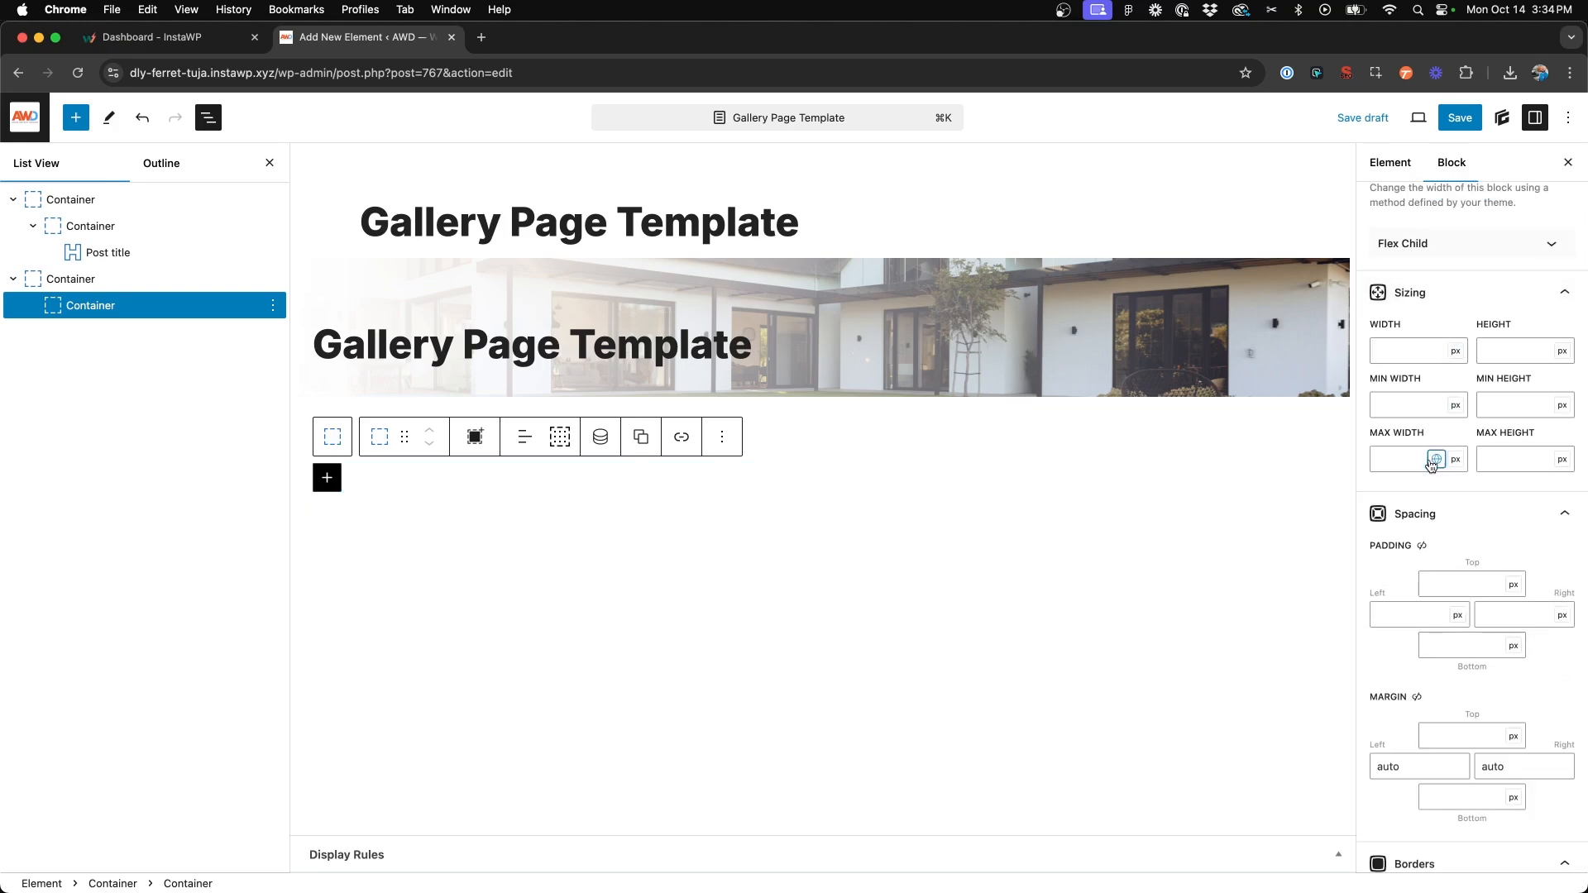
{"action": "left_click", "coordinate": [1407, 459]}
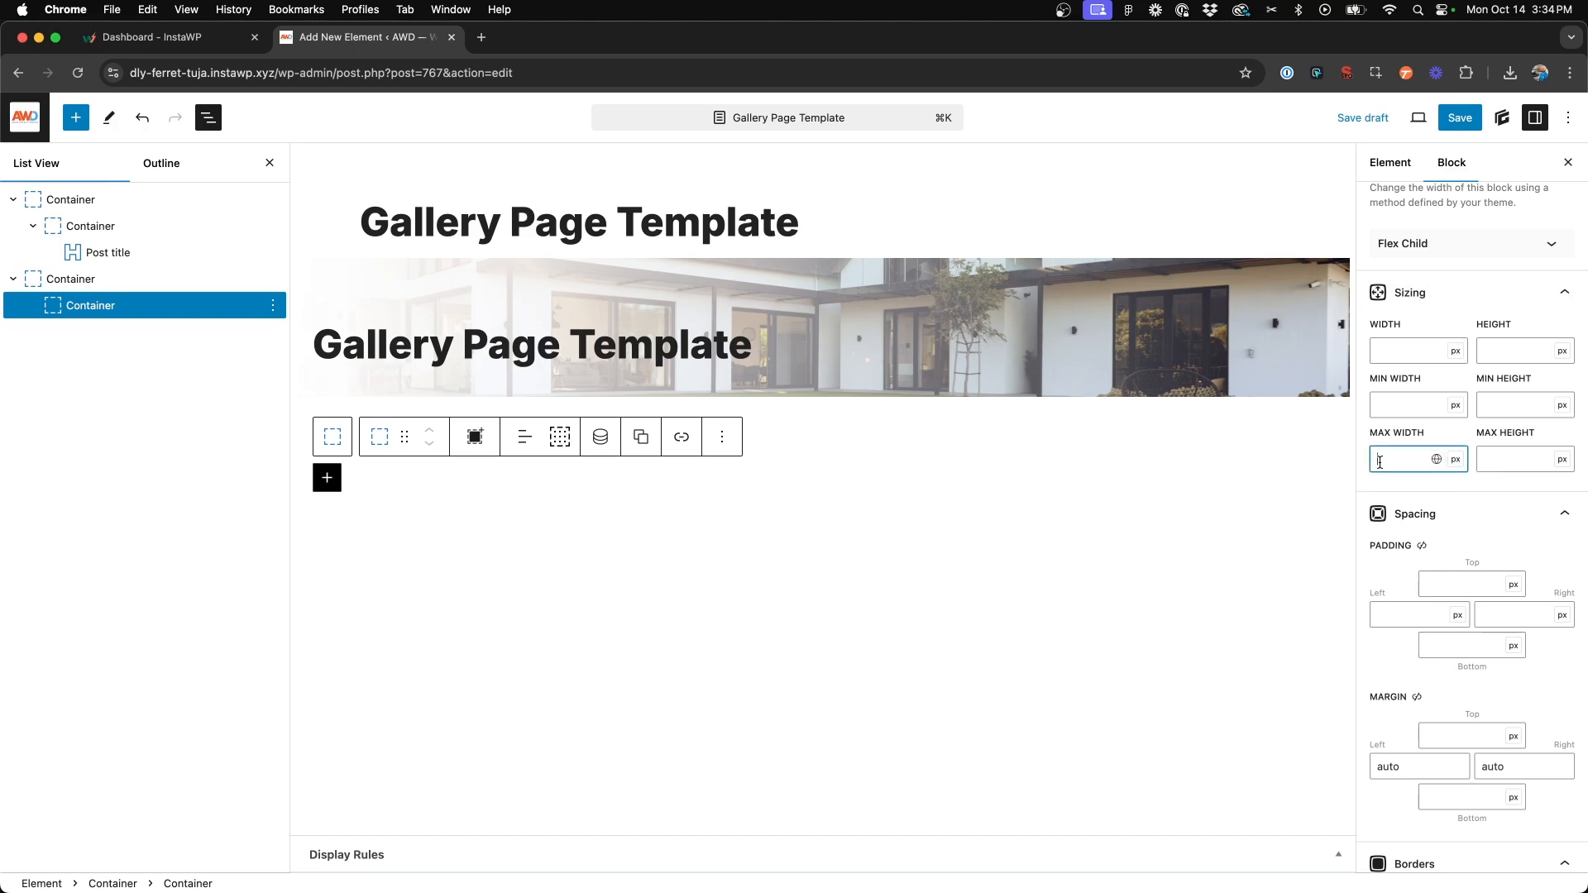
{"action": "type", "text": "800"}
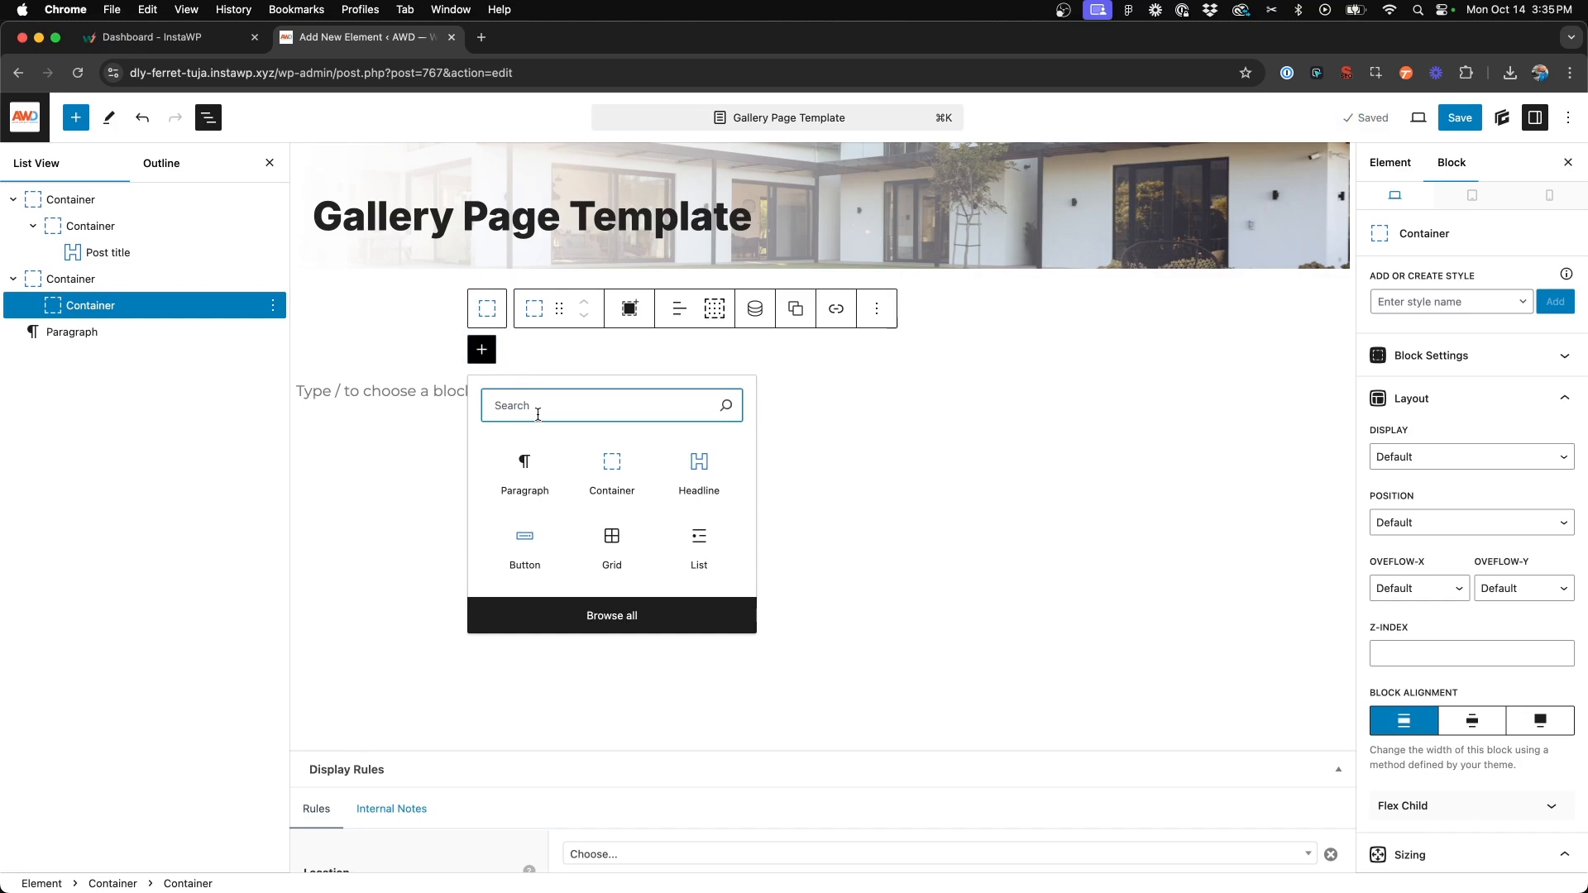
- Insert a Dynamic Content block set to Post content and remove the empty paragraph
{"action": "type", "text": "gener"}
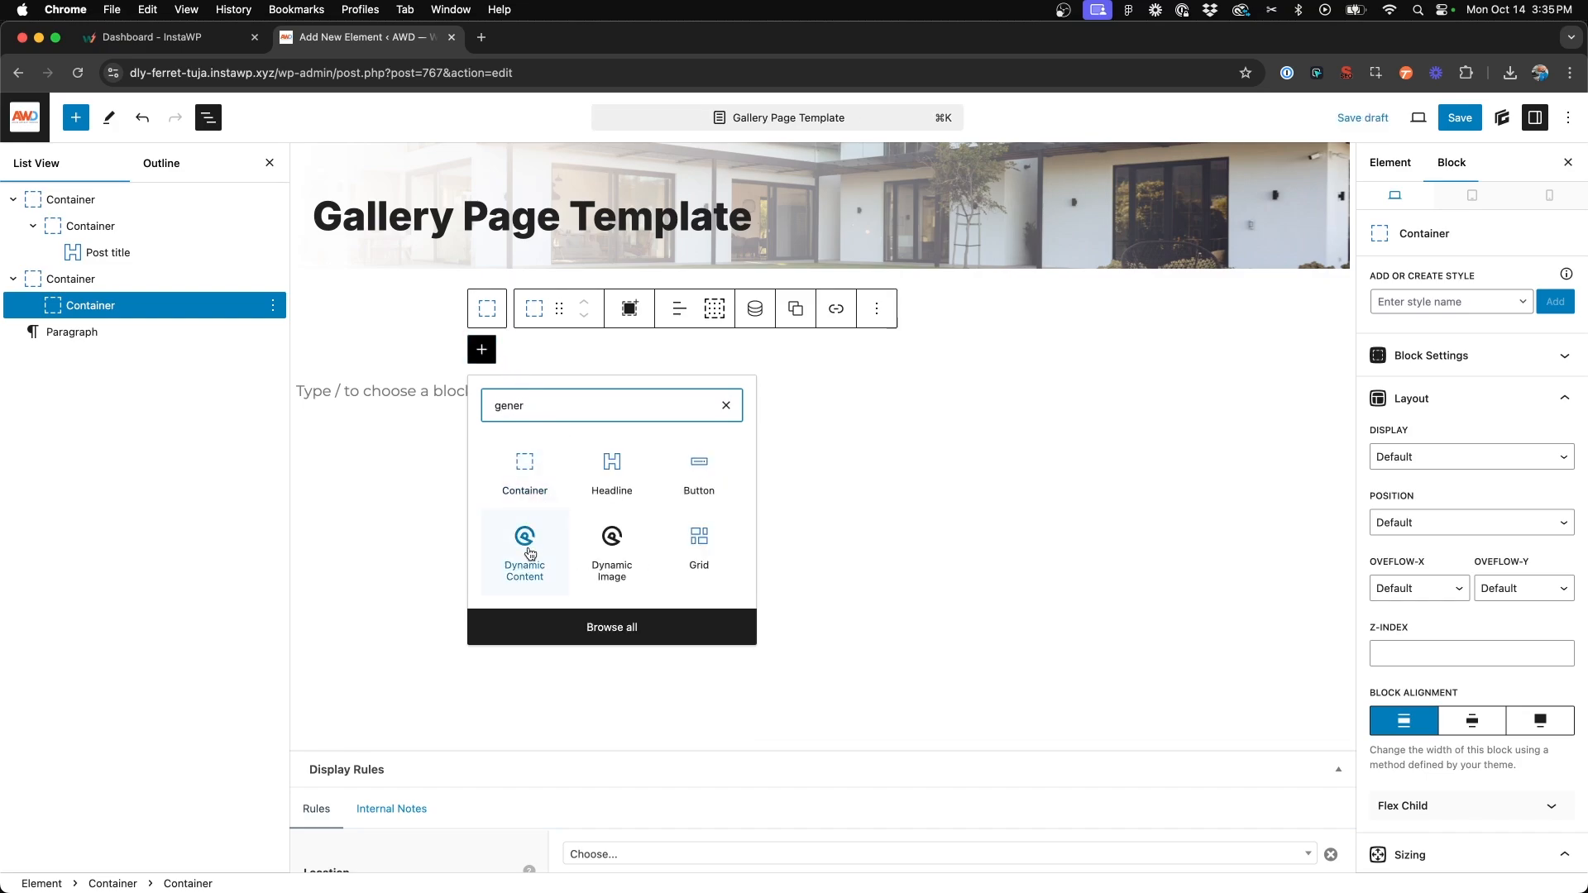
{"action": "left_click", "coordinate": [524, 547]}
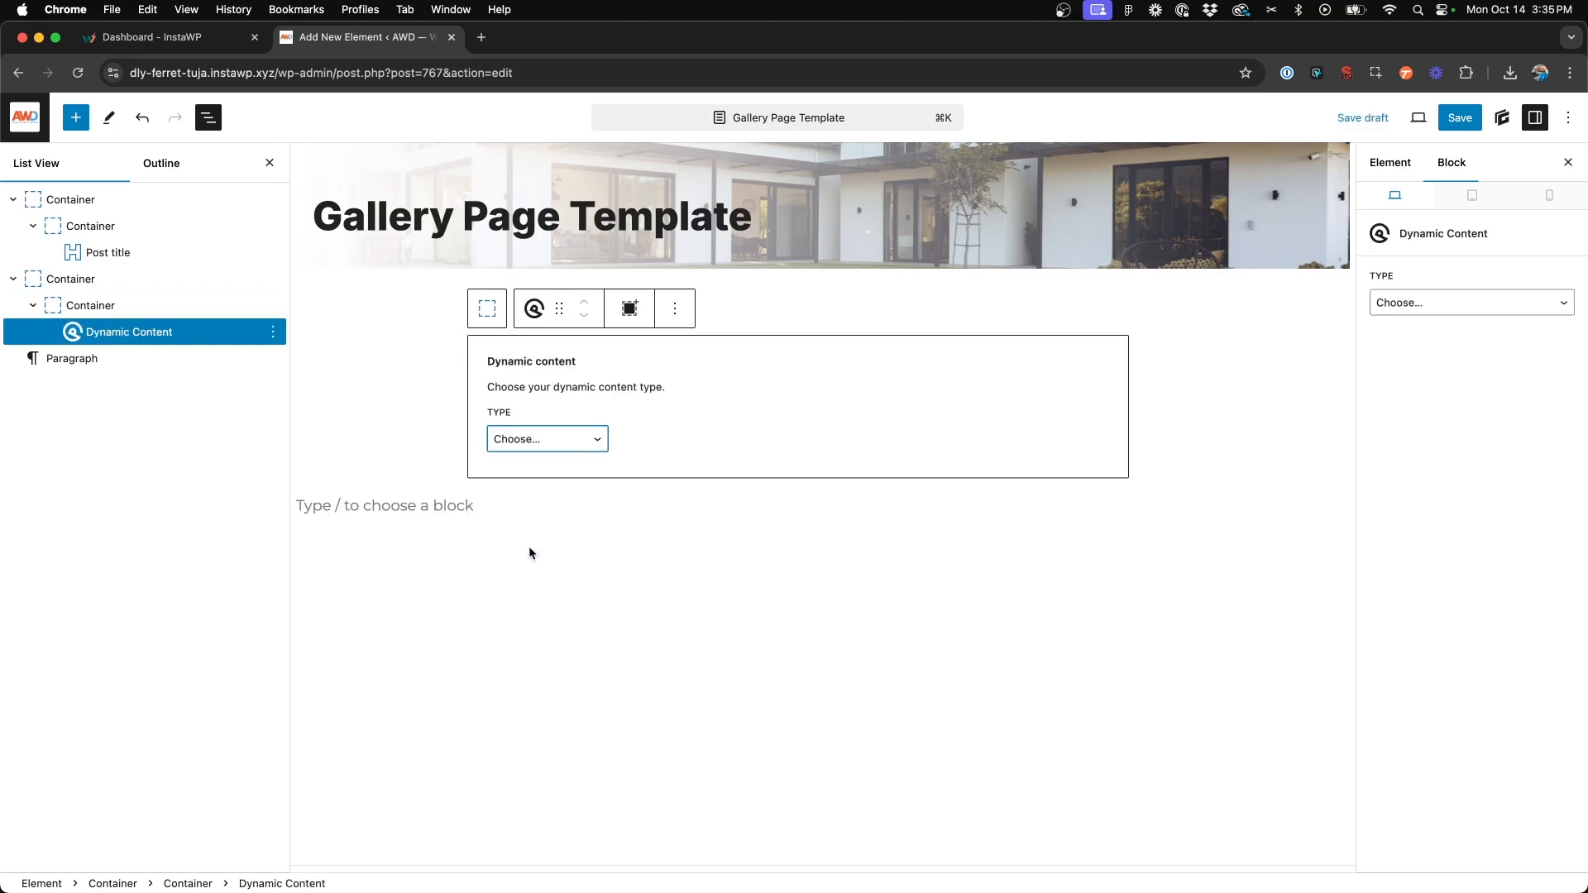
{"action": "left_click", "coordinate": [546, 439]}
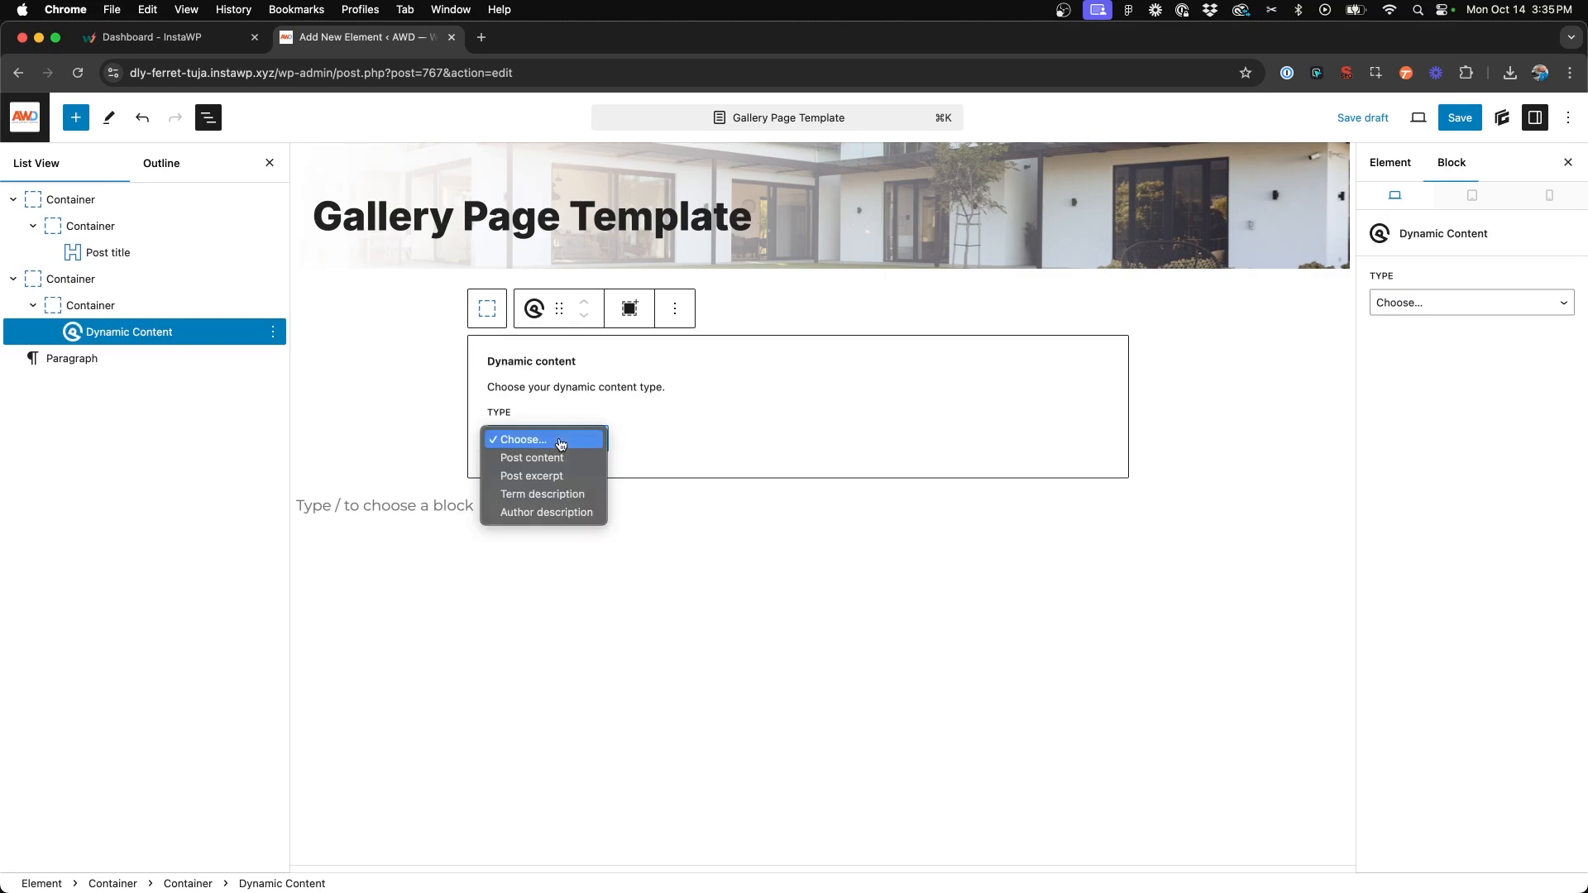
{"action": "mouse_move", "coordinate": [531, 456]}
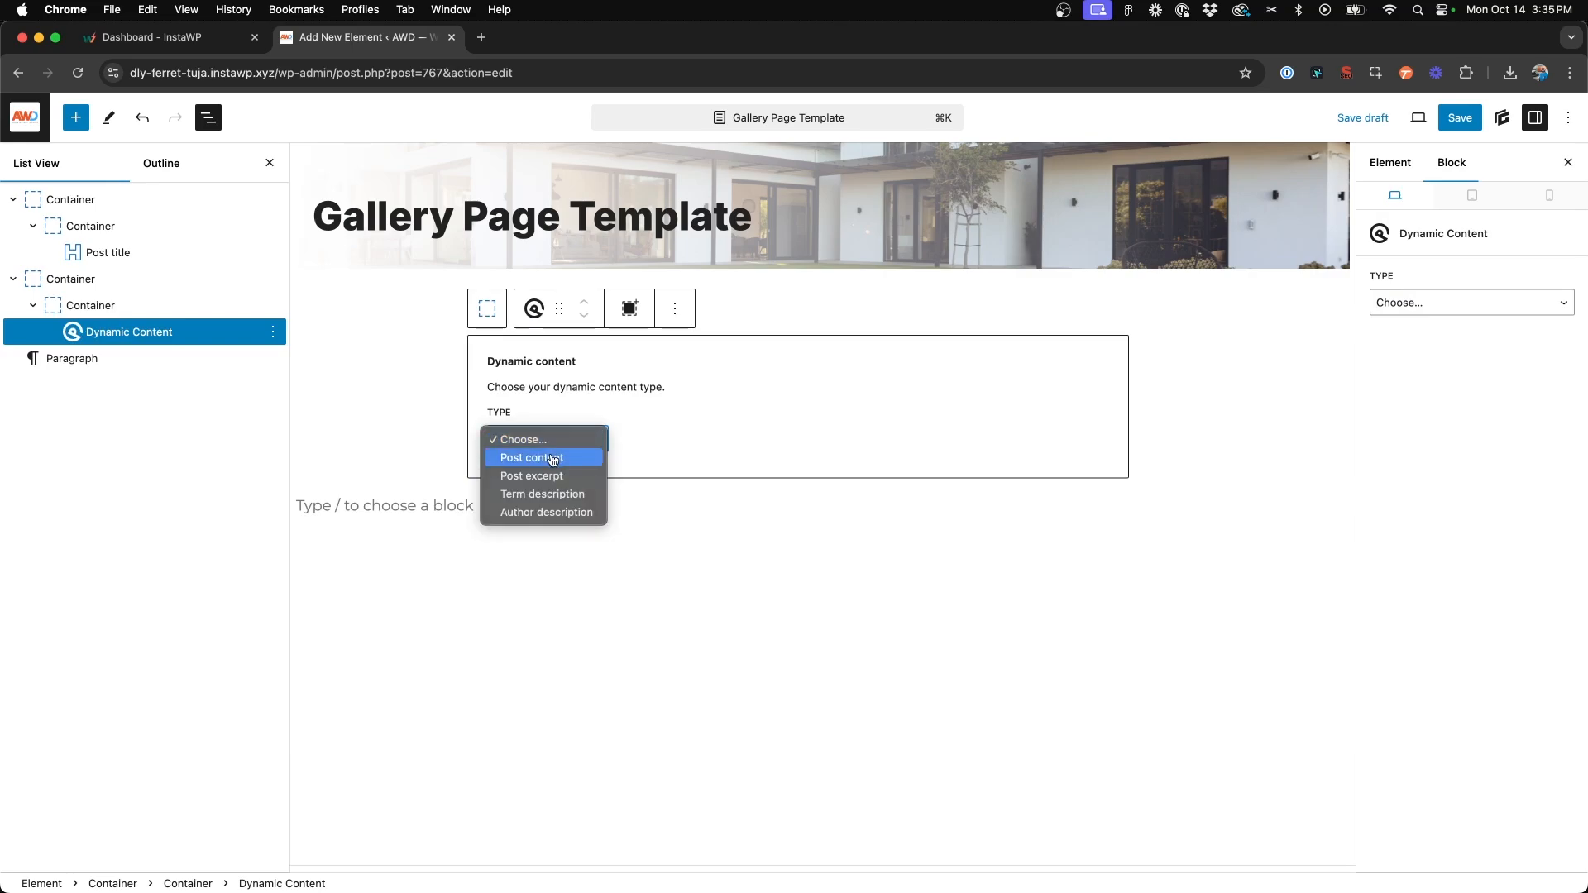
{"action": "left_click", "coordinate": [531, 456]}
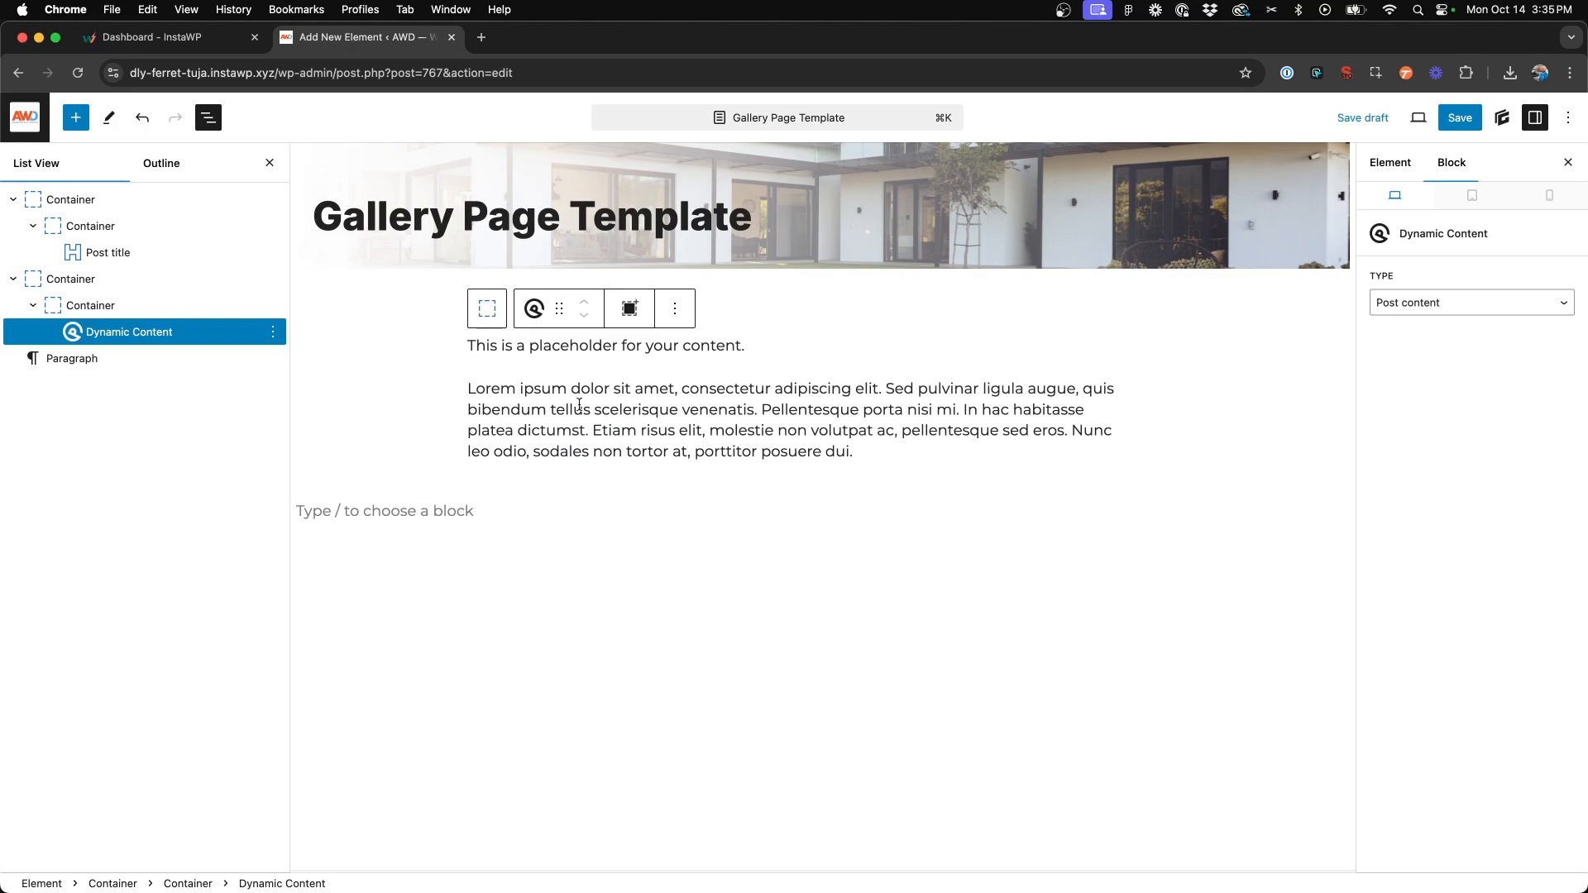
{"action": "mouse_move", "coordinate": [620, 339]}
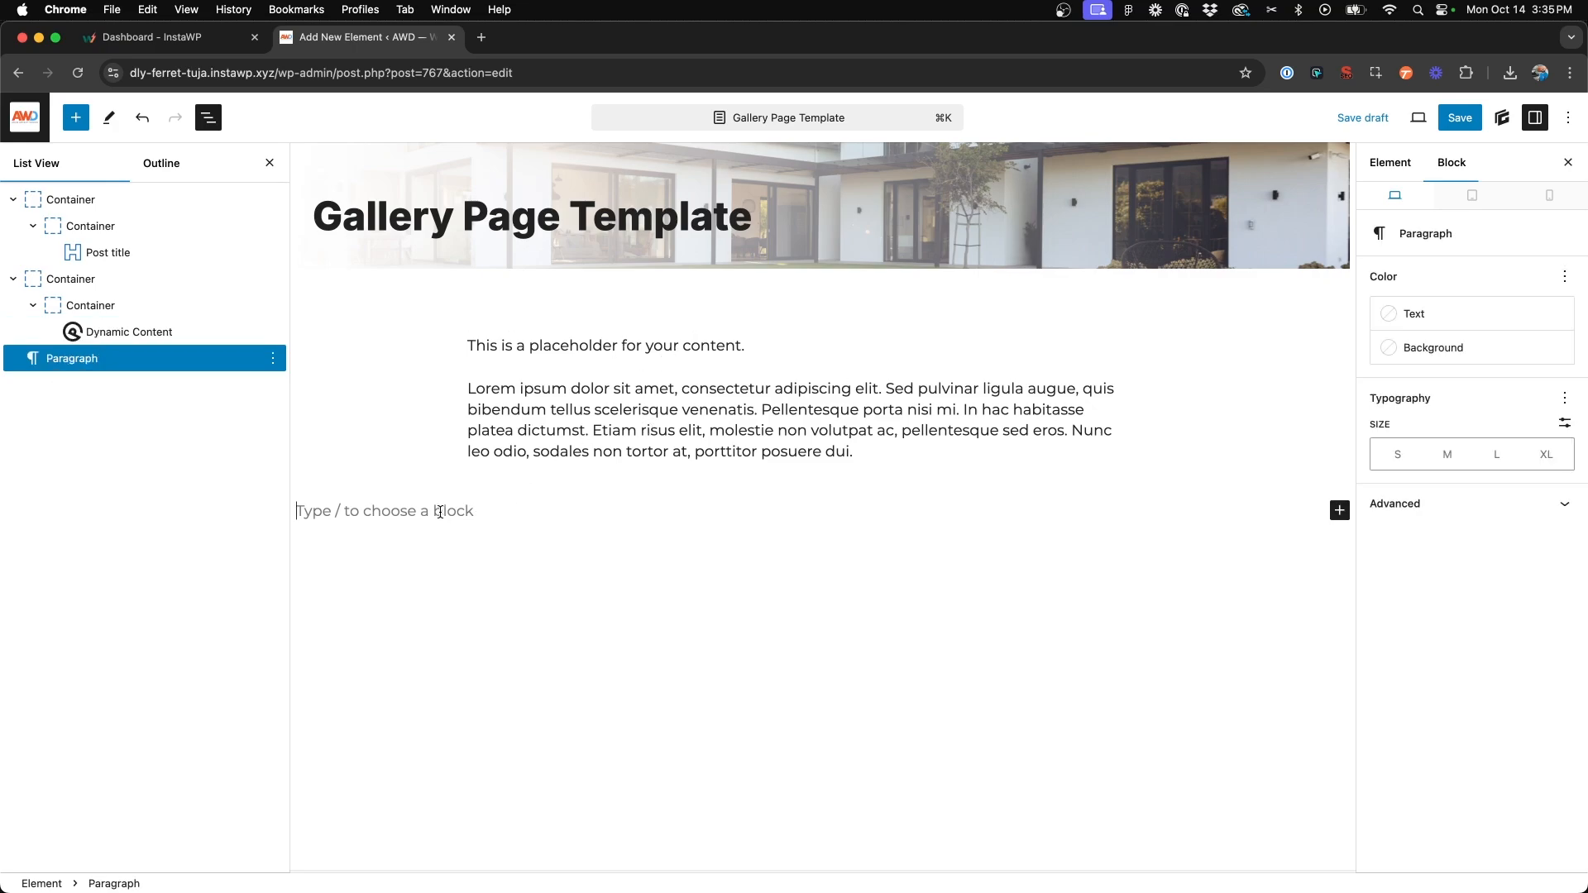
{"action": "left_click", "coordinate": [71, 279]}
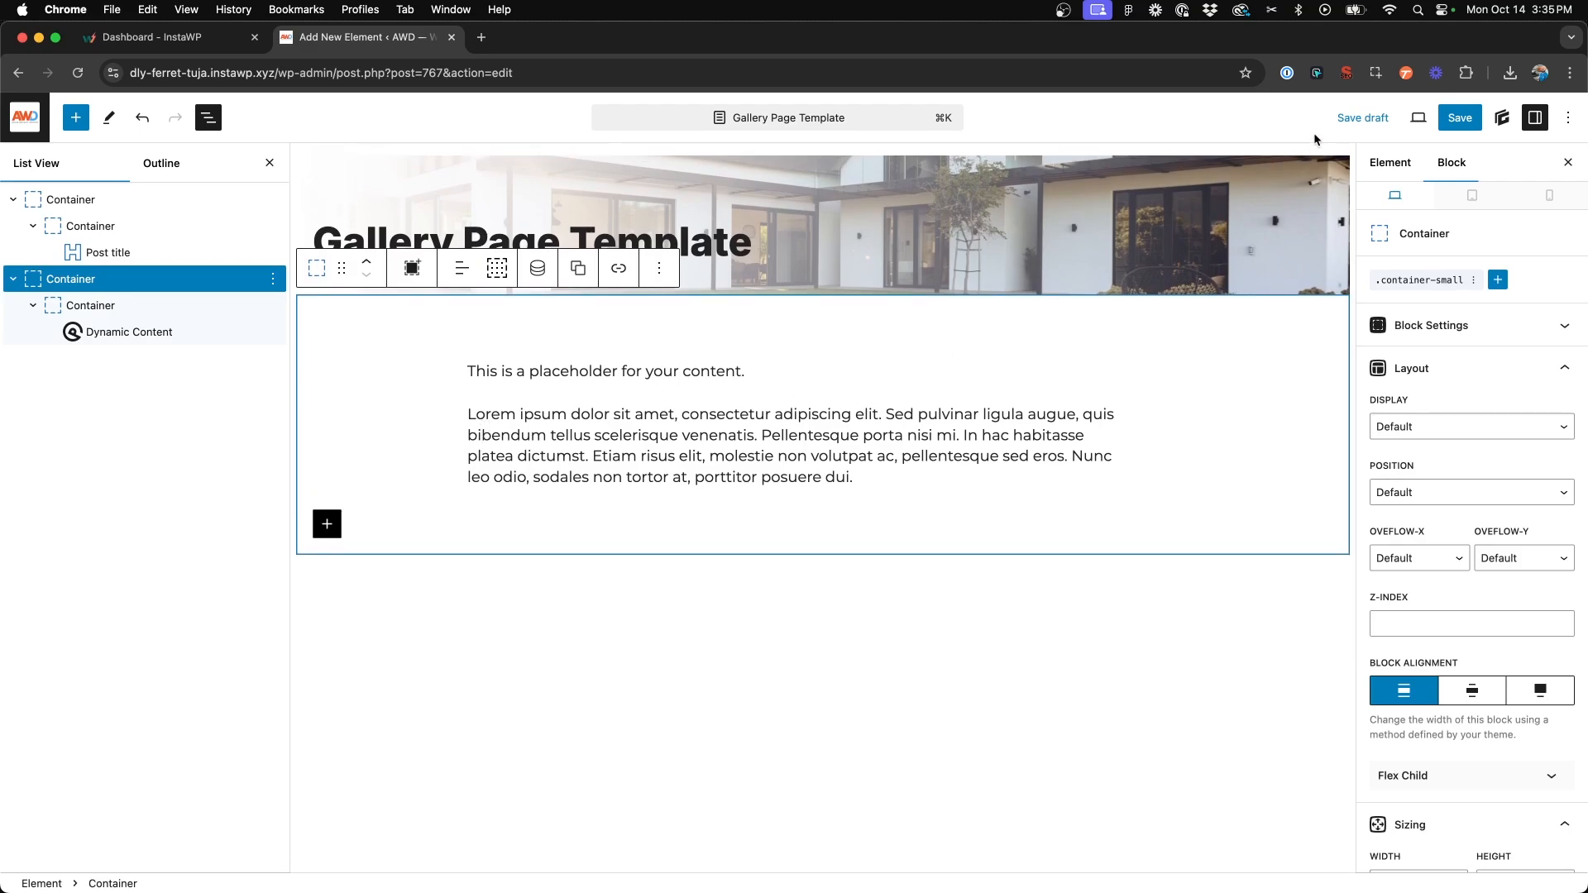
- Save the template as a draft with a display rule targeting all Galleries
{"action": "left_click", "coordinate": [1362, 118]}
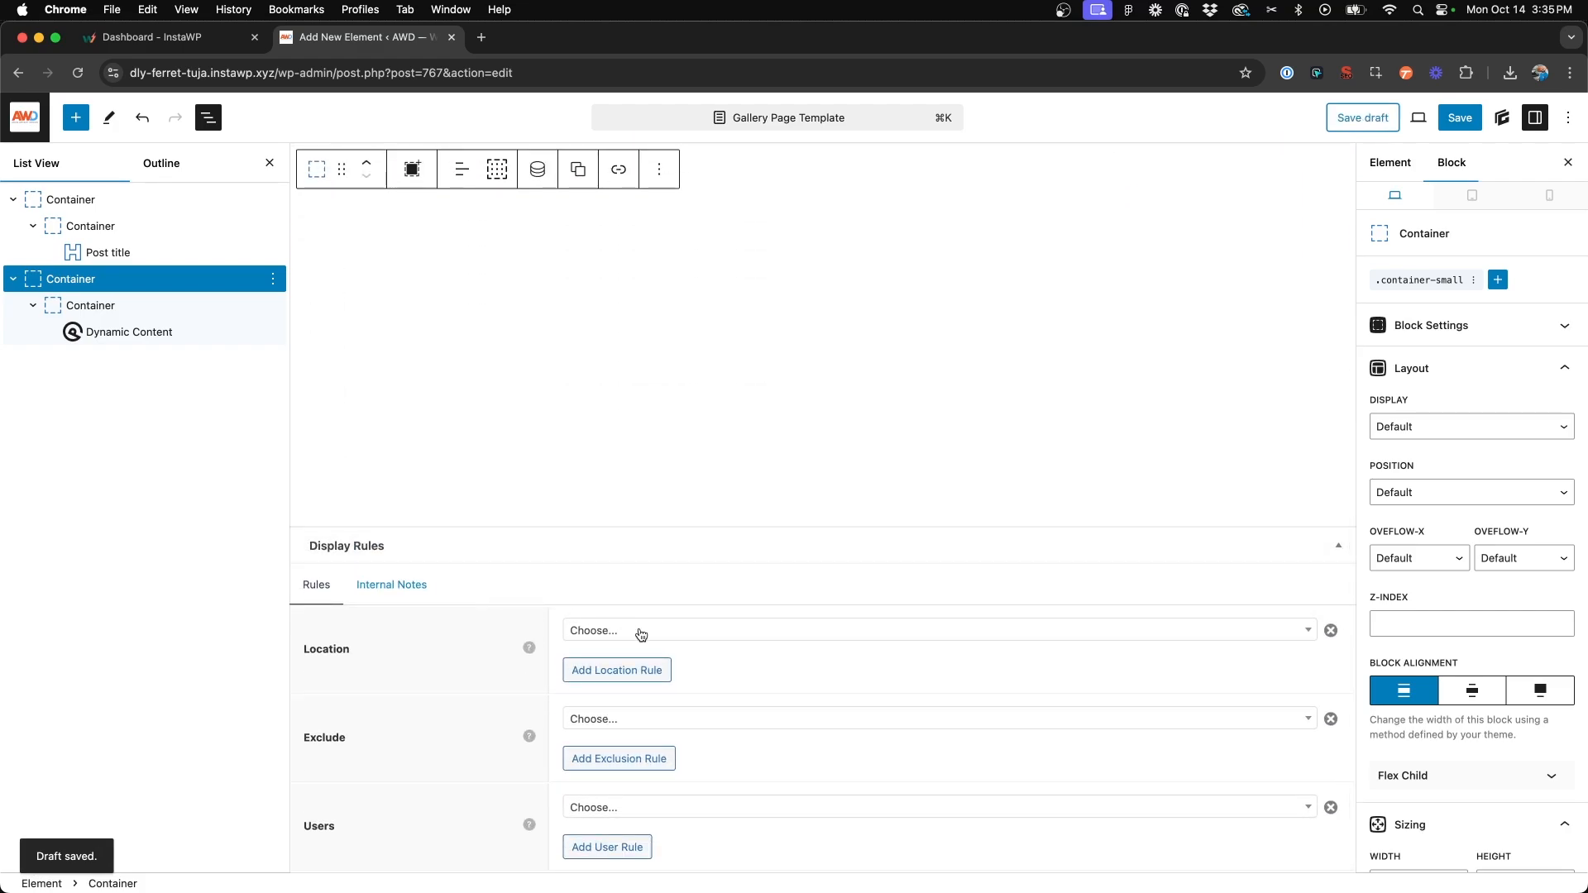
{"action": "left_click", "coordinate": [932, 630]}
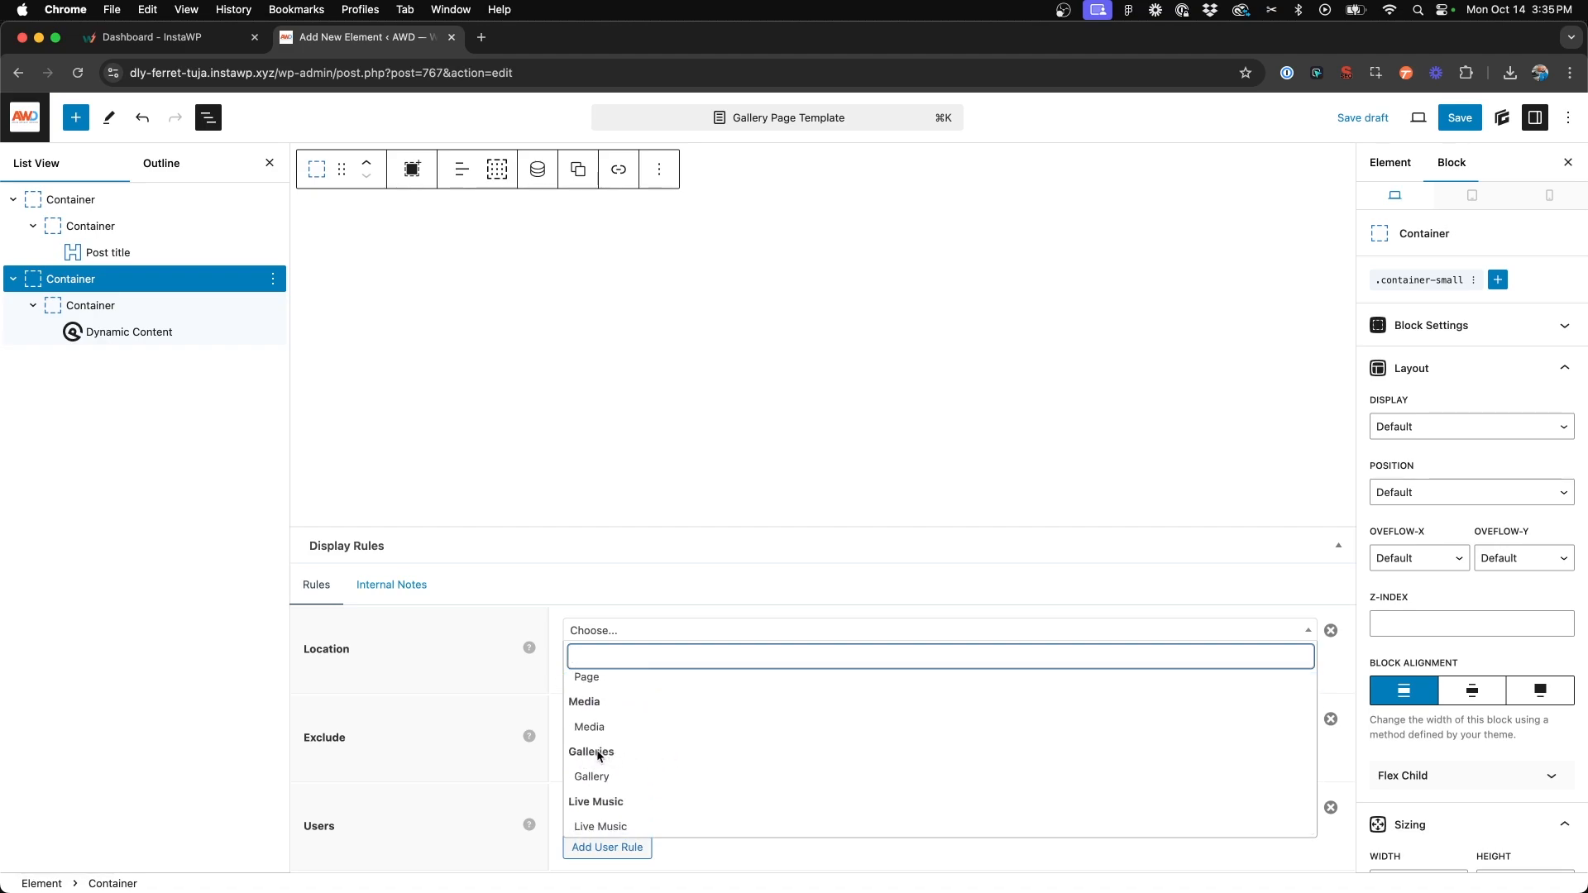
{"action": "left_click", "coordinate": [591, 776]}
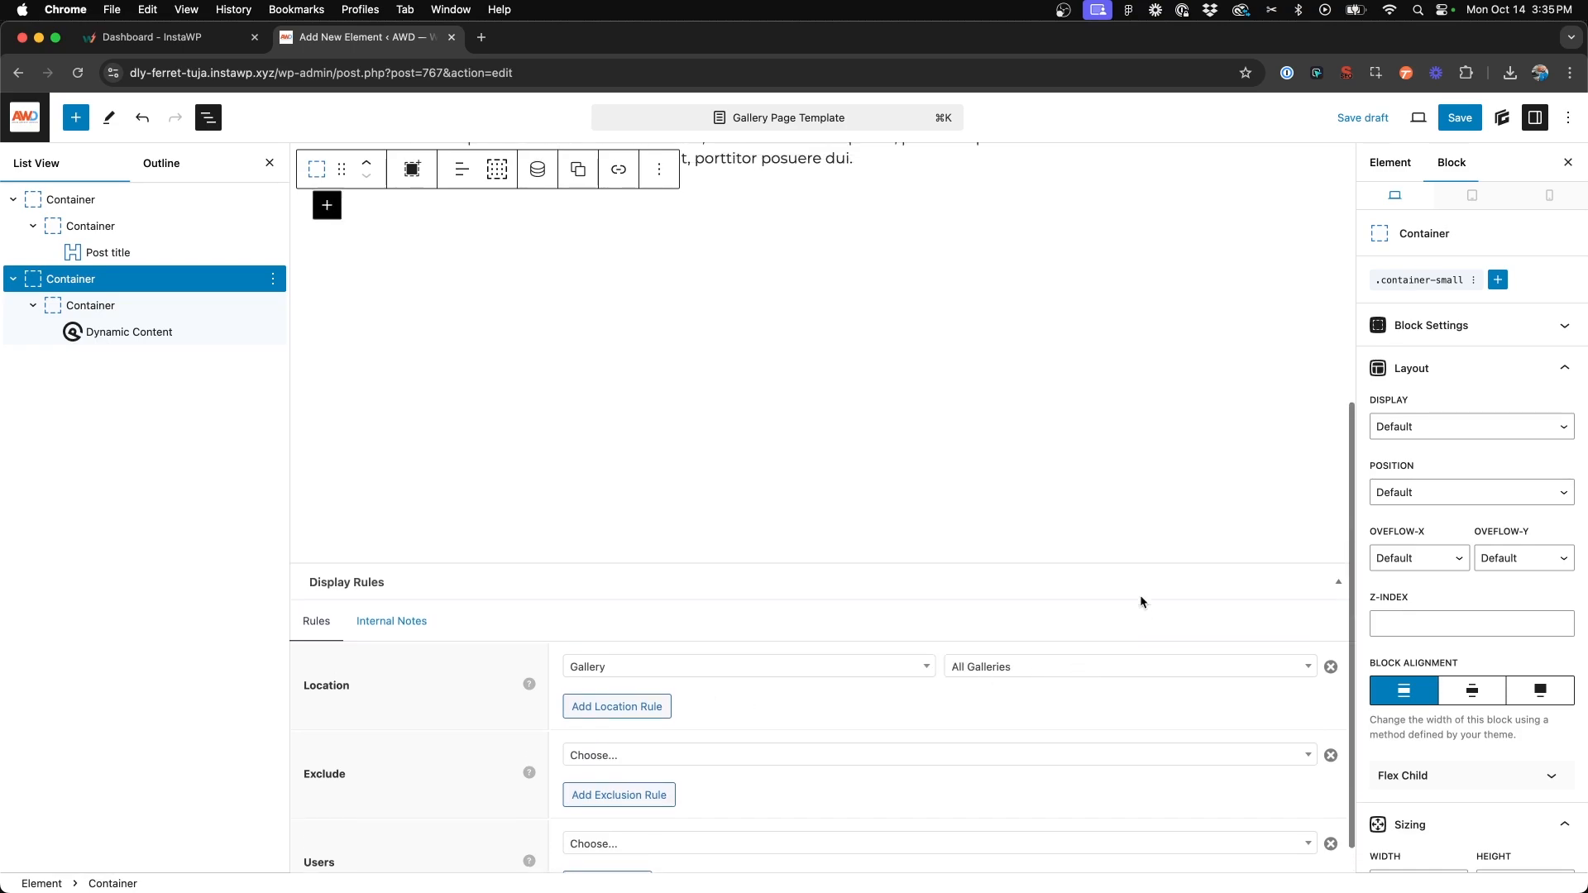
- Save the container-small global style change and publish the Gallery Page Template
{"action": "left_click", "coordinate": [1458, 117]}
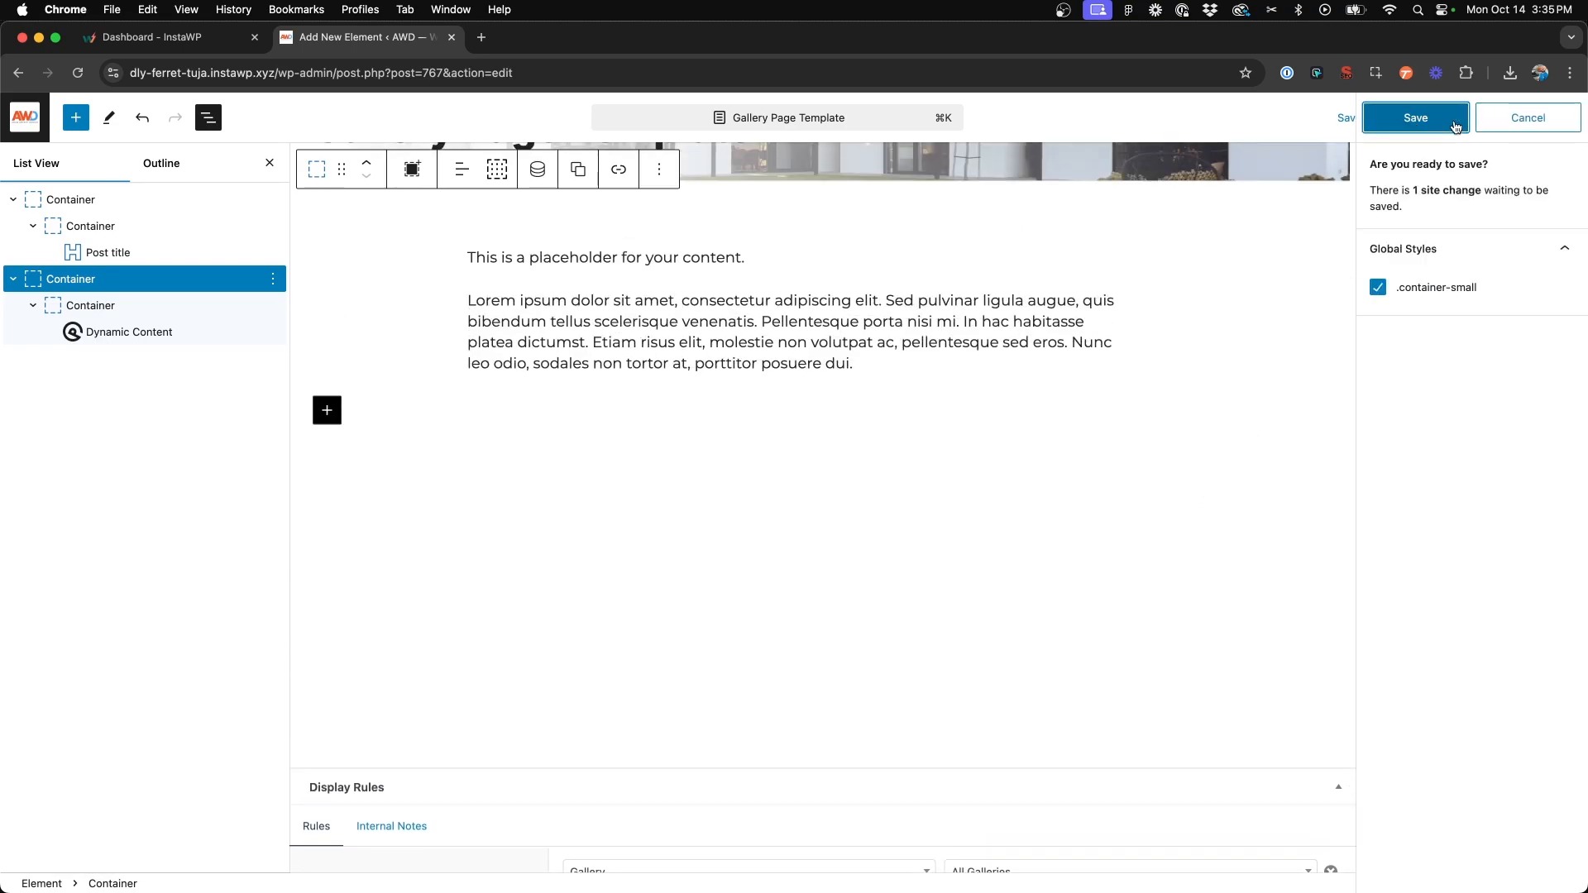
{"action": "left_click", "coordinate": [1415, 117]}
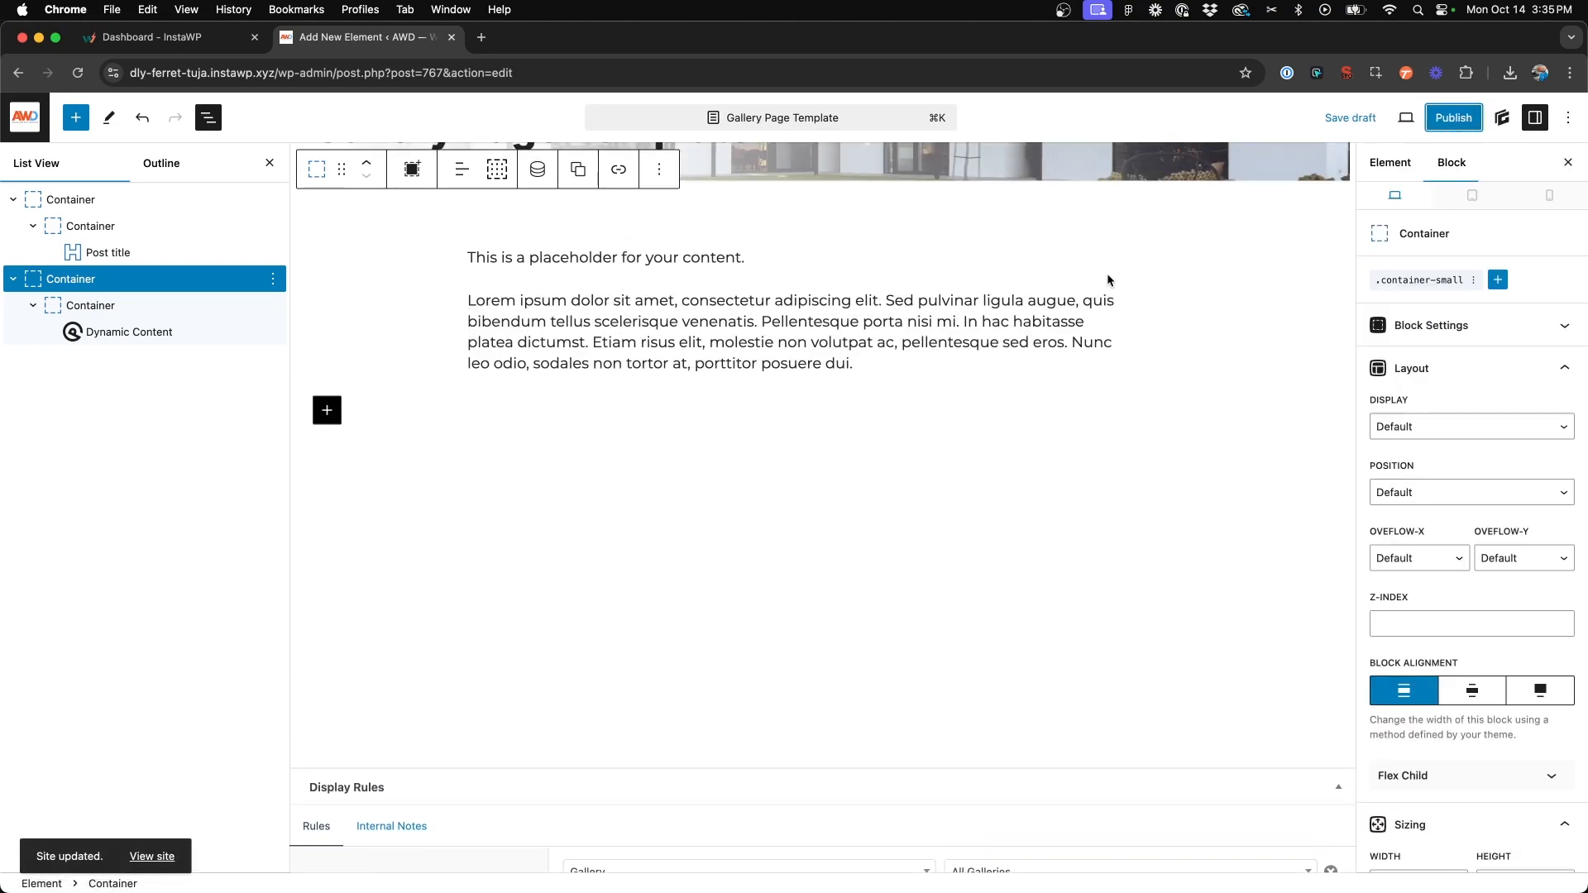
{"action": "left_click", "coordinate": [1452, 118]}
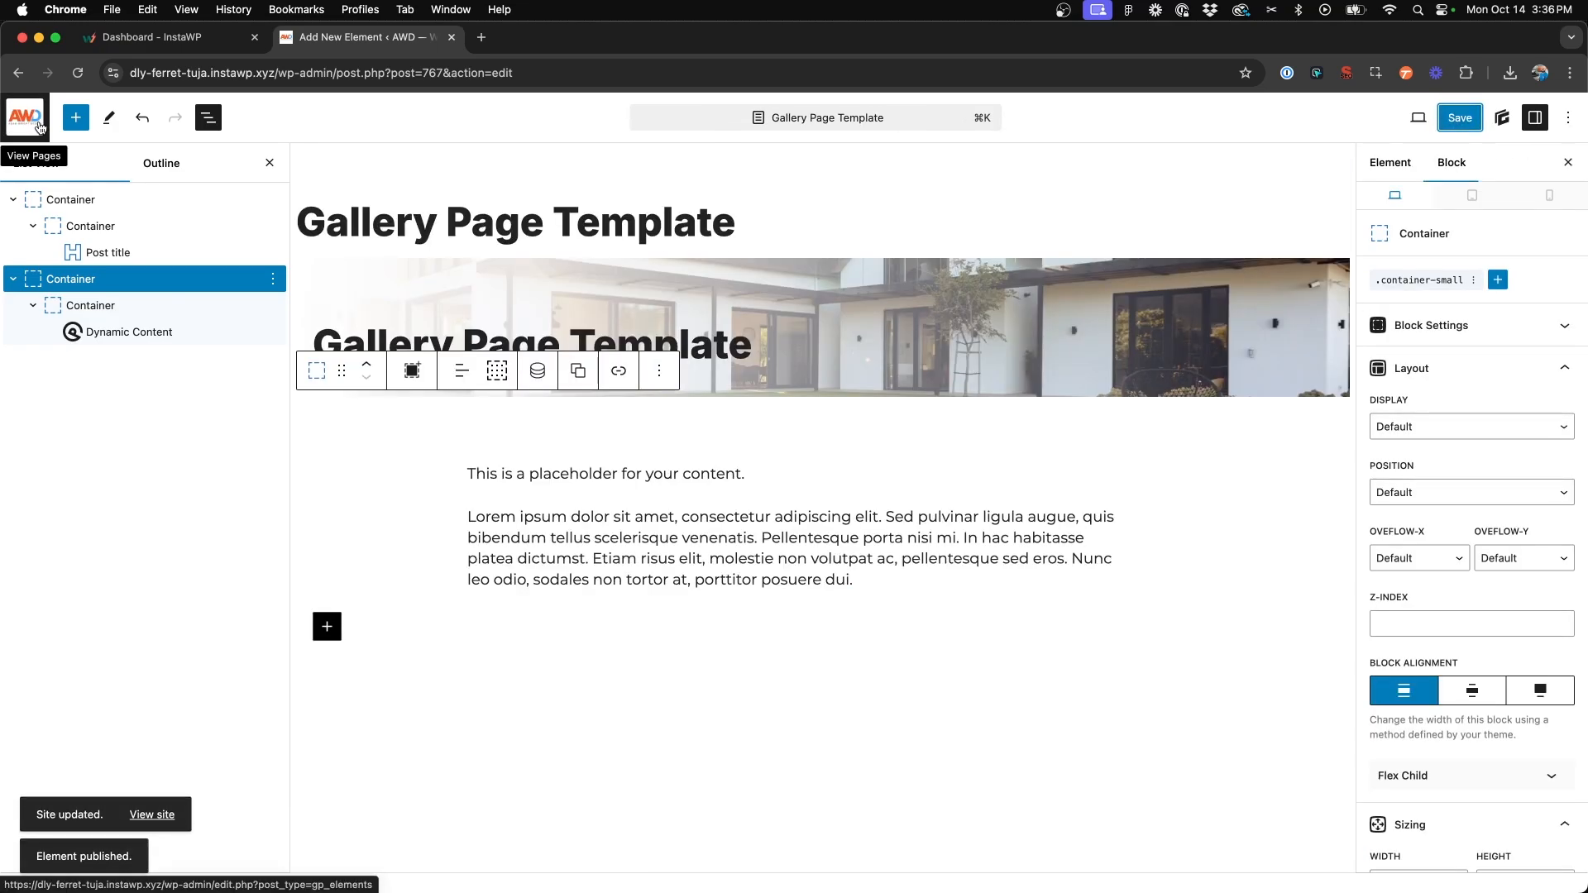
- Create a new gallery titled 'Modern Home' and type /gallery in its first block
{"action": "left_click", "coordinate": [24, 116]}
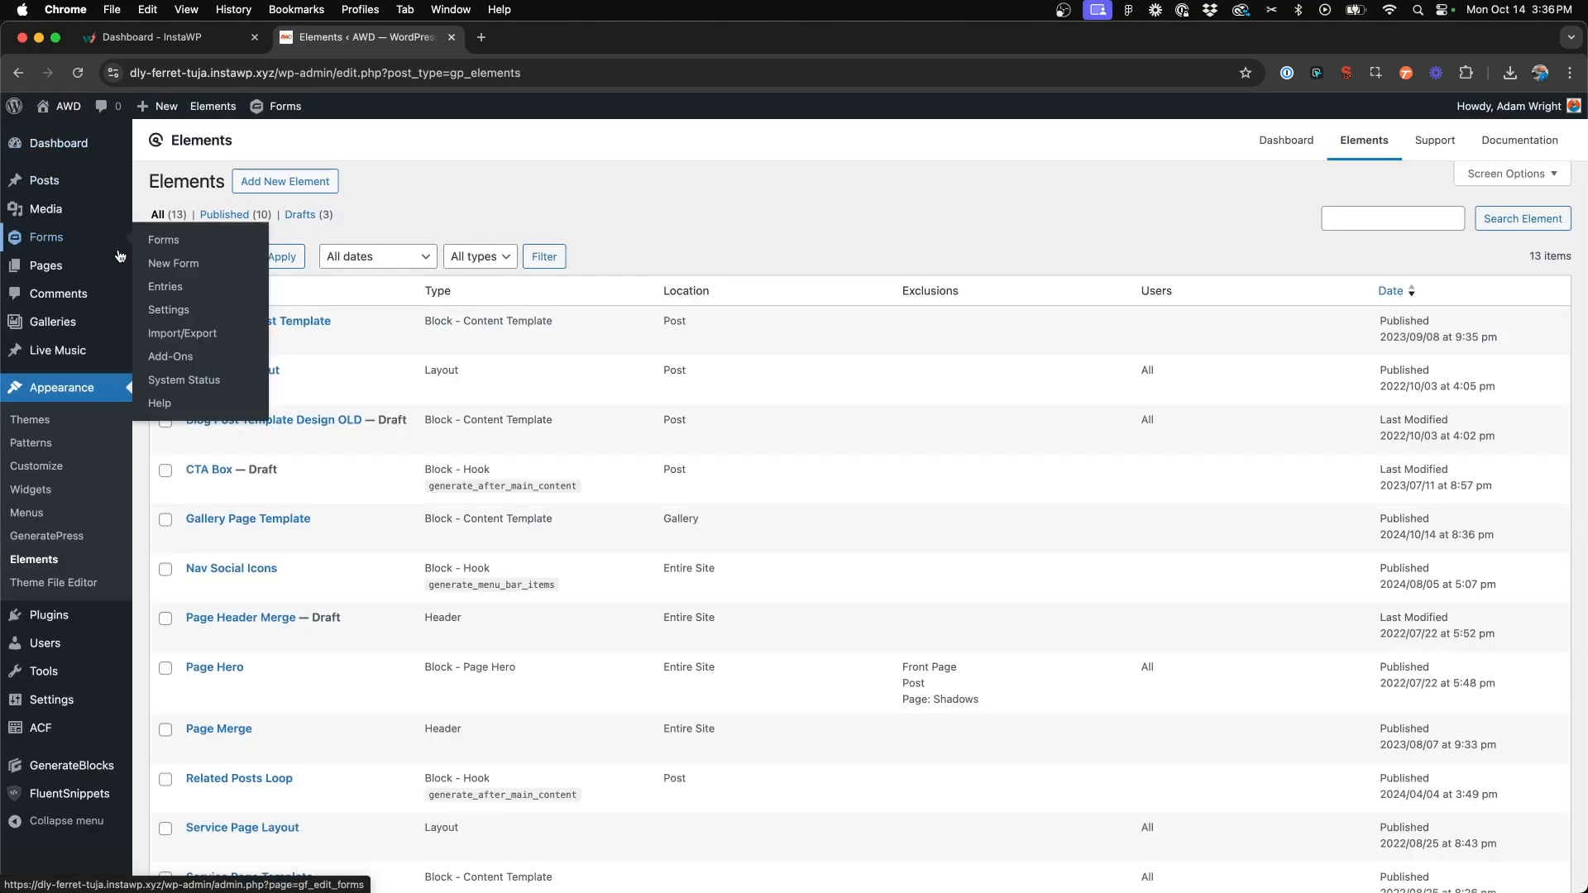
{"action": "mouse_move", "coordinate": [51, 322]}
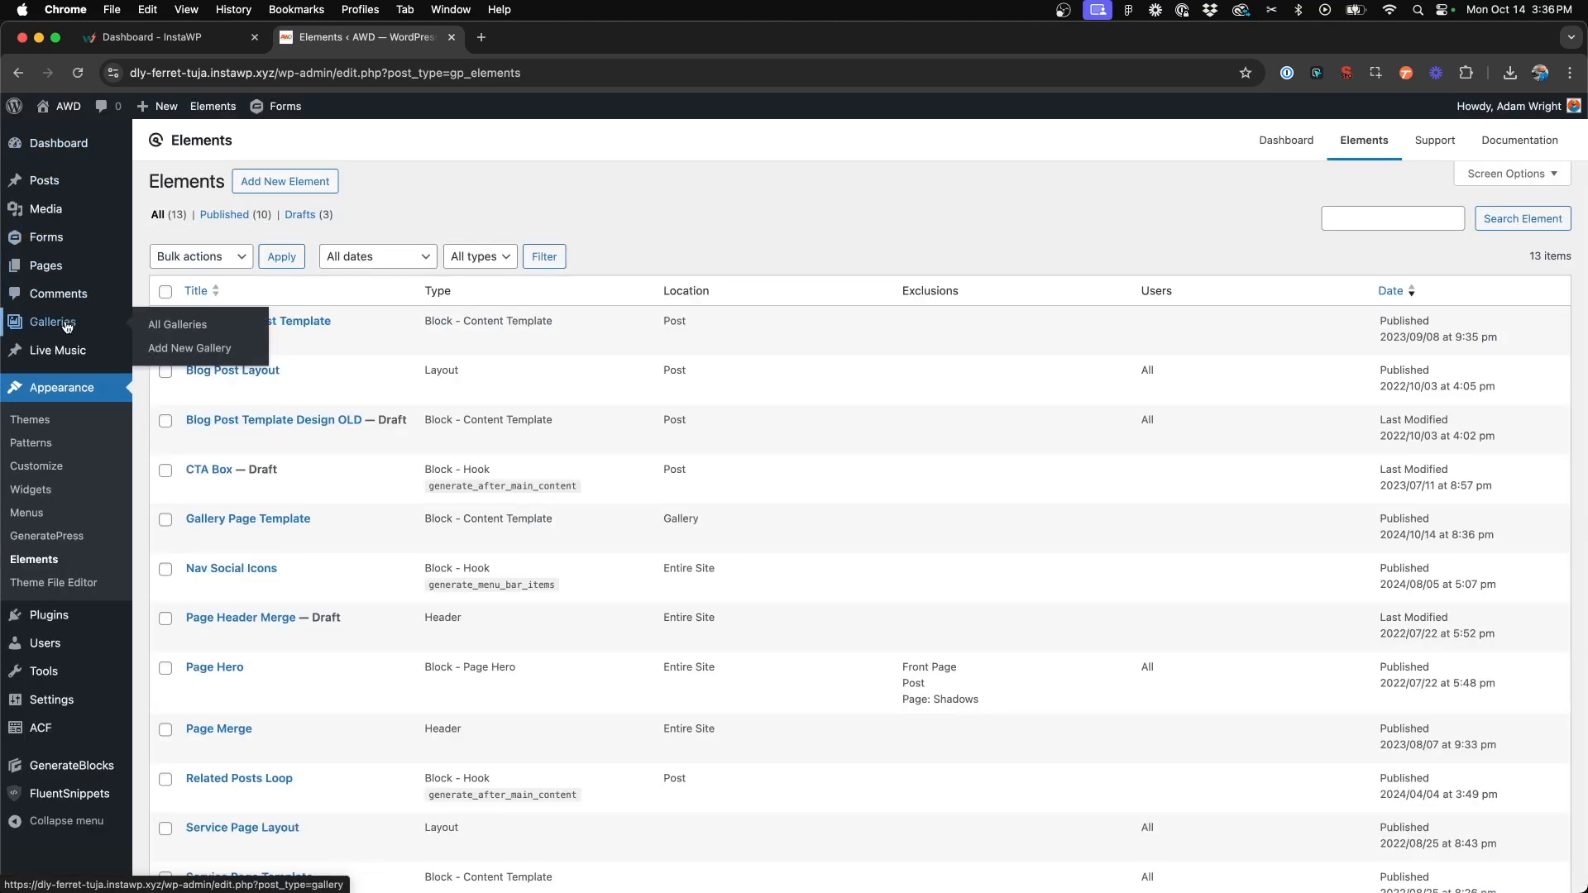
{"action": "left_click", "coordinate": [177, 325]}
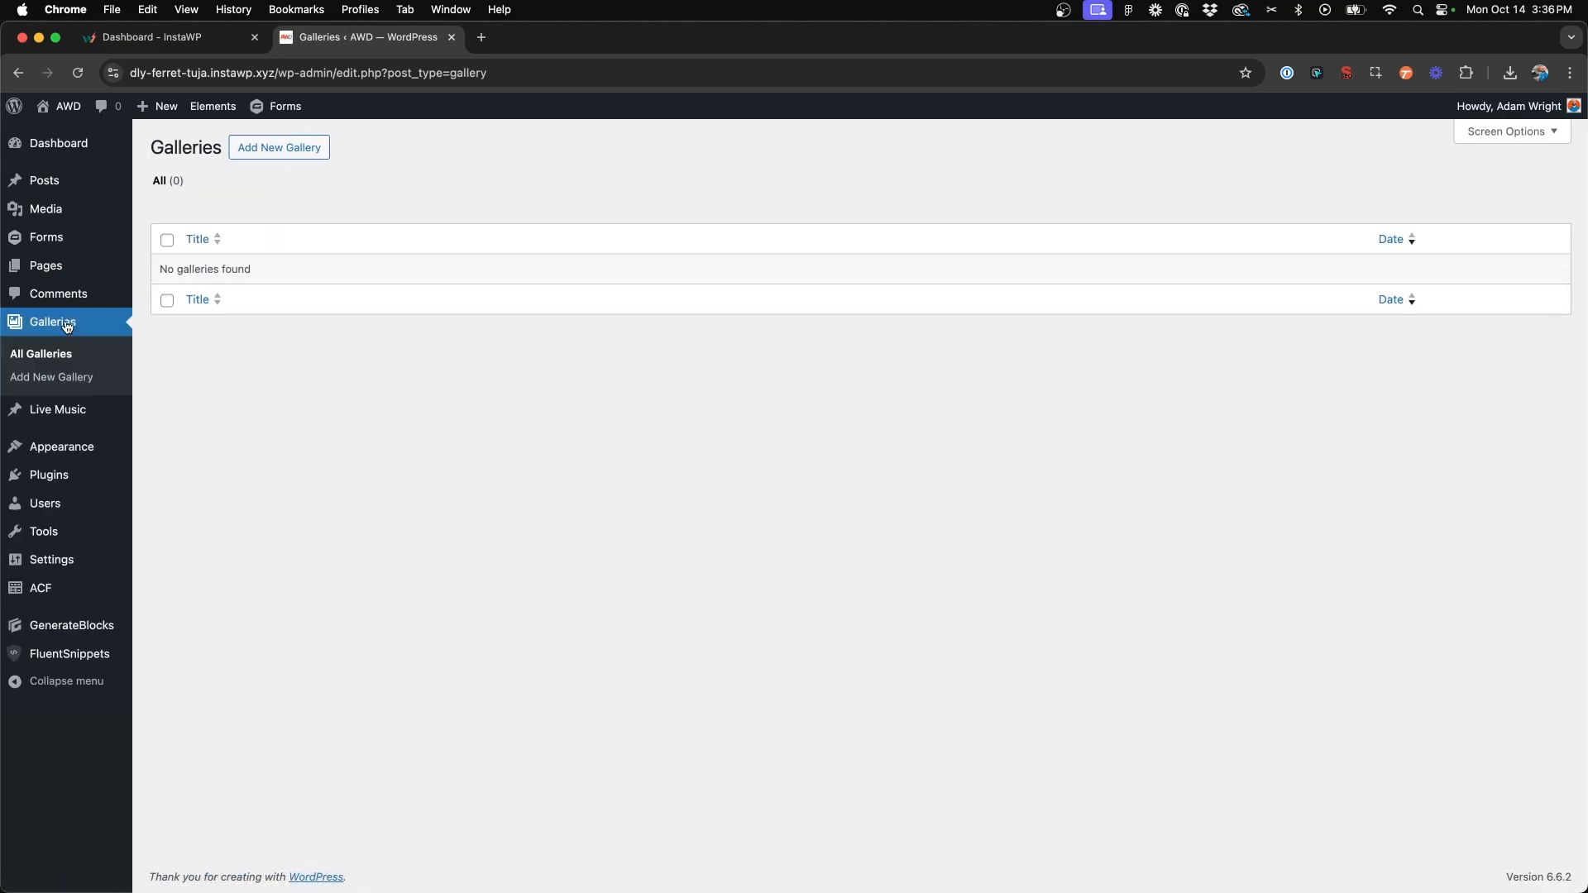
{"action": "left_click", "coordinate": [278, 147]}
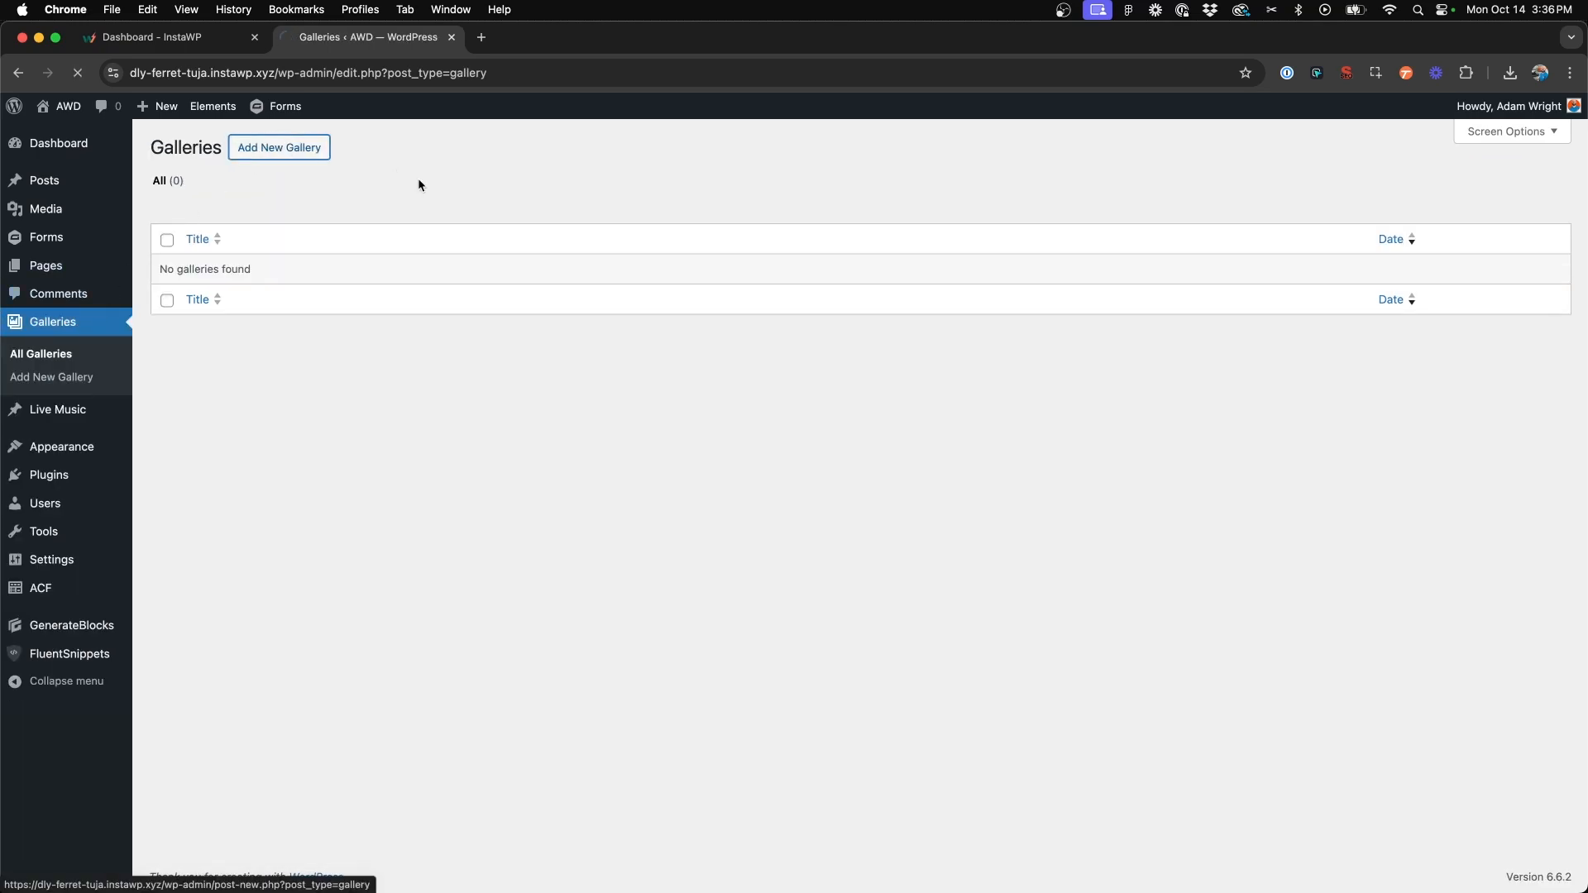
{"action": "left_click", "coordinate": [278, 147]}
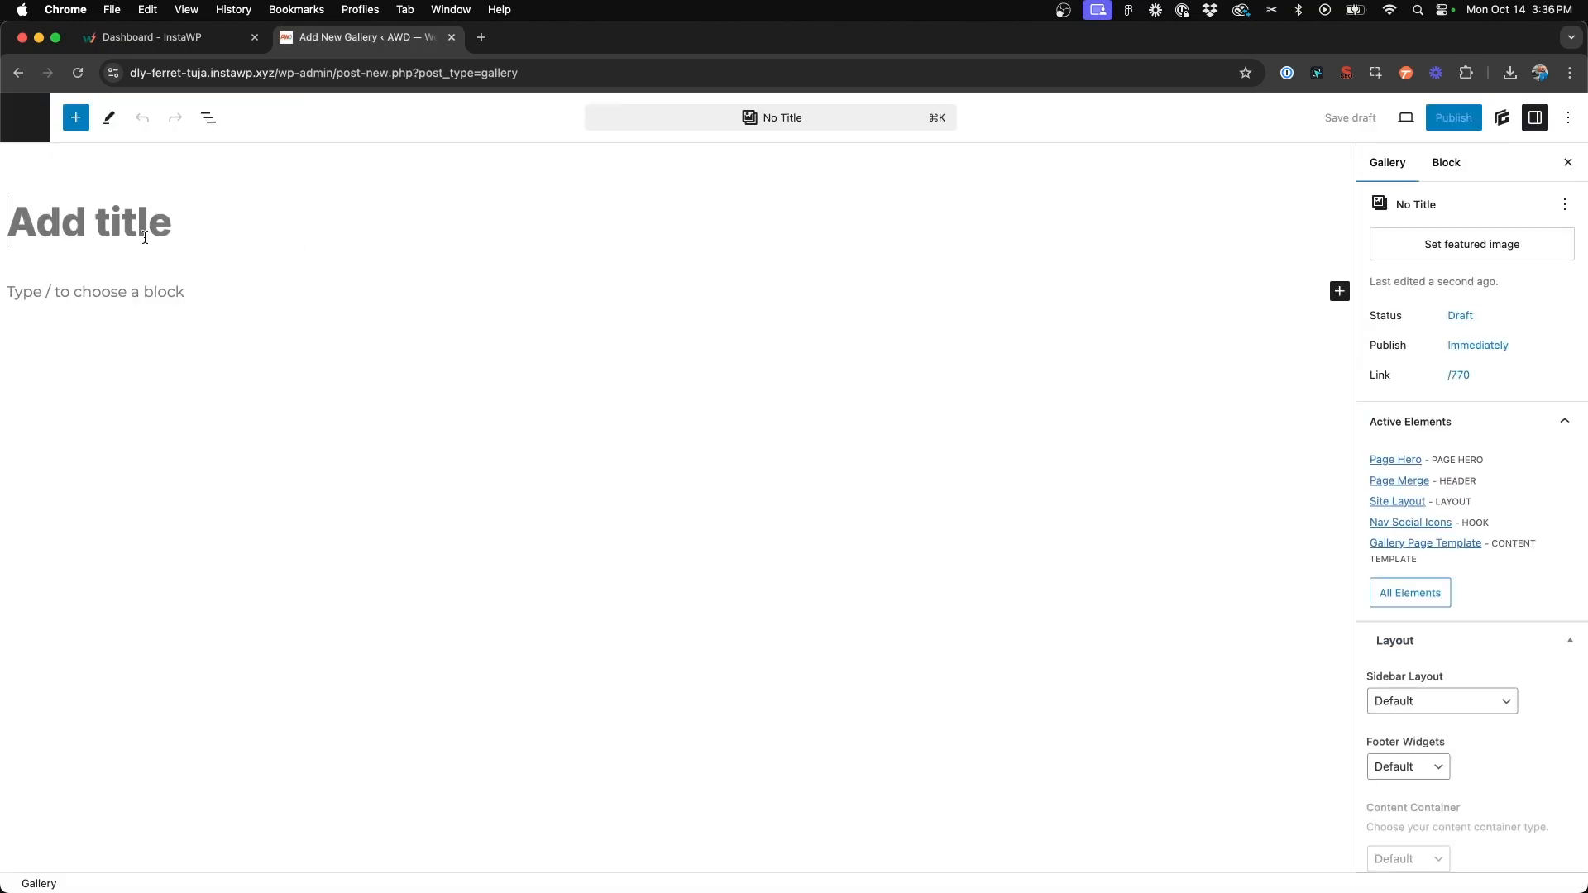
{"action": "type", "text": "Modern"}
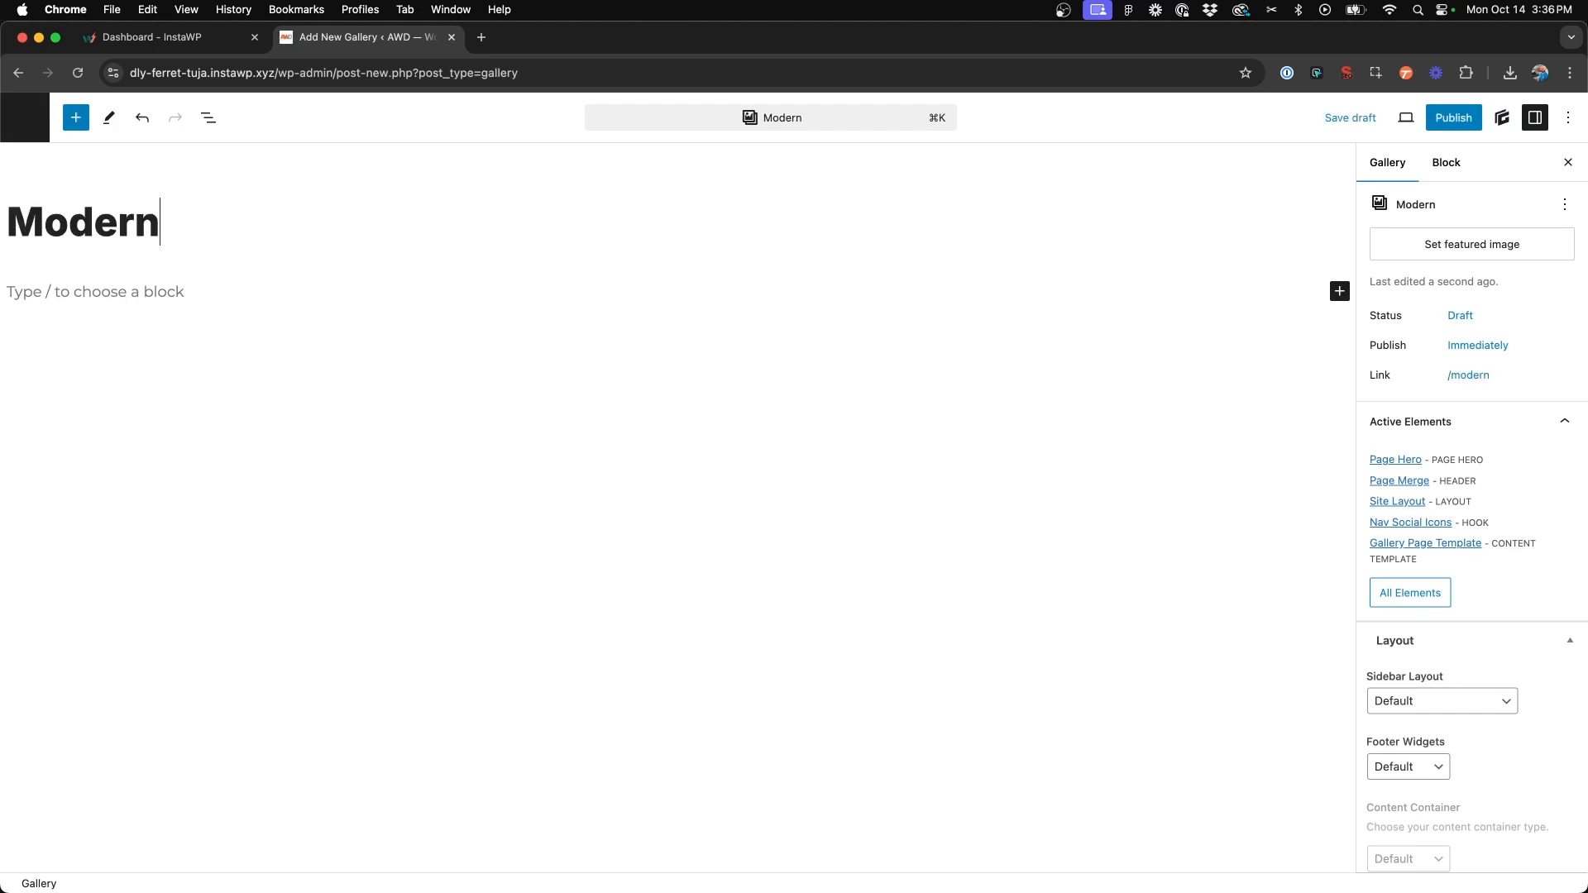
{"action": "type", "text": "Home"}
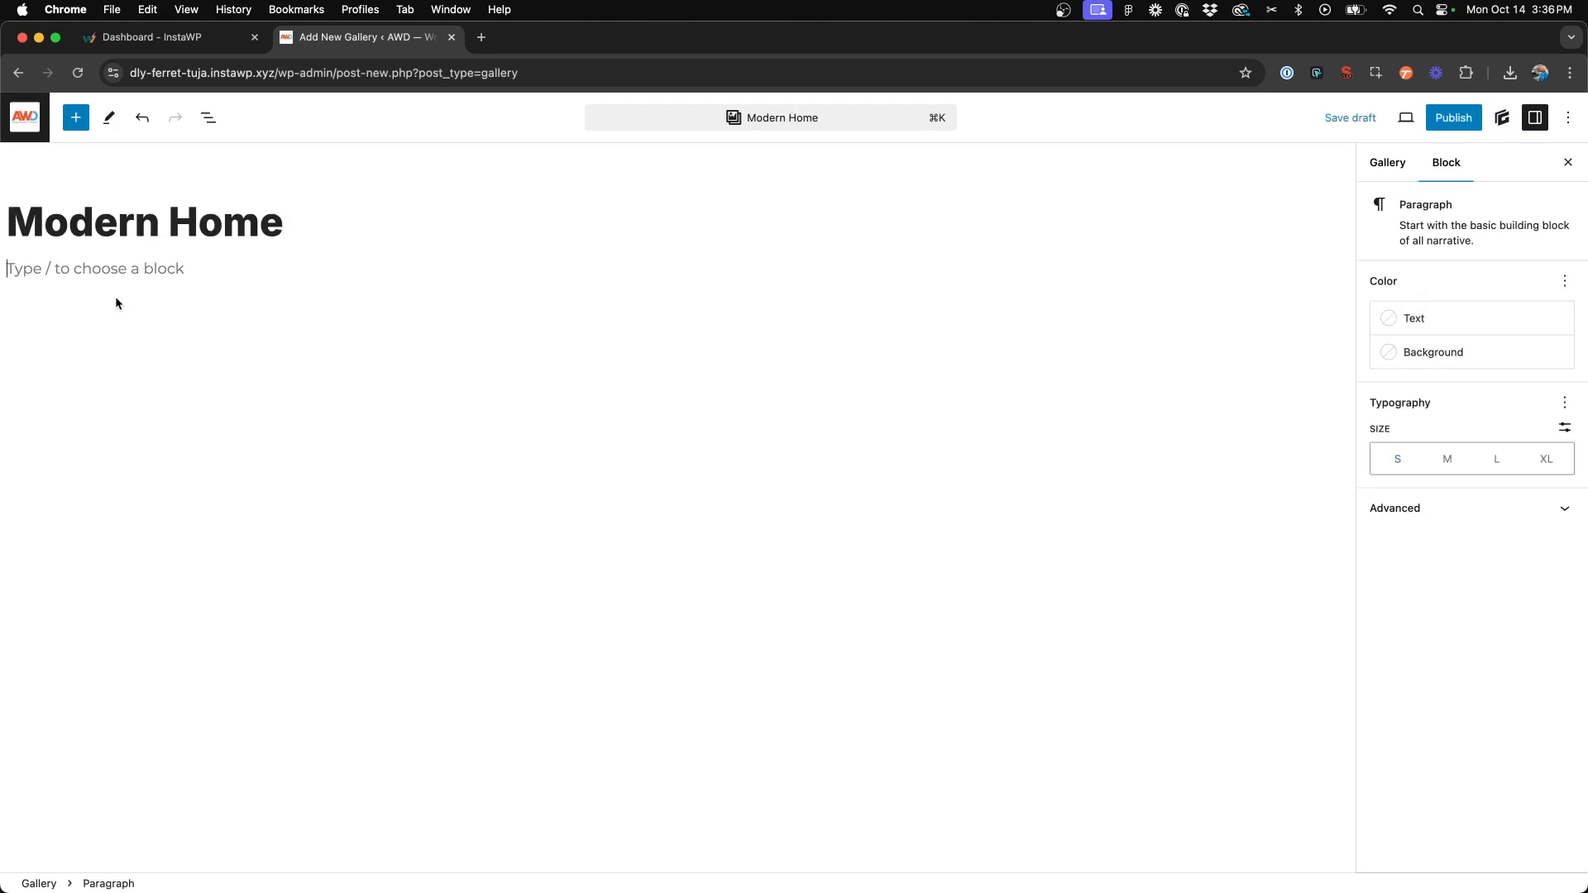
{"action": "type", "text": "/gallery"}
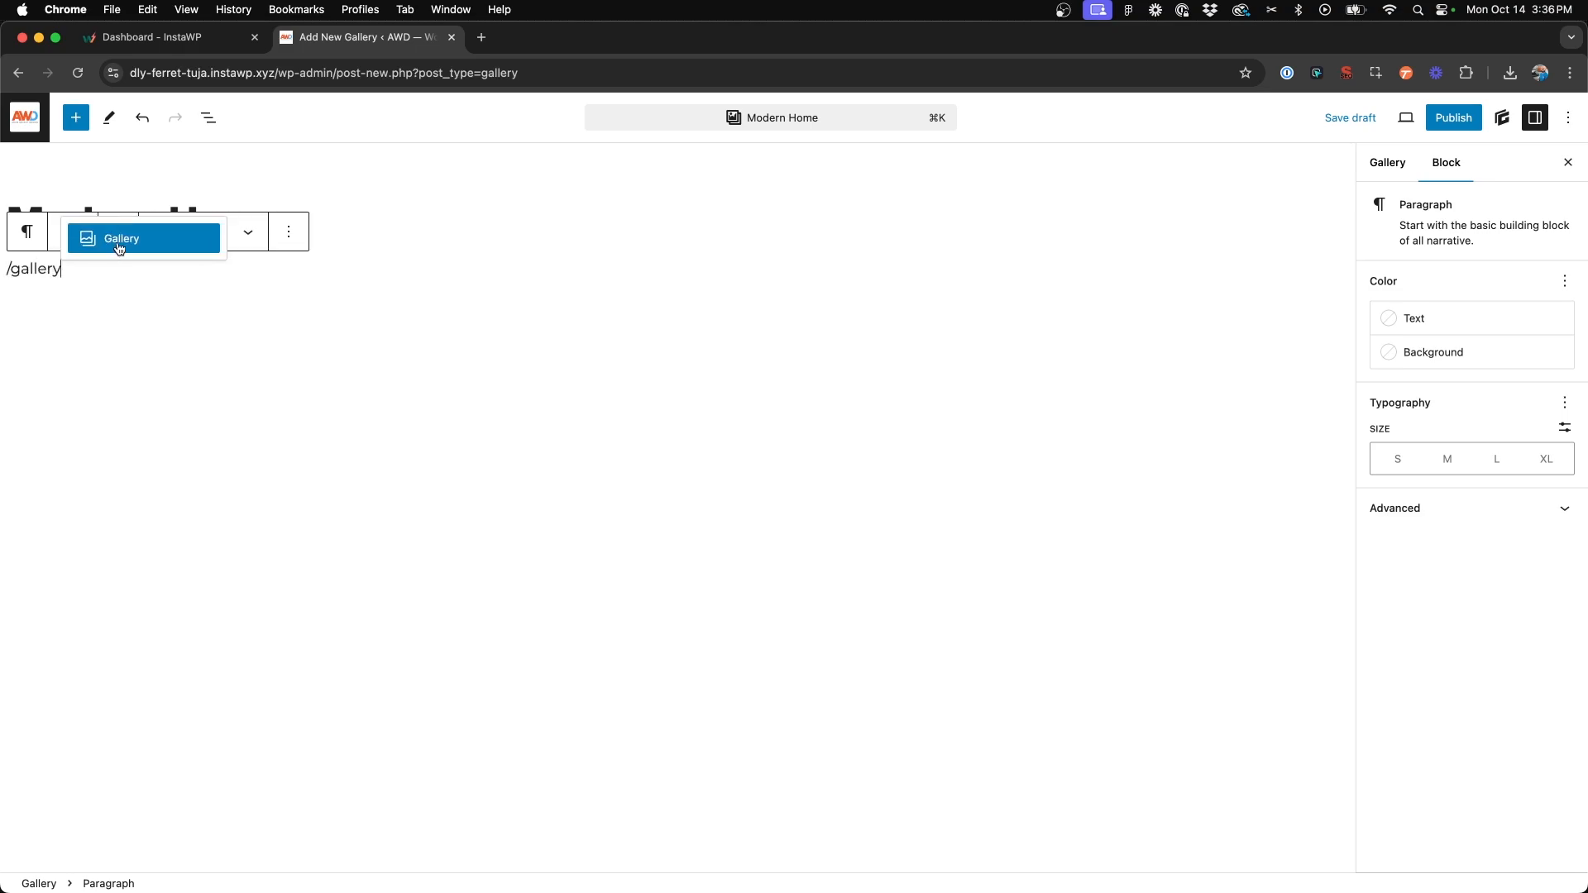
- Add a Gallery block with six house photos from the Media Library
{"action": "left_click", "coordinate": [121, 238]}
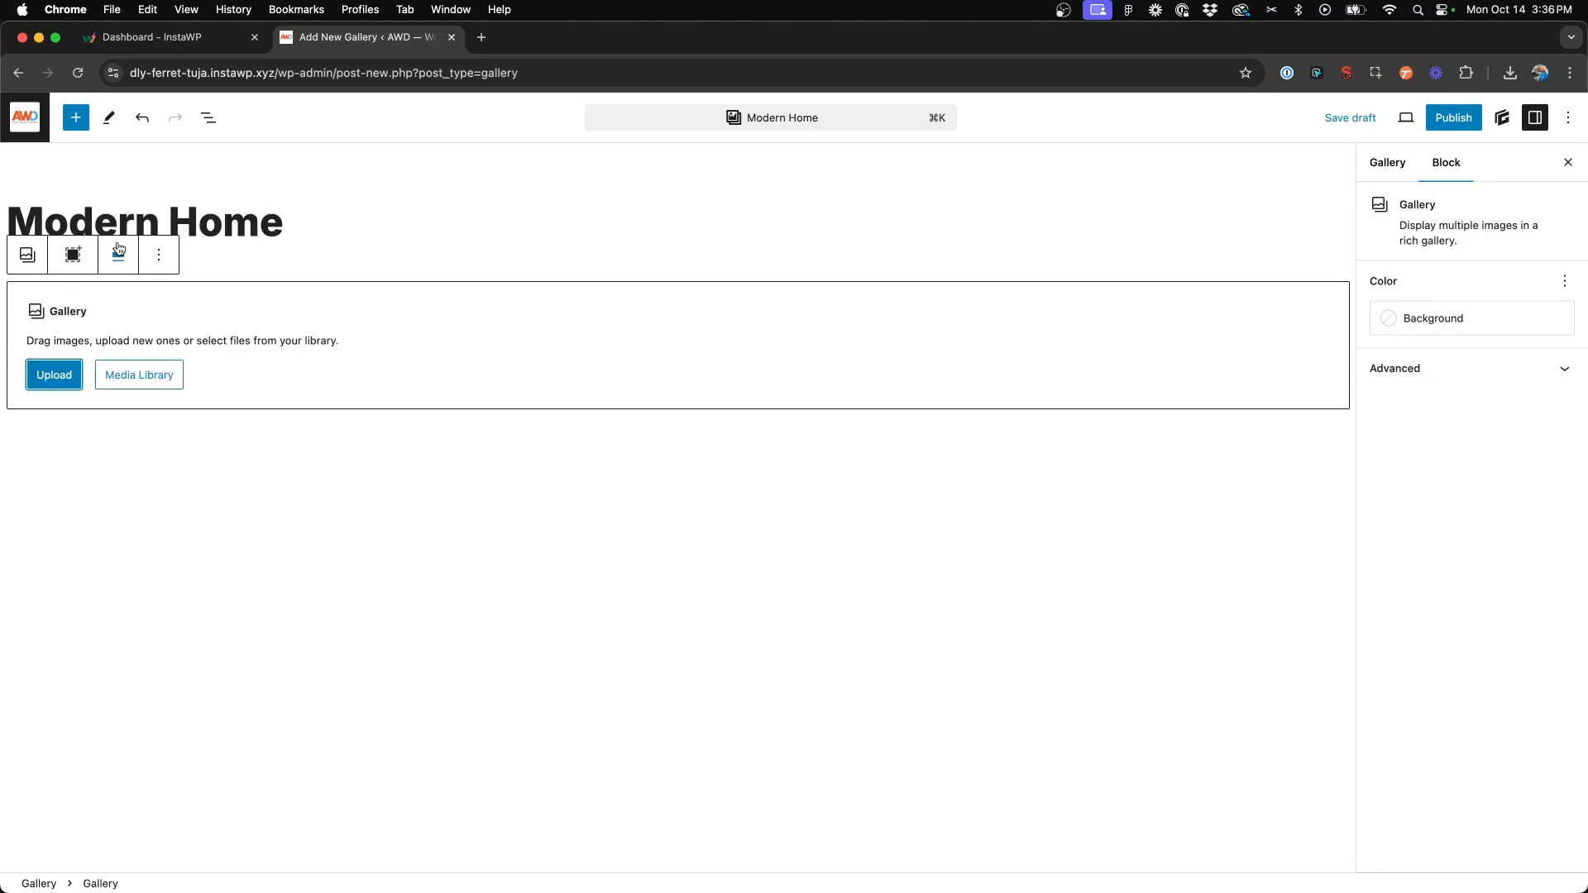
{"action": "left_click", "coordinate": [139, 374]}
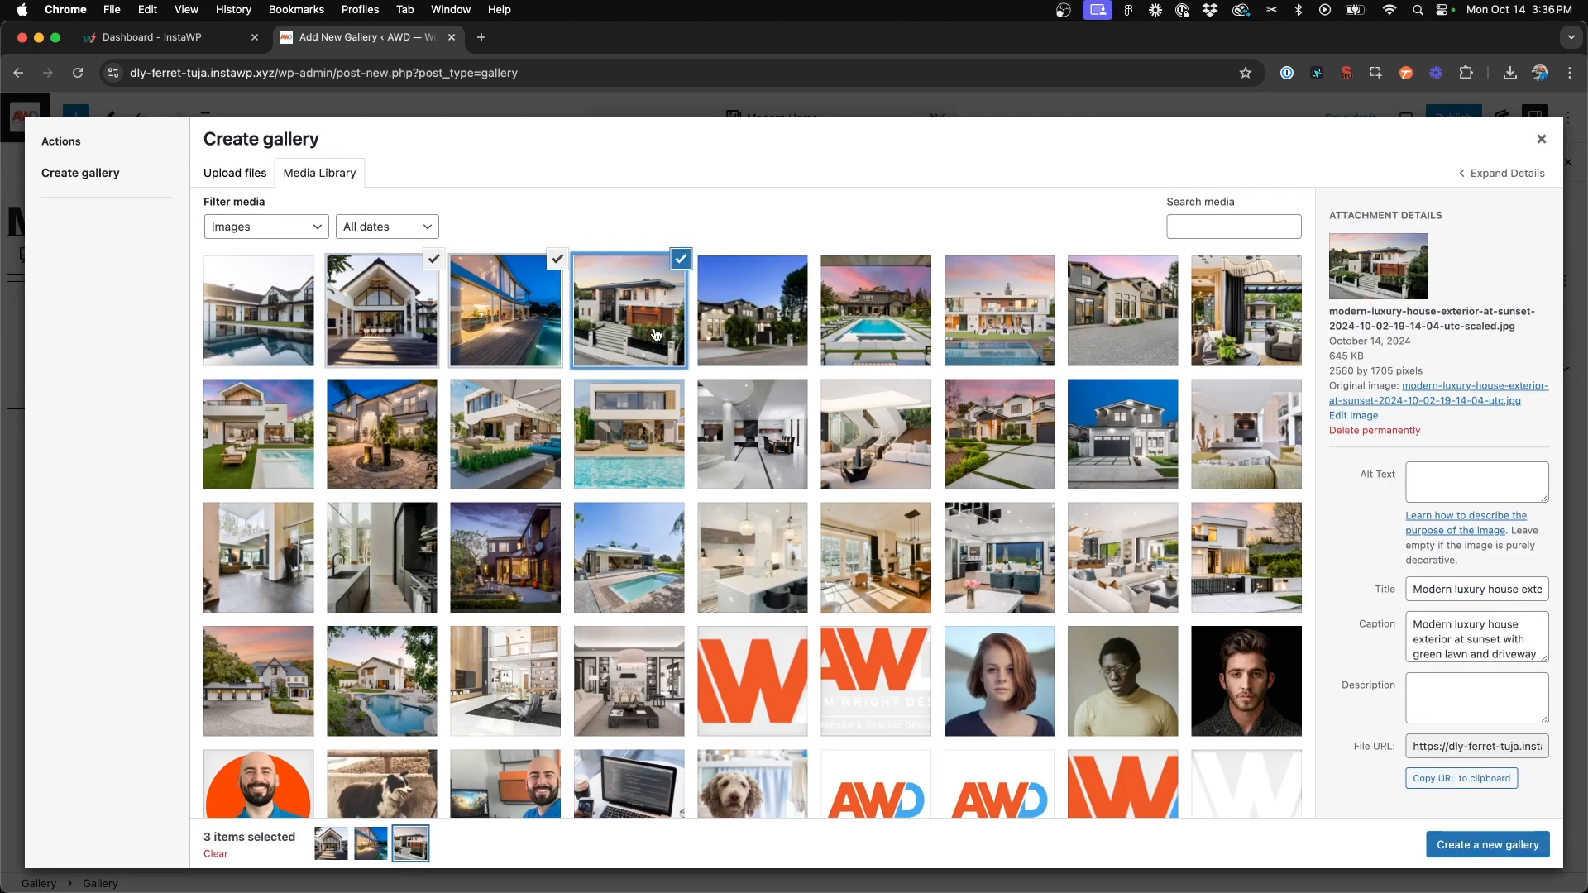
{"action": "left_click", "coordinate": [997, 310]}
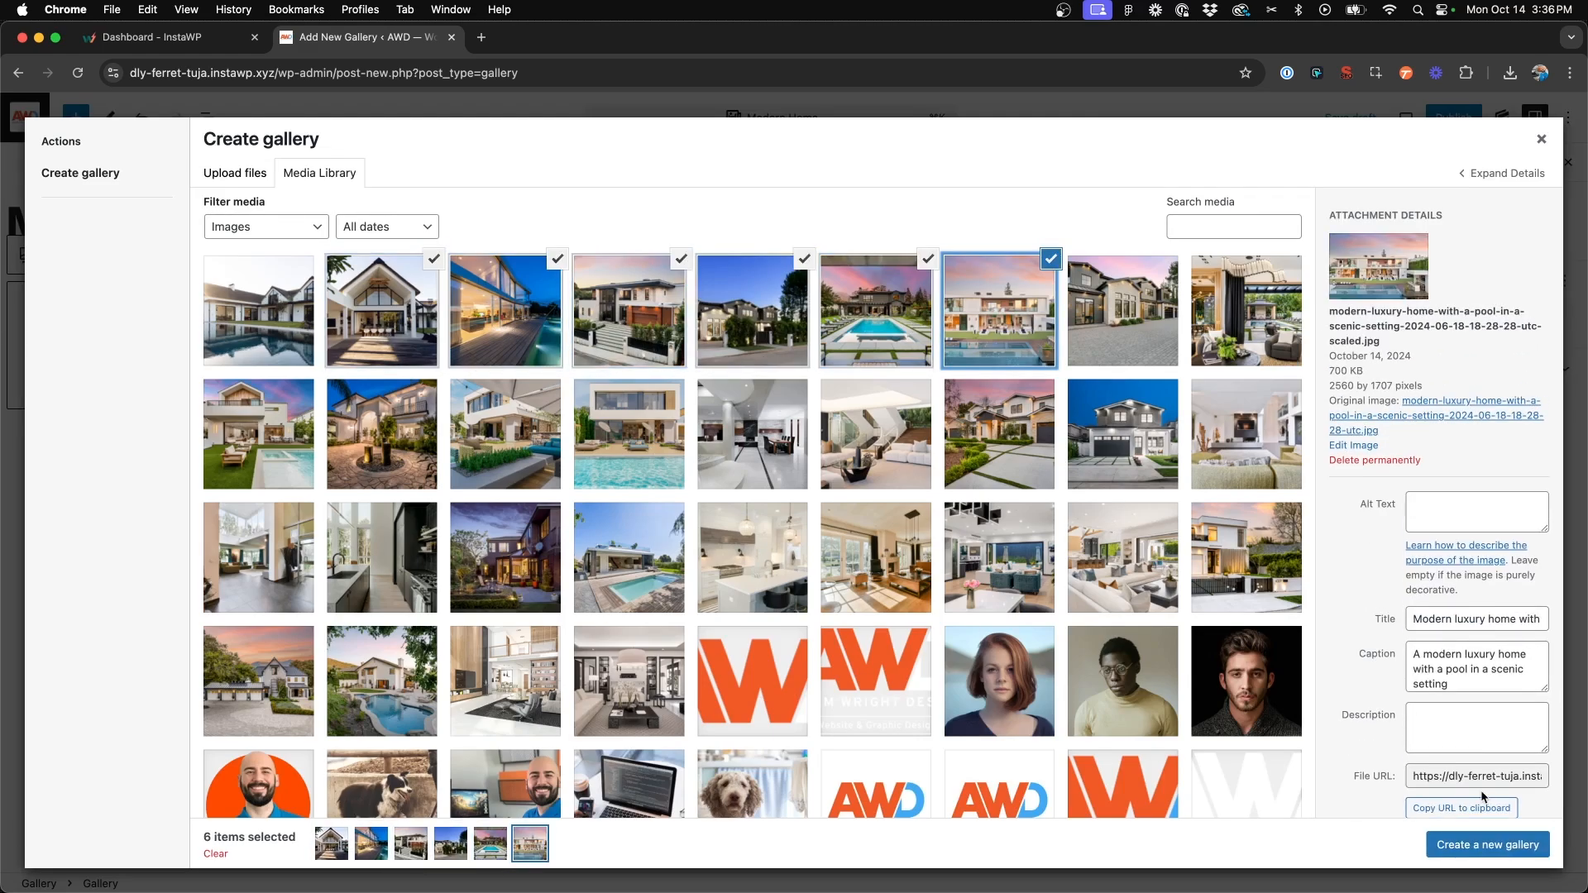
{"action": "left_click", "coordinate": [1487, 843]}
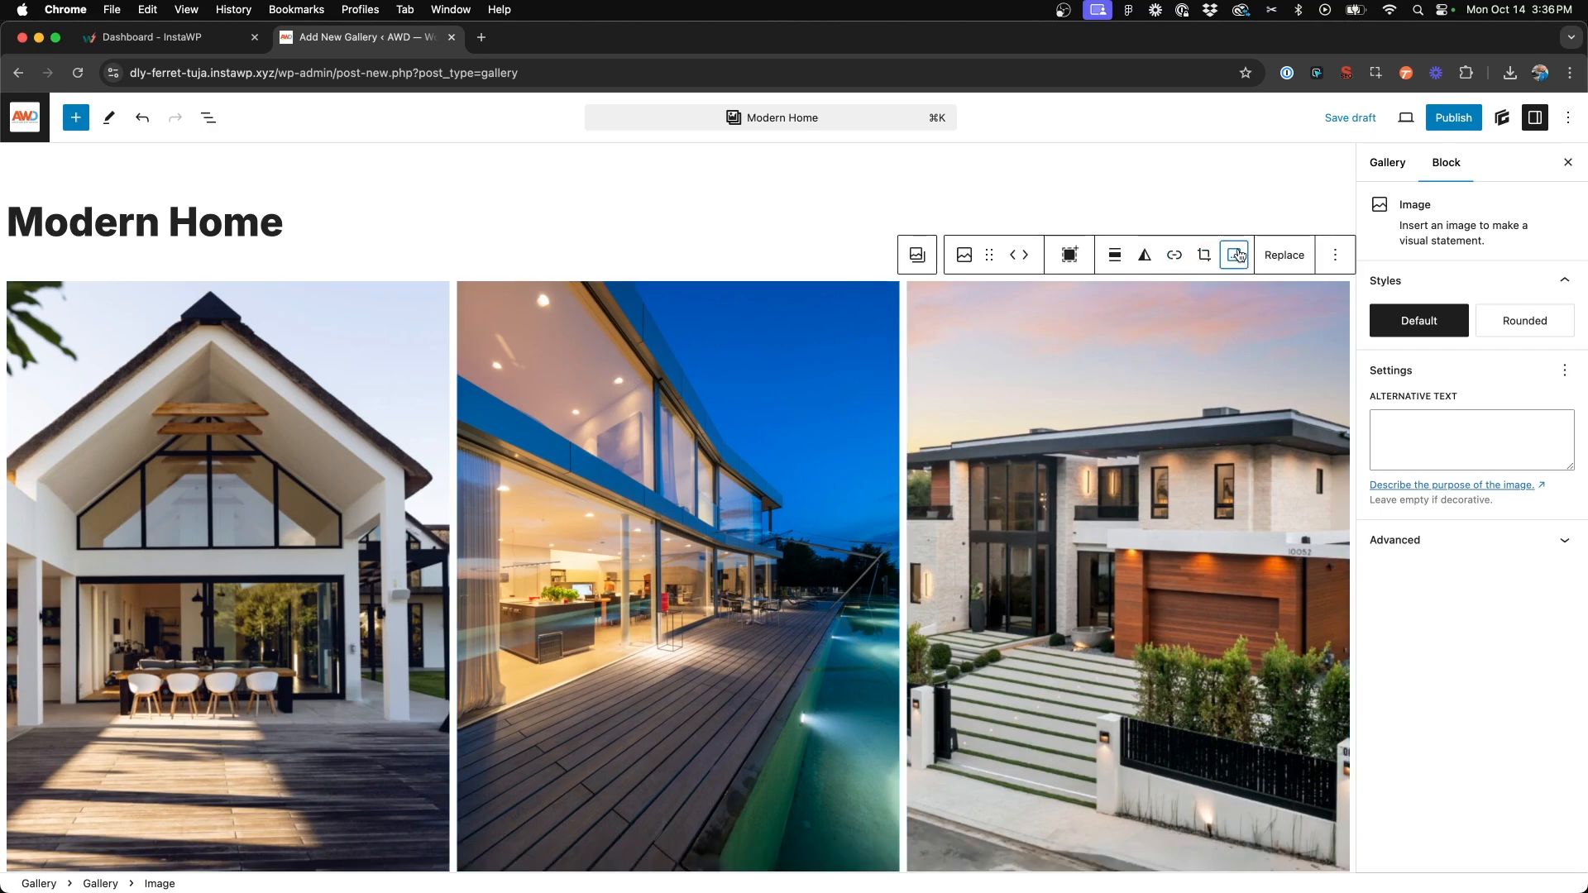
{"action": "scroll", "scroll_direction": "down", "scroll_amount": 3}
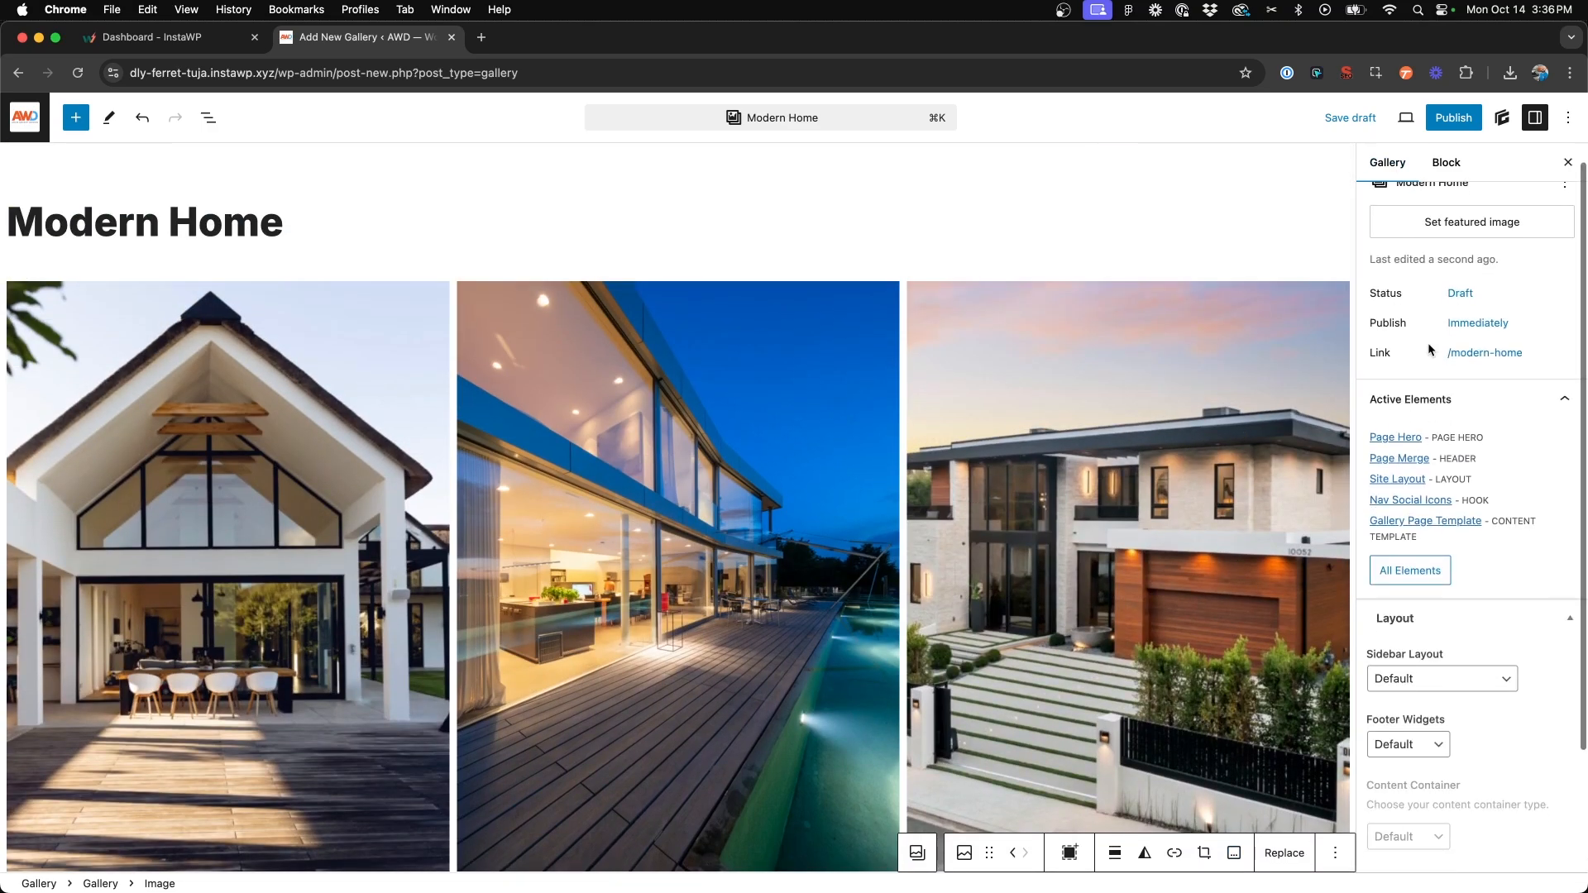
- Set the lighted villa-at-dusk photo as featured image and publish Modern Home
{"action": "left_click", "coordinate": [1472, 222]}
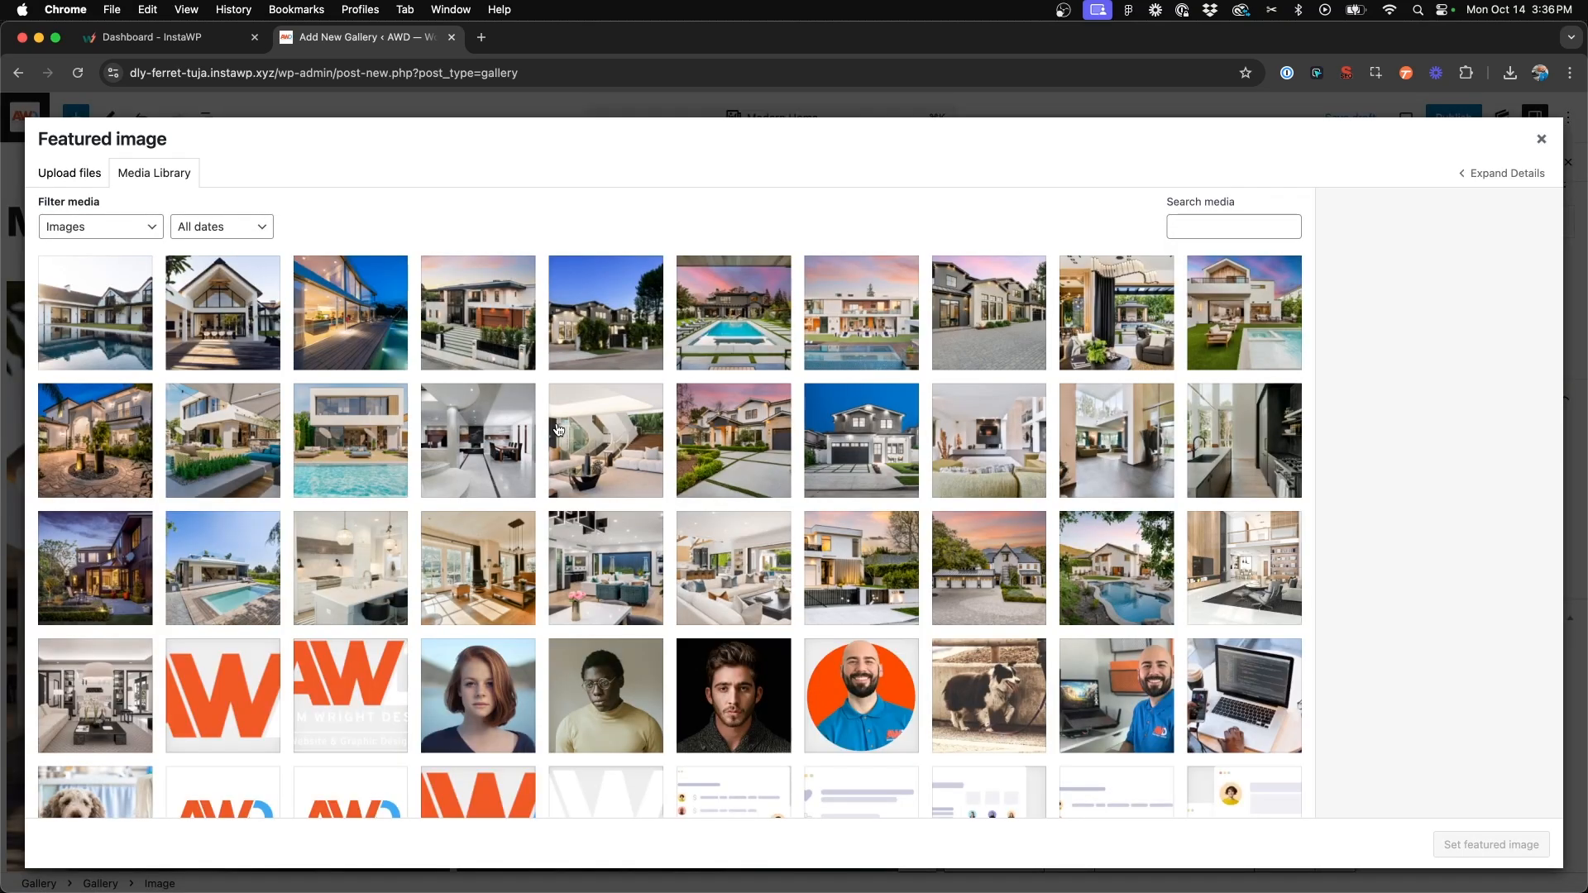
{"action": "mouse_move", "coordinate": [355, 349]}
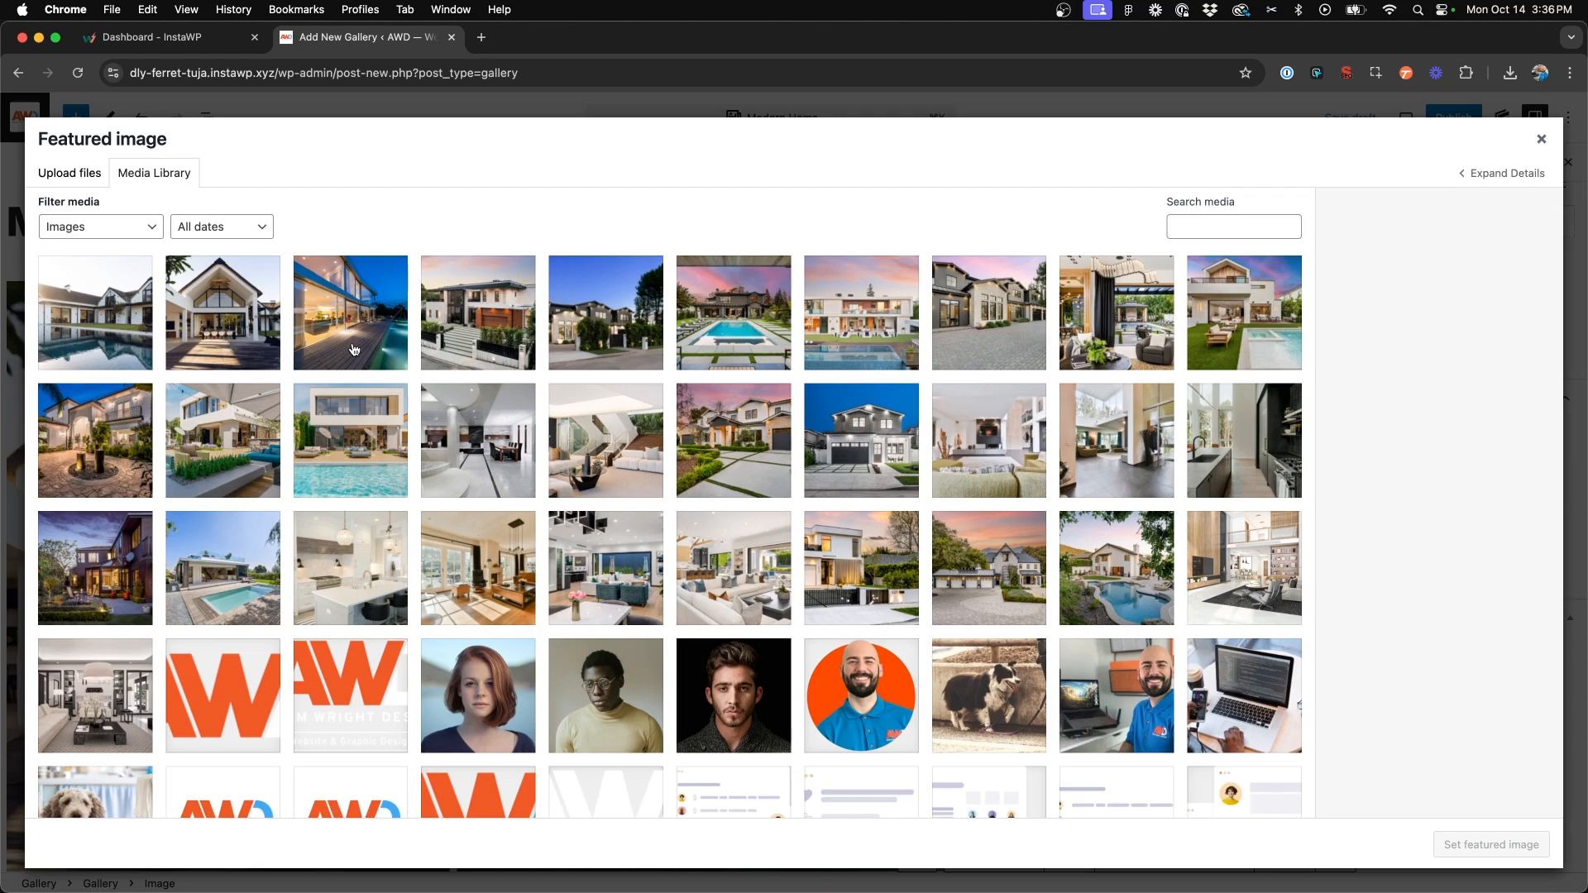
{"action": "left_click", "coordinate": [349, 313]}
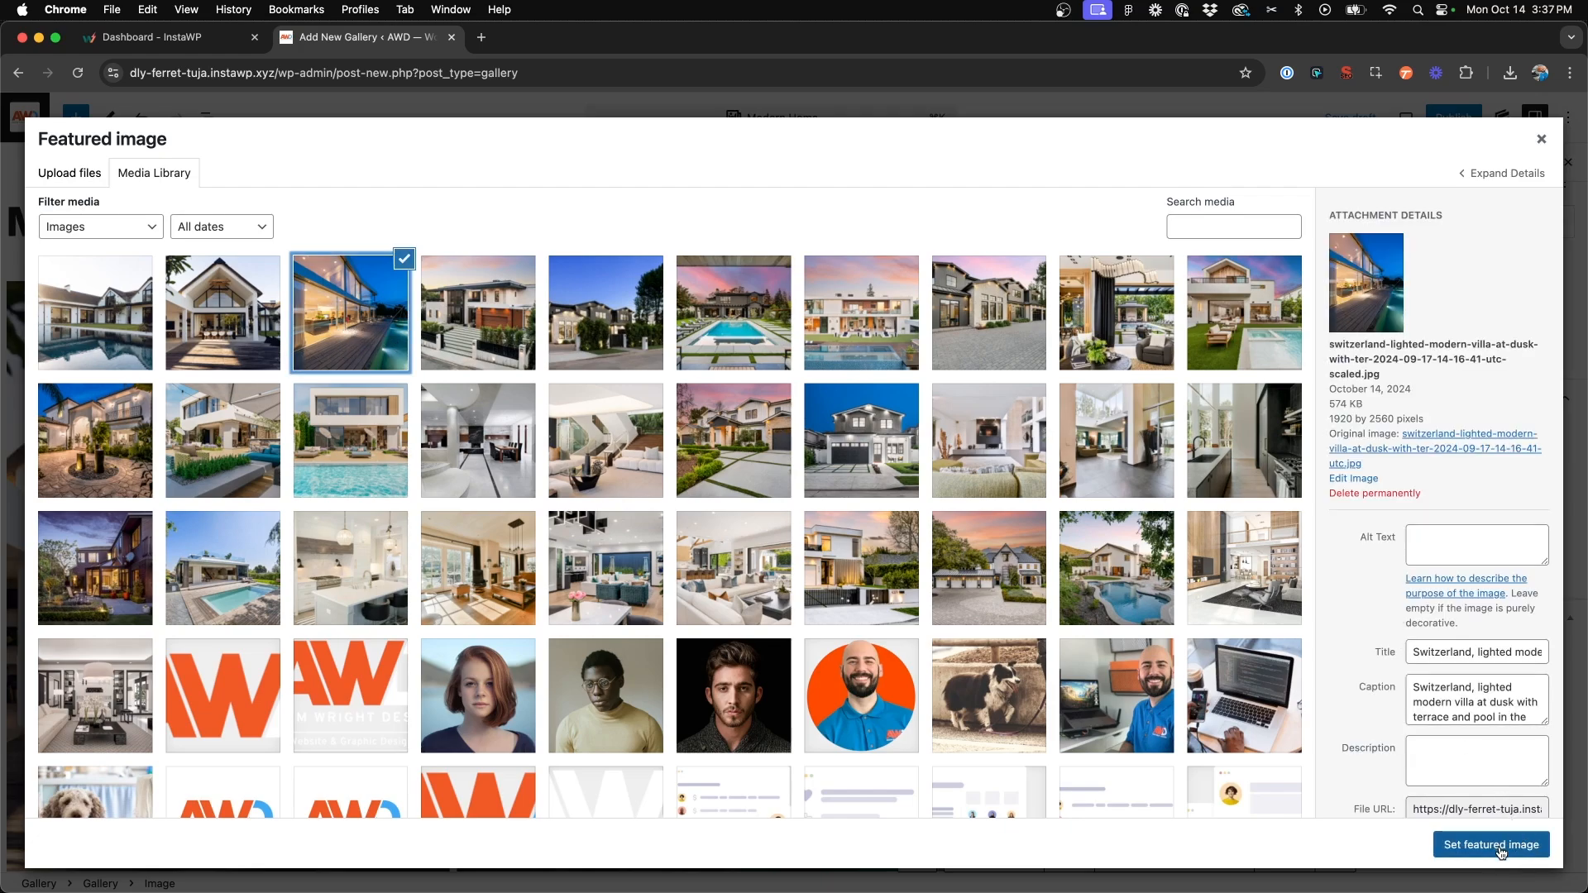
{"action": "left_click", "coordinate": [1489, 845]}
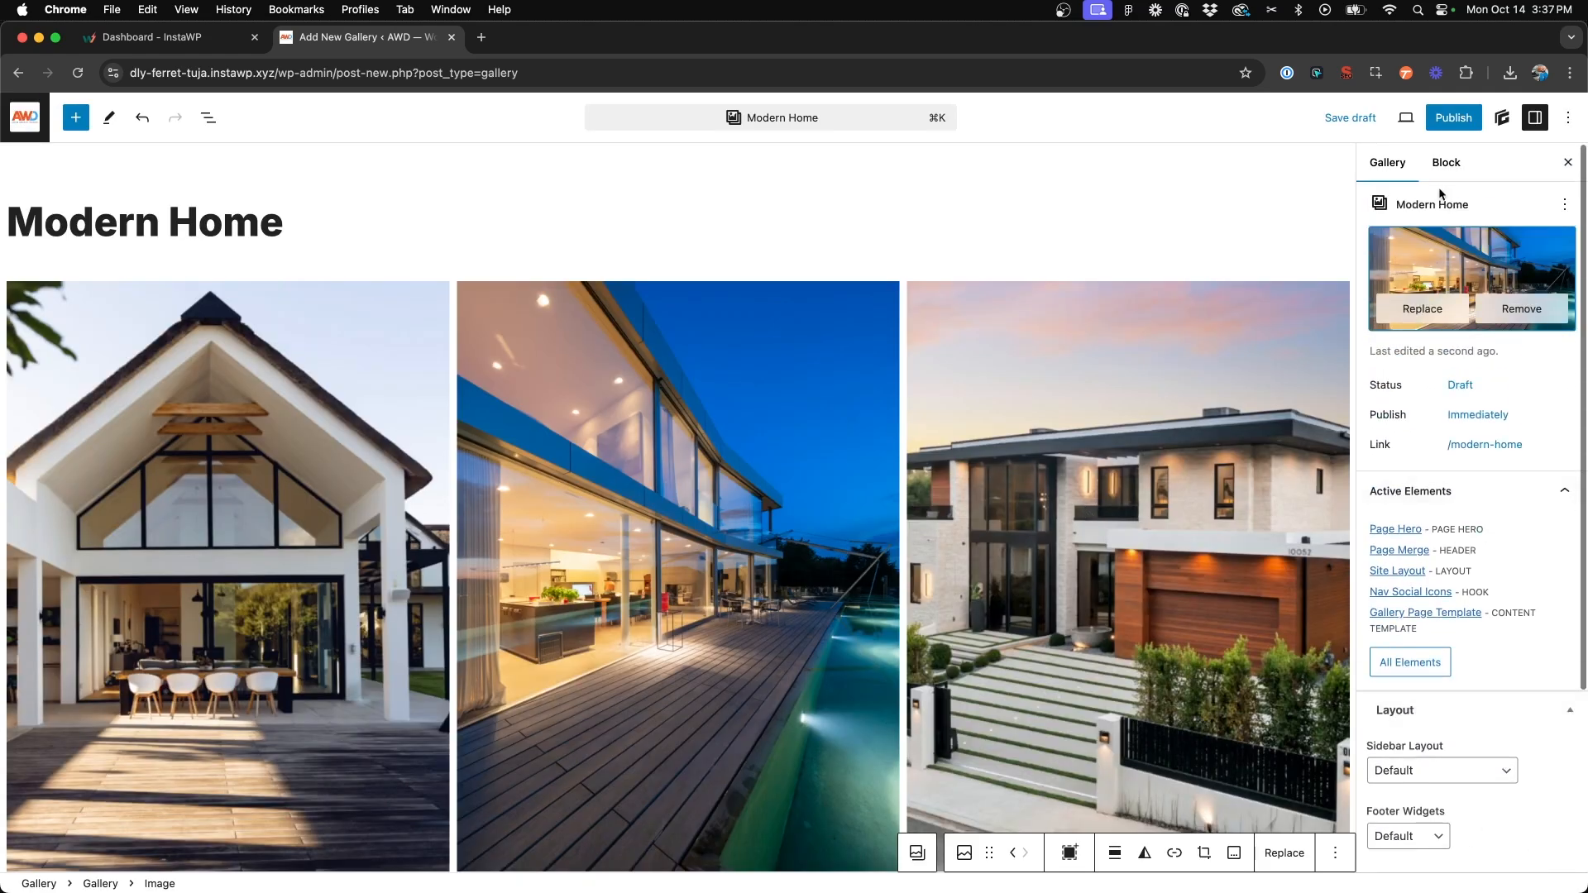
{"action": "left_click", "coordinate": [1453, 118]}
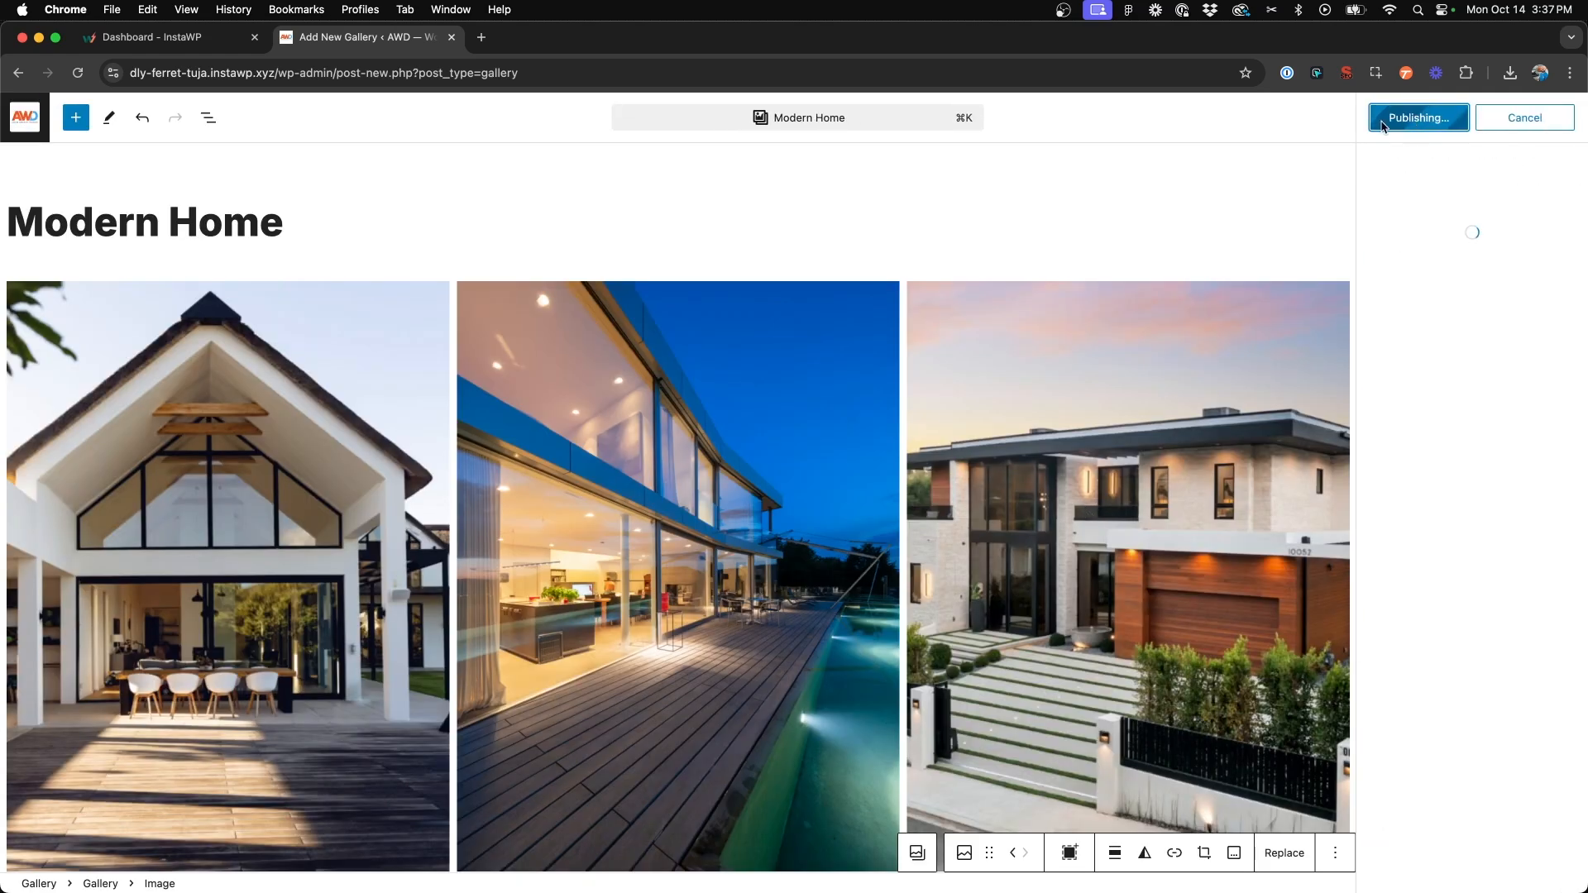
{"action": "left_click", "coordinate": [1417, 117]}
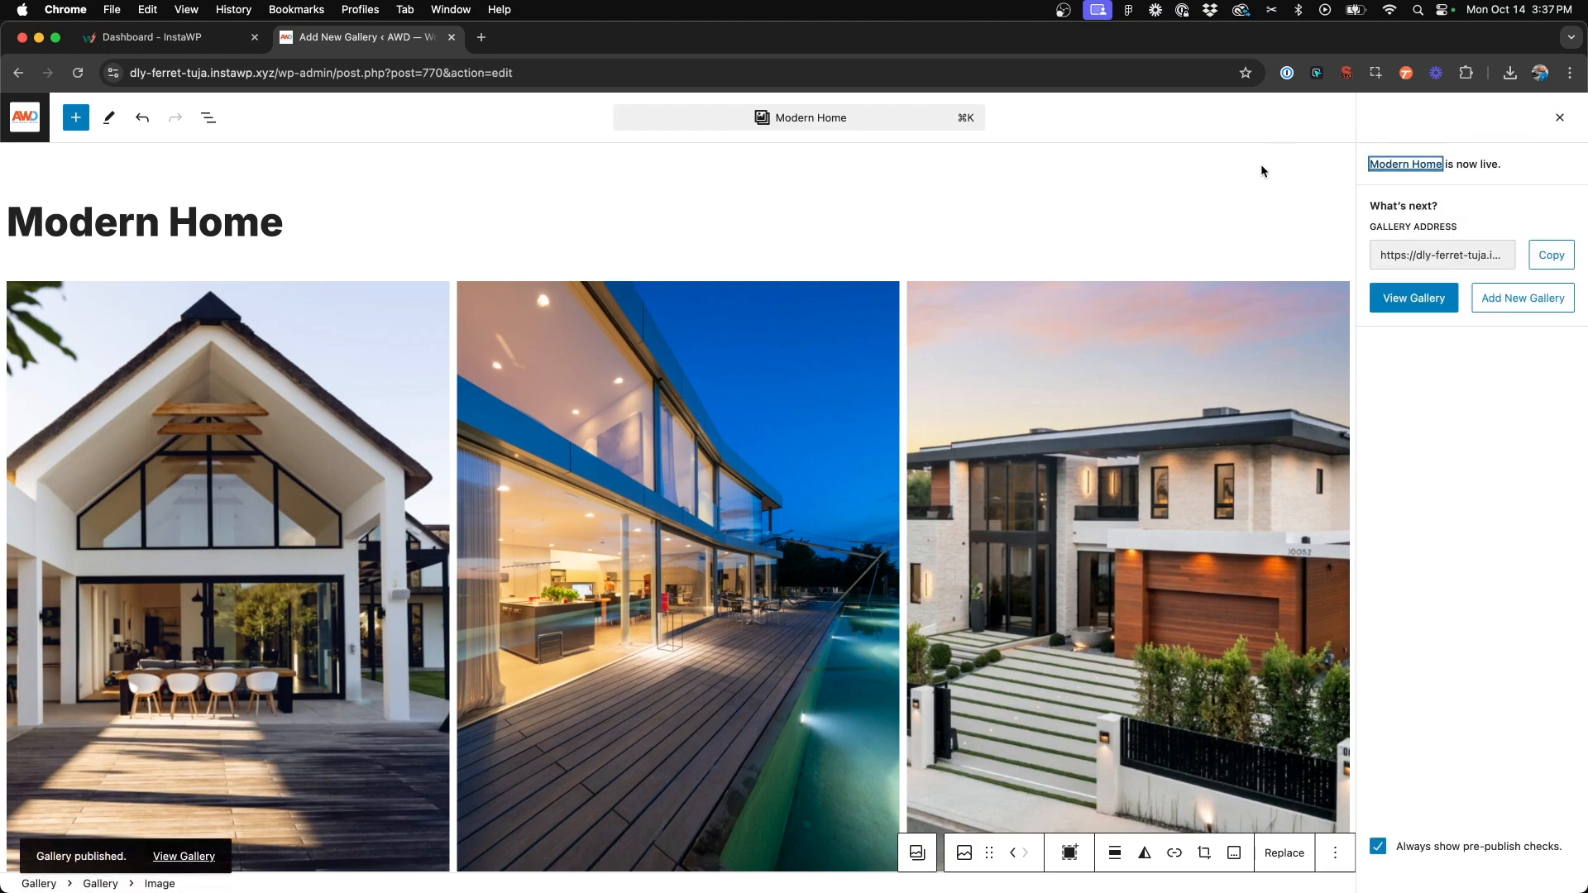
- View the live Modern Home gallery, then open Page Hero from the Elements admin-bar menu
{"action": "left_click", "coordinate": [1412, 297]}
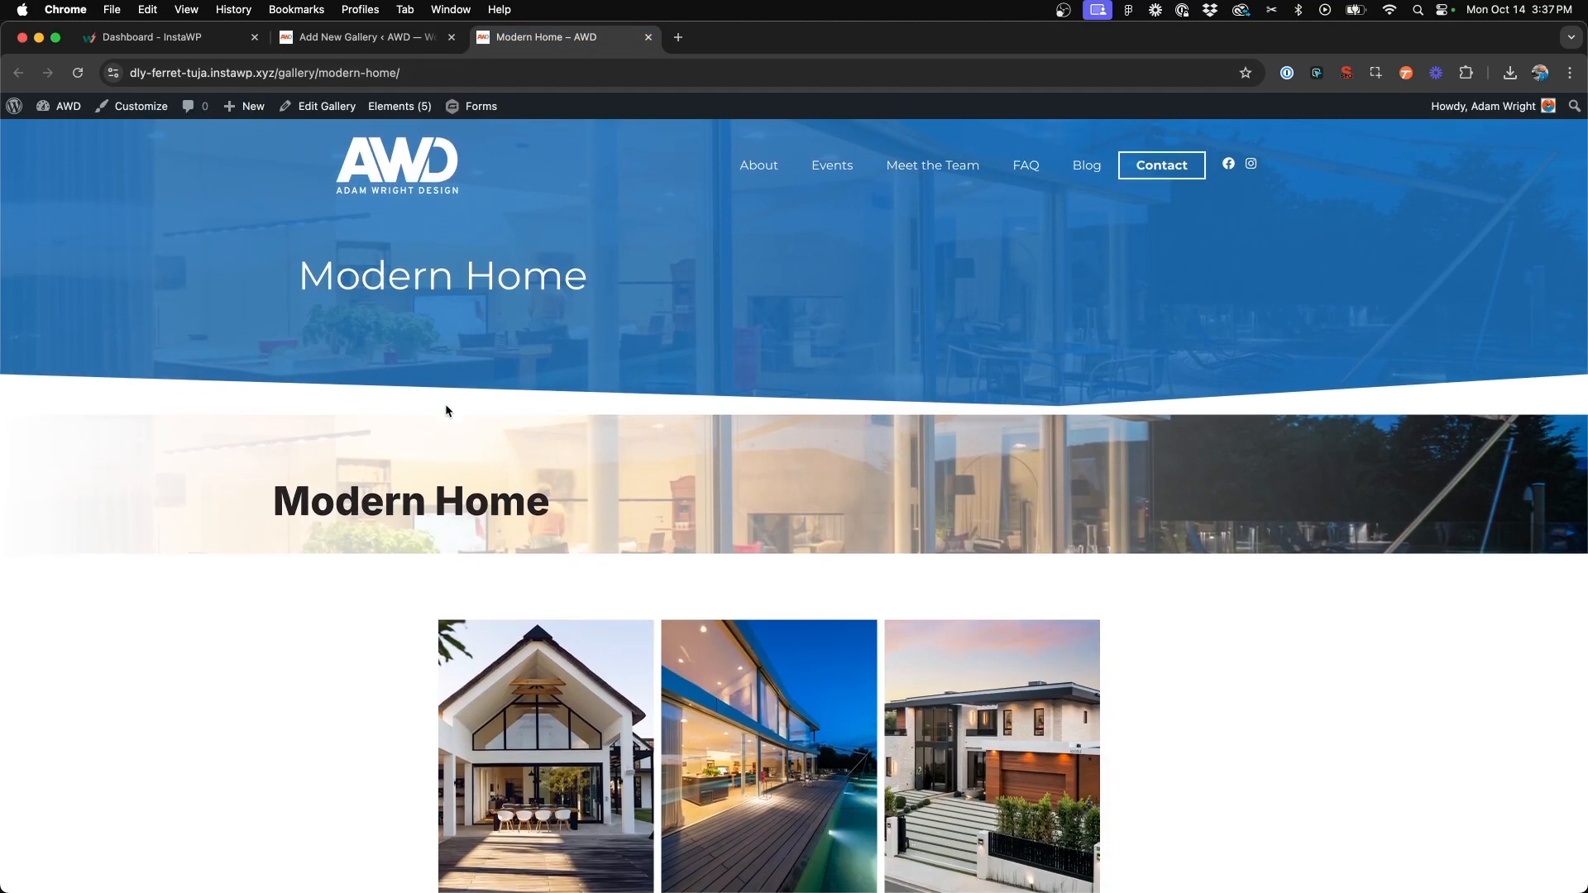
{"action": "scroll", "scroll_direction": "down", "scroll_amount": 3}
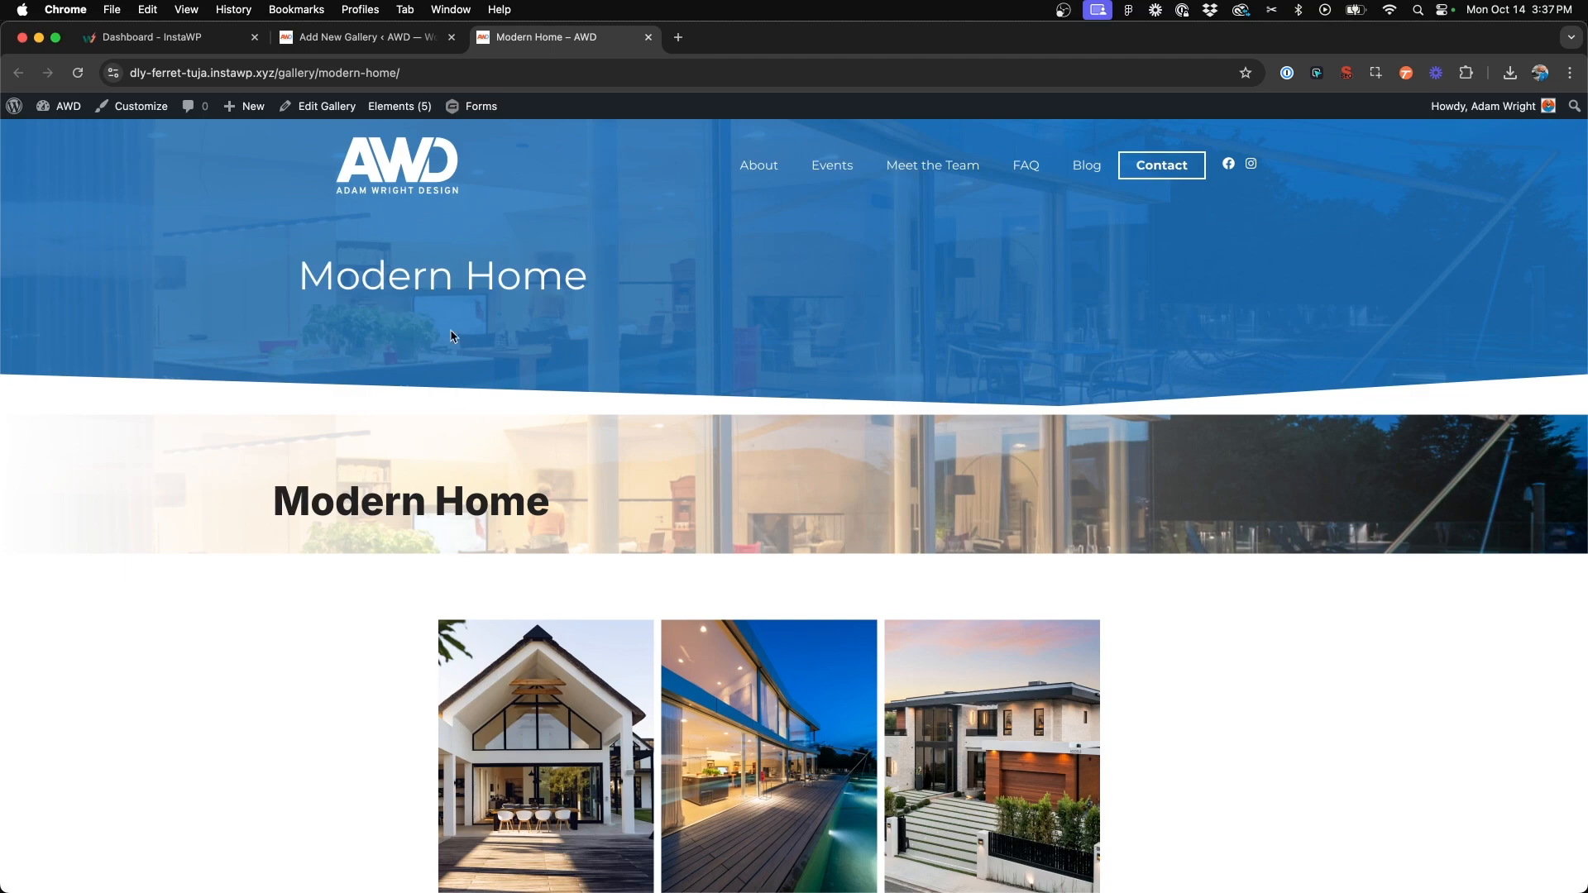
{"action": "mouse_move", "coordinate": [396, 401]}
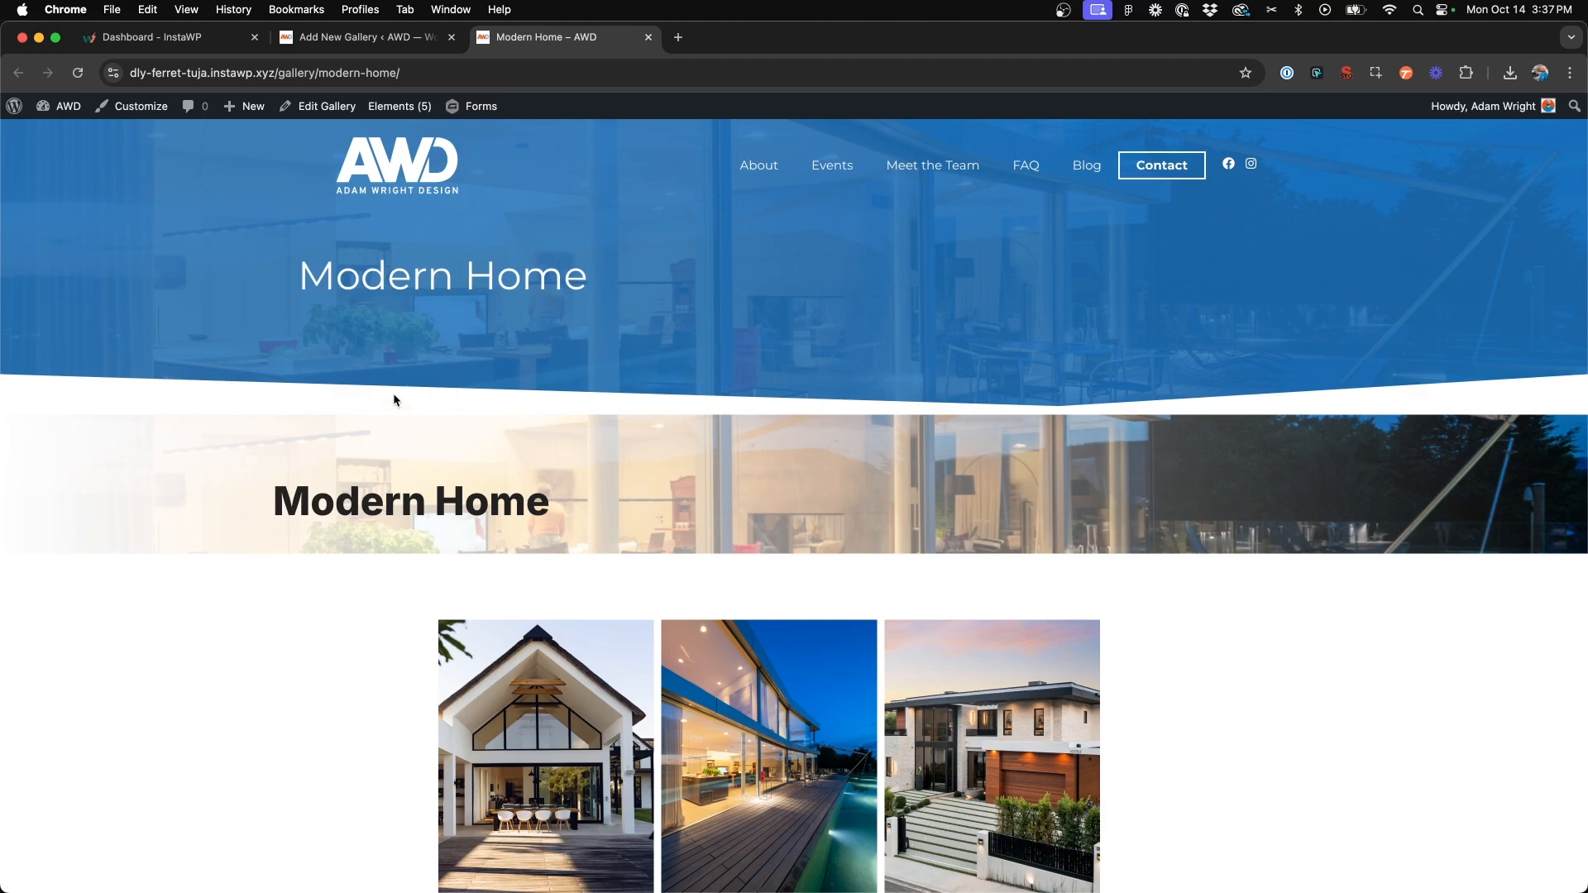
{"action": "left_click", "coordinate": [399, 107]}
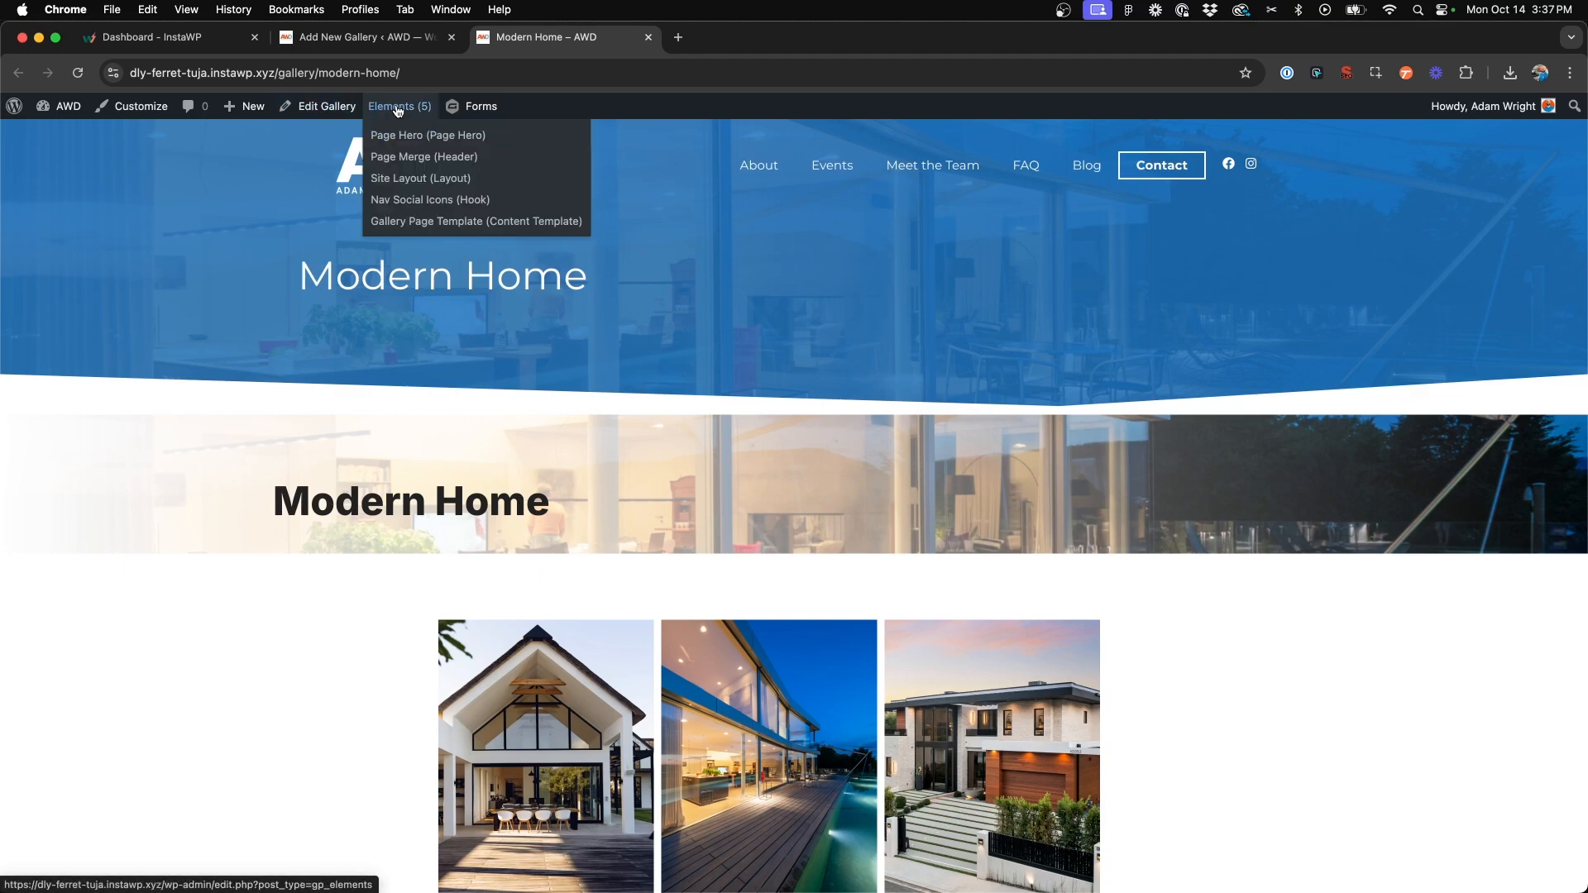
{"action": "left_click", "coordinate": [677, 38]}
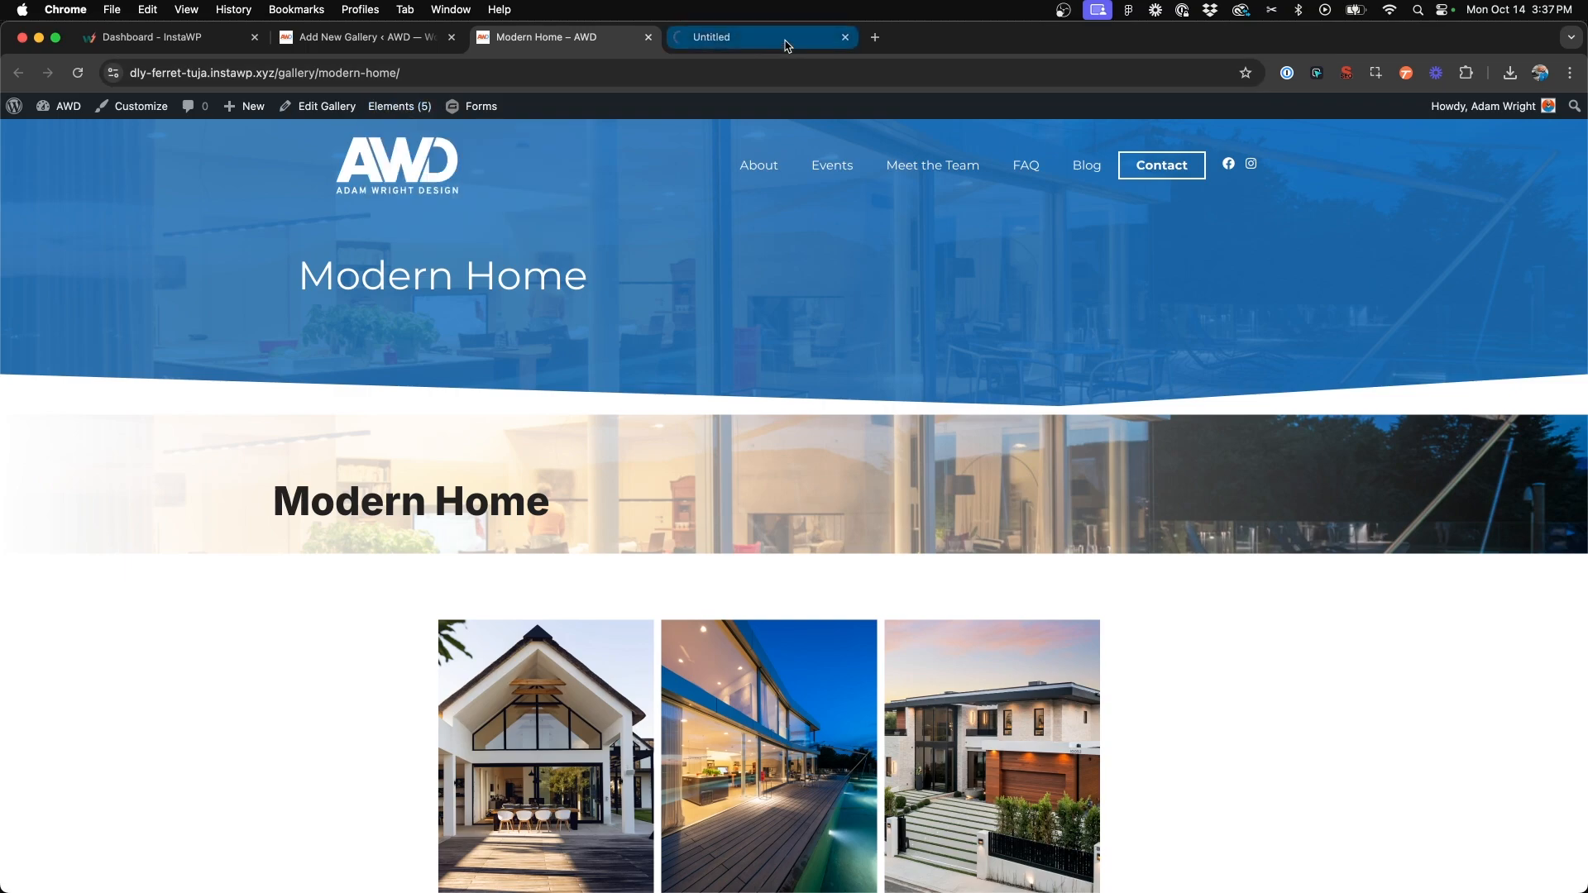
- Exclude All Galleries from the Page Hero display rules and update the element
{"action": "left_click", "coordinate": [758, 37]}
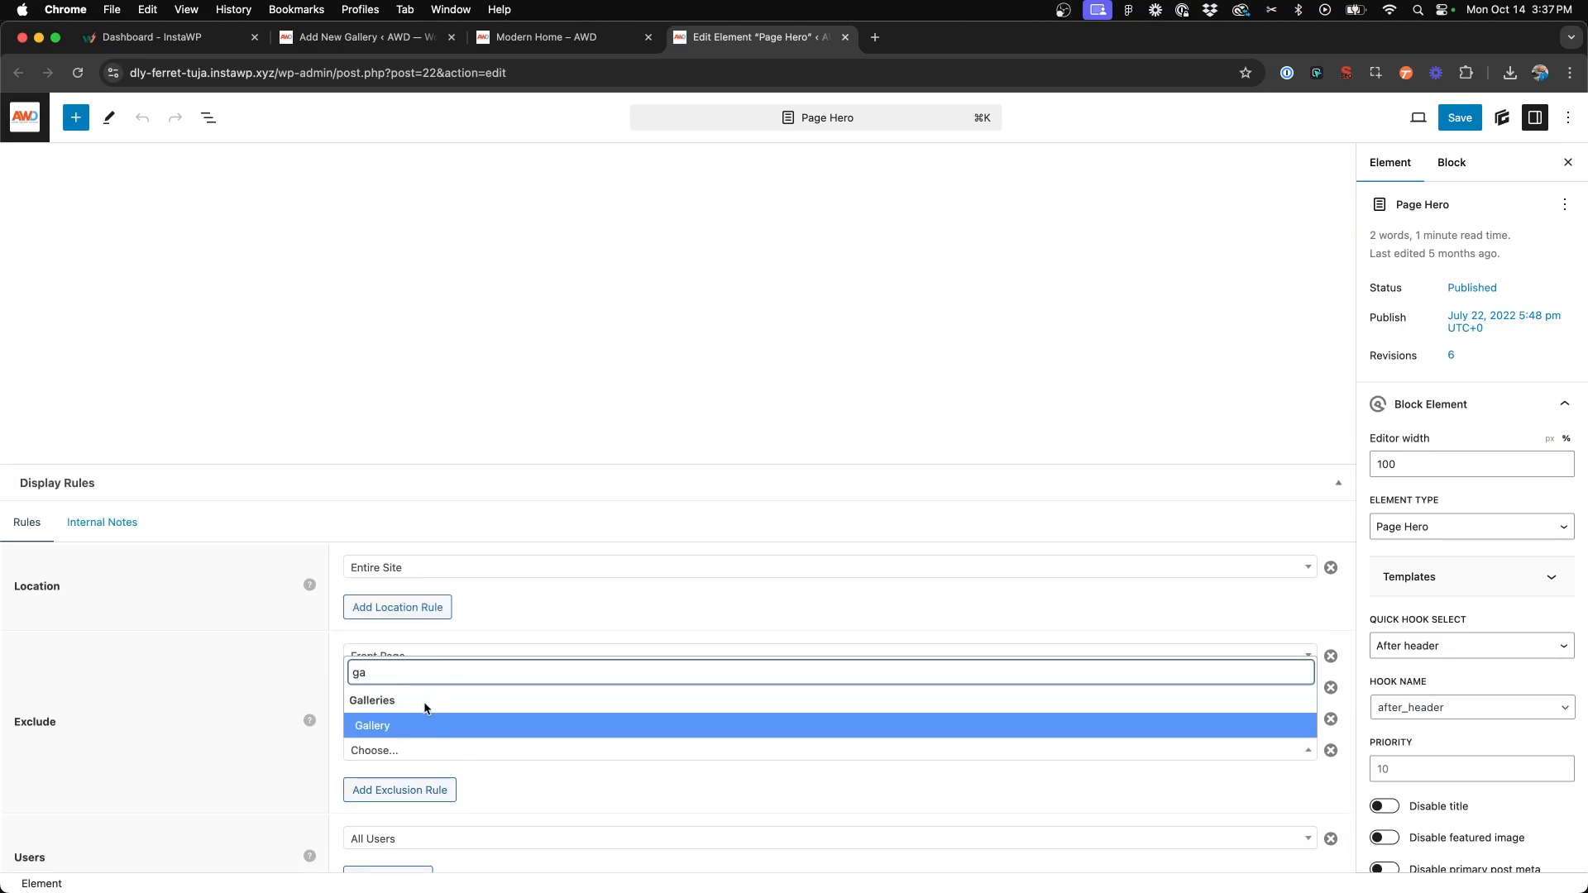
{"action": "left_click", "coordinate": [371, 726]}
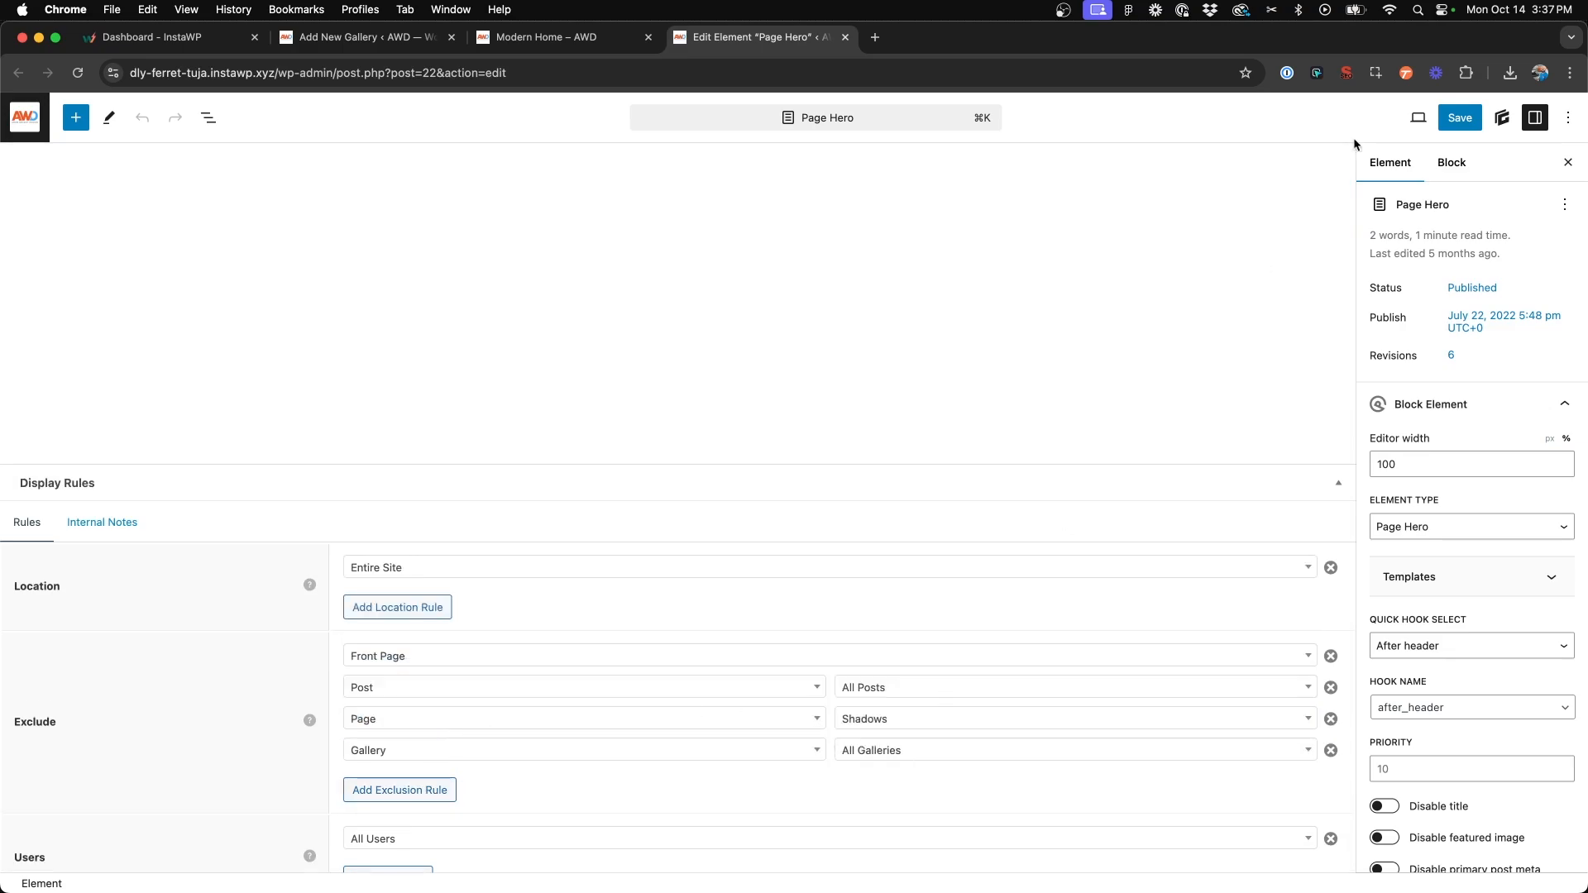
{"action": "left_click", "coordinate": [1460, 118]}
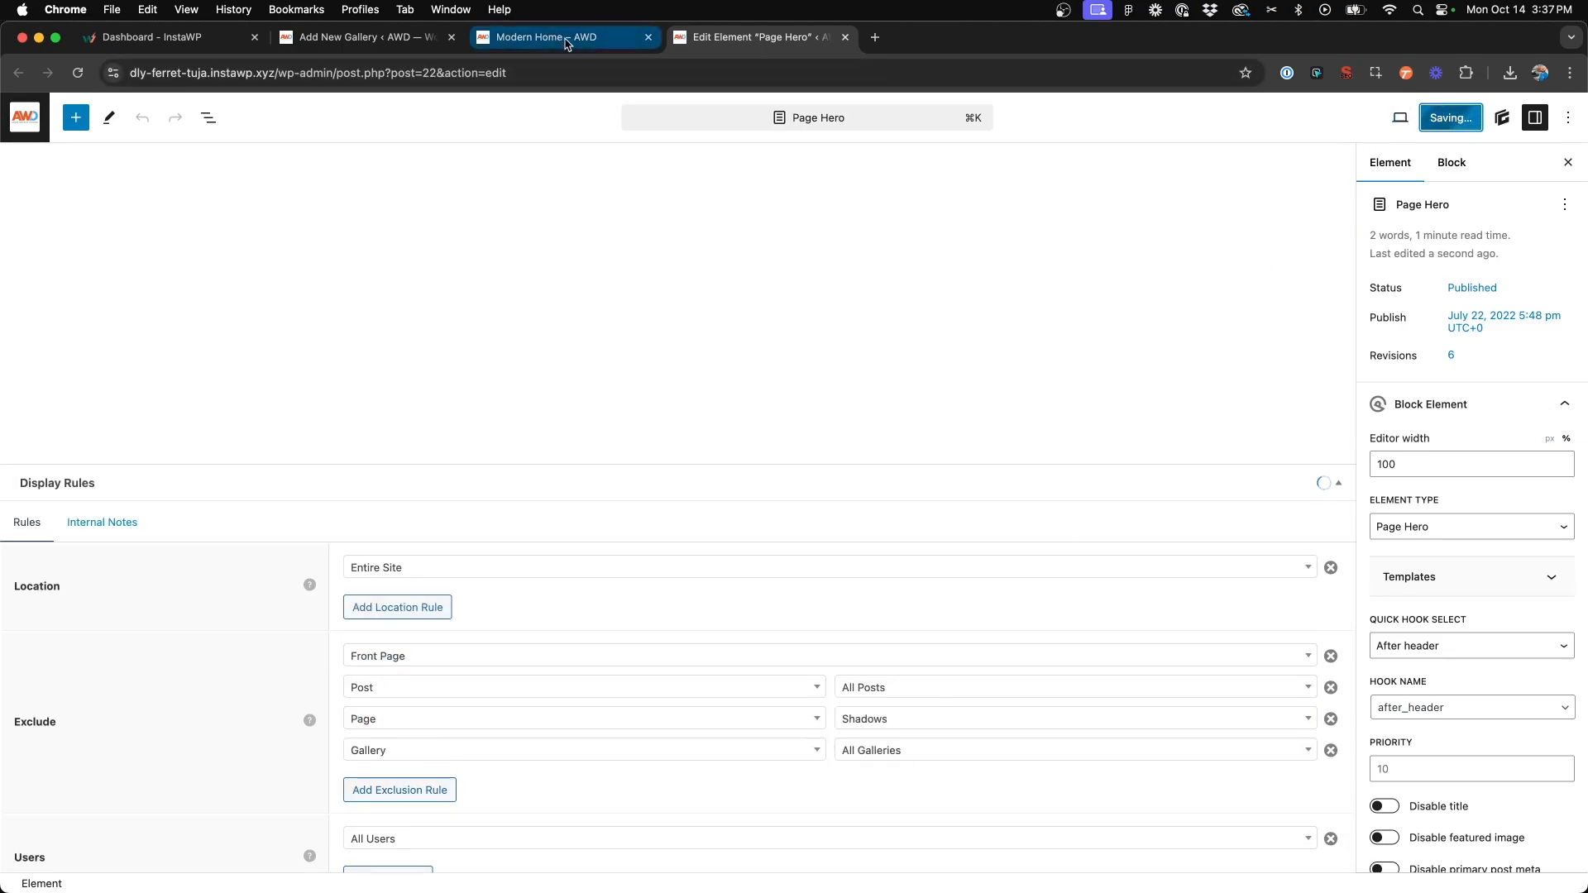
- Reload the Modern Home page to confirm only the template hero appears above the grid
{"action": "left_click", "coordinate": [546, 38]}
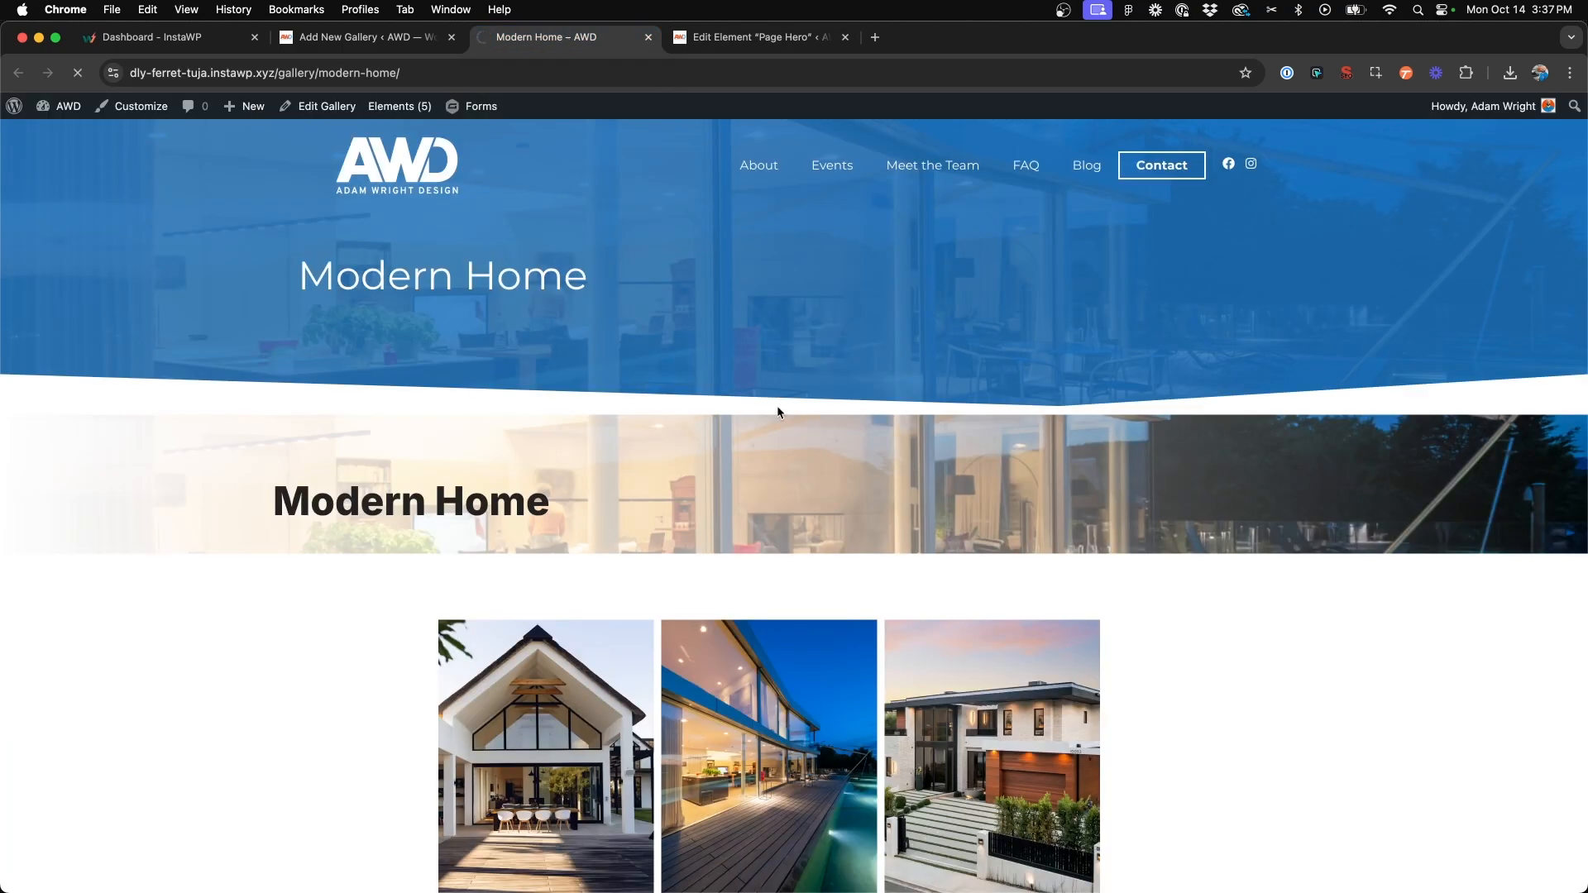
{"action": "scroll", "scroll_direction": "down", "scroll_amount": 3}
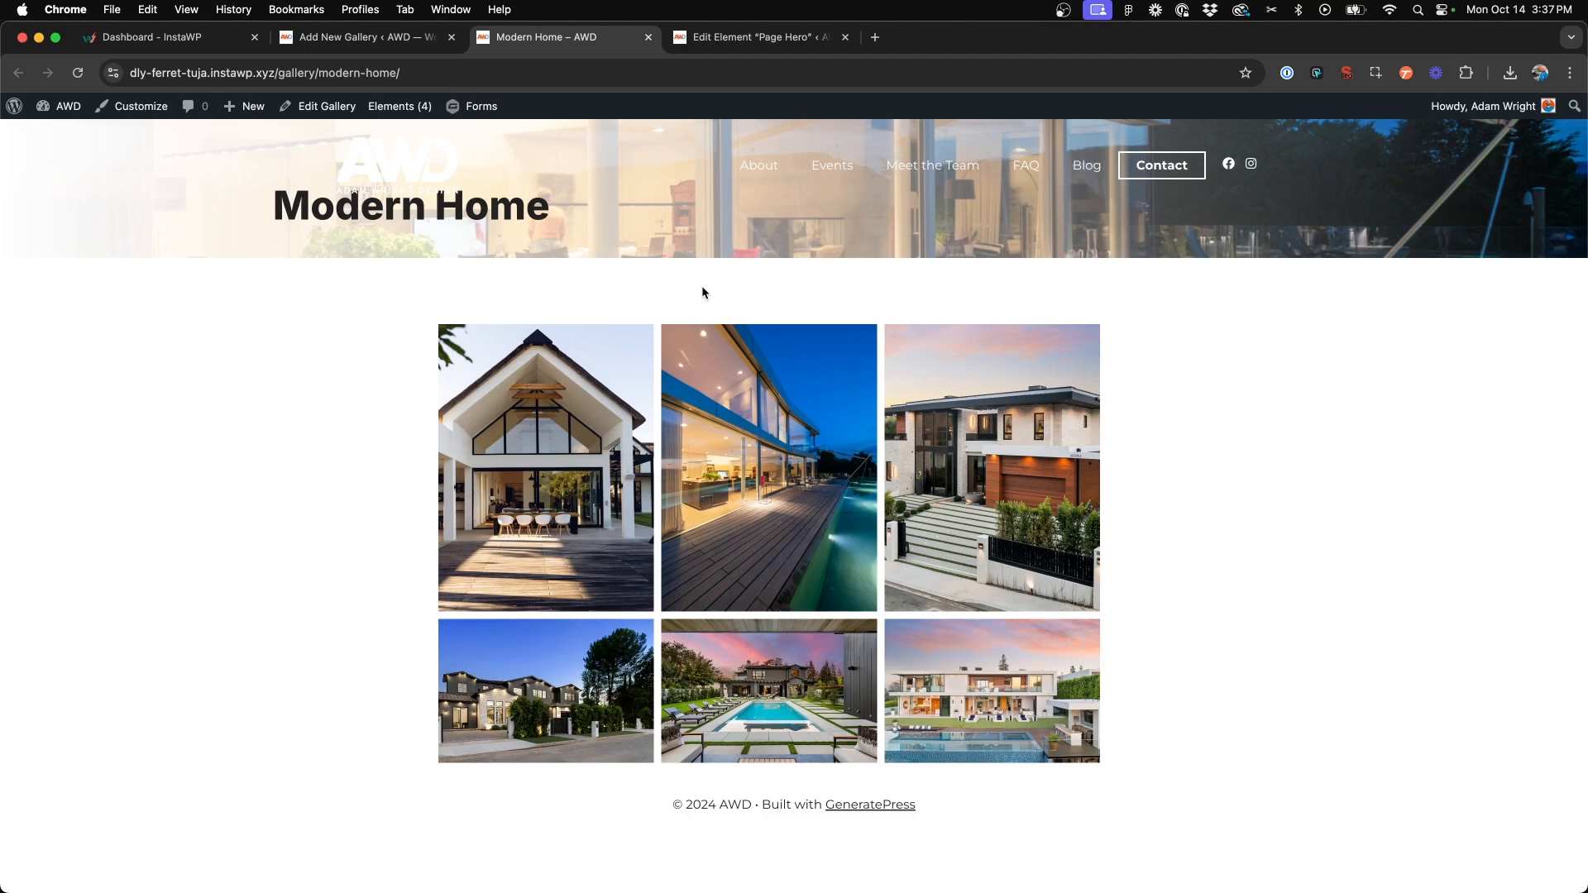
{"action": "mouse_move", "coordinate": [714, 243]}
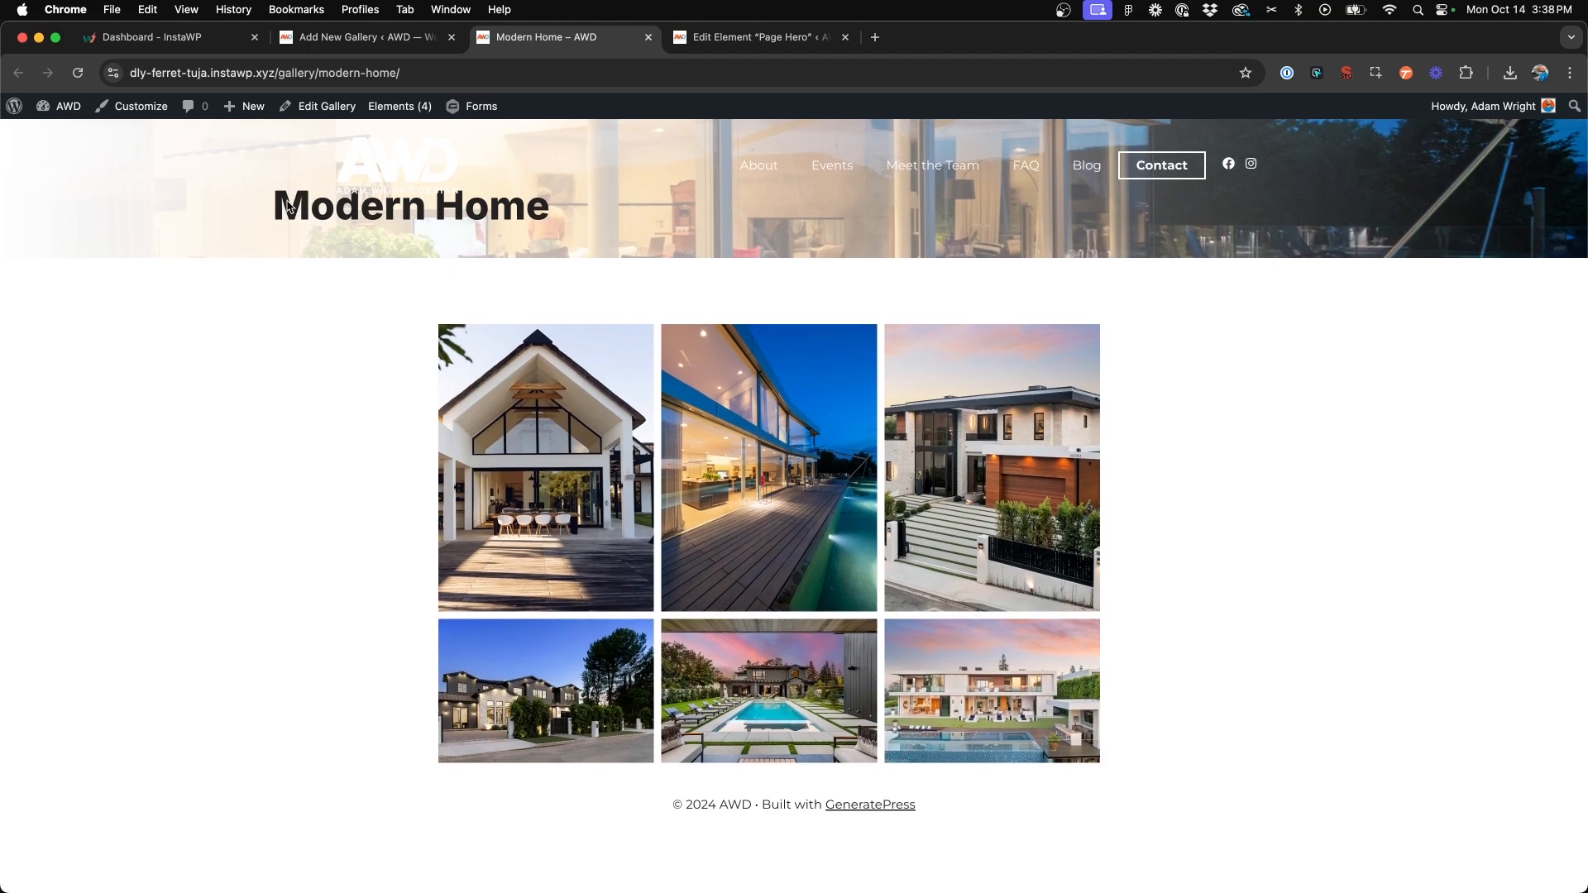
{"action": "mouse_move", "coordinate": [1225, 371]}
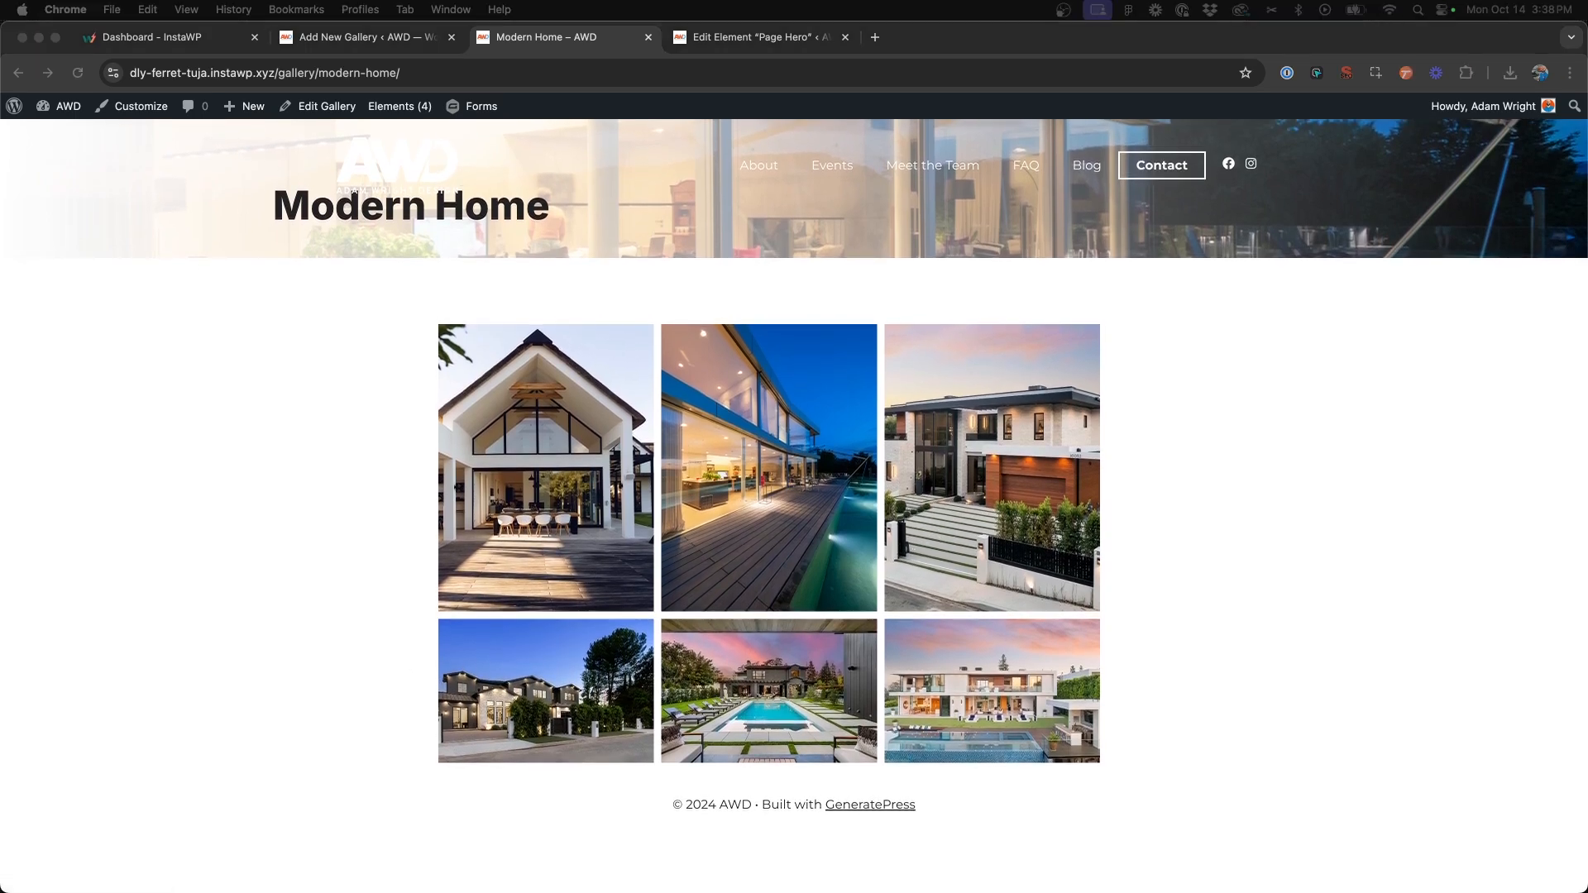
{"action": "left_click", "coordinate": [365, 37]}
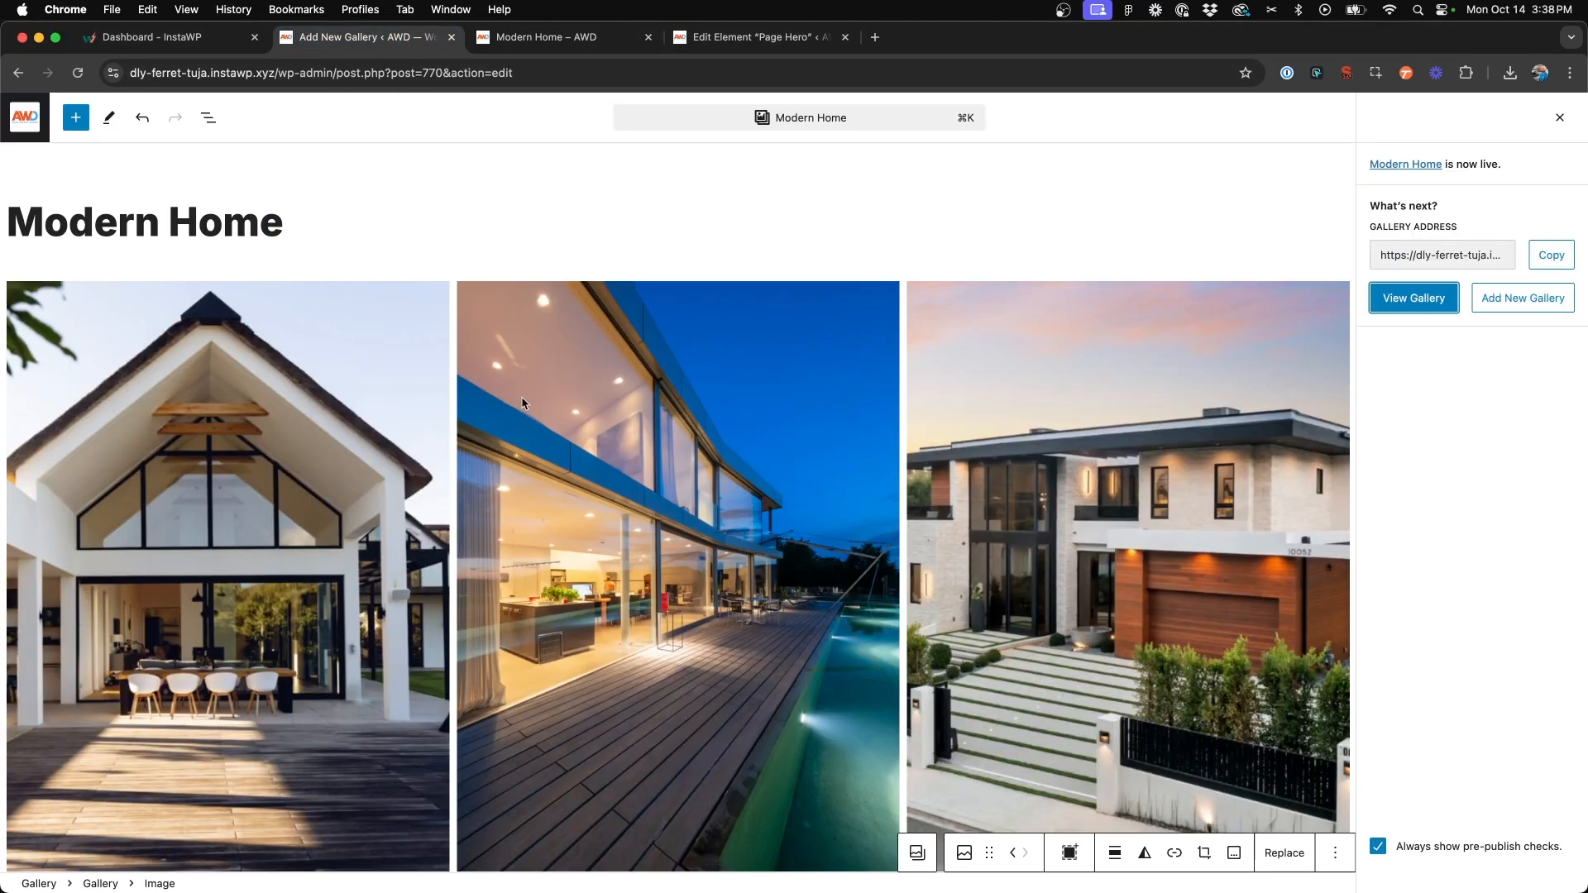
{"action": "left_click", "coordinate": [547, 37]}
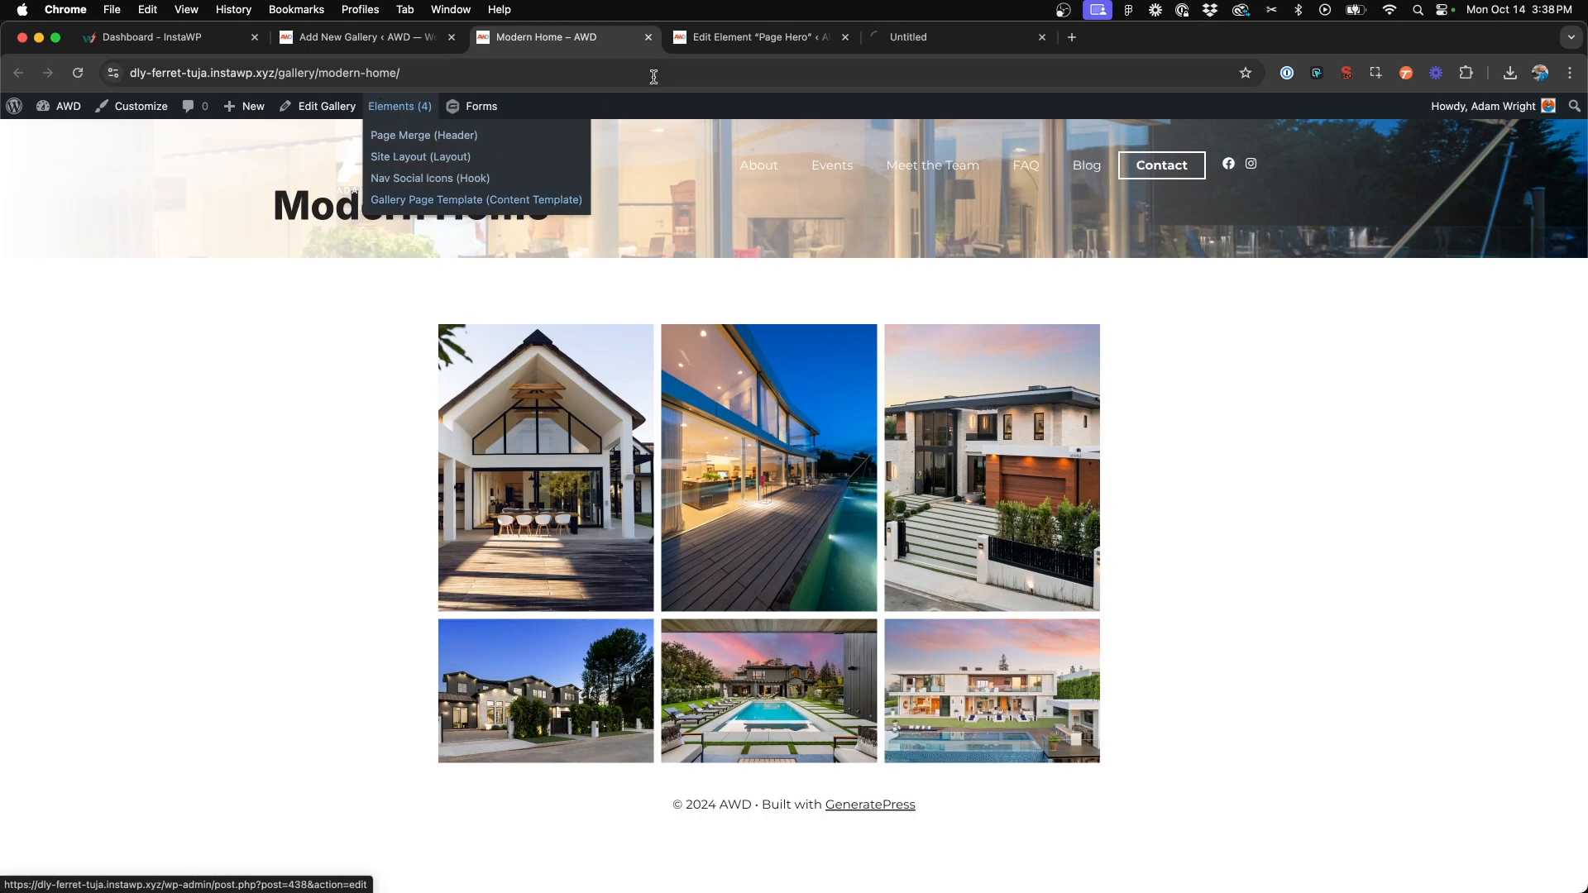
- Give the Gallery Page Template hero padding of 160 top, 20 sides, 80 bottom
{"action": "left_click", "coordinate": [476, 200]}
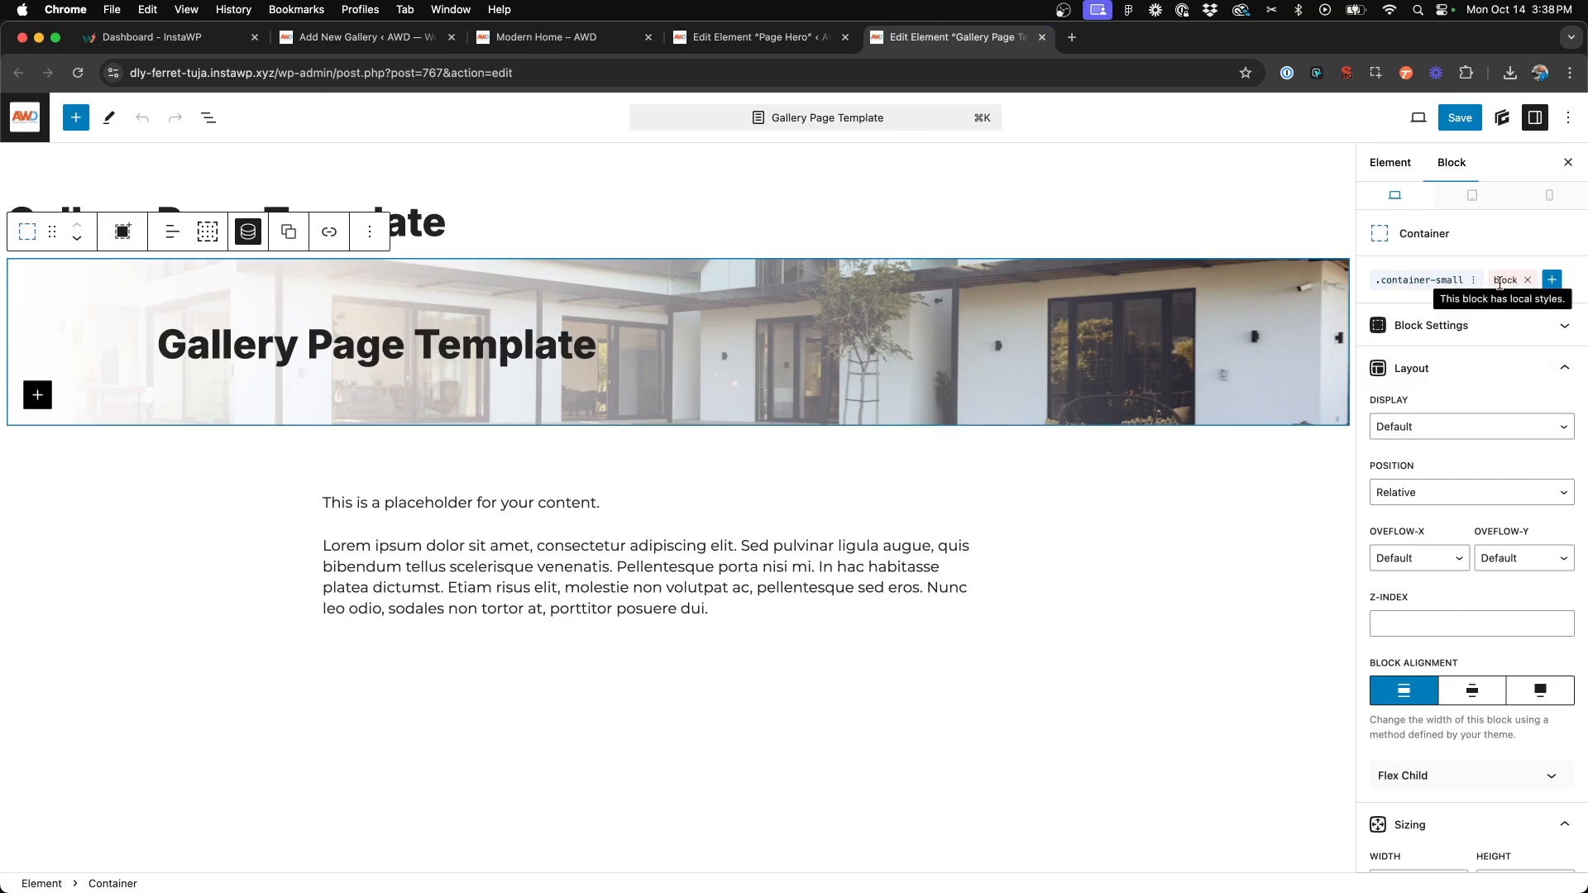
{"action": "left_click", "coordinate": [1474, 279]}
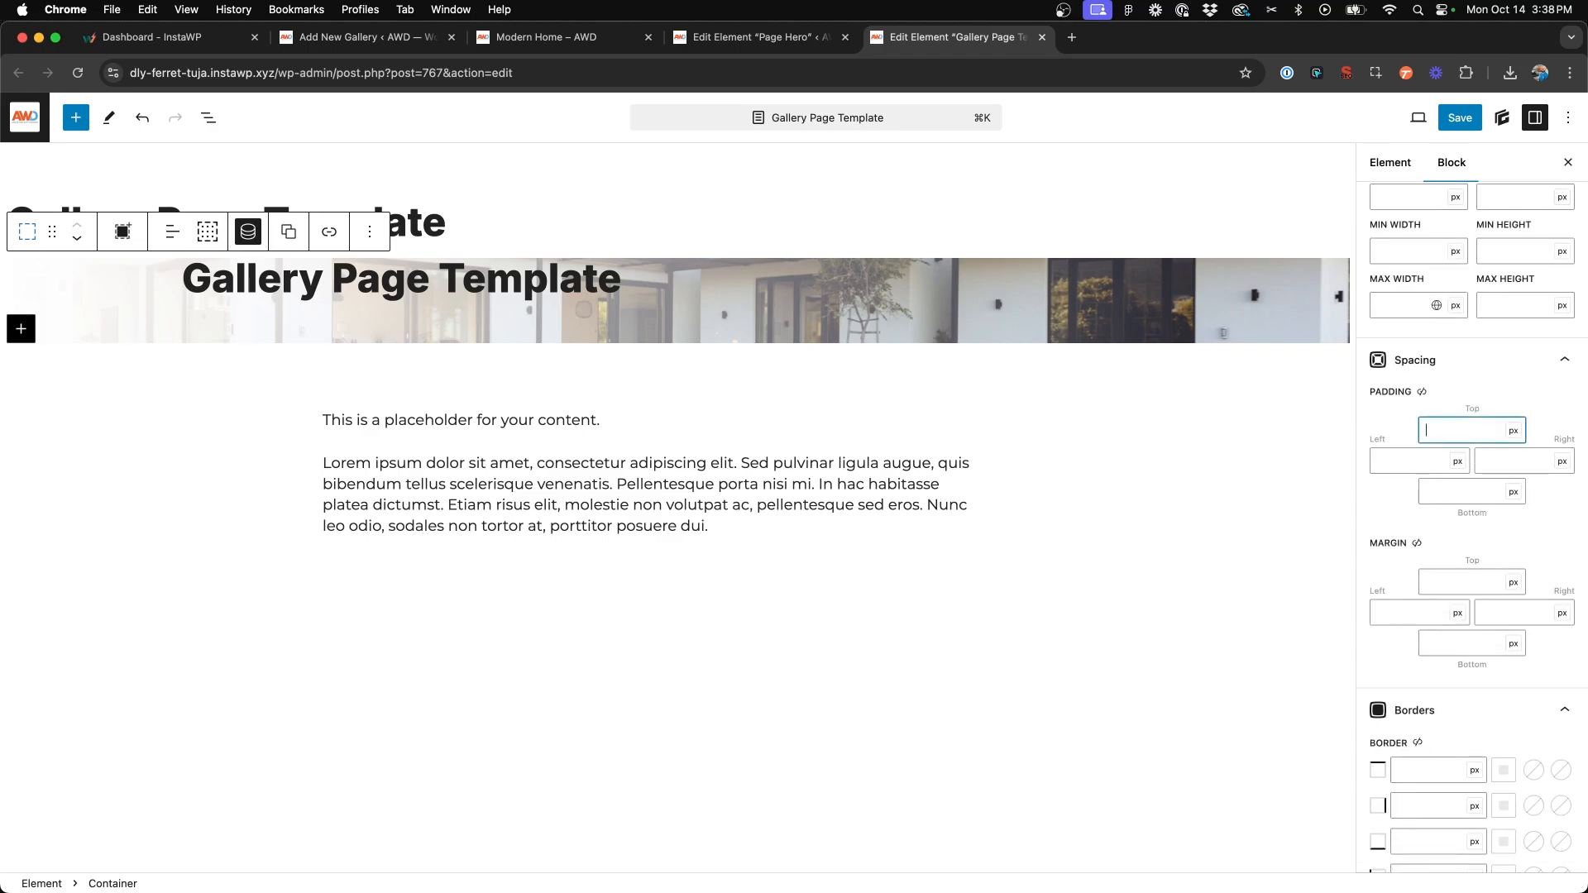
{"action": "type", "text": "160"}
{"action": "left_click", "coordinate": [1419, 461]}
{"action": "type", "text": "20"}
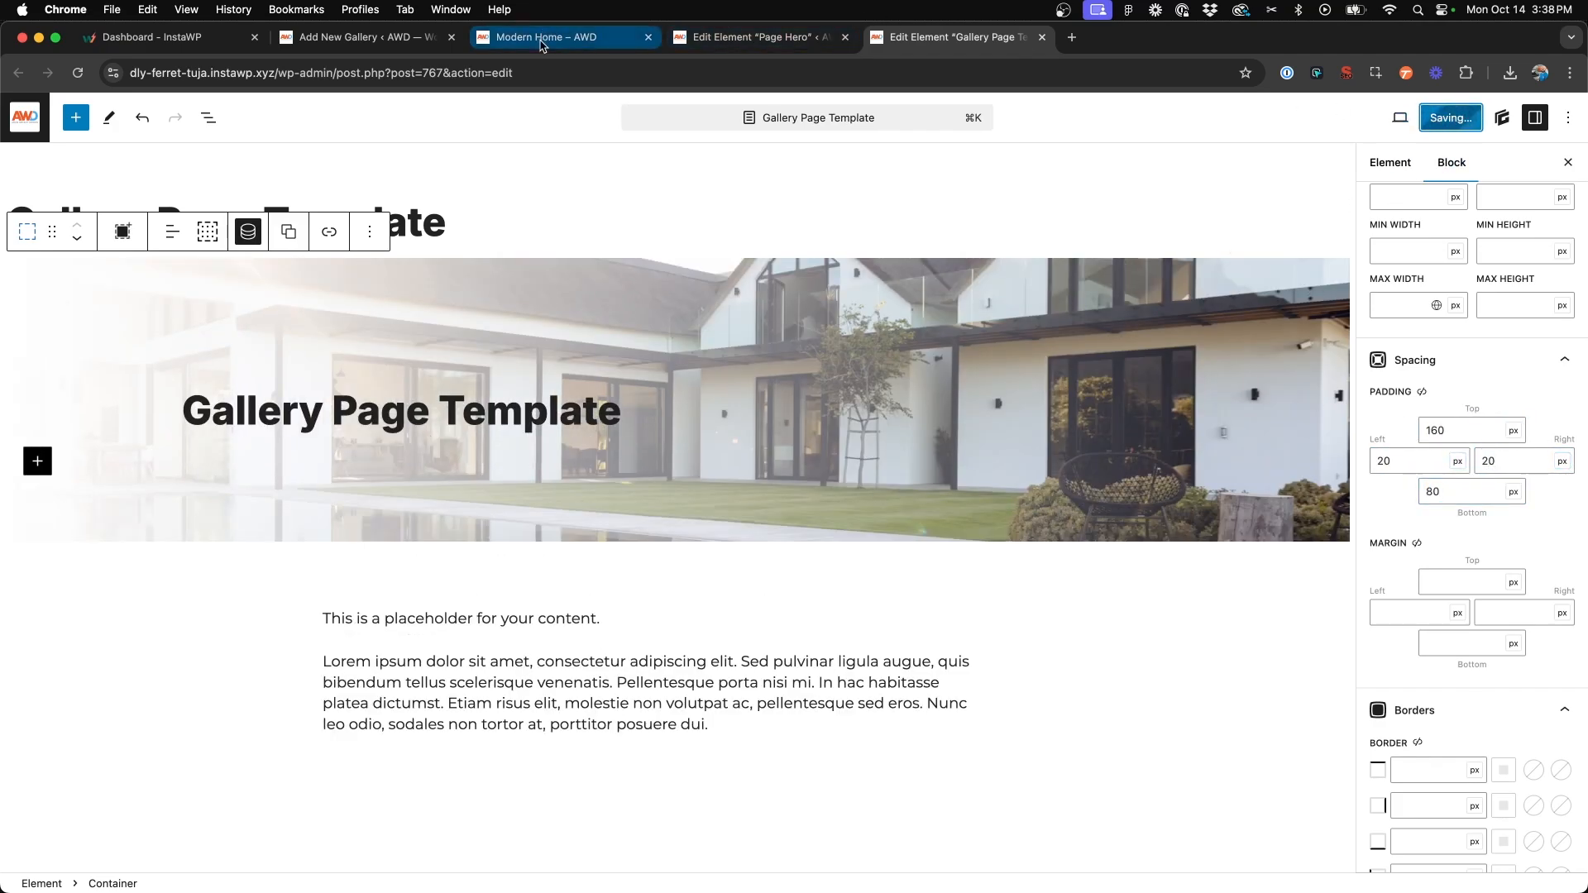
{"action": "left_click", "coordinate": [546, 38]}
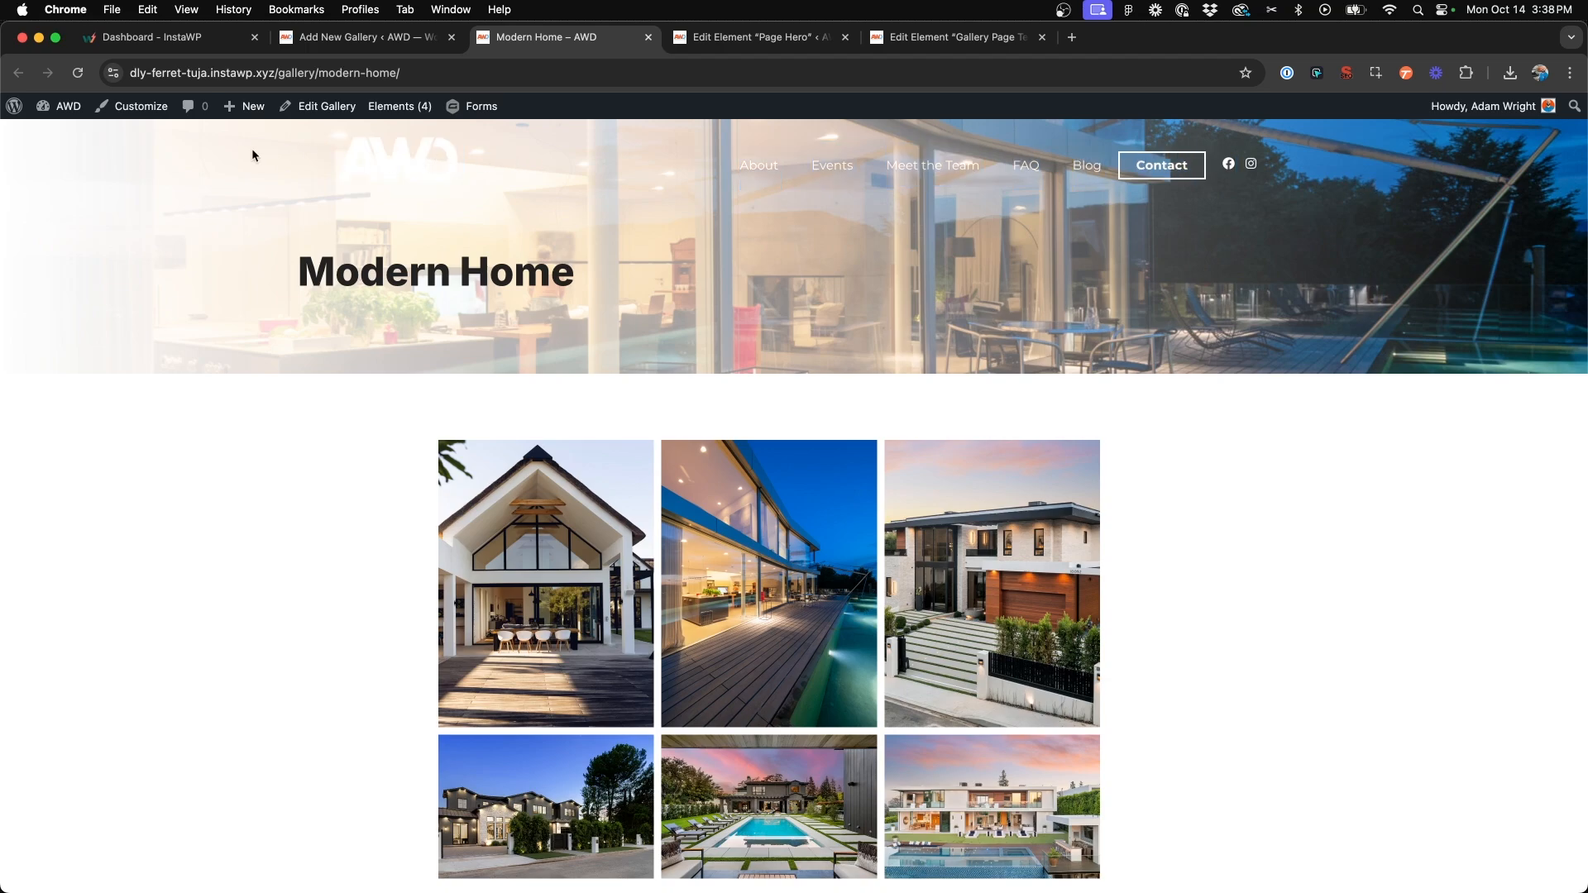
{"action": "mouse_move", "coordinate": [501, 179]}
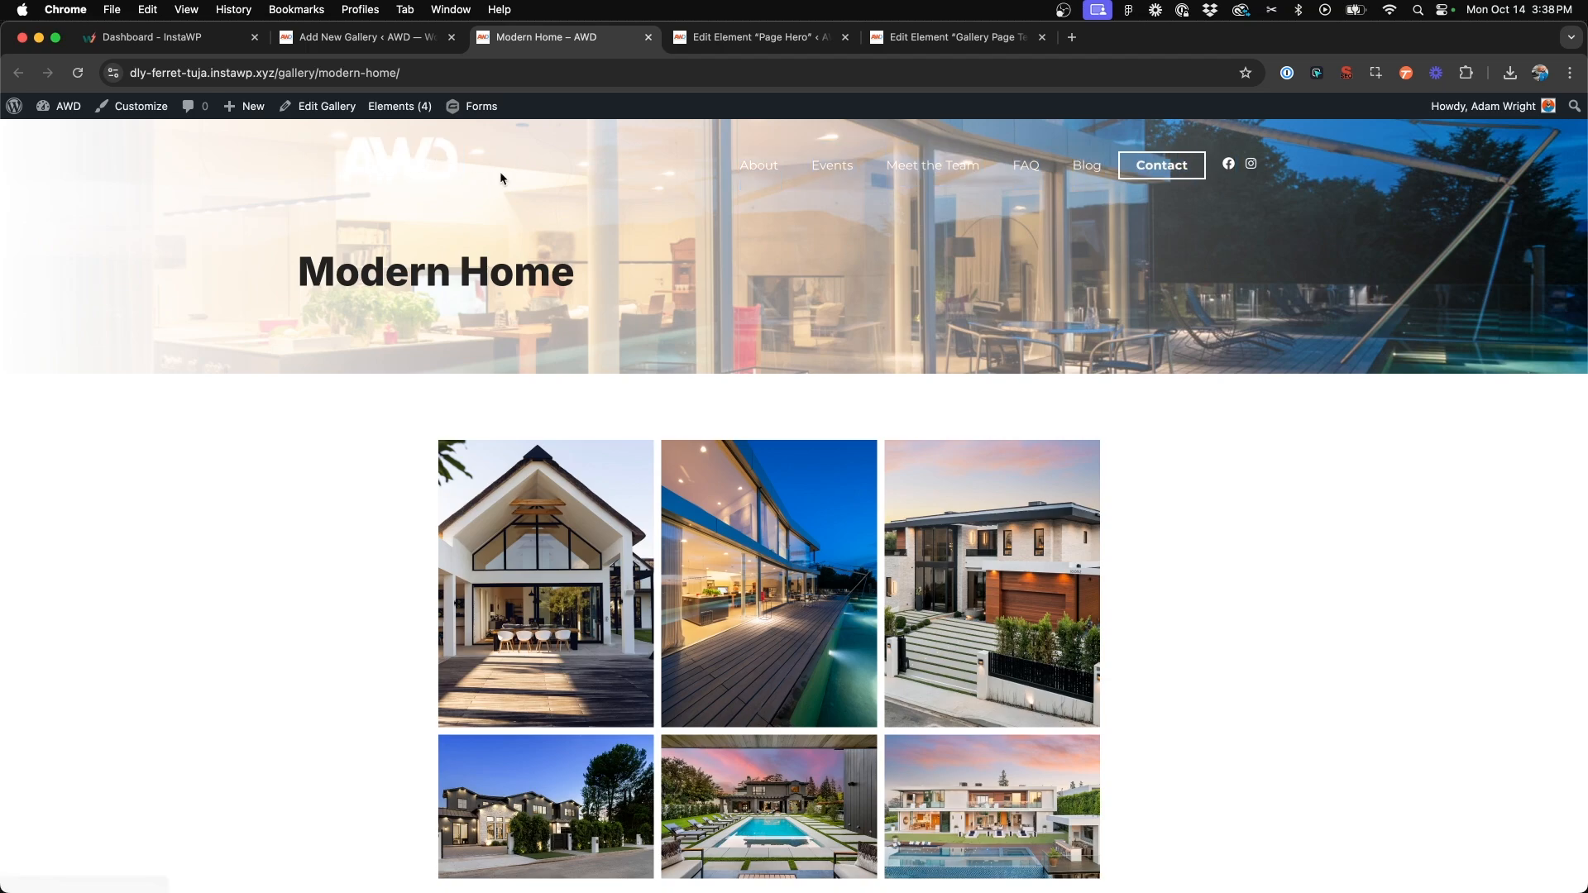
{"action": "mouse_move", "coordinate": [238, 346]}
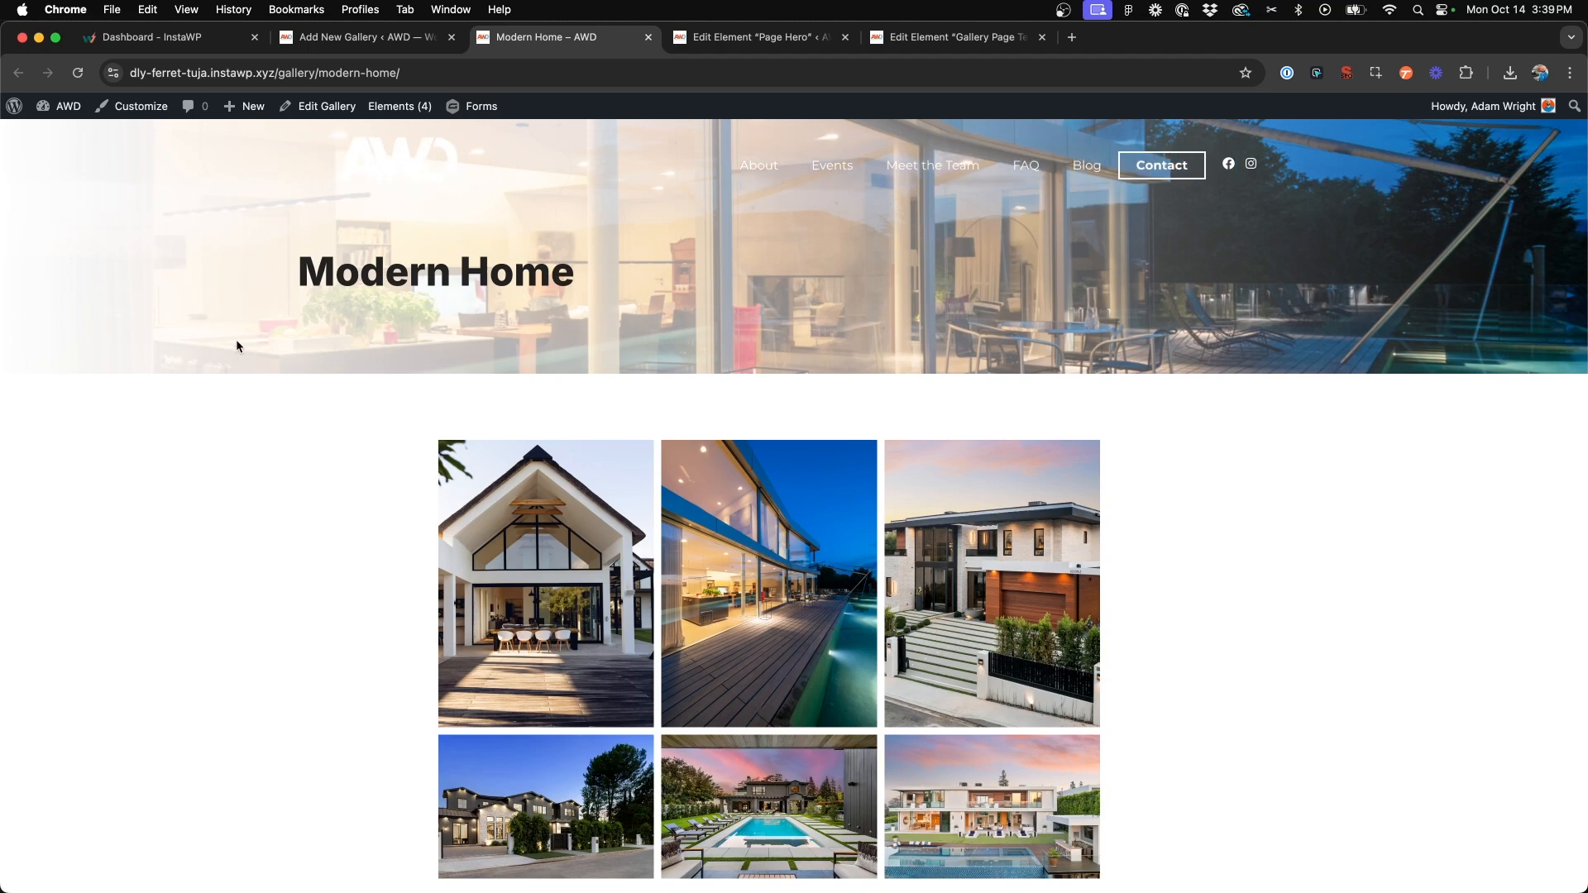
{"action": "mouse_move", "coordinate": [400, 290]}
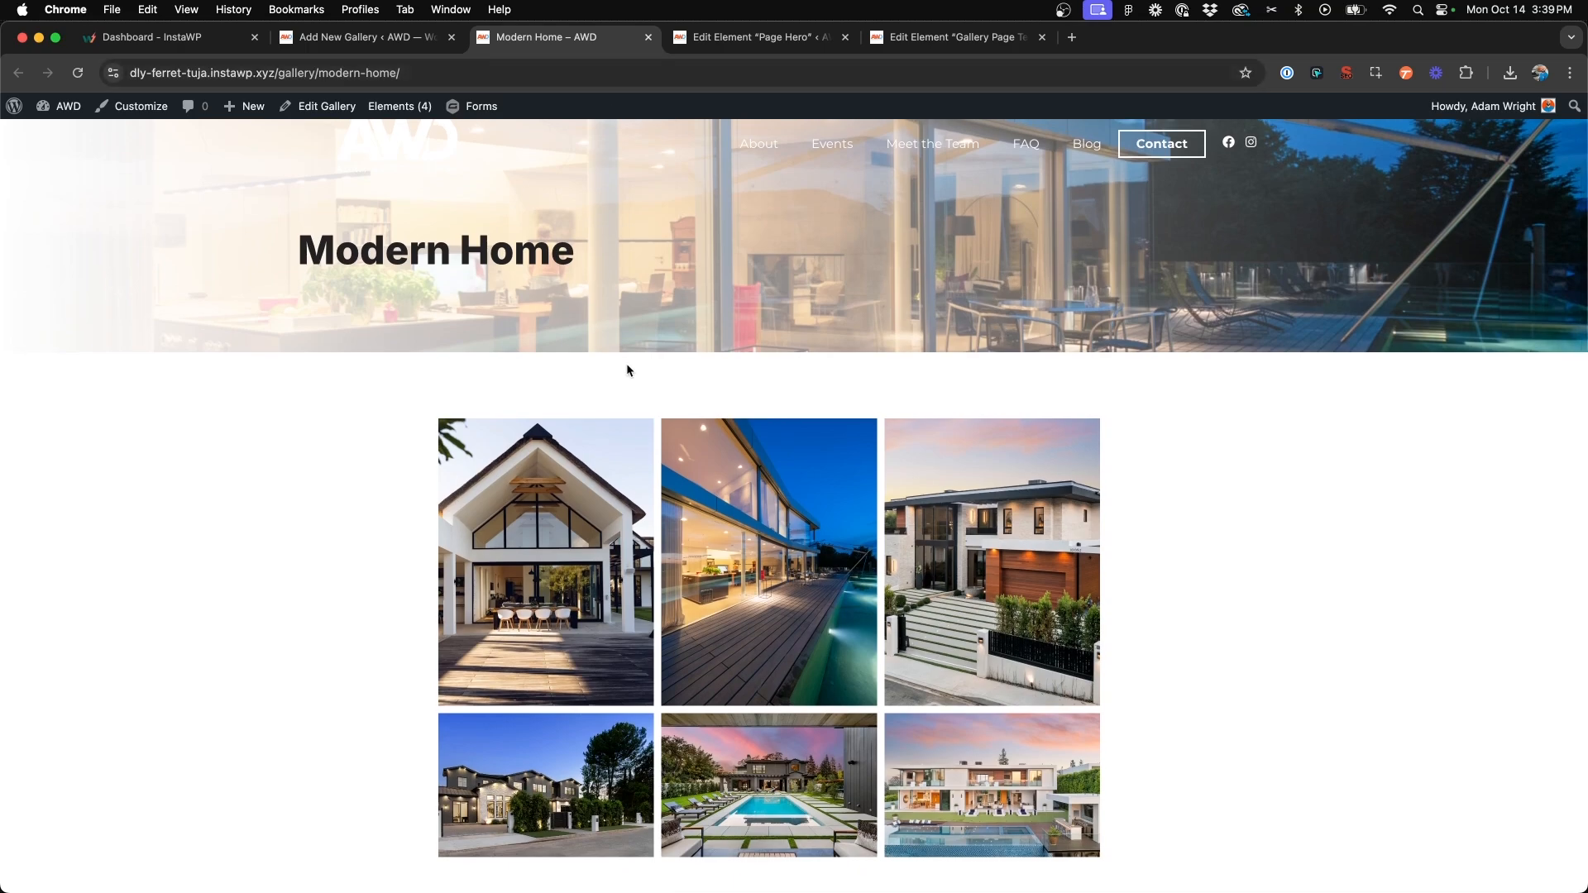
{"action": "scroll", "scroll_direction": "down", "scroll_amount": 3}
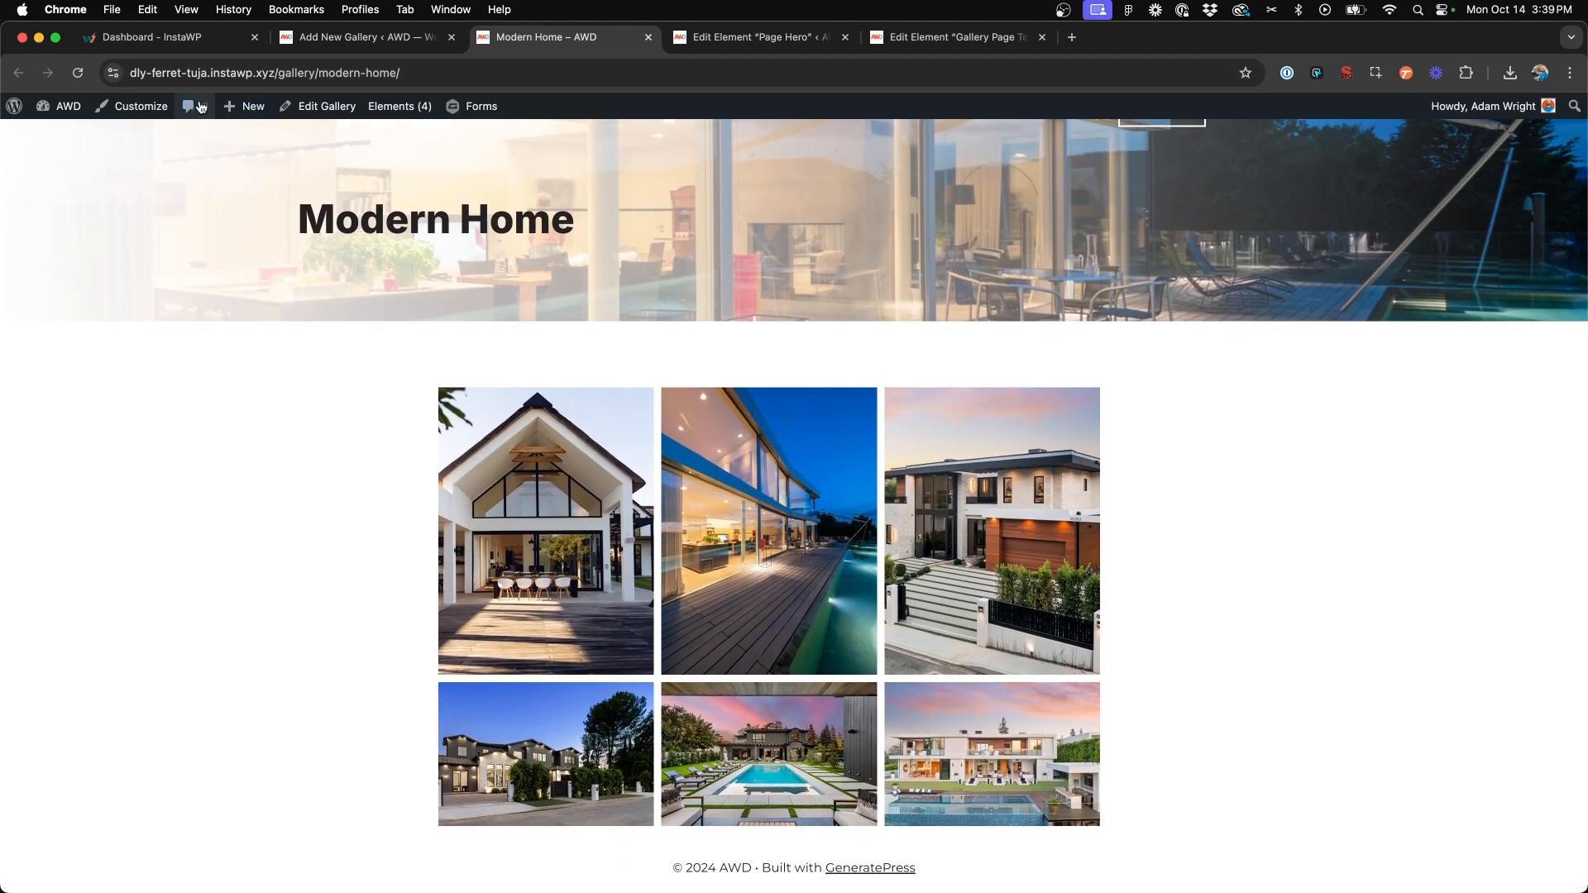
- Preview the gallery page at phone width in the Customizer and inspect the hero's padding rule
{"action": "left_click", "coordinate": [140, 107]}
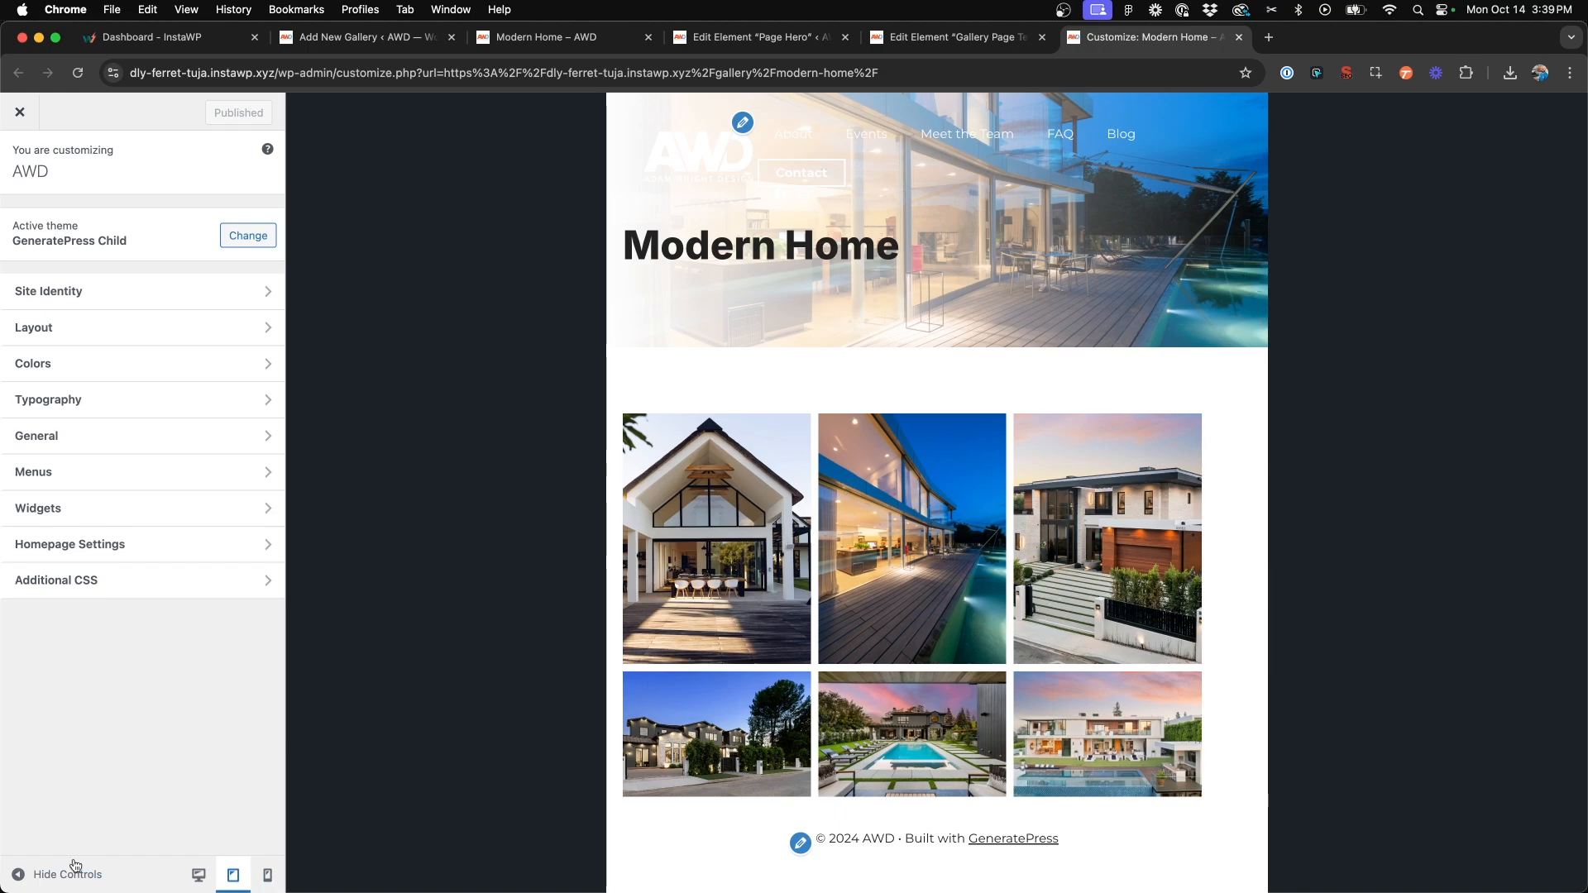
{"action": "left_click", "coordinate": [267, 875]}
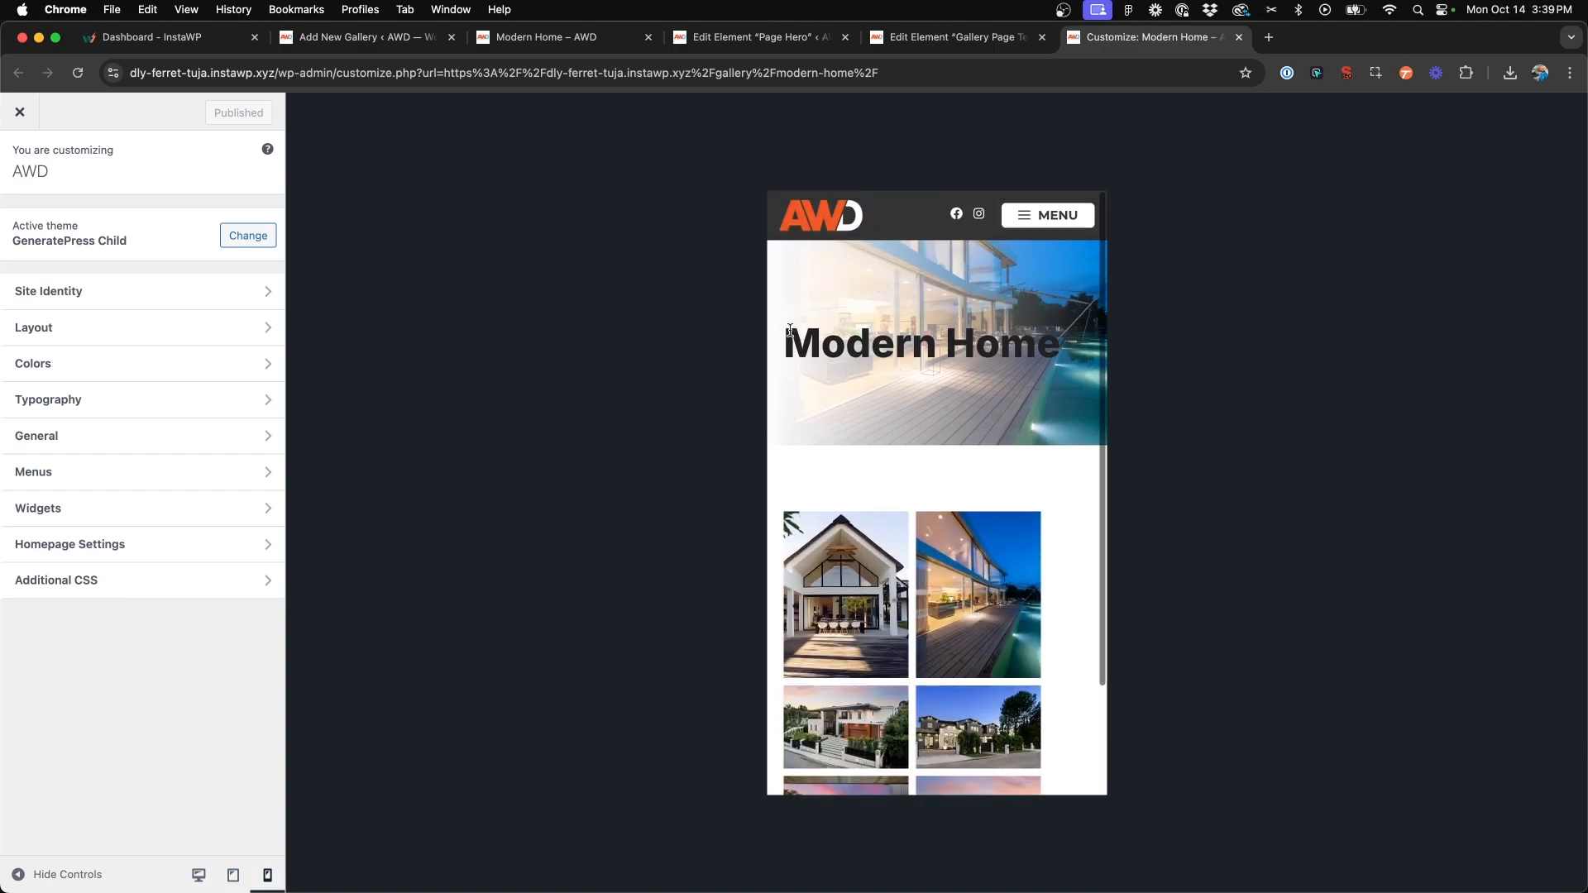
{"action": "scroll", "scroll_direction": "down", "scroll_amount": 3}
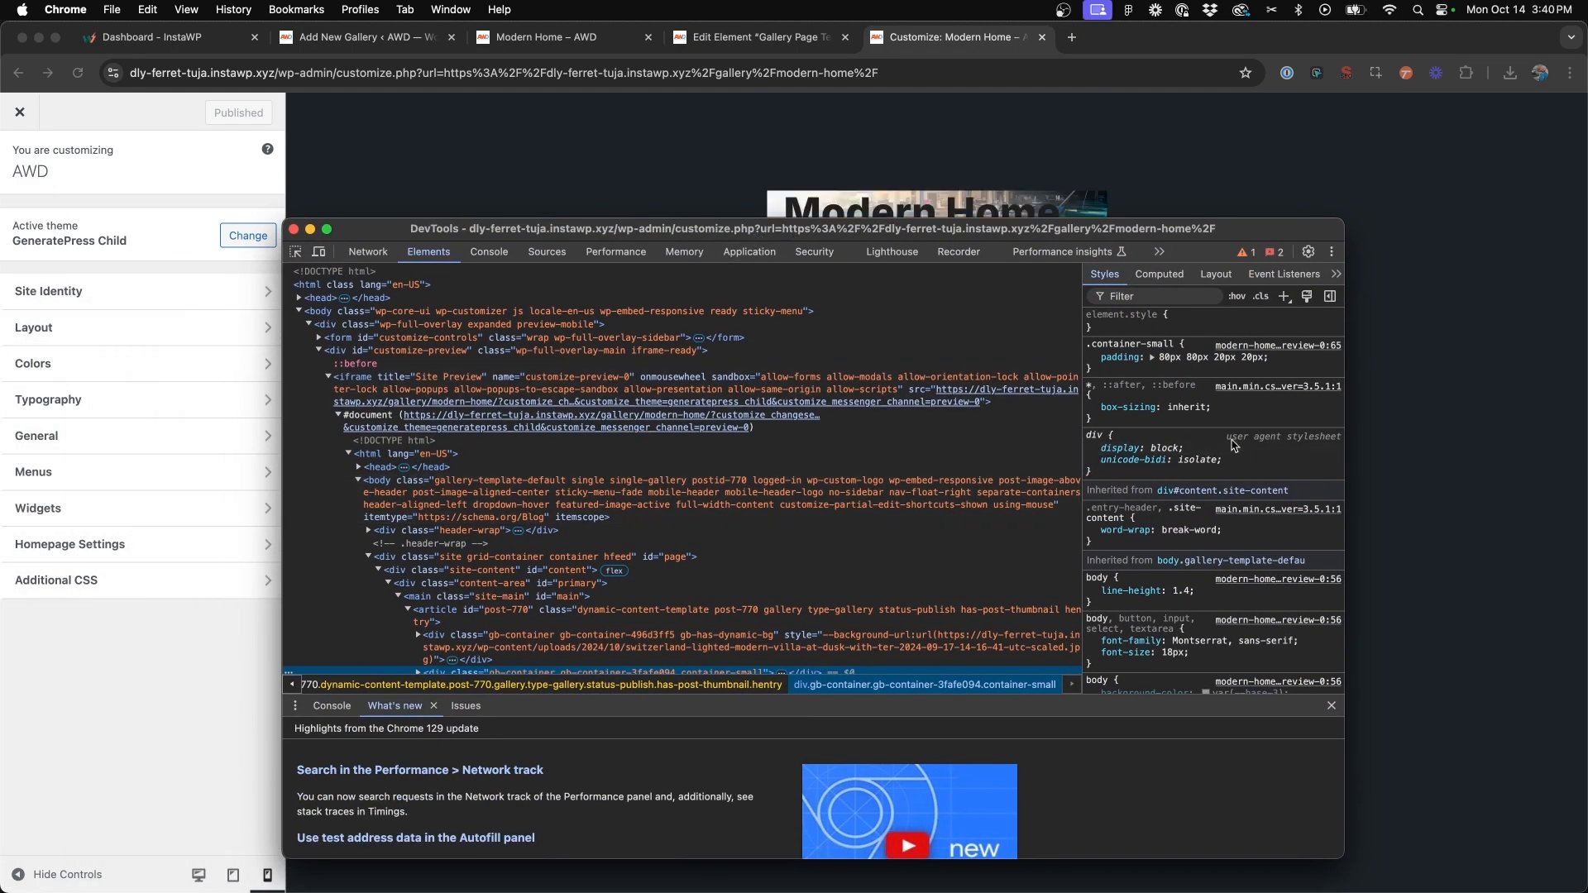
{"action": "left_click", "coordinate": [1108, 358]}
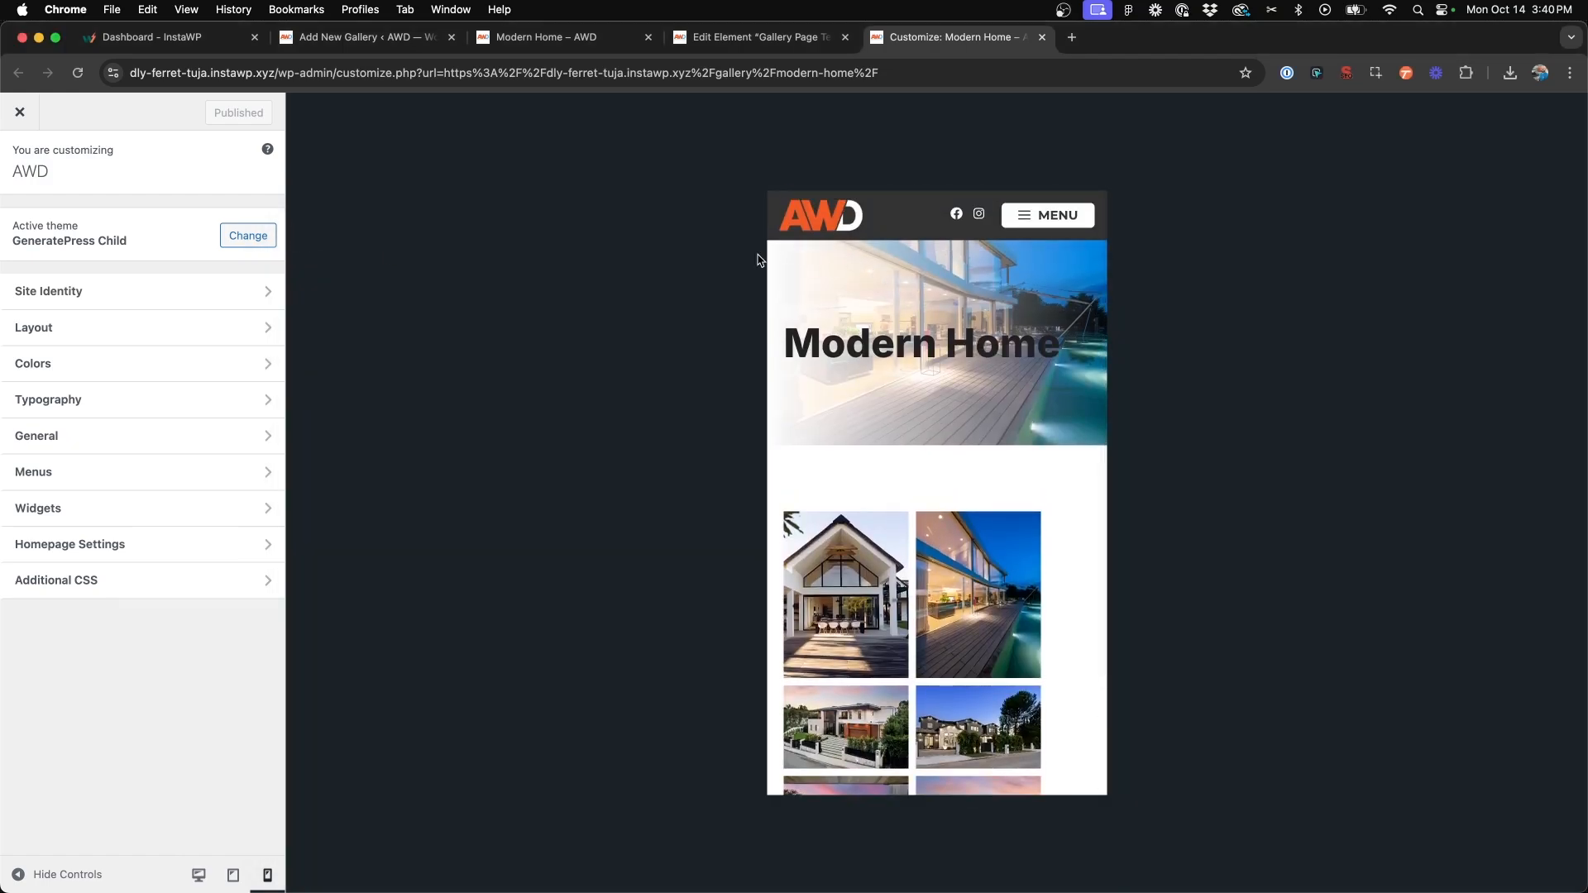
{"action": "left_click", "coordinate": [754, 37]}
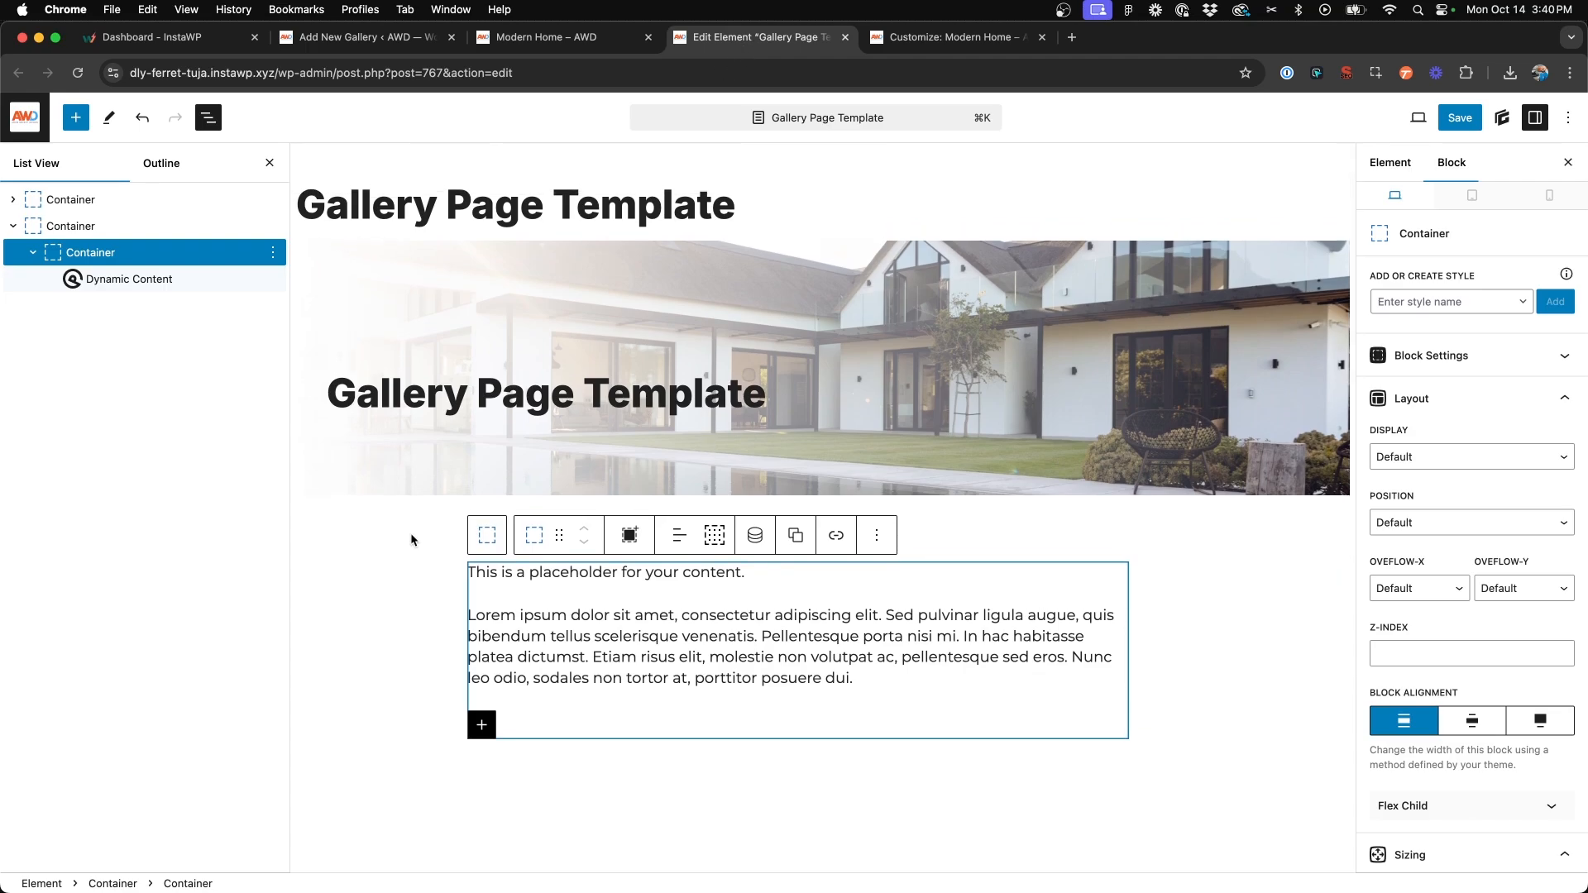
- Set the .container-small global style padding to 80px top and bottom, 20px sides
{"action": "left_click", "coordinate": [71, 226]}
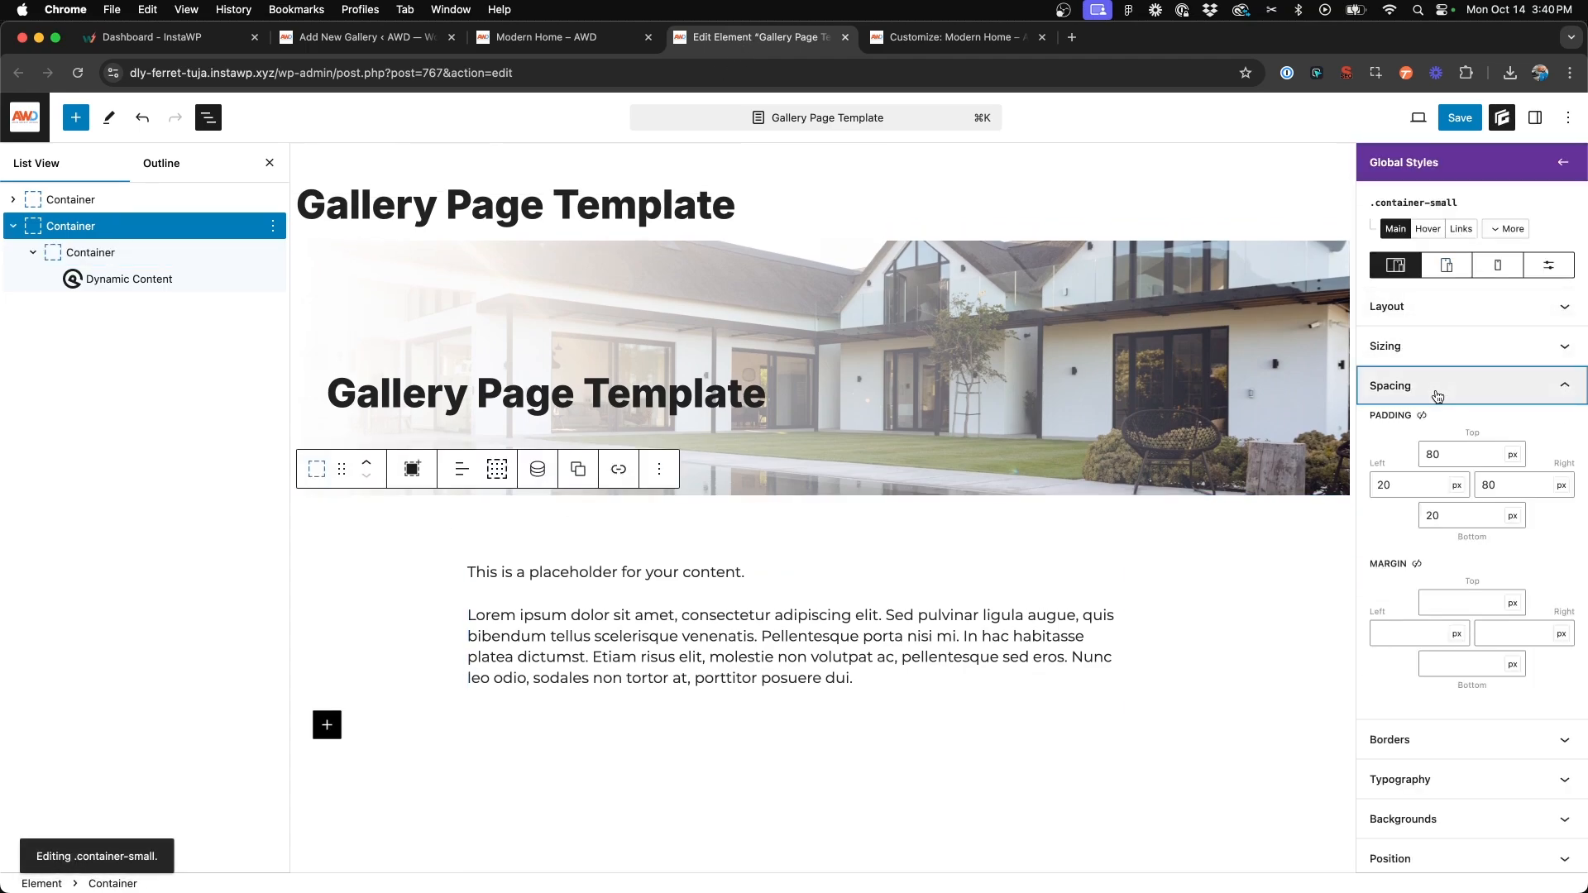
{"action": "left_click", "coordinate": [1471, 423]}
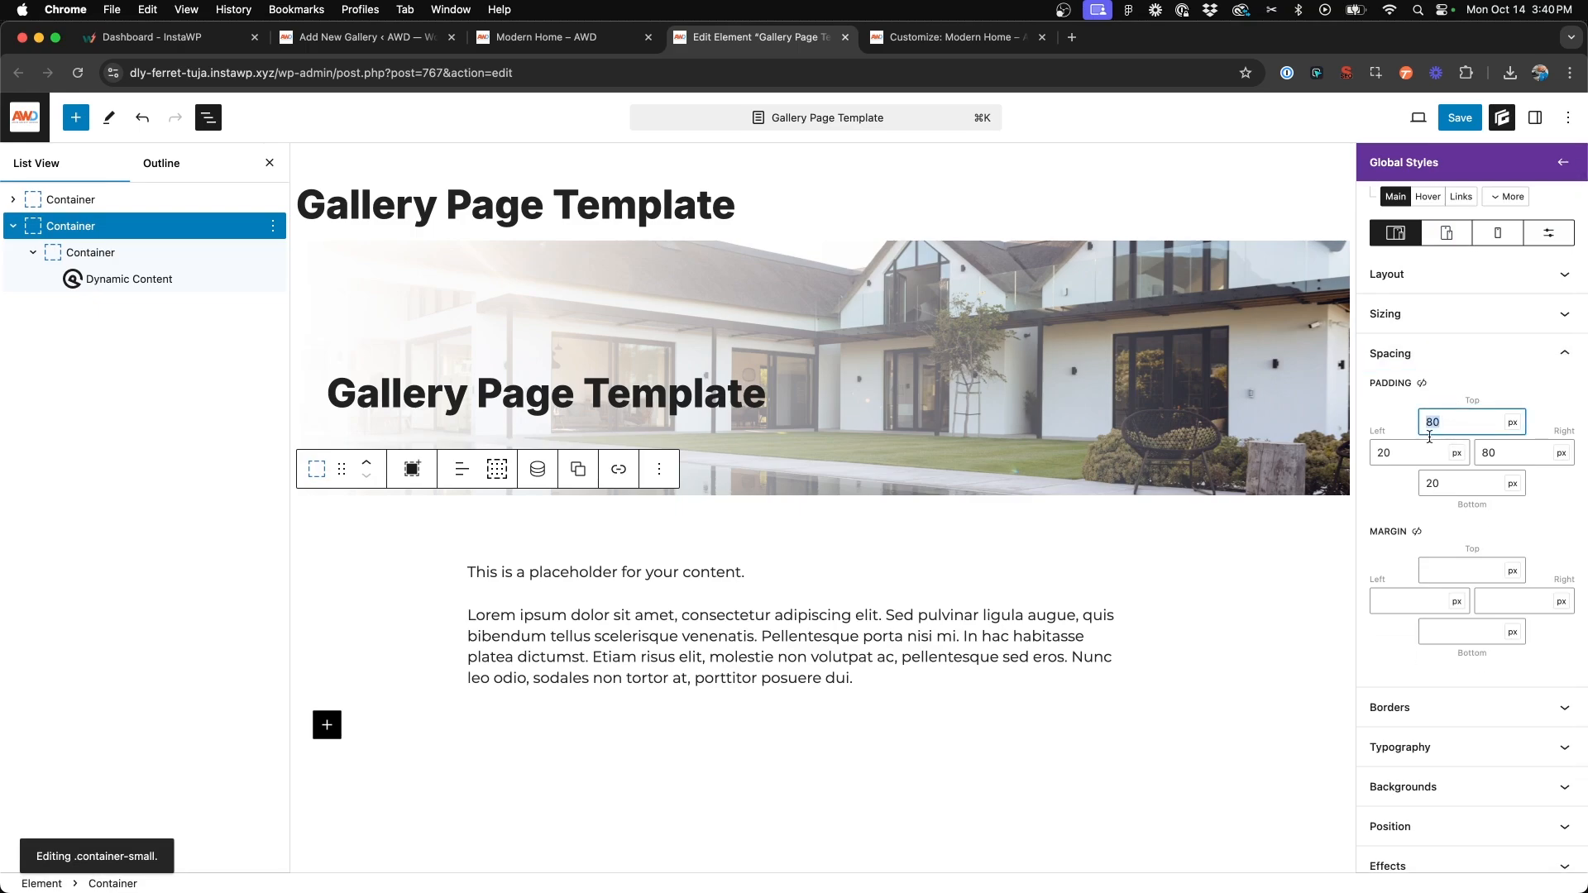
{"action": "left_click", "coordinate": [1509, 452]}
{"action": "type", "text": "20"}
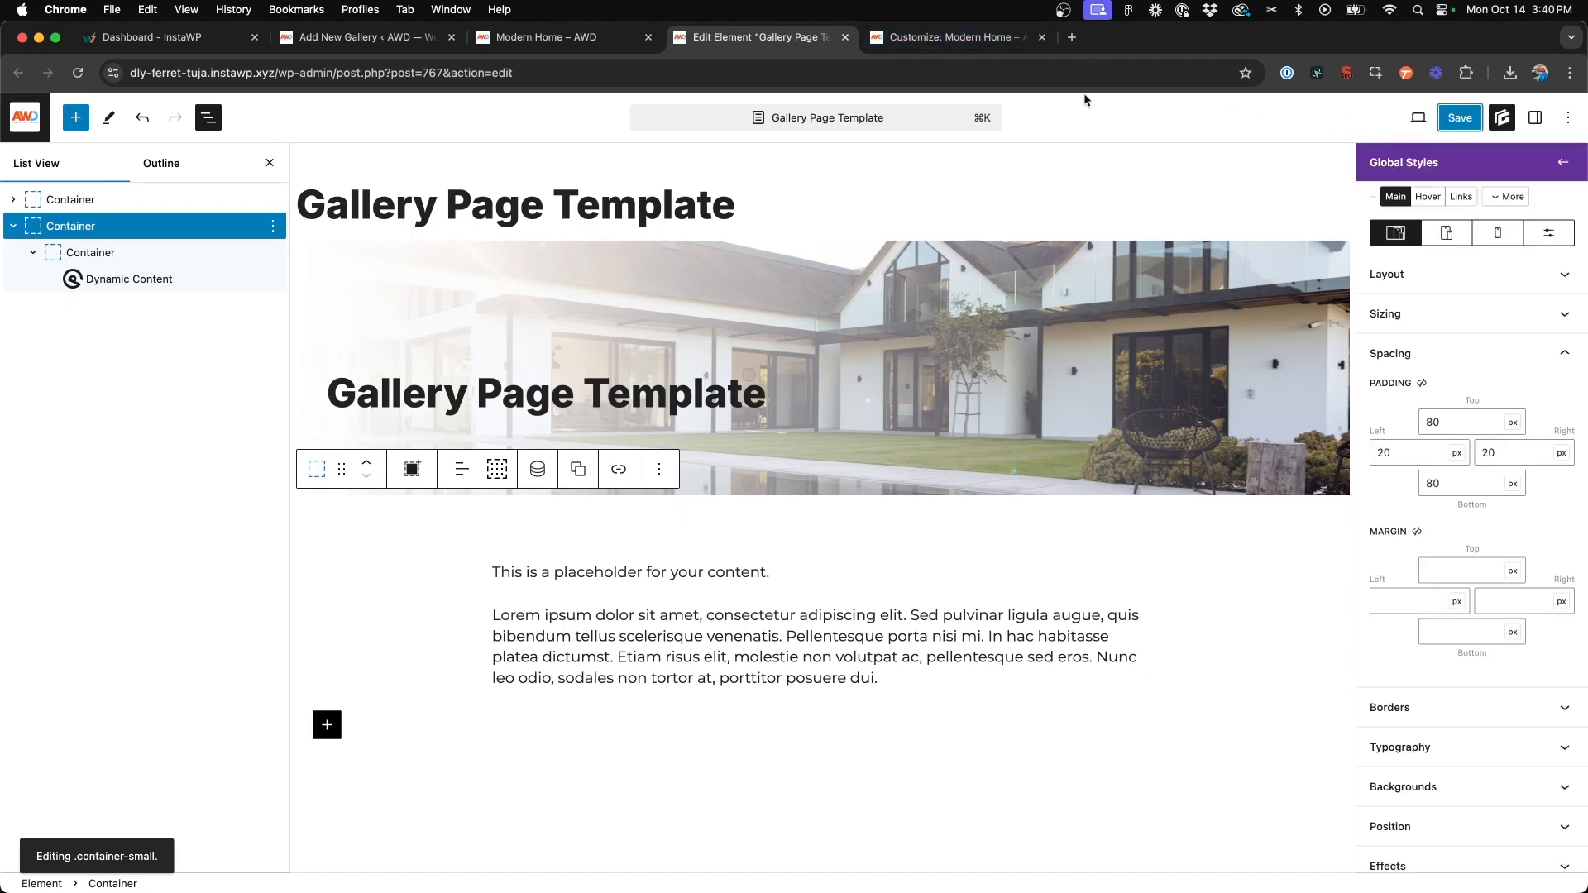
{"action": "left_click", "coordinate": [946, 37]}
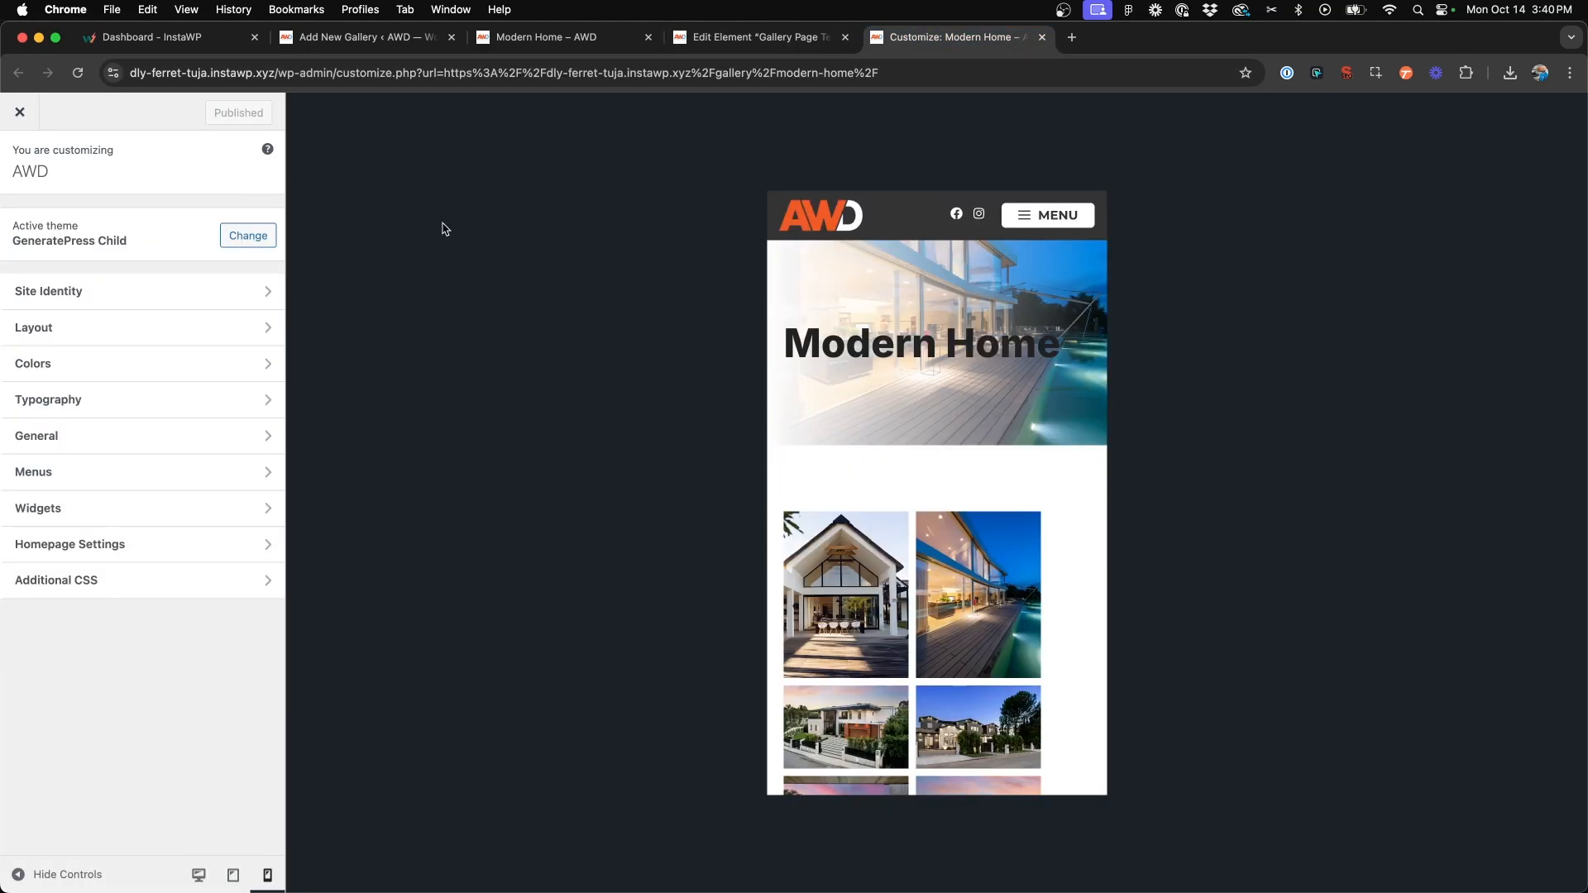
- Check the tablet and phone previews in the Customizer, then close it to the live page
{"action": "left_click", "coordinate": [266, 874]}
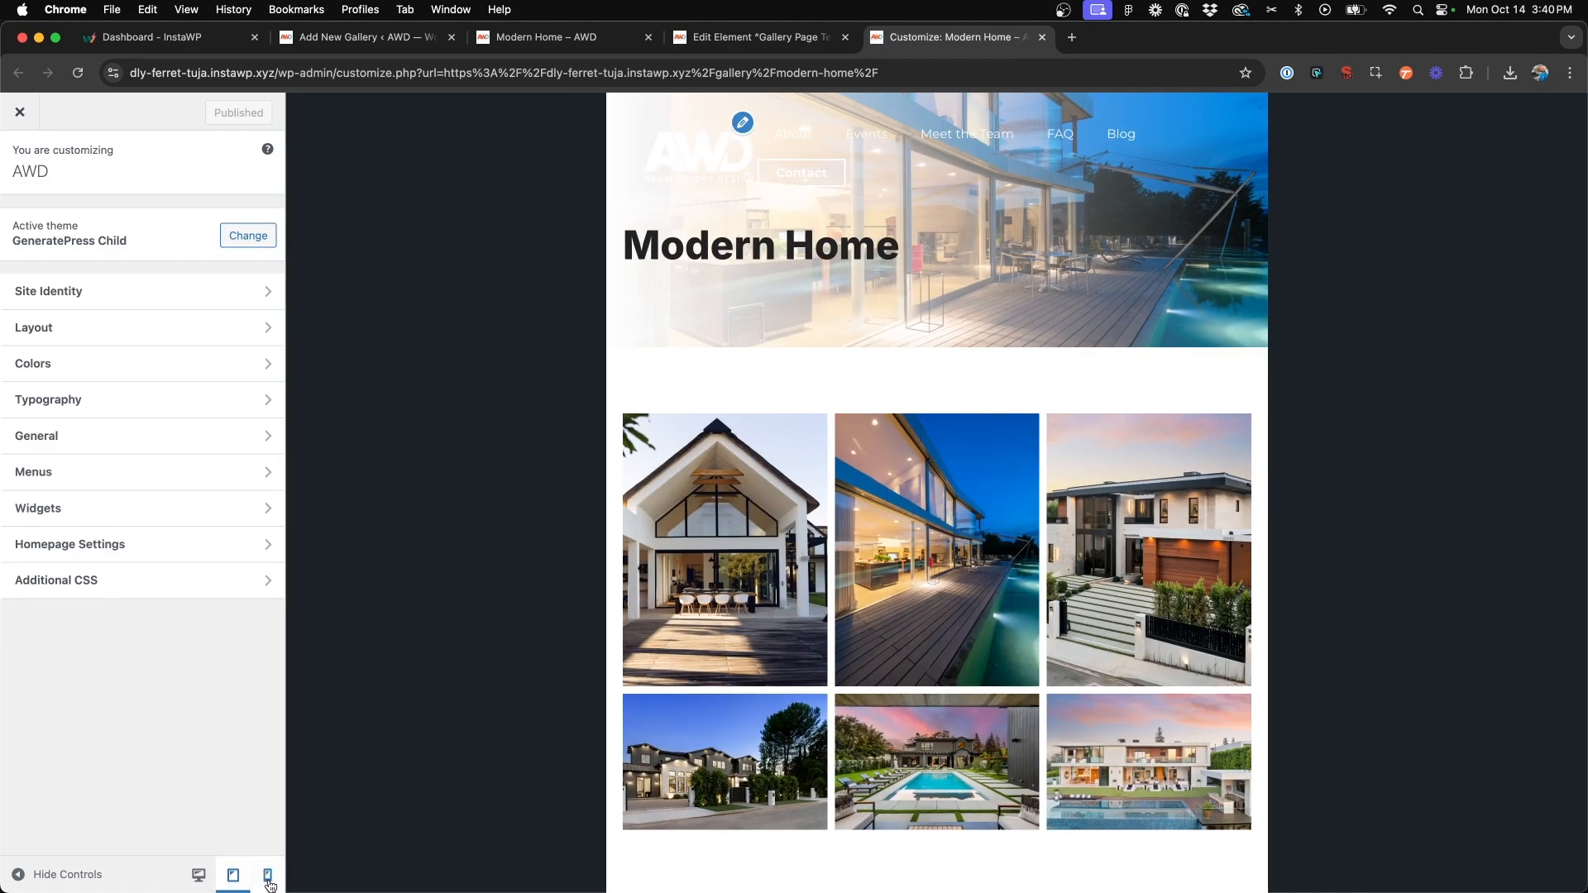
{"action": "left_click", "coordinate": [267, 875]}
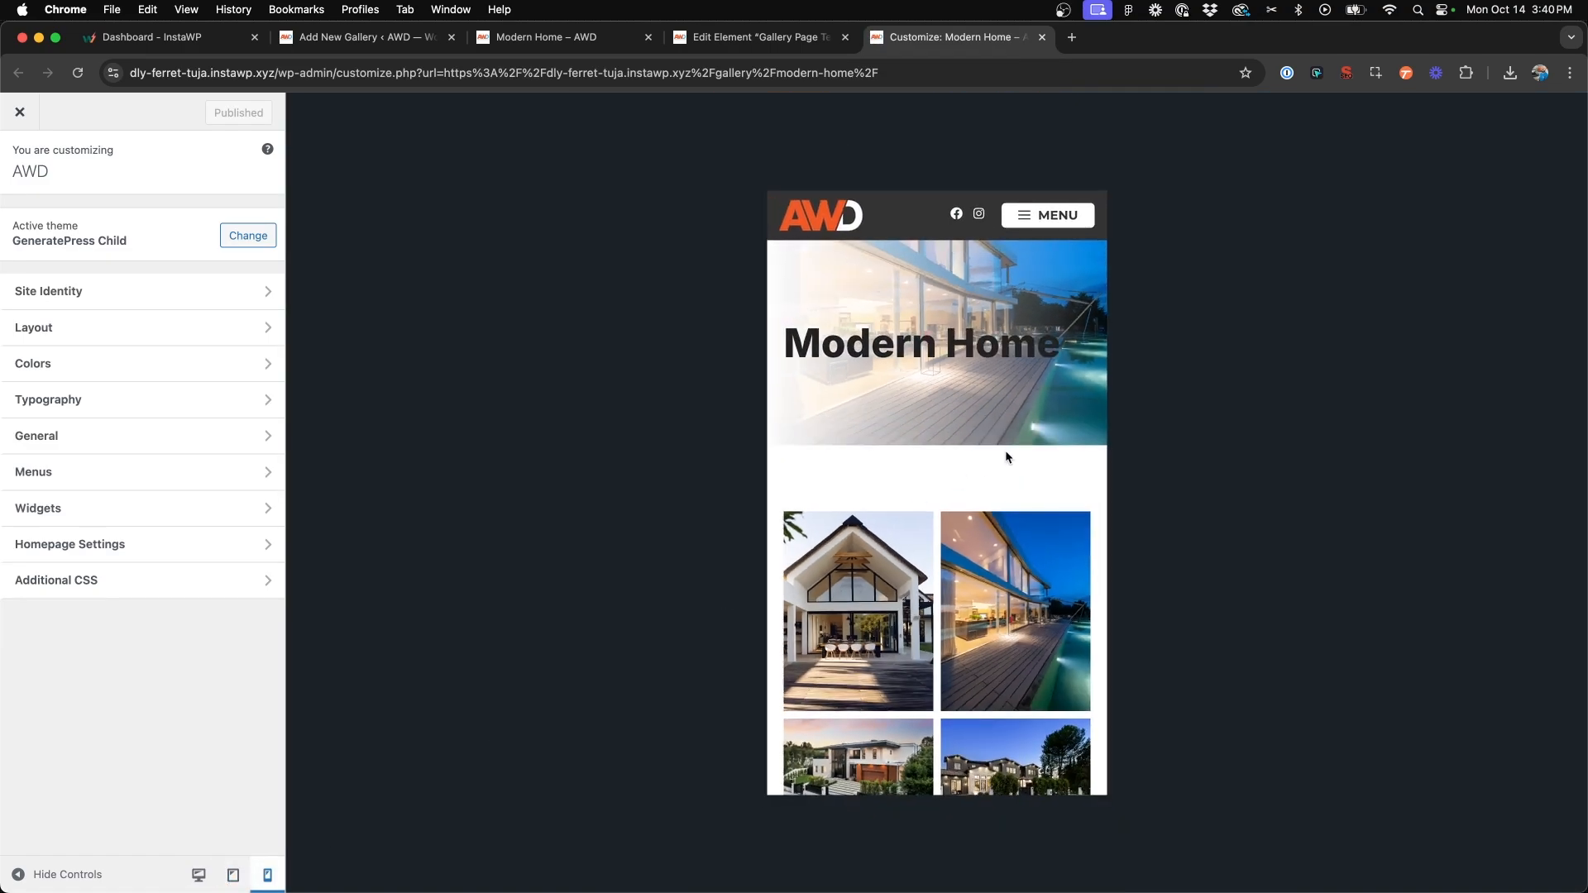
{"action": "scroll", "scroll_direction": "down", "scroll_amount": 3}
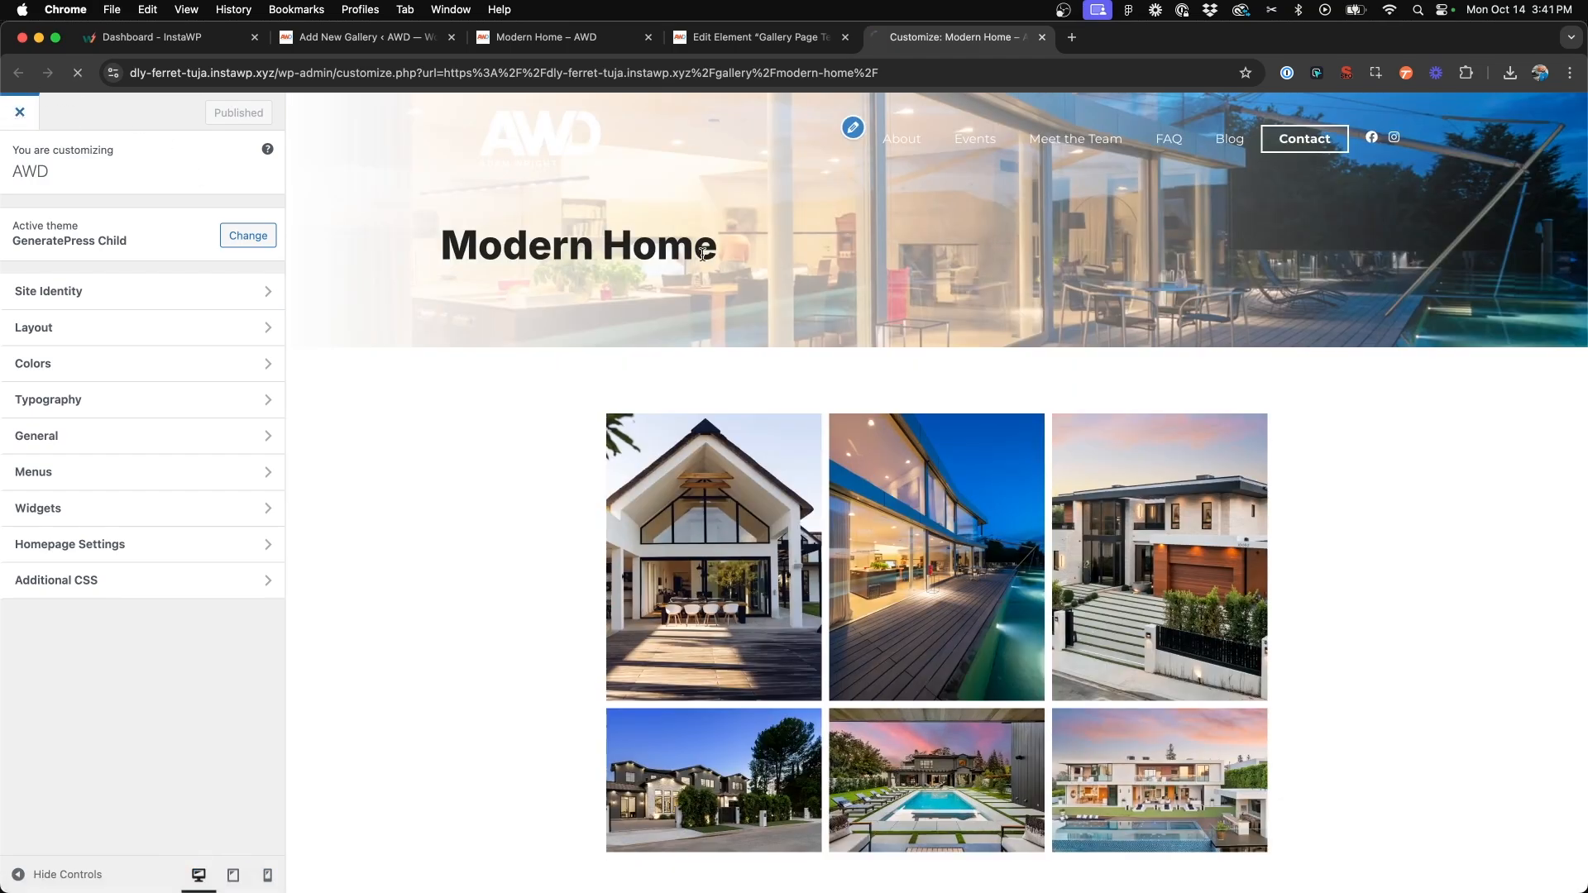
{"action": "left_click", "coordinate": [18, 111]}
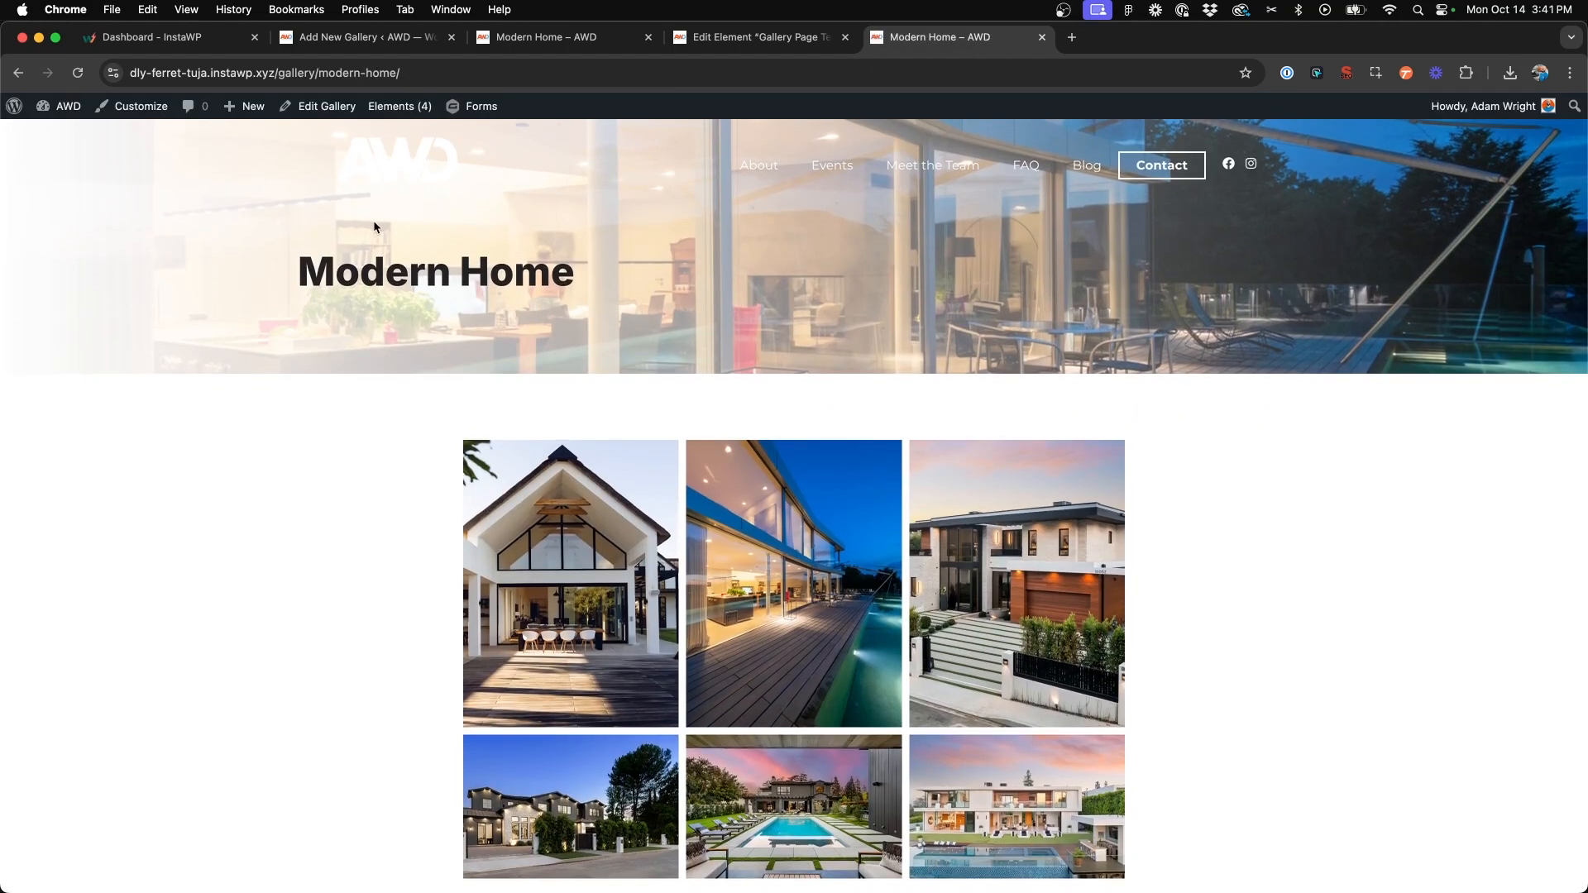
{"action": "mouse_move", "coordinate": [931, 166]}
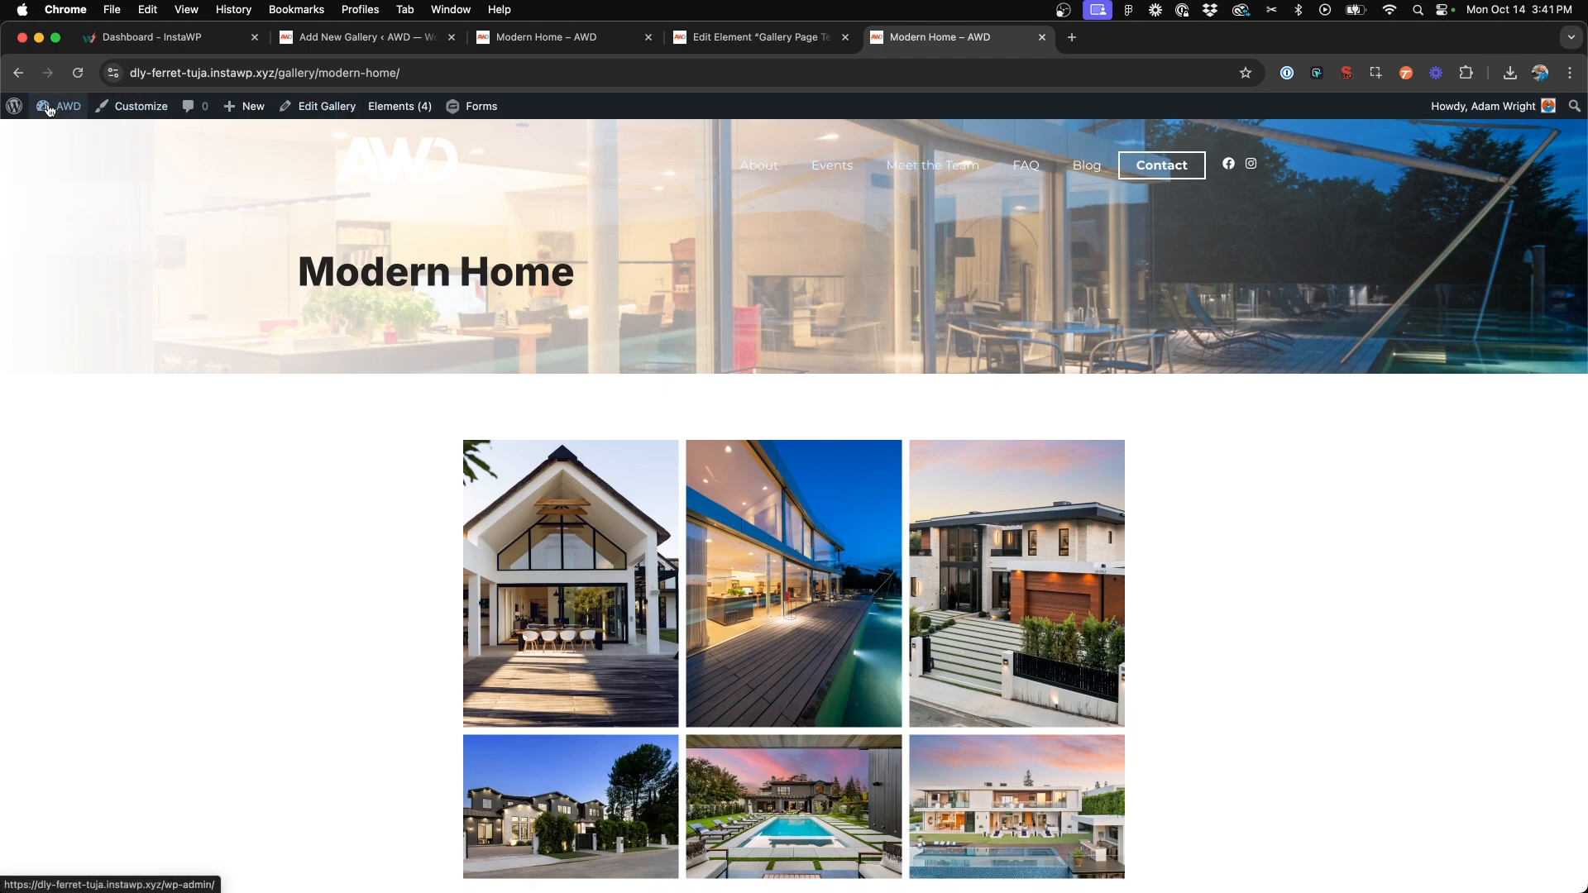
- From the admin area, start a new page titled 'Our Work'
{"action": "left_click", "coordinate": [58, 105]}
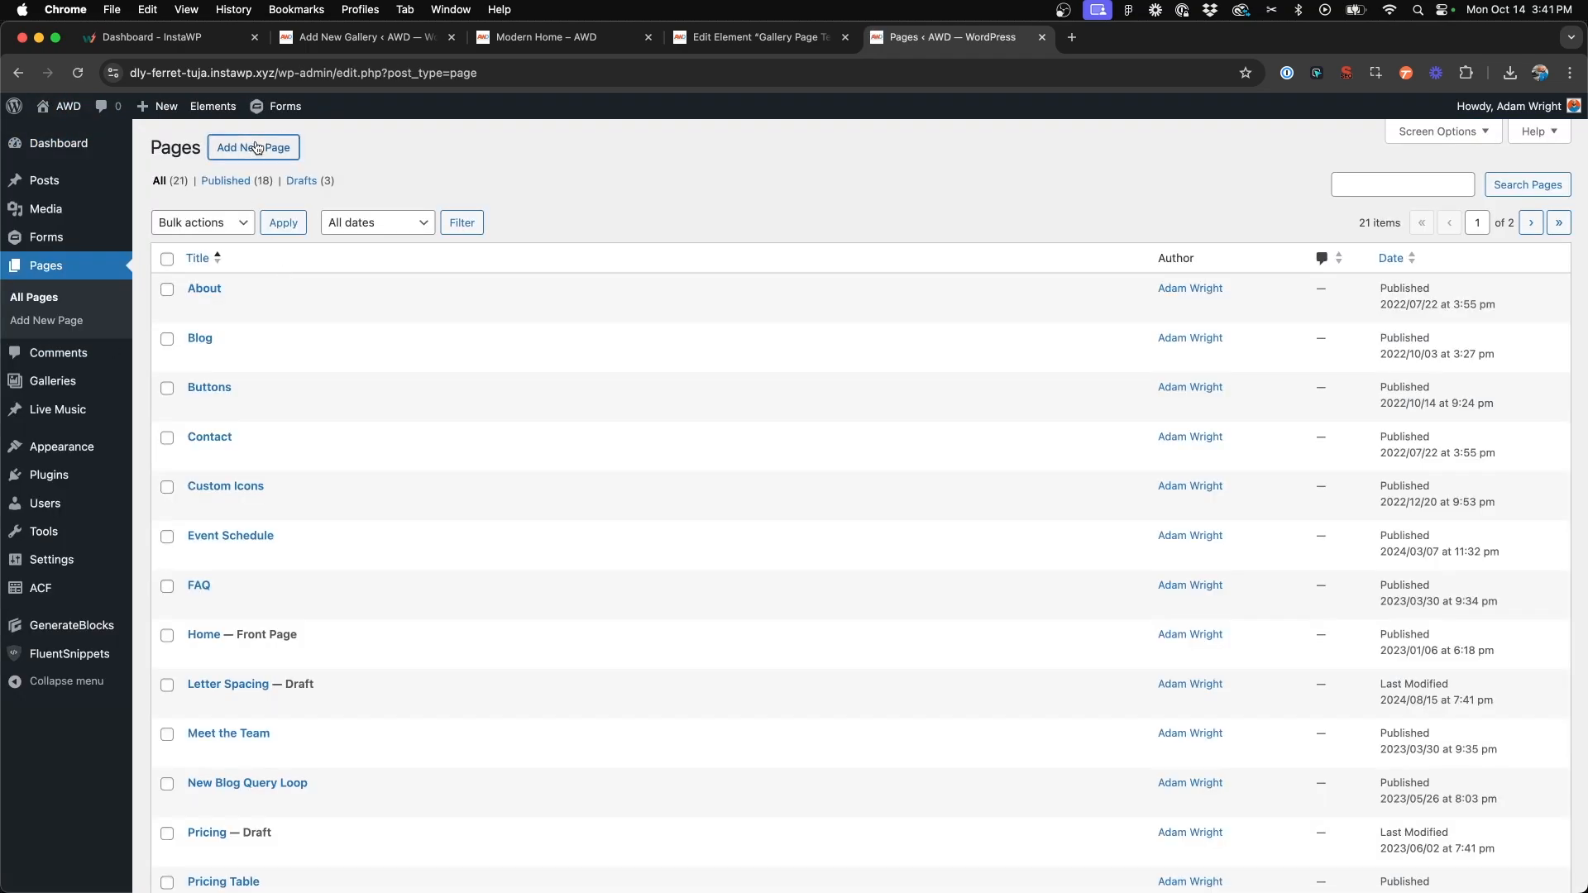
{"action": "left_click", "coordinate": [253, 148]}
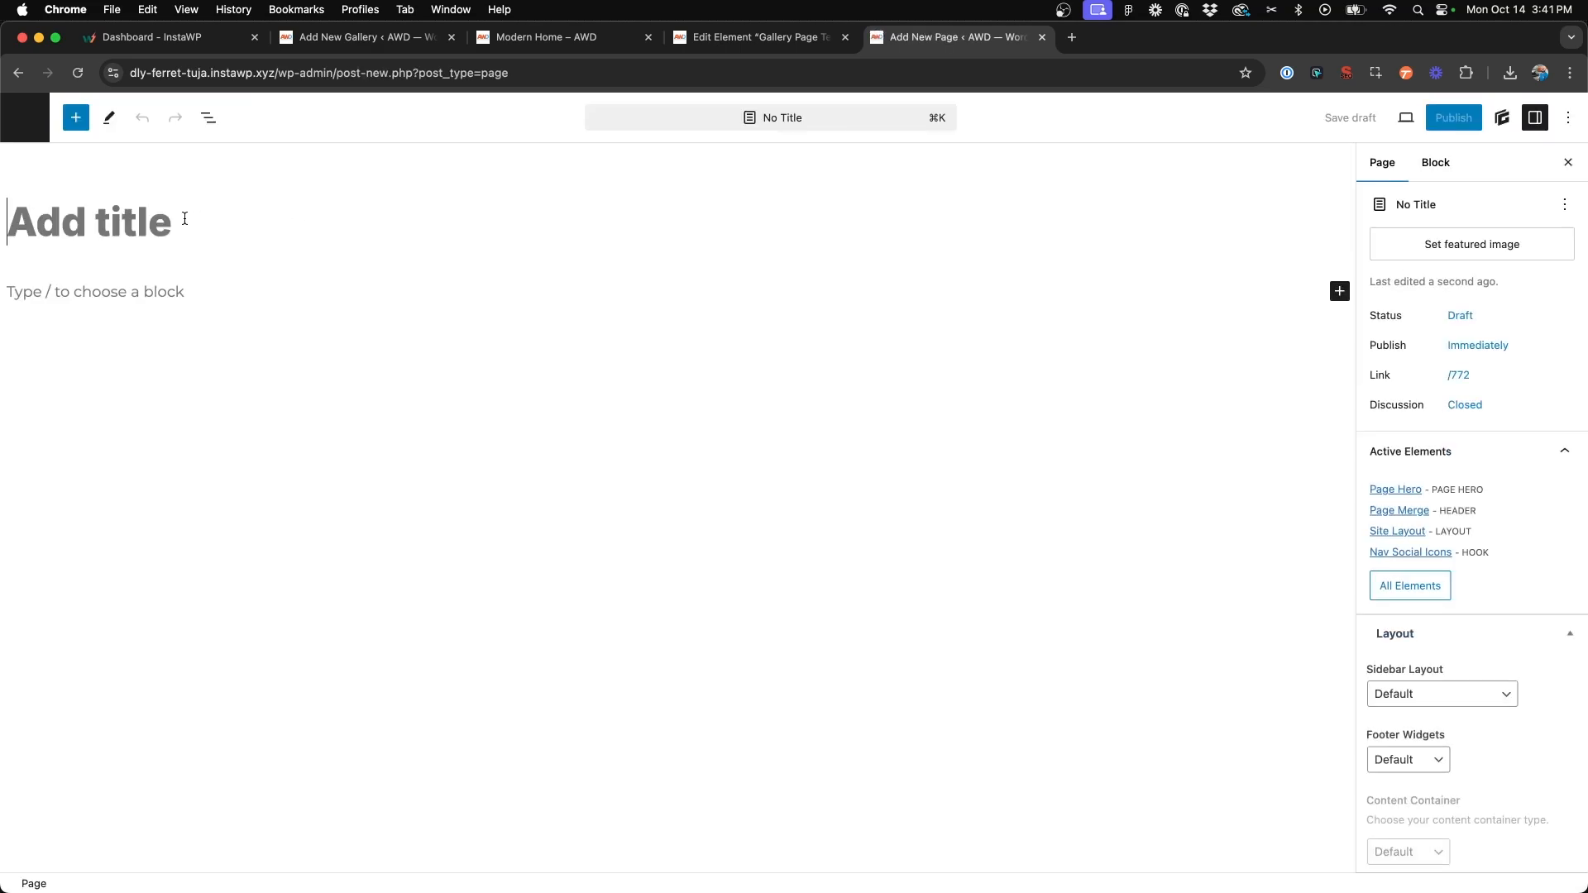
{"action": "type", "text": "Our Work"}
{"action": "left_click", "coordinate": [660, 291]}
{"action": "type", "text": "/"}
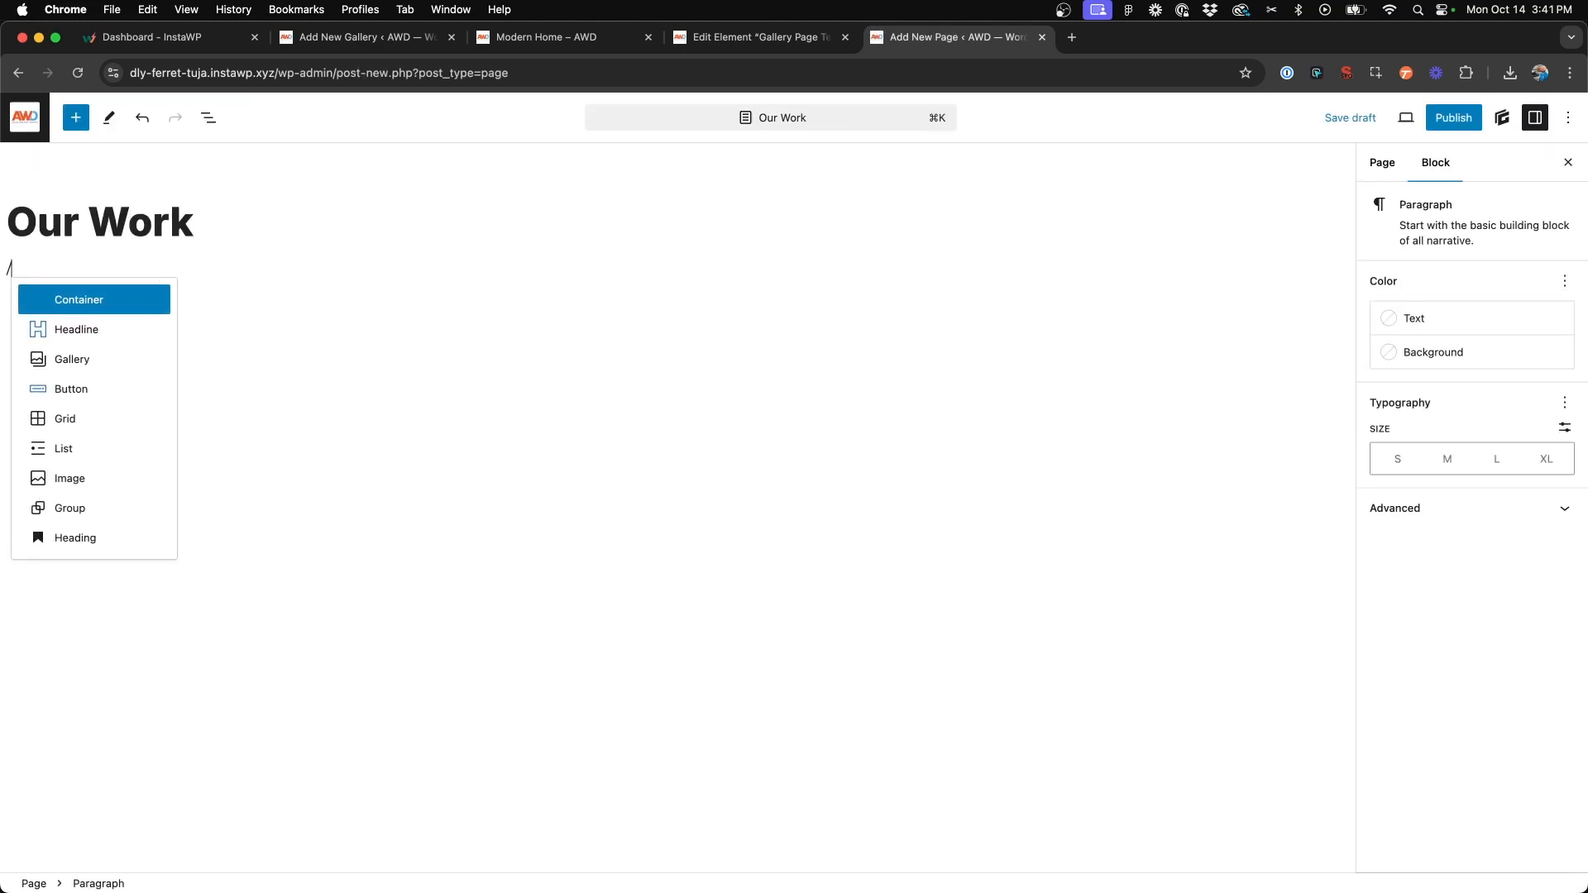
- Add a Container holding a .container-small inner container, then insert a Query Loop block
{"action": "left_click", "coordinate": [78, 298]}
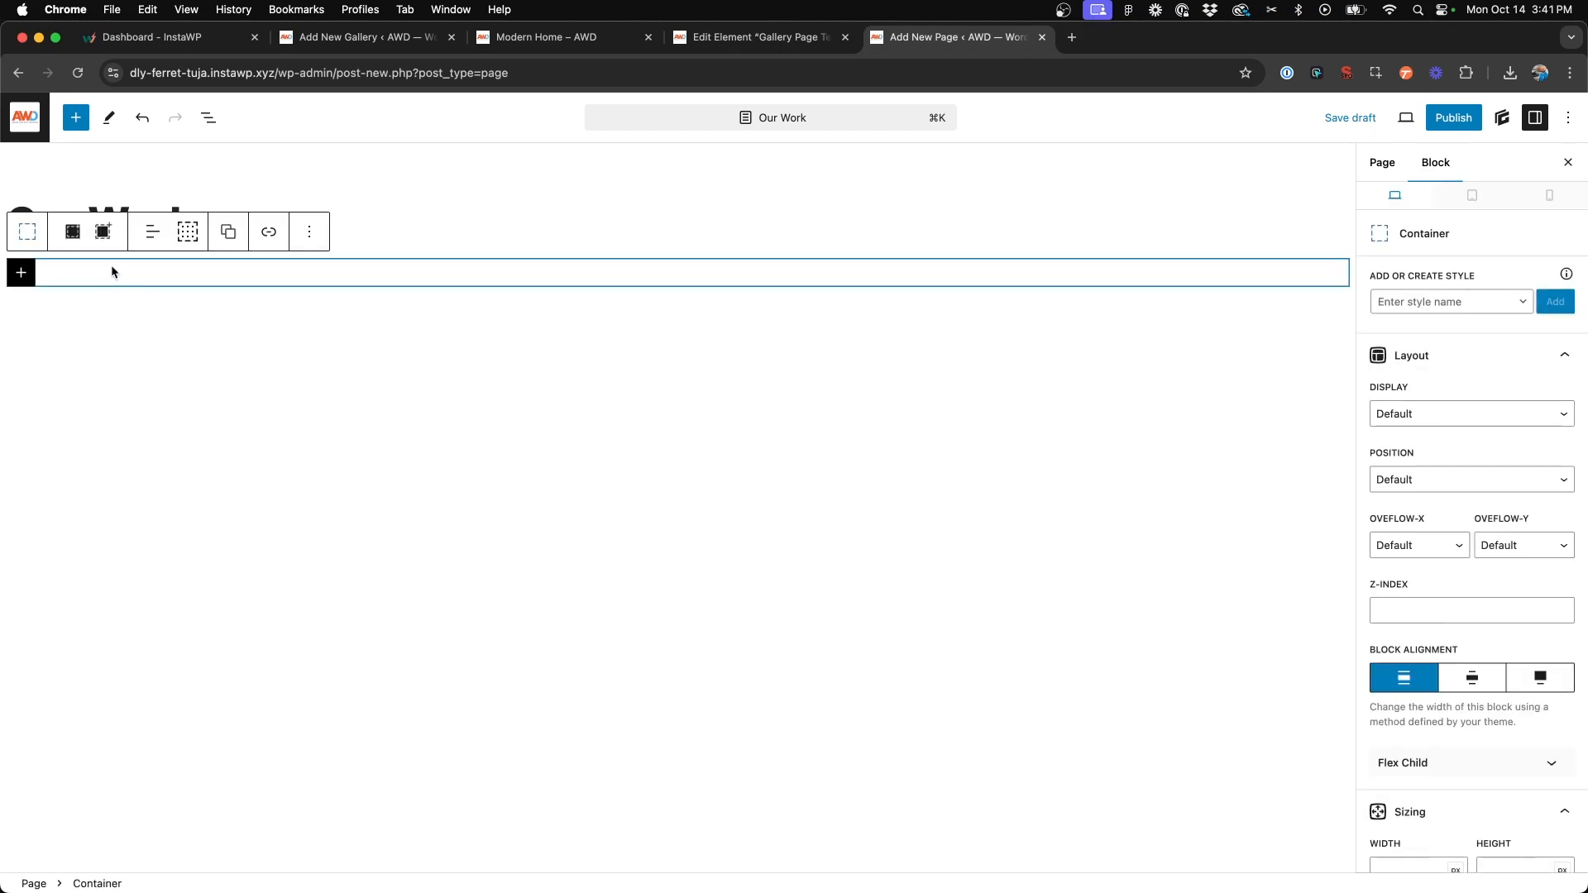
{"action": "left_click", "coordinate": [1380, 162]}
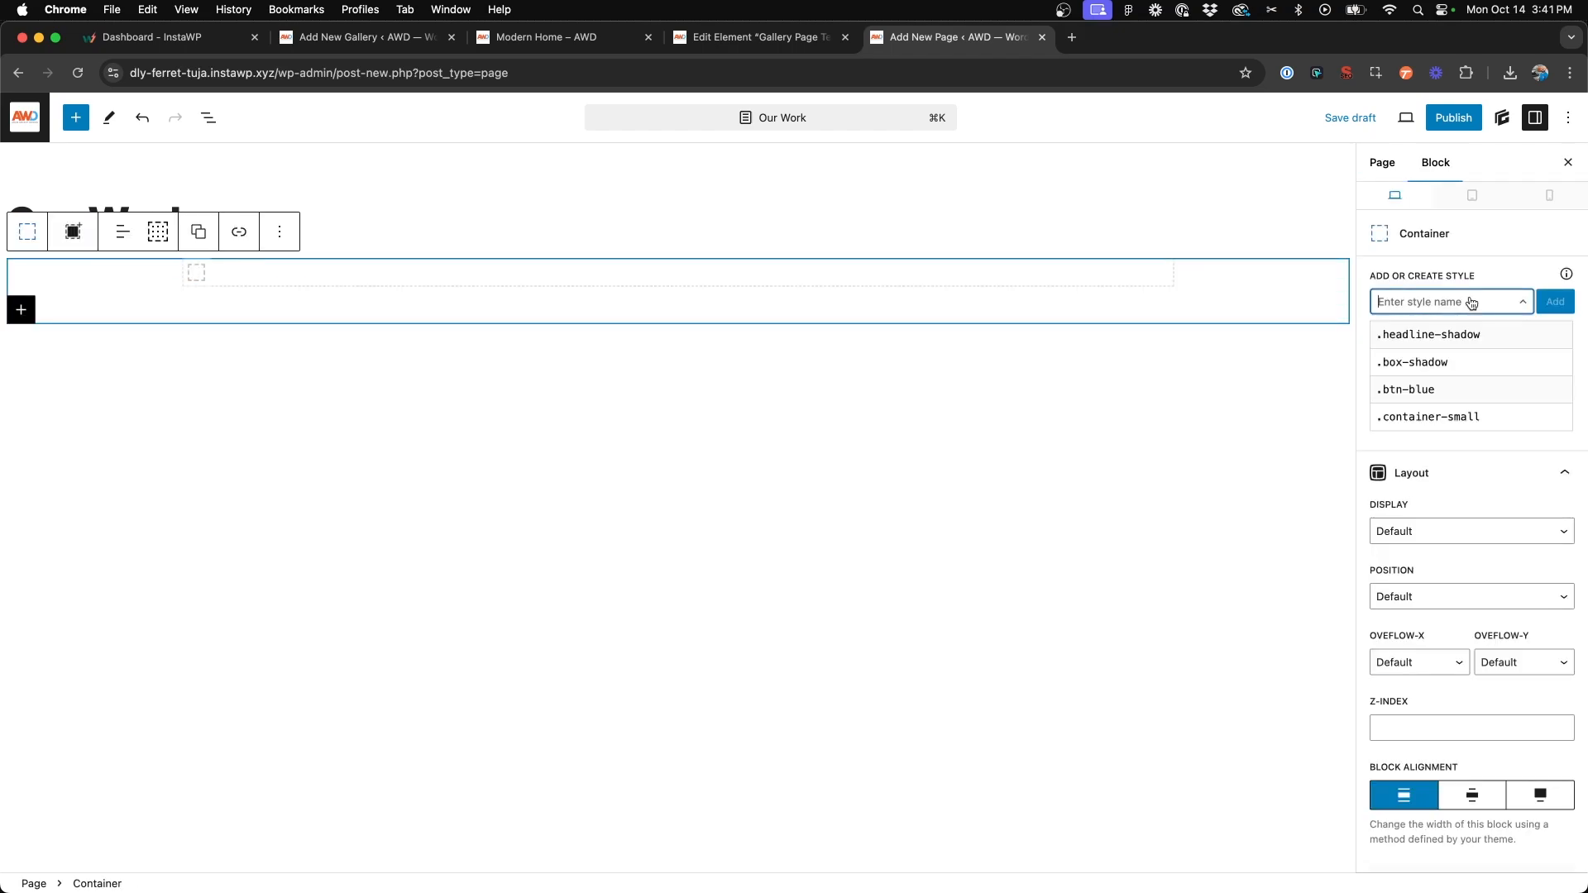
{"action": "left_click", "coordinate": [1428, 416]}
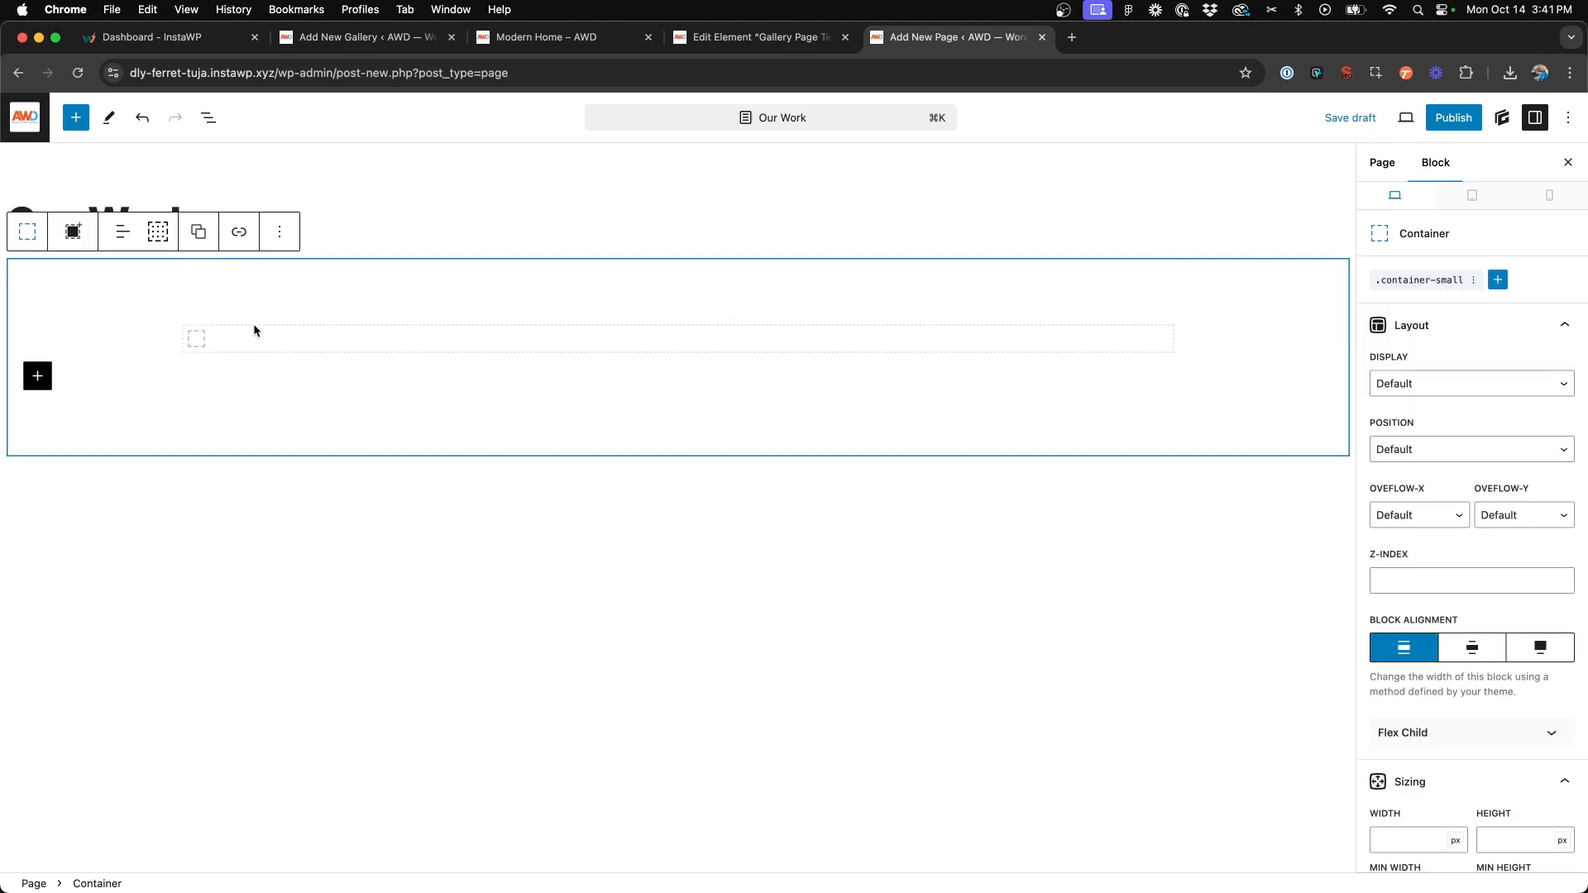
{"action": "type", "text": "q"}
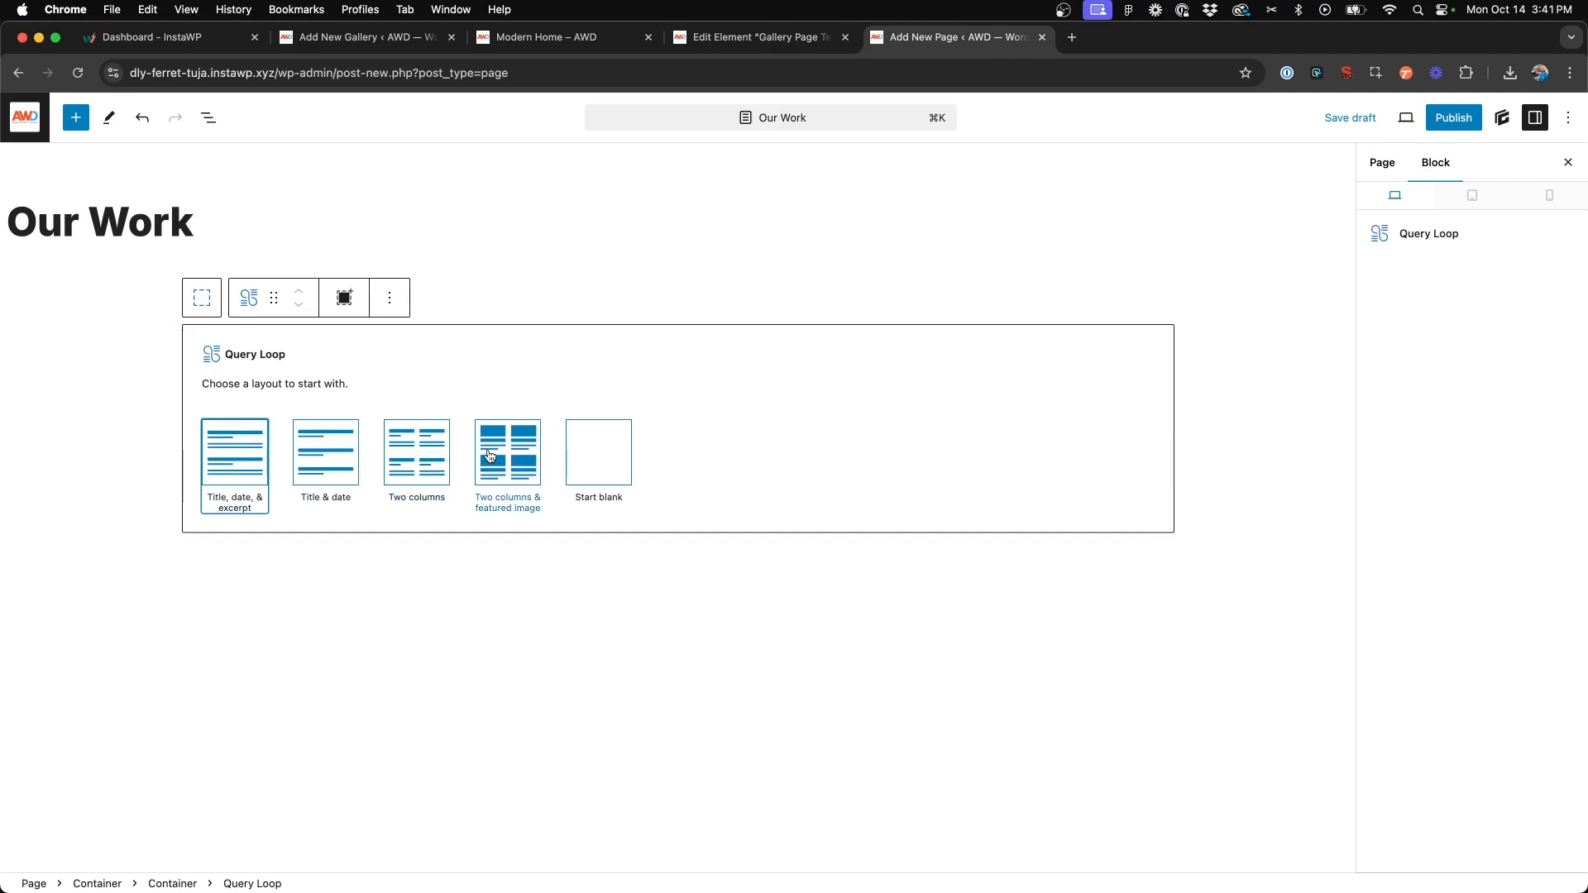
- Use the two-column layout with featured-image card backgrounds and a 250px minimum height
{"action": "left_click", "coordinate": [507, 453]}
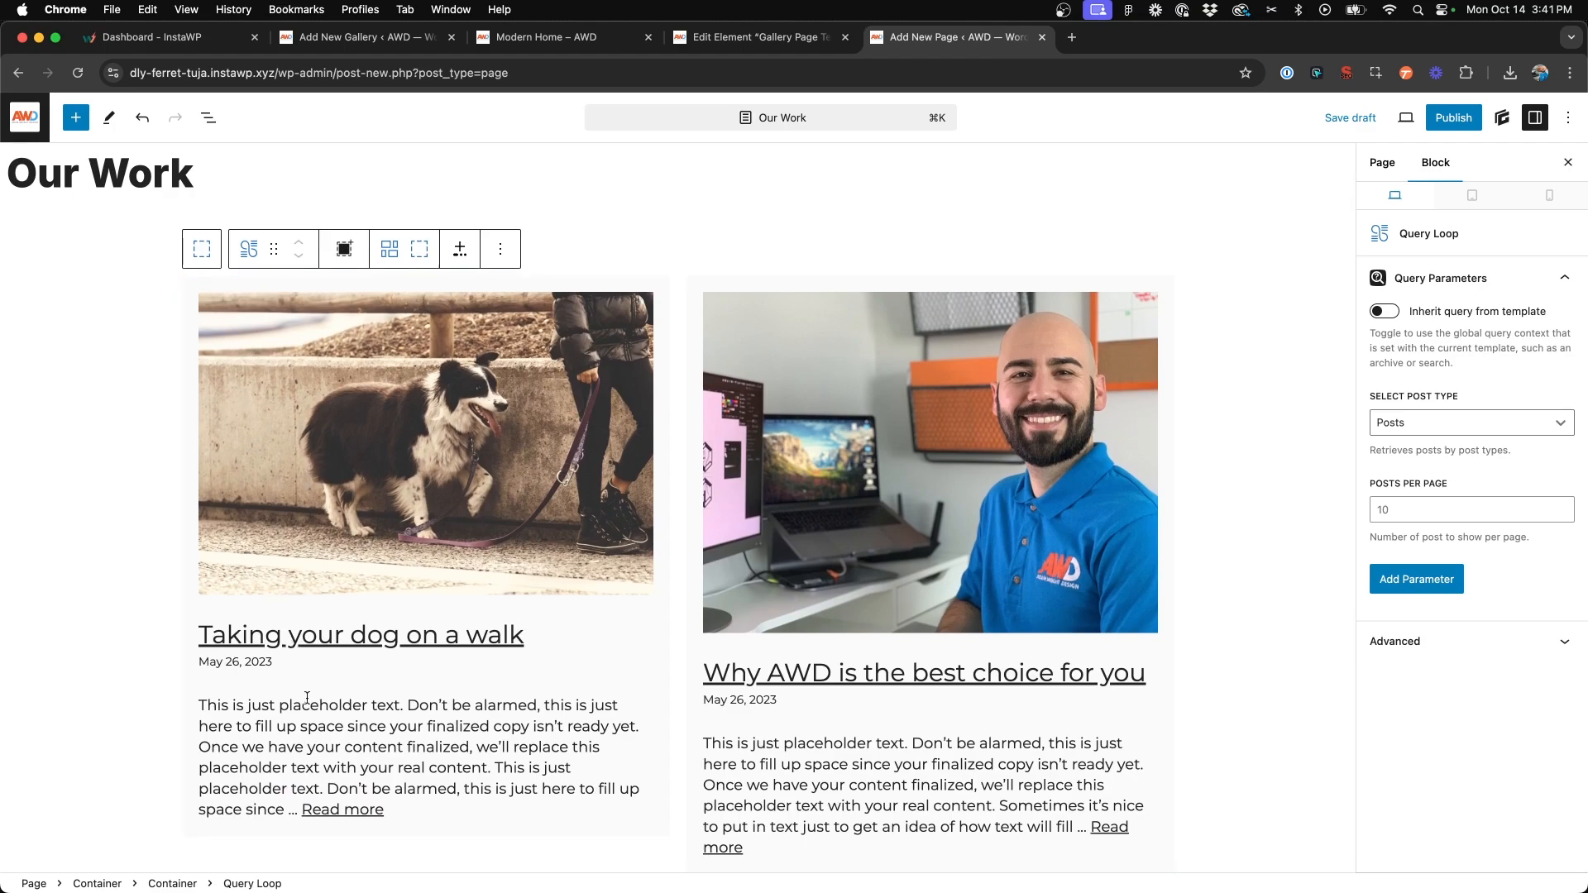
{"action": "left_click", "coordinate": [234, 661]}
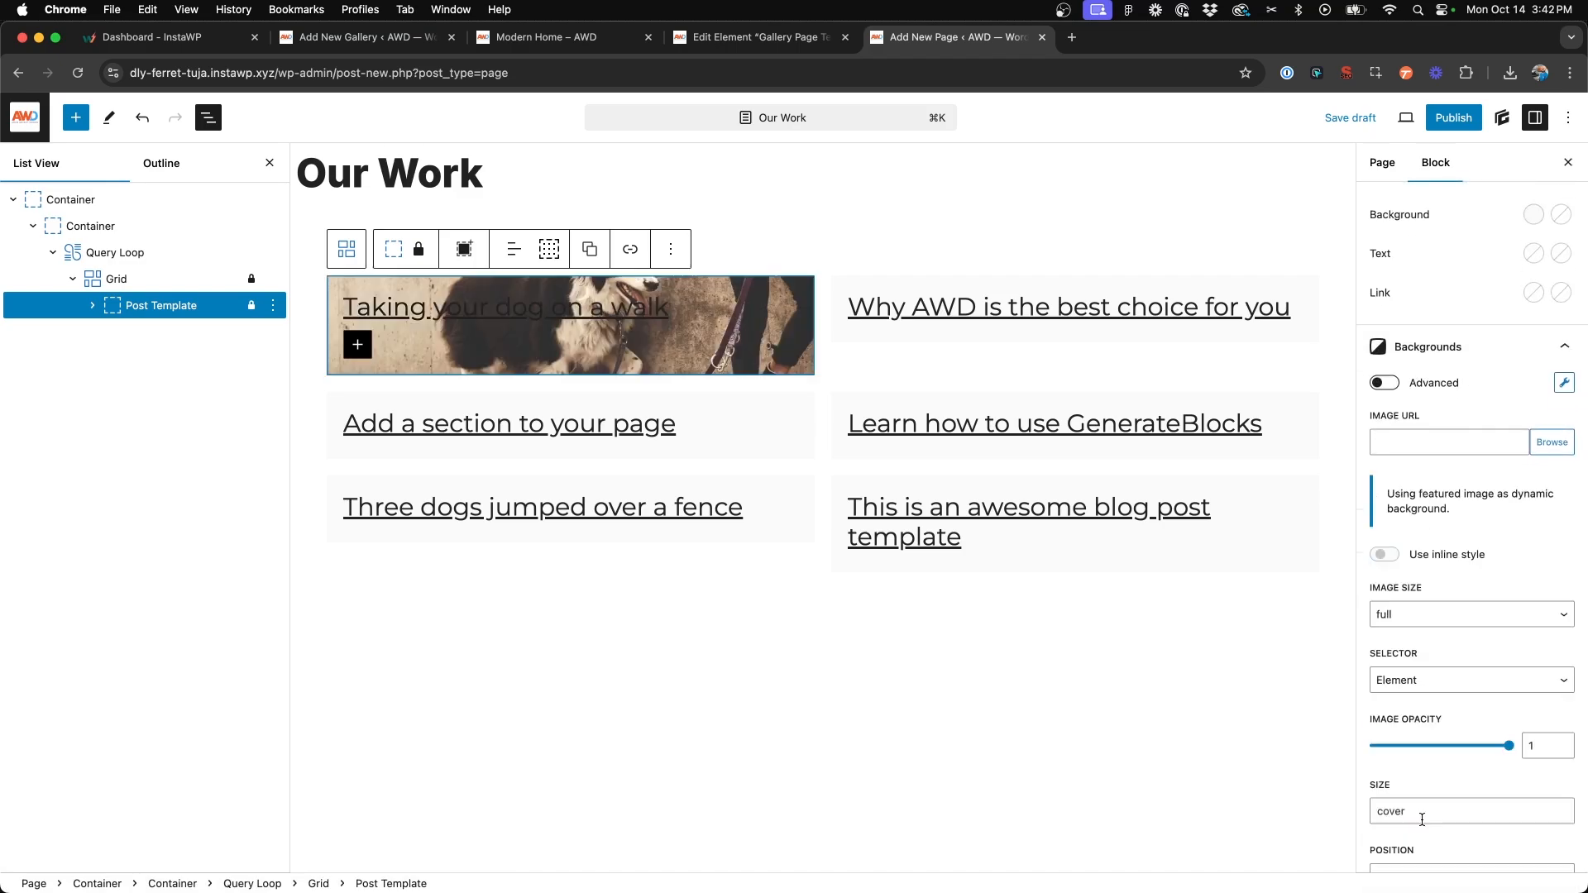
{"action": "left_click", "coordinate": [1383, 554]}
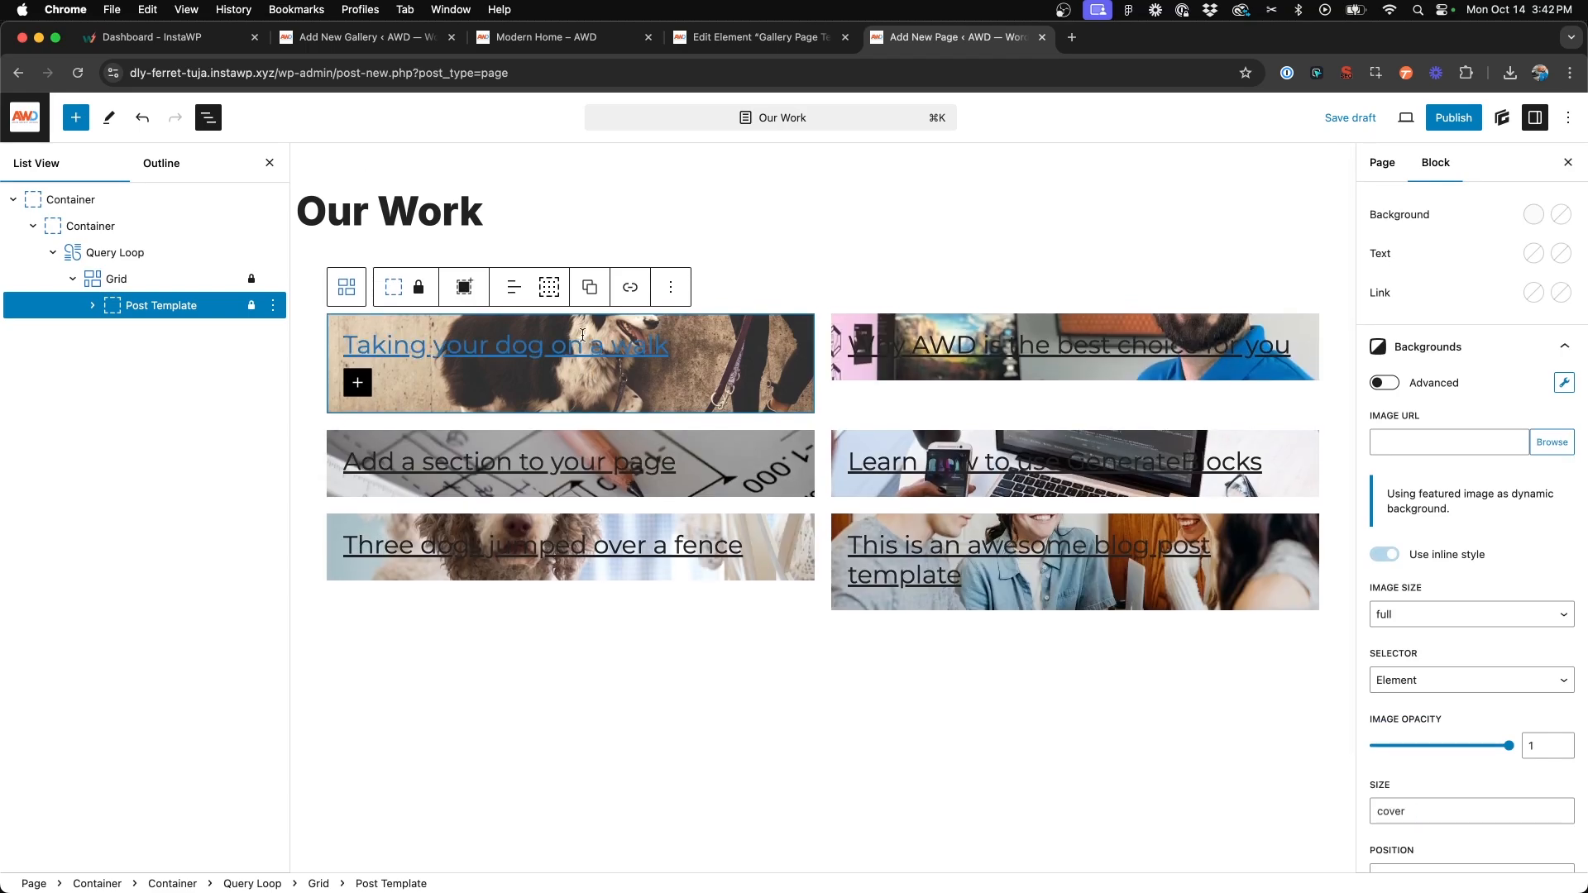
{"action": "left_click", "coordinate": [504, 344]}
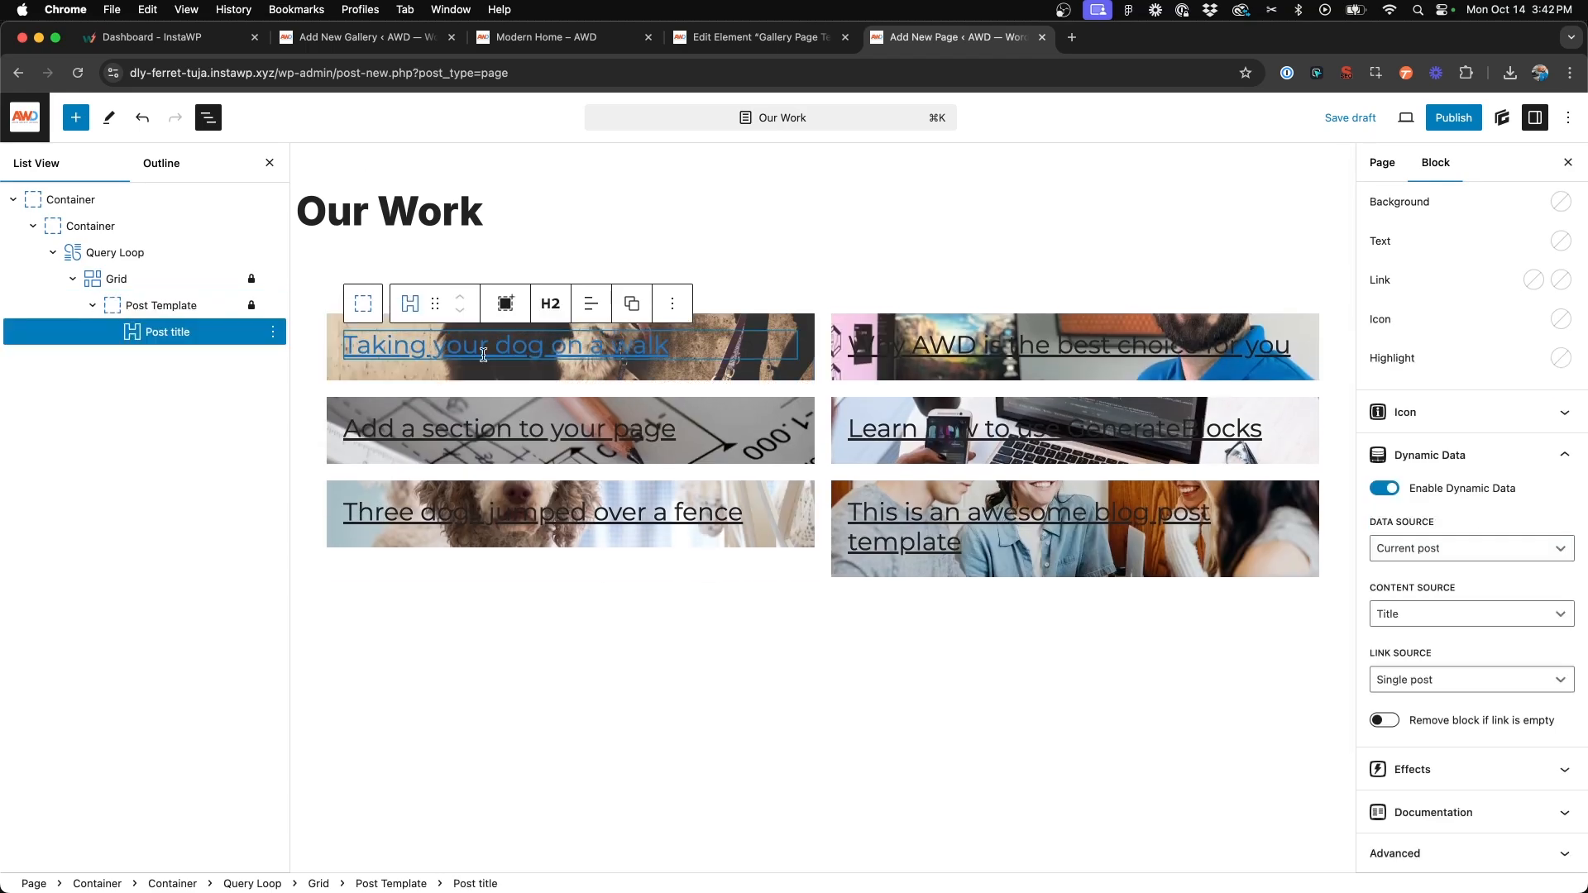
{"action": "left_click", "coordinate": [167, 306]}
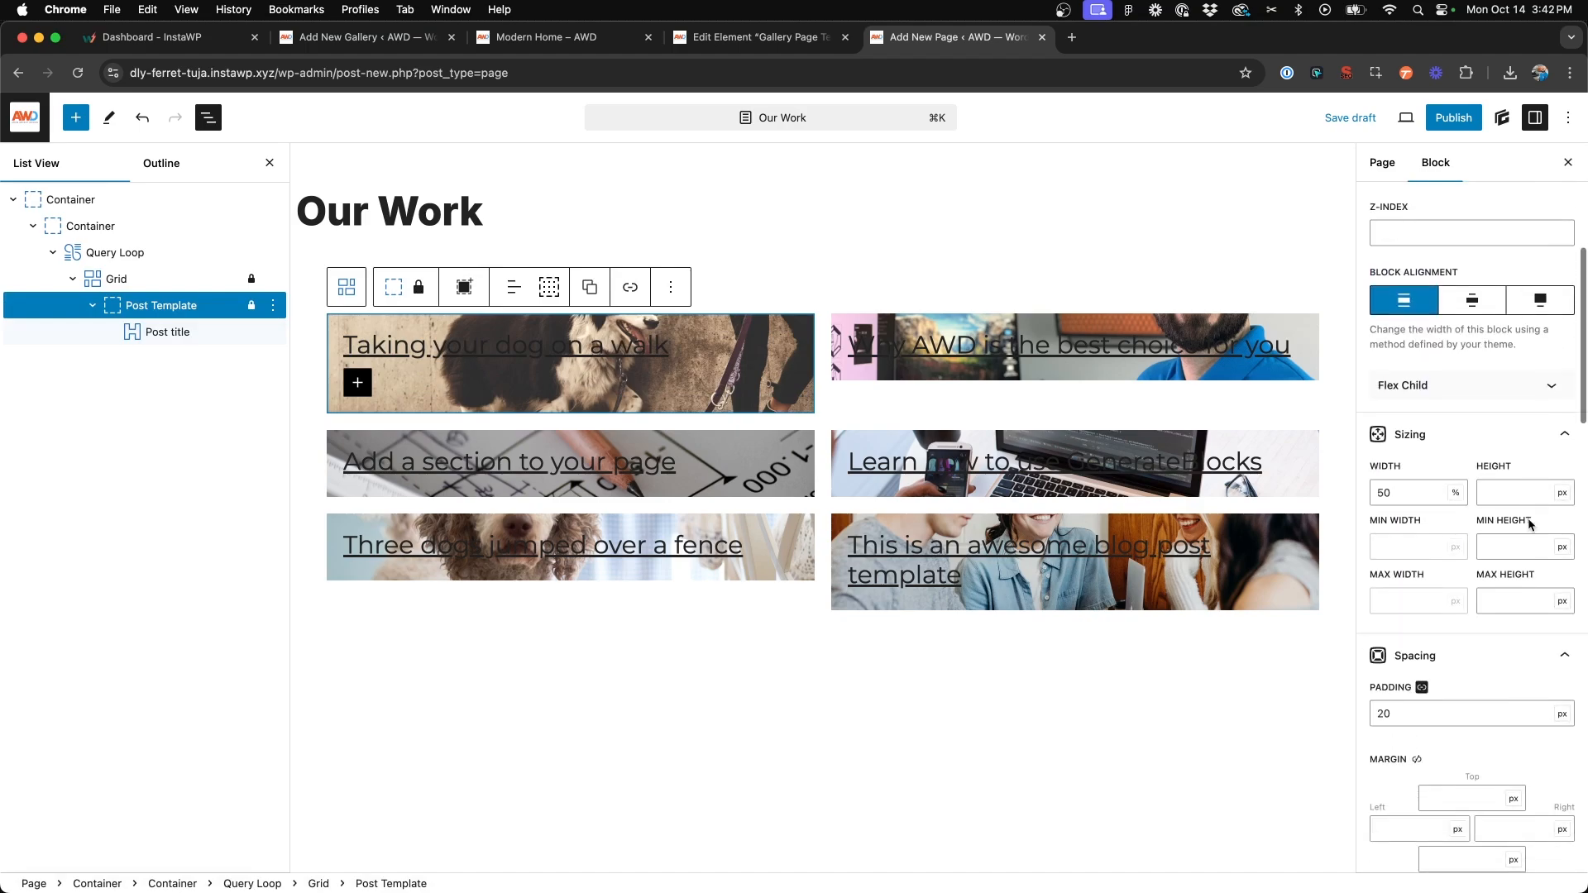
{"action": "type", "text": "250"}
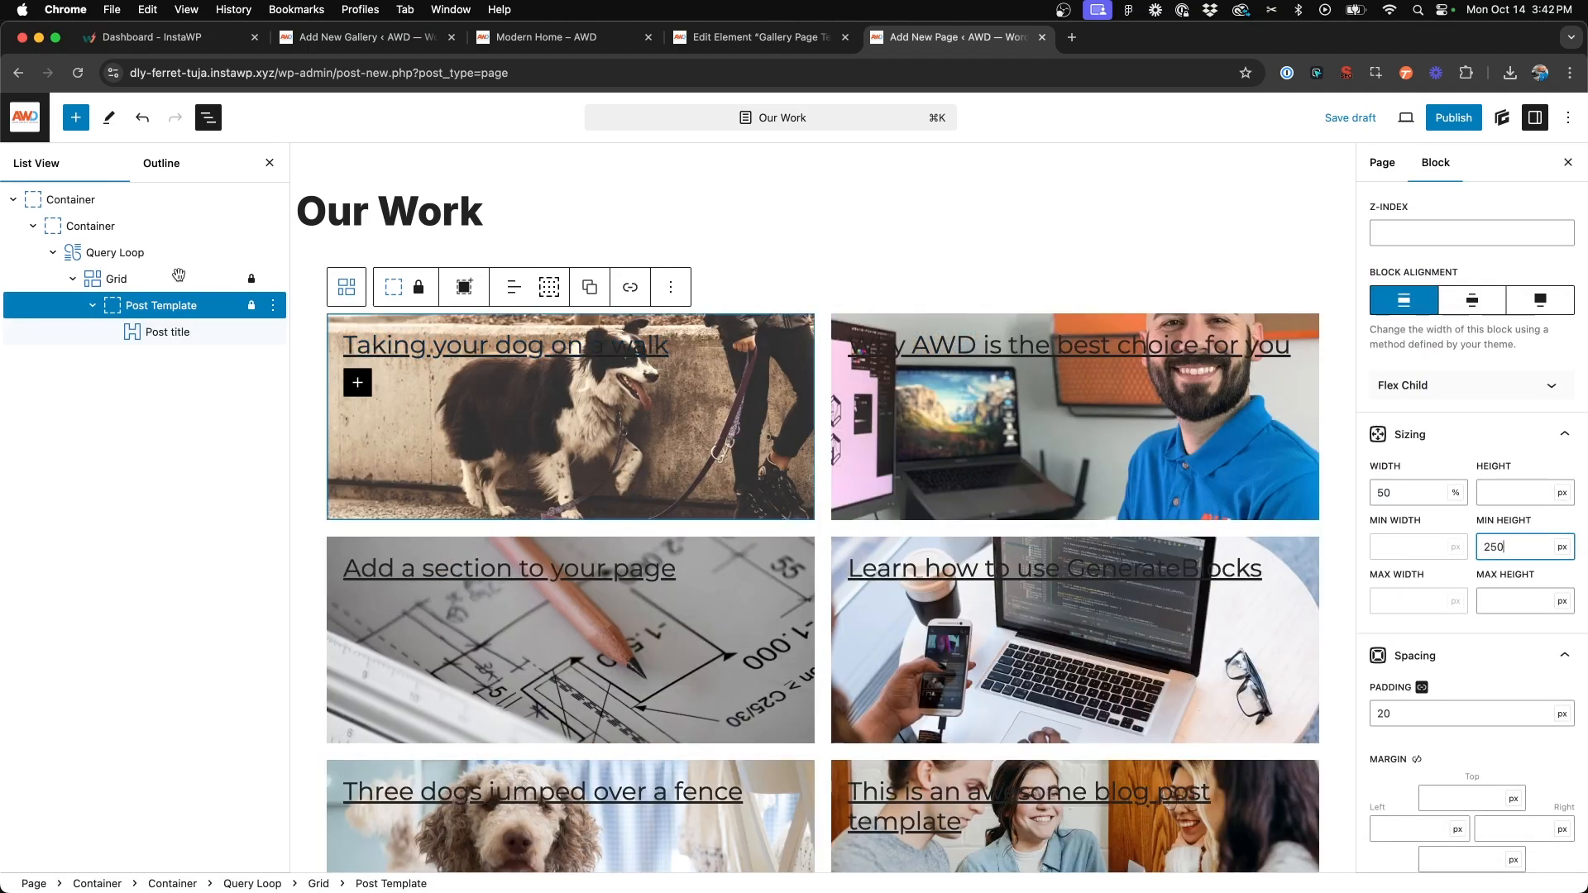
- Switch the Query Loop's post type to Galleries
{"action": "left_click", "coordinate": [117, 252]}
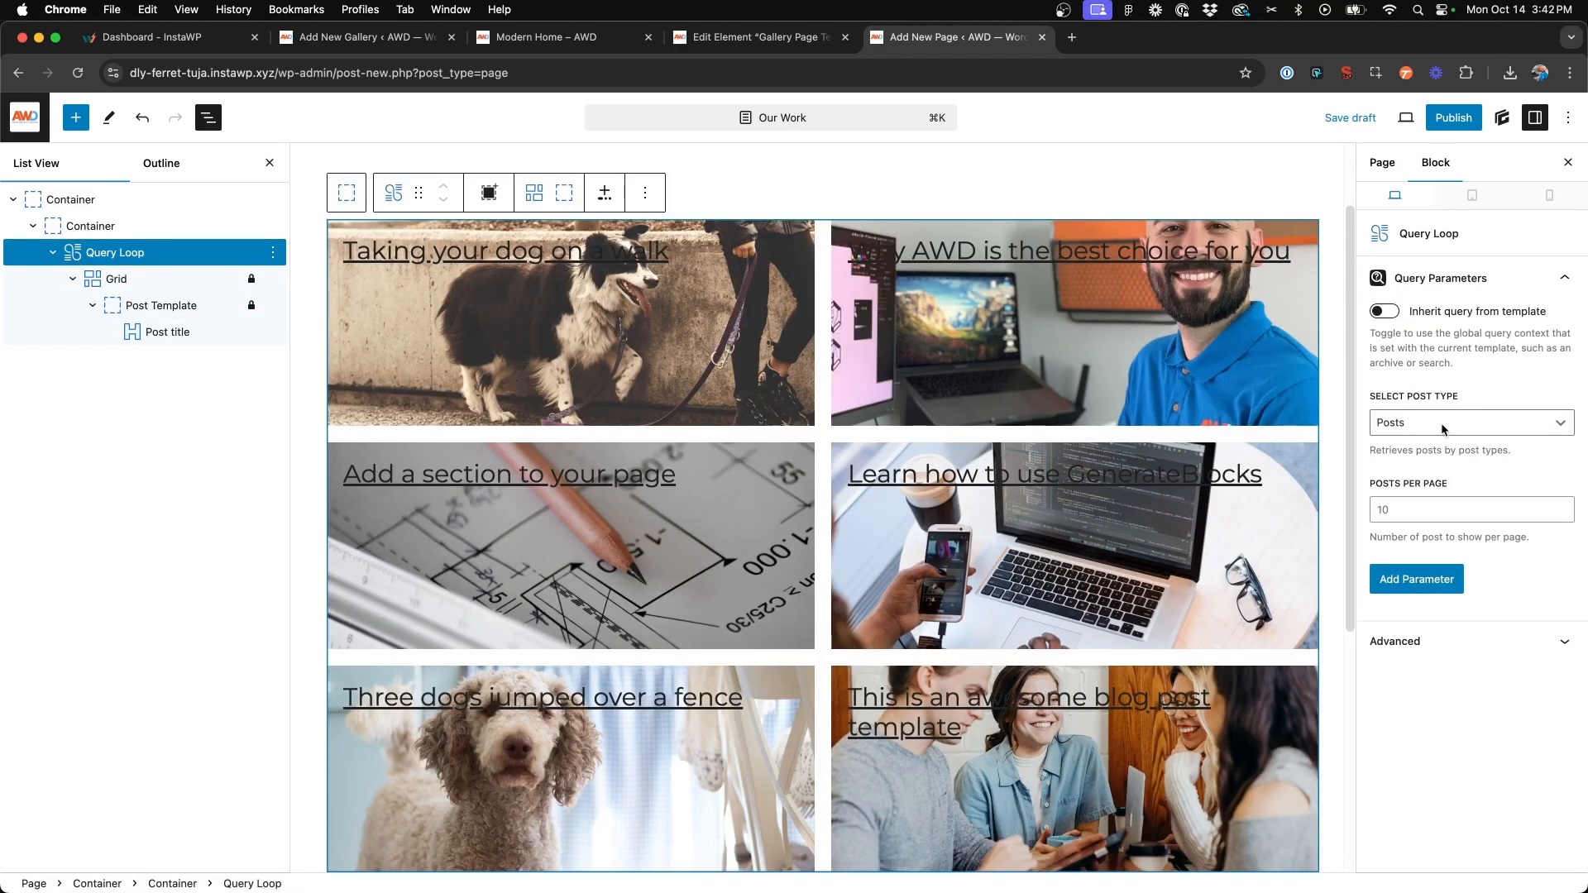
{"action": "left_click", "coordinate": [1470, 423]}
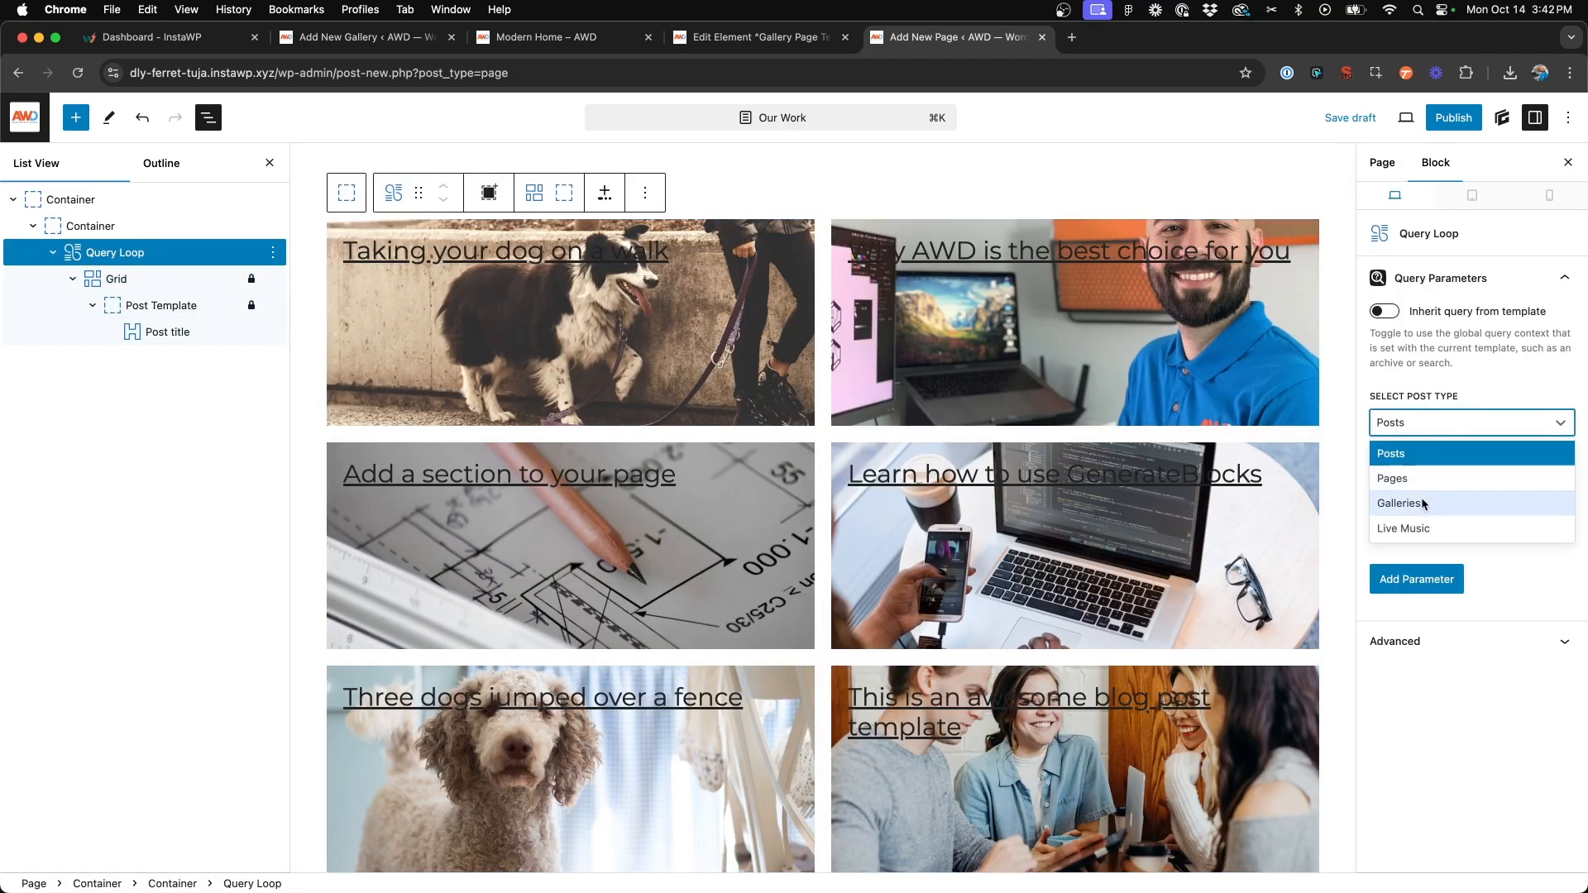
{"action": "left_click", "coordinate": [1399, 504]}
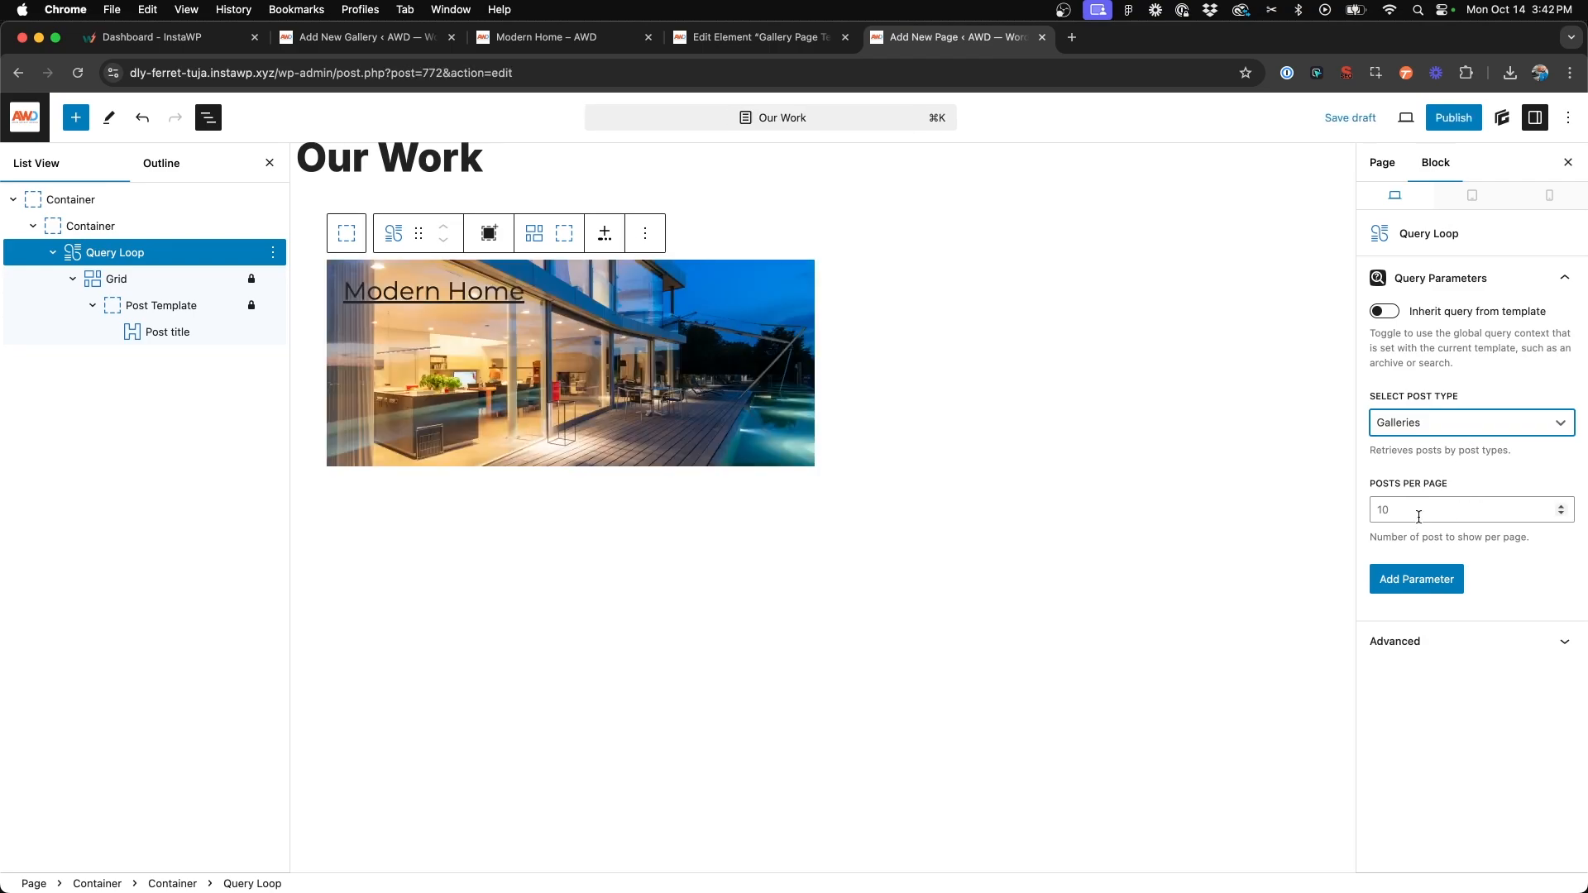
{"action": "mouse_move", "coordinate": [511, 429]}
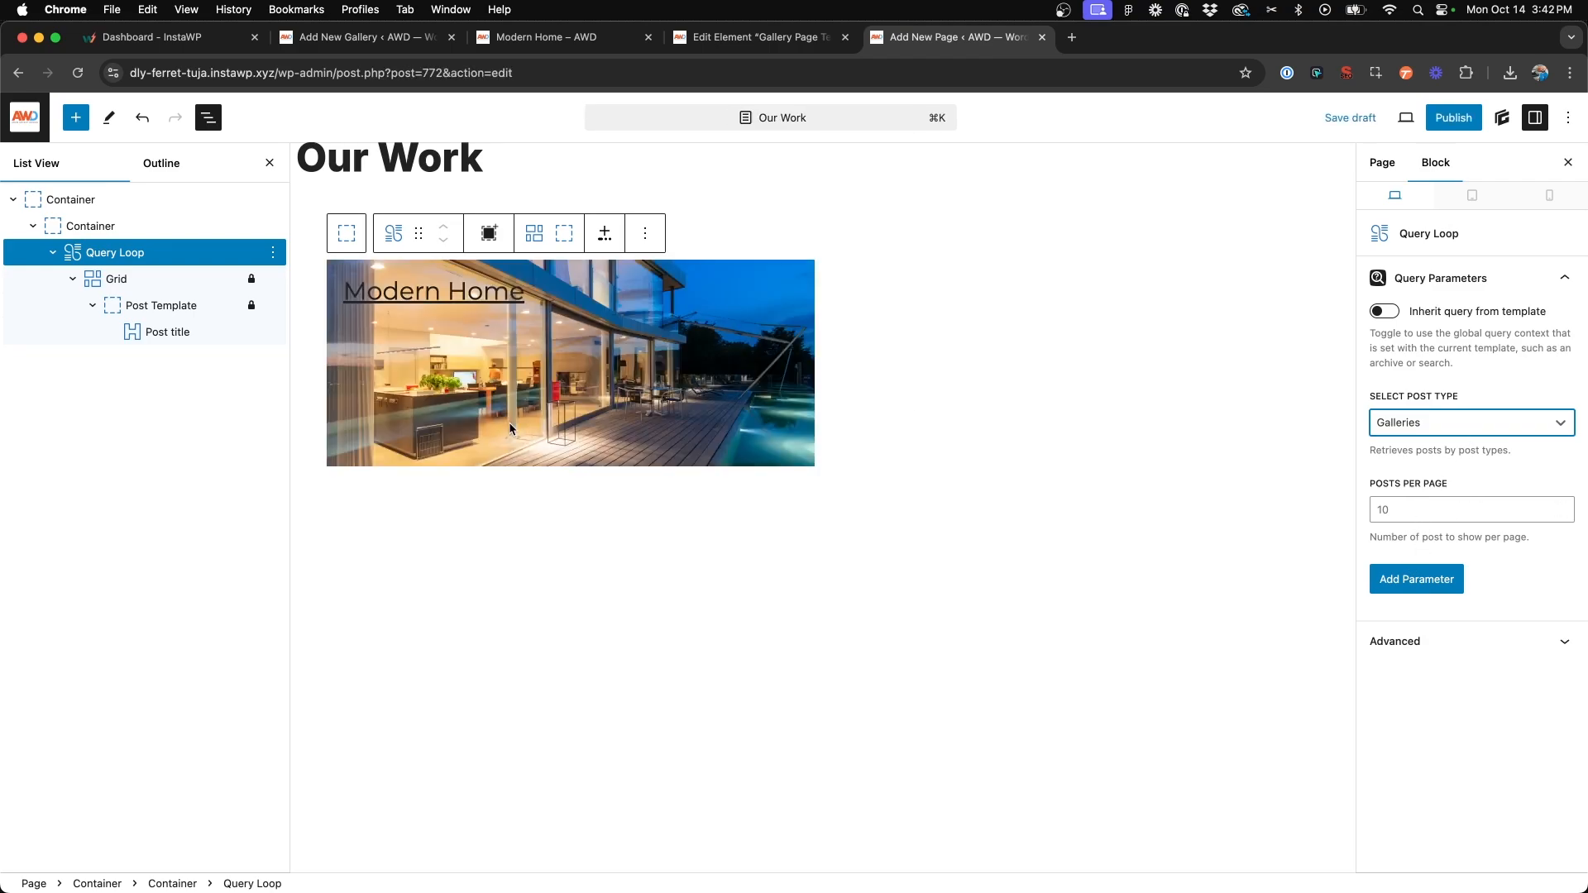
- Make the card a vertical flex column with its title justified to the bottom
{"action": "left_click", "coordinate": [168, 330]}
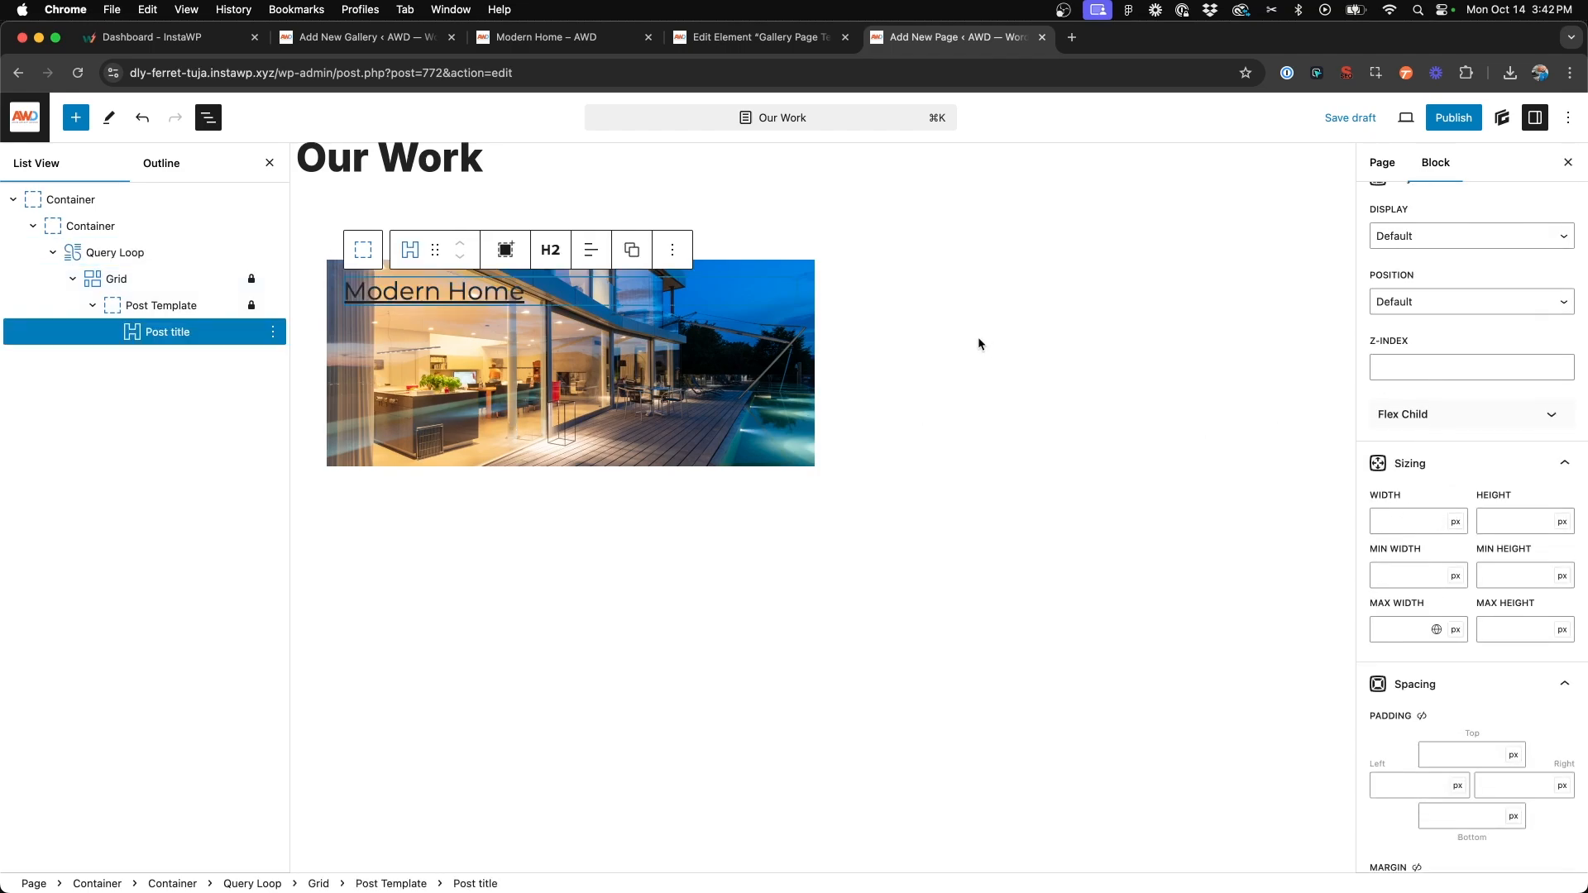
{"action": "left_click", "coordinate": [162, 305]}
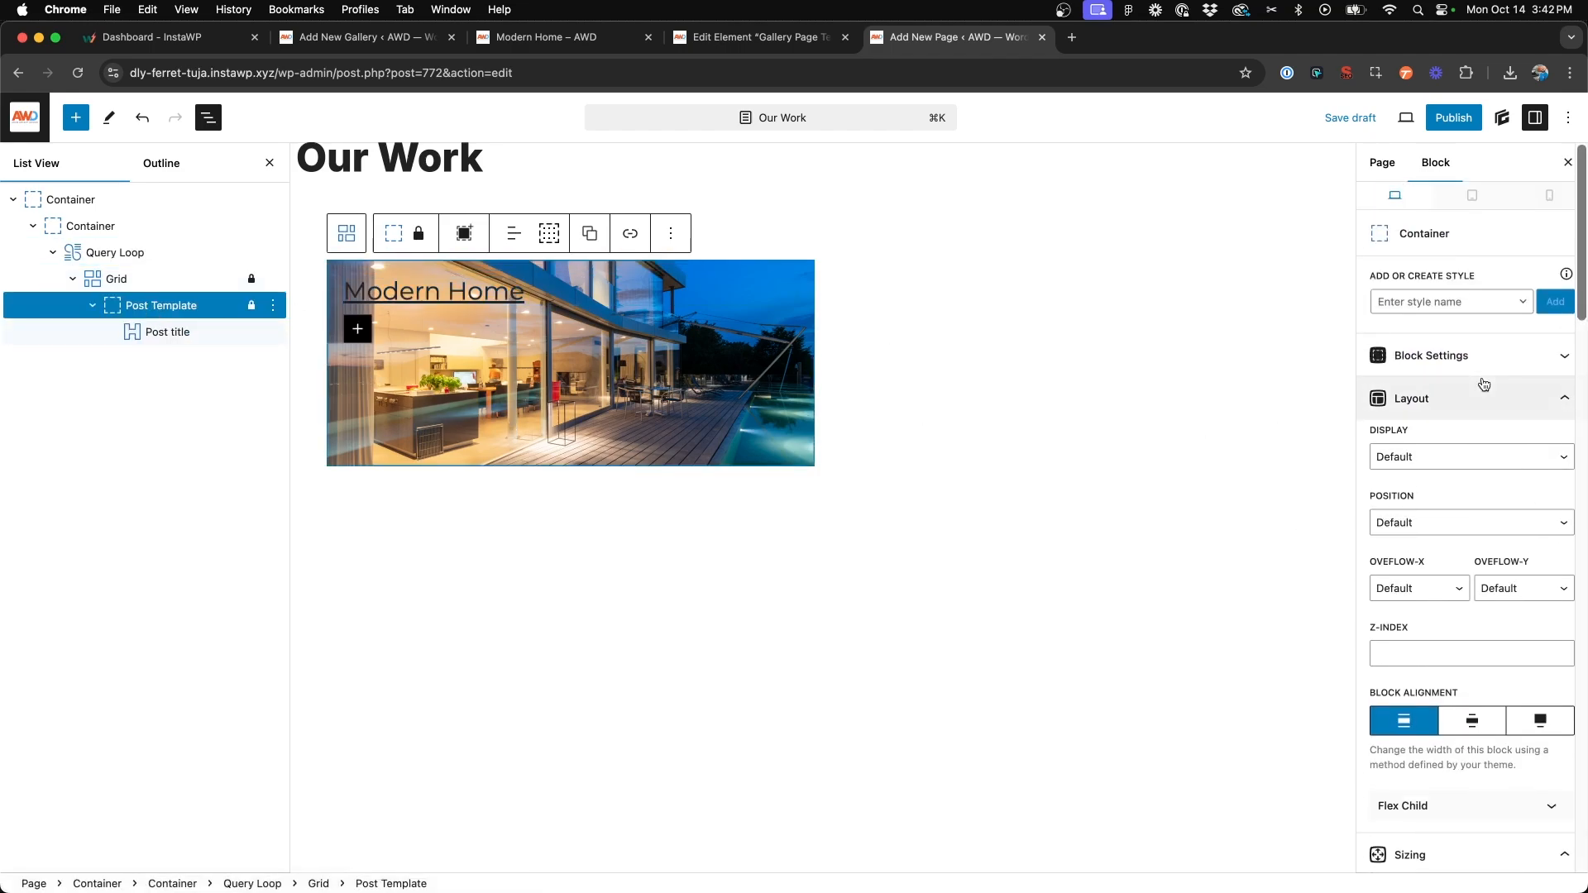
{"action": "left_click", "coordinate": [1470, 456]}
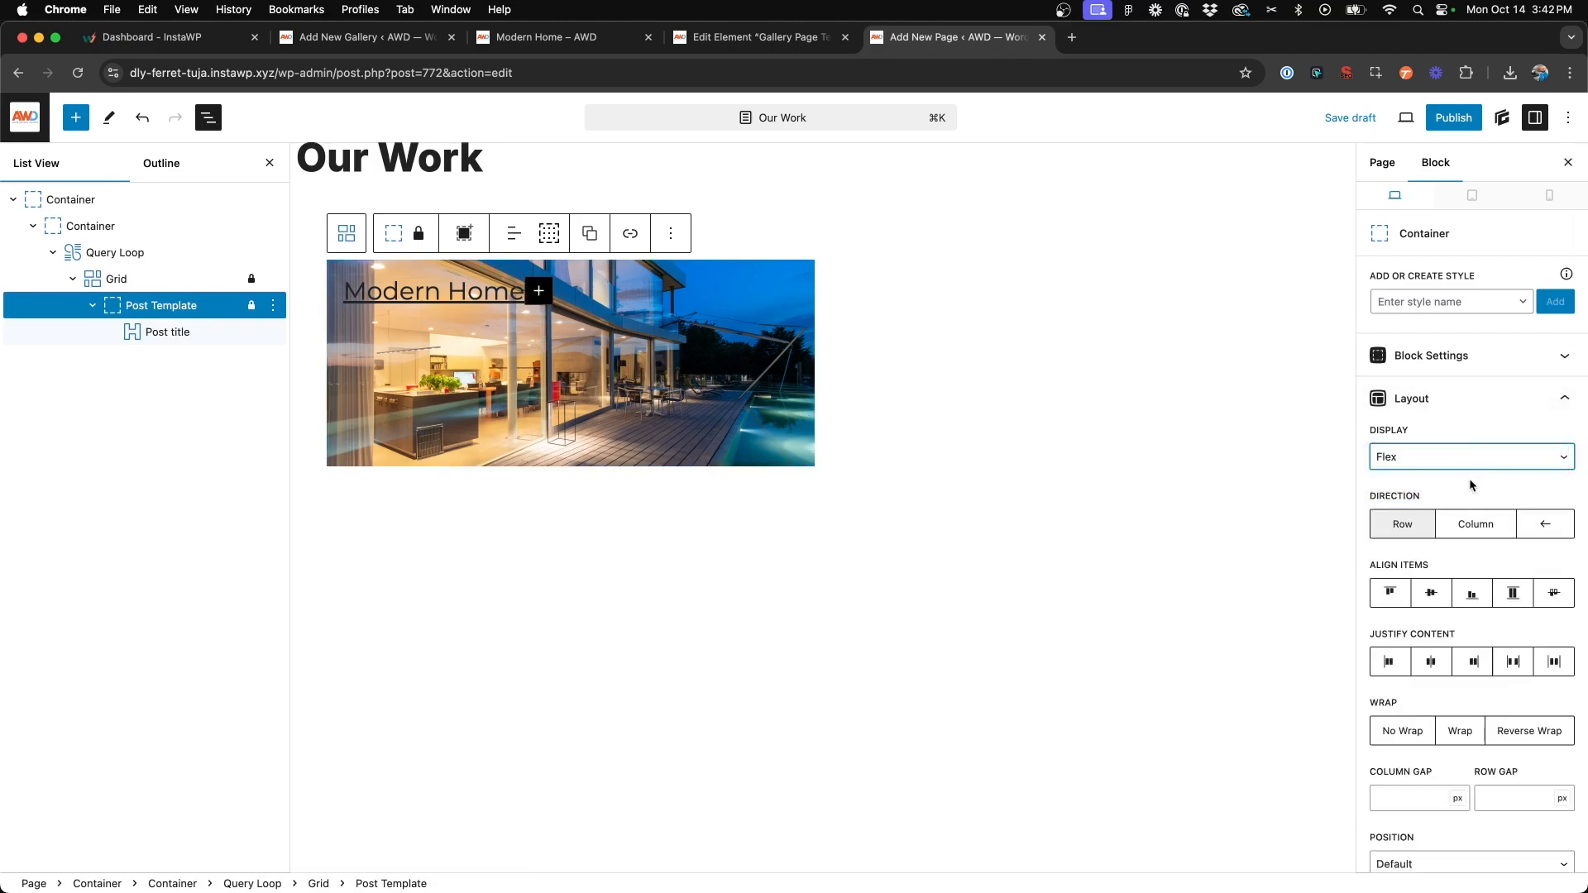
{"action": "left_click", "coordinate": [1475, 523]}
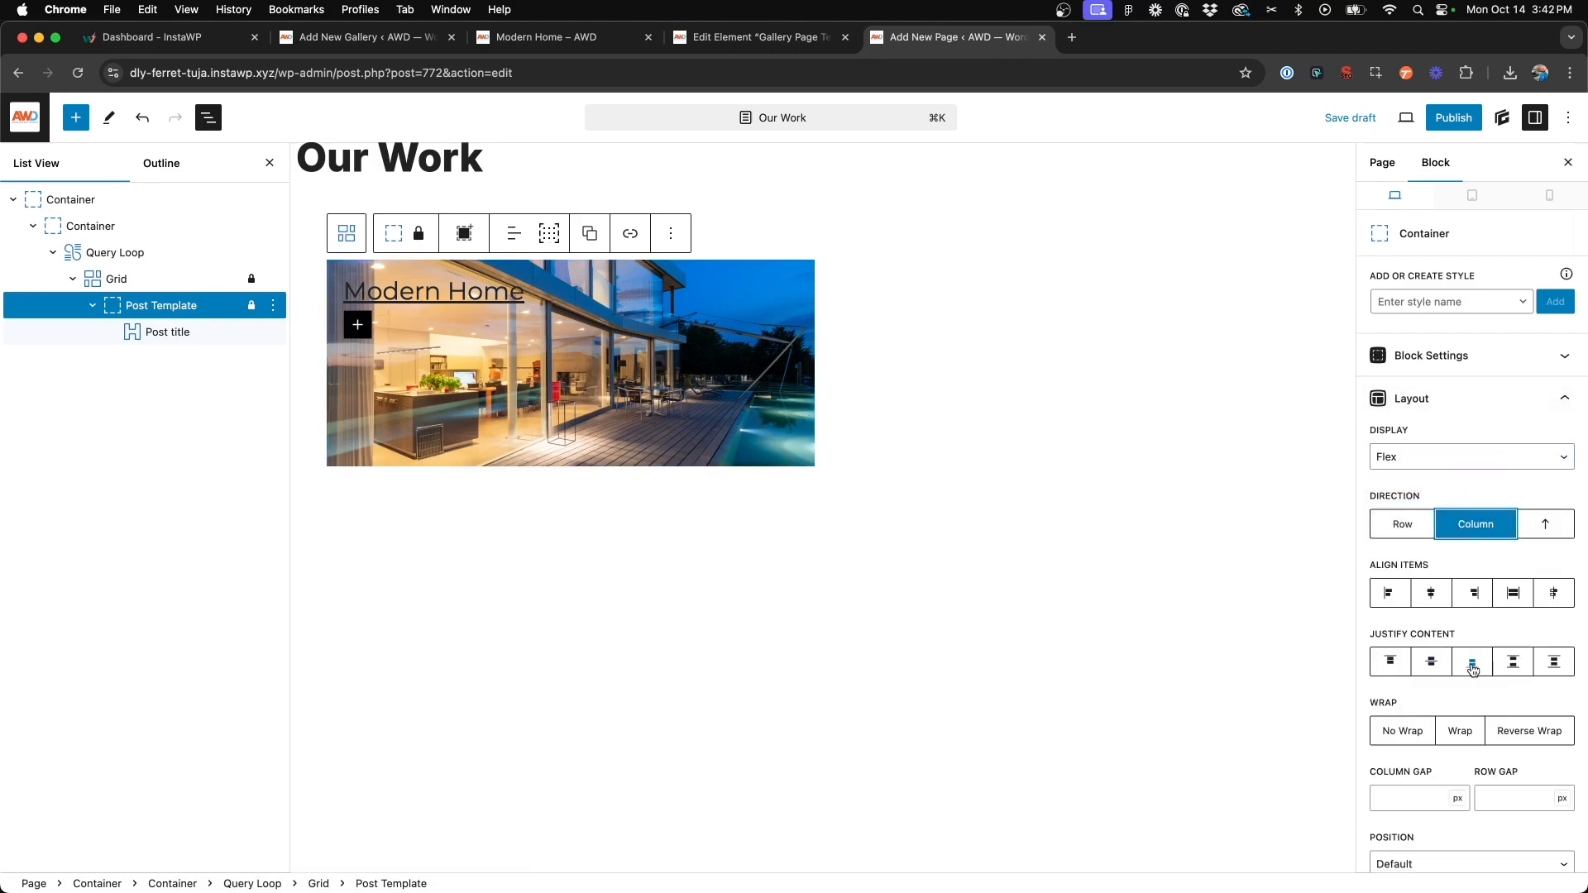
{"action": "left_click", "coordinate": [167, 330]}
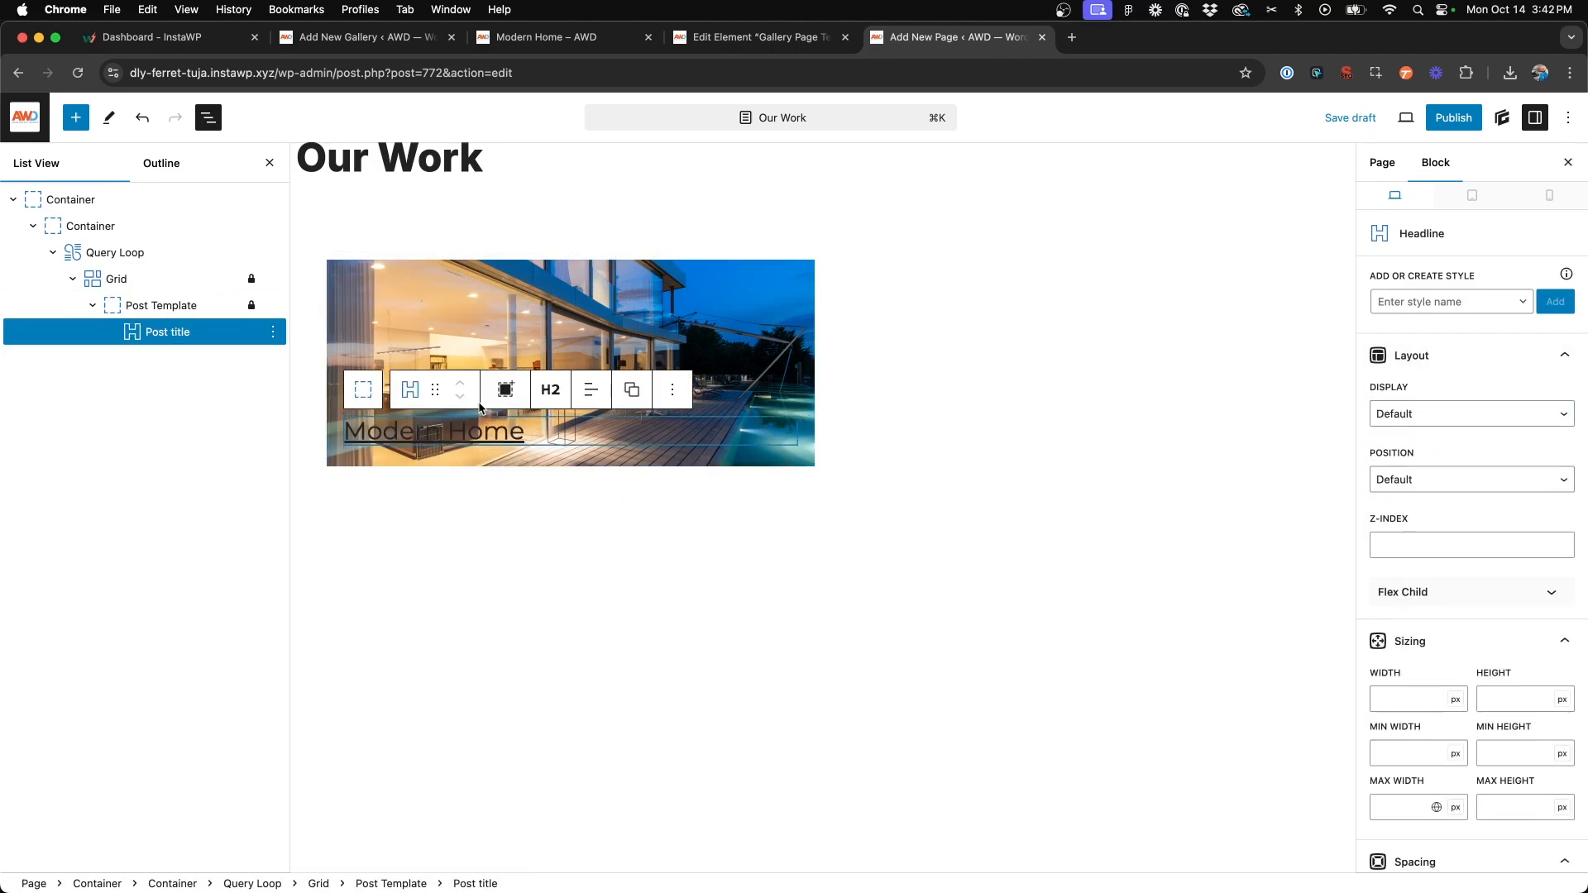
{"action": "scroll", "scroll_direction": "down", "scroll_amount": 3}
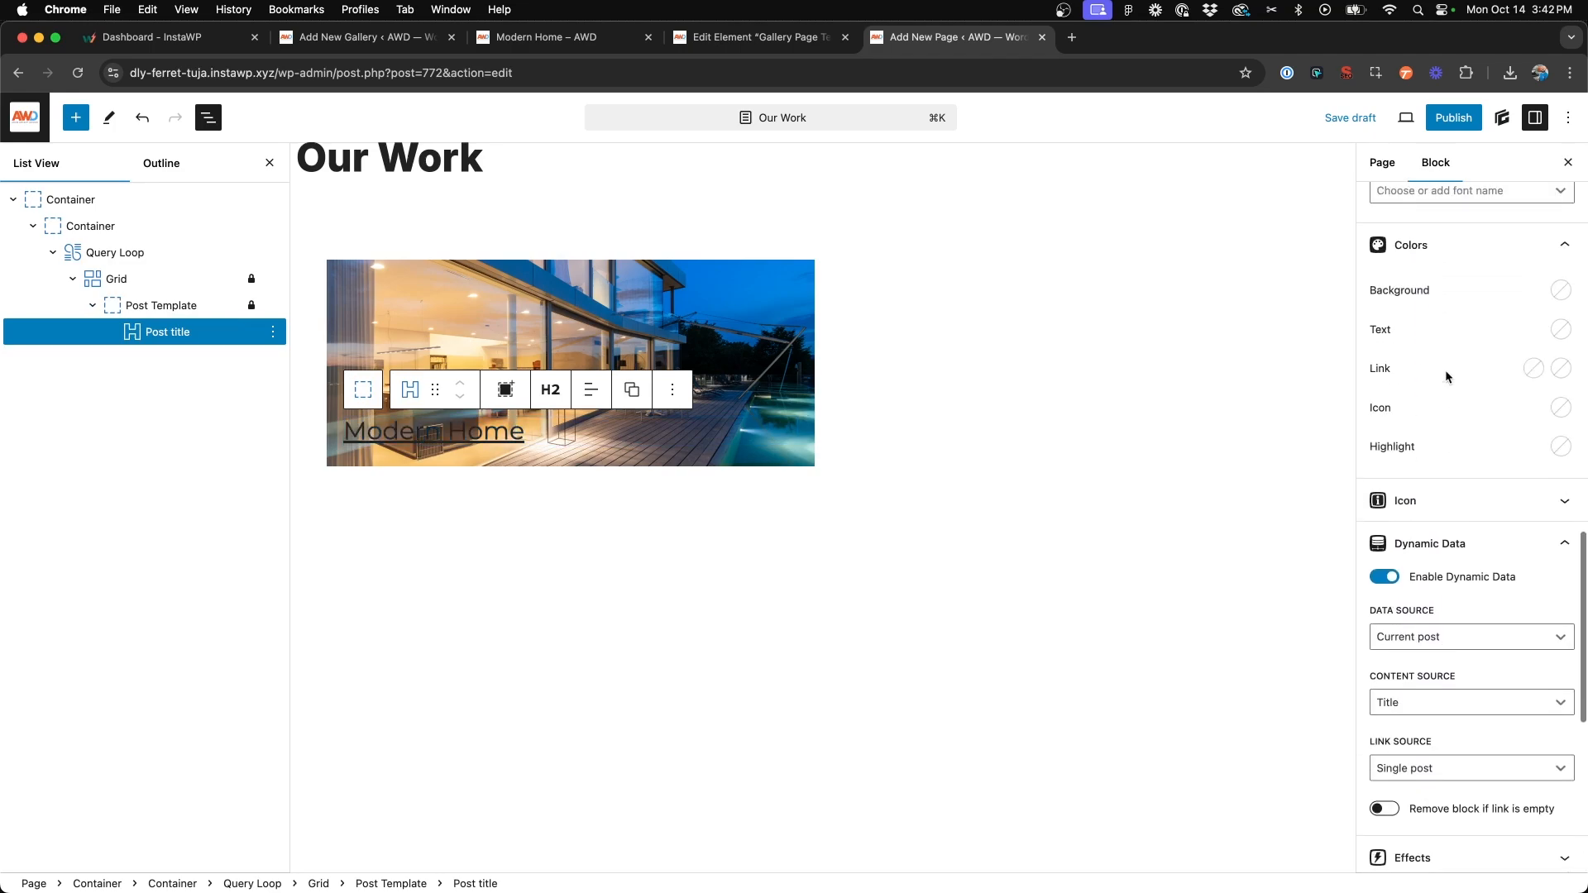
{"action": "left_click", "coordinate": [1561, 329]}
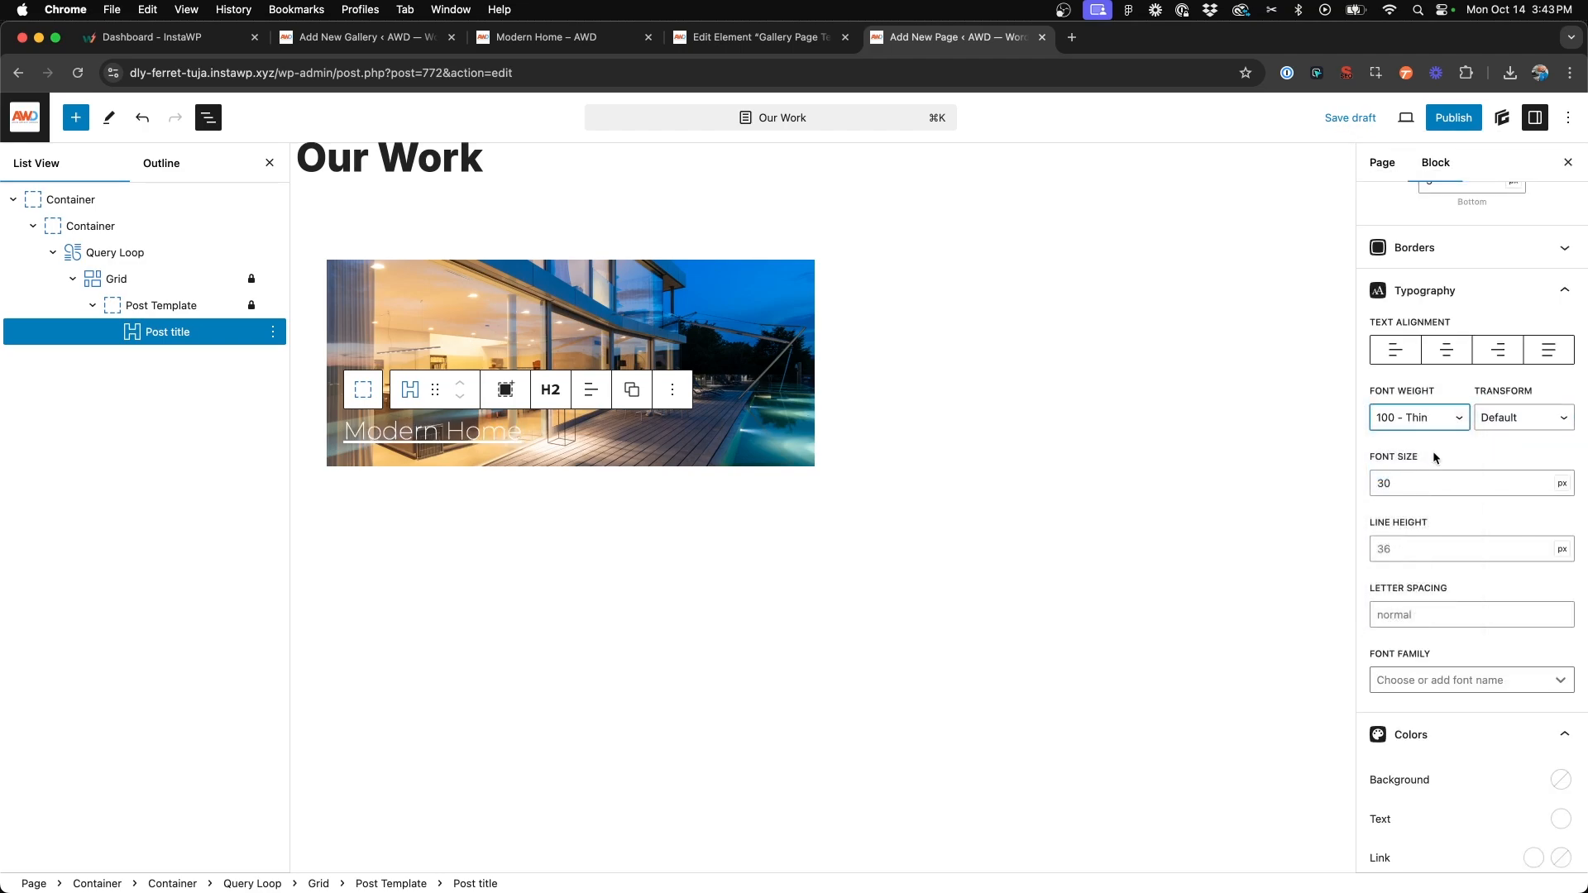
- Set the card title's font weight to Bold
{"action": "left_click", "coordinate": [1417, 417]}
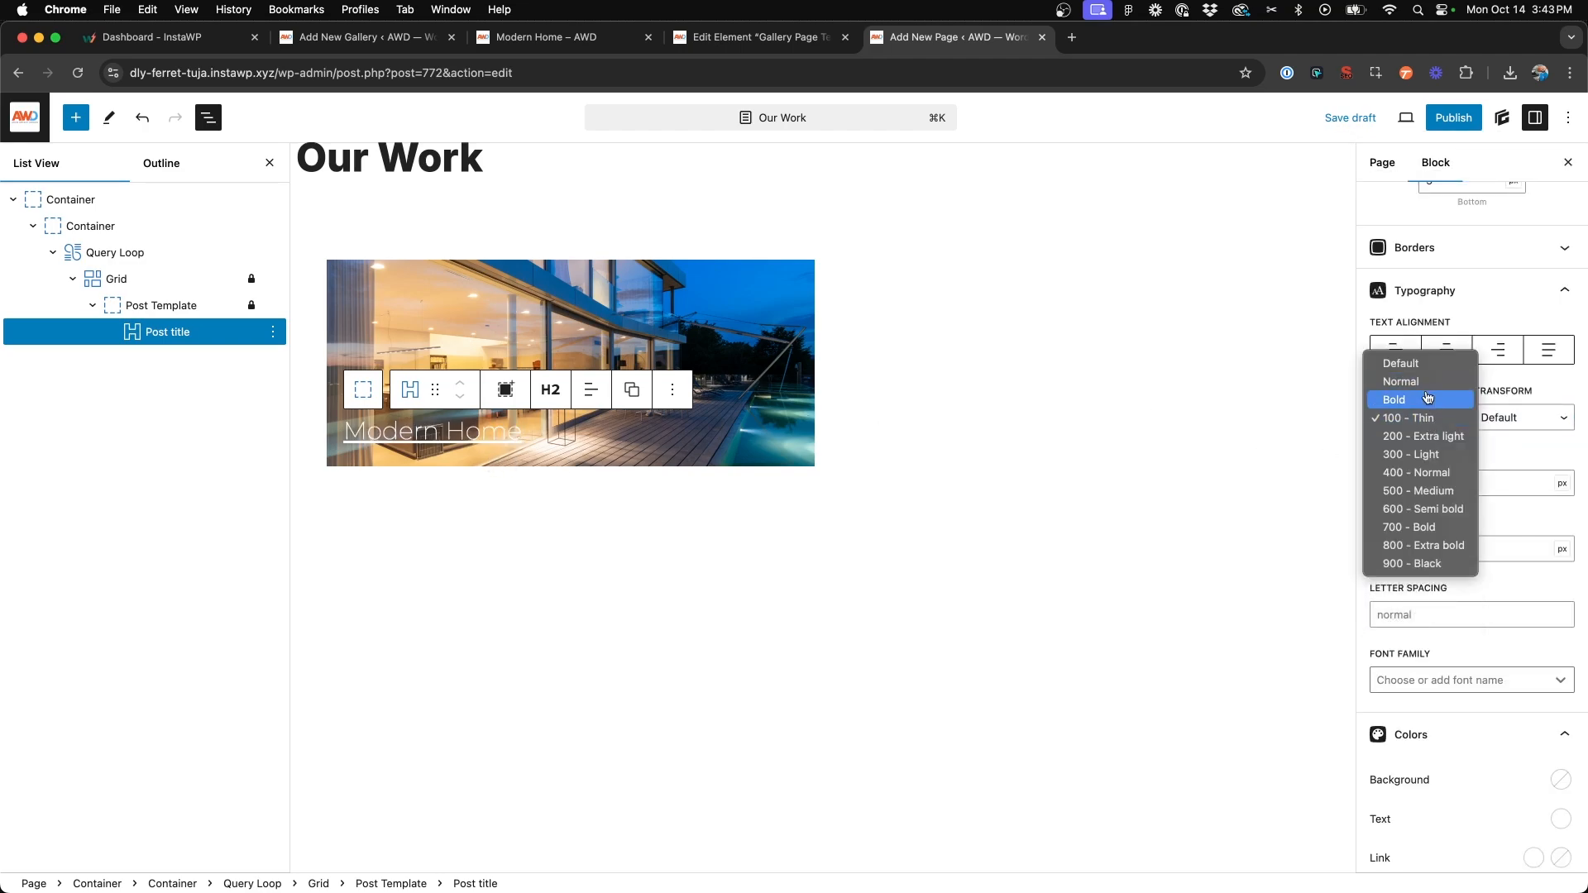
{"action": "left_click", "coordinate": [1394, 399]}
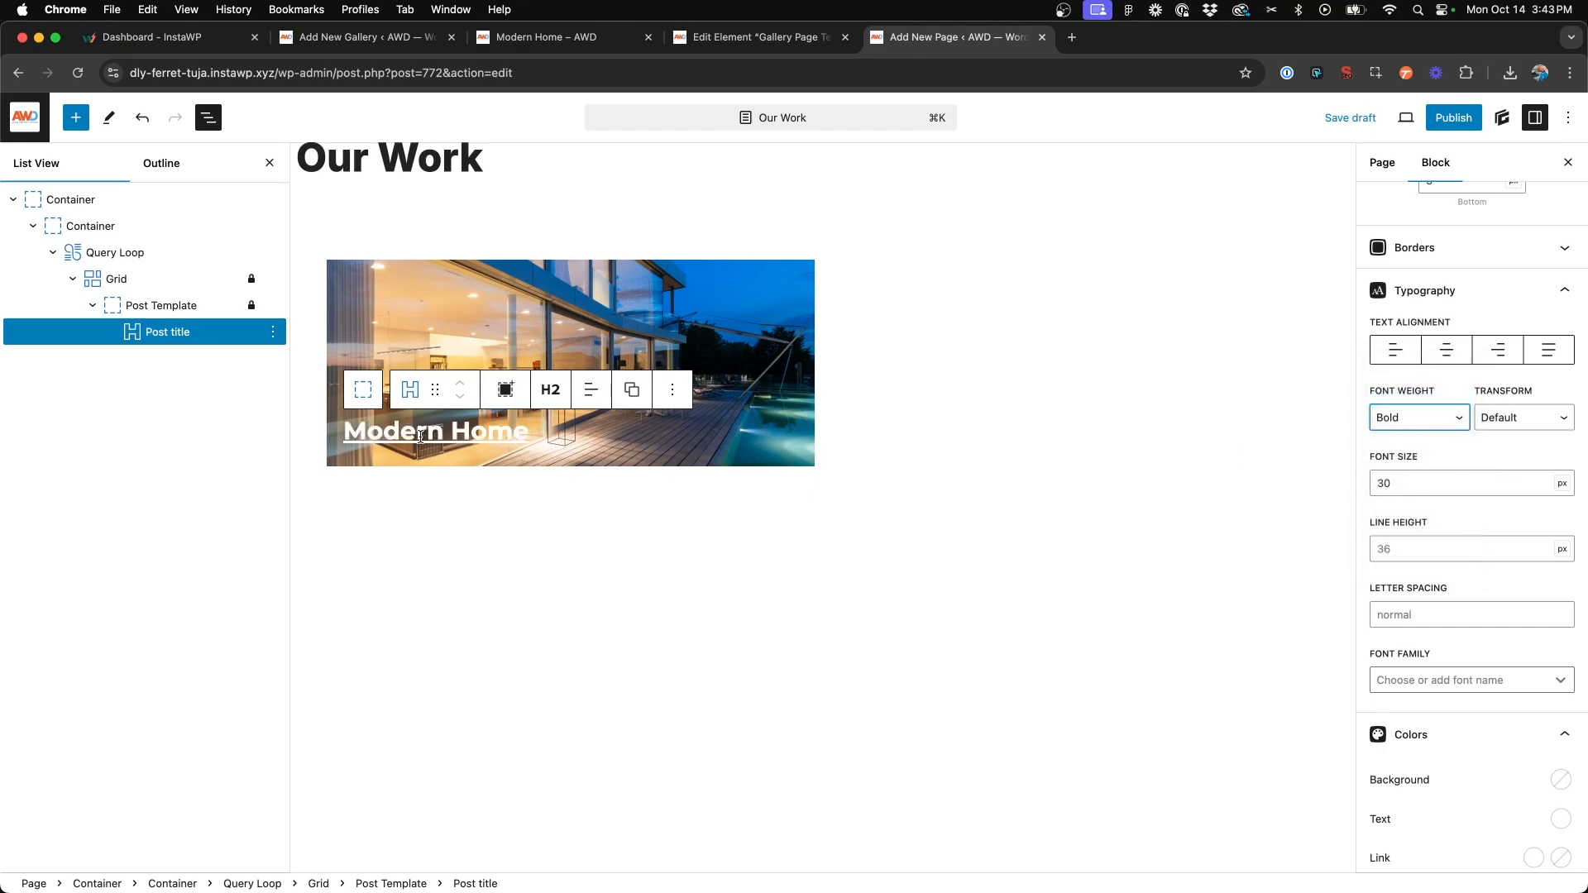
{"action": "left_click", "coordinate": [160, 305]}
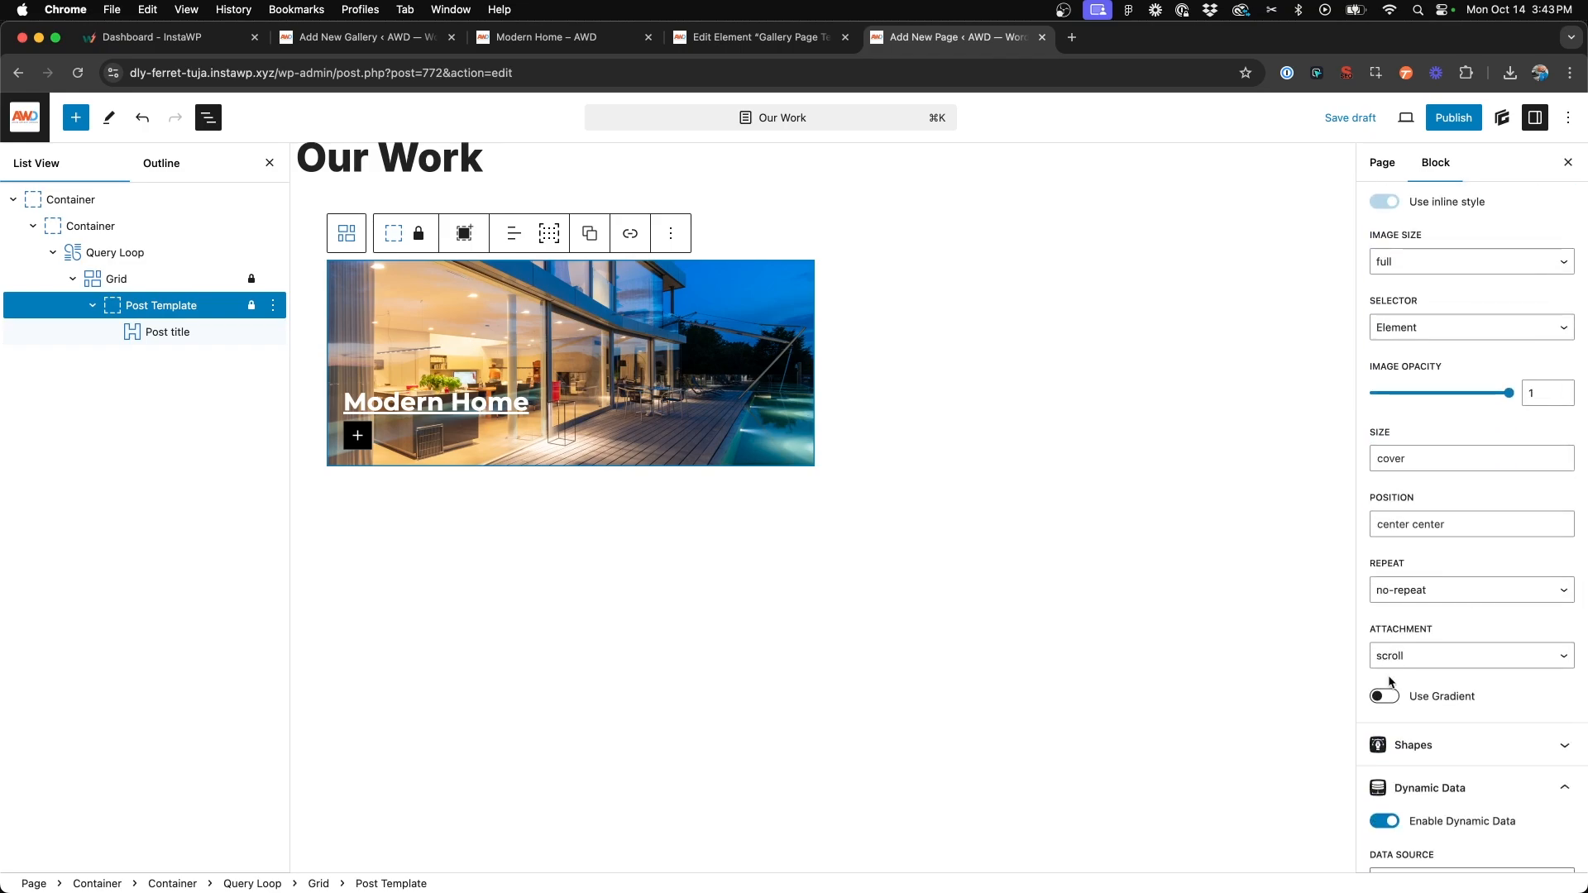
- Add a gradient overlay in front of the card image, angled at 360 degrees
{"action": "left_click", "coordinate": [1383, 695]}
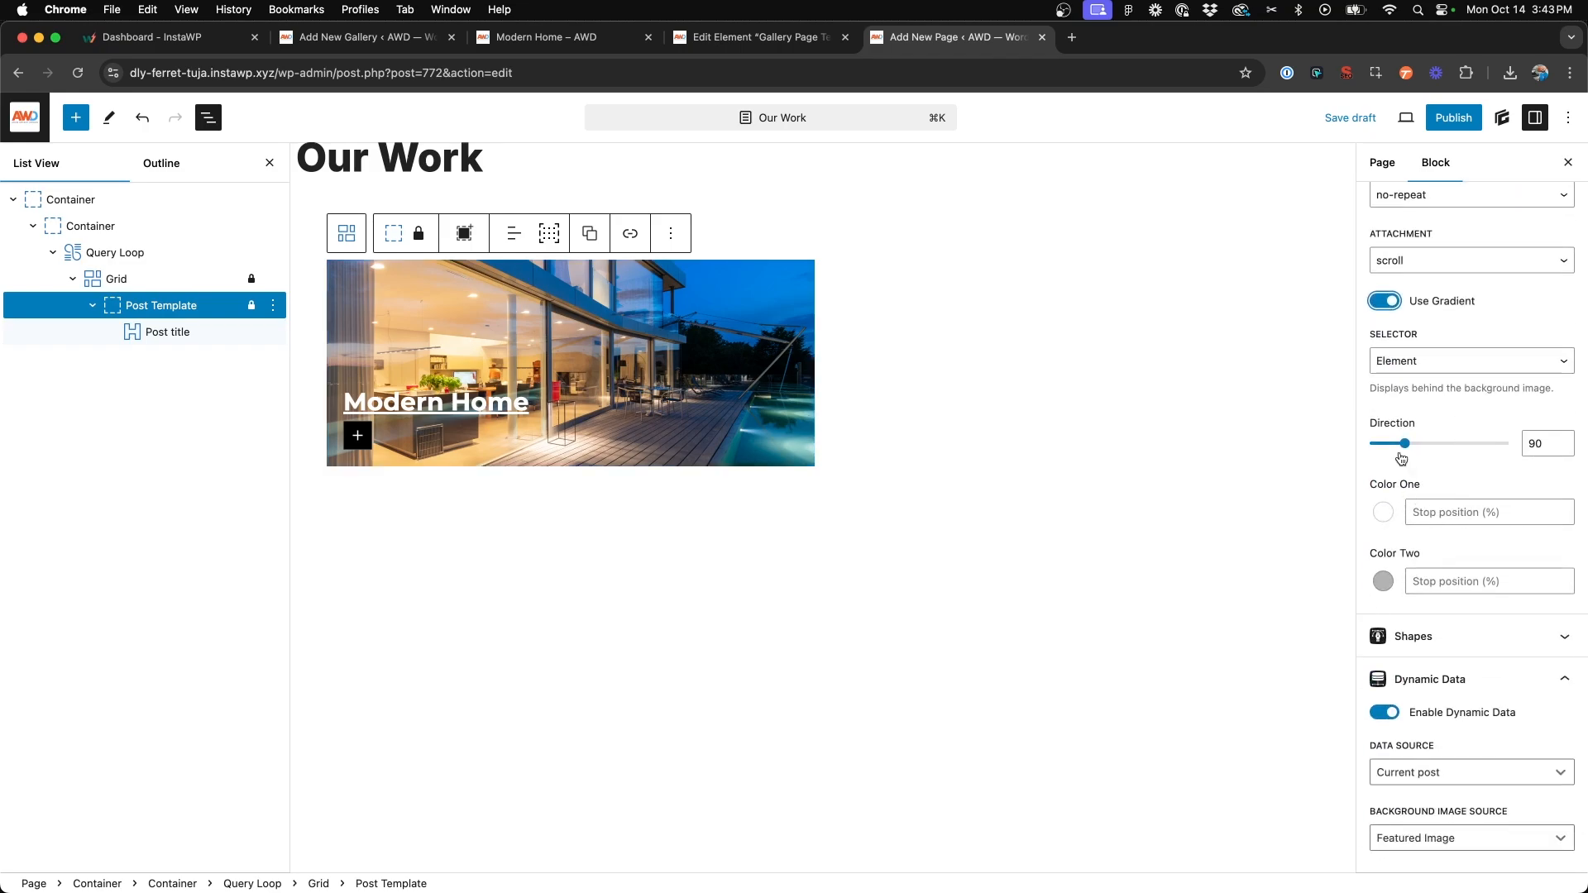
{"action": "left_click", "coordinate": [1470, 360]}
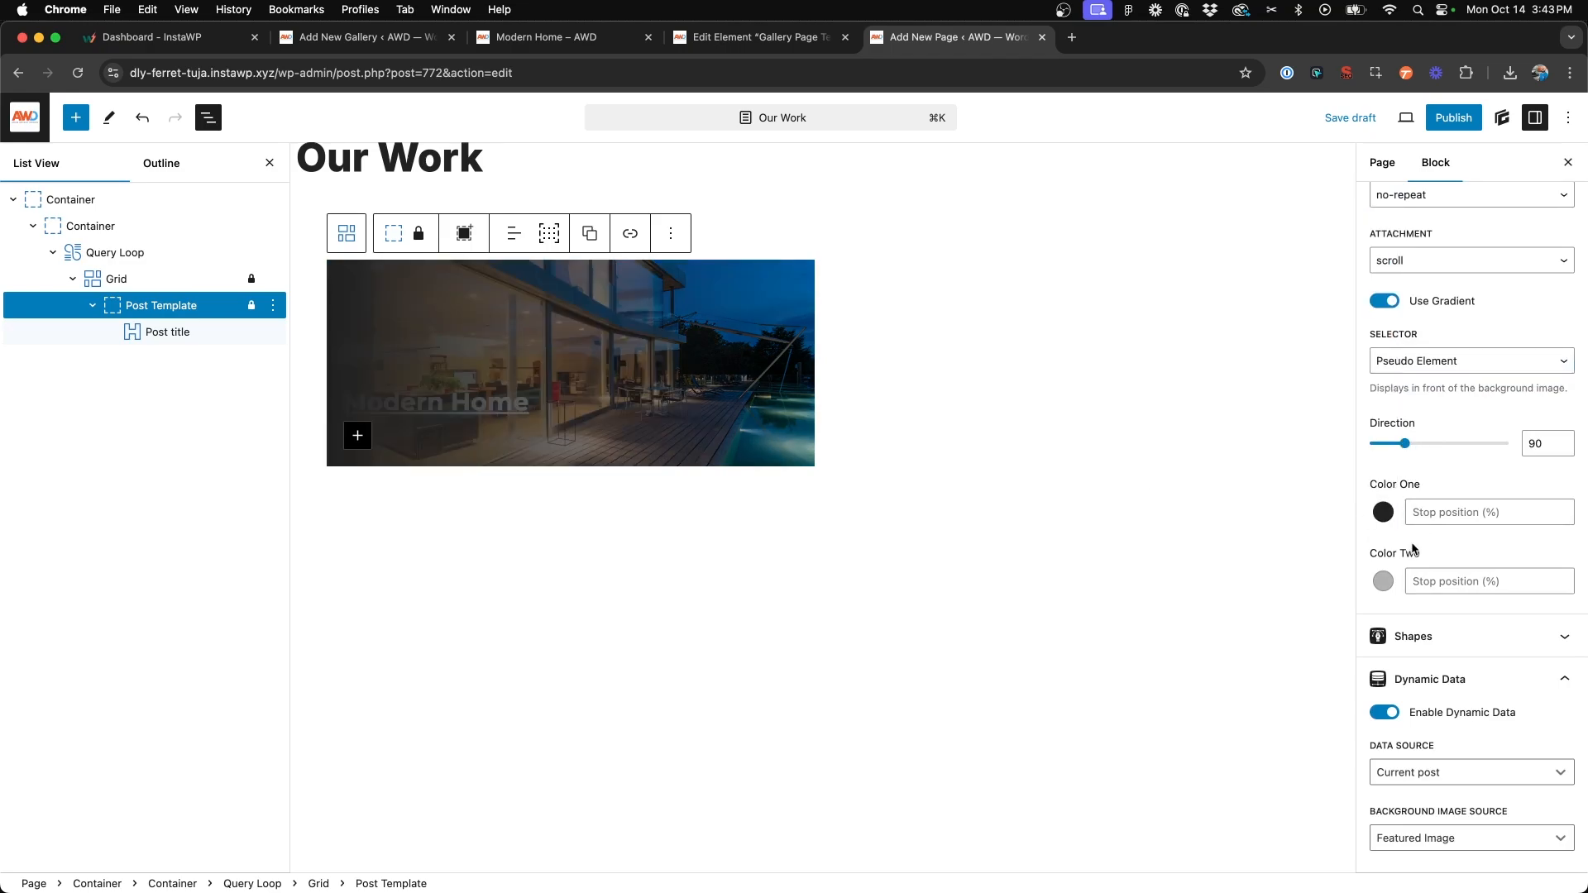
{"action": "left_click", "coordinate": [1539, 443]}
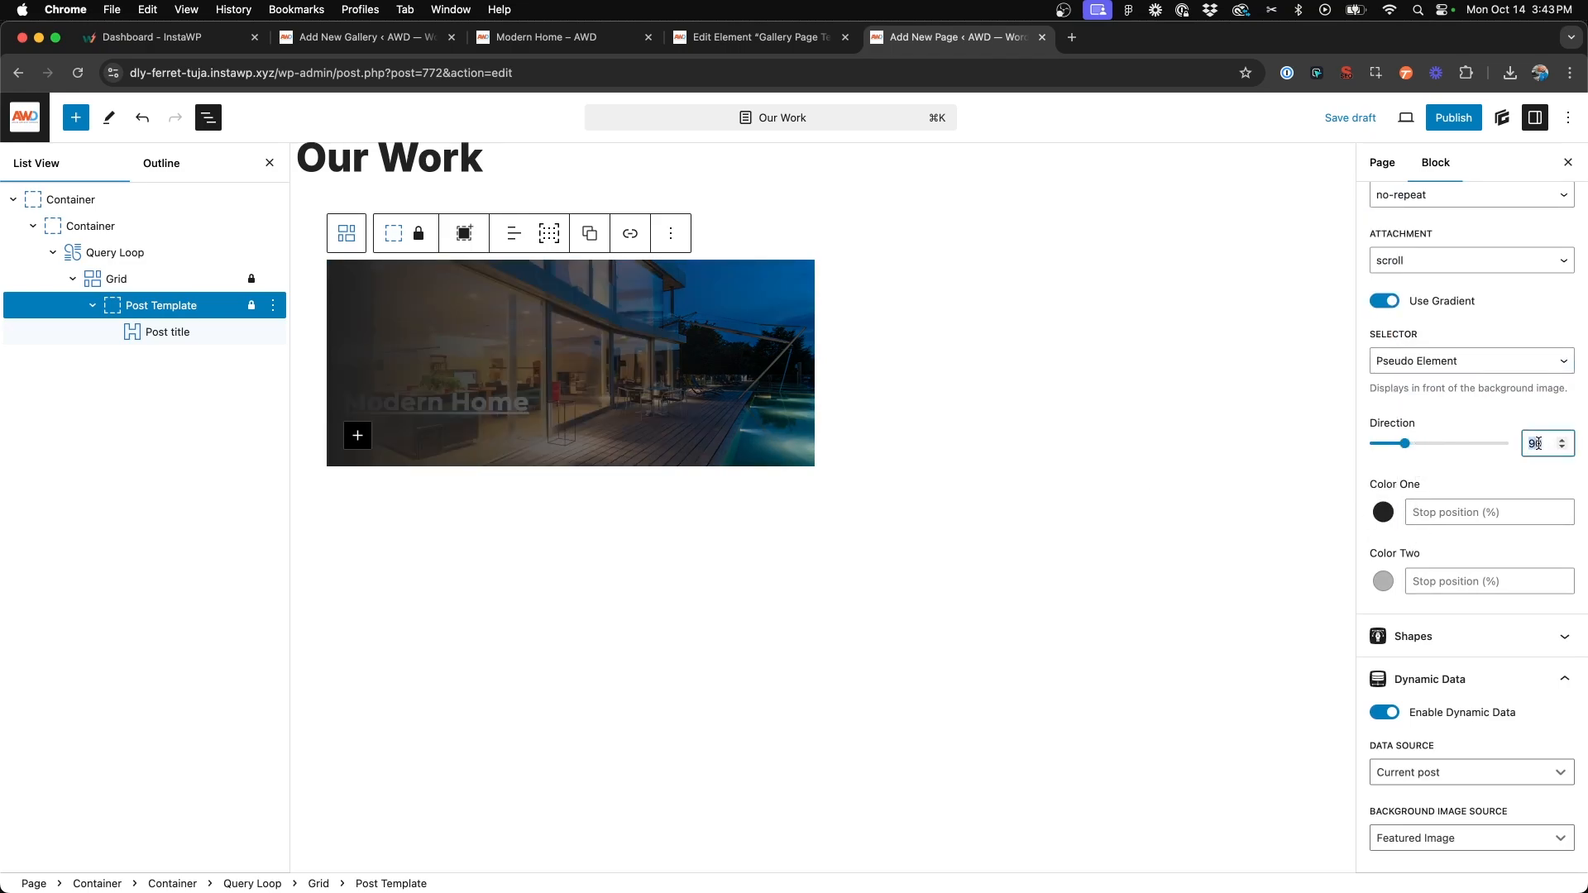
{"action": "type", "text": "135"}
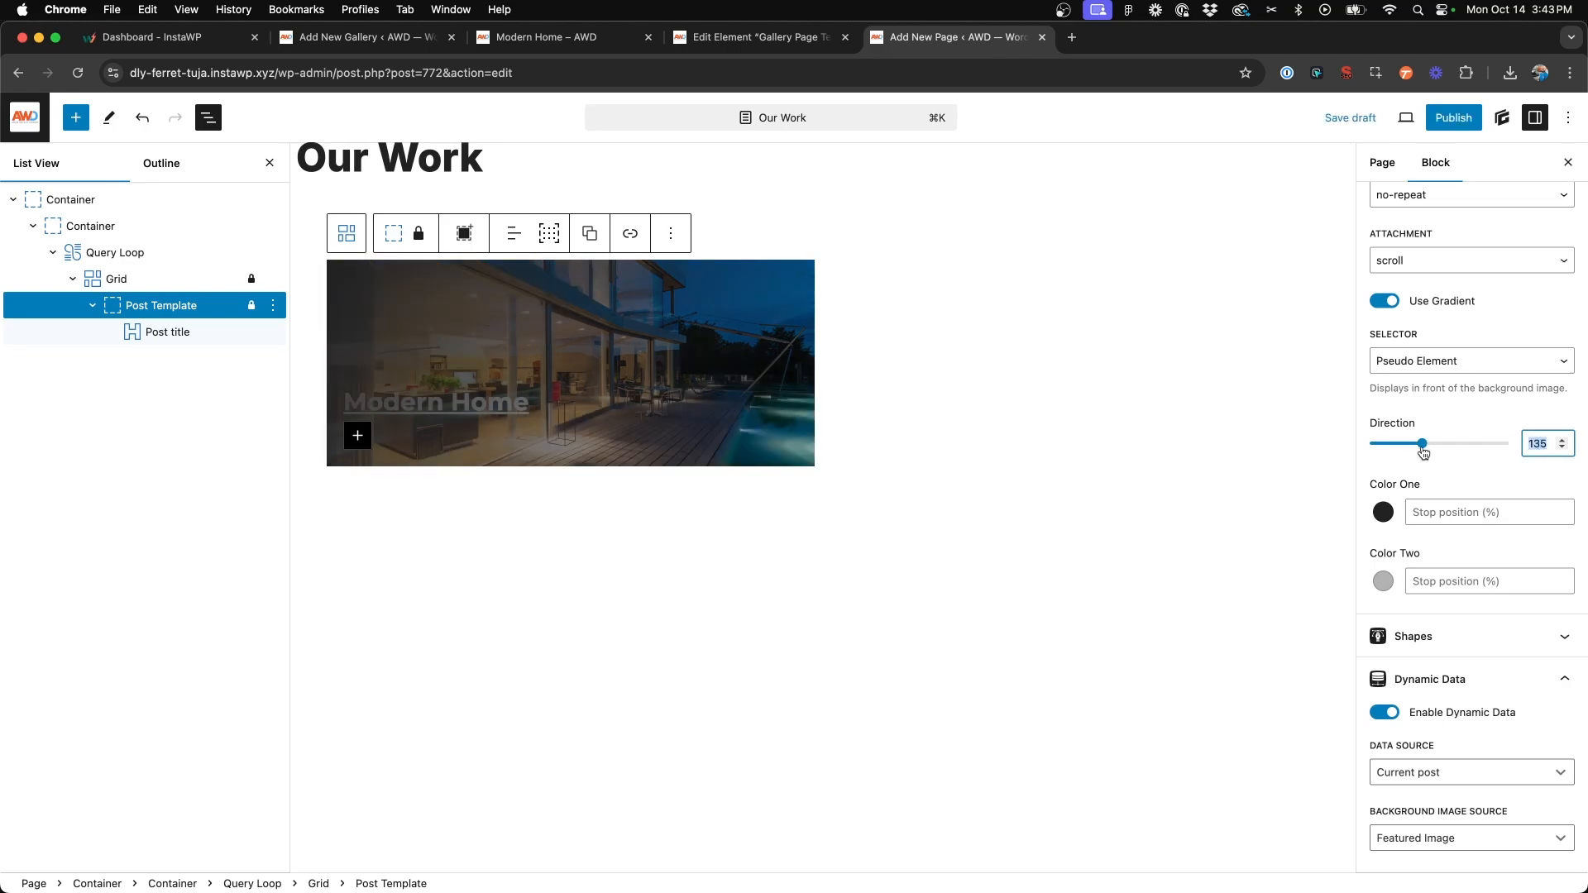
{"action": "left_click_drag", "start_coordinate": [1422, 443], "coordinate": [1502, 444]}
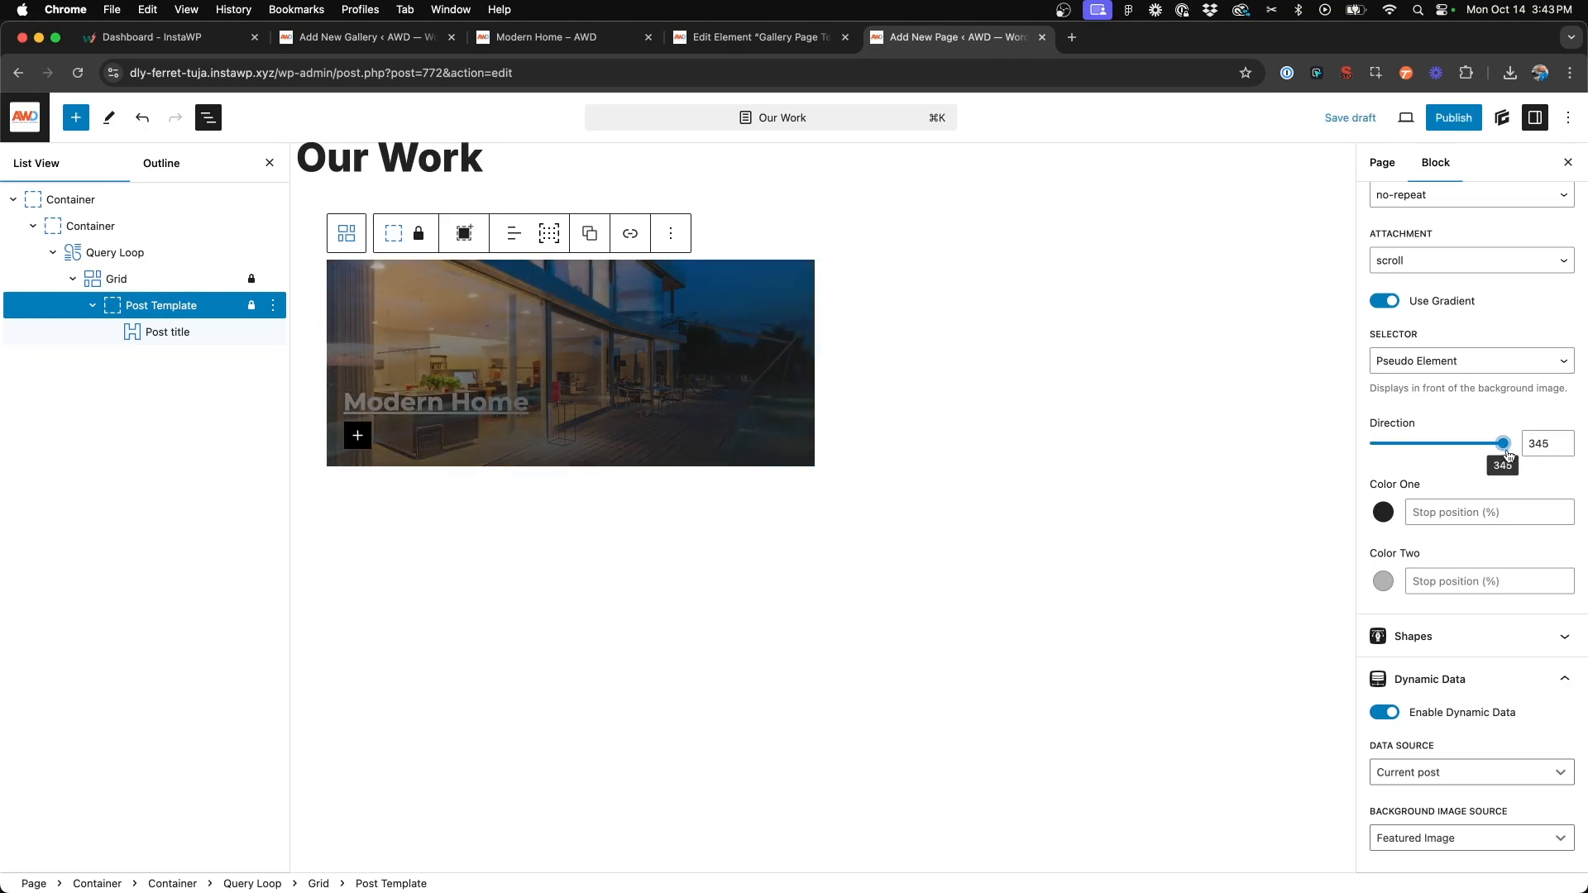
{"action": "left_click_drag", "start_coordinate": [1501, 444], "coordinate": [1509, 443]}
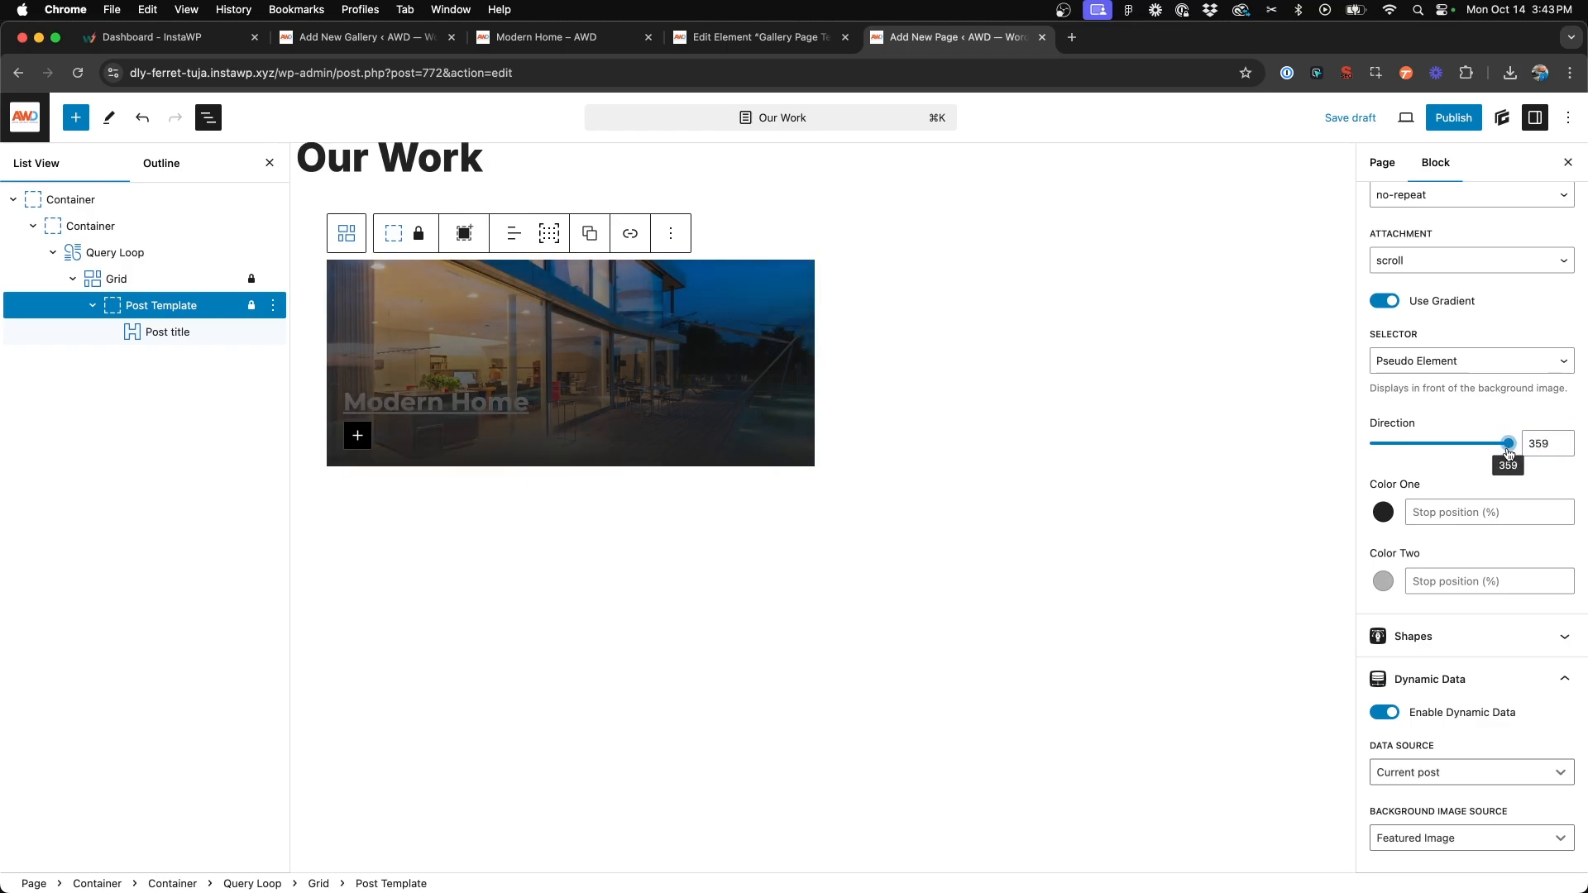
{"action": "left_click_drag", "start_coordinate": [1507, 442], "coordinate": [1510, 442]}
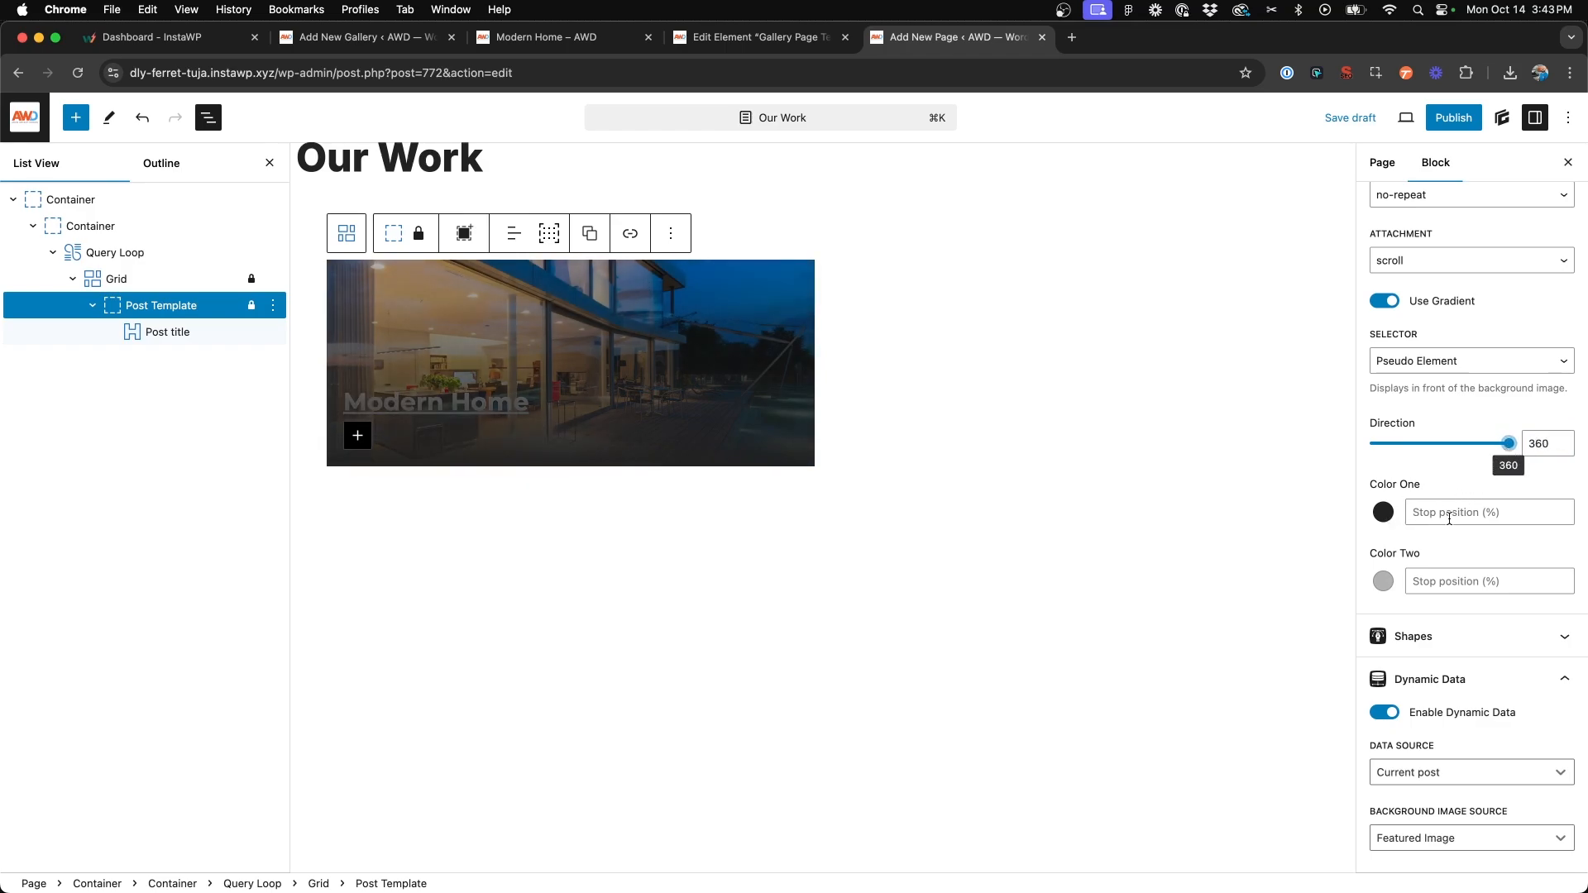
- Make the gradient's second colour transparent with its stop at 50%
{"action": "left_click", "coordinate": [1382, 512]}
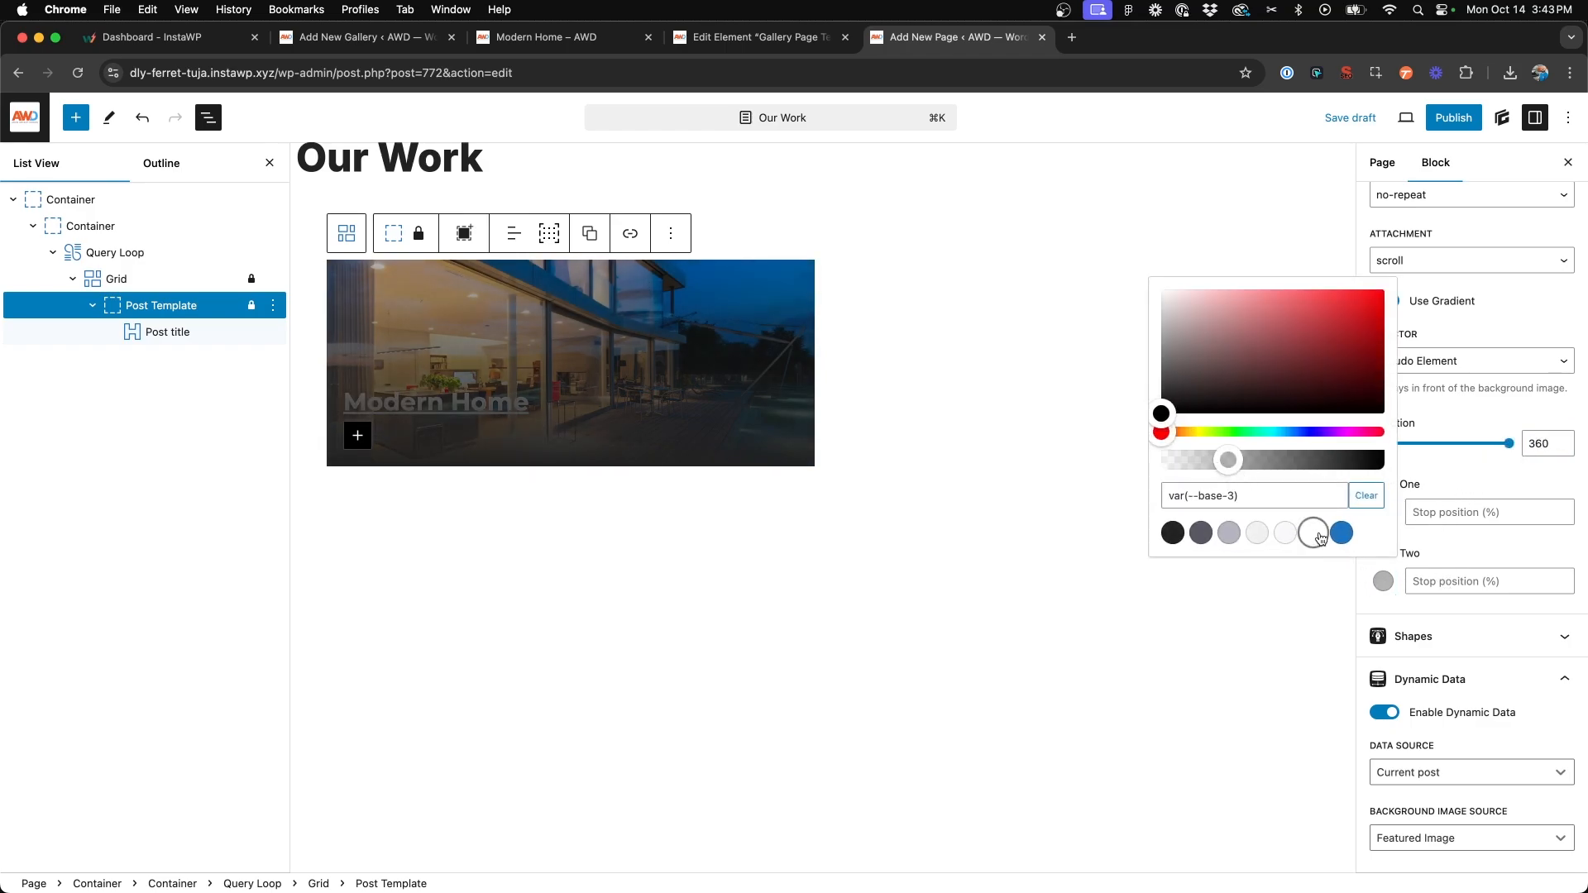
{"action": "left_click", "coordinate": [1172, 531]}
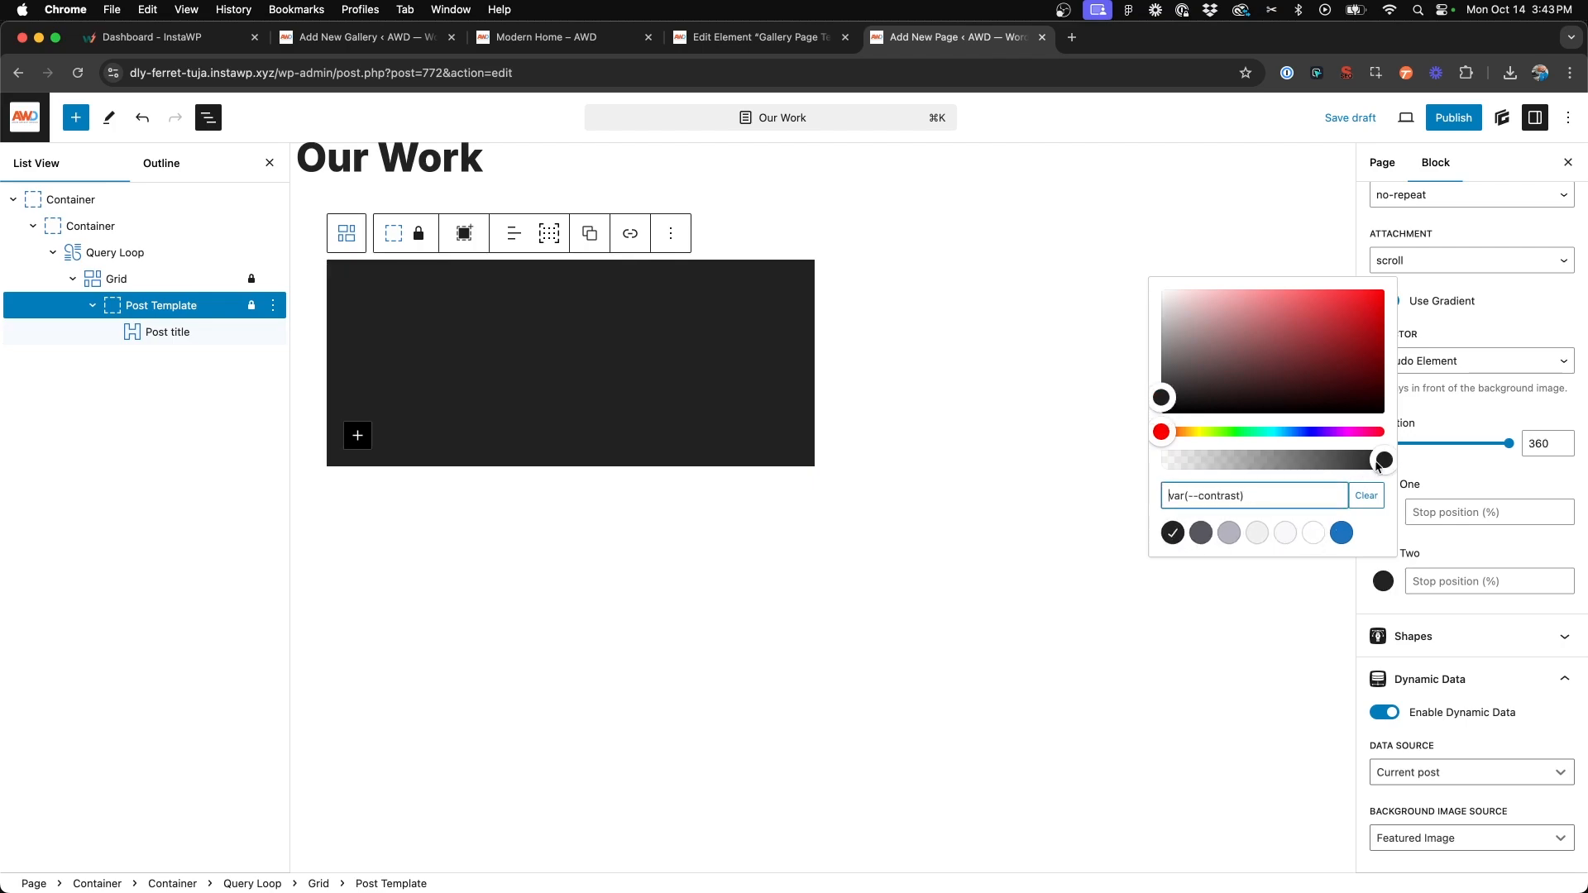
{"action": "left_click", "coordinate": [1384, 301]}
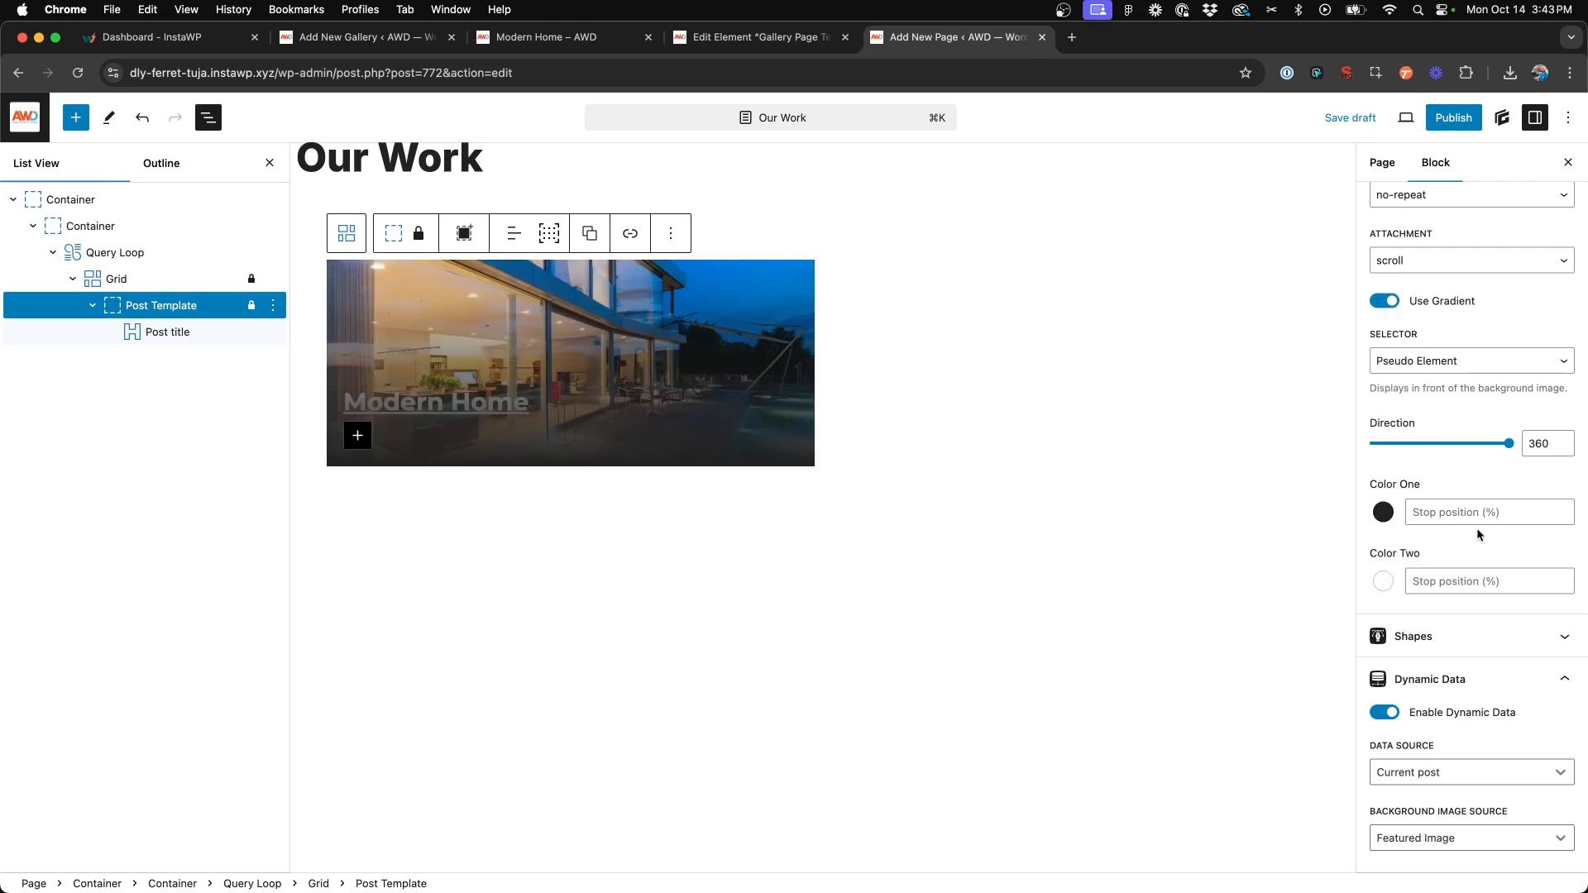
{"action": "type", "text": "50"}
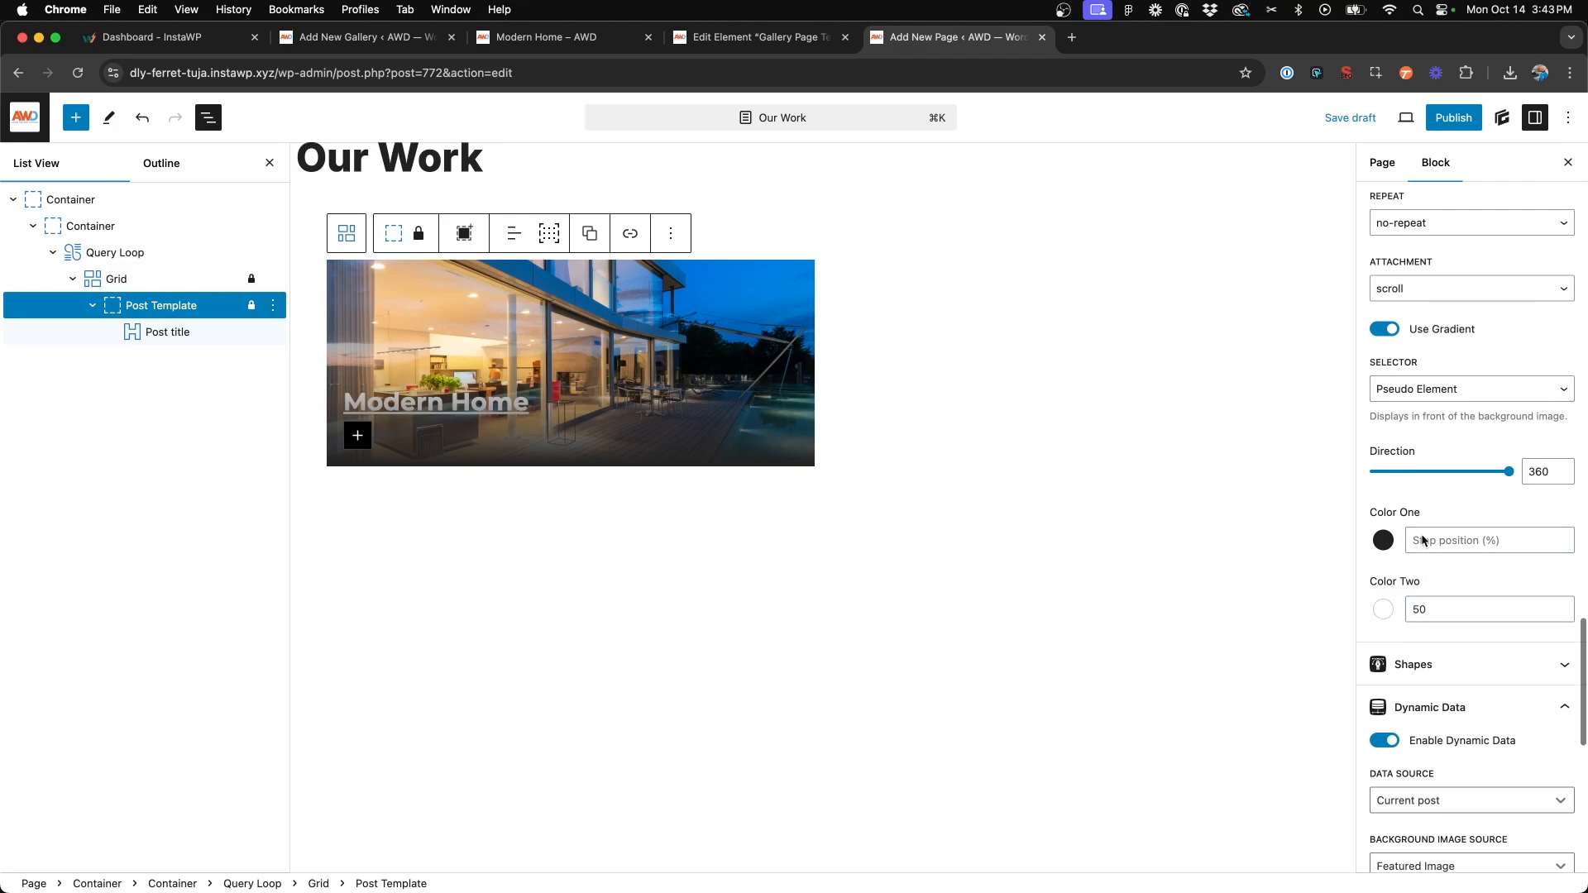
{"action": "left_click", "coordinate": [167, 331]}
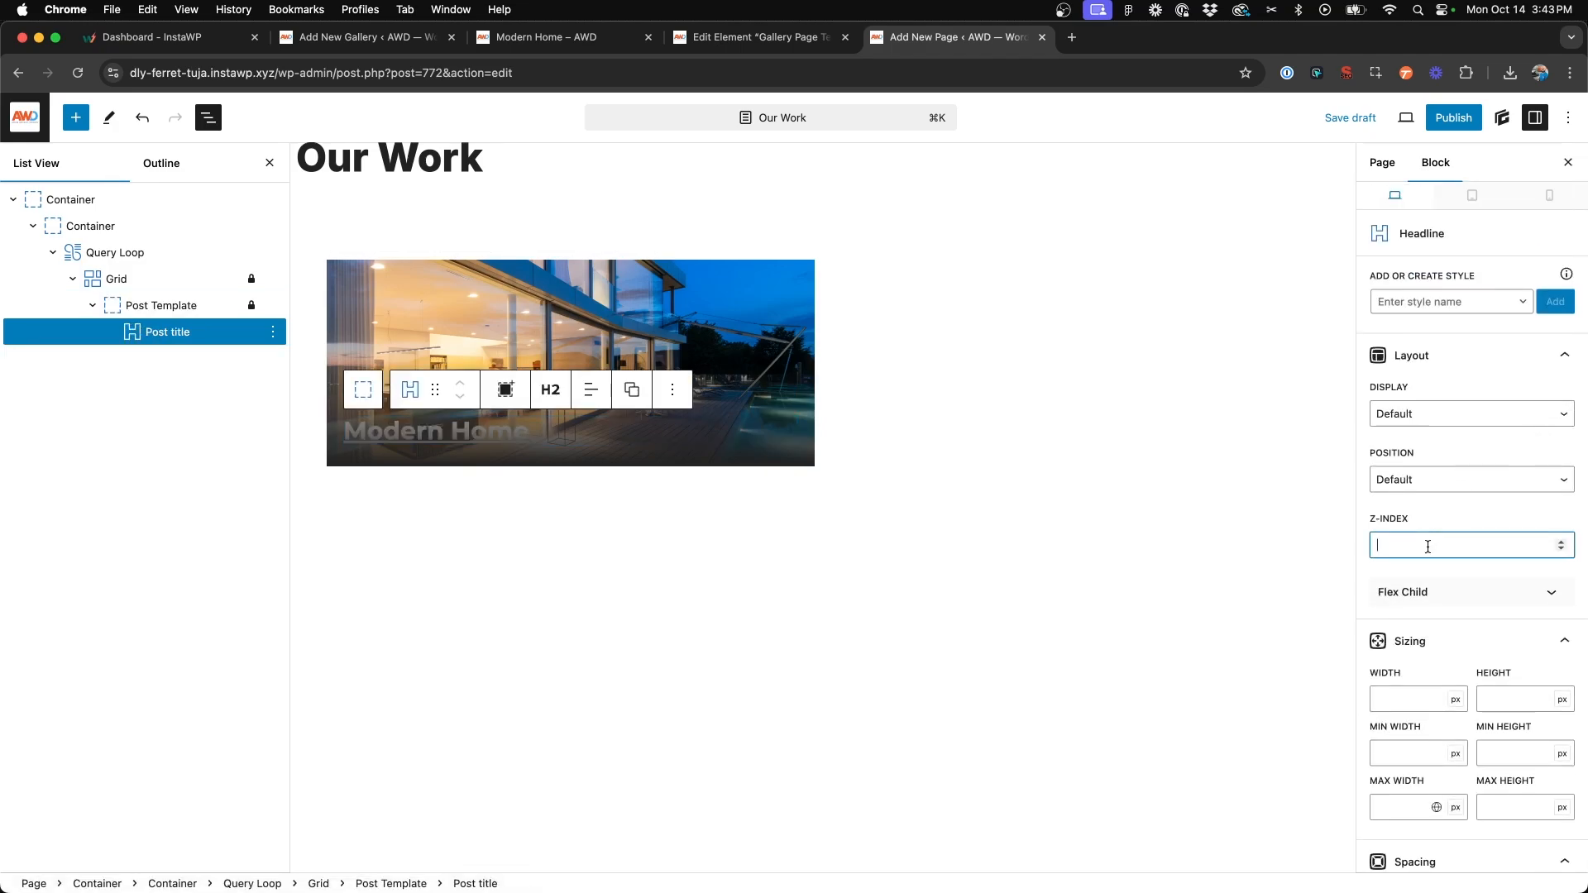
- Give the post title z-index 2, then publish and view the Our Work page
{"action": "type", "text": "2"}
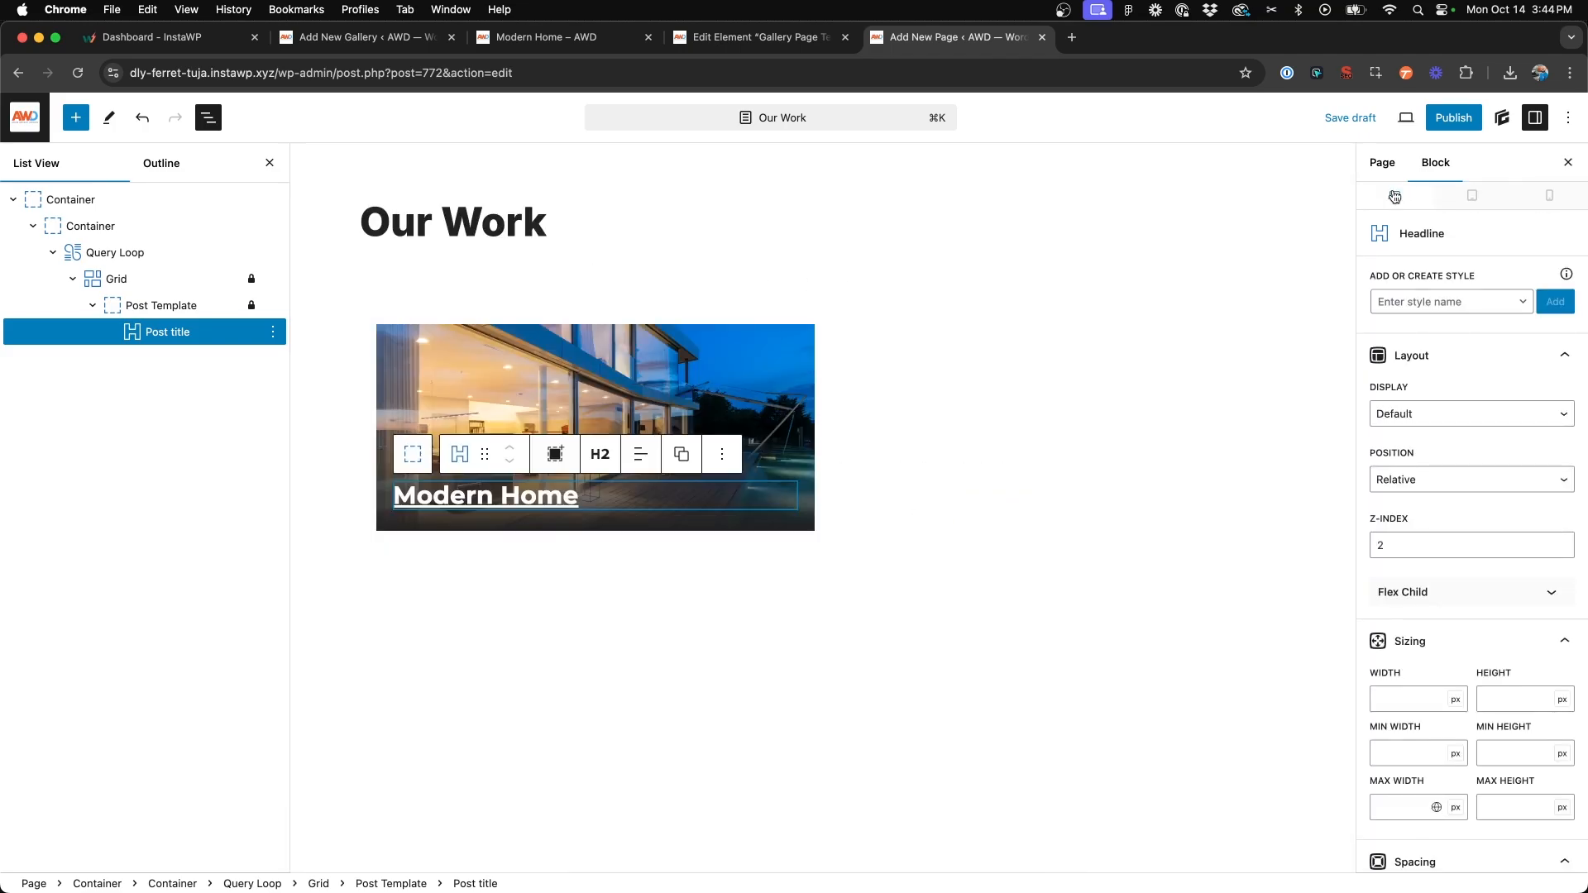
{"action": "left_click", "coordinate": [1452, 117]}
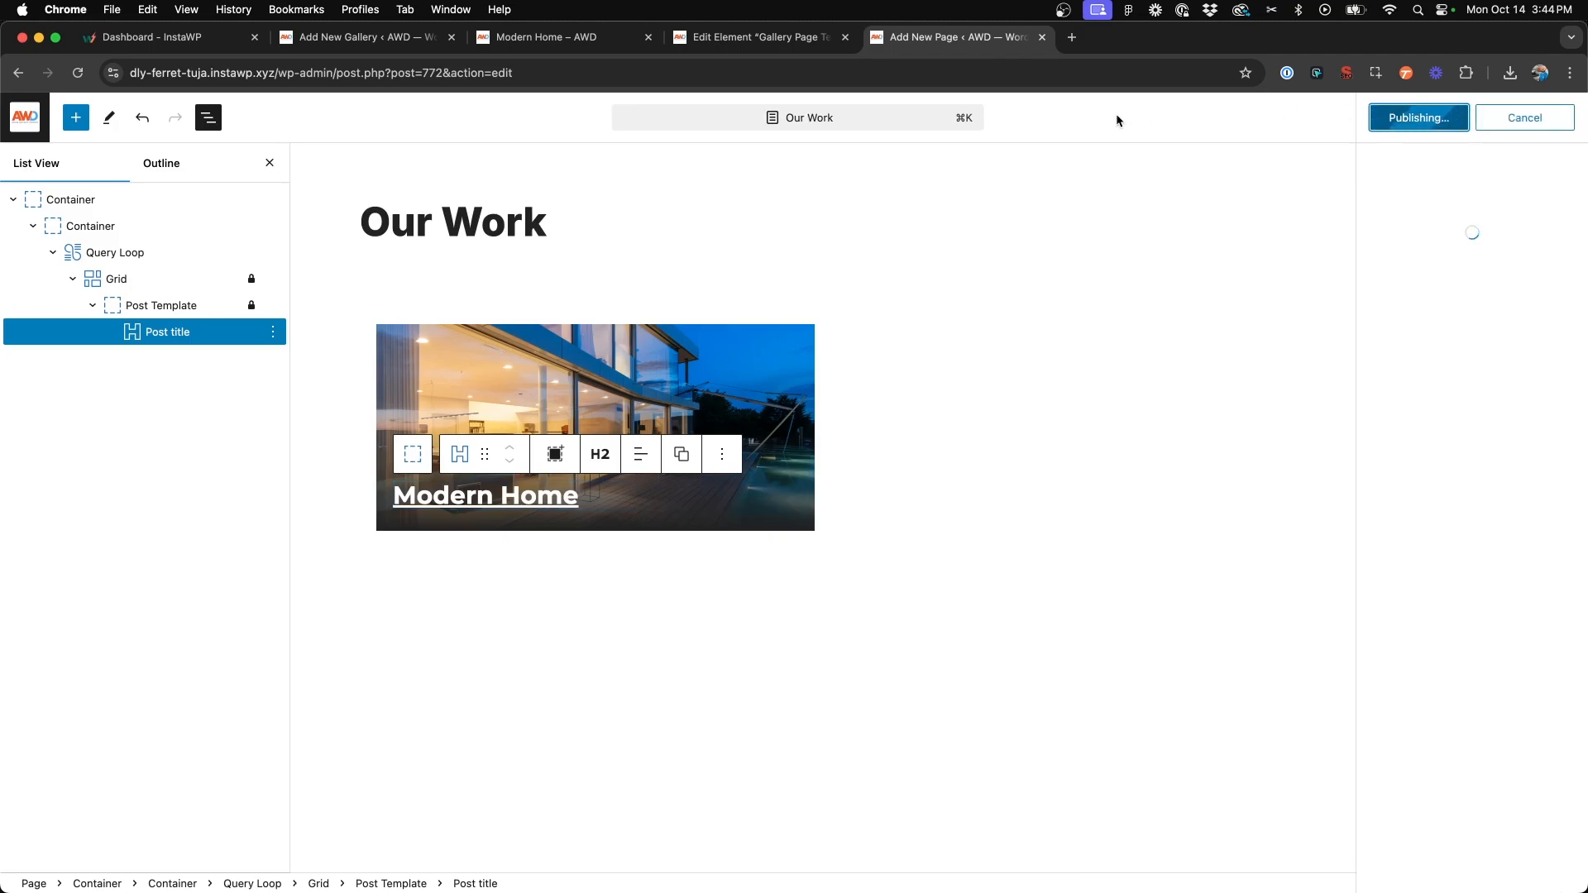
{"action": "left_click", "coordinate": [1417, 118]}
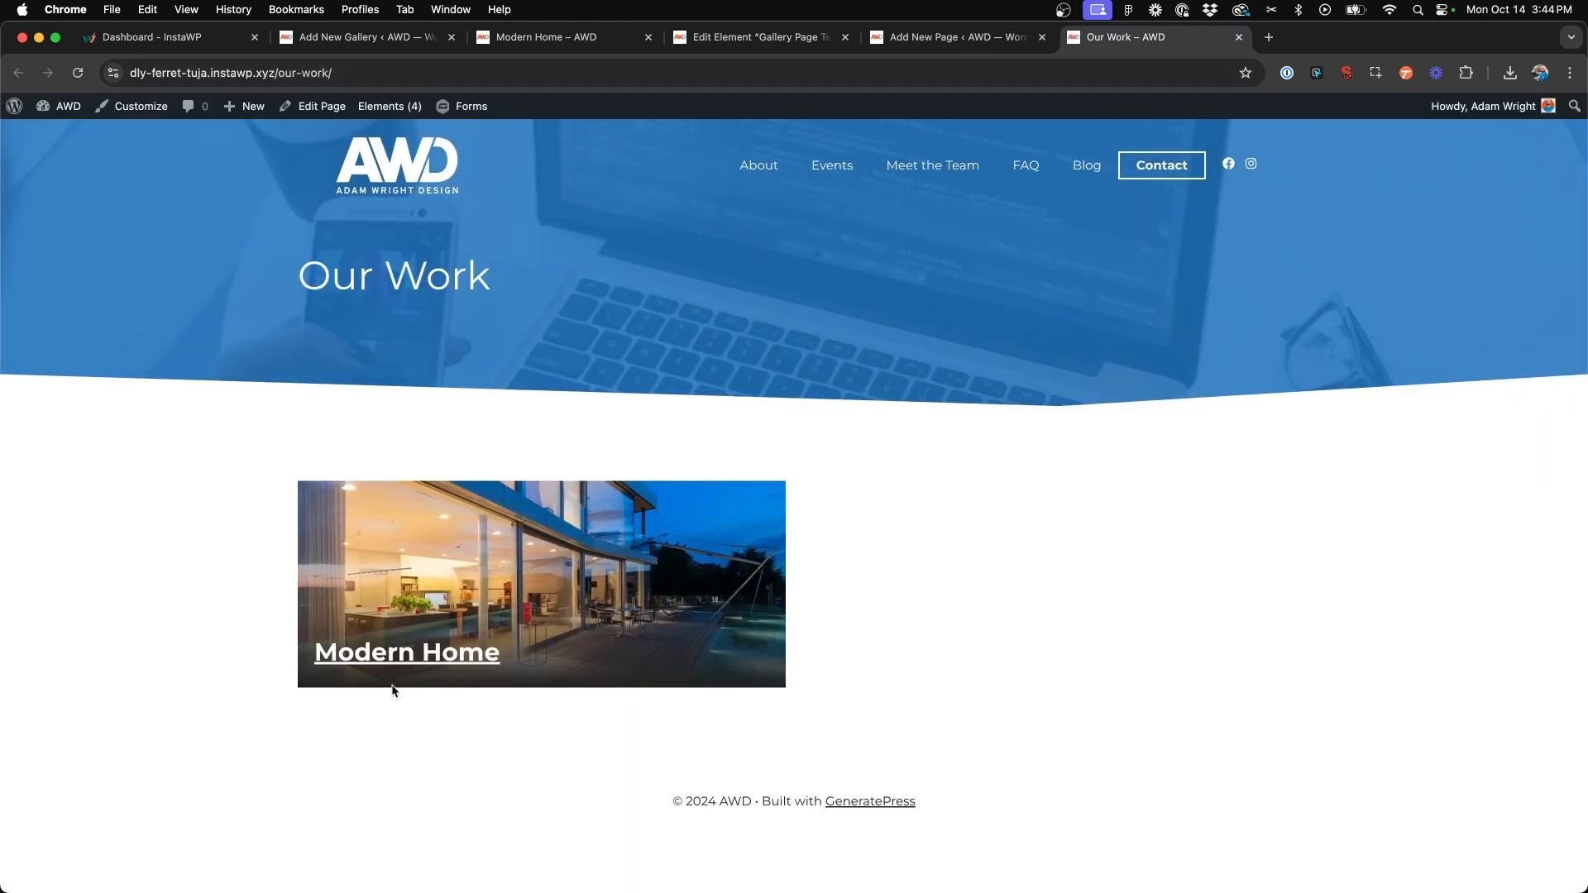
{"action": "mouse_move", "coordinate": [228, 565]}
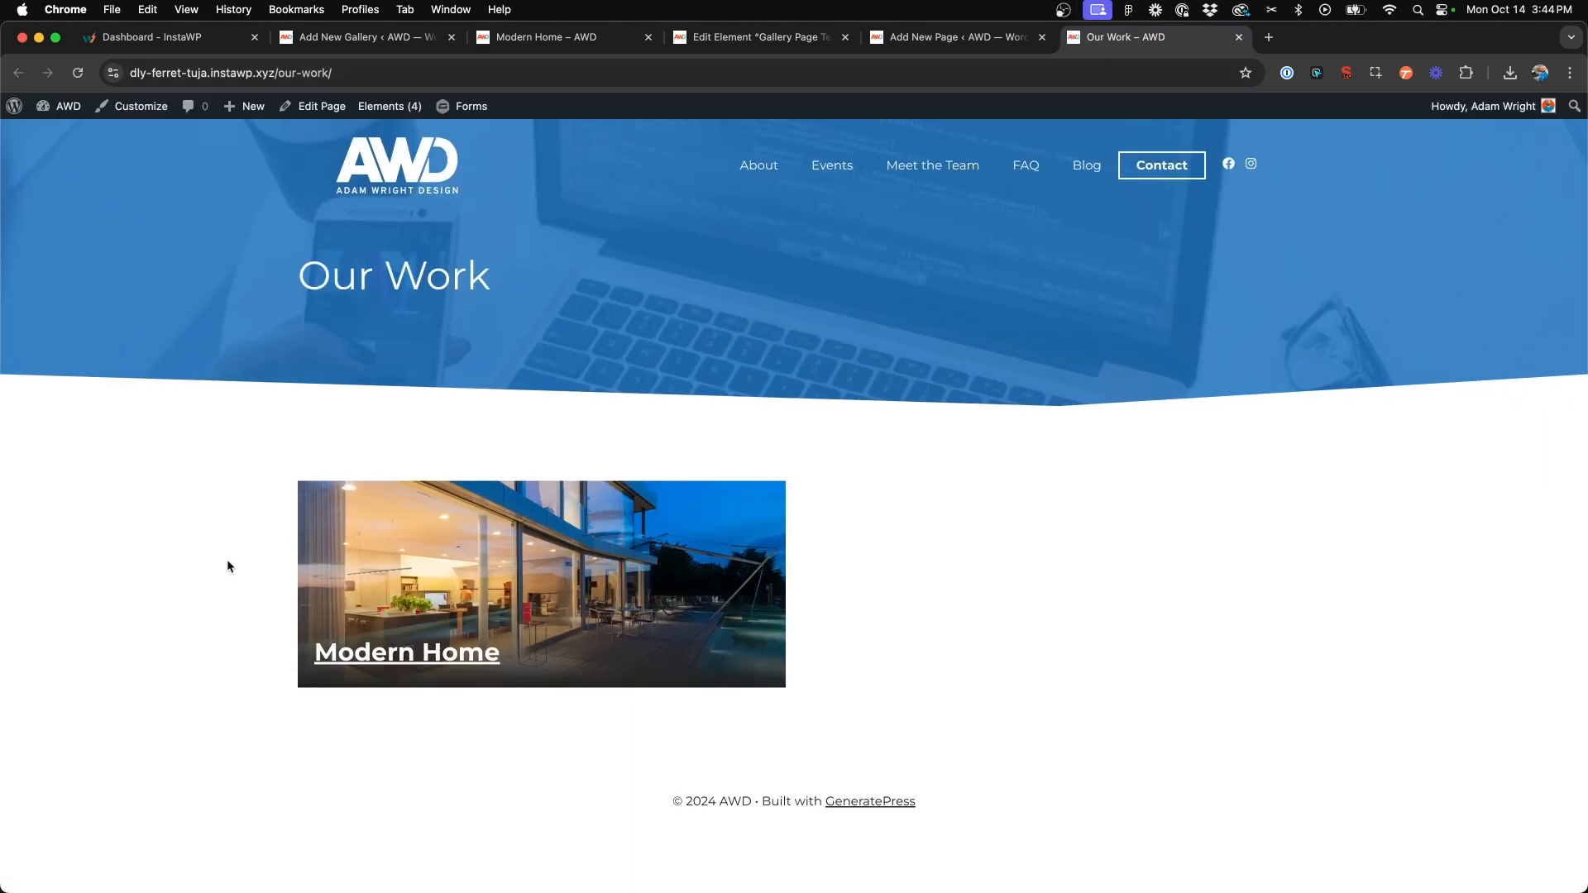
{"action": "mouse_move", "coordinate": [454, 687]}
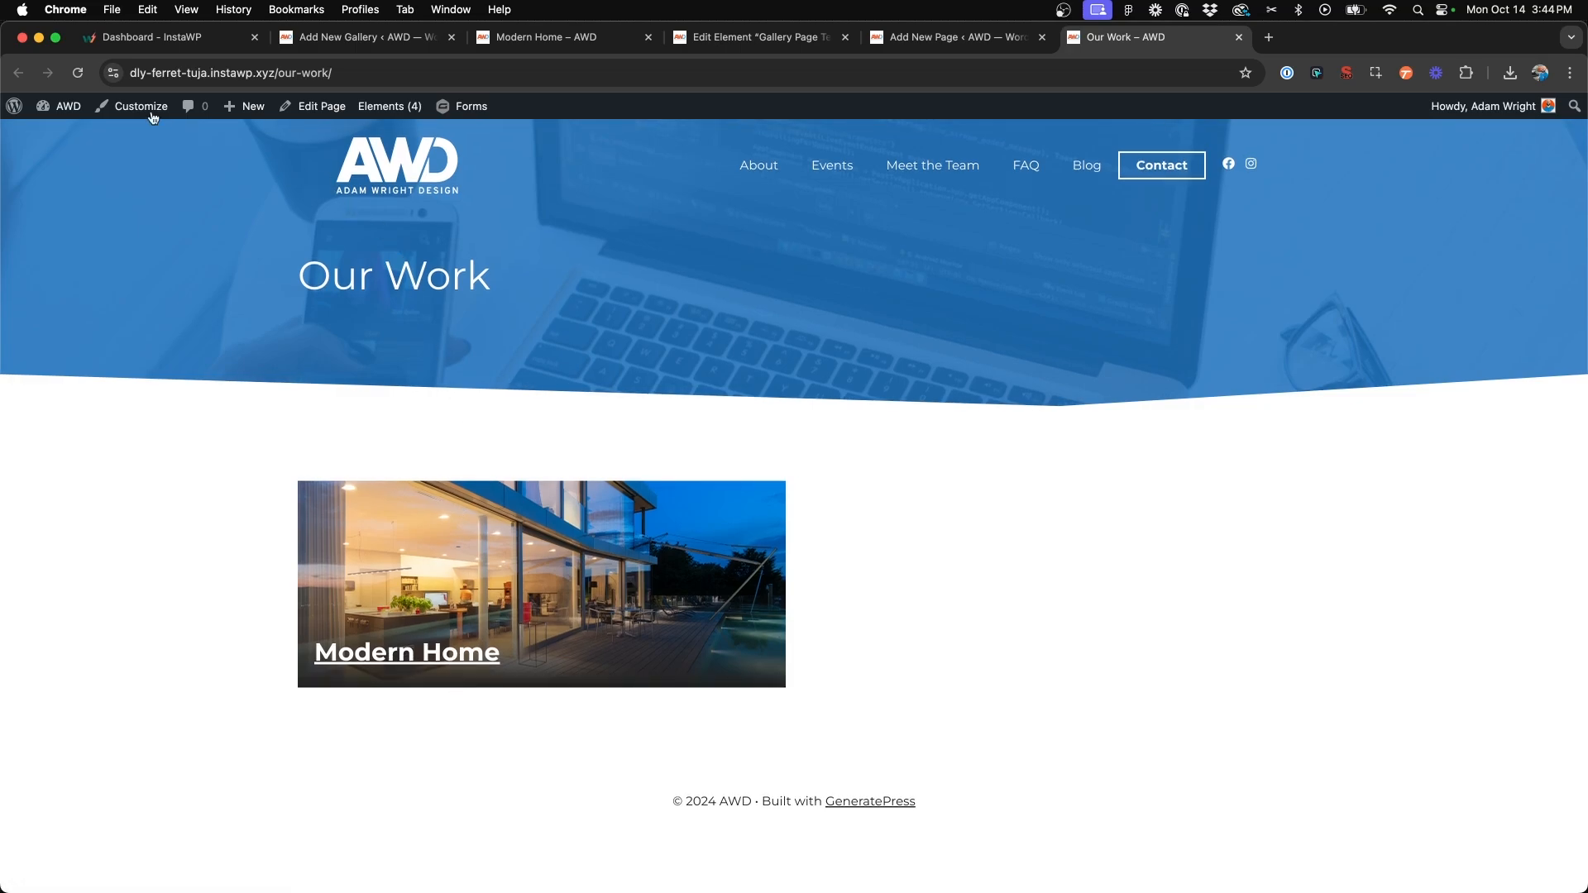
- Confirm the four published galleries in the Galleries list, then return to the Our Work editor
{"action": "left_click", "coordinate": [67, 105]}
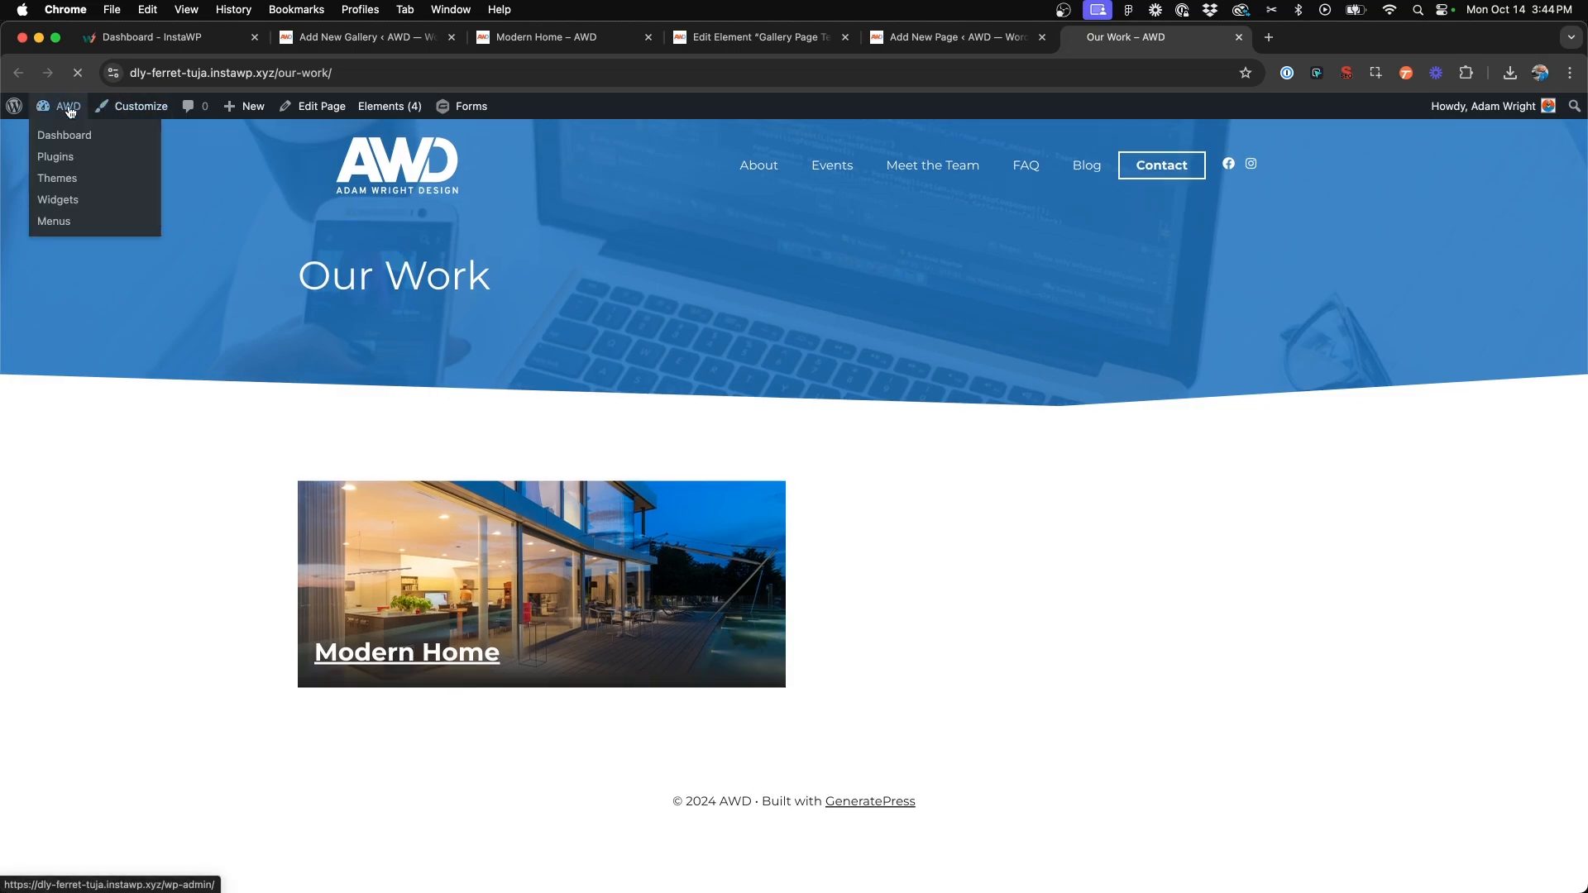
{"action": "left_click", "coordinate": [64, 135]}
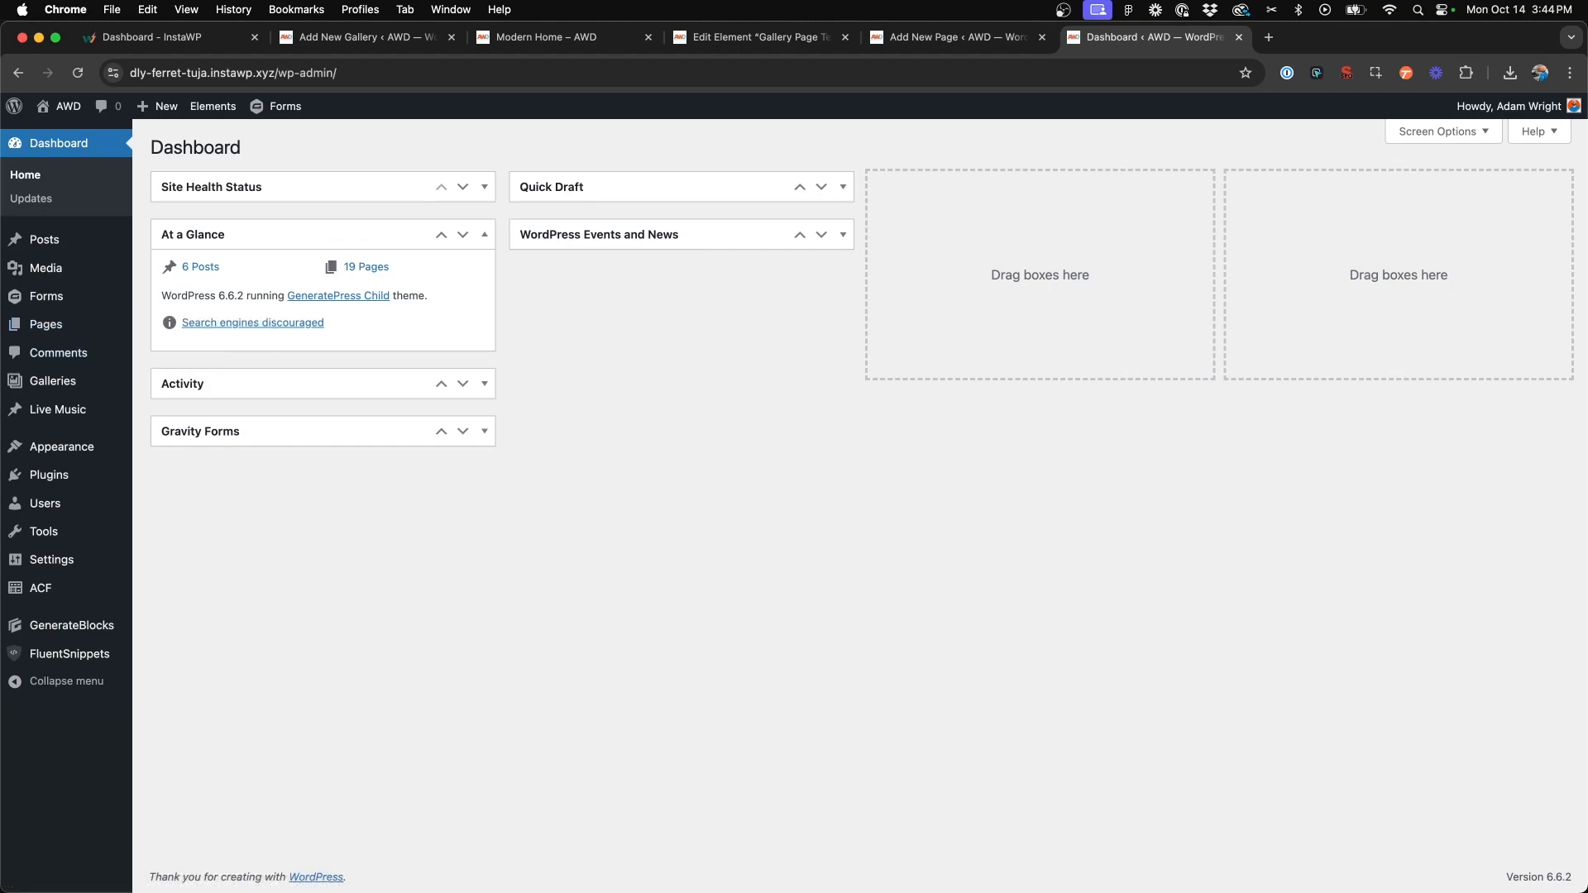
{"action": "left_click", "coordinate": [53, 379]}
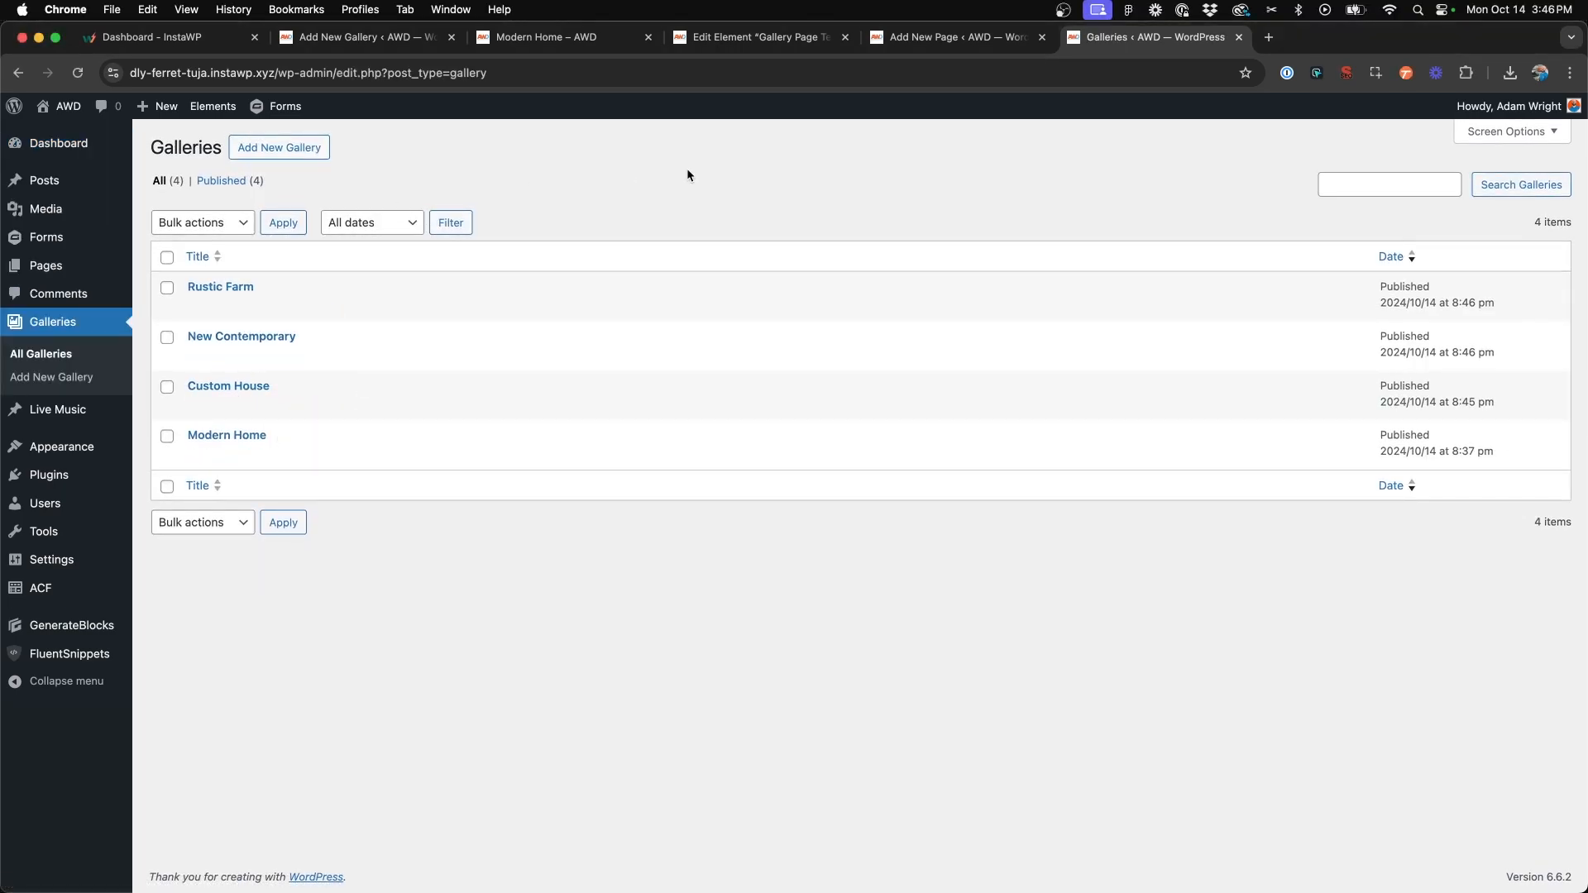
{"action": "left_click", "coordinate": [564, 36]}
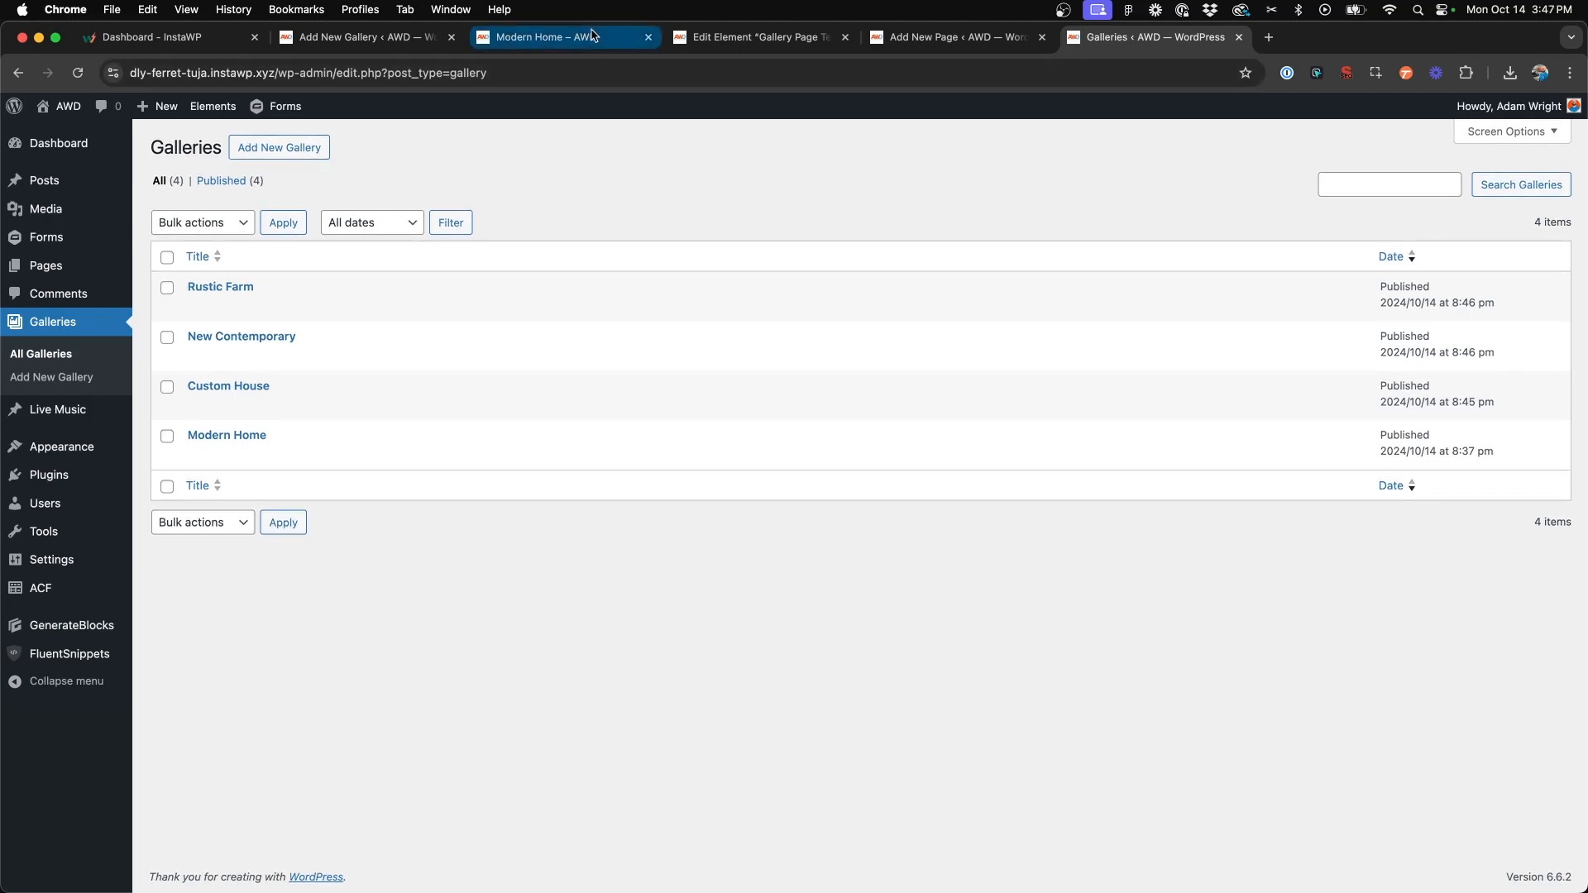
{"action": "left_click", "coordinate": [564, 37]}
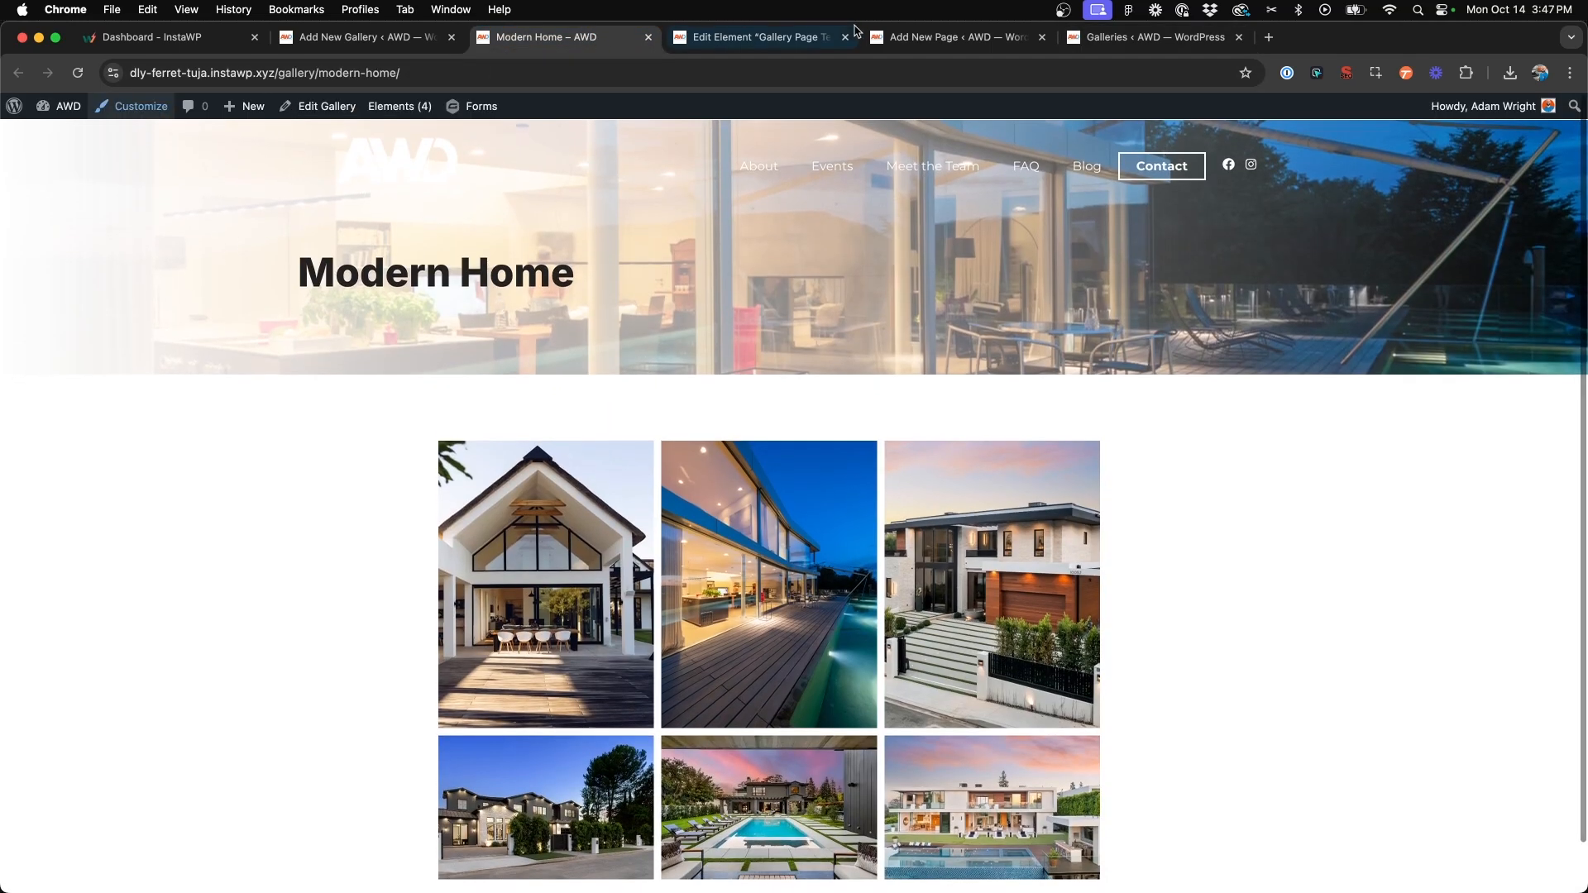
{"action": "left_click", "coordinate": [951, 37]}
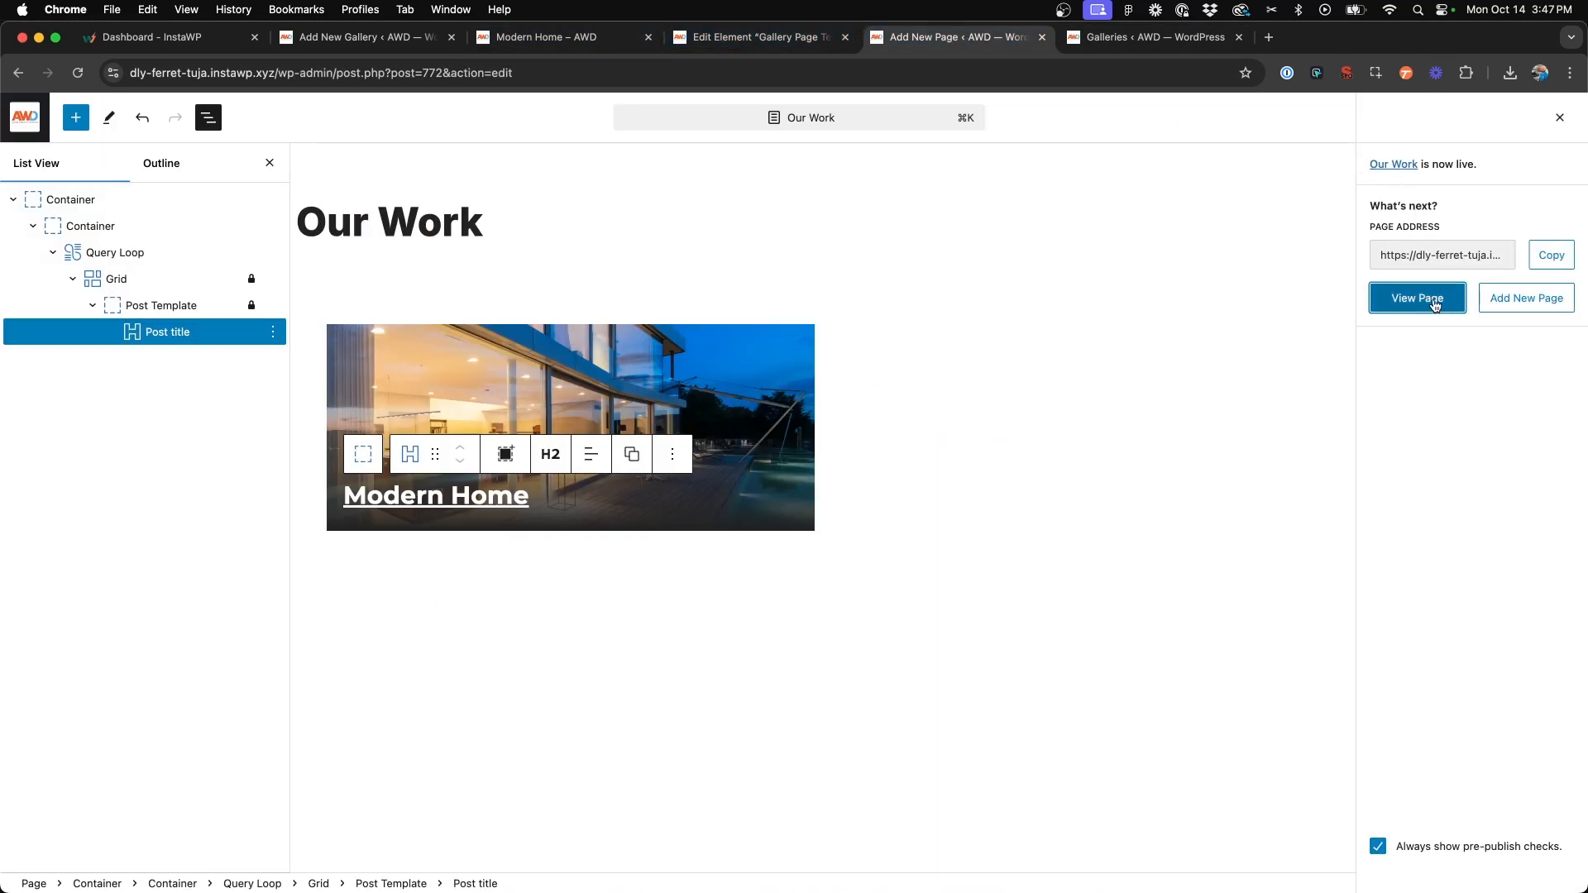
- View the live Our Work grid, then open the Rustic Farm and Custom House gallery cards
{"action": "left_click", "coordinate": [1415, 298]}
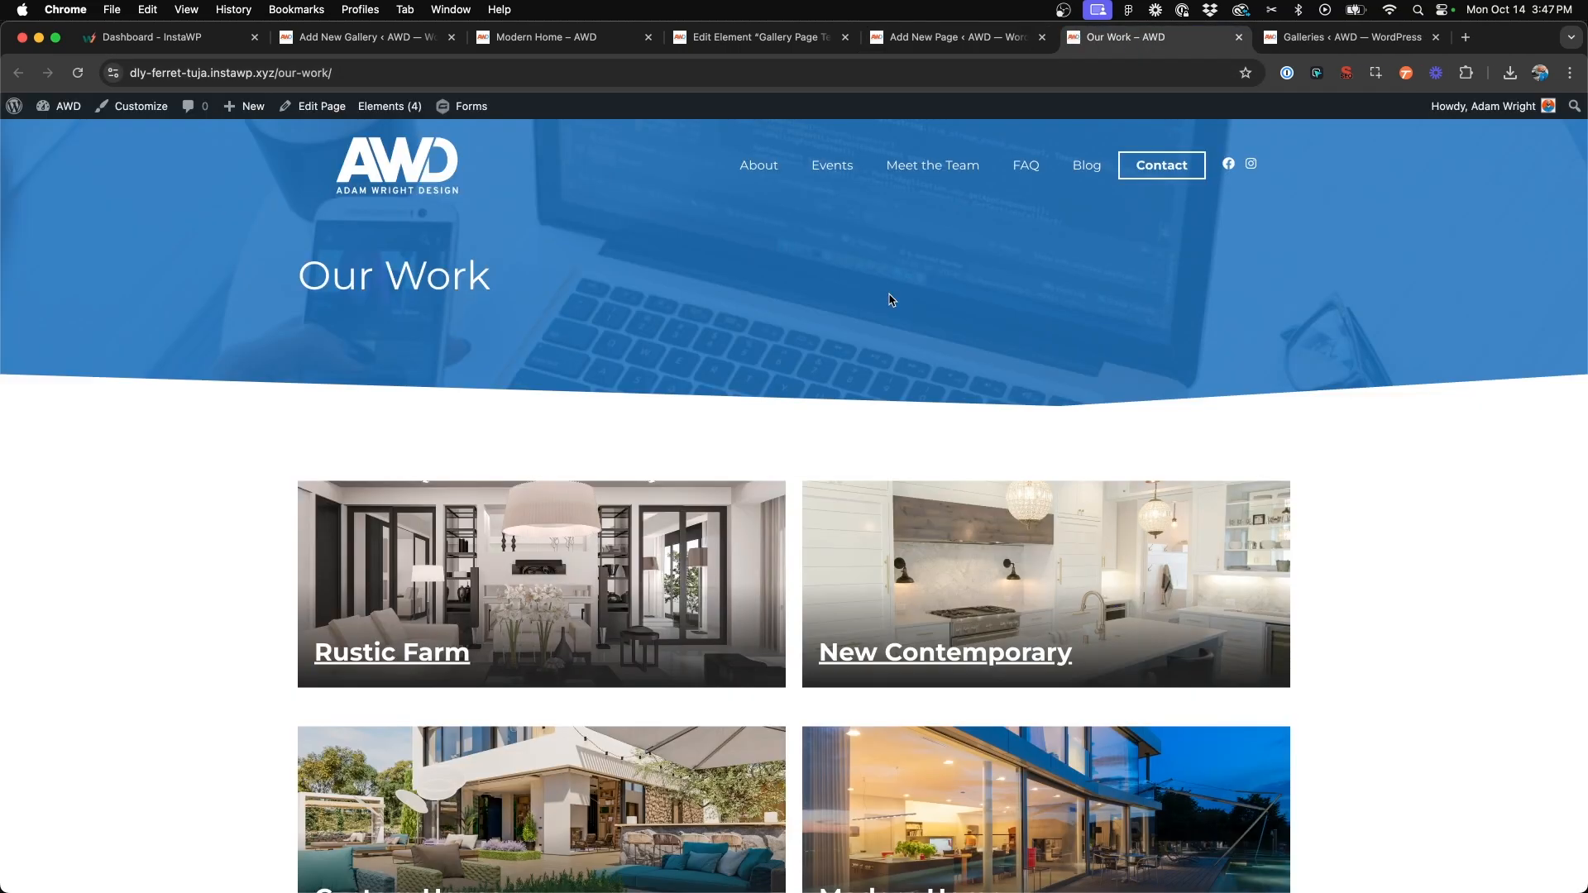
{"action": "scroll", "scroll_direction": "down", "scroll_amount": 3}
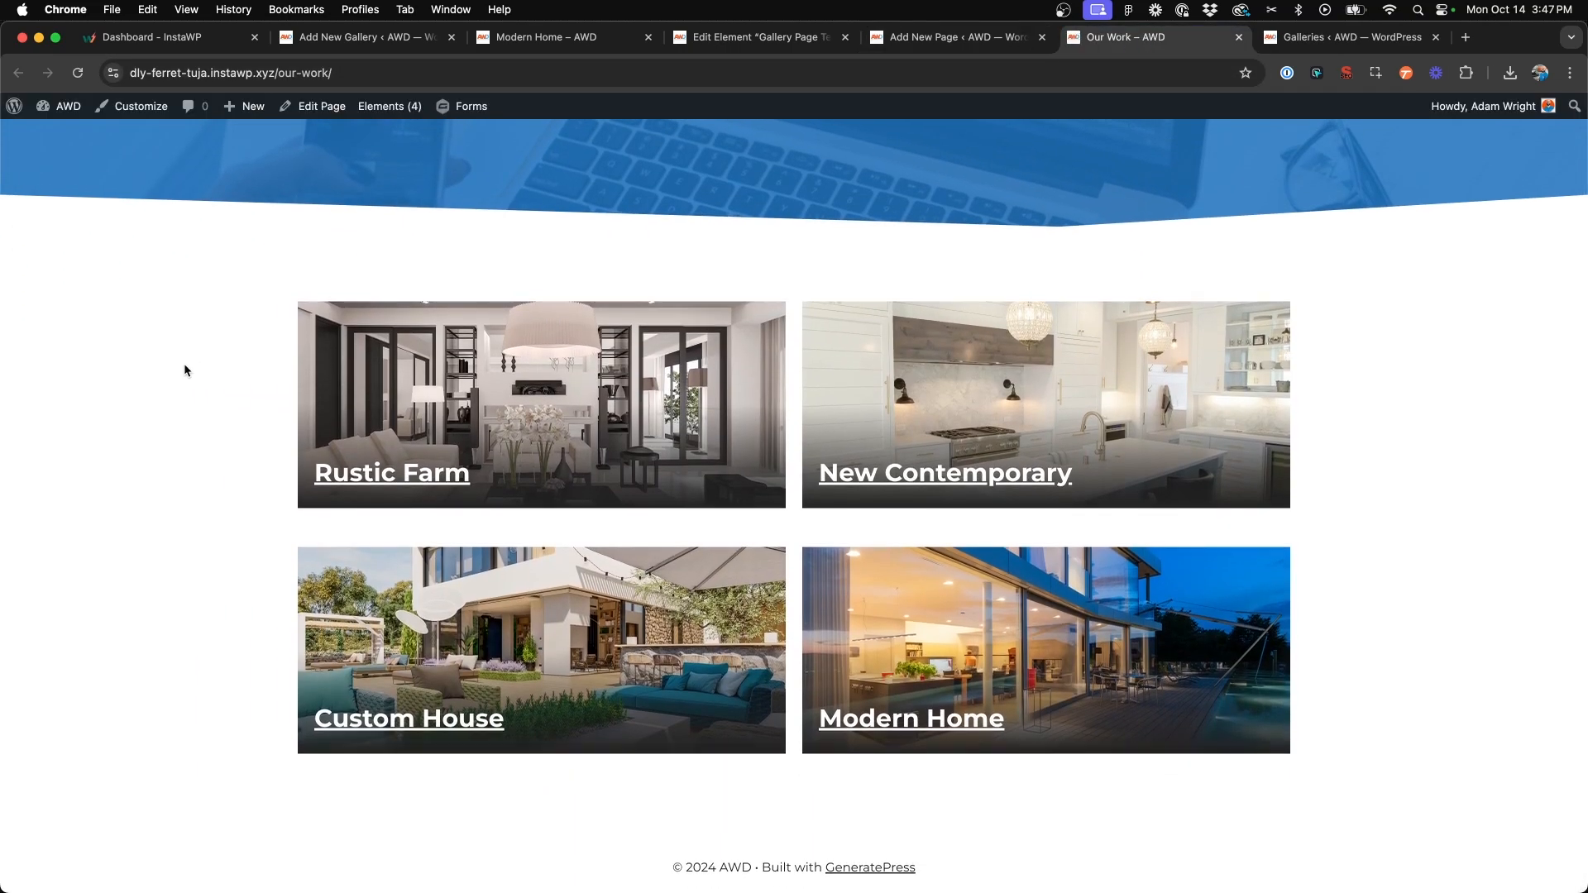
{"action": "mouse_move", "coordinate": [942, 775]}
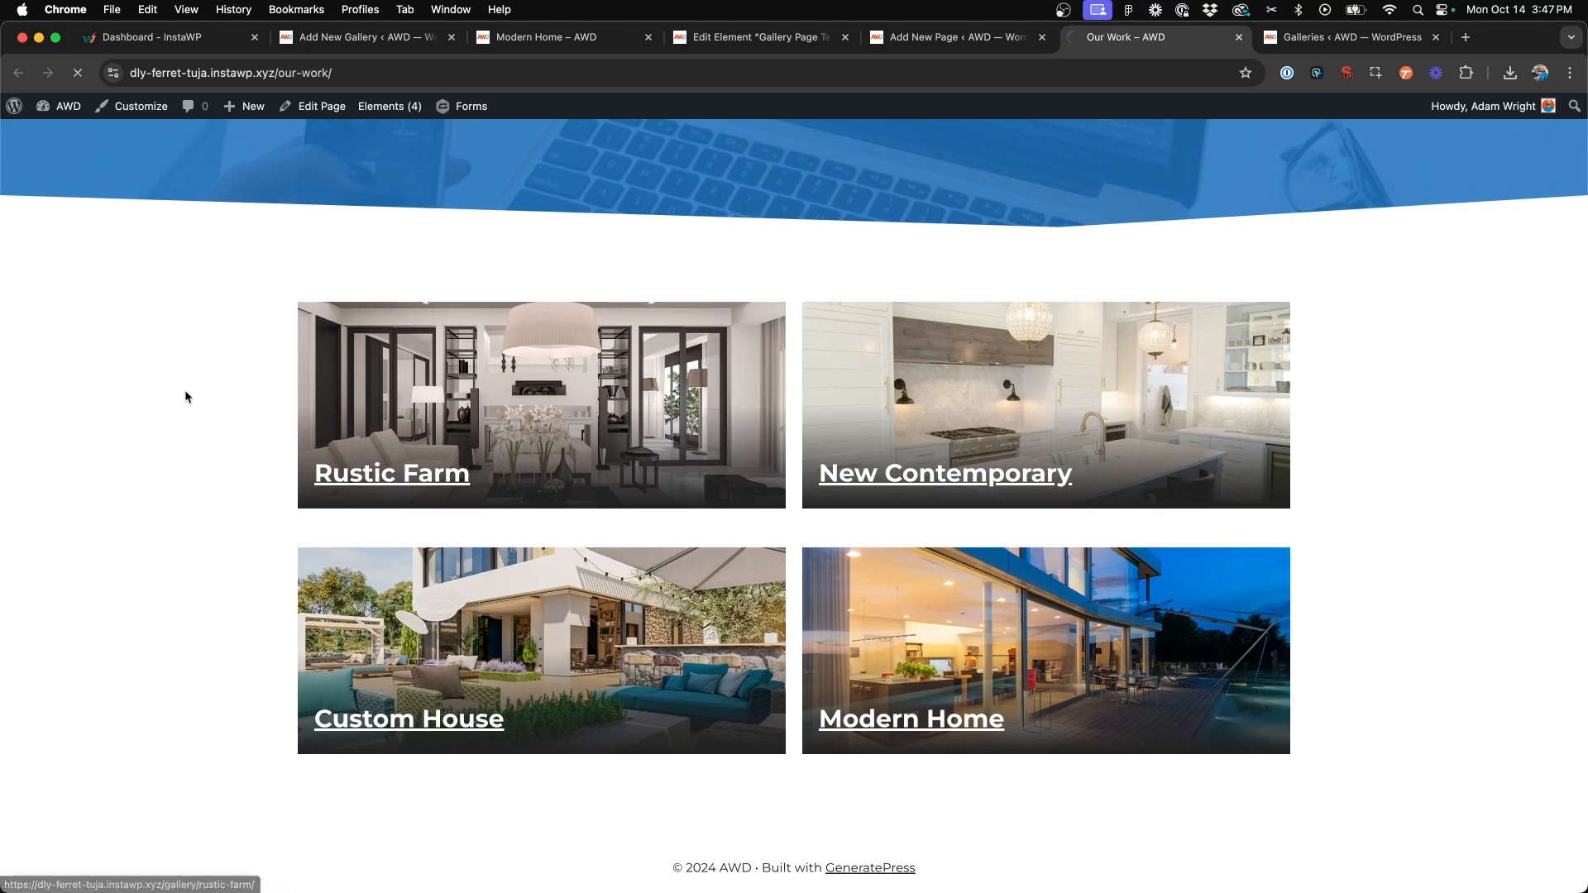
{"action": "left_click", "coordinate": [392, 473]}
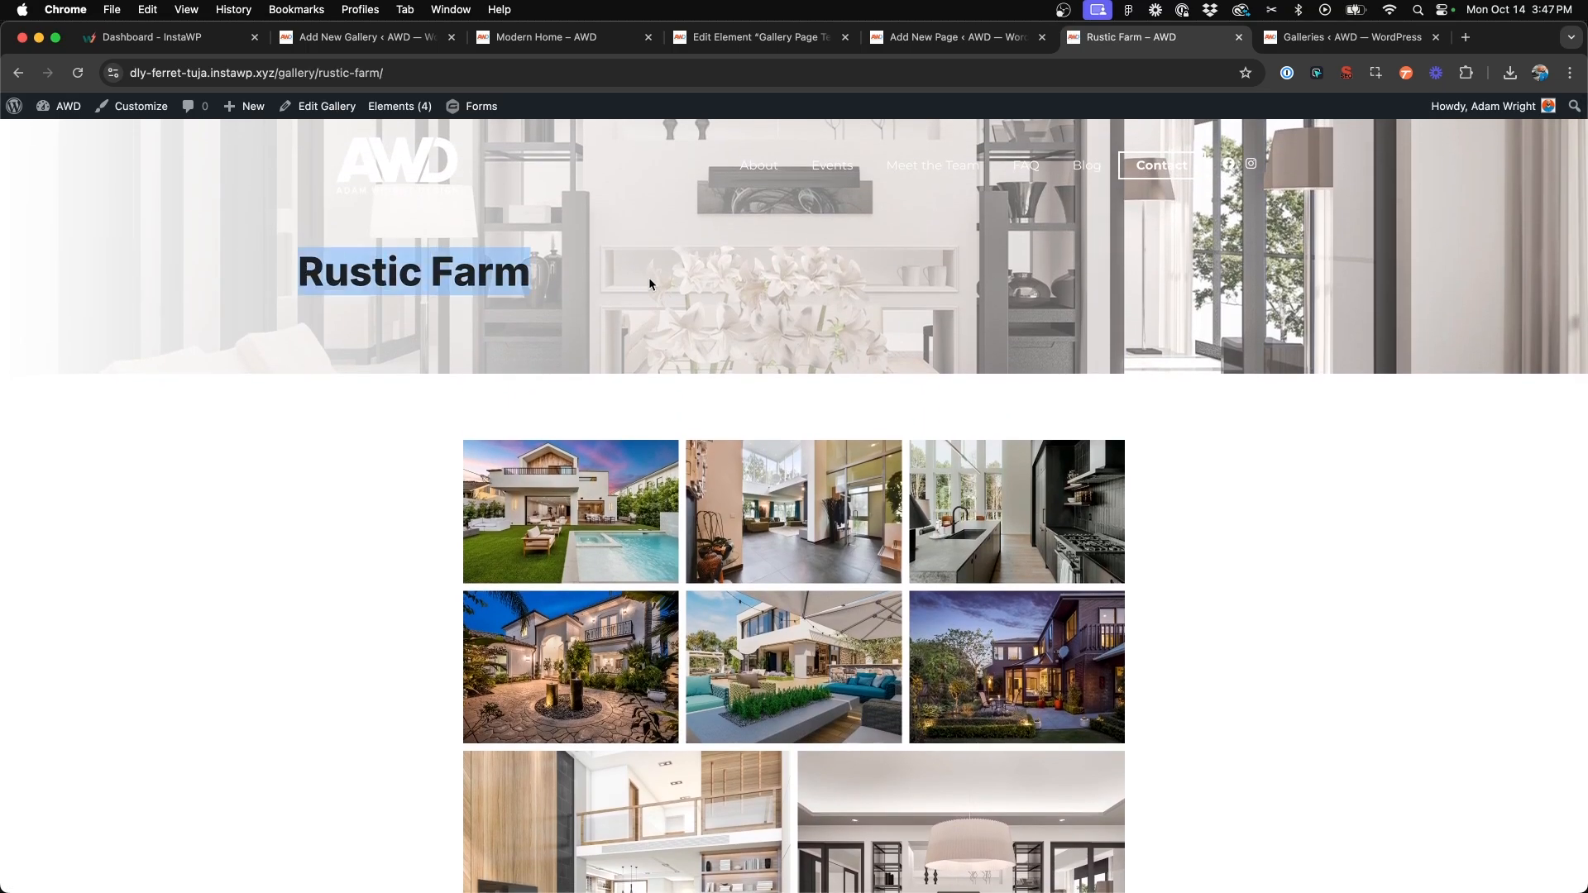
{"action": "scroll", "scroll_direction": "down", "scroll_amount": 3}
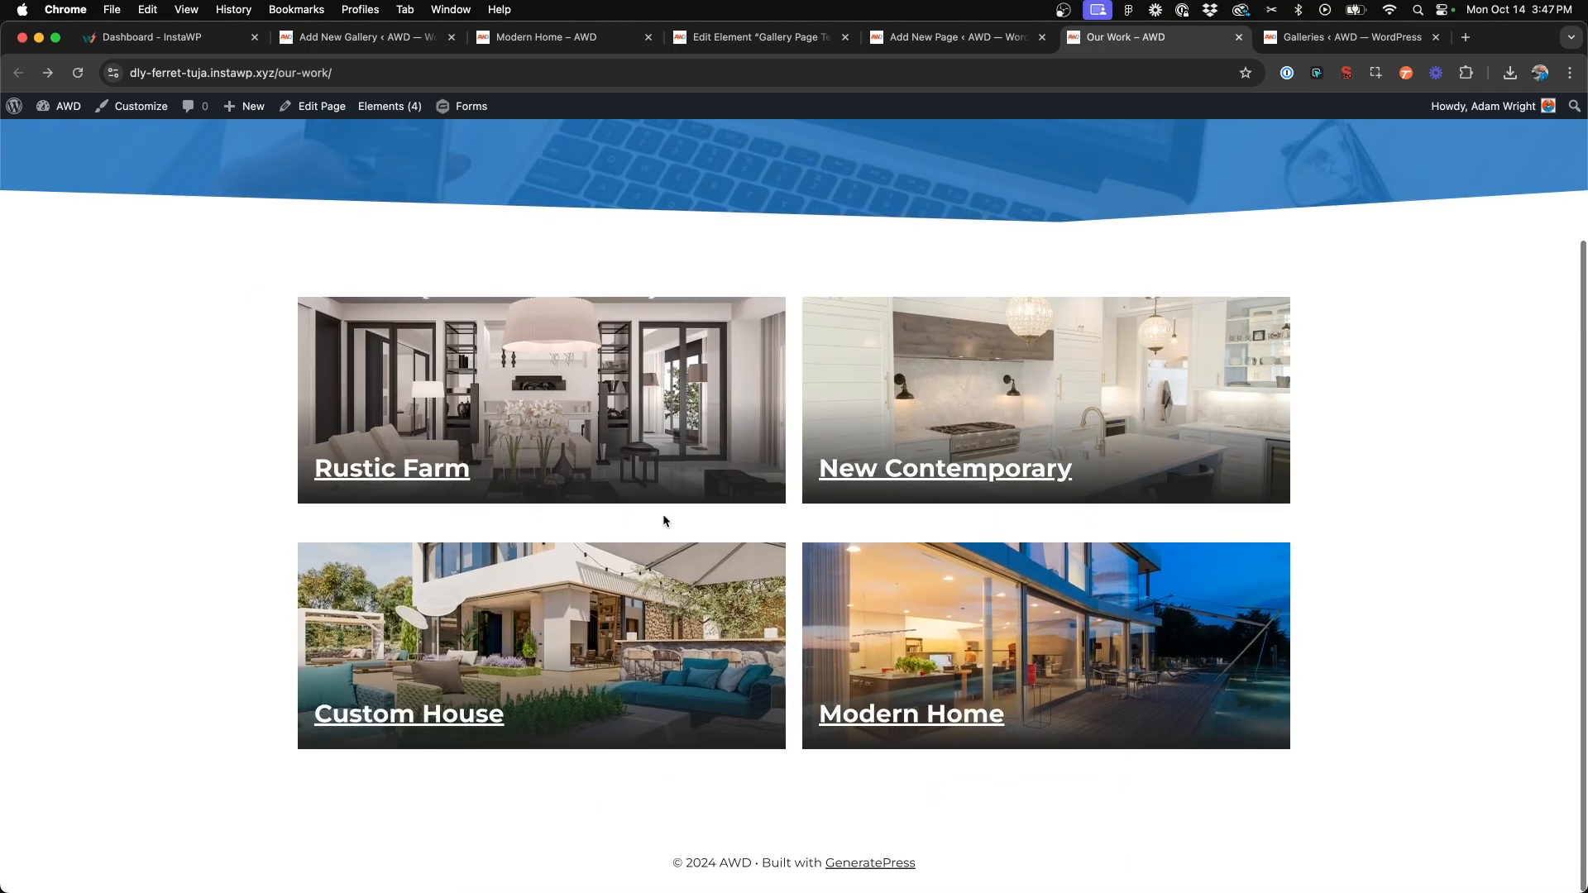
{"action": "left_click", "coordinate": [409, 714]}
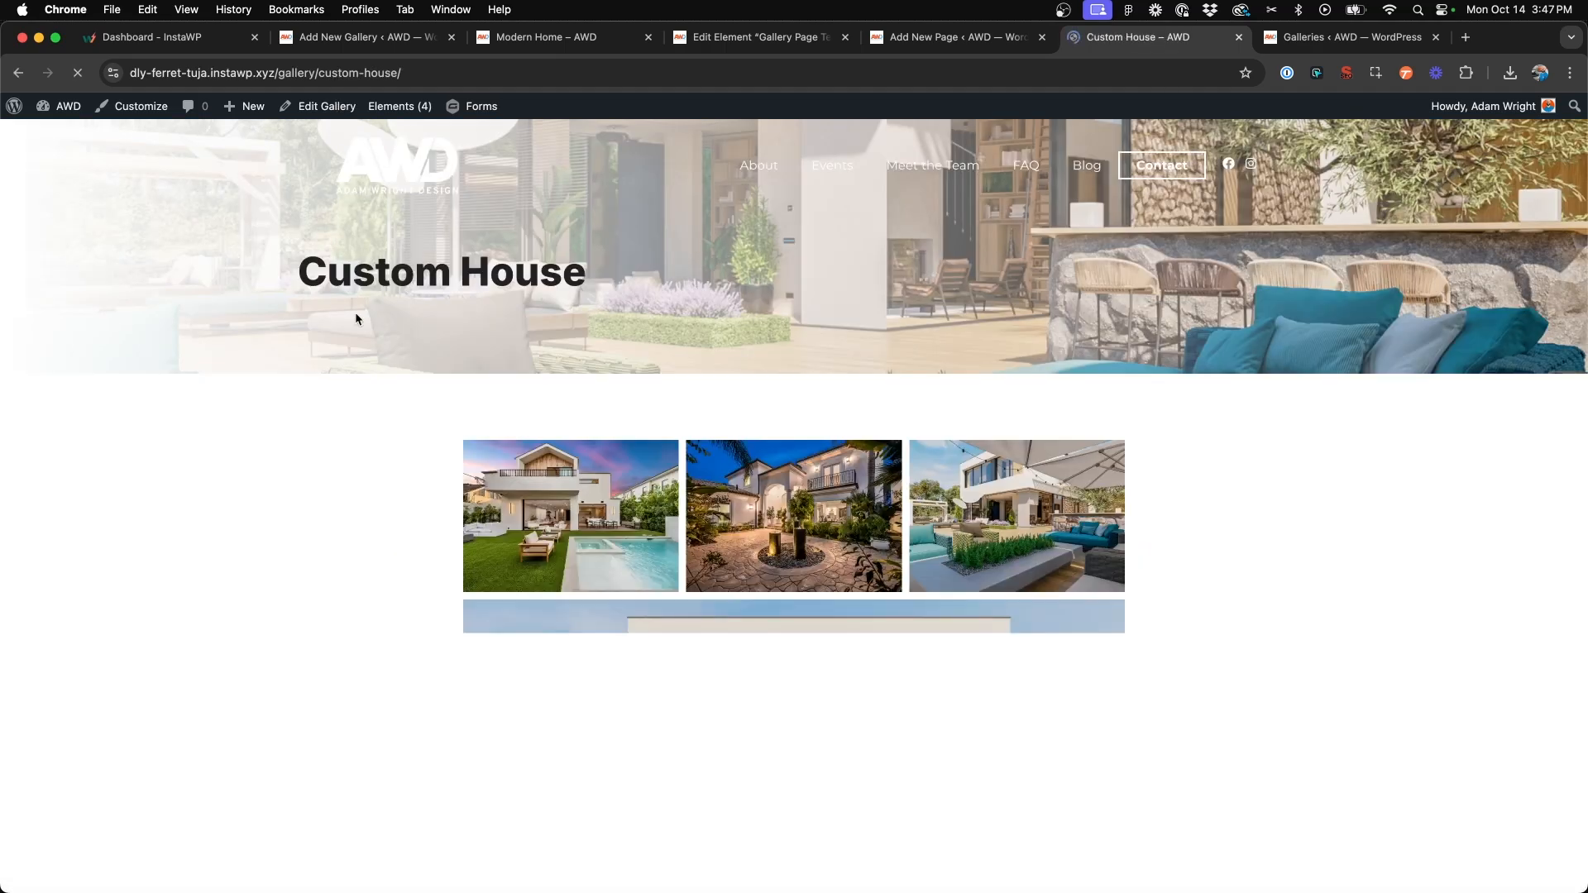